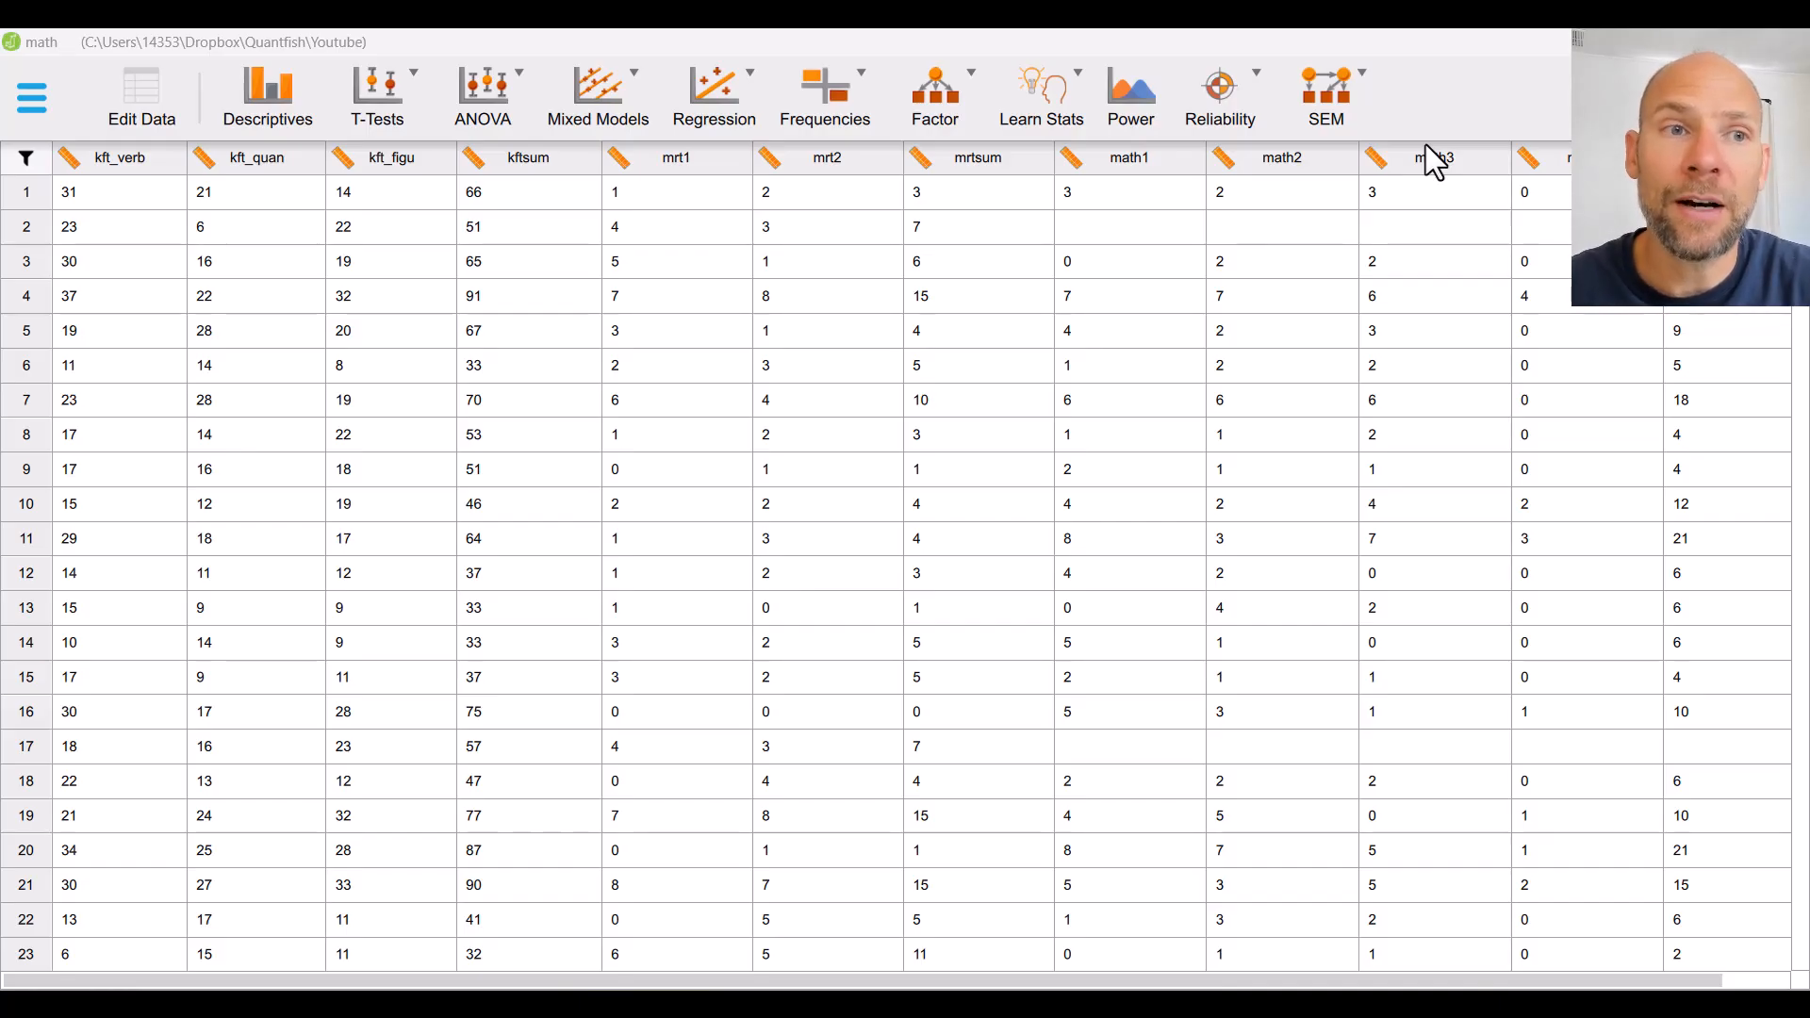
{"action": "mouse_move", "coordinate": [29, 47]}
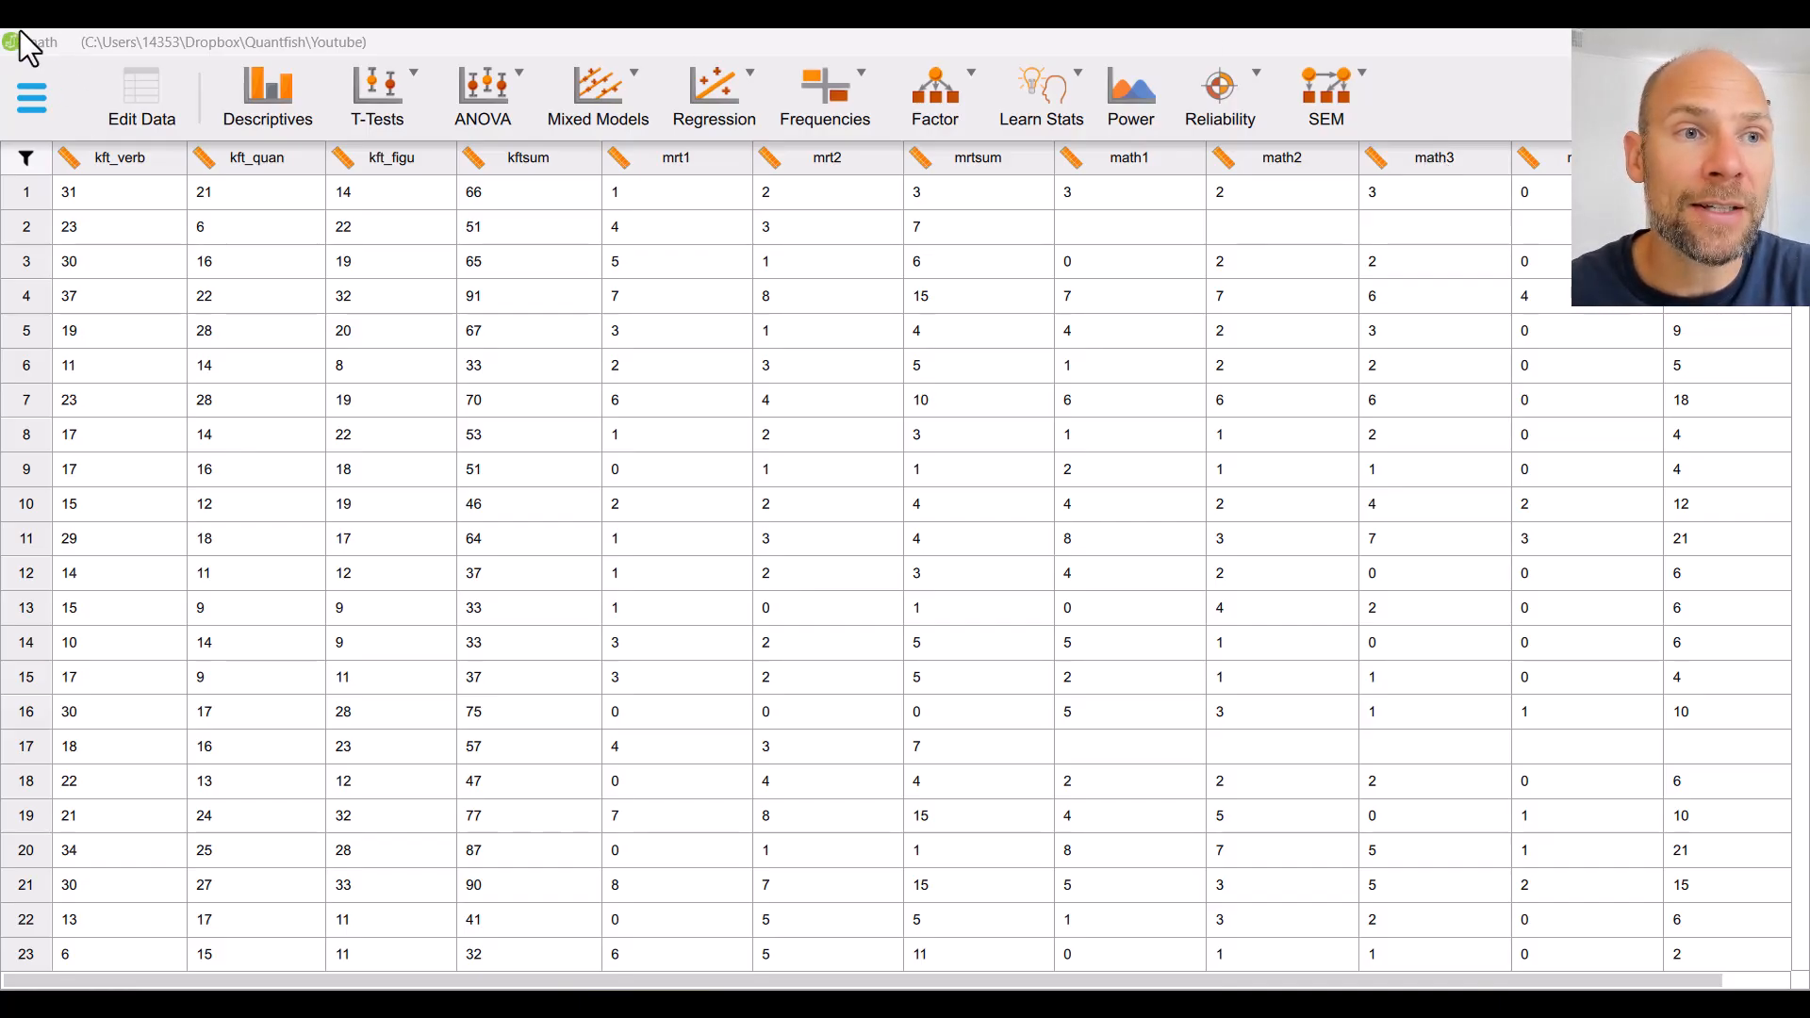
{"action": "mouse_move", "coordinate": [31, 96]}
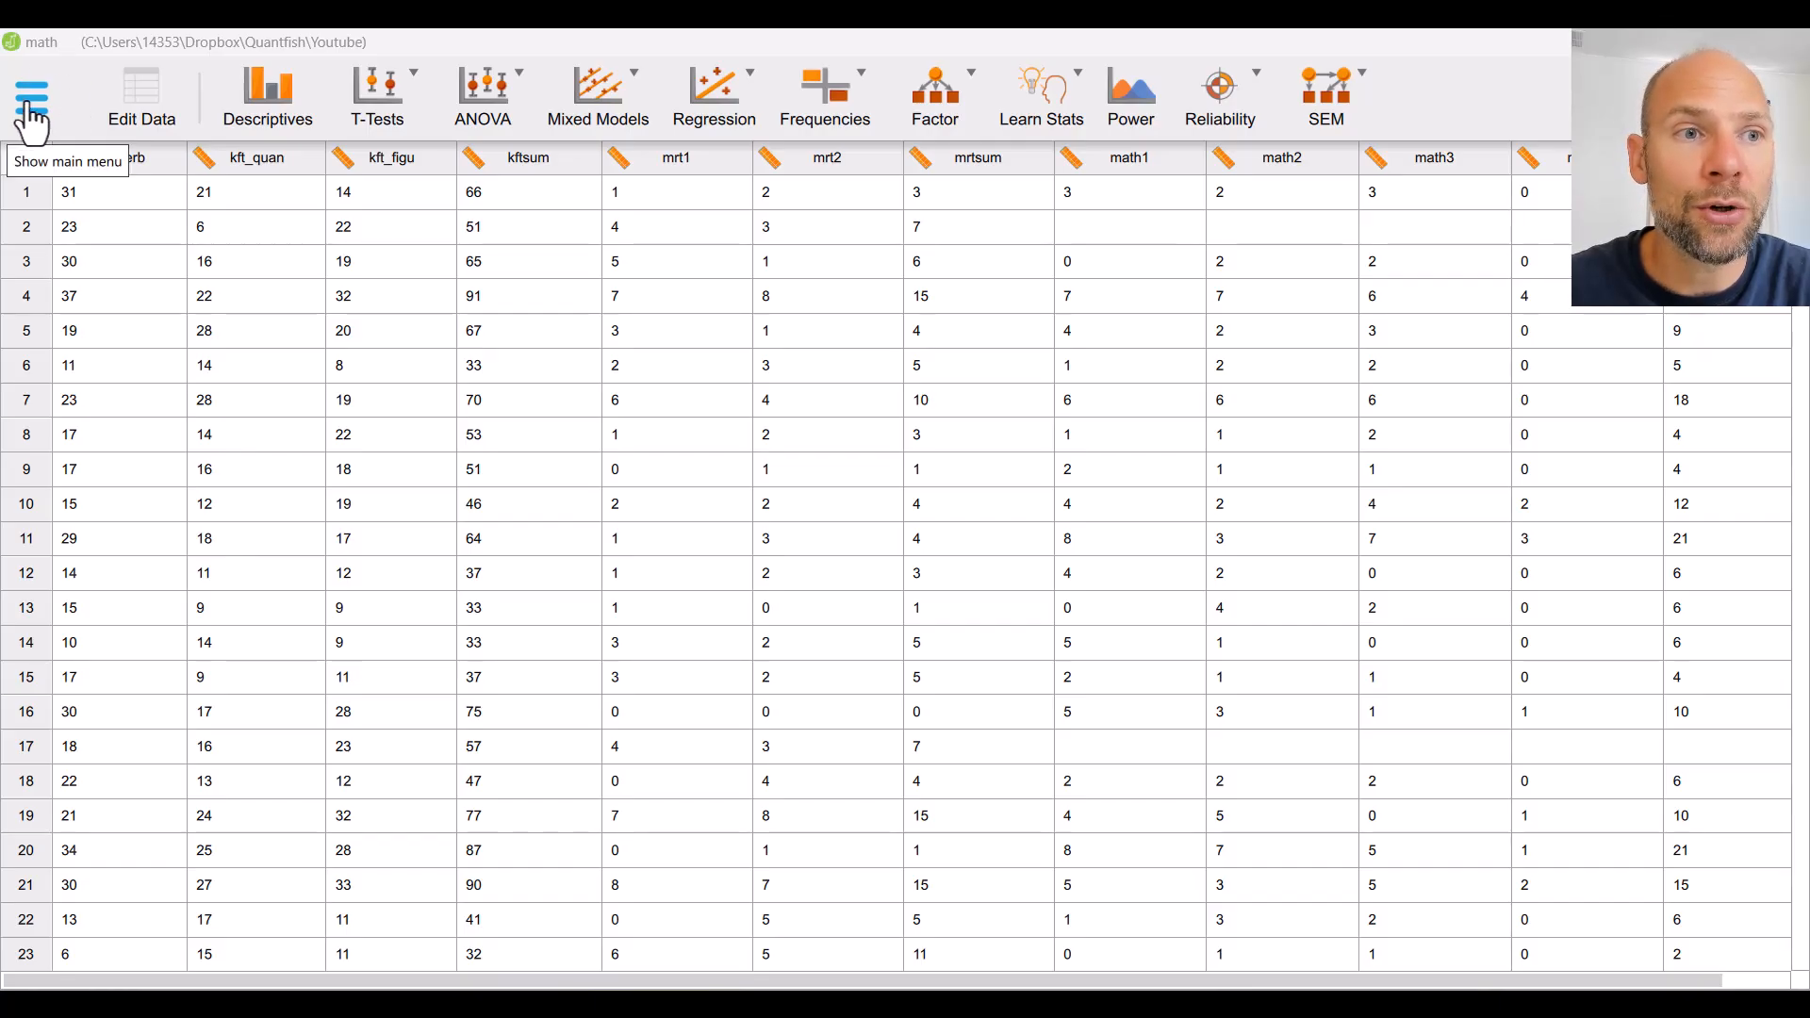
Step: Check the file and data options, then show the Regression analysis list
{"action": "left_click", "coordinate": [32, 97]}
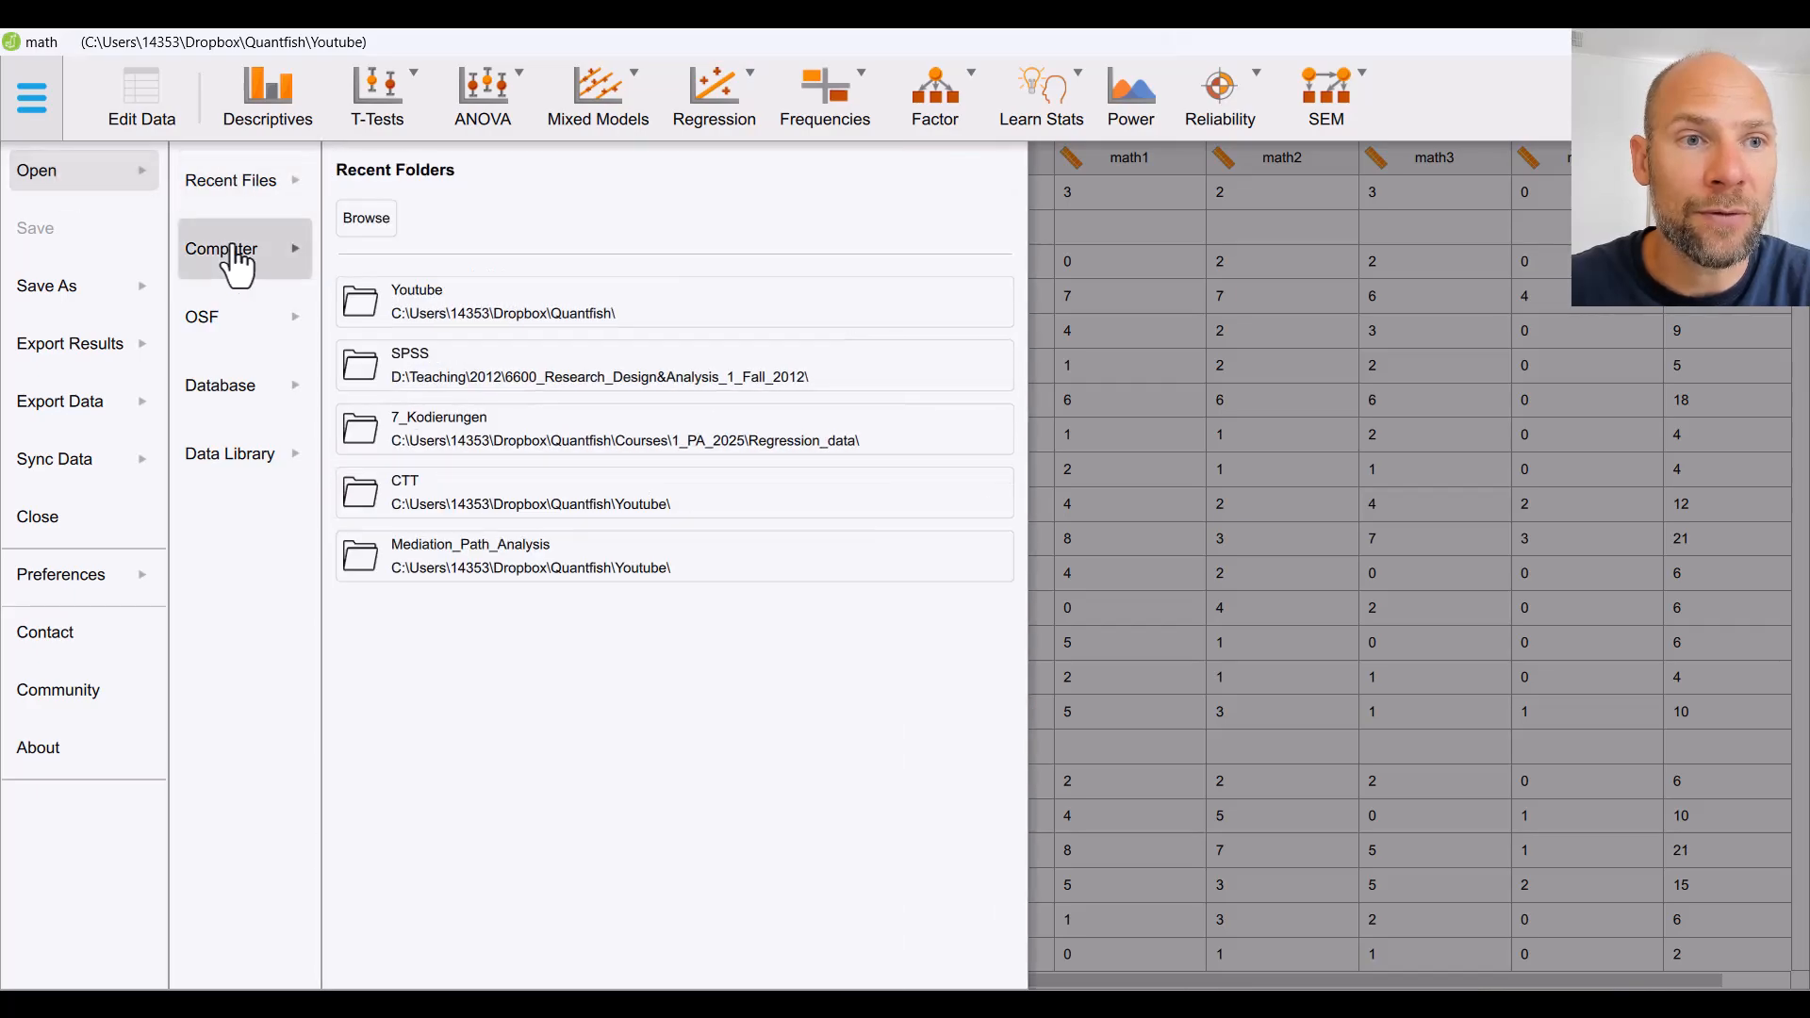
{"action": "left_click", "coordinate": [230, 180]}
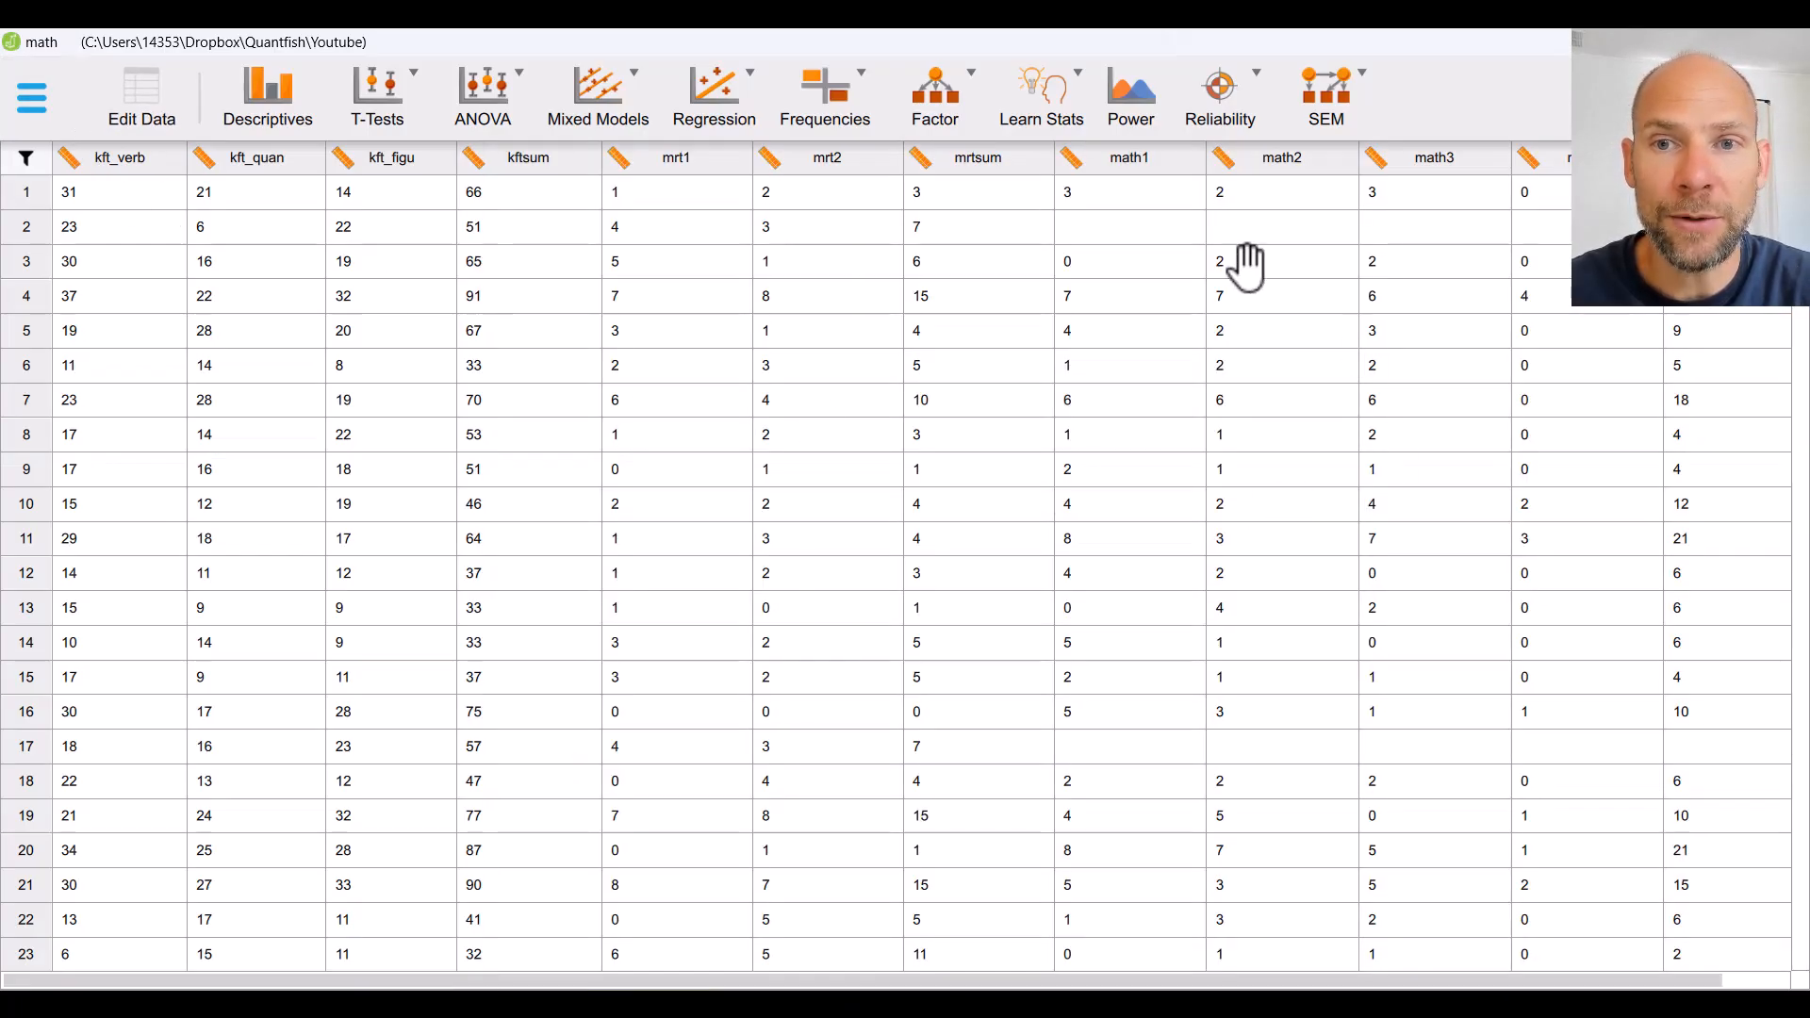
{"action": "mouse_move", "coordinate": [996, 354]}
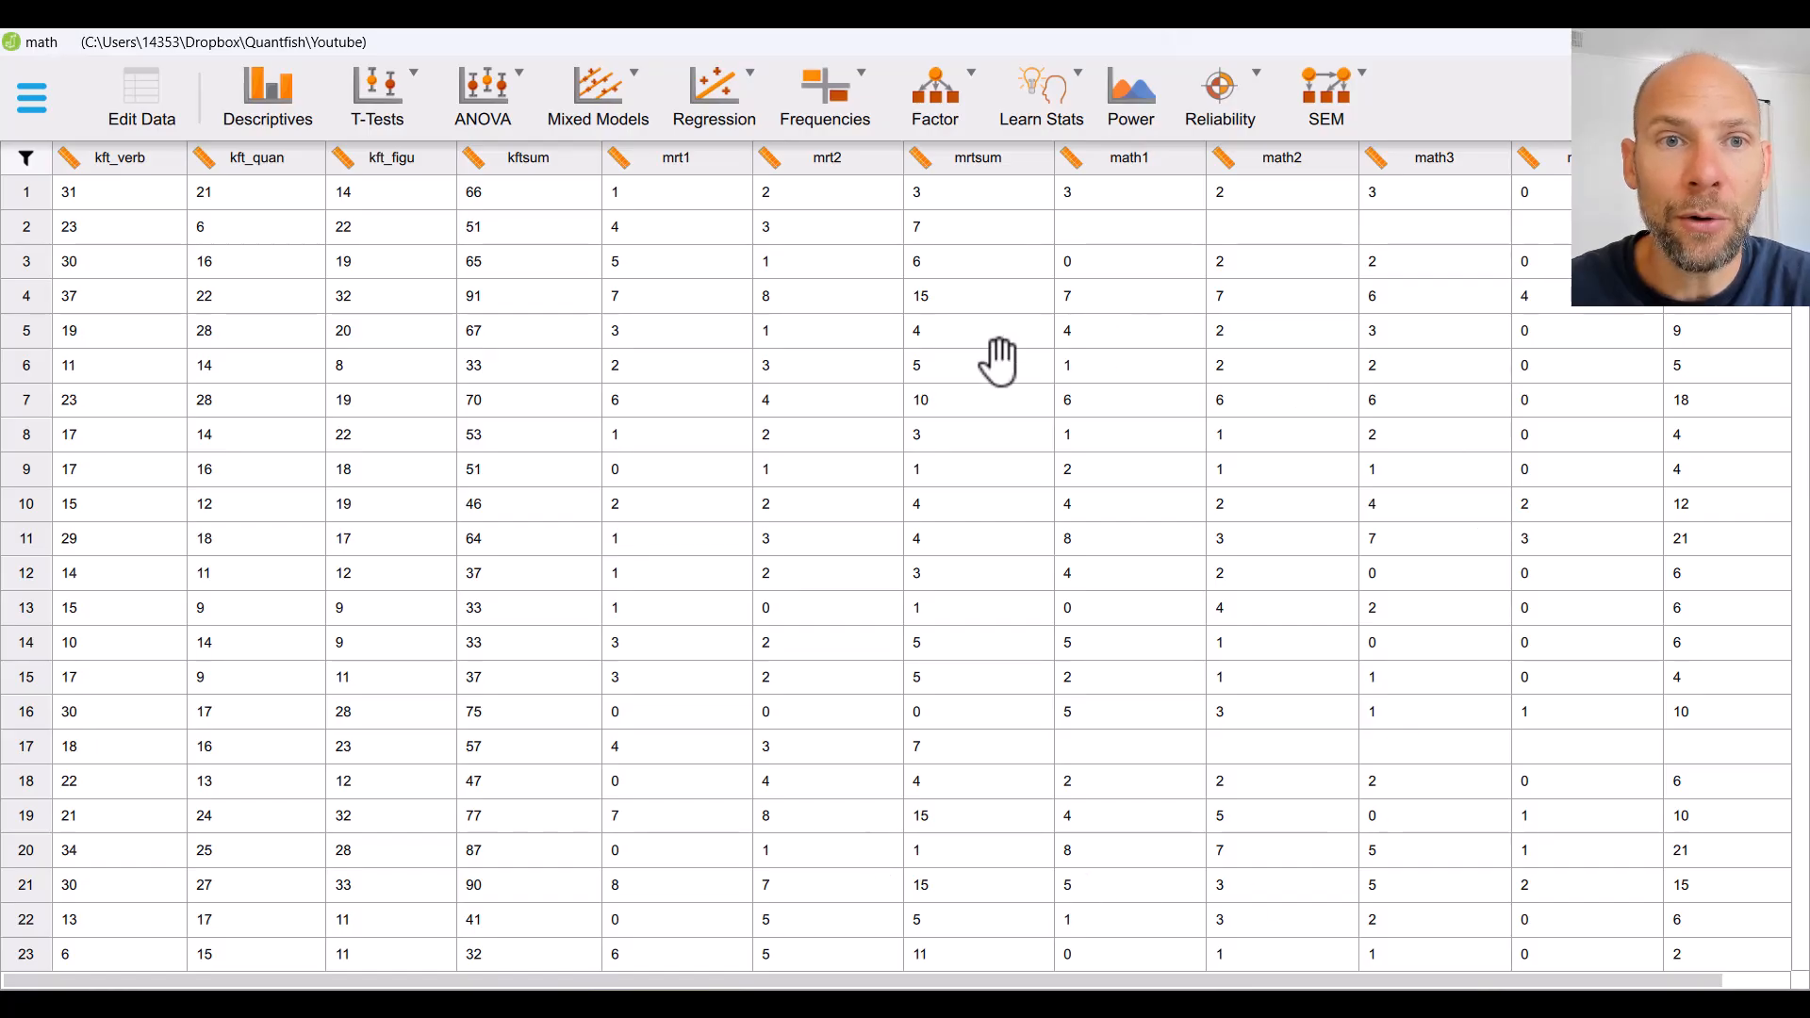
{"action": "mouse_move", "coordinate": [713, 99]}
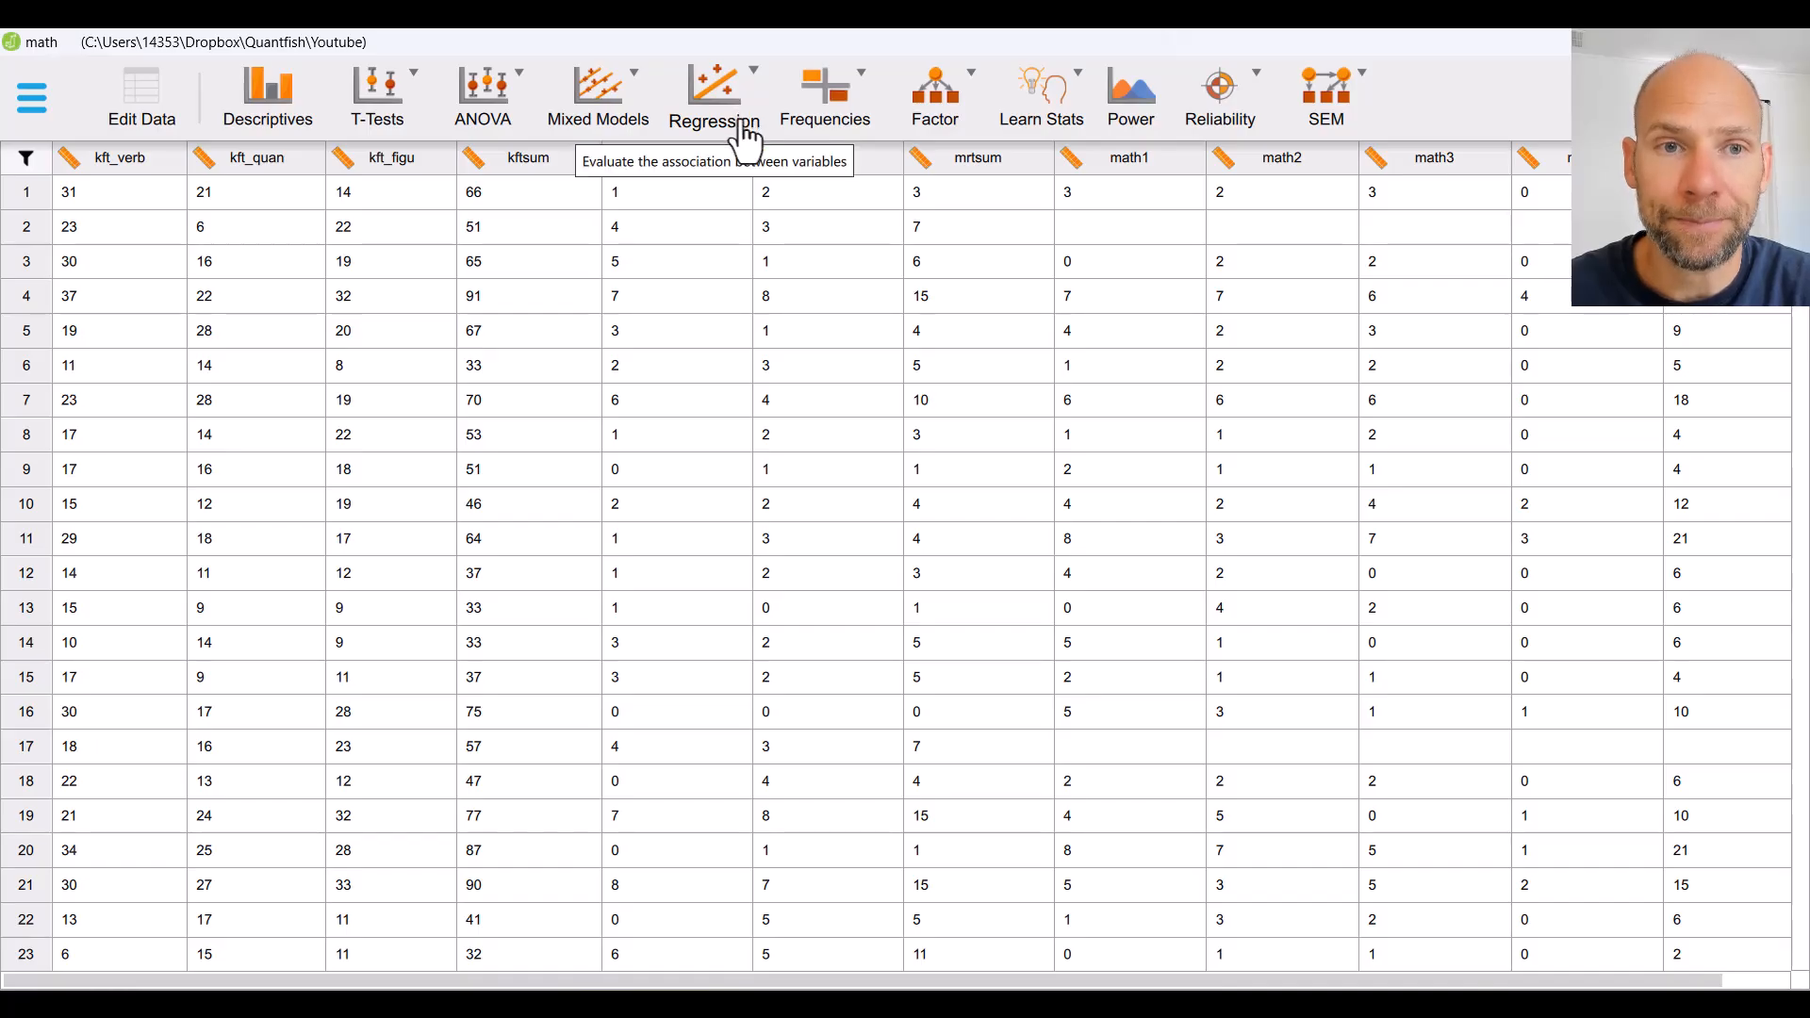
{"action": "left_click", "coordinate": [713, 98]}
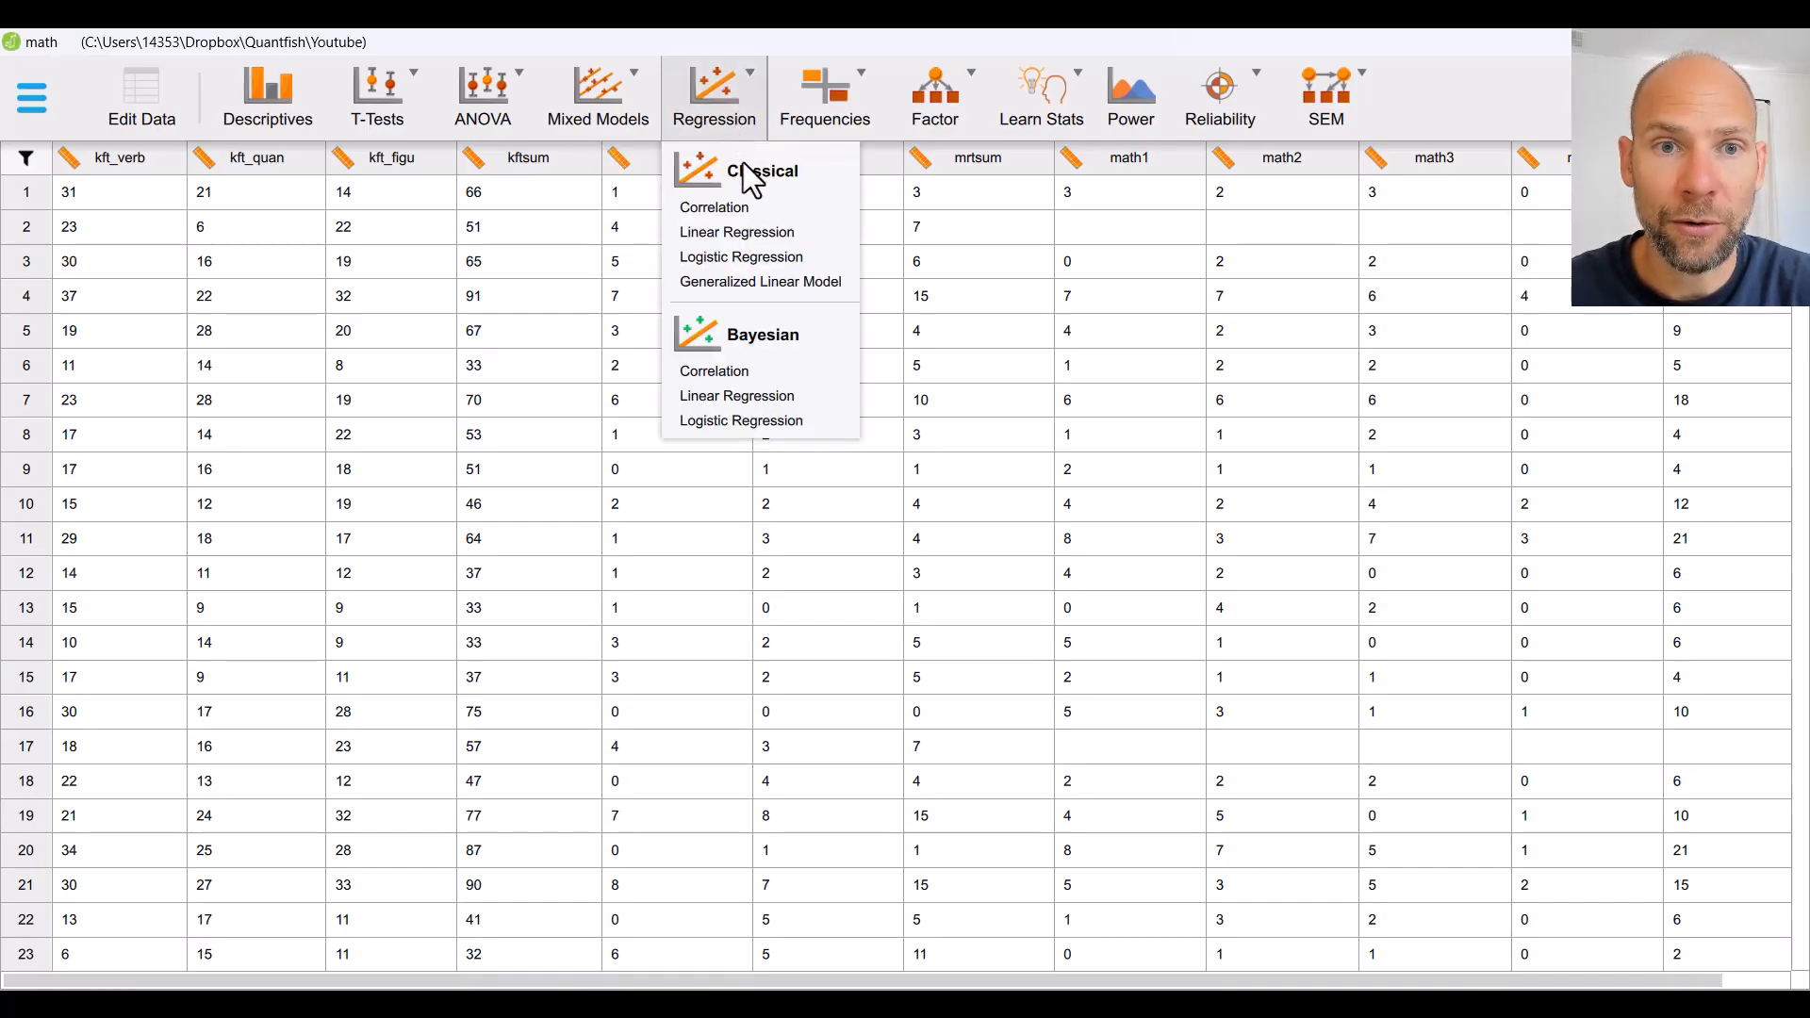
{"action": "mouse_move", "coordinate": [813, 190]}
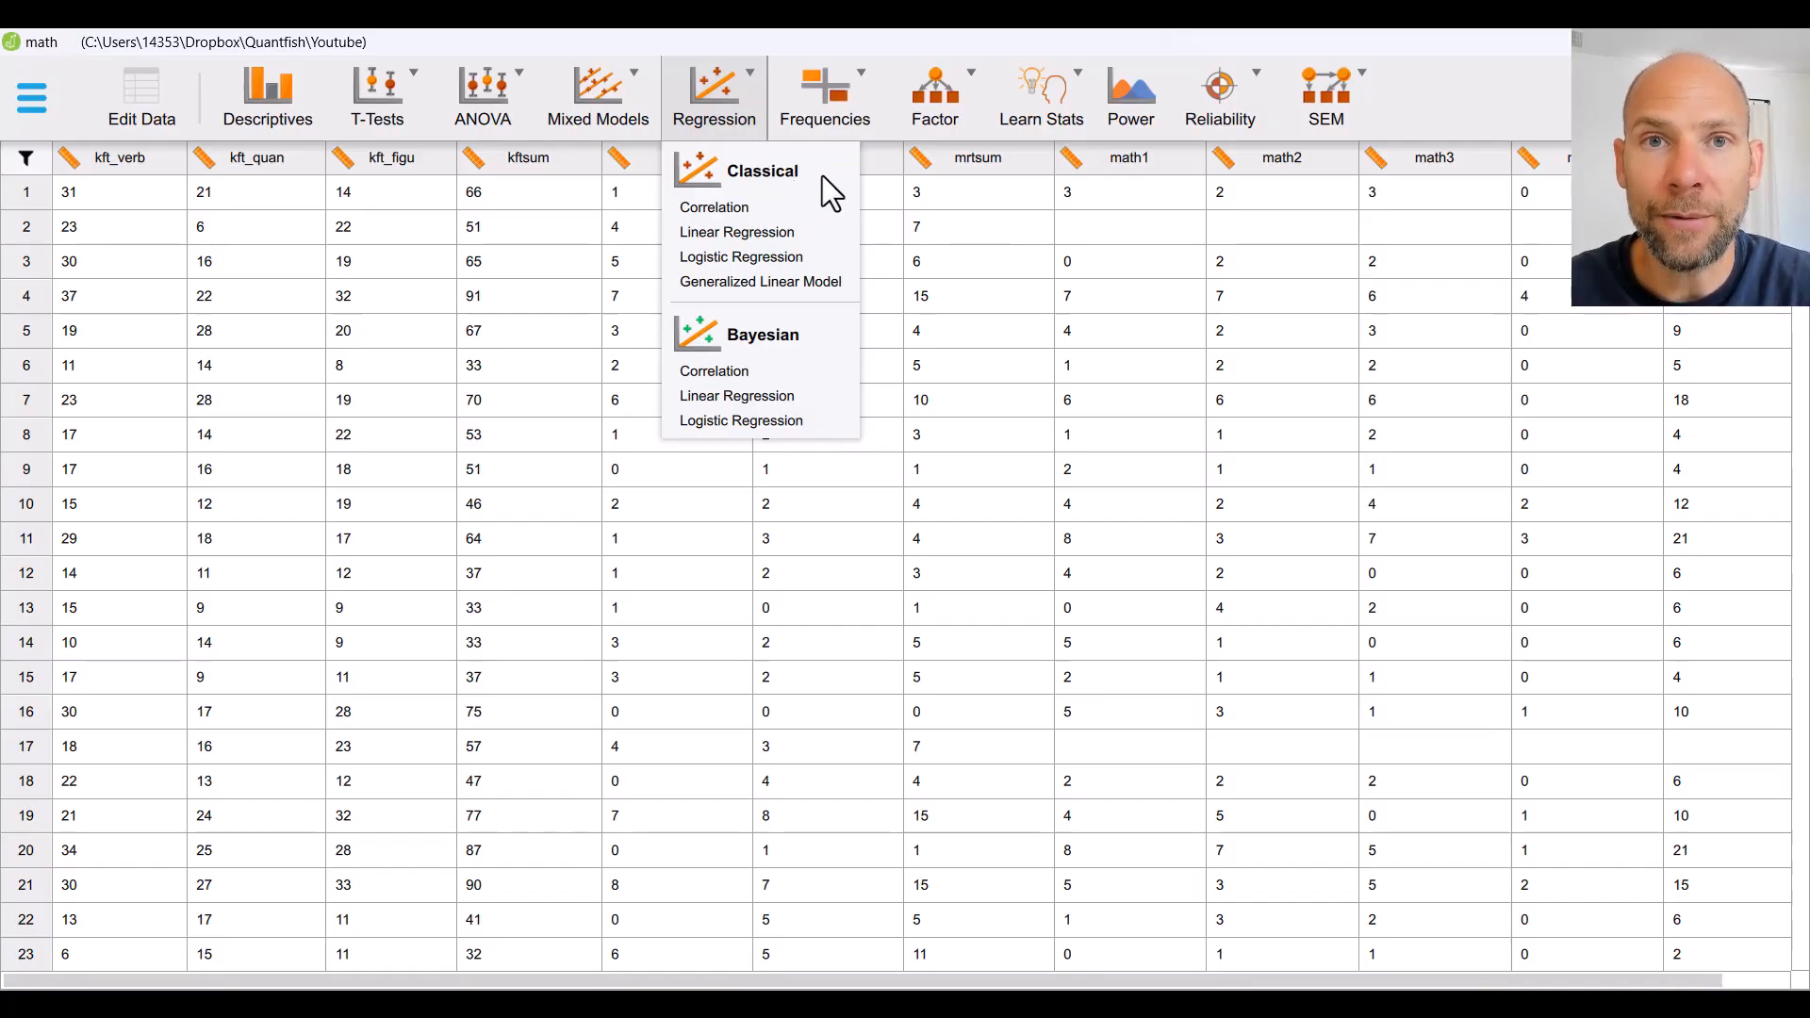
{"action": "mouse_move", "coordinate": [821, 214]}
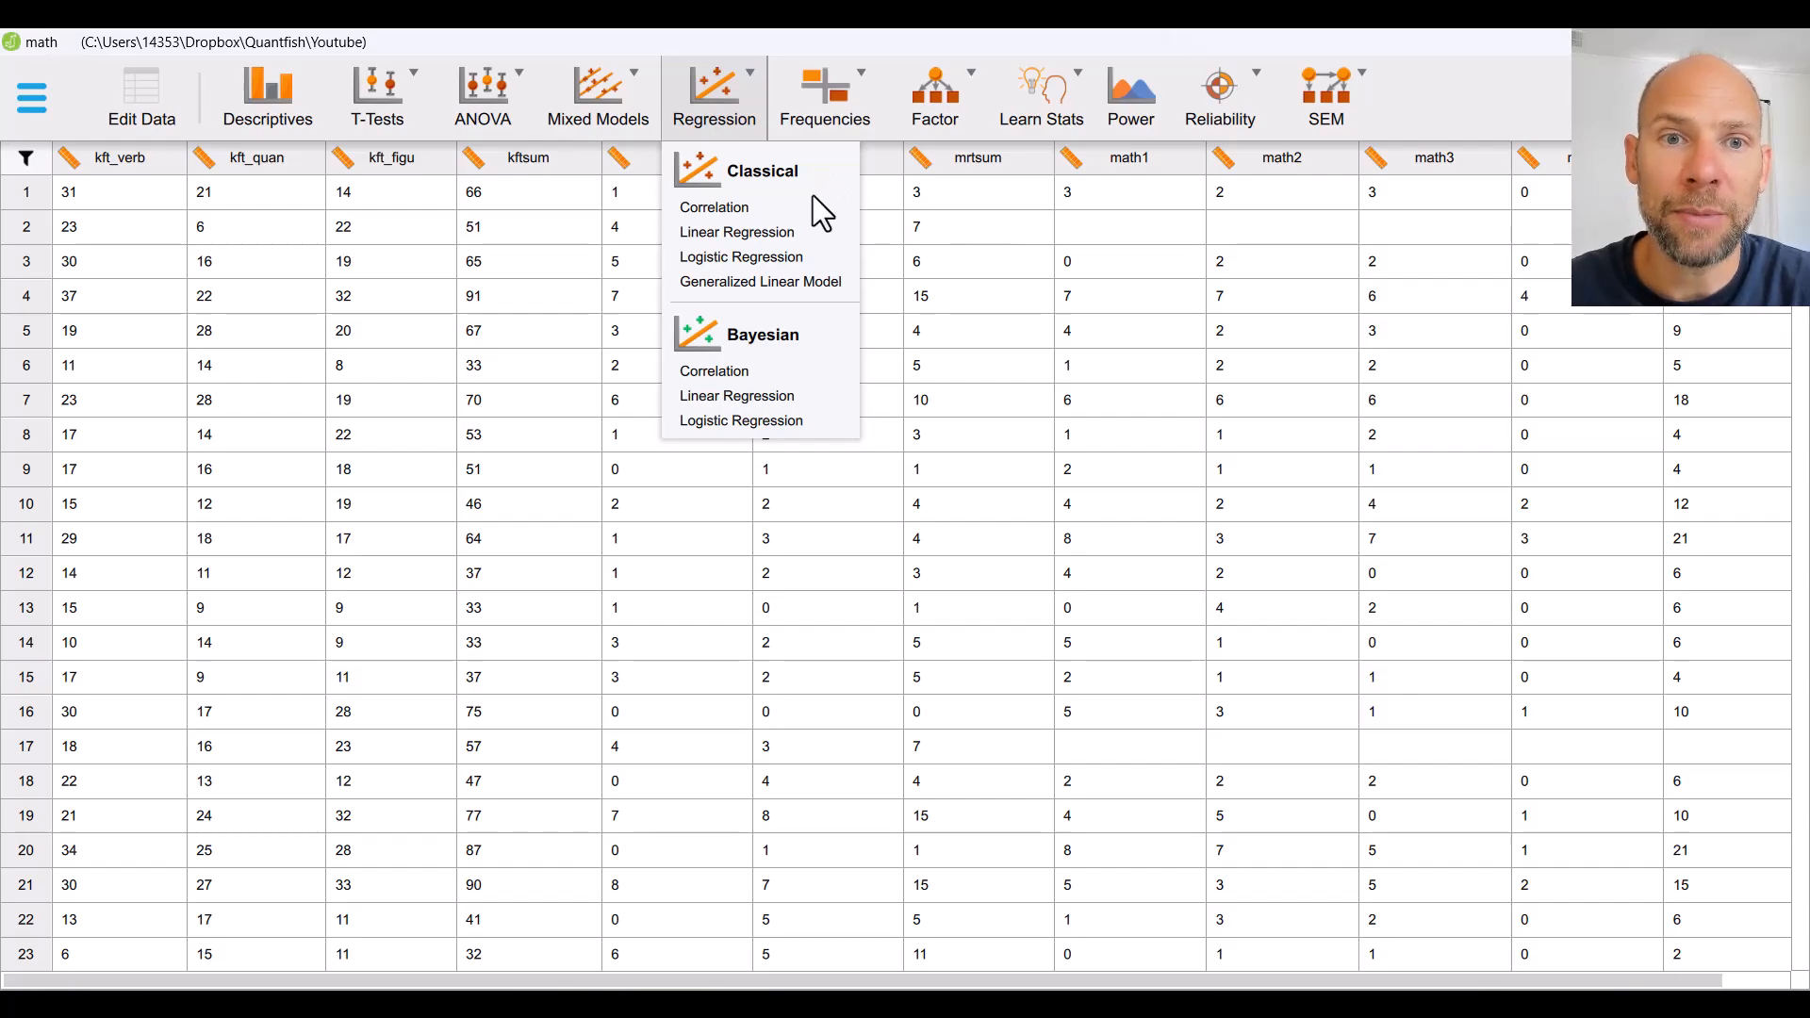
{"action": "mouse_move", "coordinate": [756, 225]}
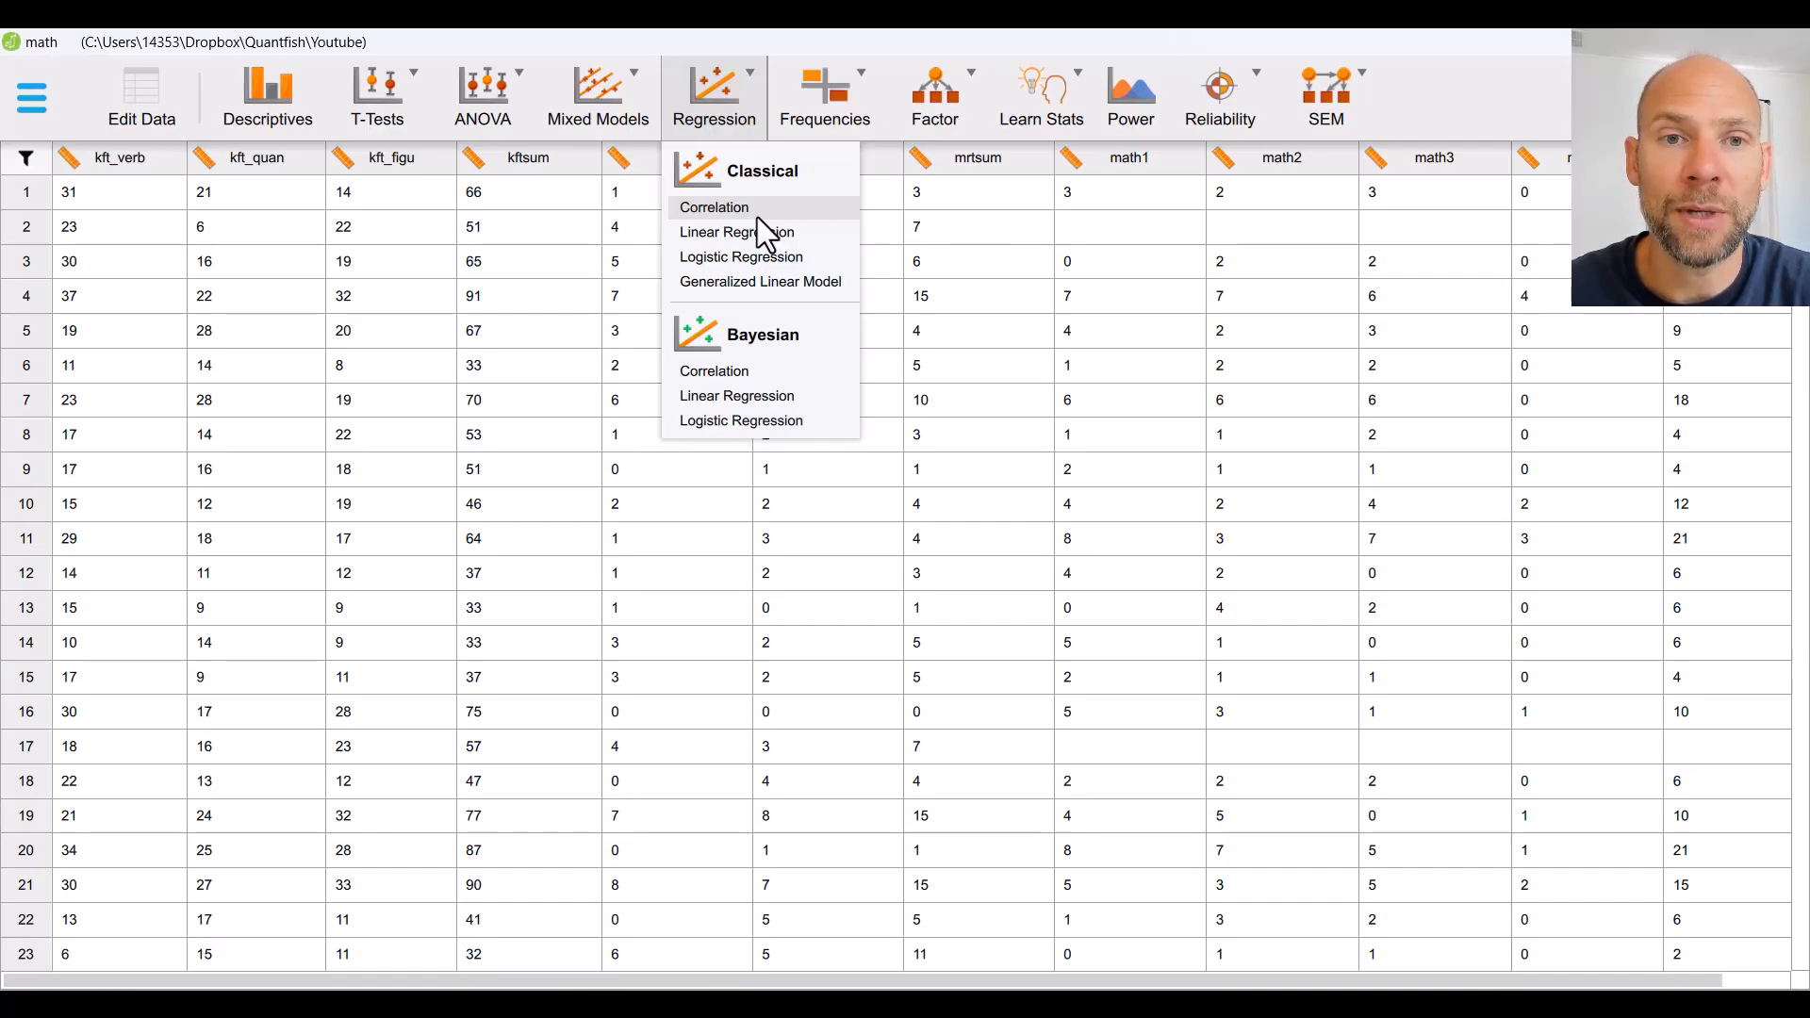
{"action": "mouse_move", "coordinate": [767, 241]}
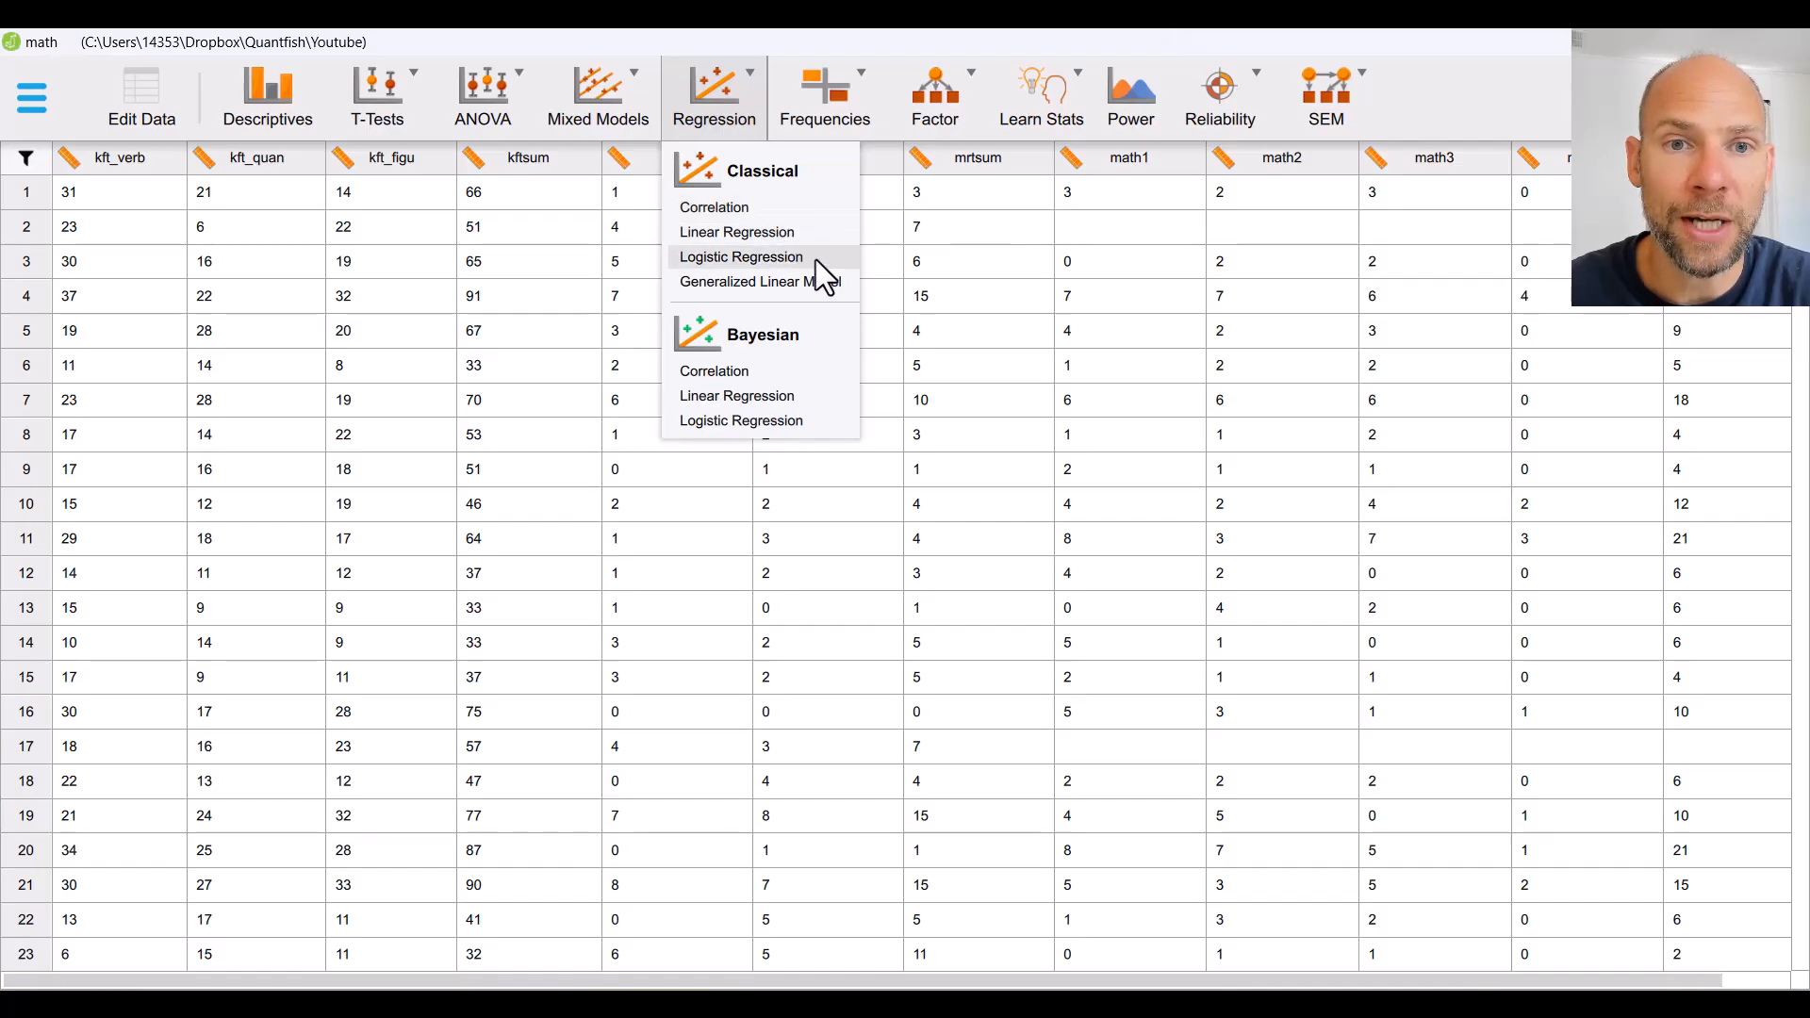
{"action": "mouse_move", "coordinate": [831, 288]}
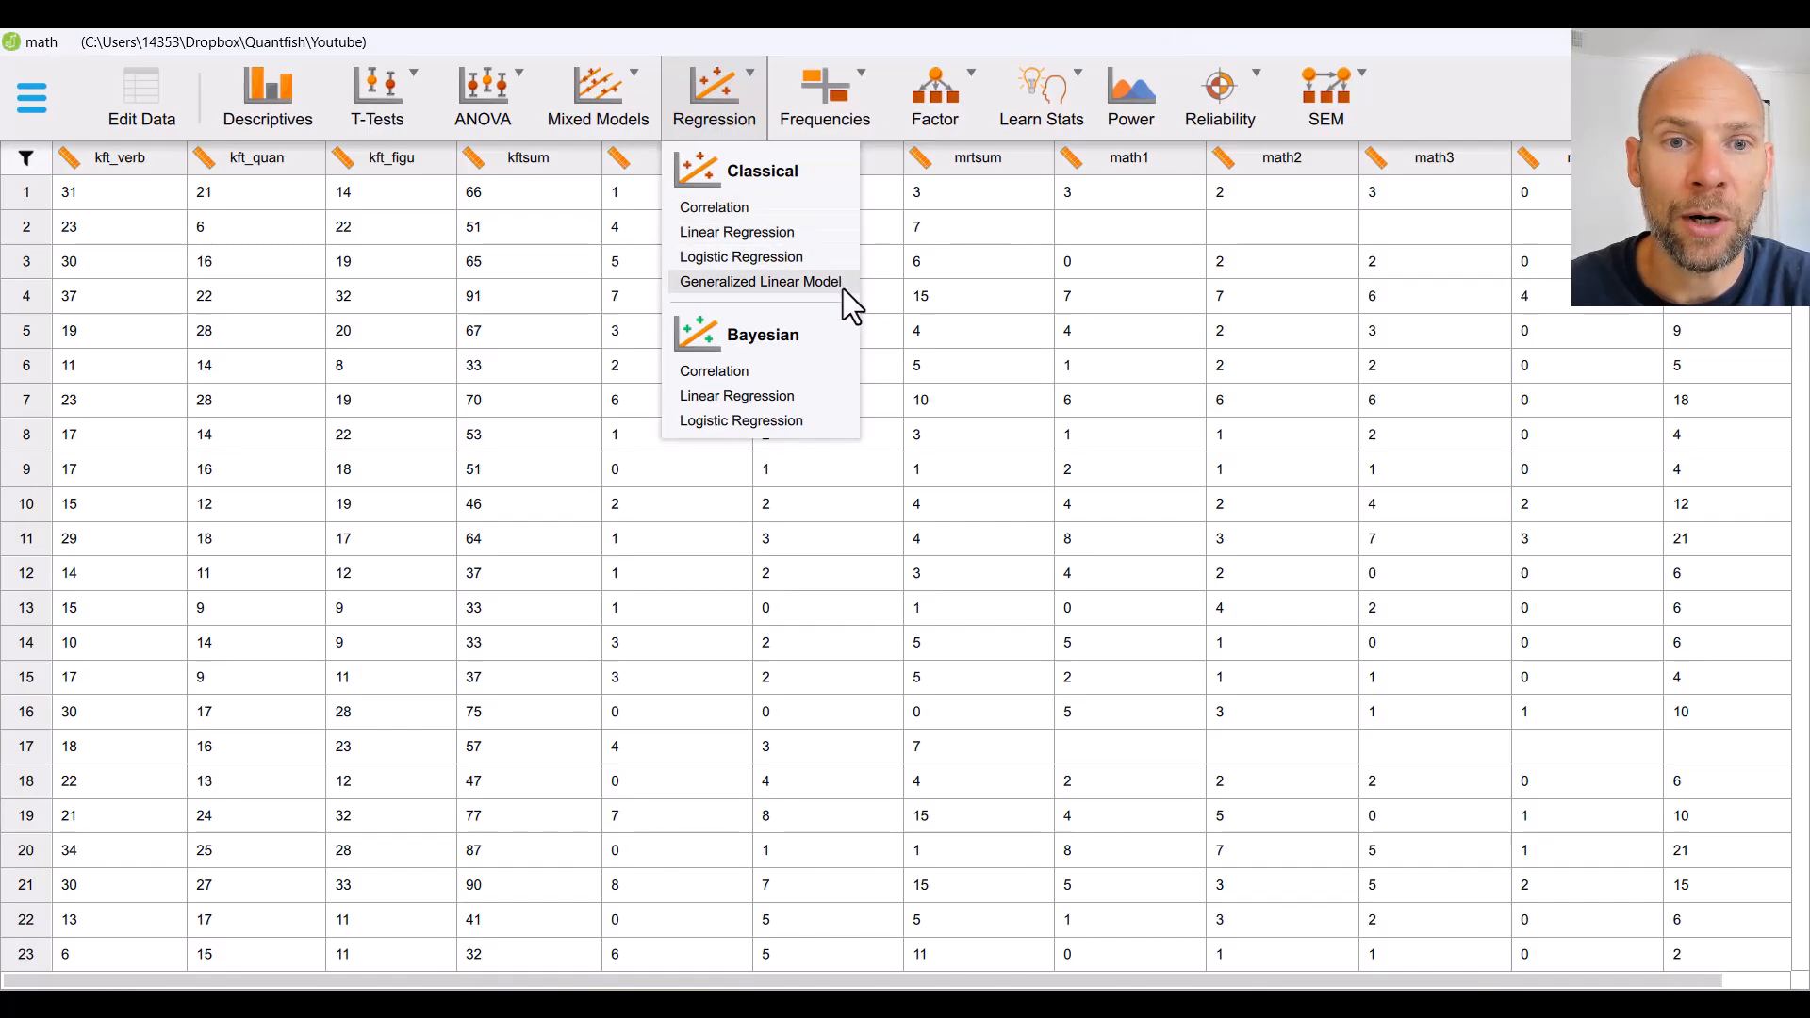
{"action": "mouse_move", "coordinate": [656, 341]}
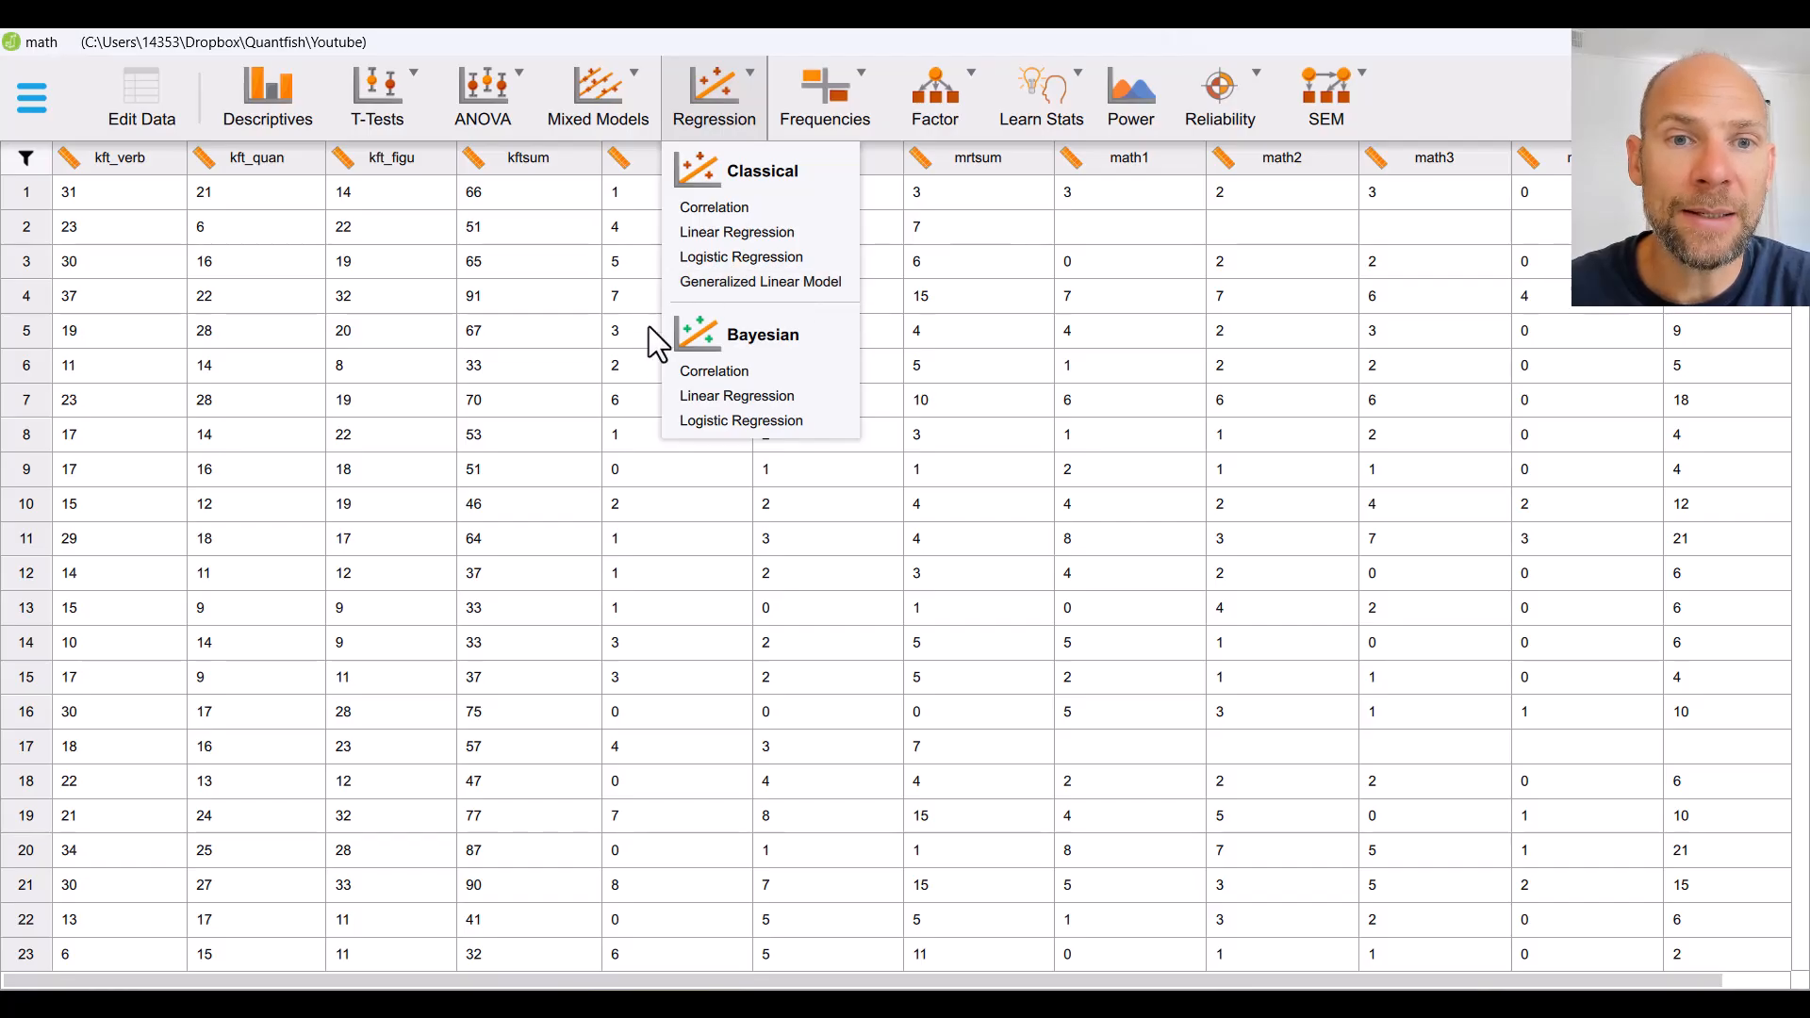
{"action": "mouse_move", "coordinate": [765, 370]}
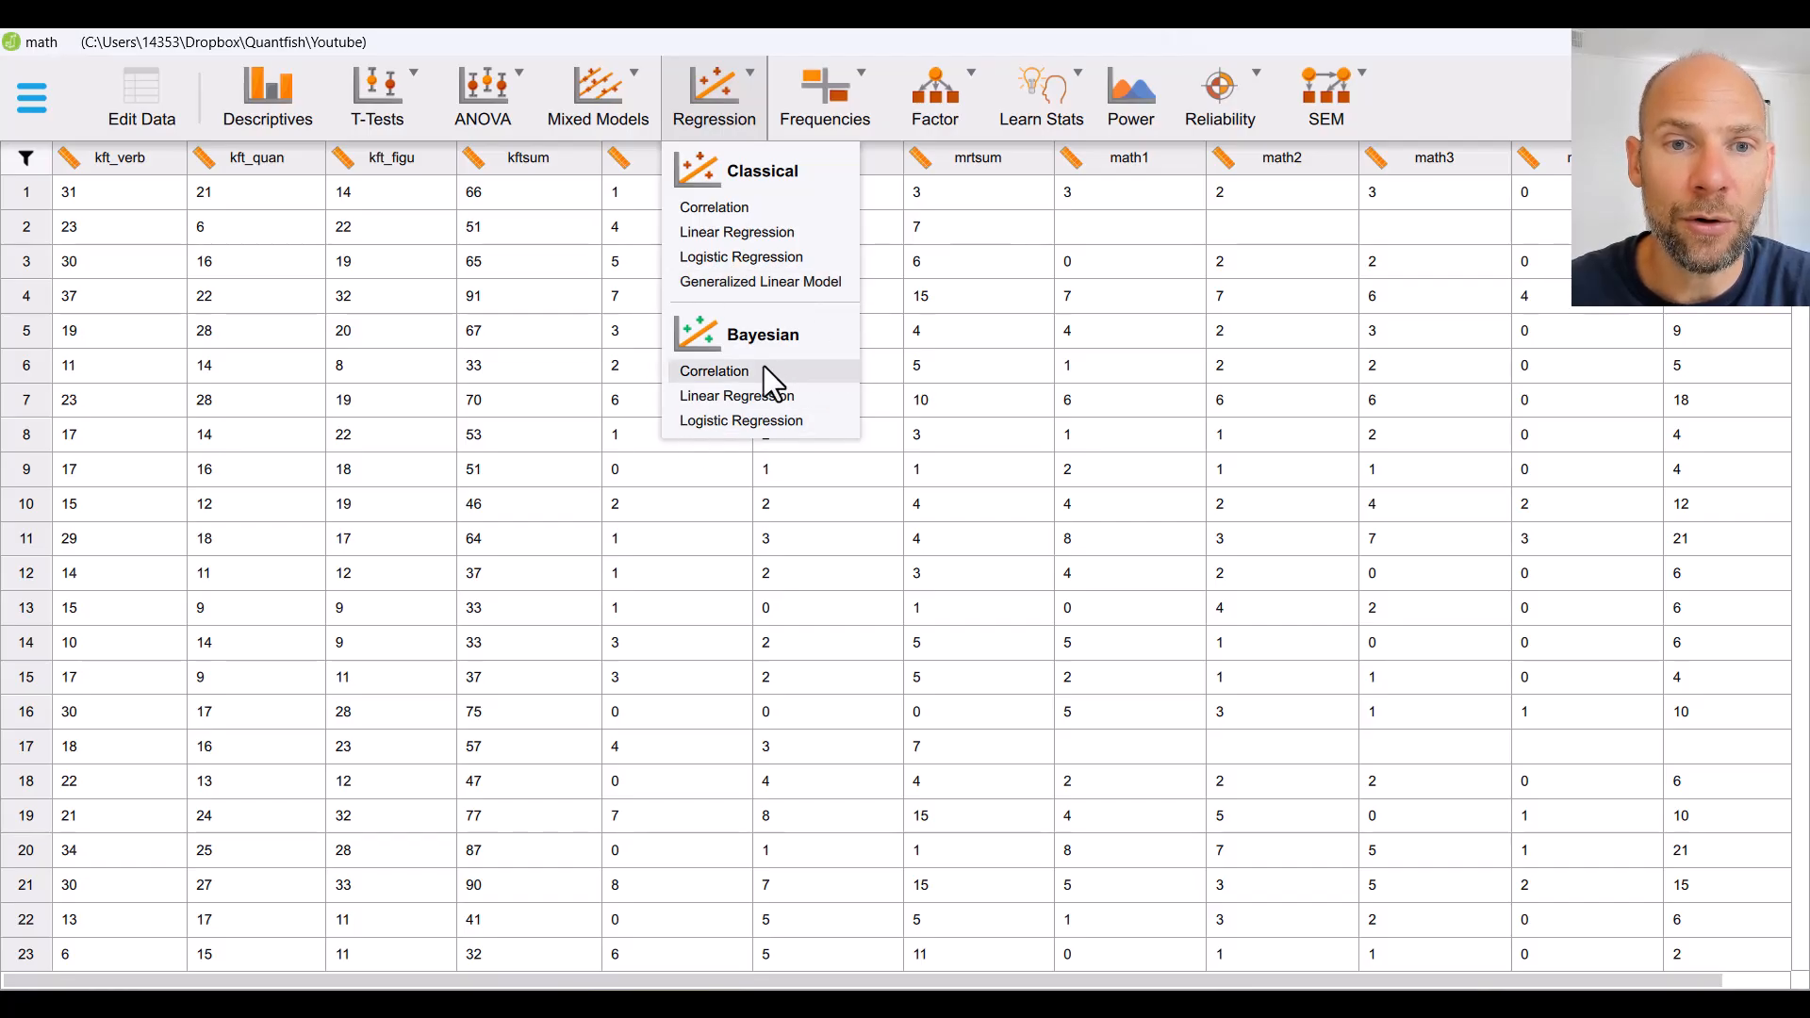
{"action": "mouse_move", "coordinate": [741, 420]}
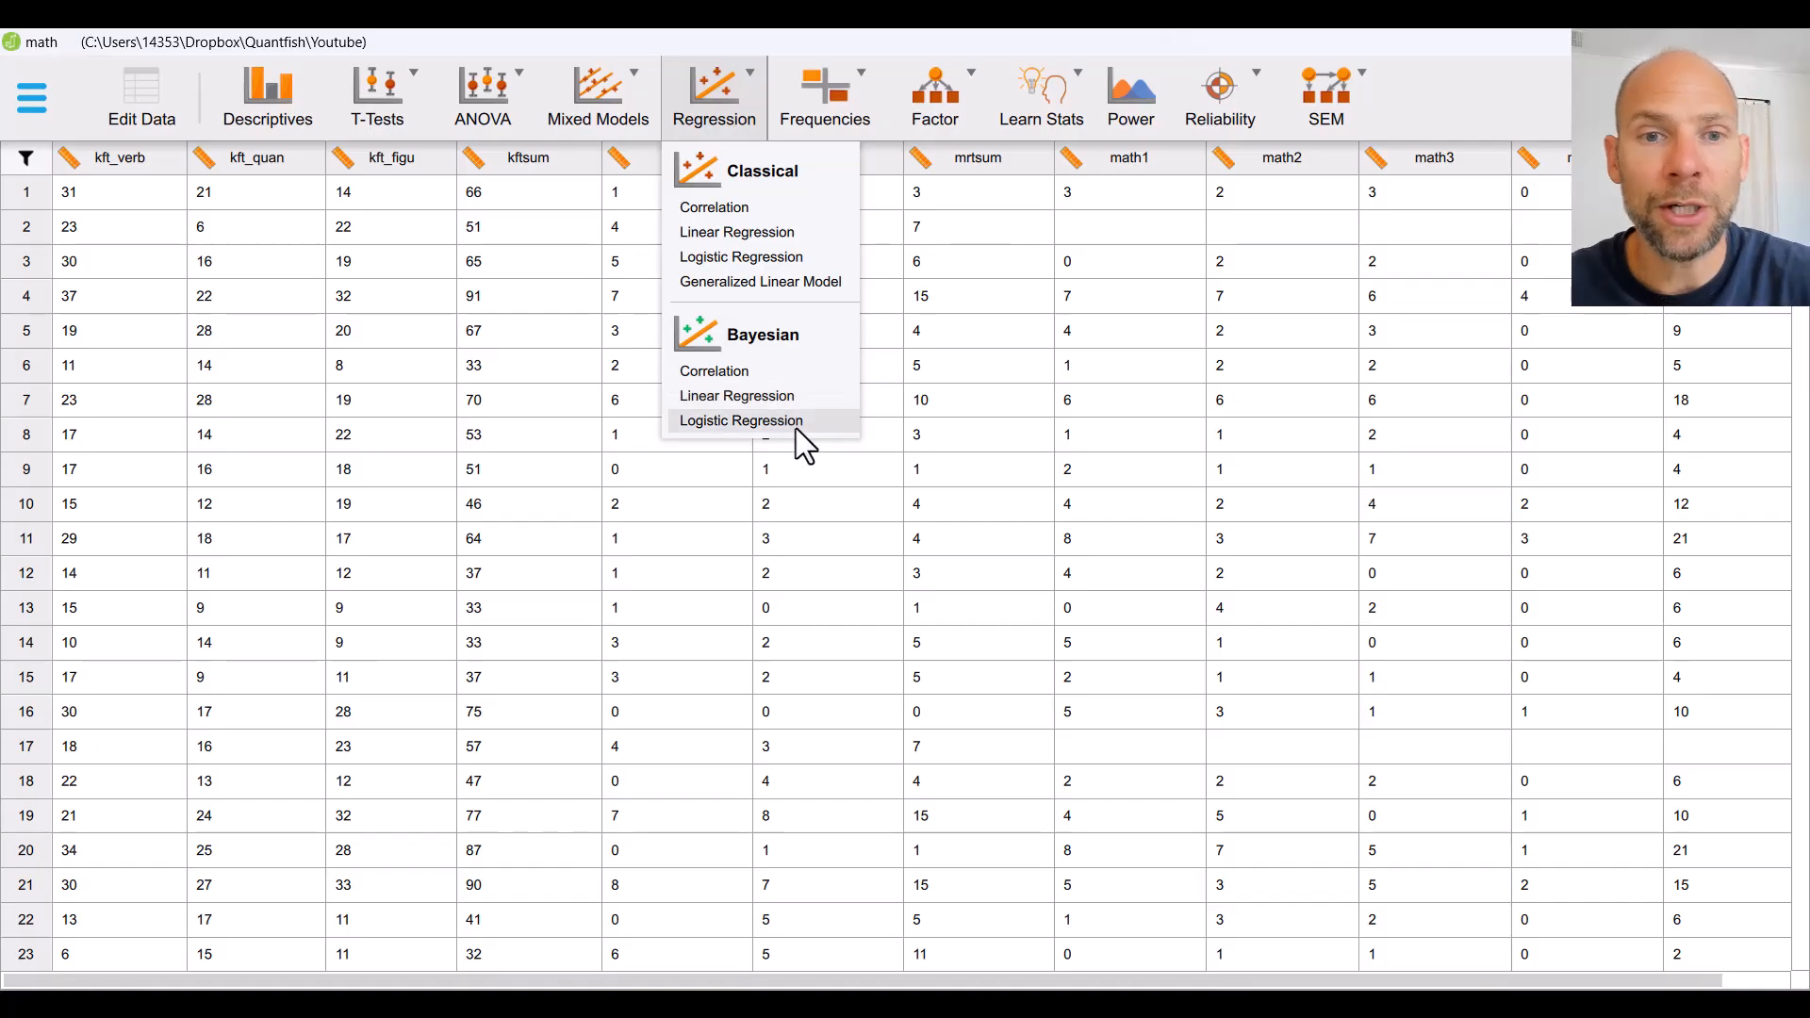
{"action": "mouse_move", "coordinate": [806, 439]}
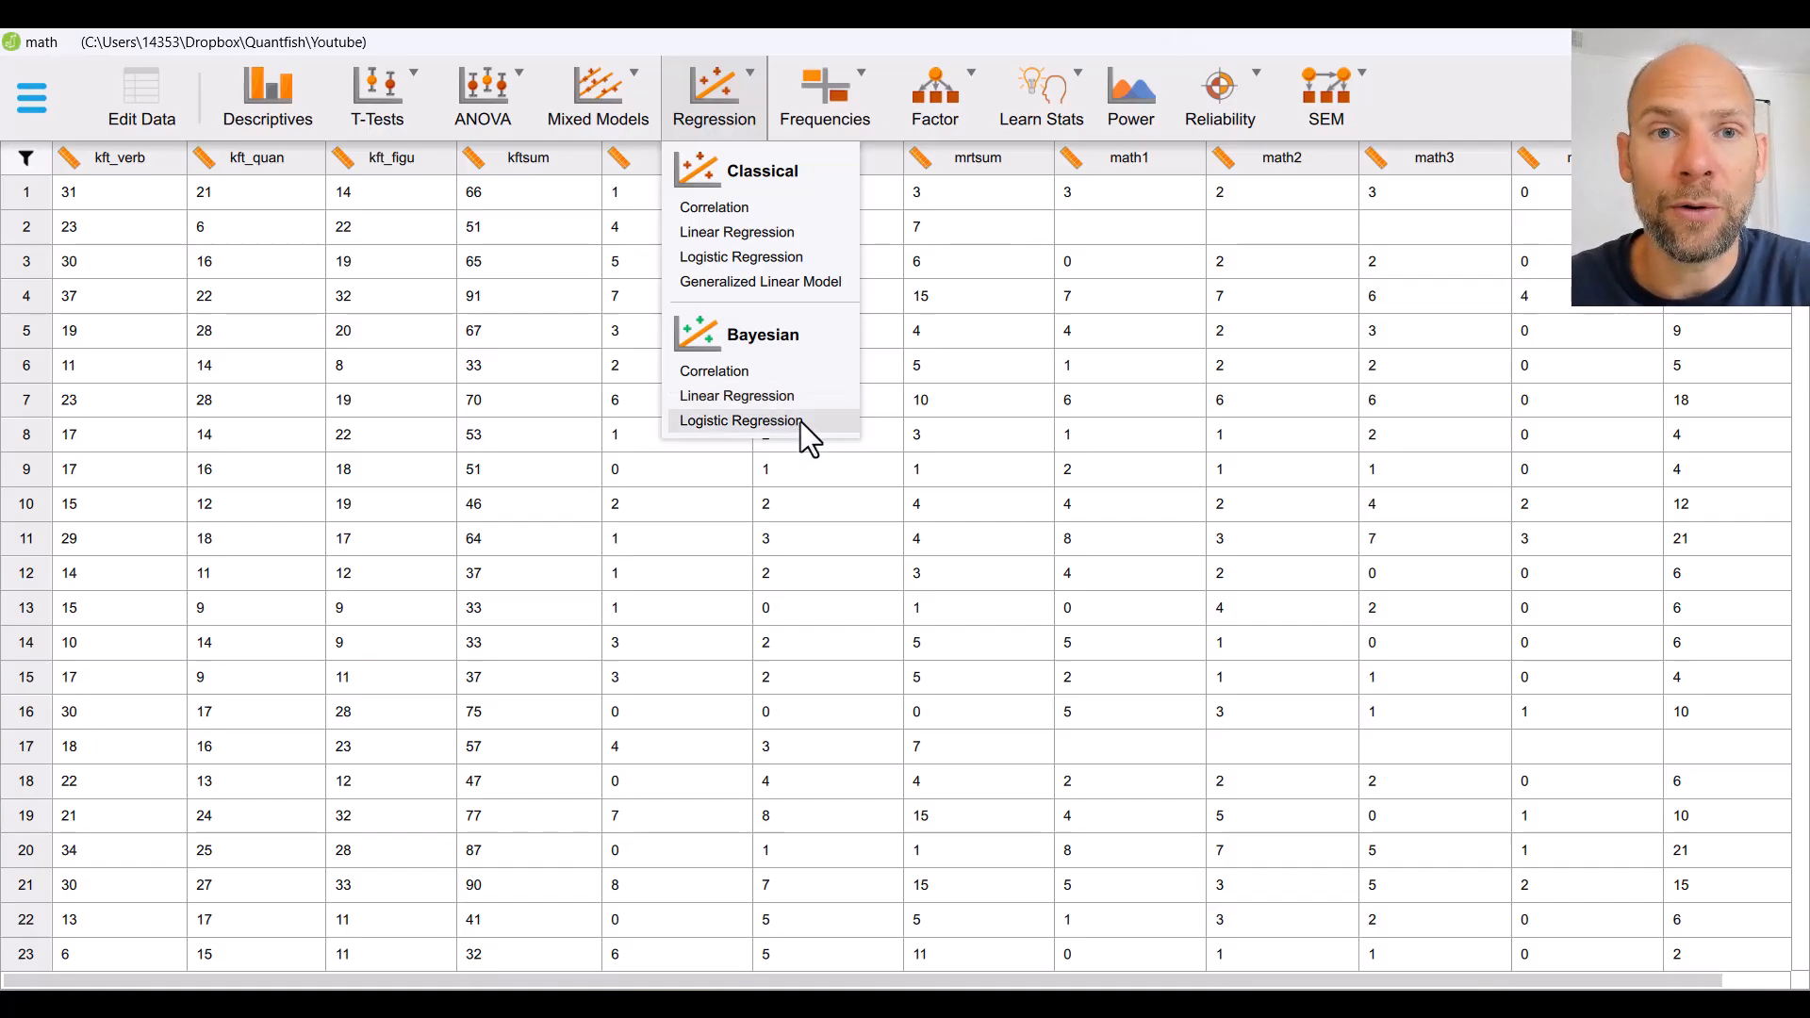
{"action": "mouse_move", "coordinate": [808, 242]}
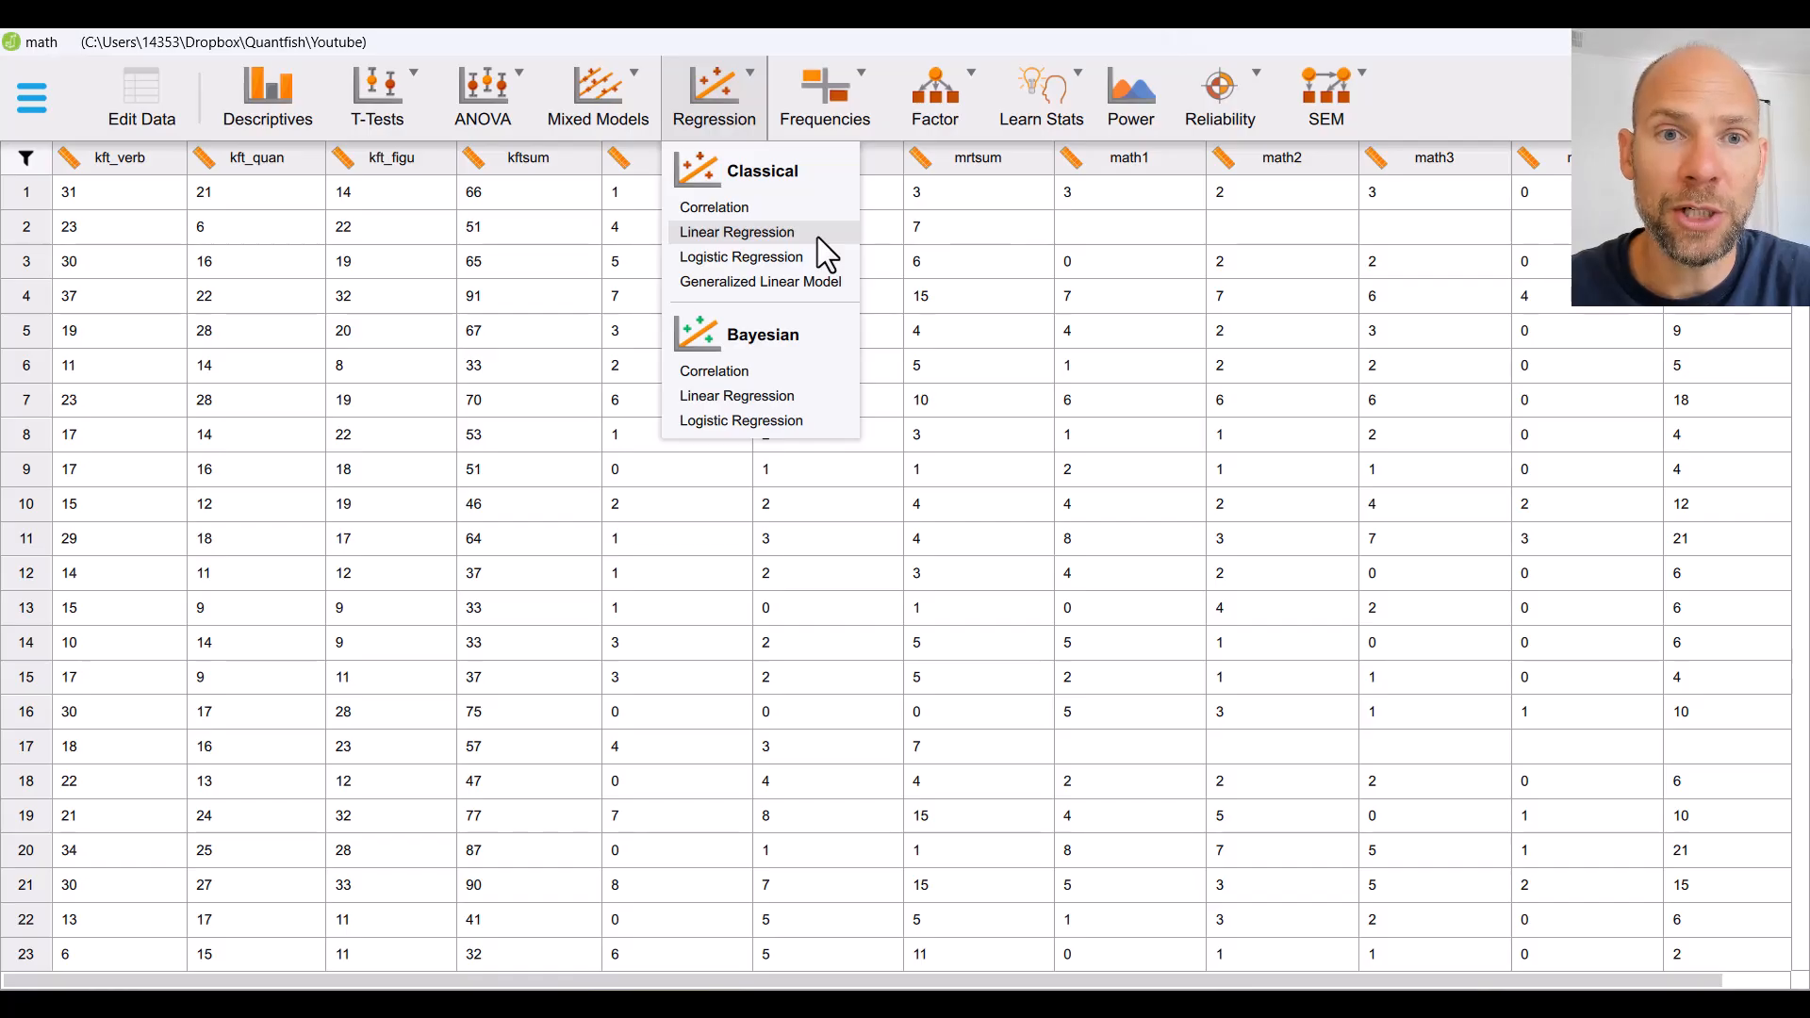
{"action": "mouse_move", "coordinate": [796, 232]}
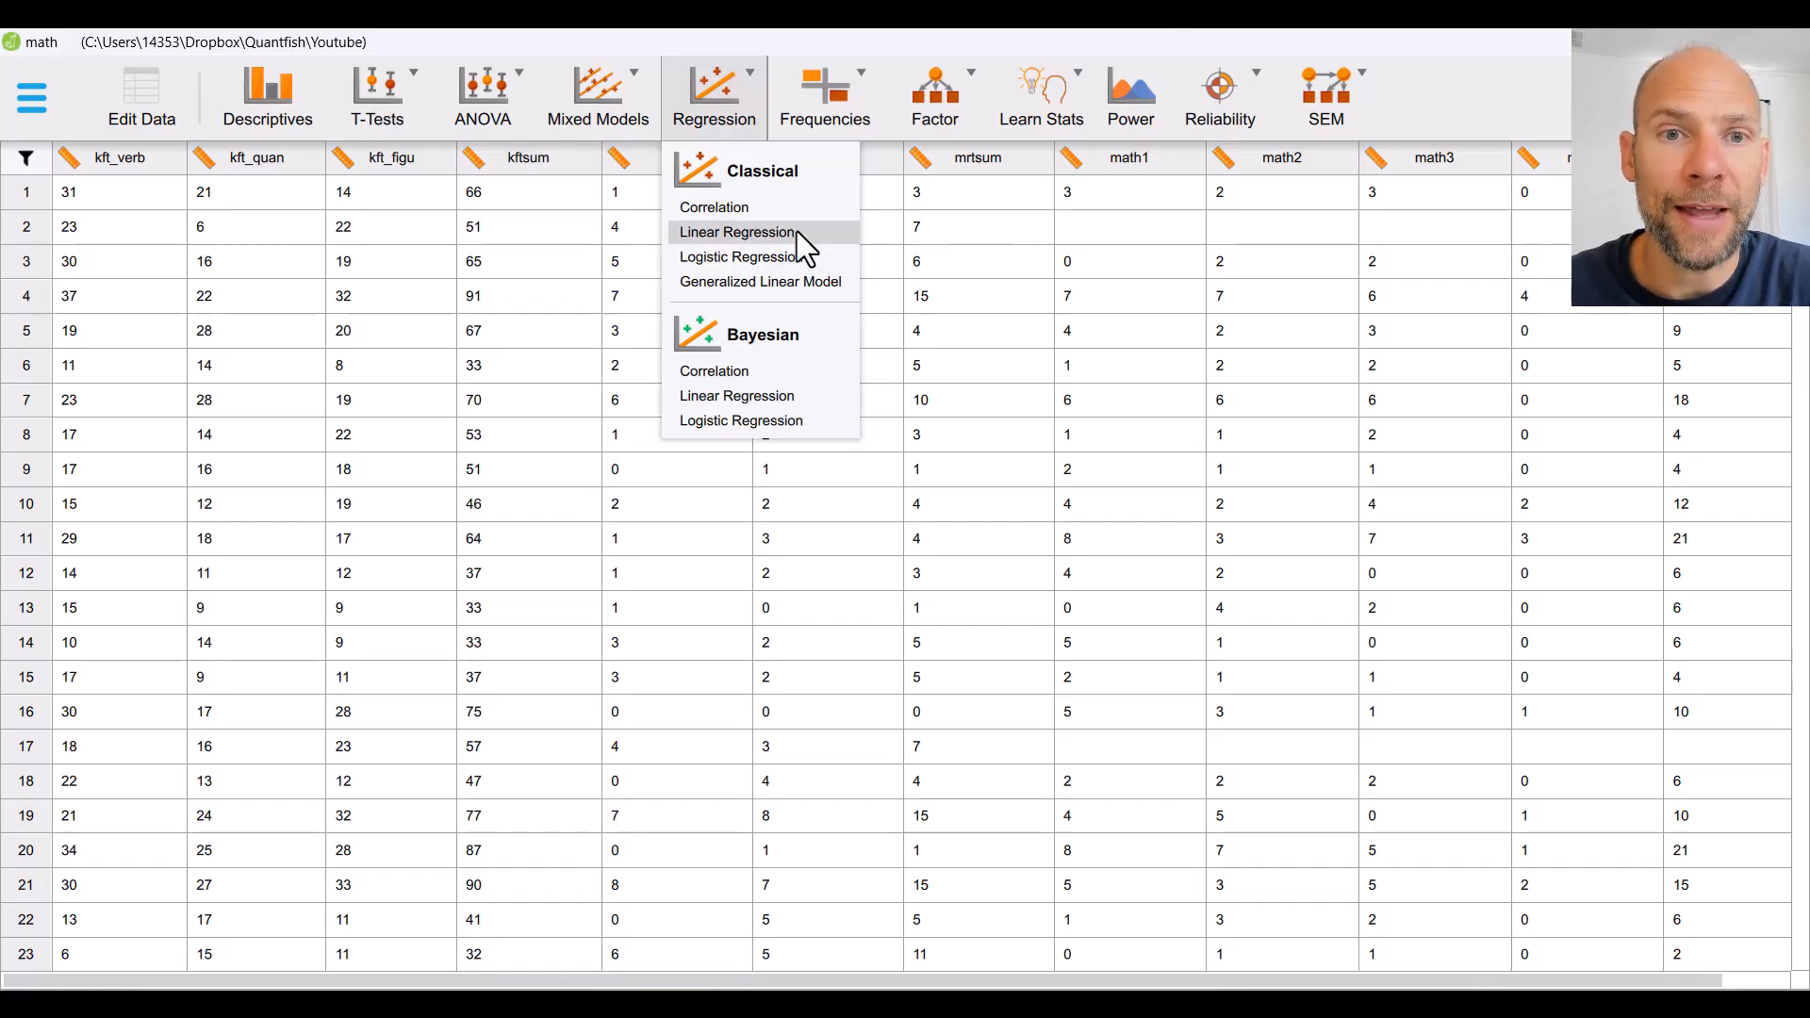
Step: Start a classical Linear Regression analysis on the math data
{"action": "left_click", "coordinate": [735, 232]}
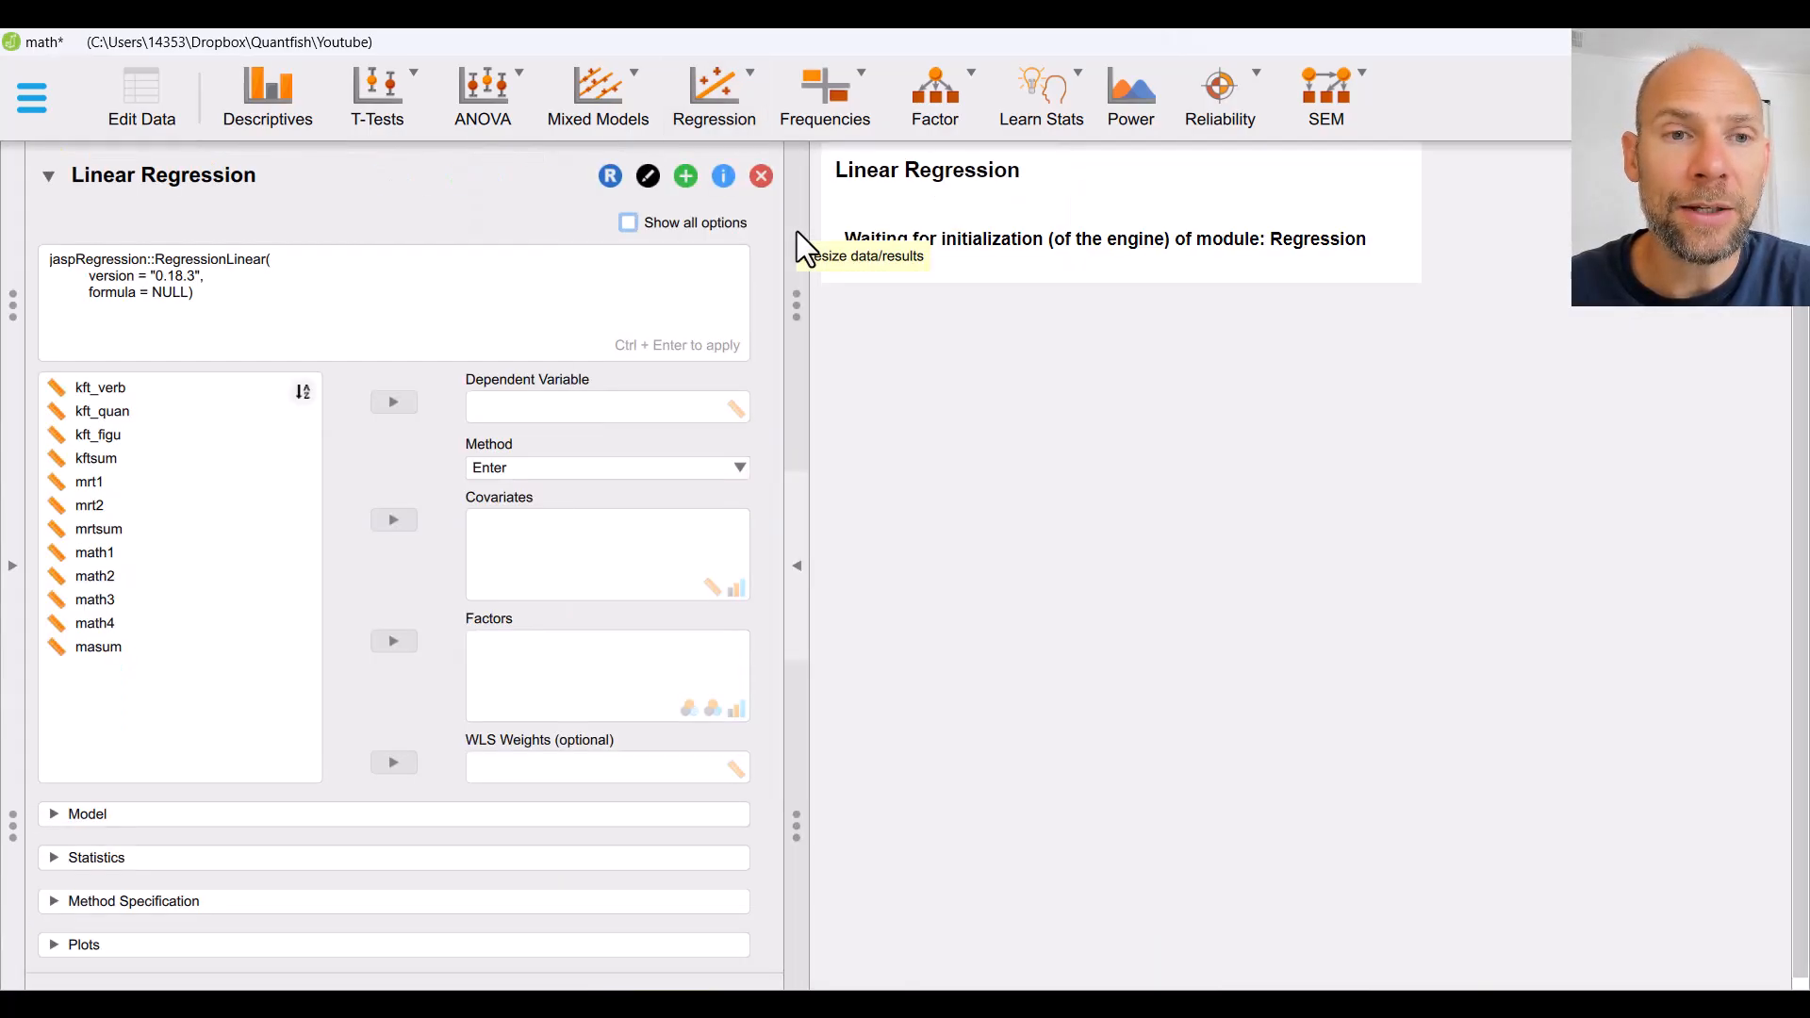
{"action": "mouse_move", "coordinate": [776, 405]}
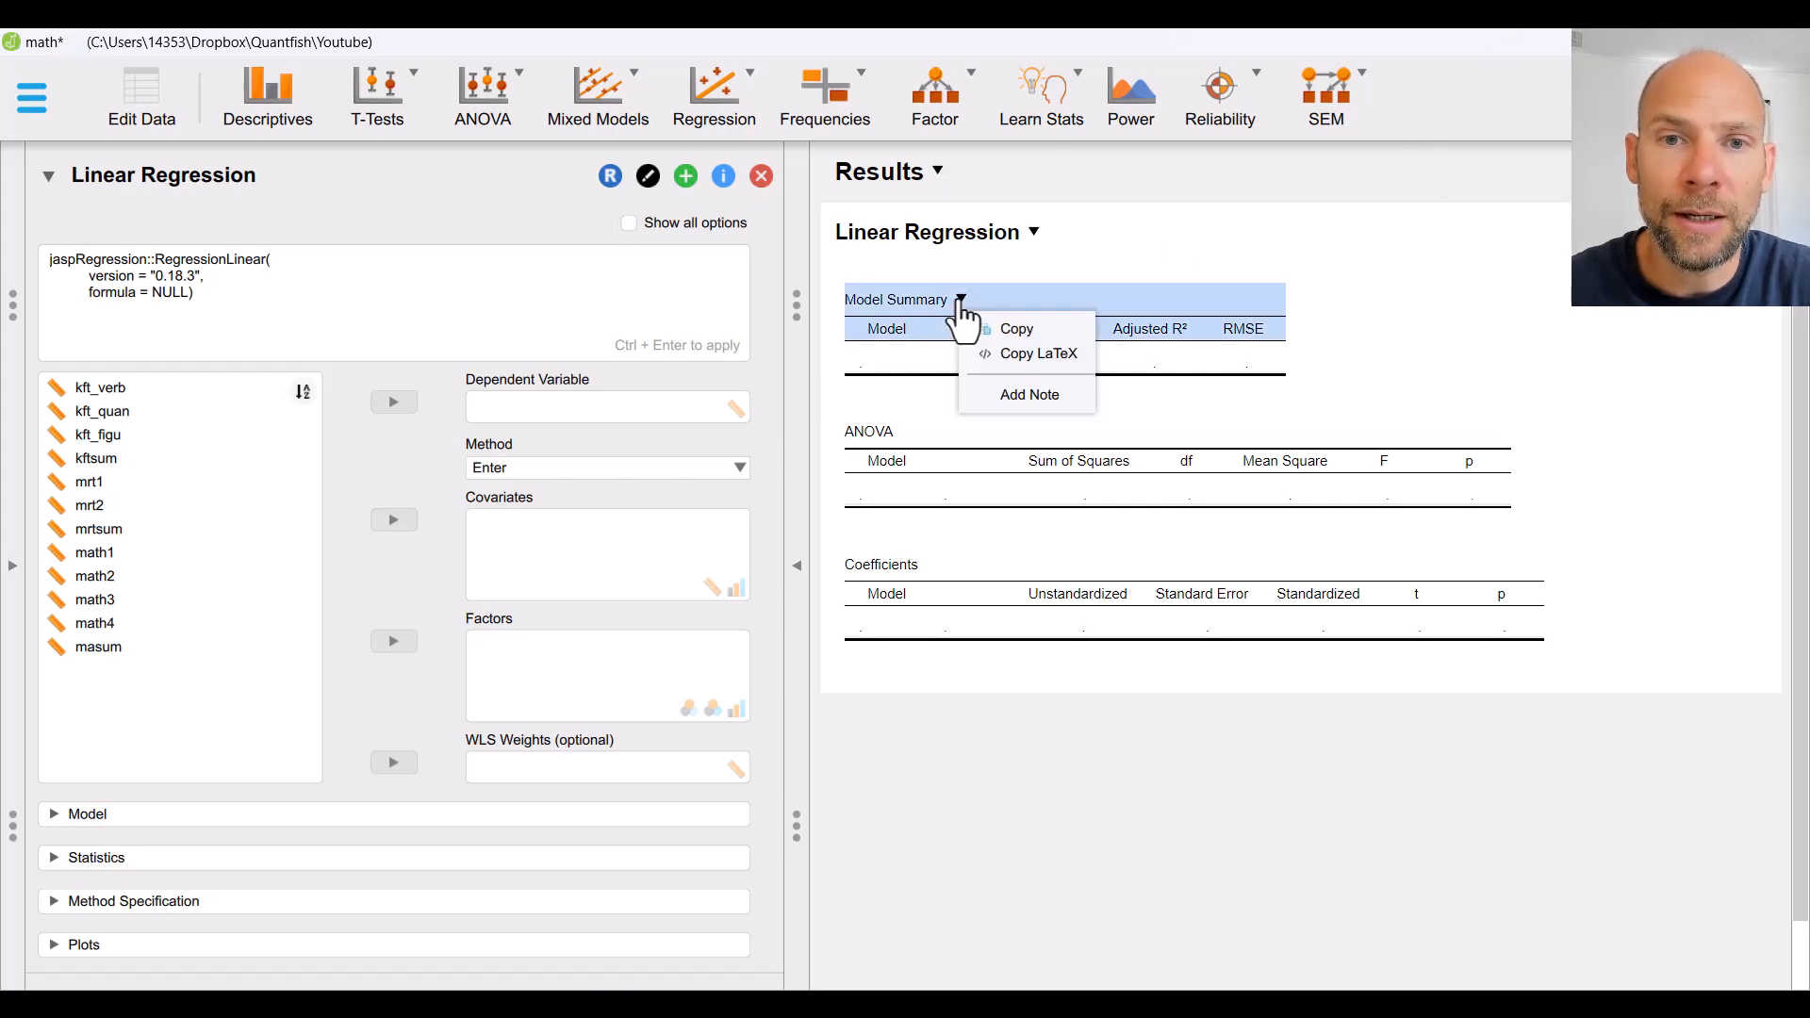
{"action": "mouse_move", "coordinate": [1009, 363]}
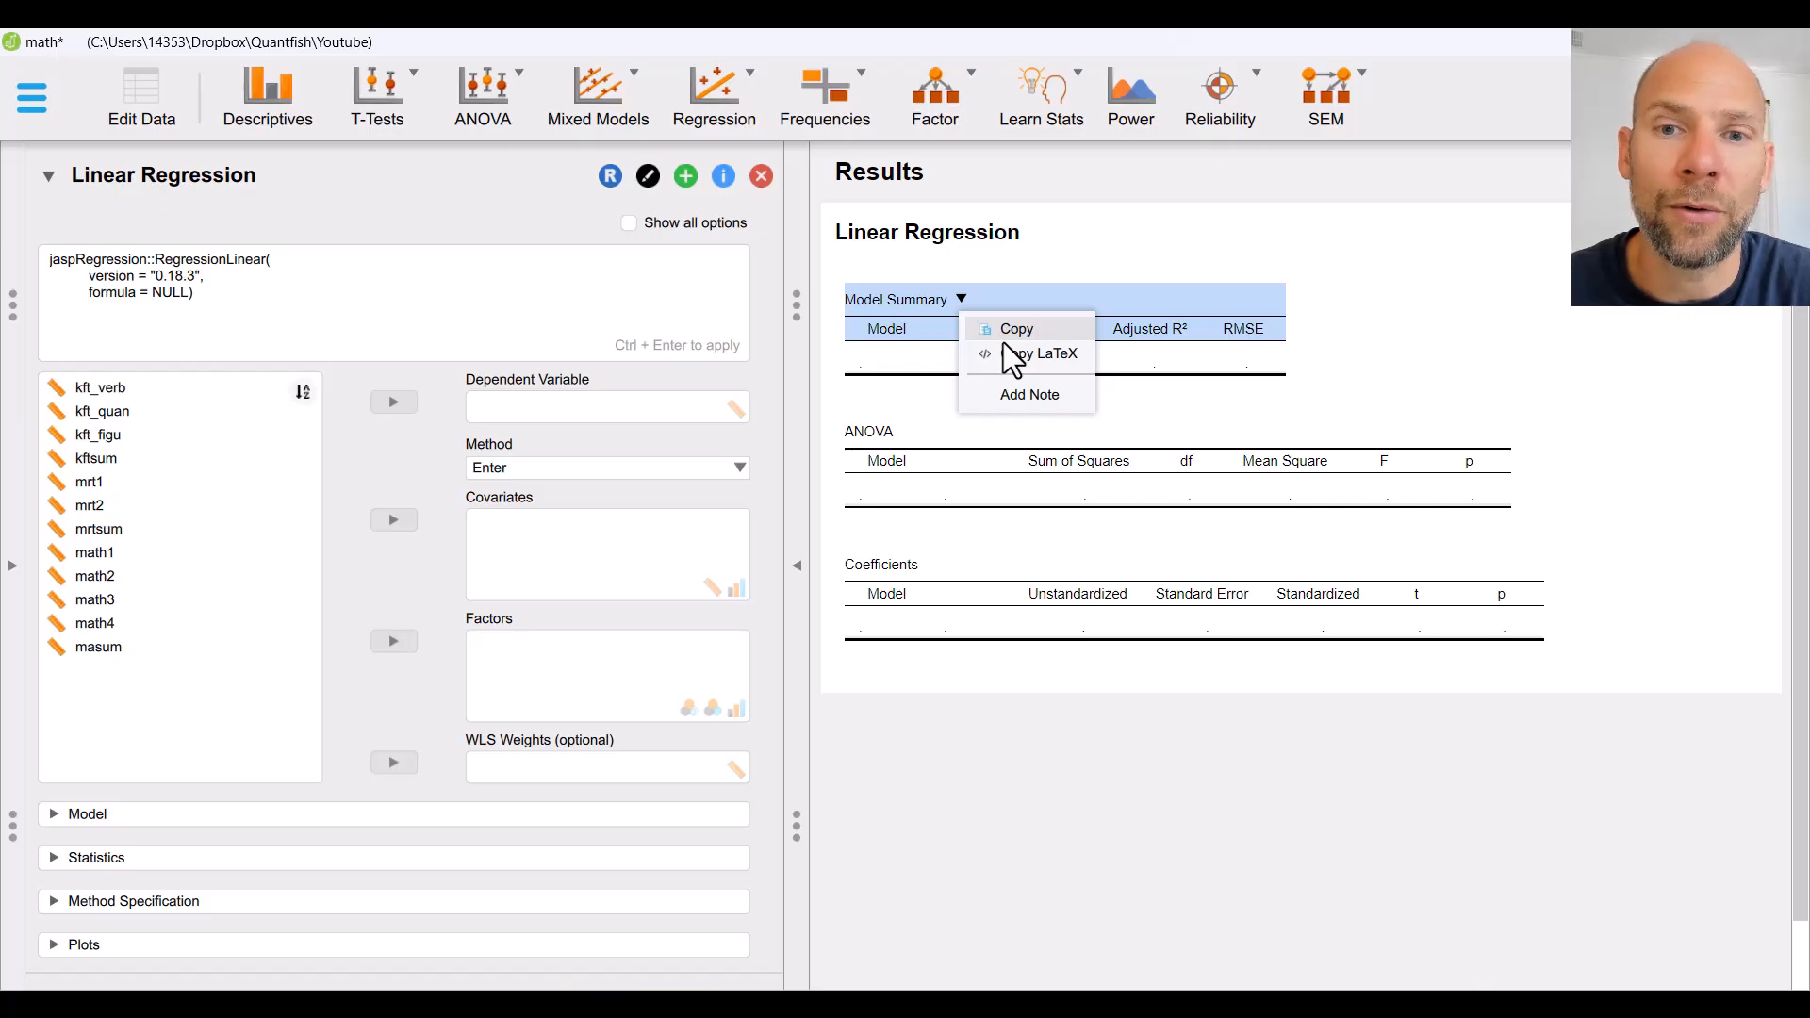
{"action": "mouse_move", "coordinate": [1053, 379]}
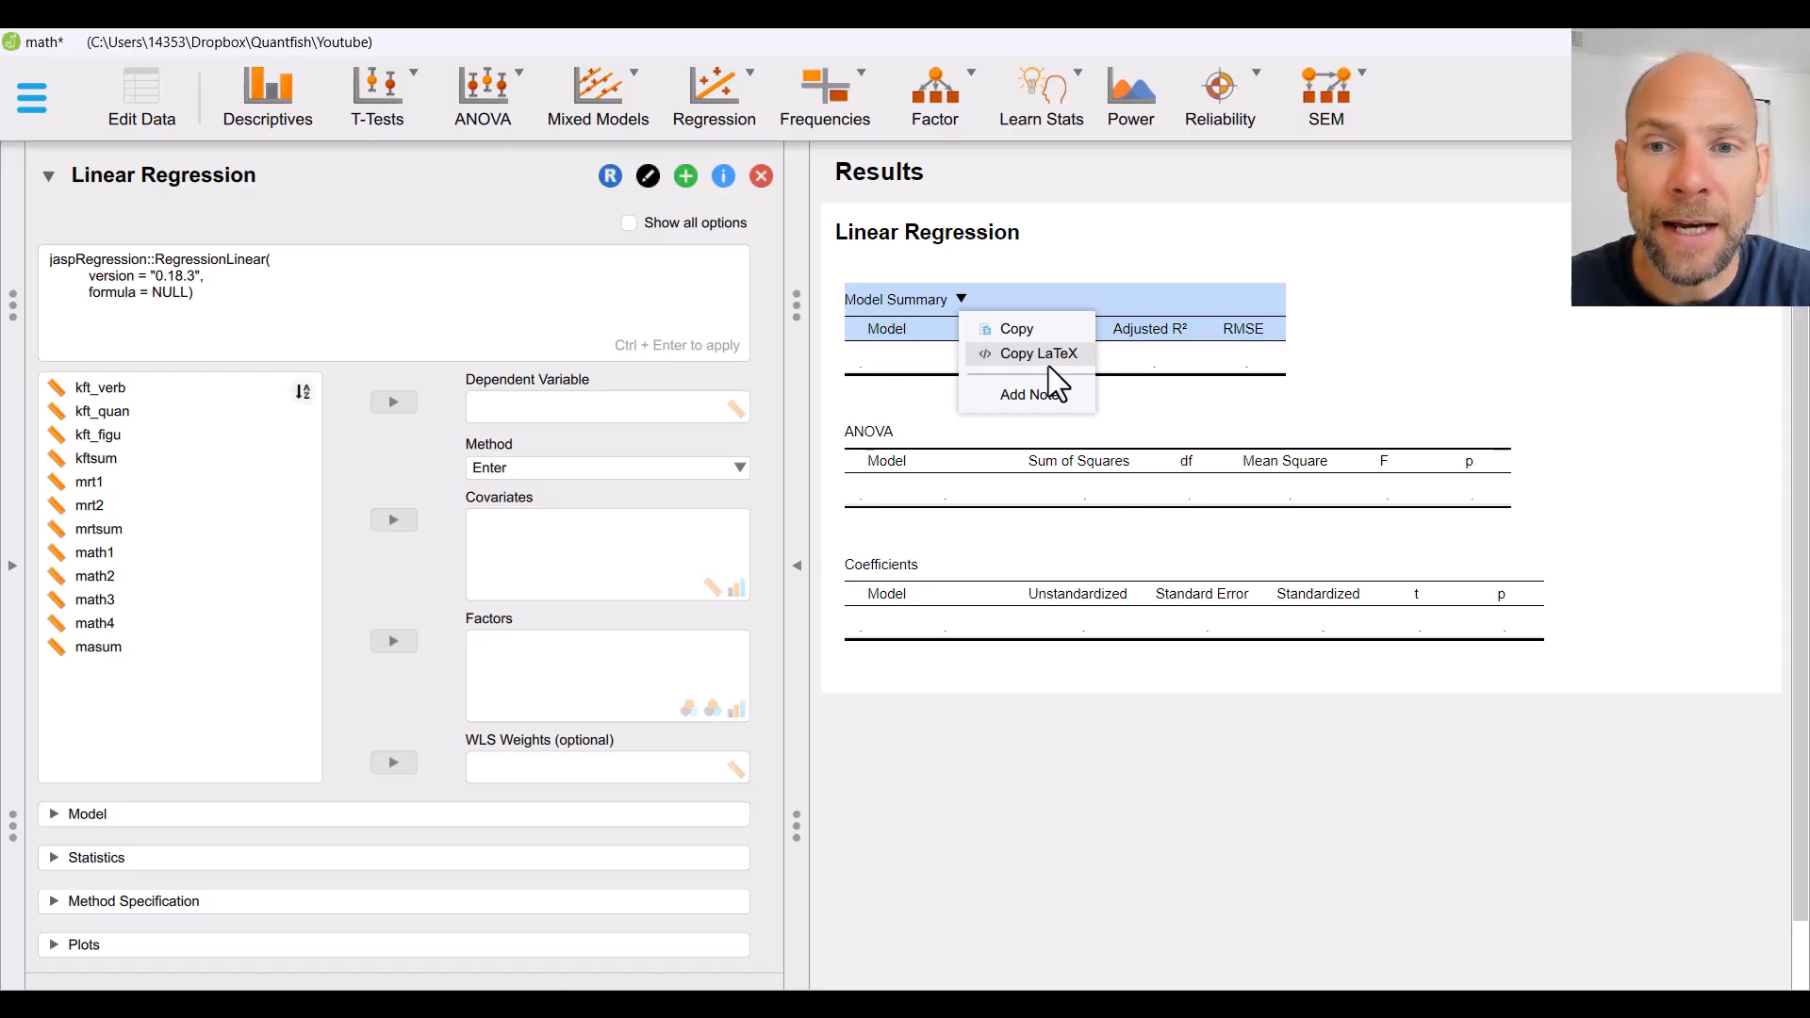
{"action": "mouse_move", "coordinate": [769, 427]}
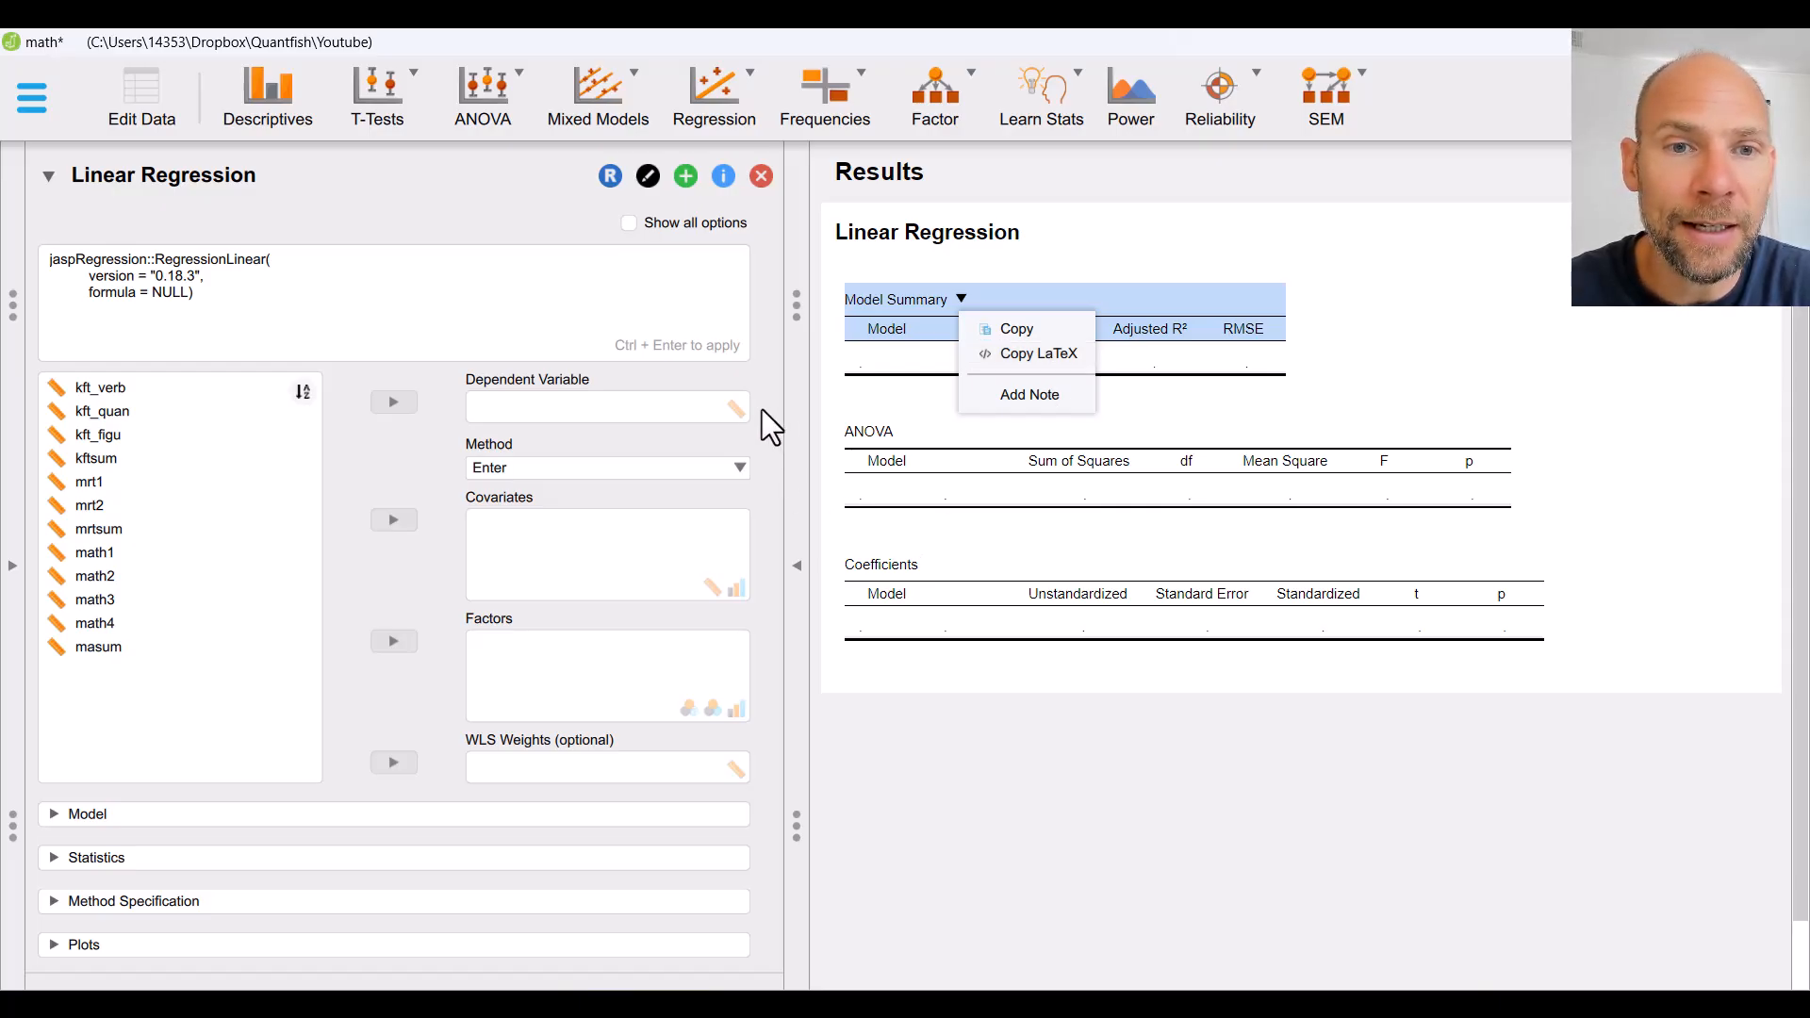
{"action": "left_click", "coordinate": [967, 638]}
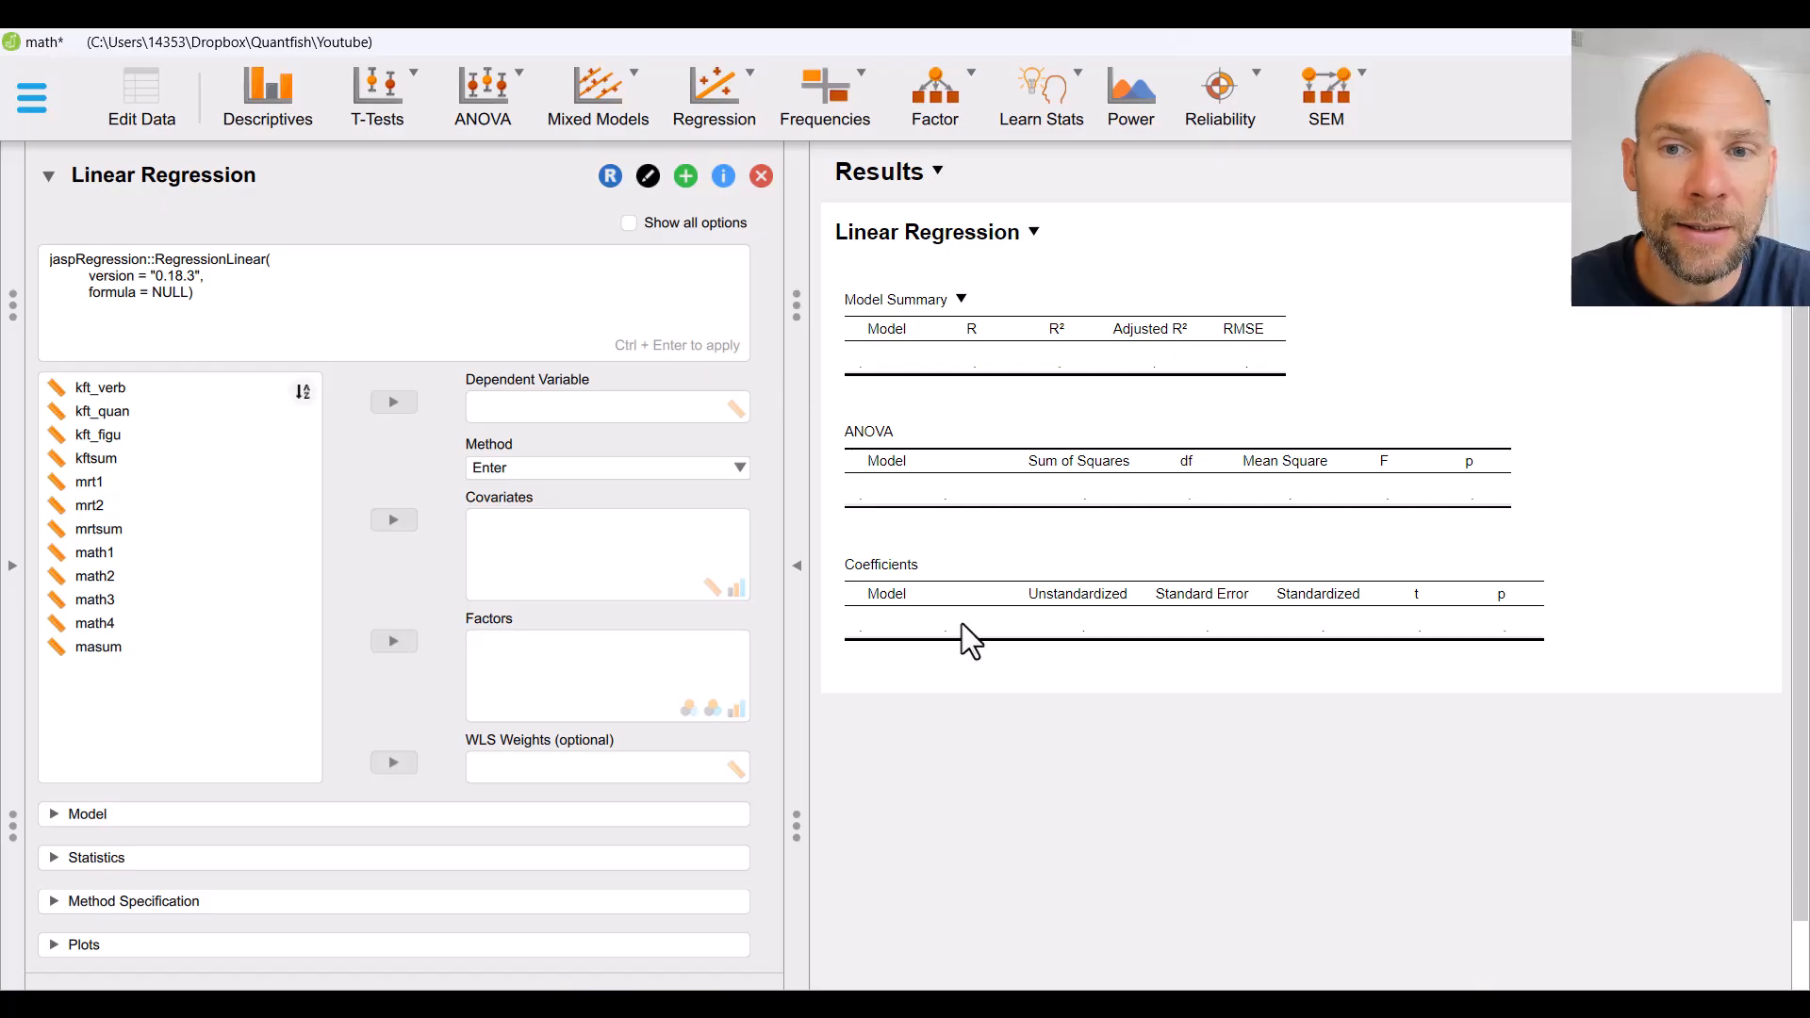
{"action": "mouse_move", "coordinate": [487, 451]}
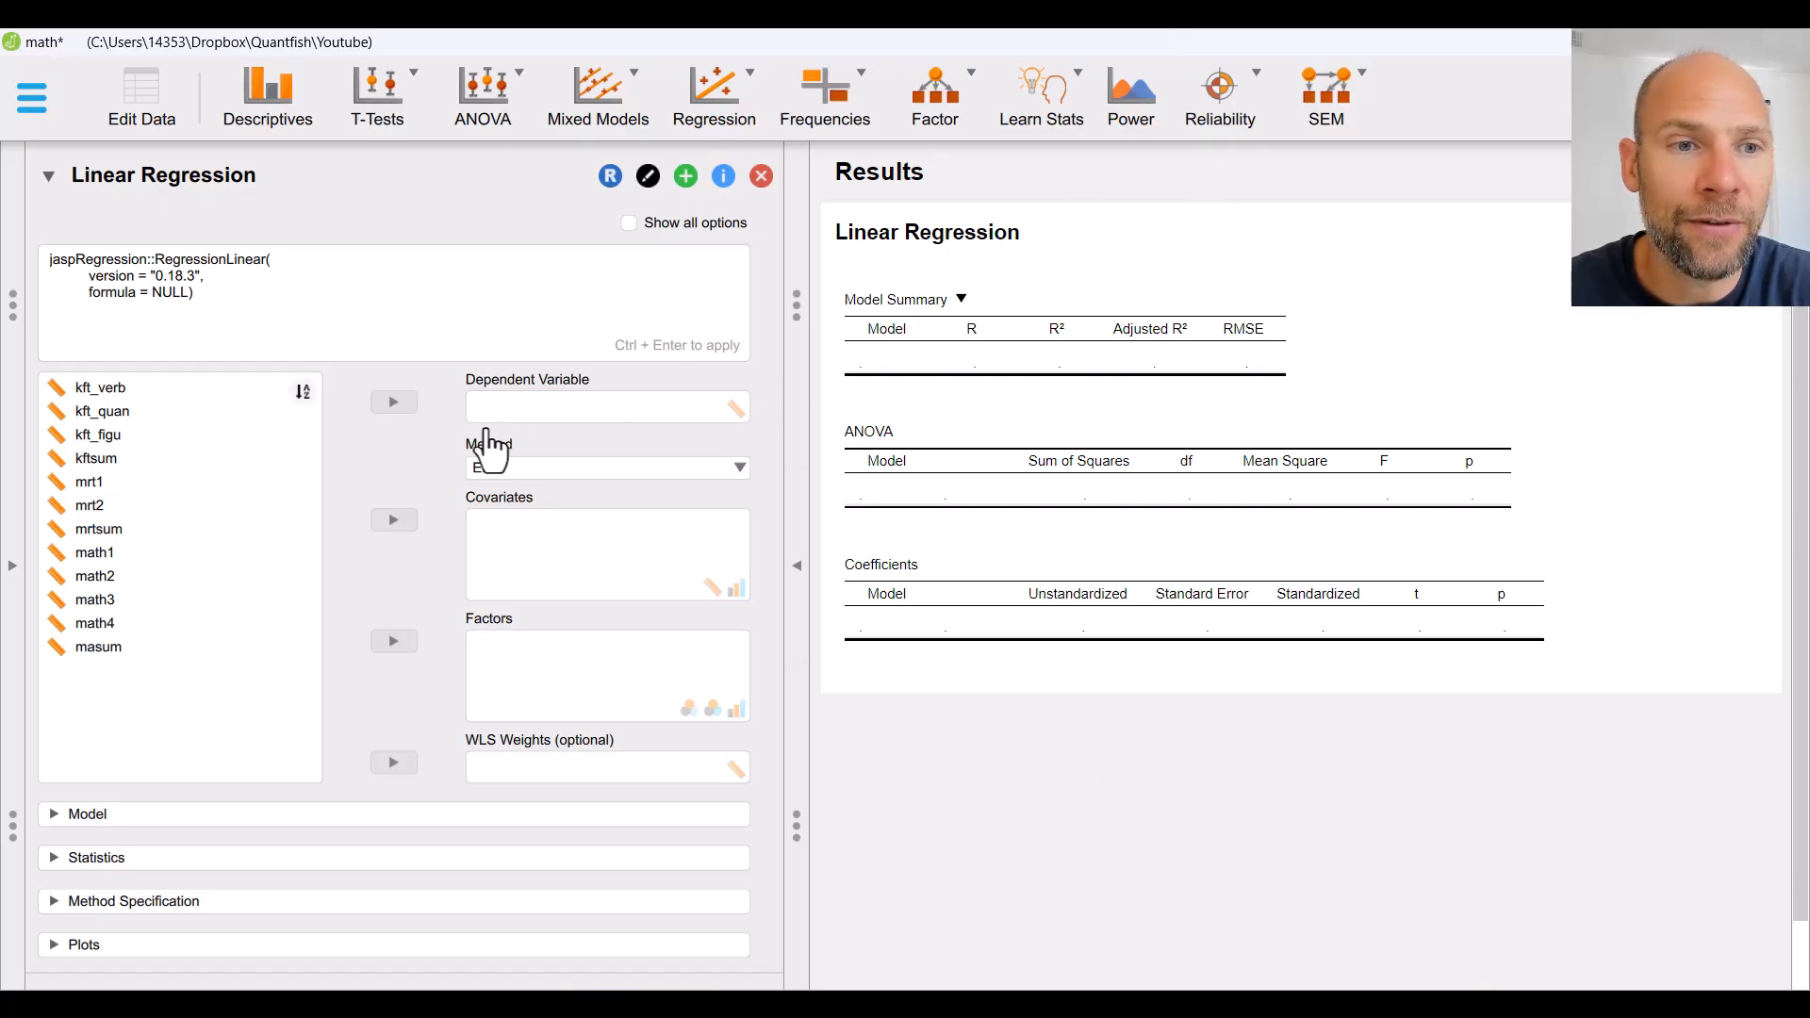
Step: Assign masum as the dependent variable, giving an intercept of 9.641
{"action": "left_click", "coordinate": [89, 482]}
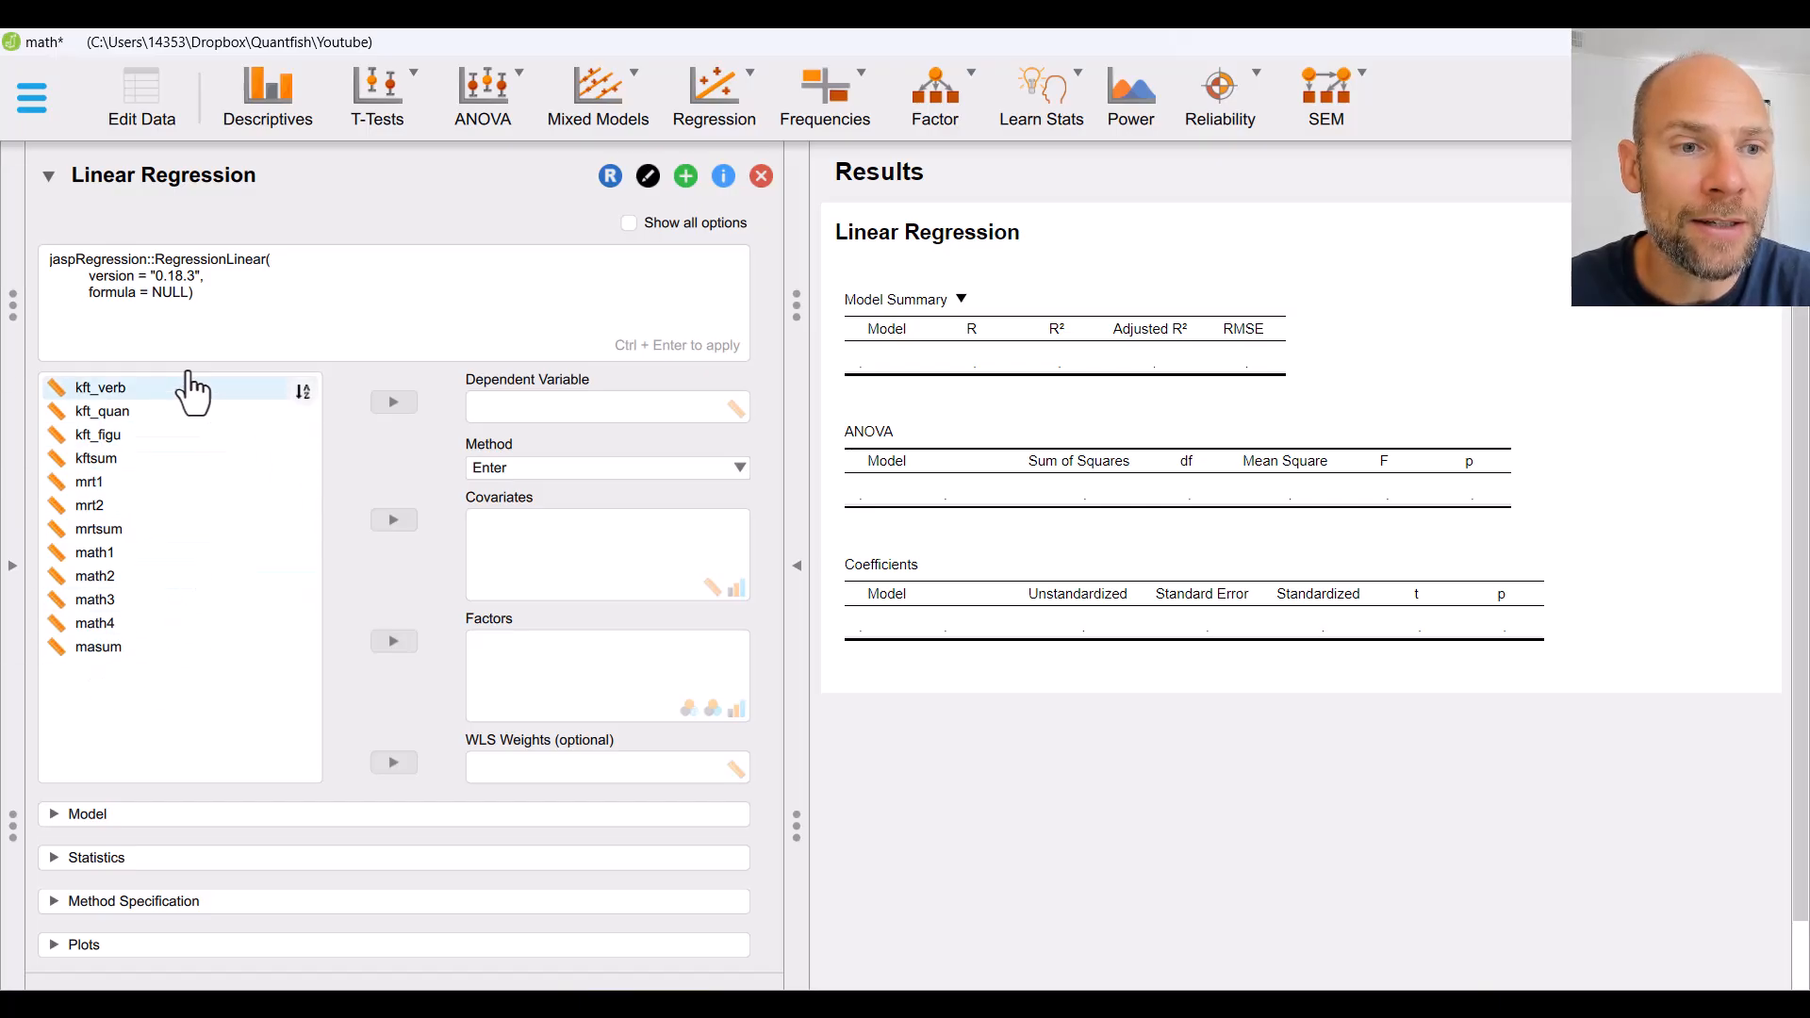
{"action": "mouse_move", "coordinate": [112, 693]}
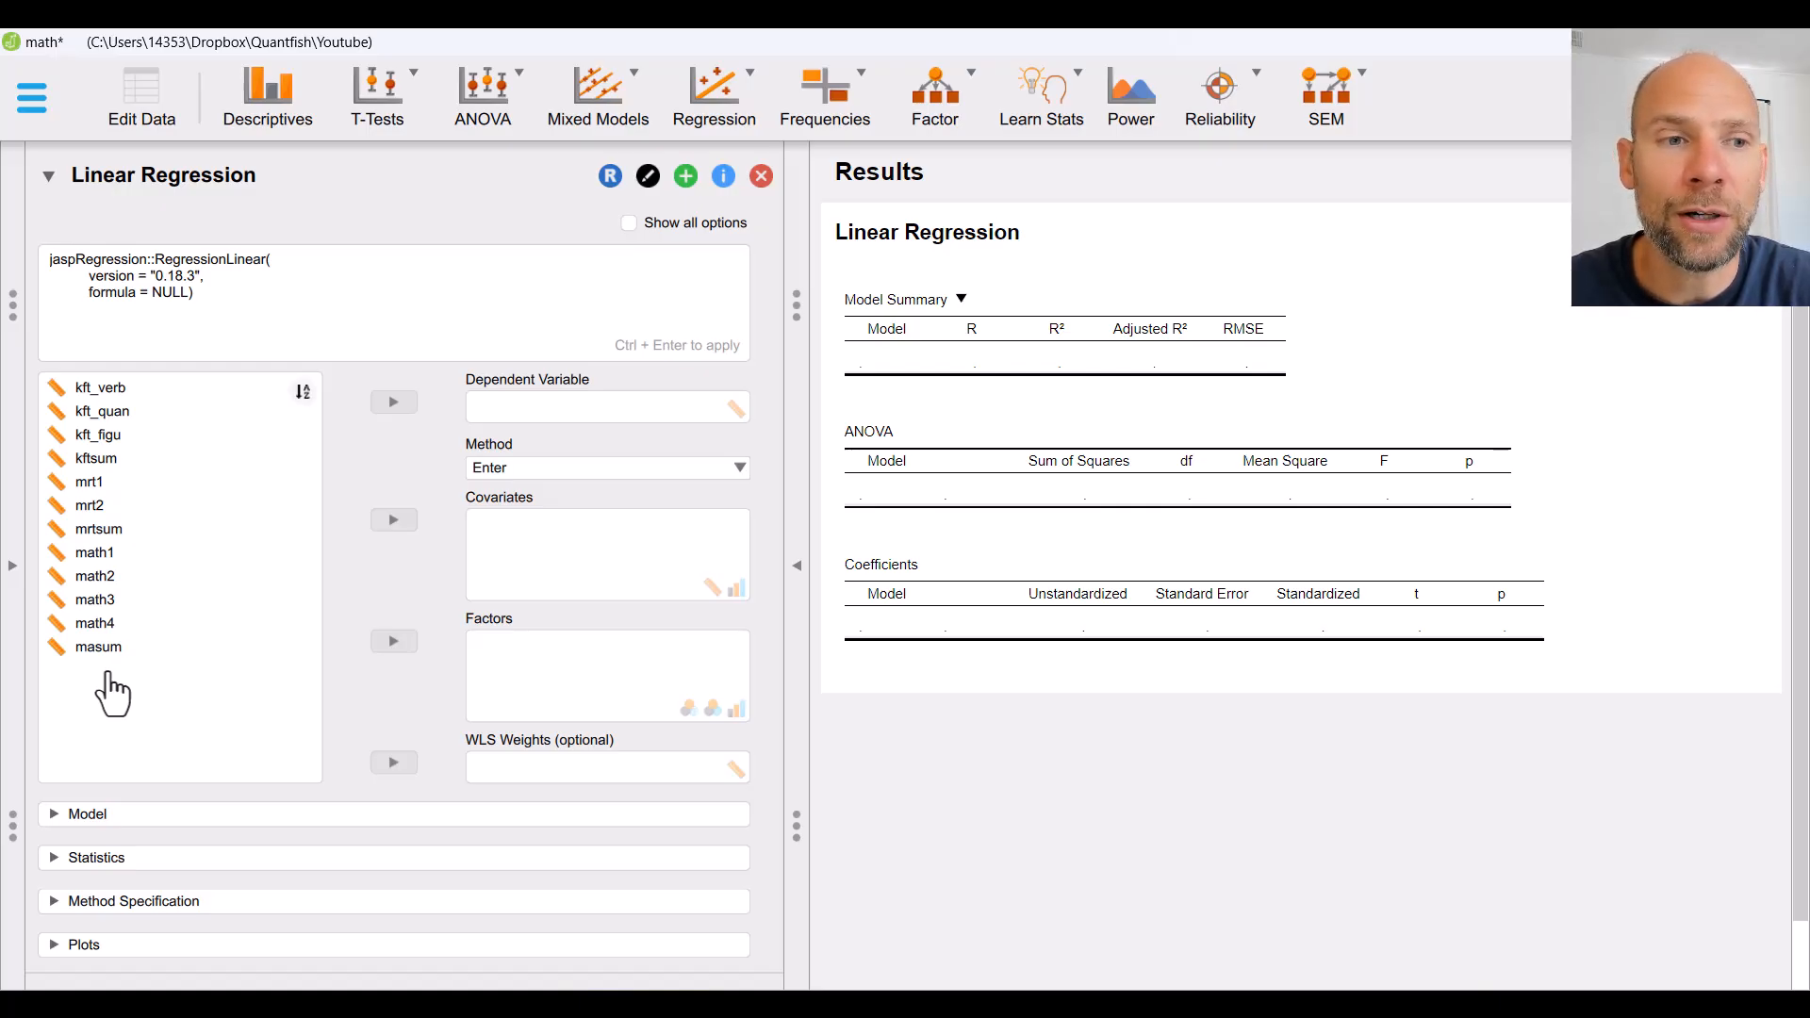
{"action": "left_click", "coordinate": [96, 623]}
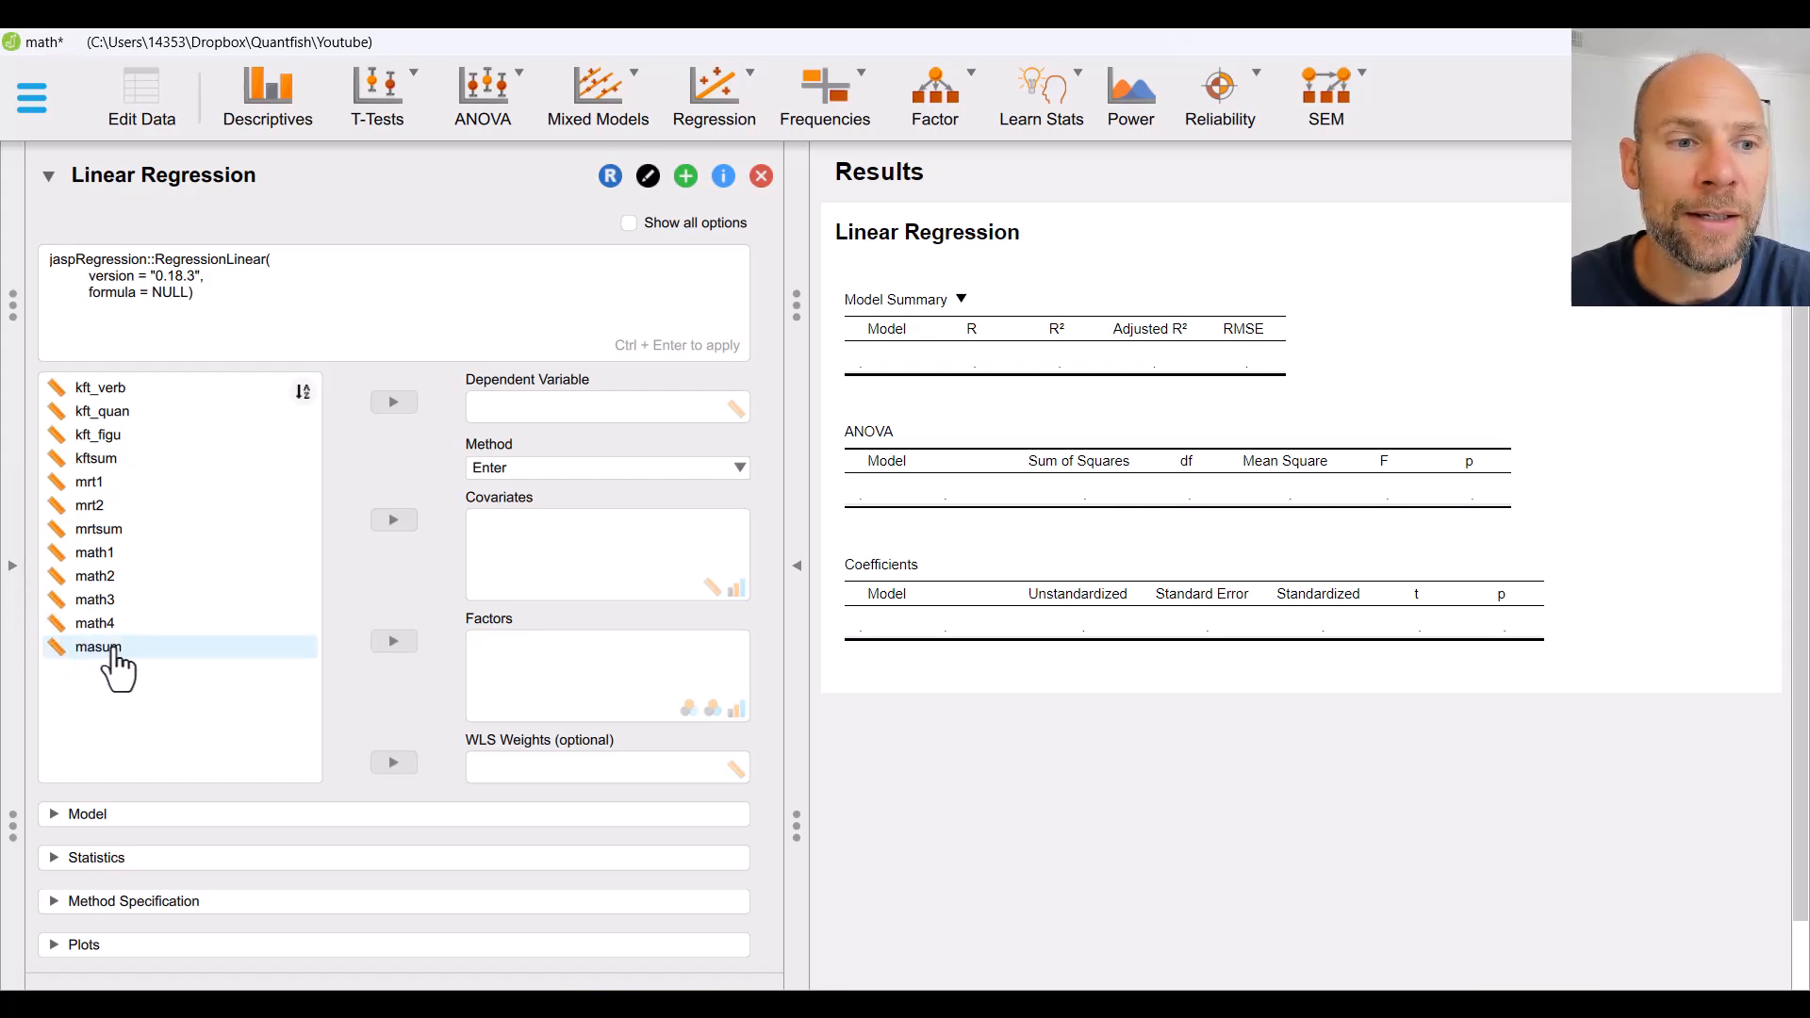
{"action": "left_click", "coordinate": [97, 647]}
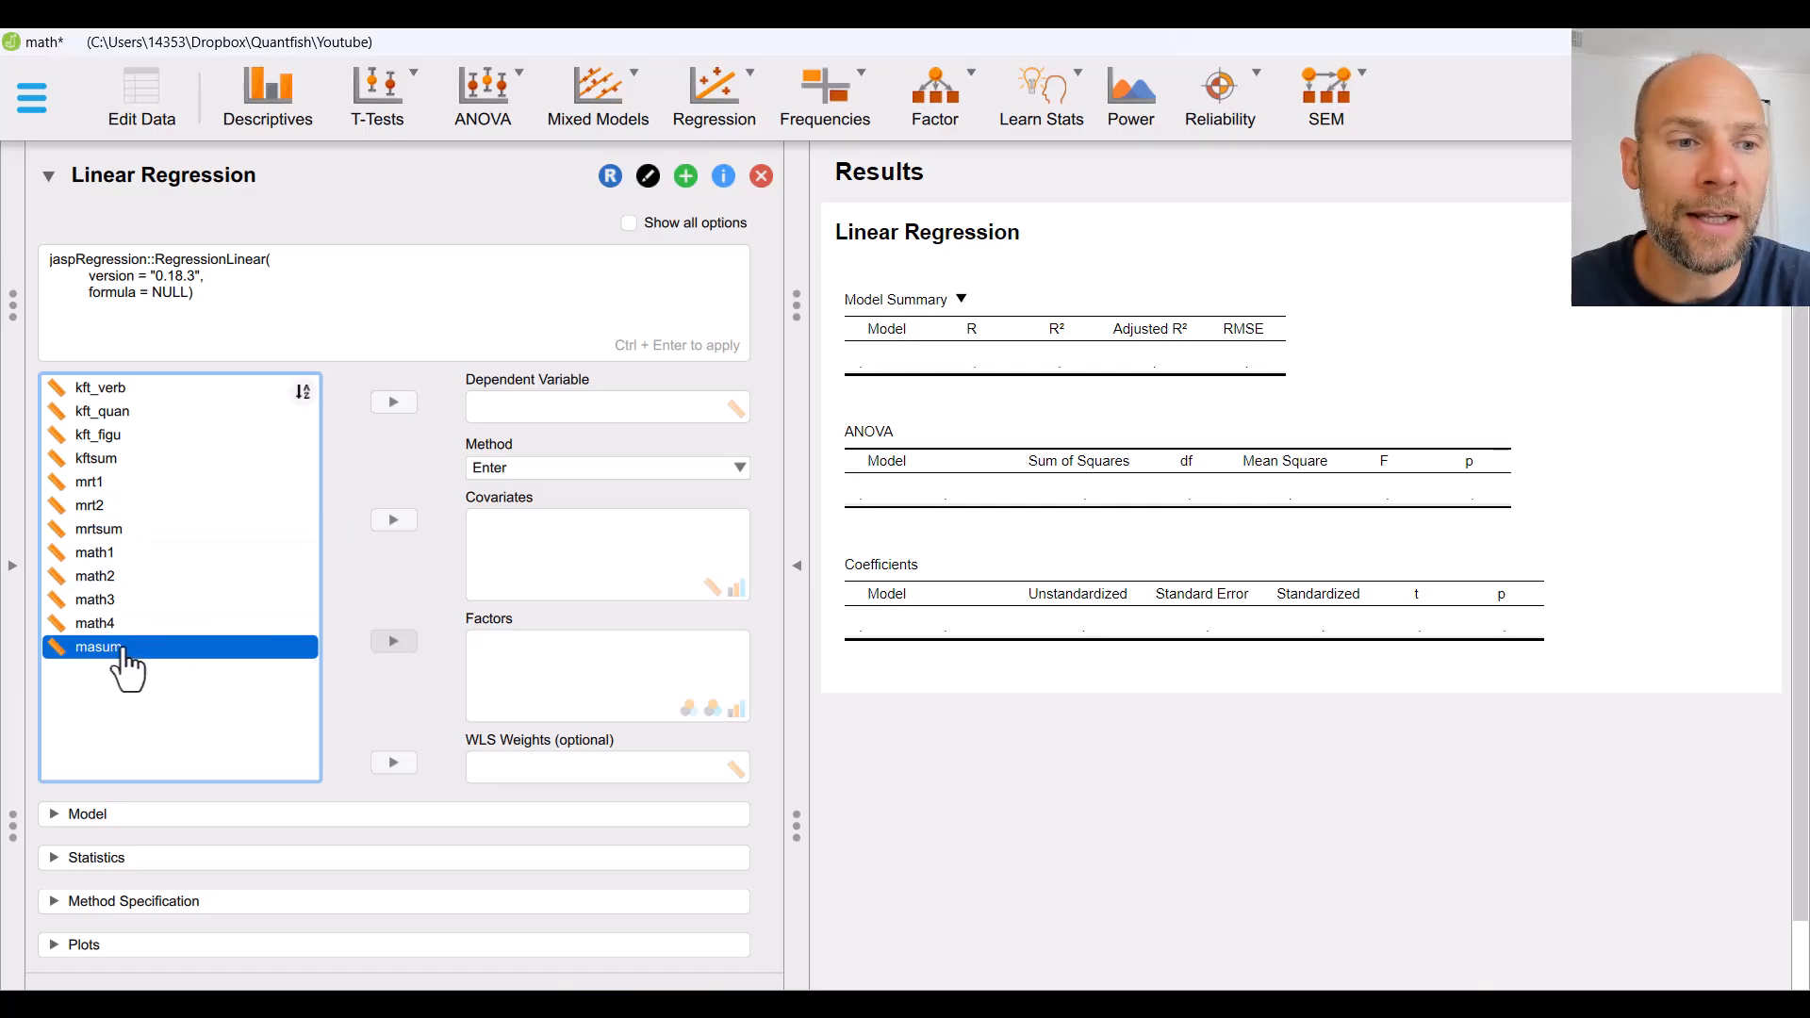
{"action": "left_click", "coordinate": [394, 402]}
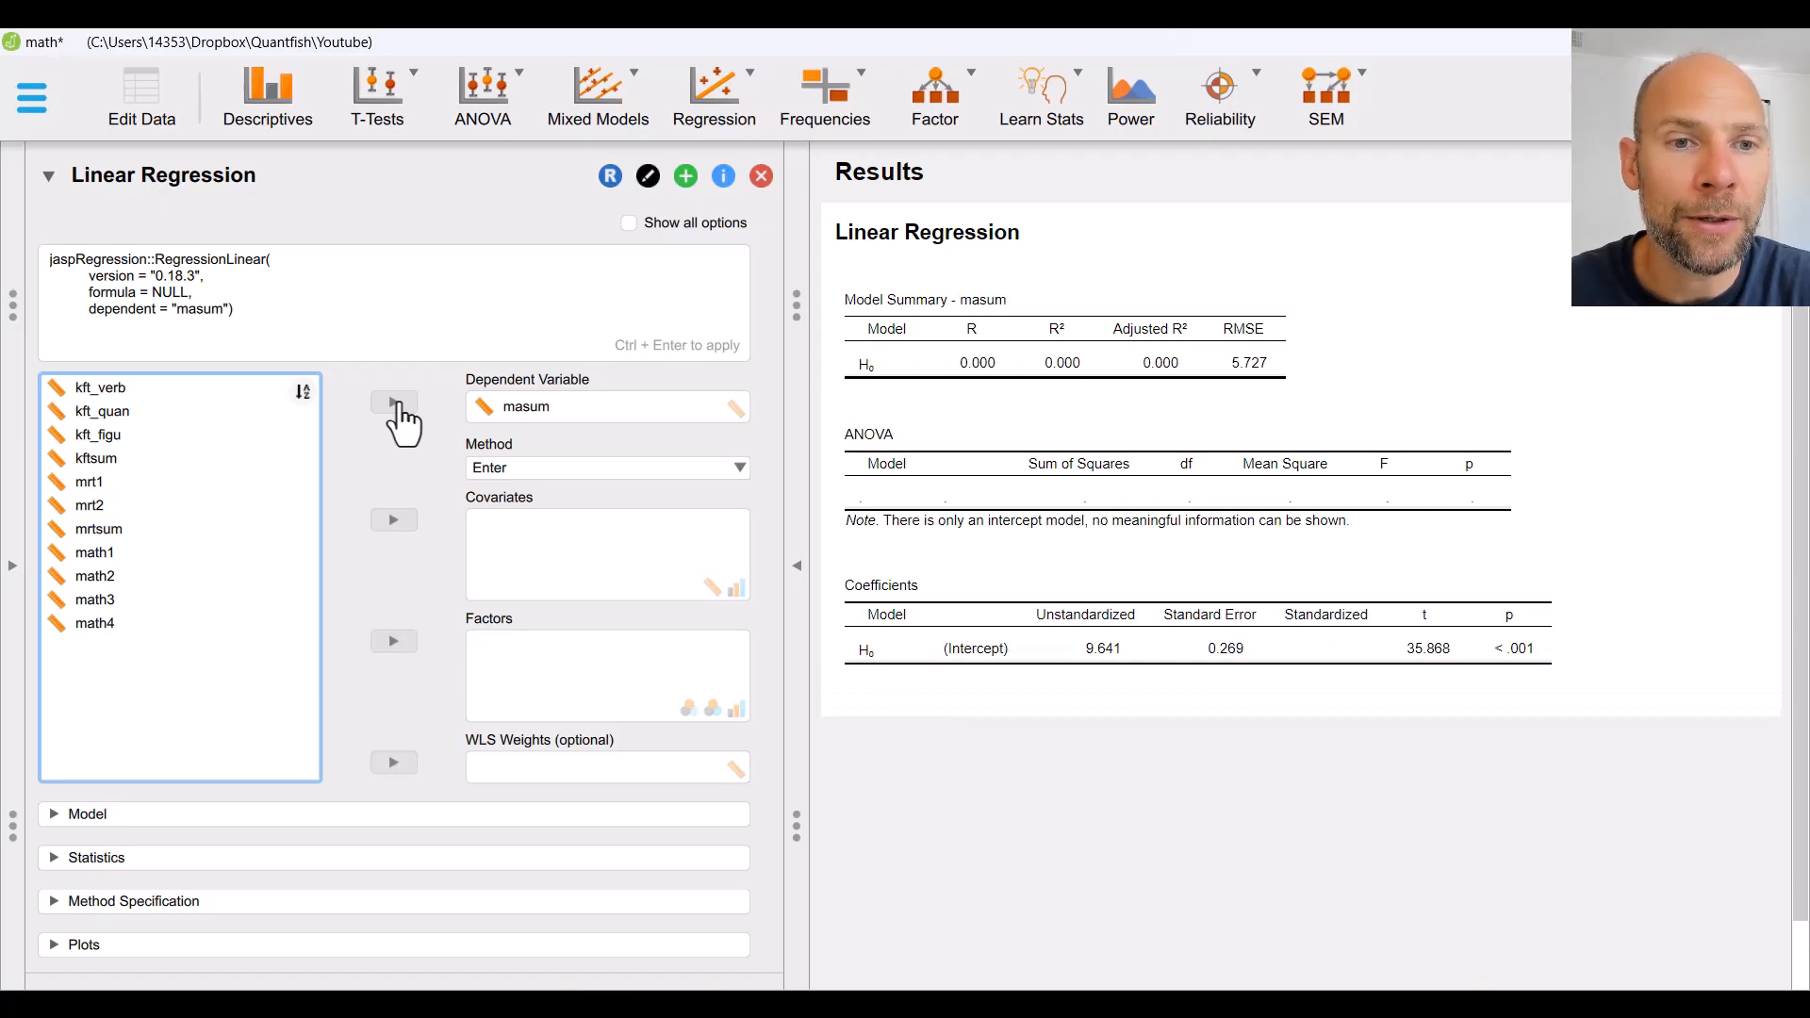
{"action": "mouse_move", "coordinate": [497, 367]}
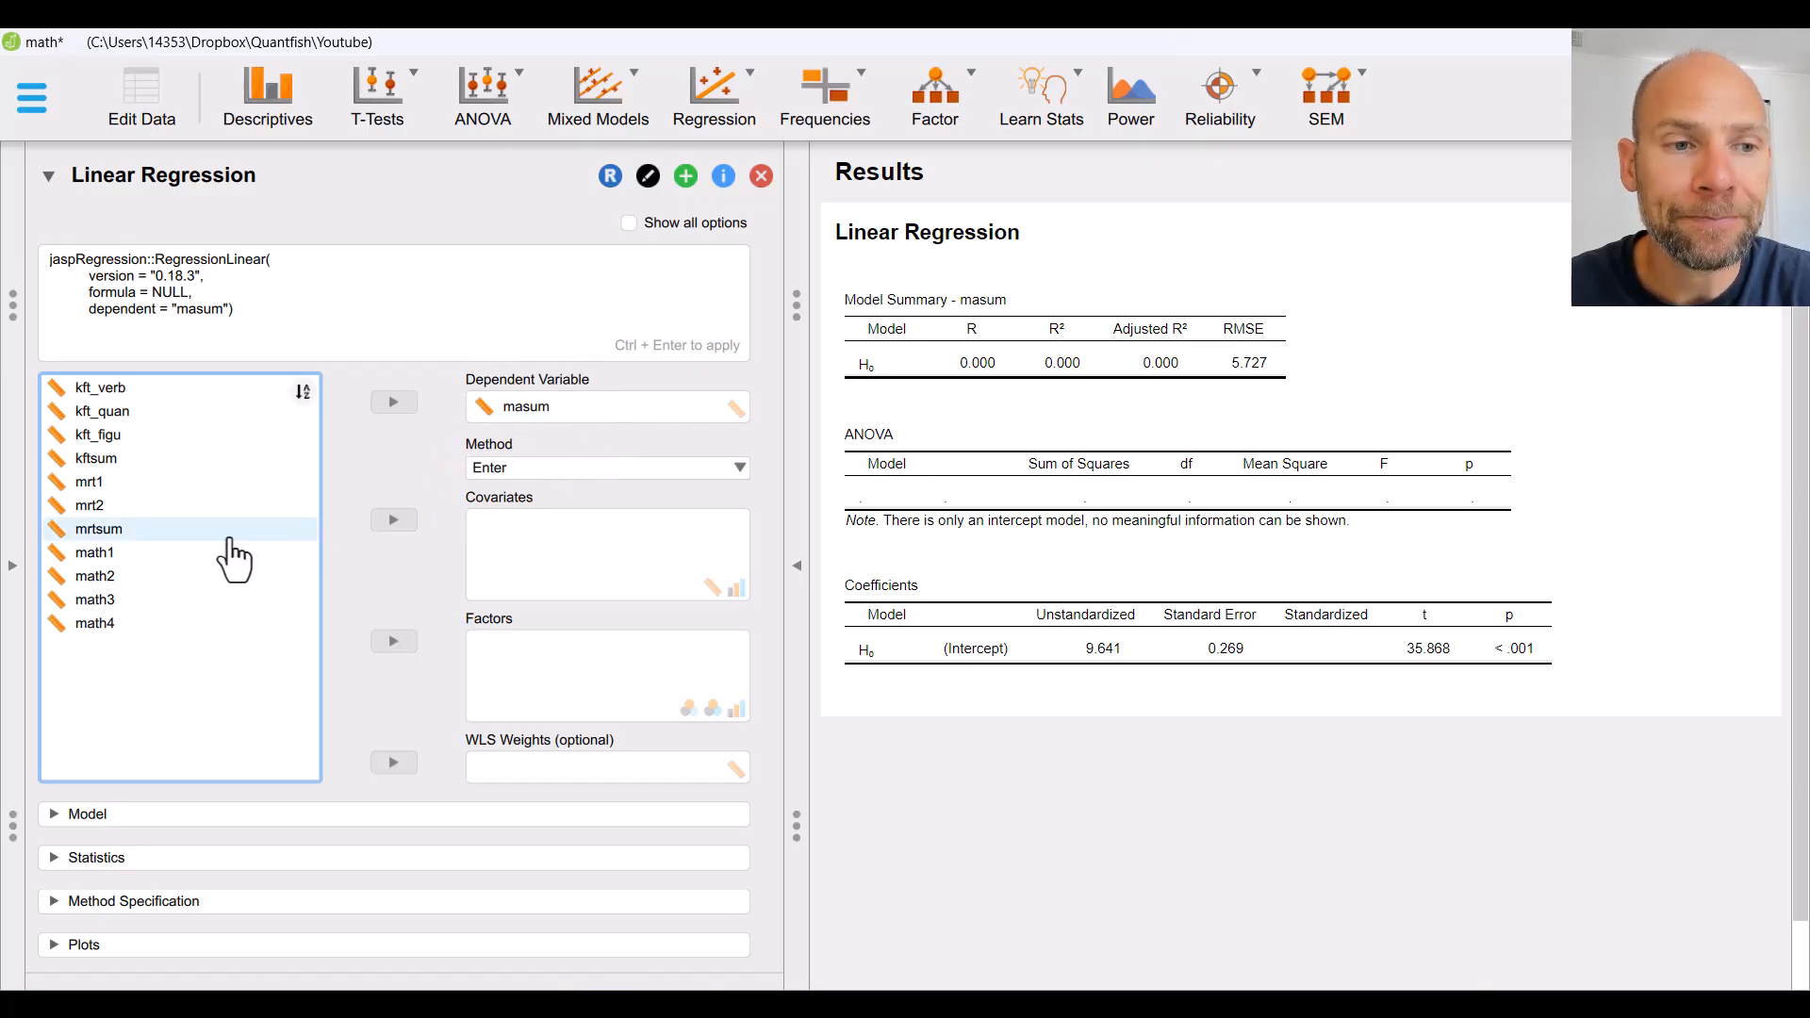
{"action": "mouse_move", "coordinate": [115, 549]}
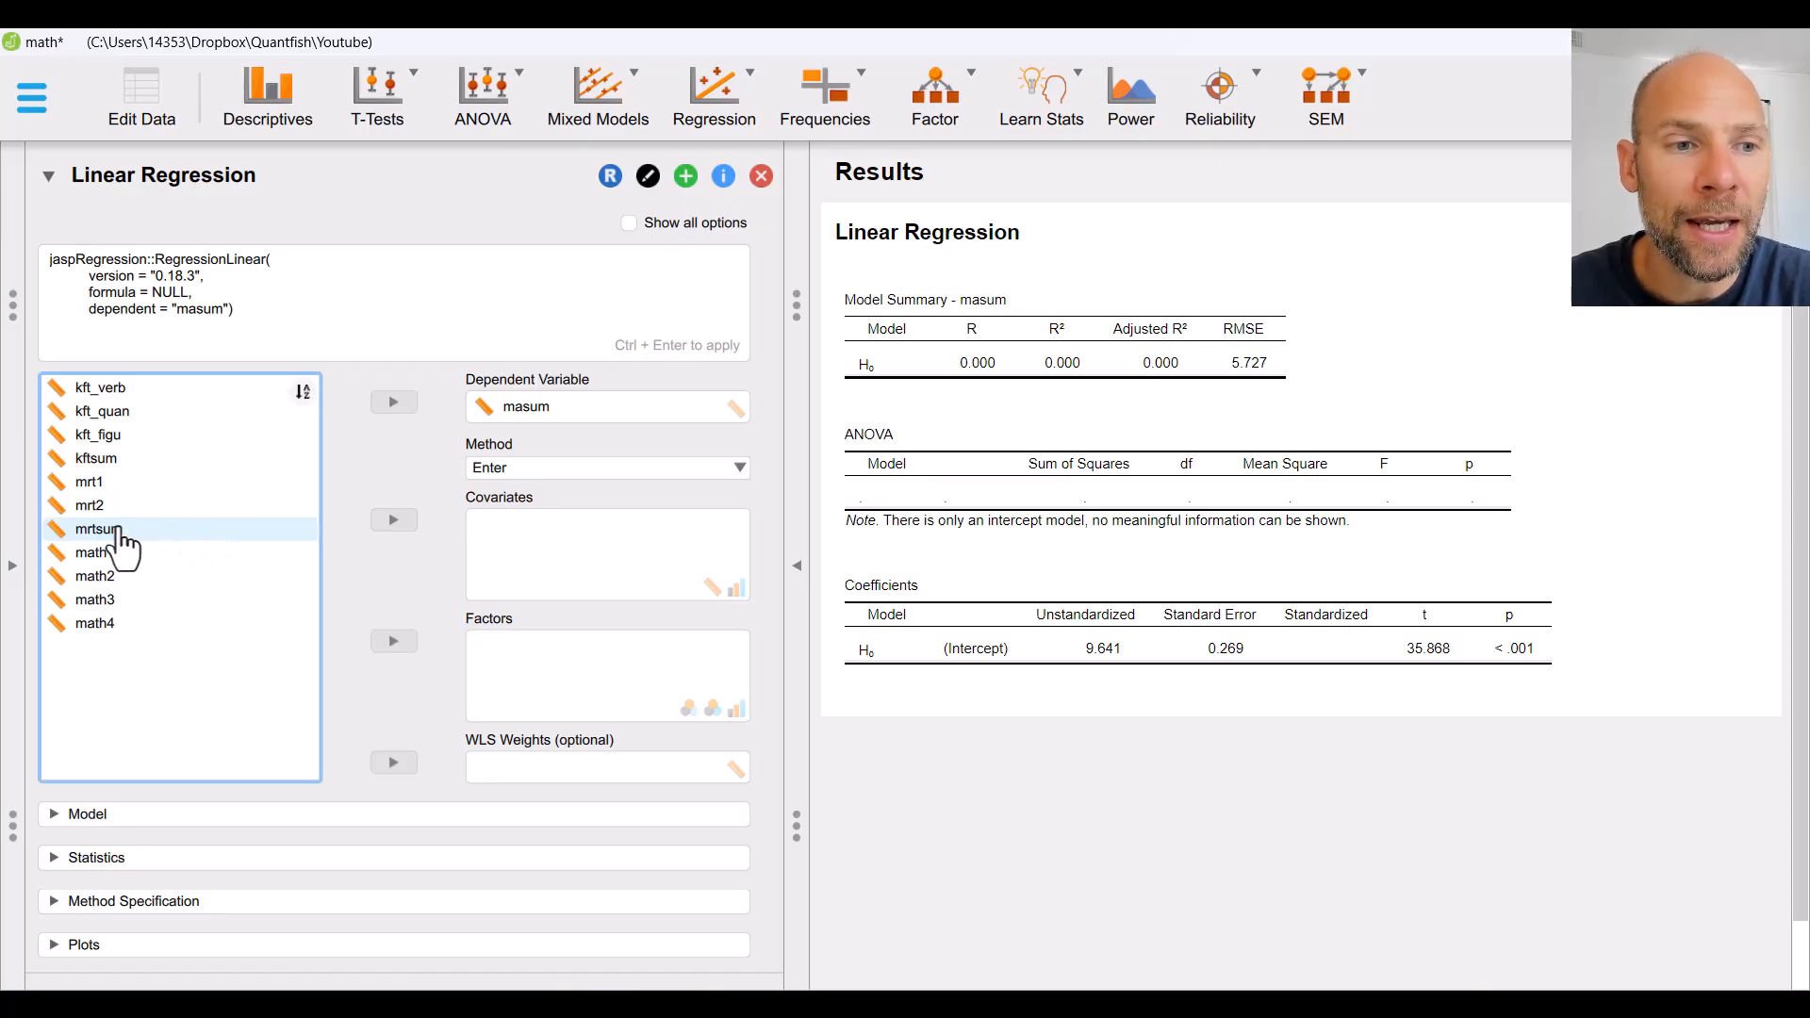
Step: Add mrtsum as a covariate, giving R² 0.070
{"action": "left_click", "coordinate": [99, 528]}
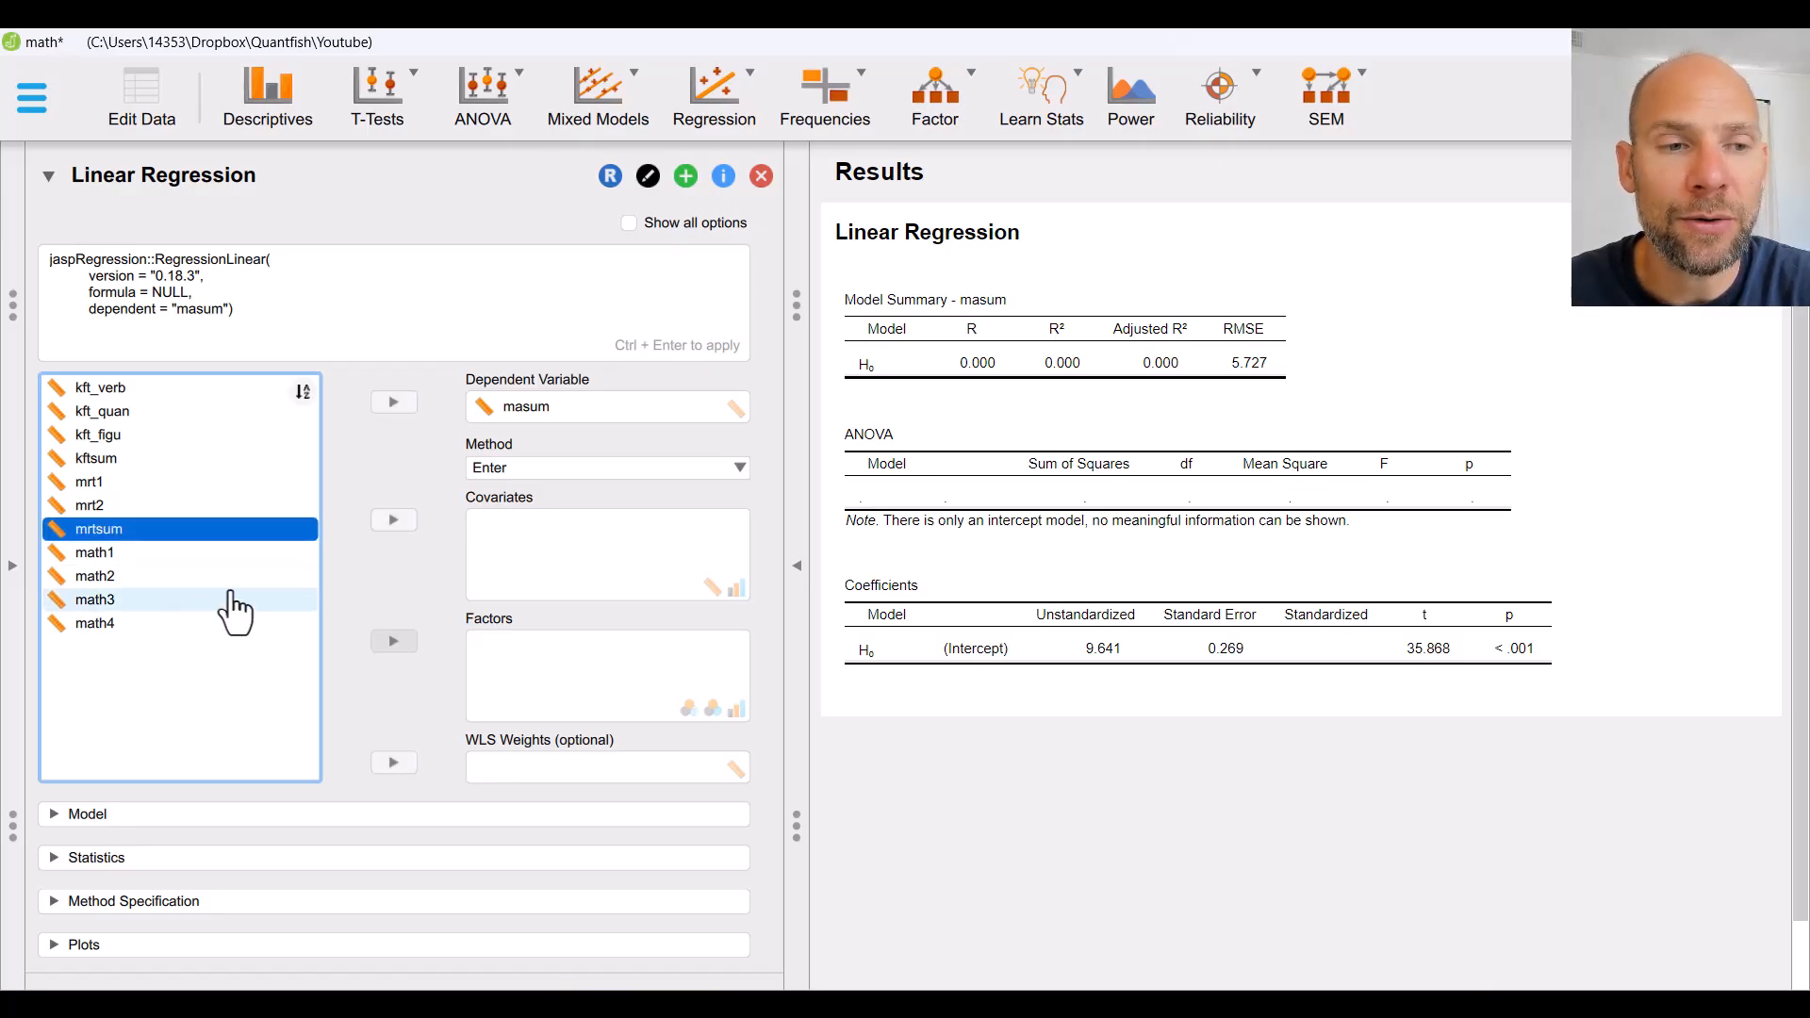
{"action": "mouse_move", "coordinate": [231, 545]}
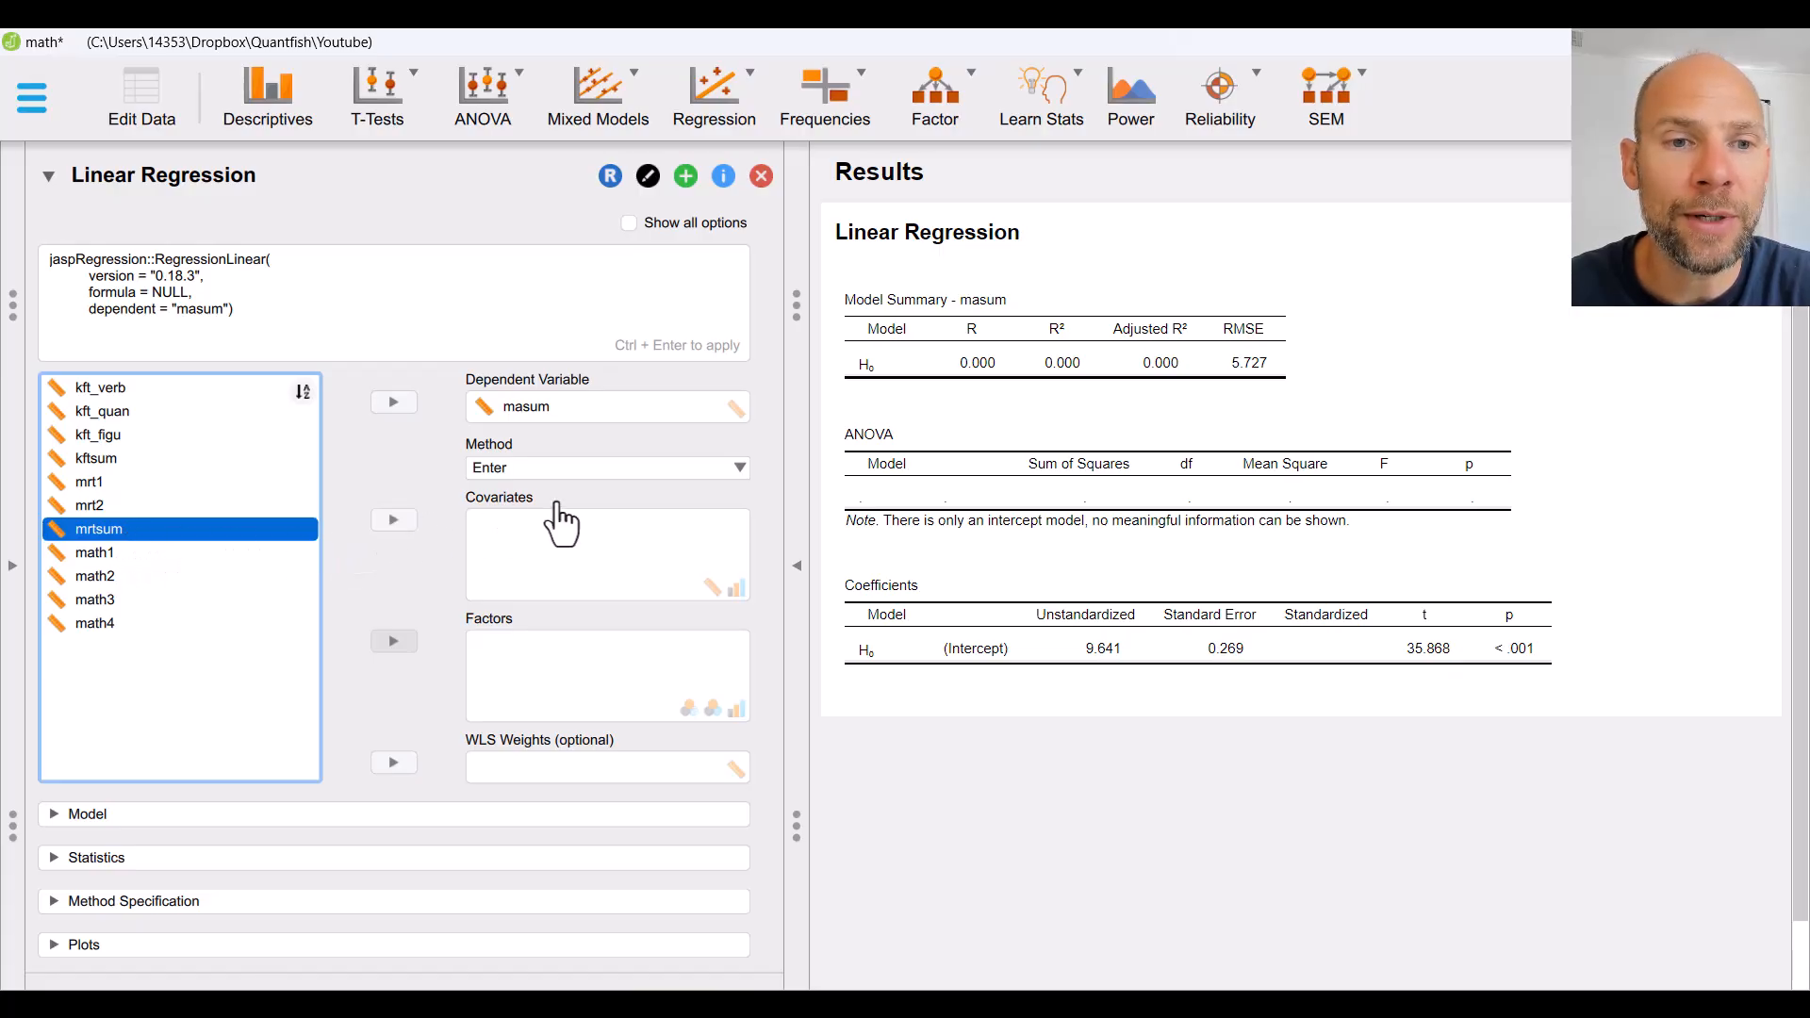
{"action": "mouse_move", "coordinate": [553, 542]}
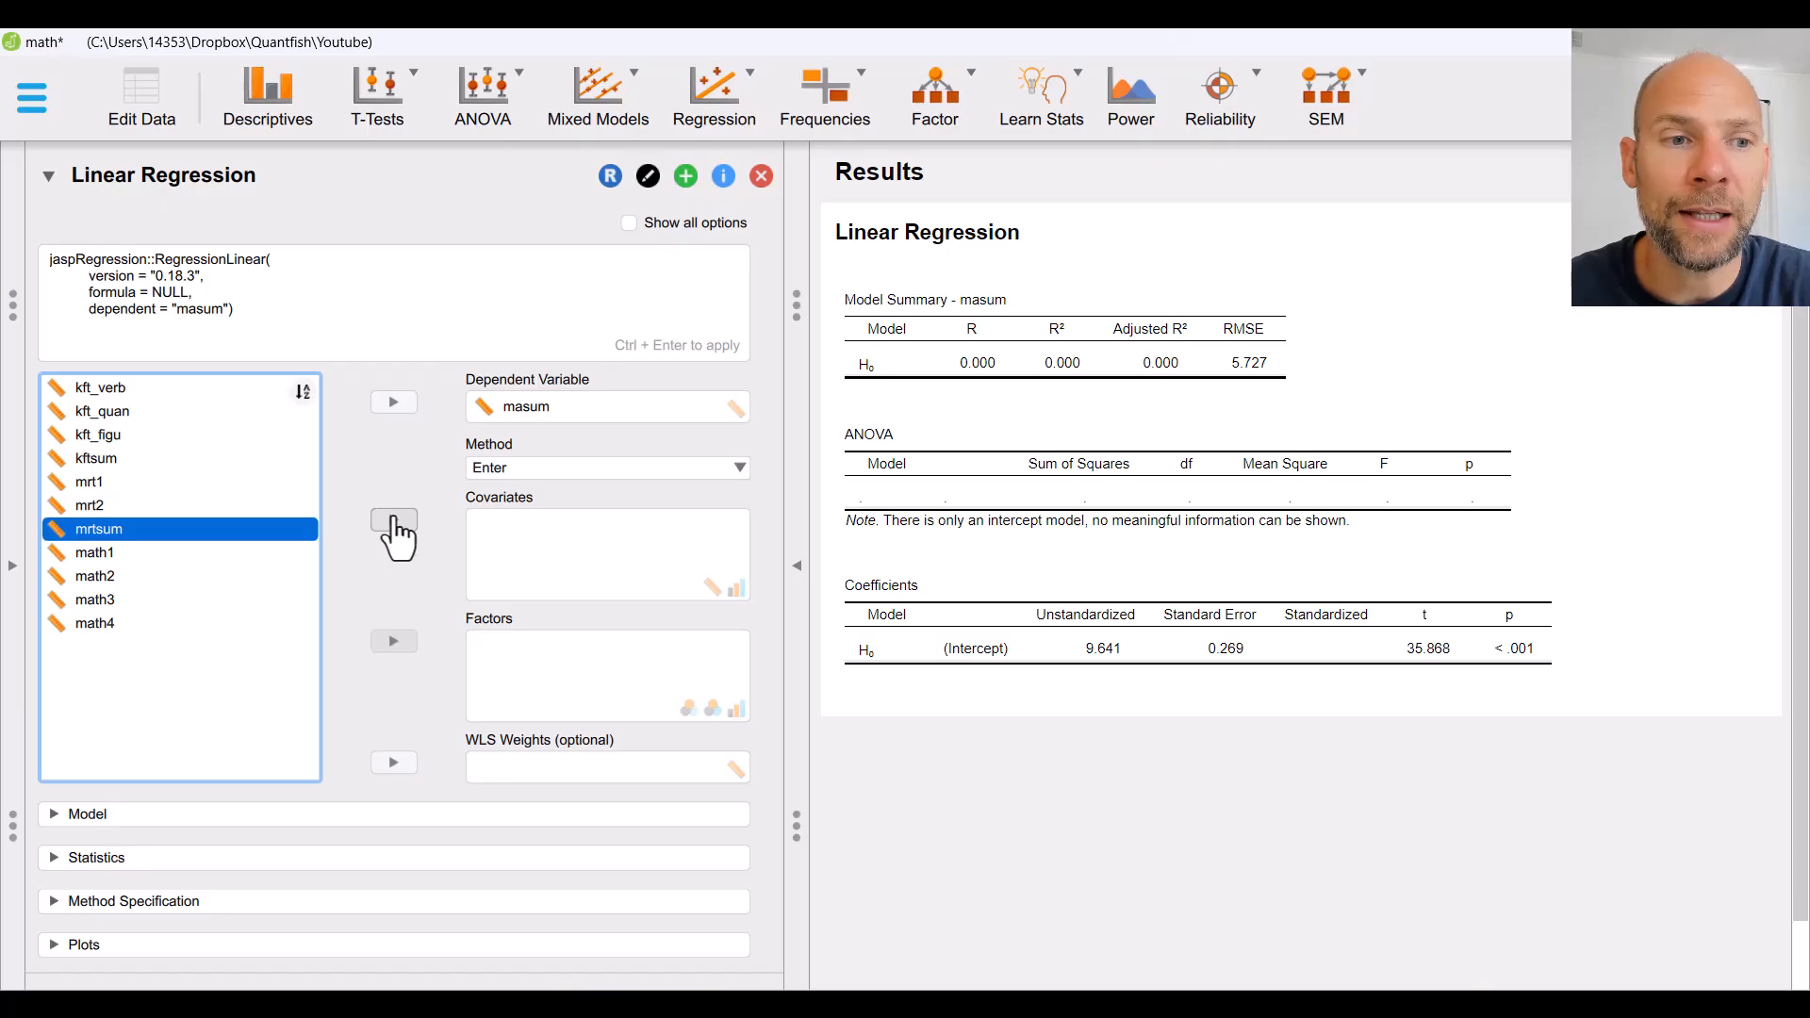
{"action": "left_click", "coordinate": [394, 533]}
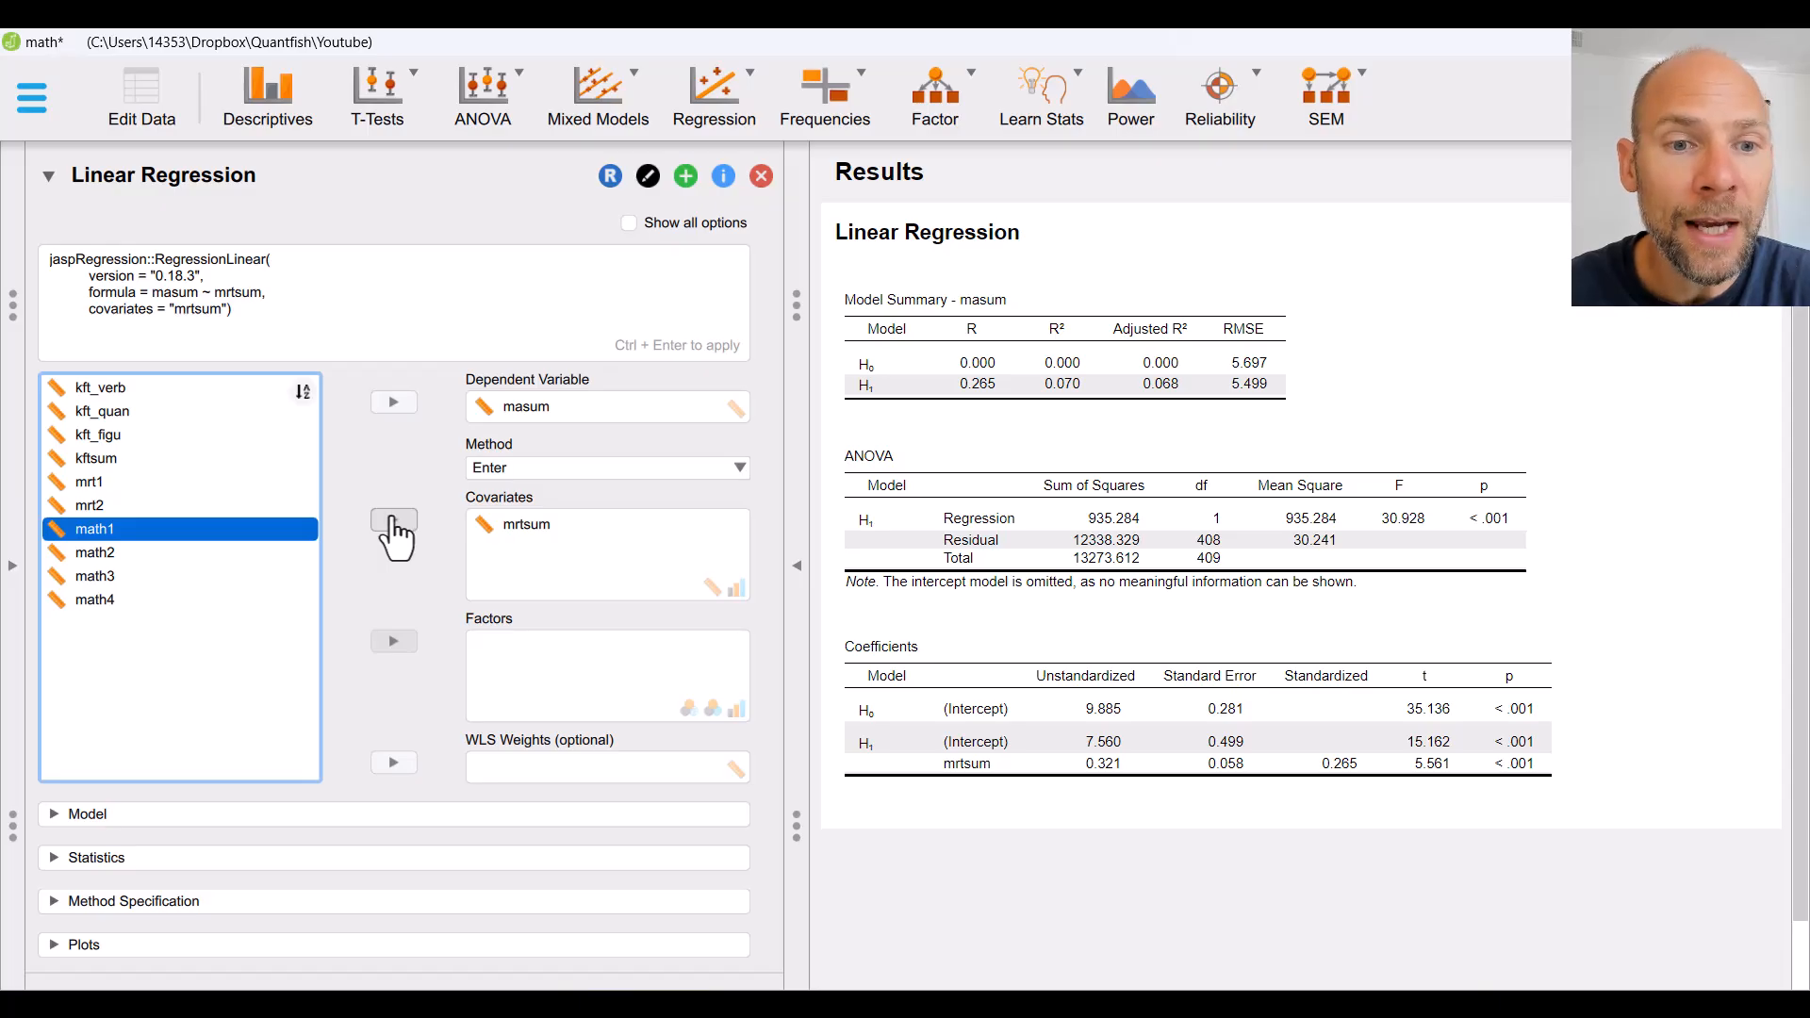
{"action": "mouse_move", "coordinate": [453, 612]}
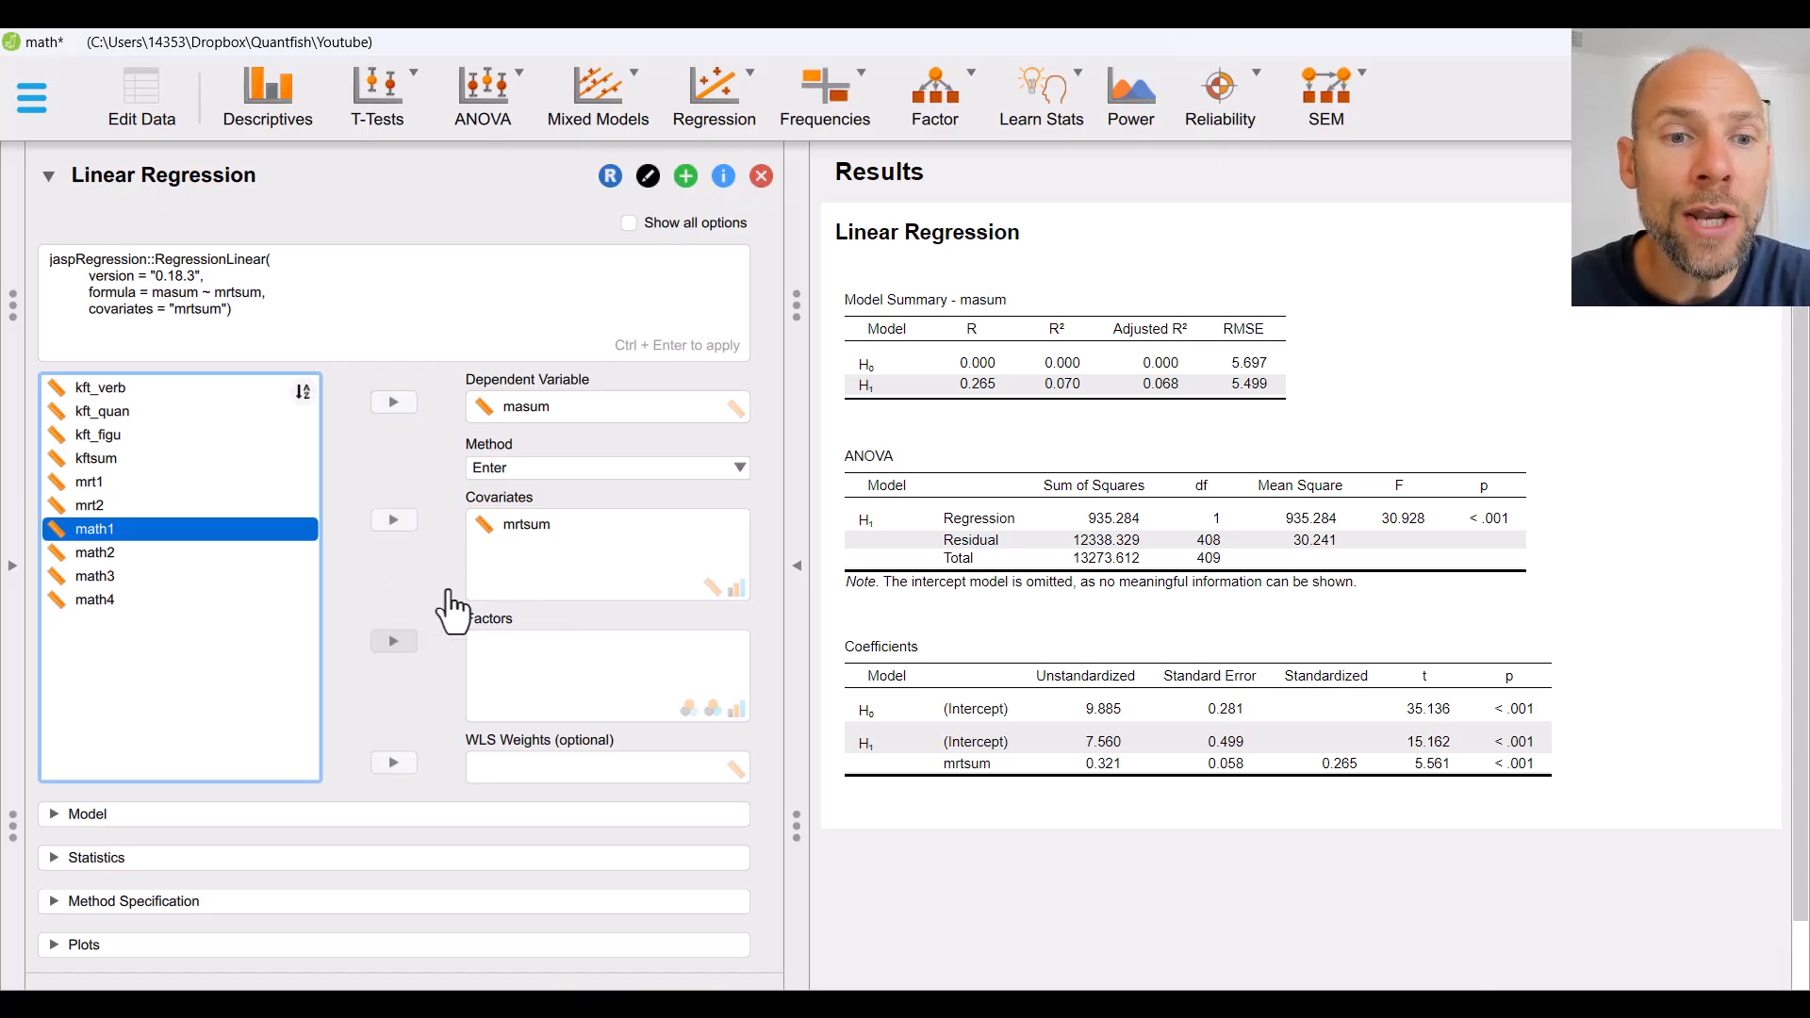
{"action": "mouse_move", "coordinate": [496, 606]}
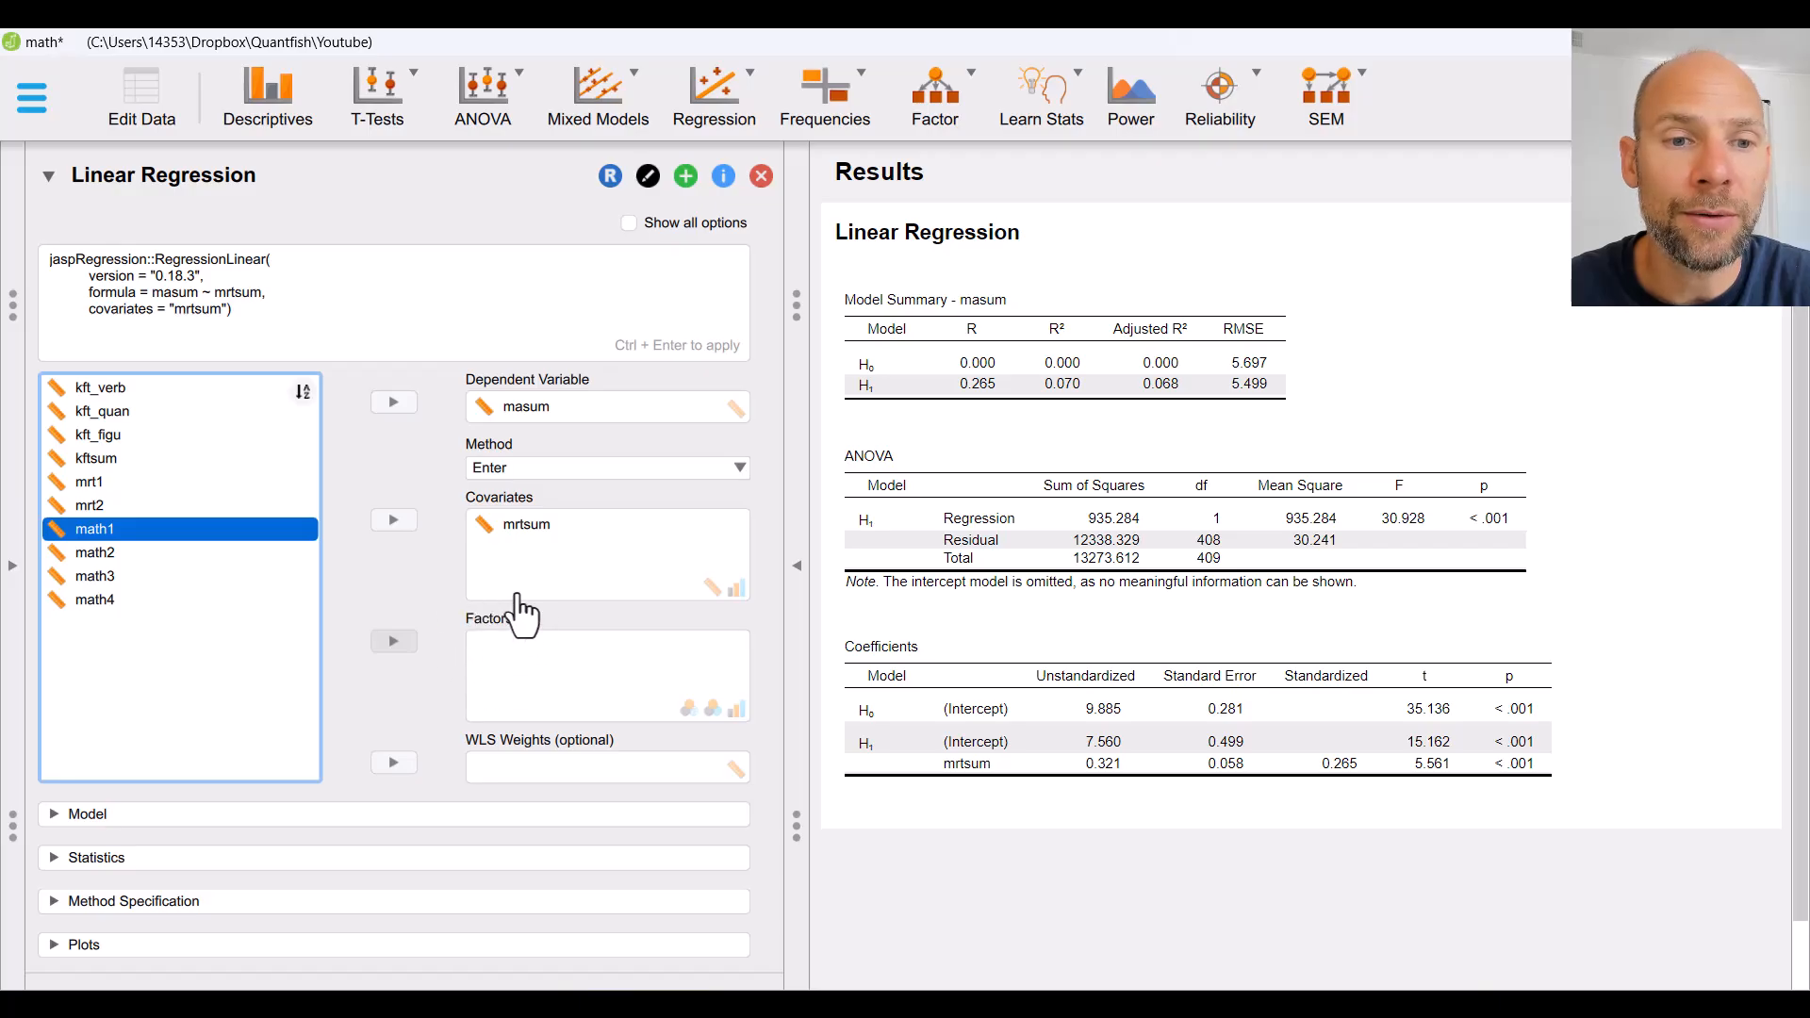
{"action": "mouse_move", "coordinate": [542, 641]}
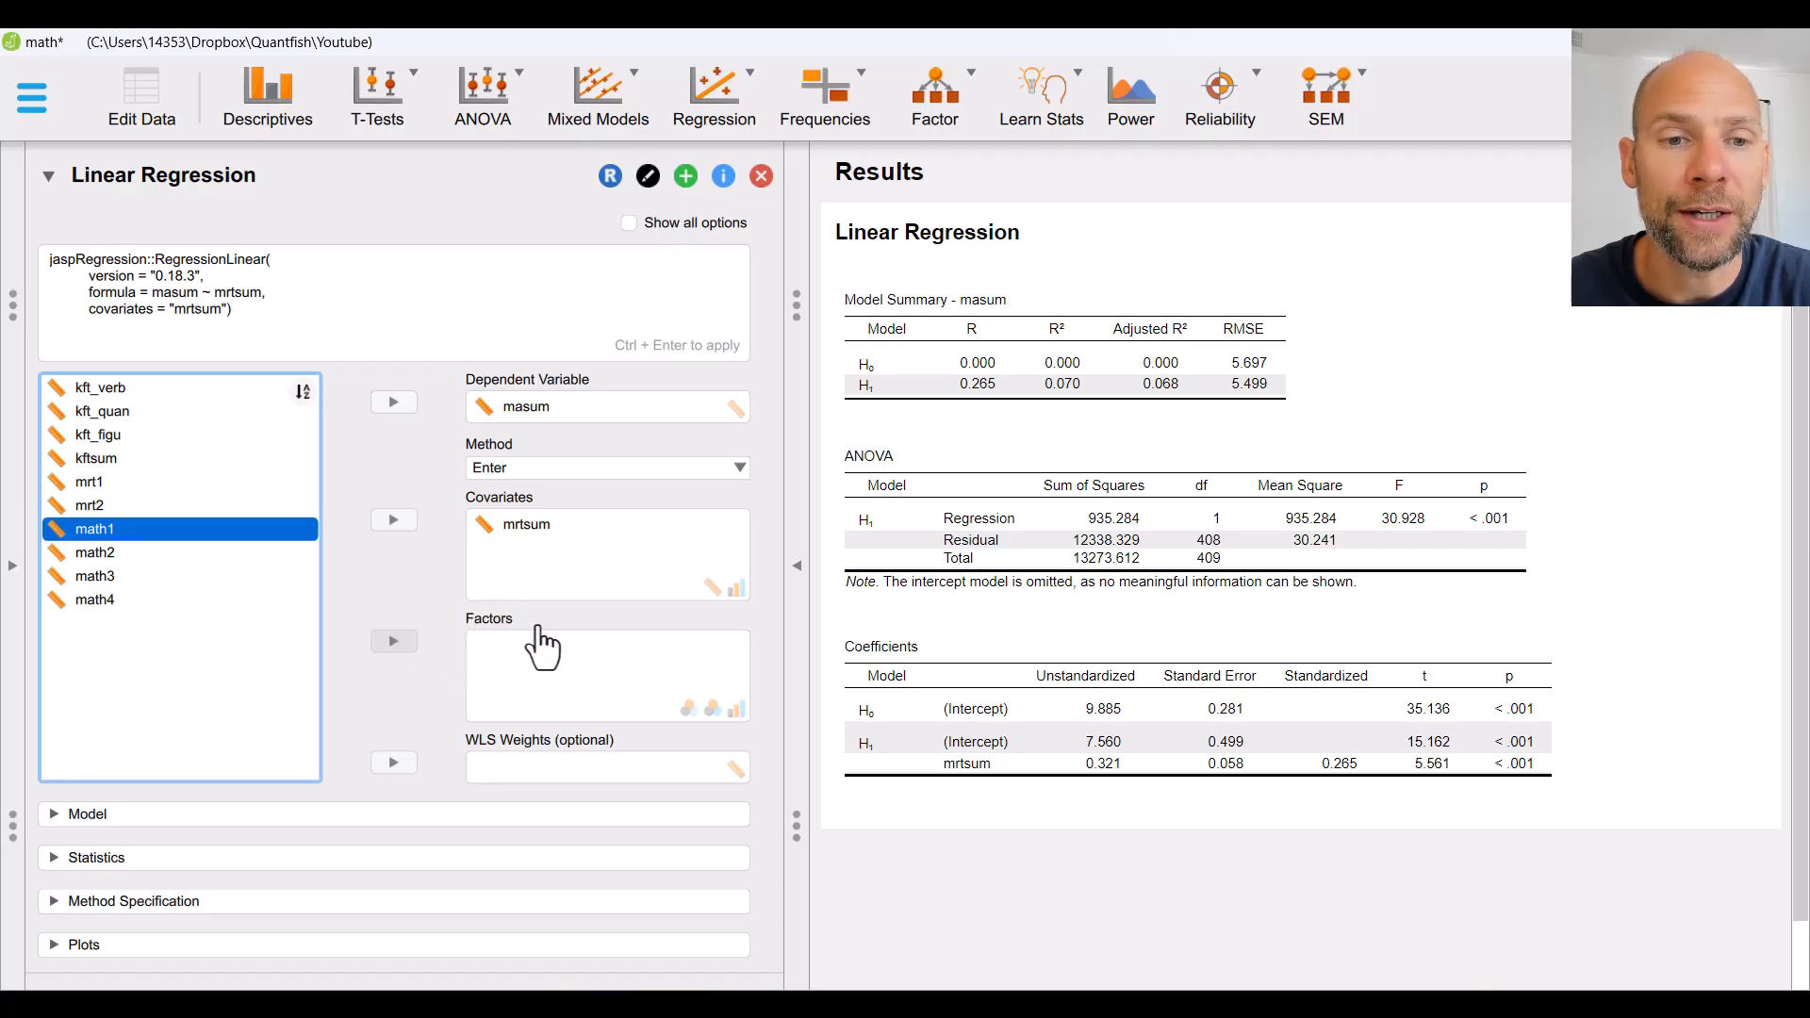
{"action": "mouse_move", "coordinate": [485, 675]}
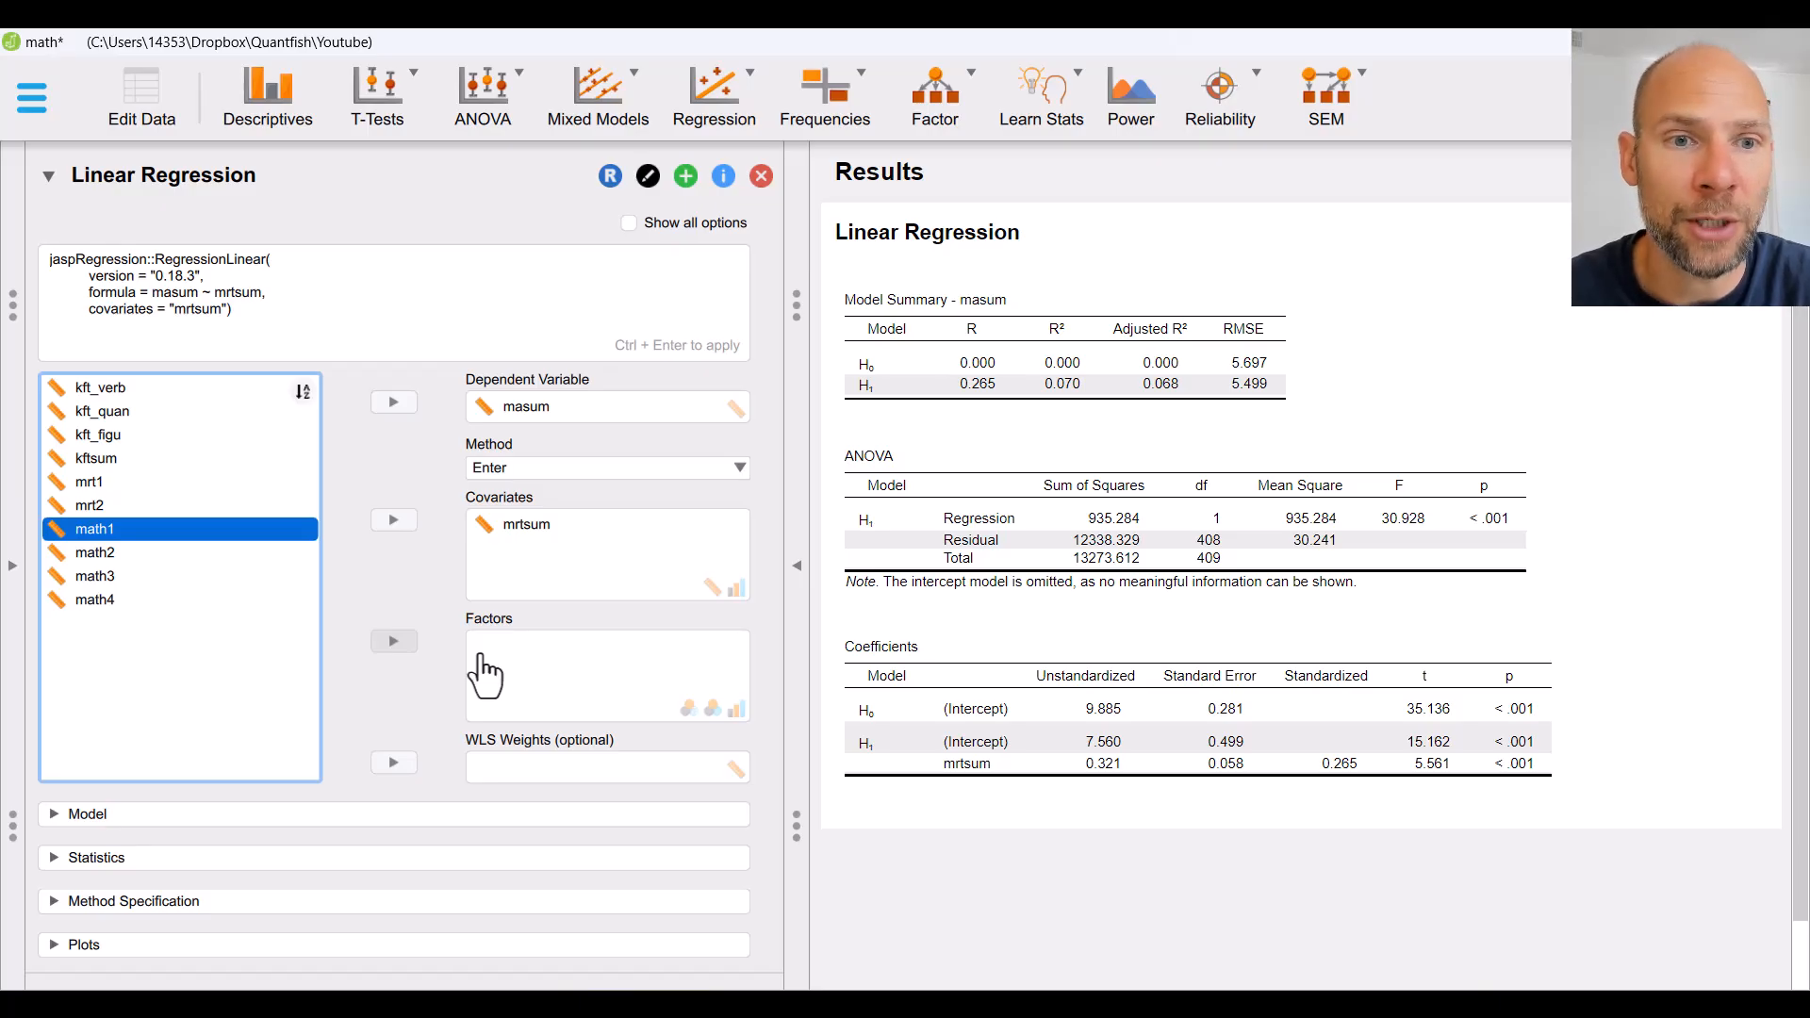
{"action": "mouse_move", "coordinate": [104, 467]}
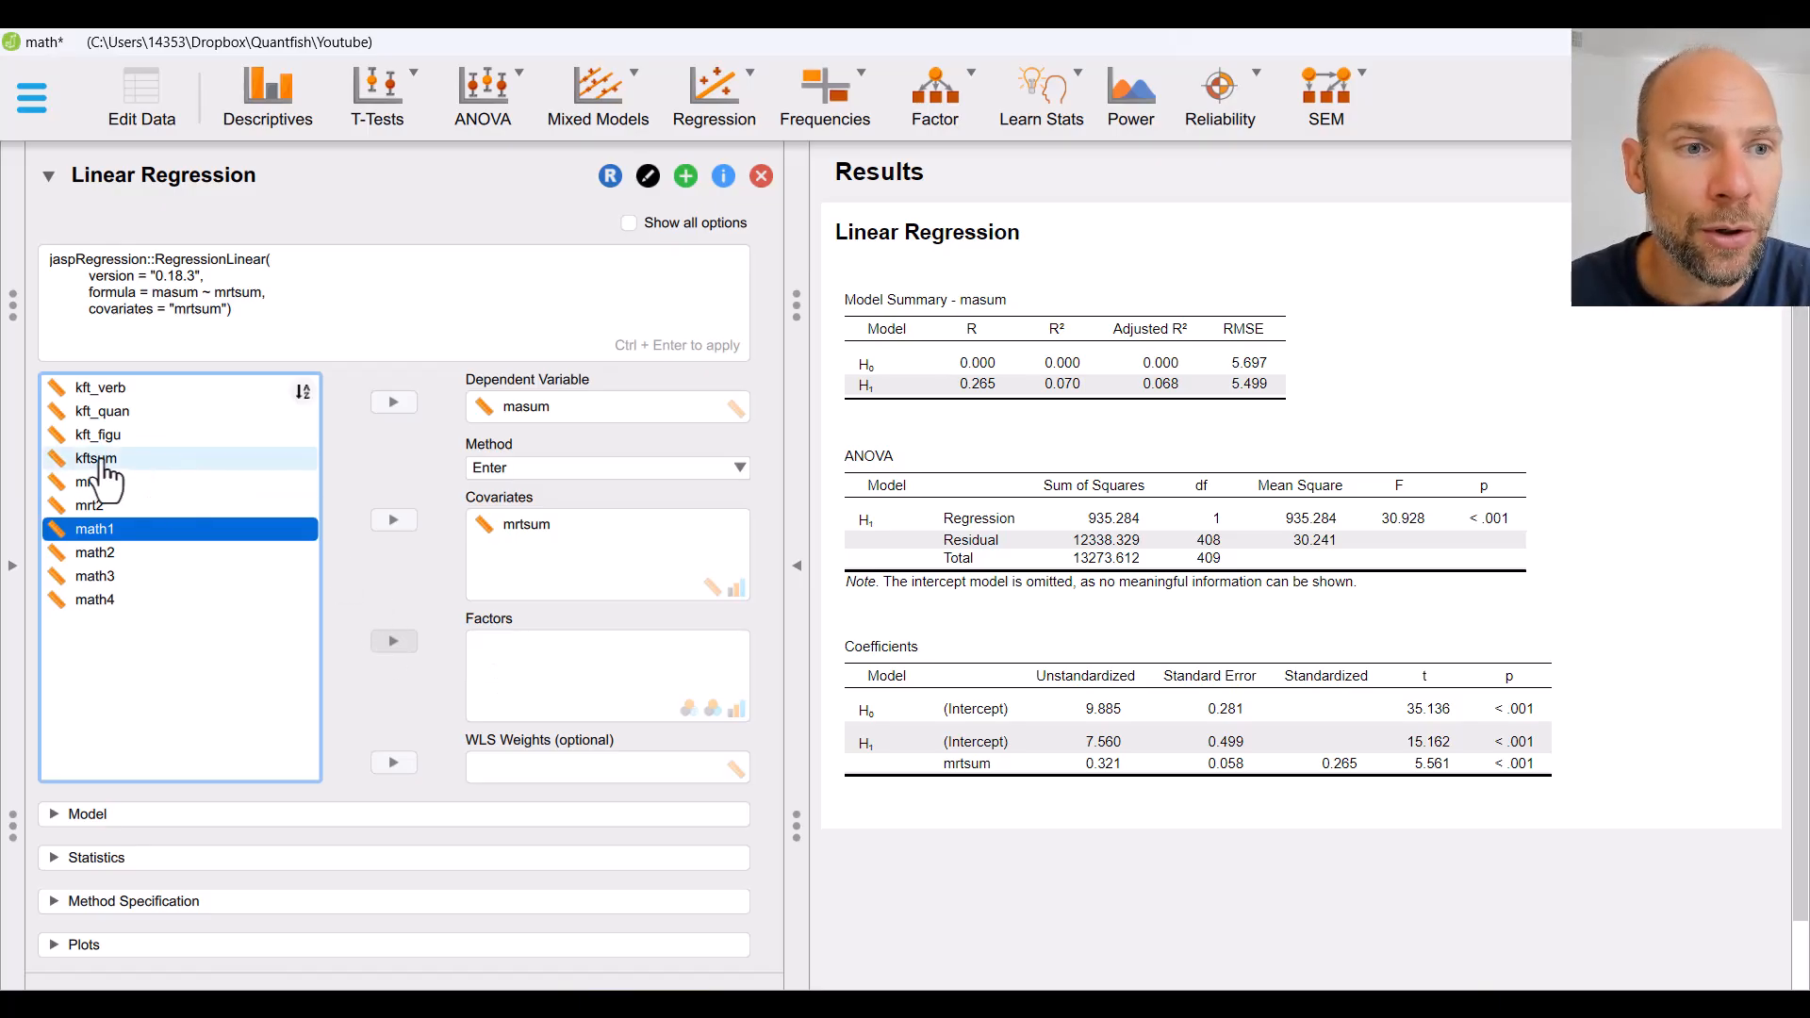
{"action": "mouse_move", "coordinate": [124, 477]}
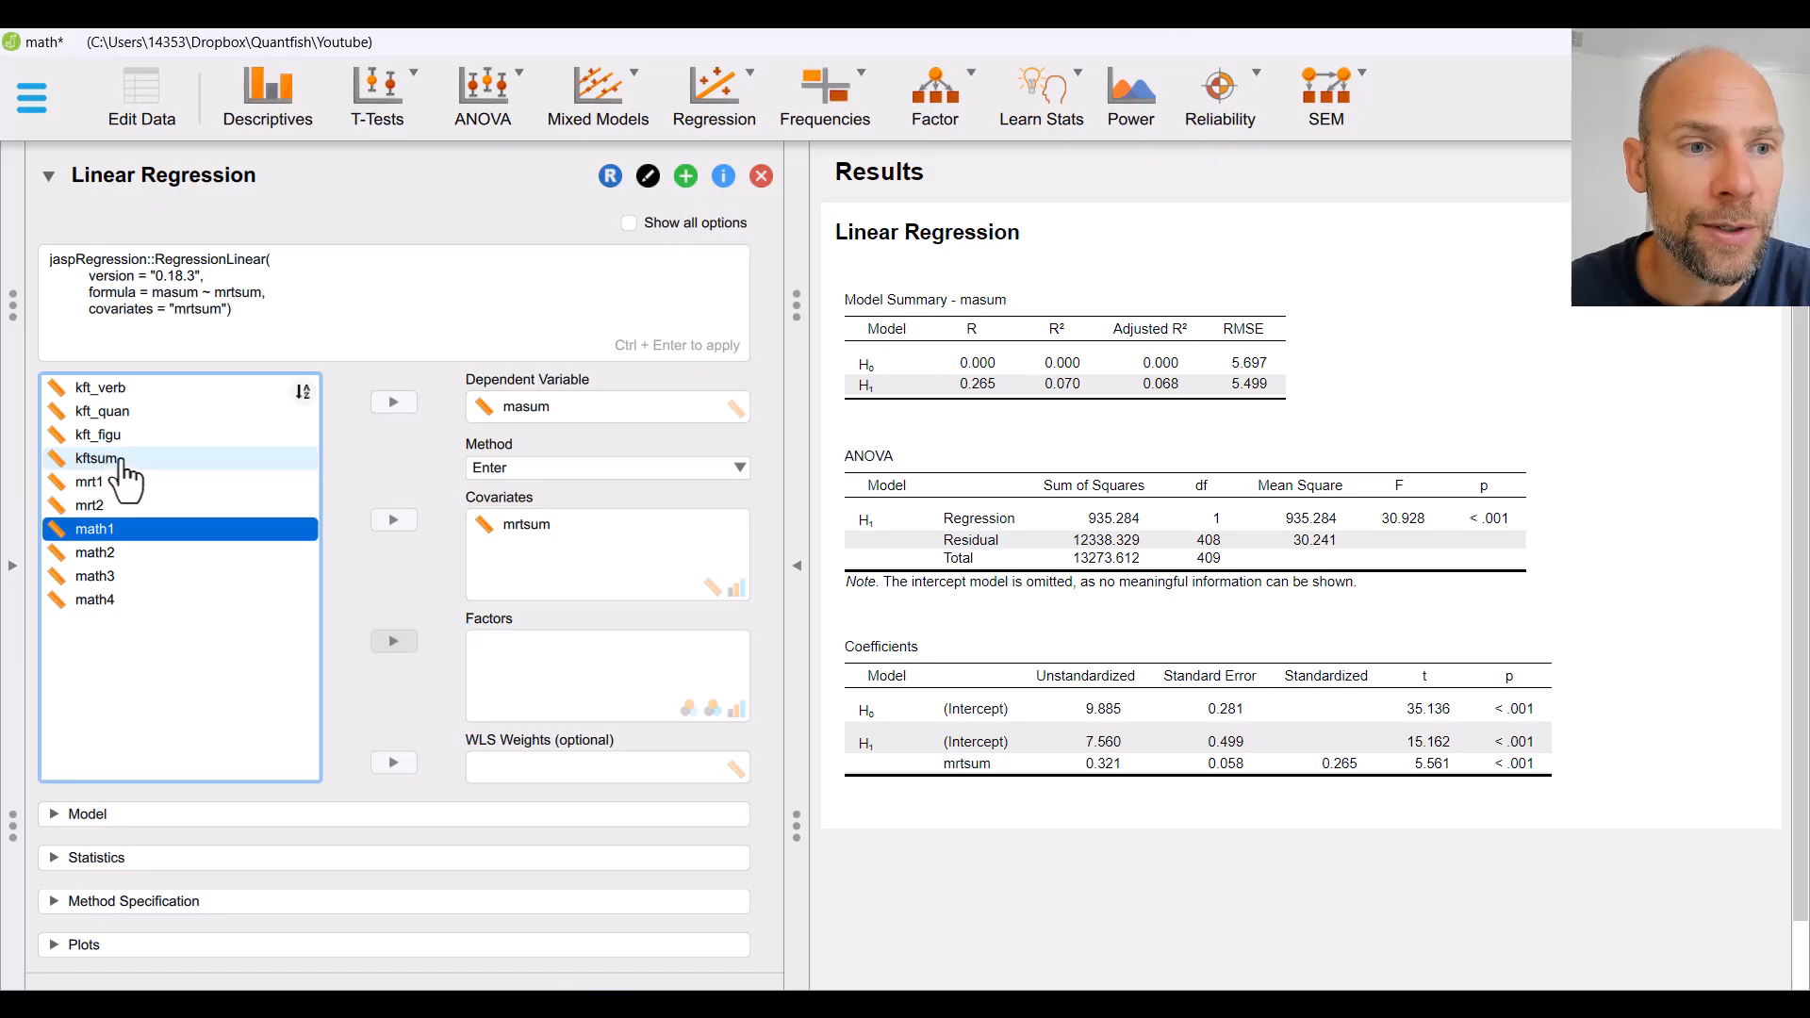
Step: Add kftsum as a second covariate, raising R² to 0.466
{"action": "left_click", "coordinate": [94, 457]}
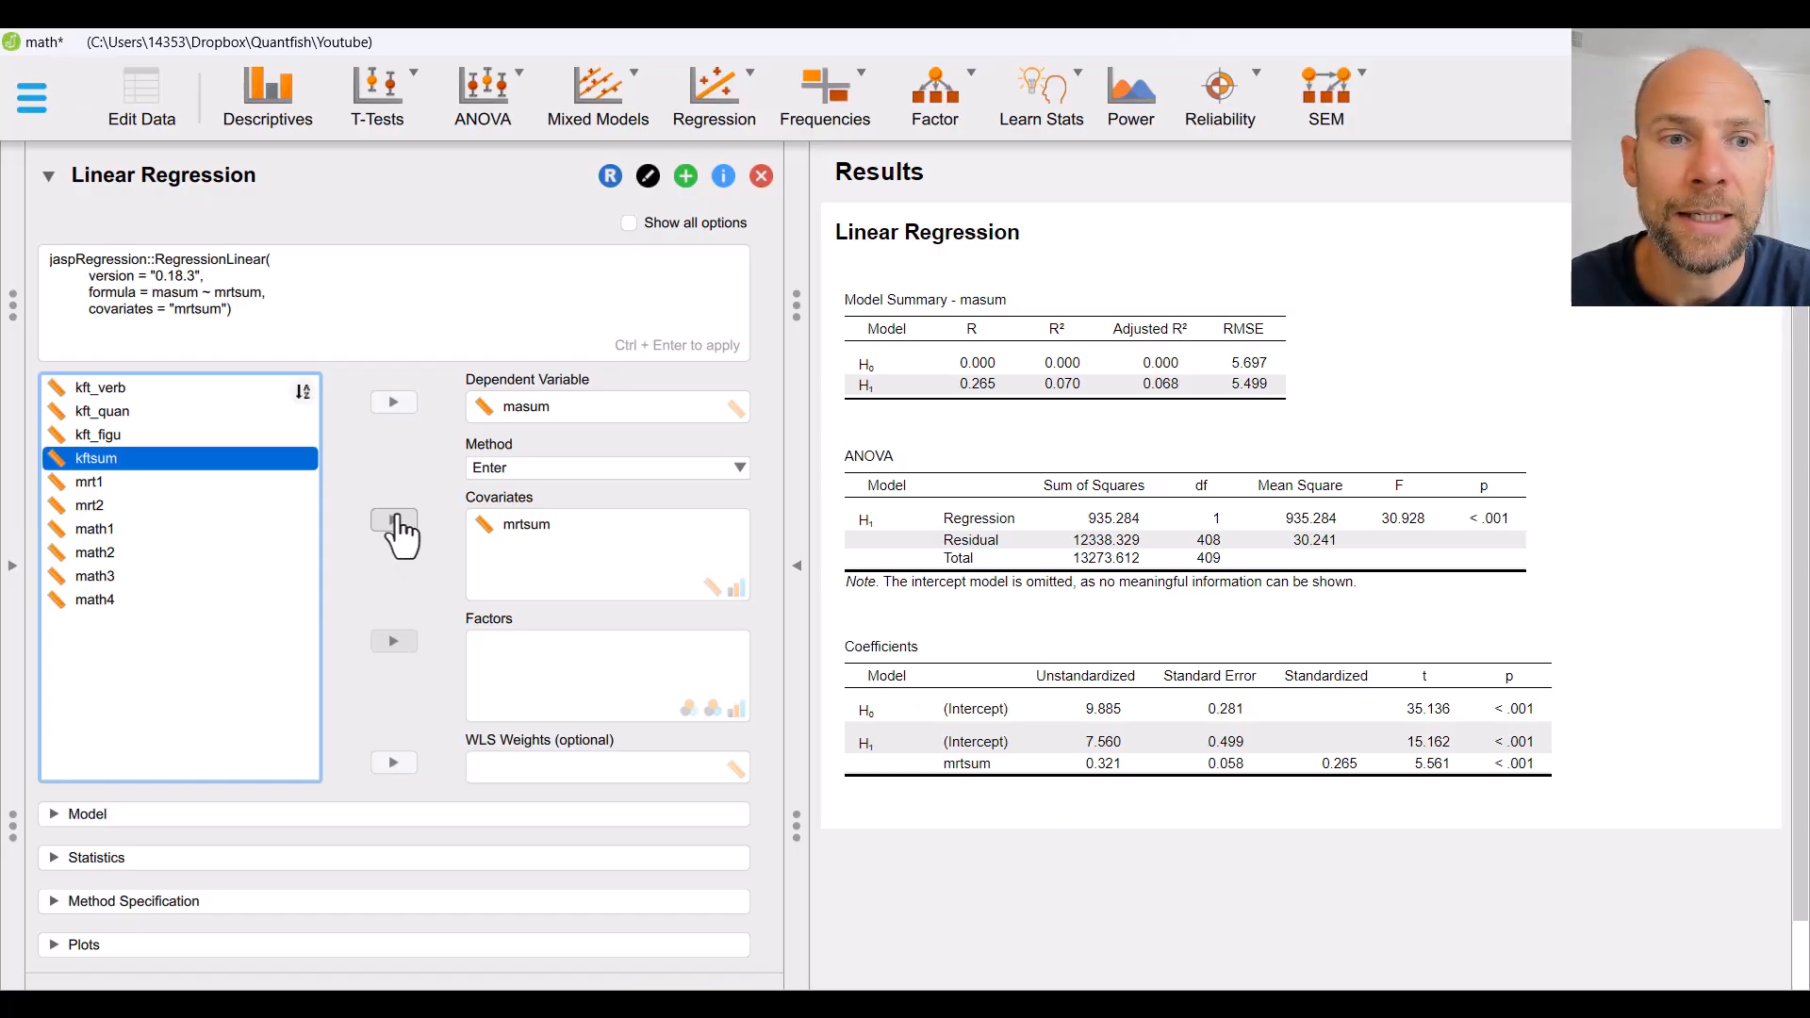
{"action": "left_click", "coordinate": [394, 532]}
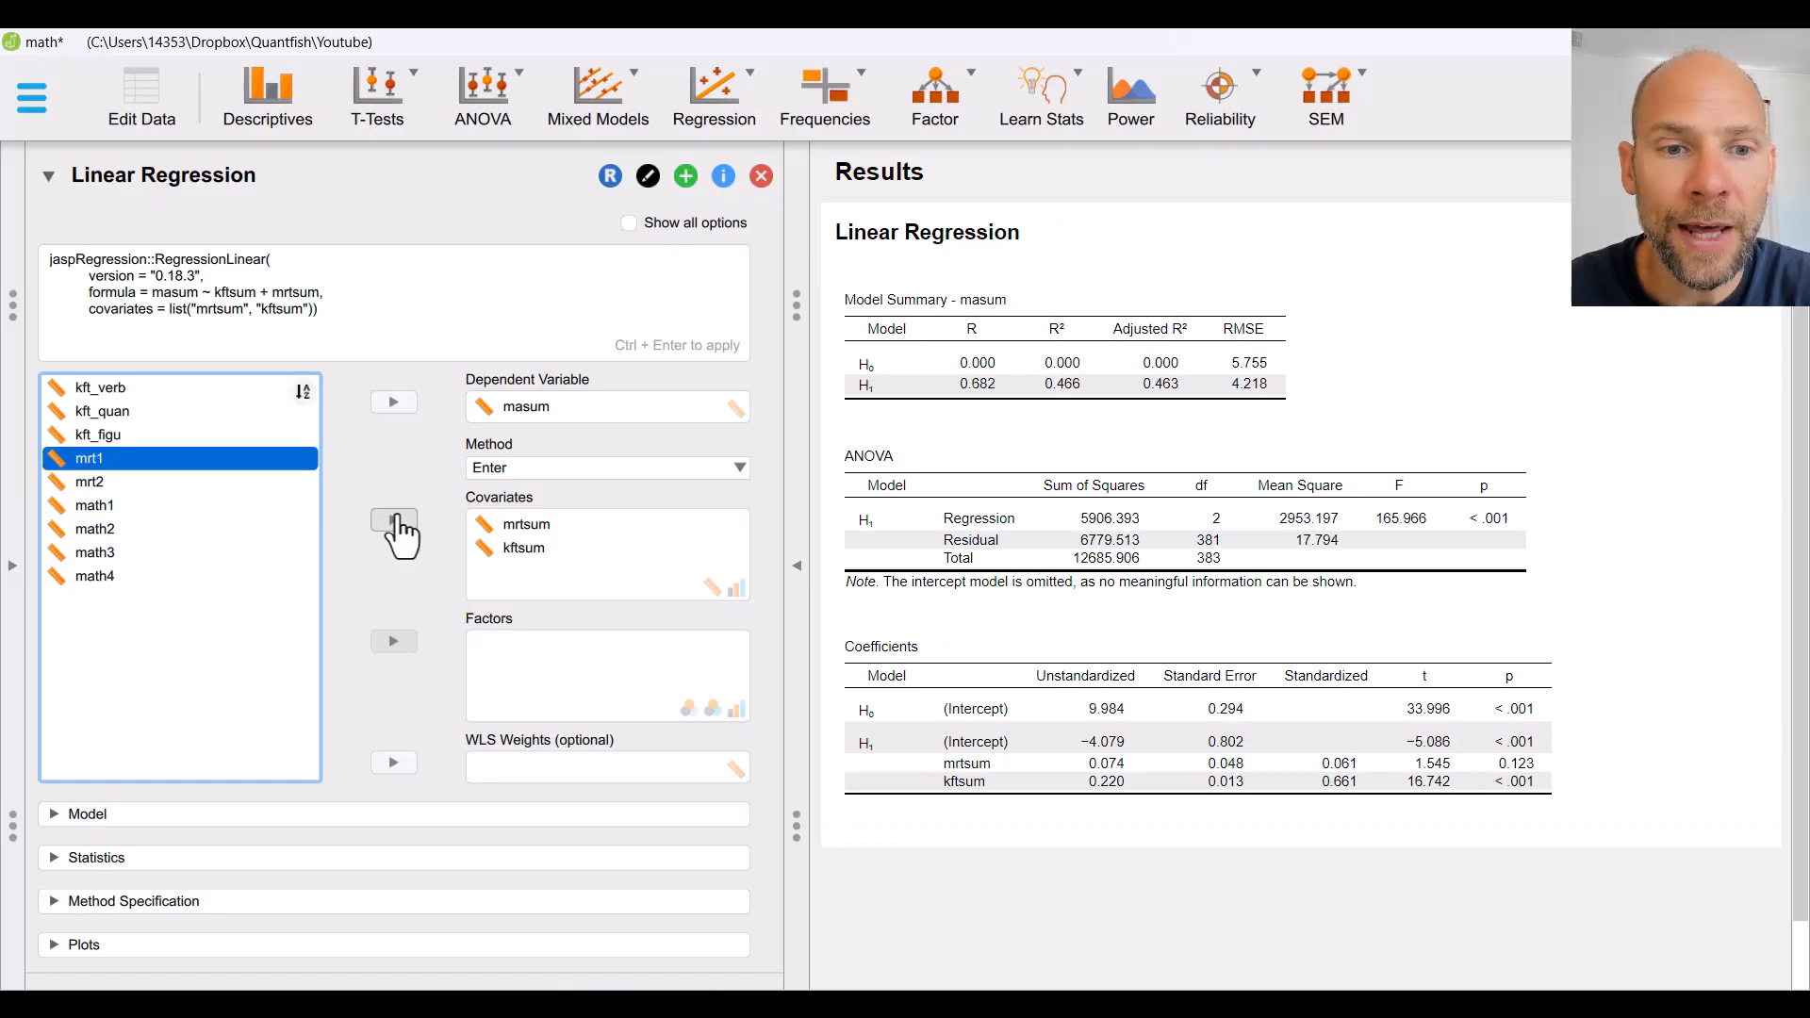
{"action": "mouse_move", "coordinate": [739, 623]}
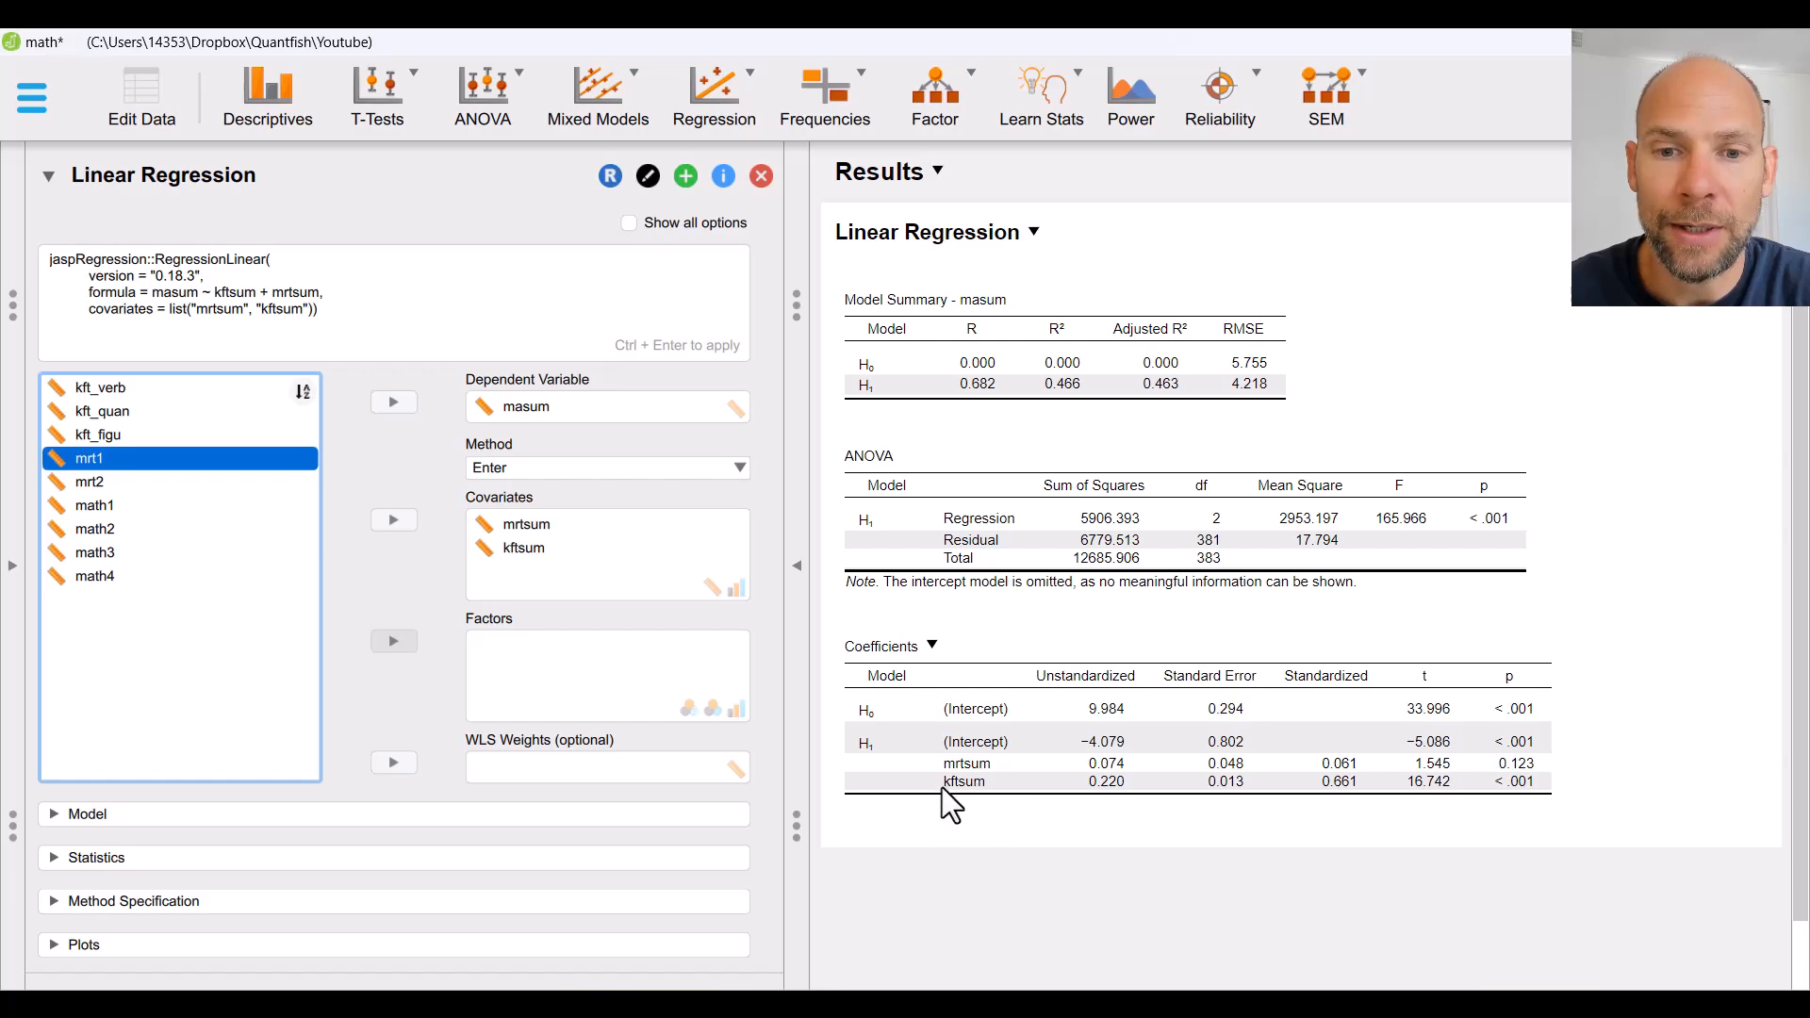
{"action": "mouse_move", "coordinate": [1068, 819]}
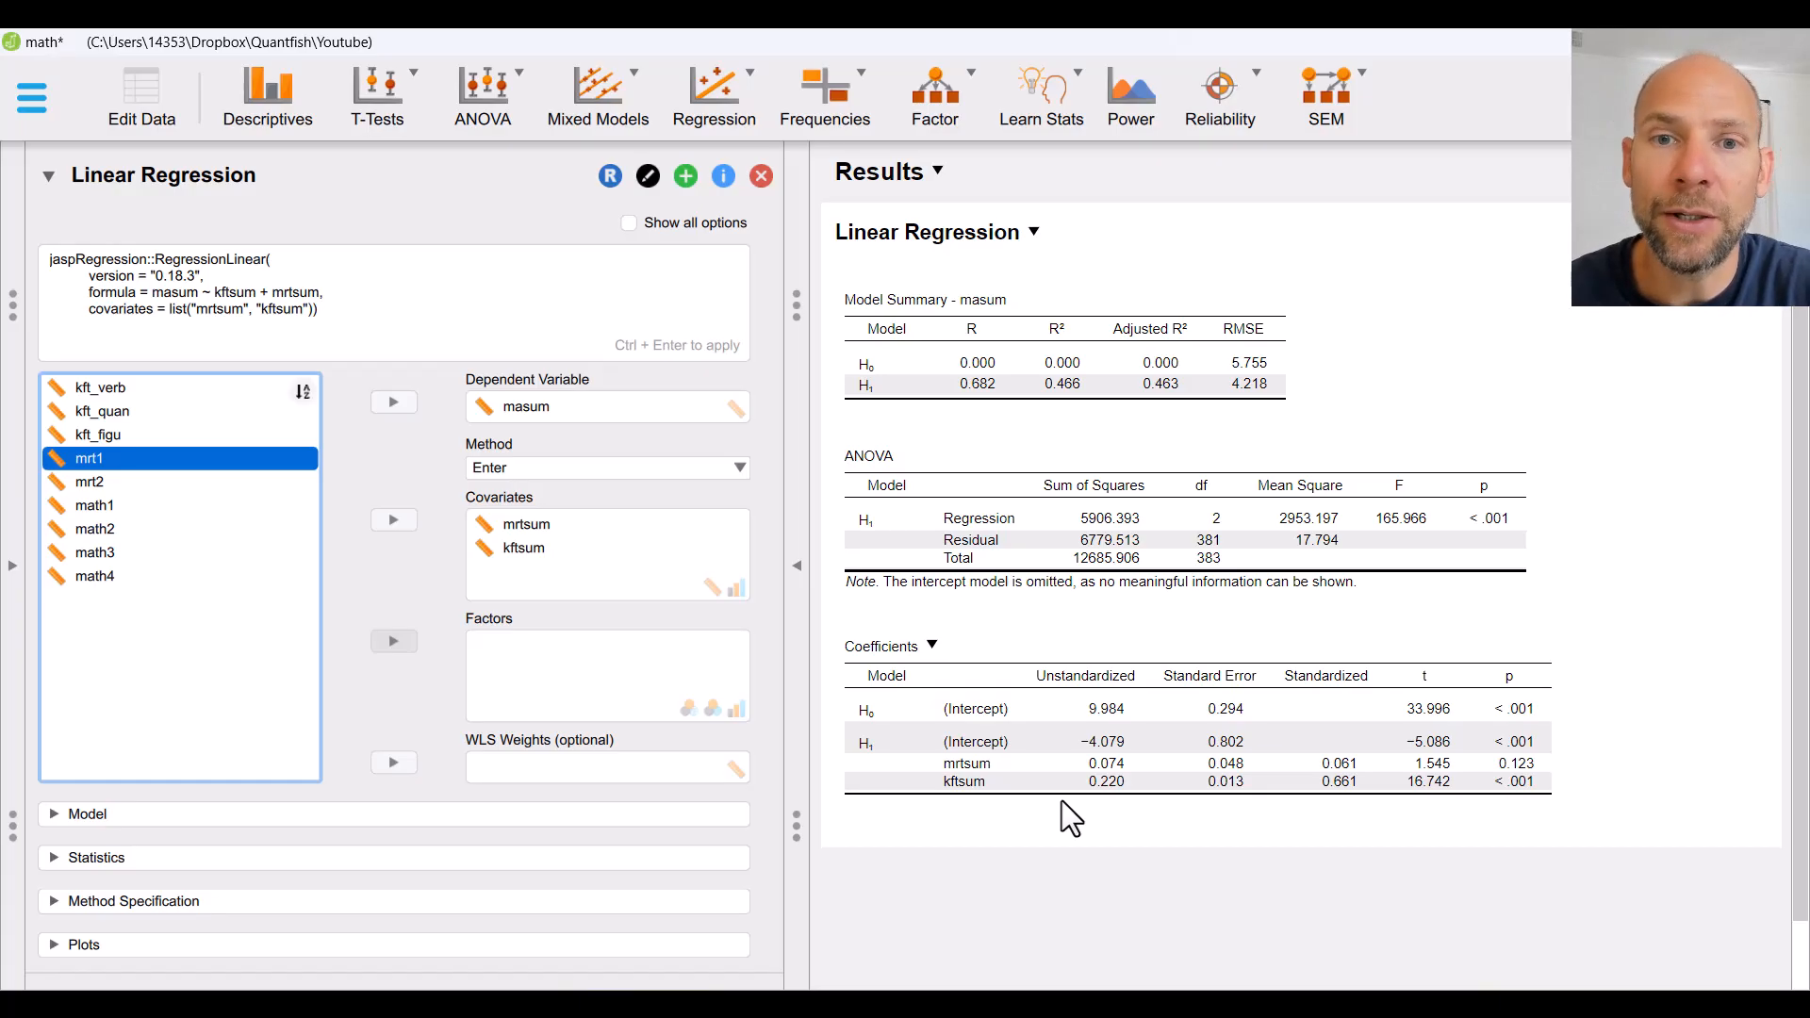
{"action": "mouse_move", "coordinate": [883, 390]}
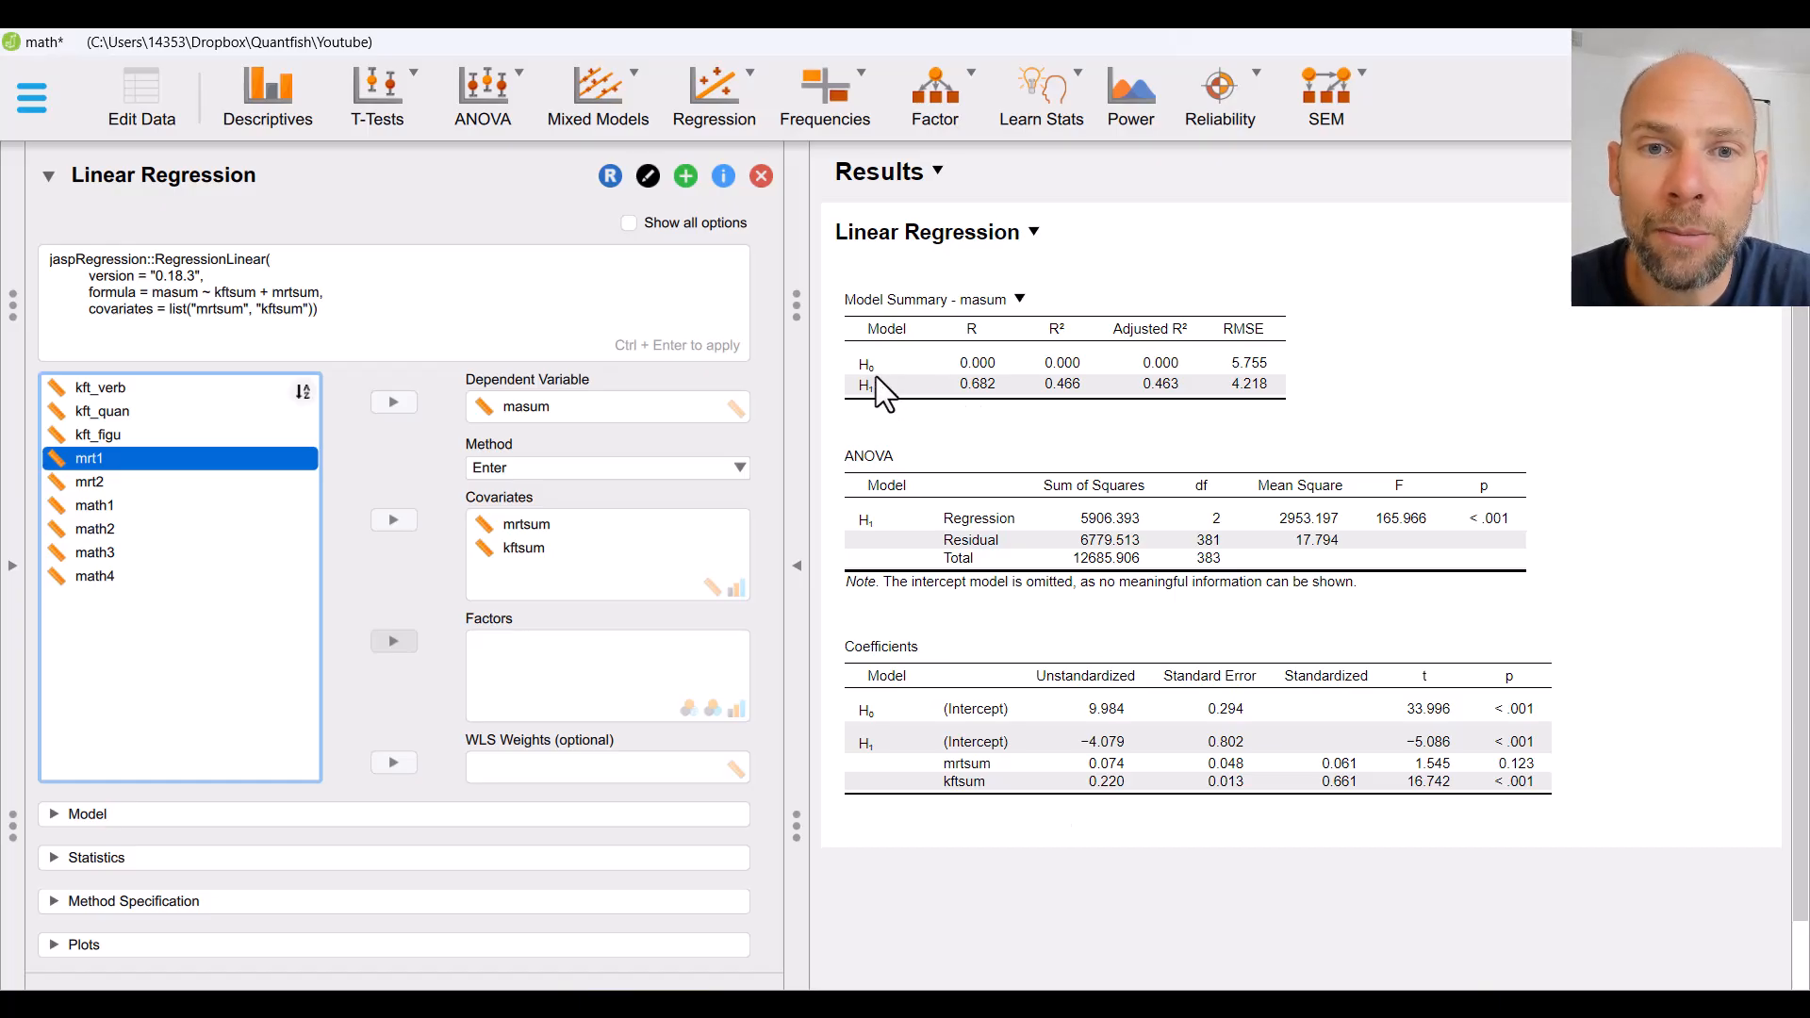
{"action": "mouse_move", "coordinate": [987, 389]}
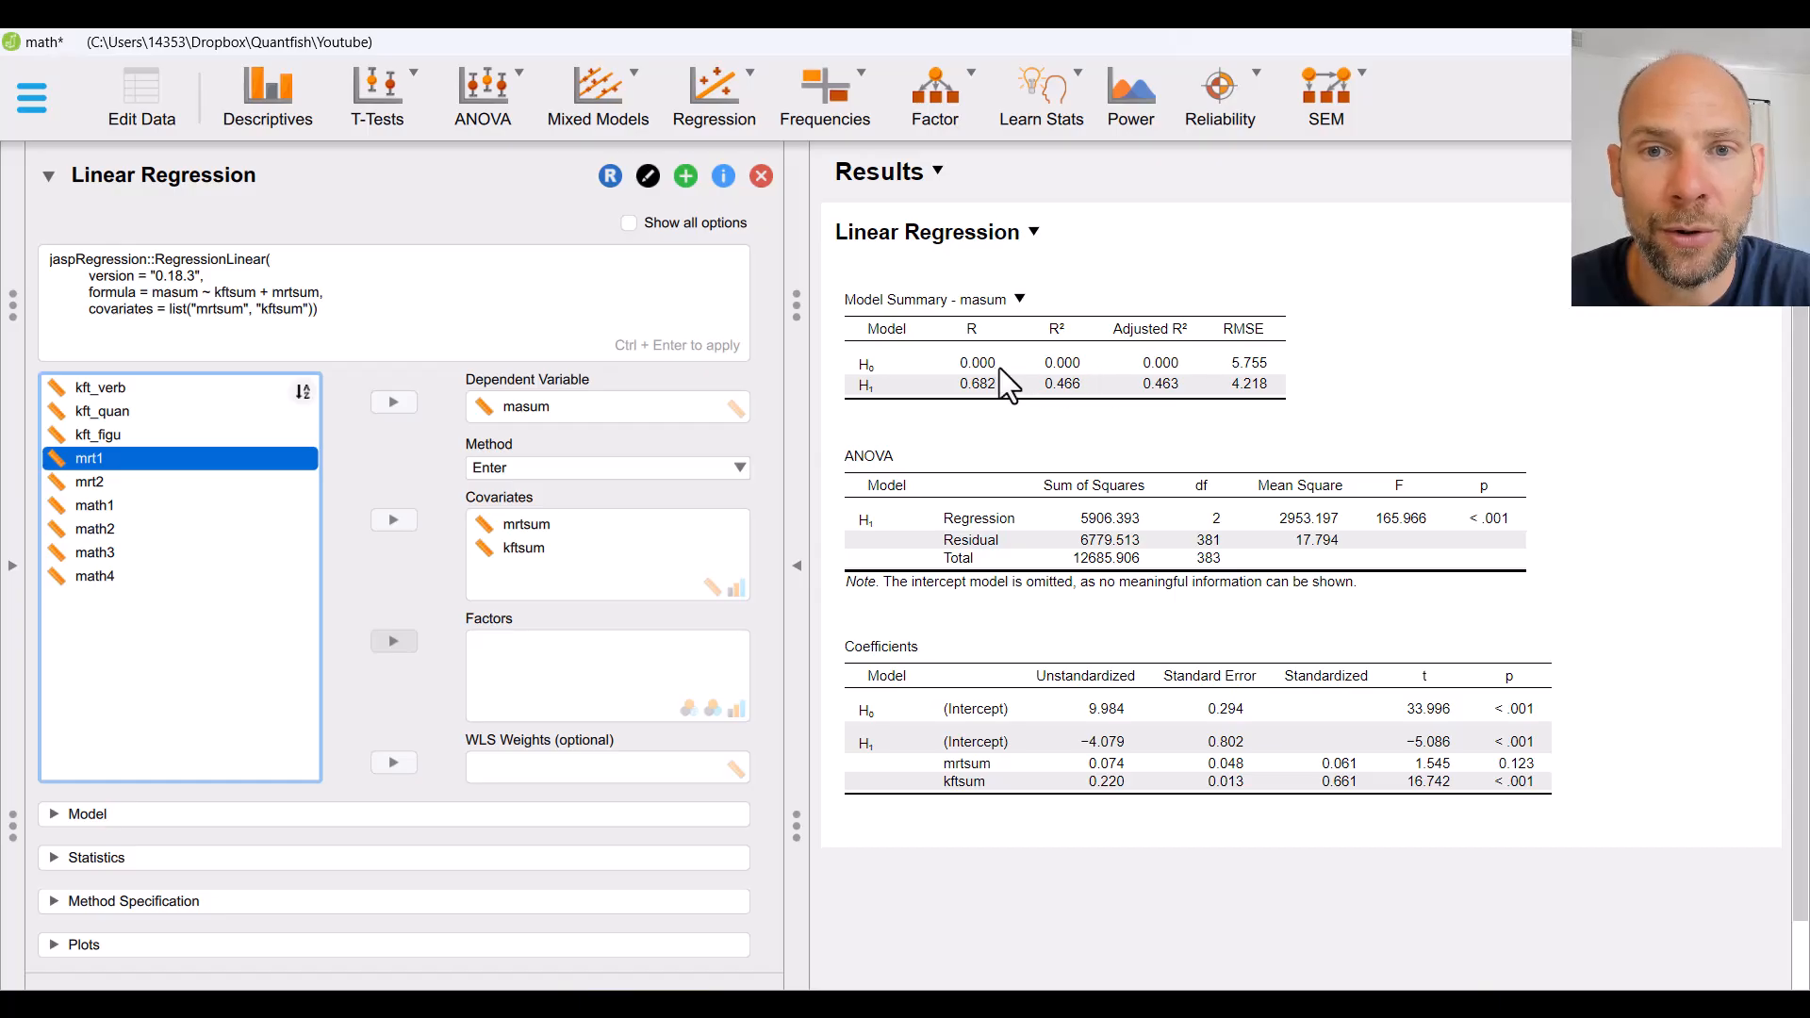
{"action": "mouse_move", "coordinate": [1254, 395]}
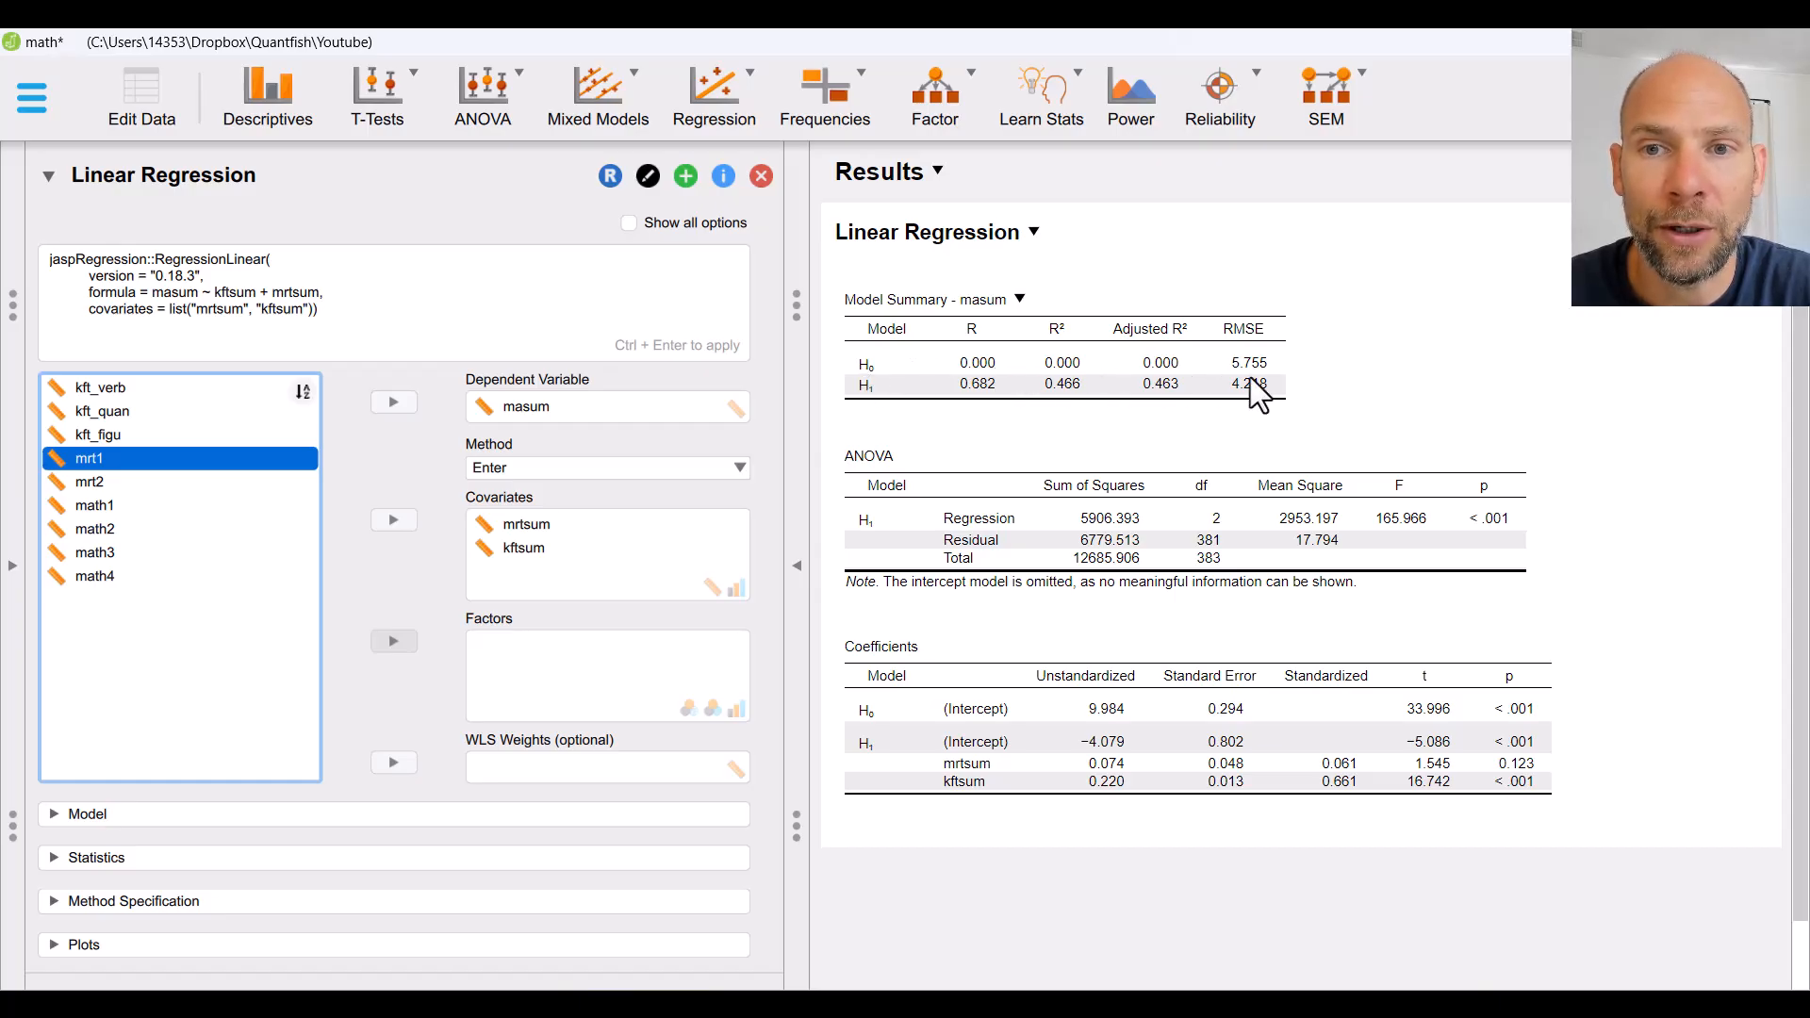
{"action": "mouse_move", "coordinate": [964, 387]}
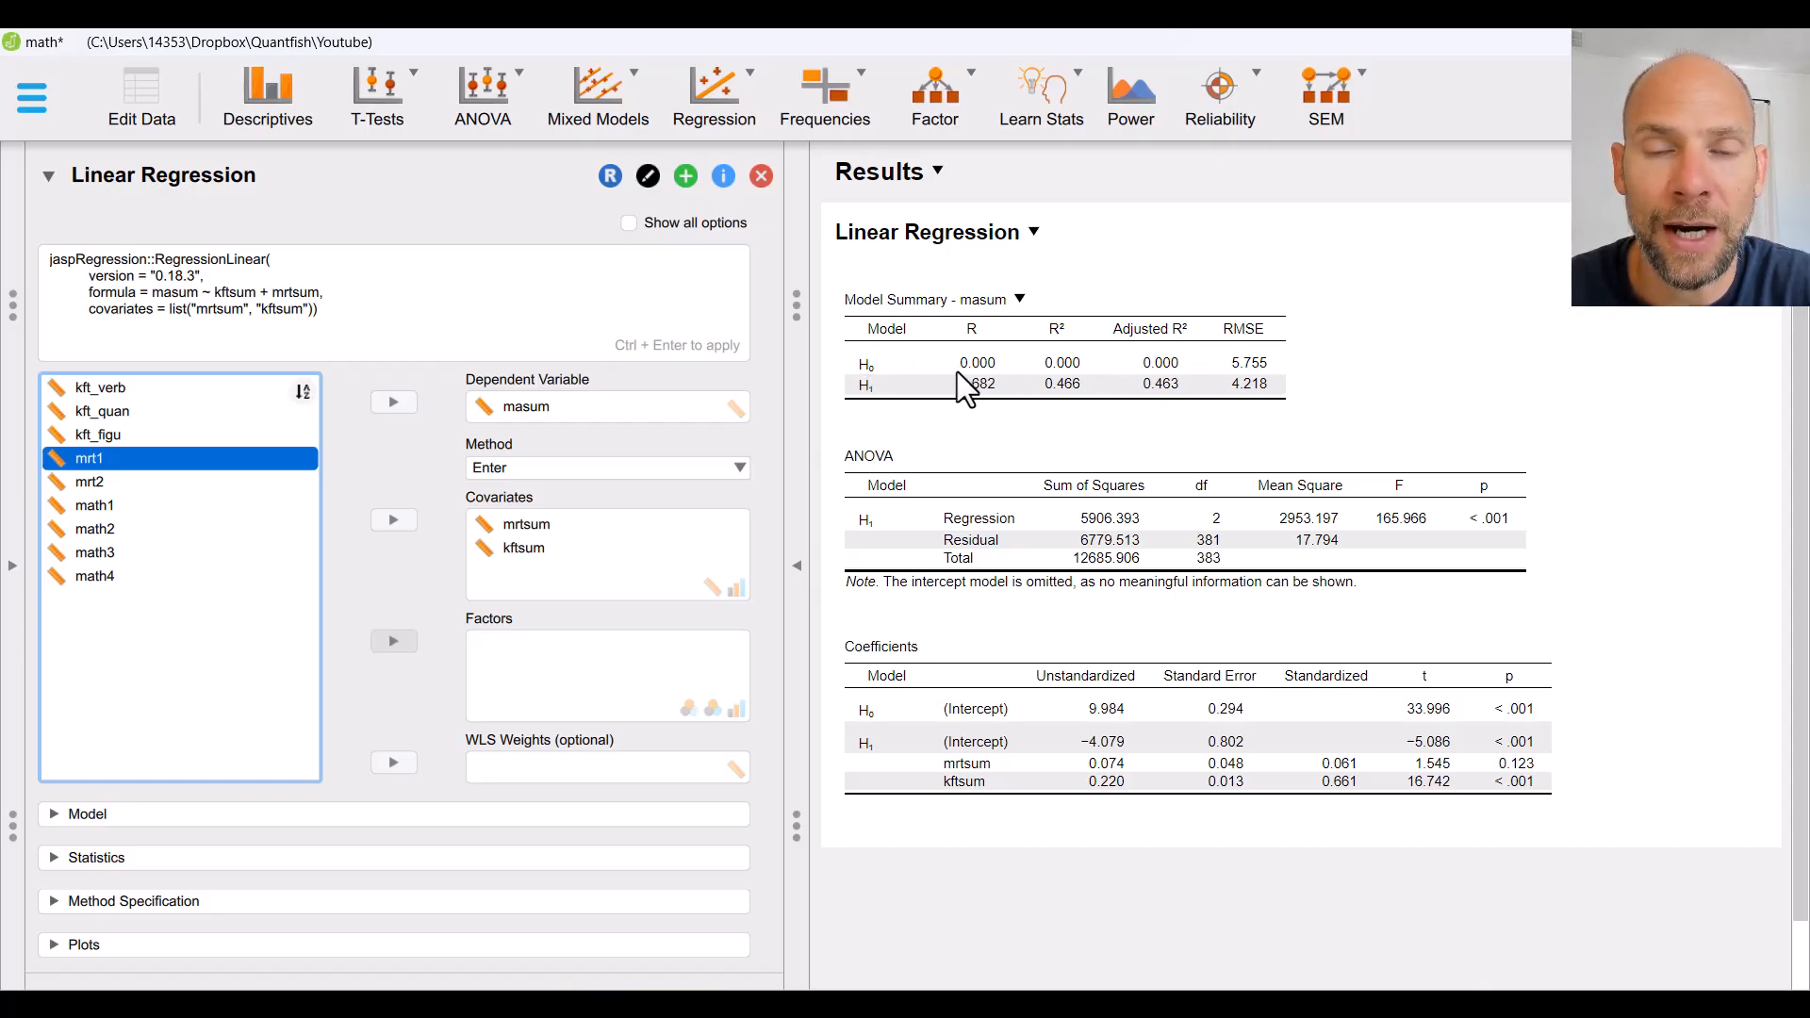
{"action": "mouse_move", "coordinate": [1013, 380]}
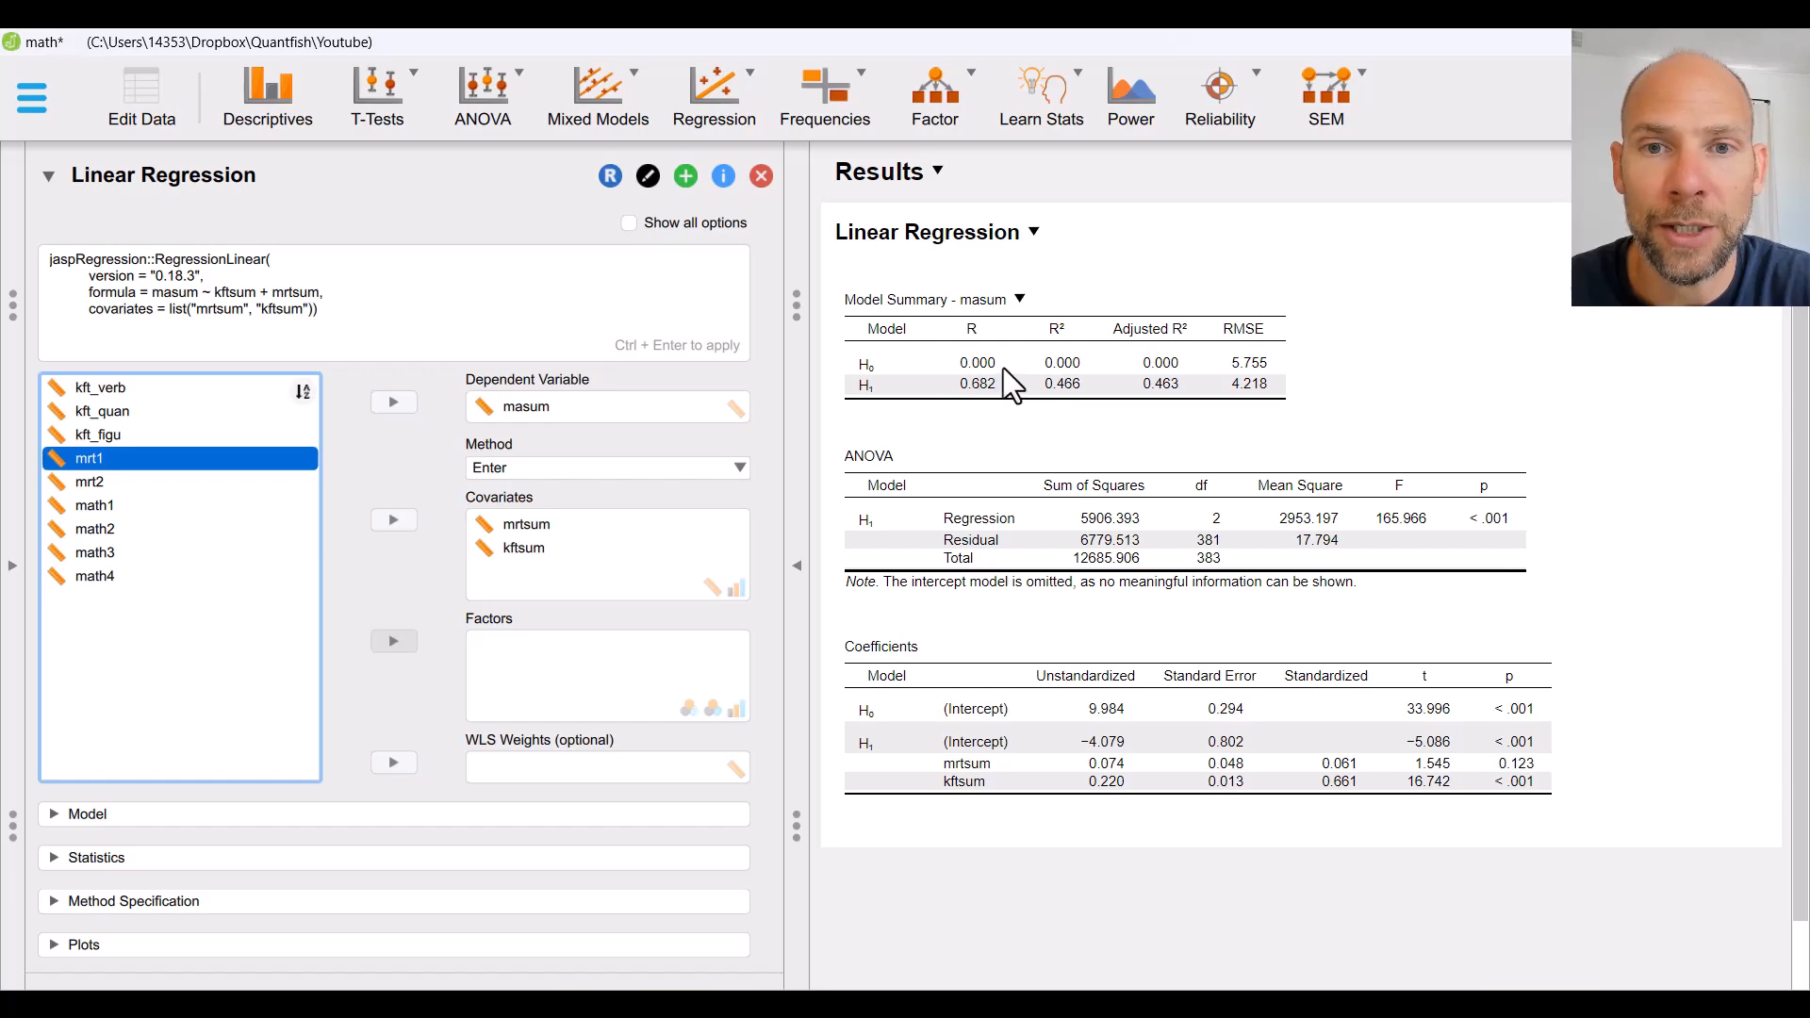
{"action": "mouse_move", "coordinate": [1054, 370]}
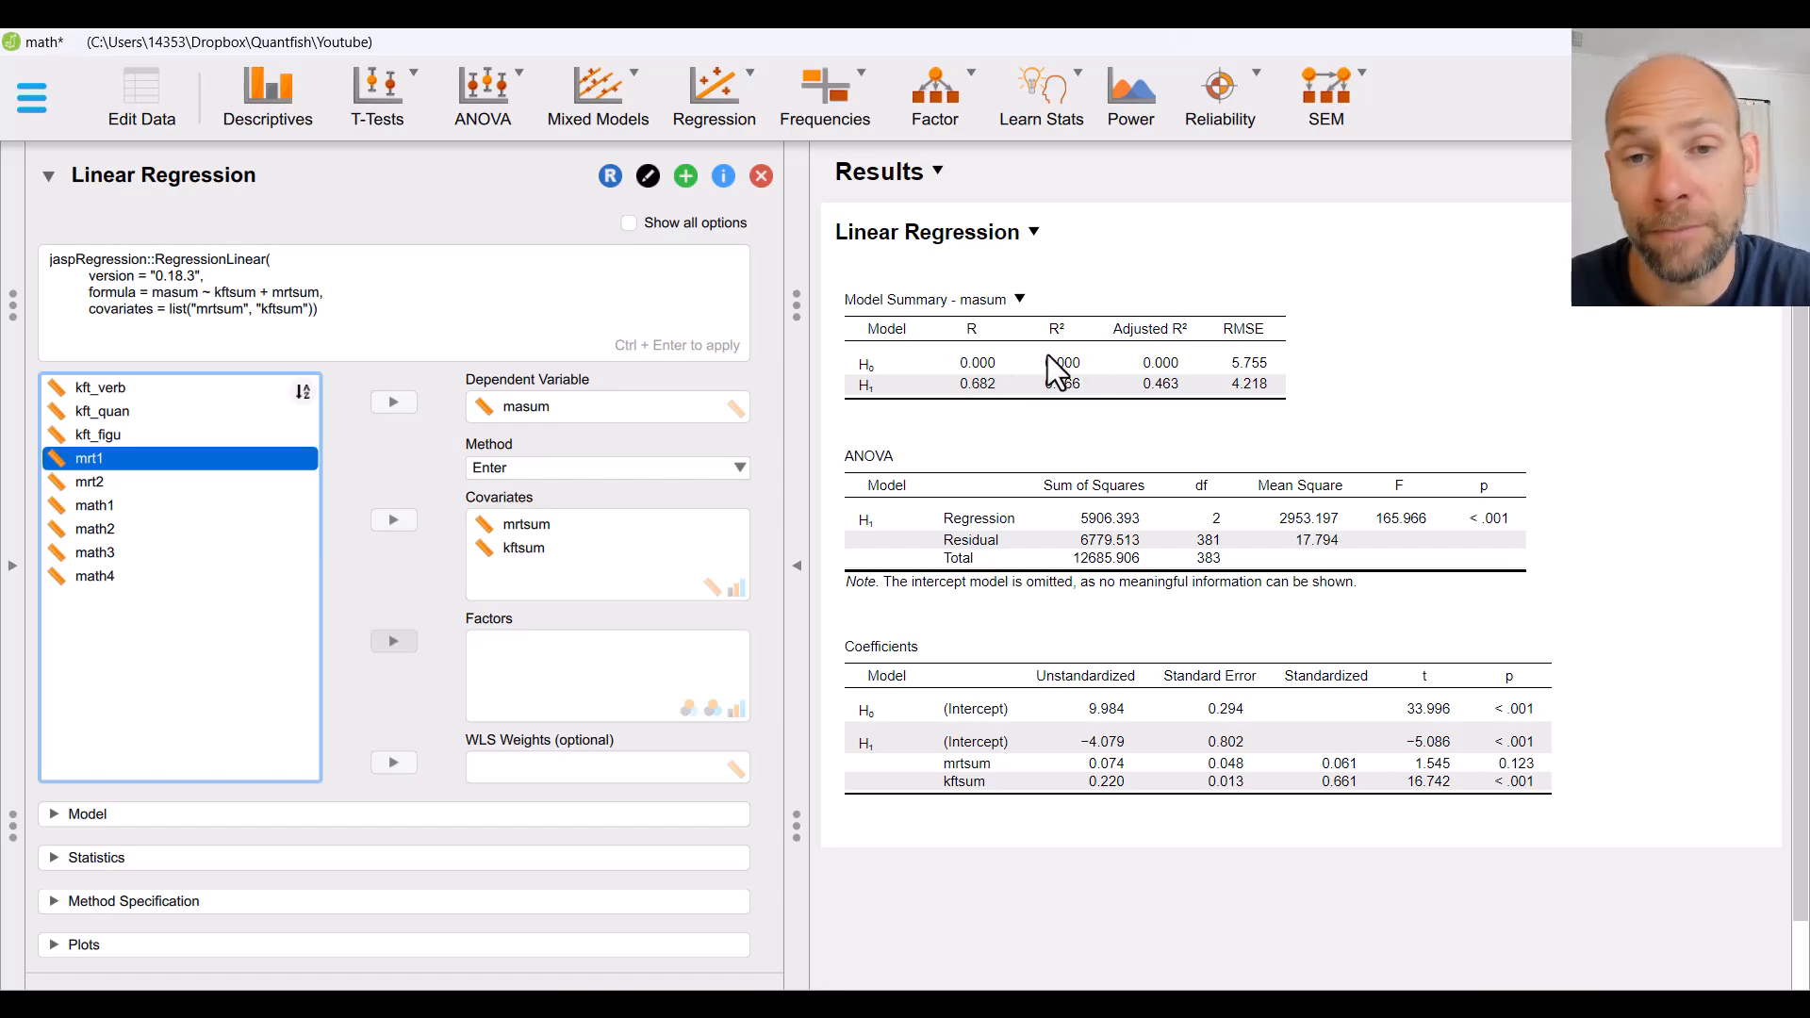
{"action": "mouse_move", "coordinate": [1253, 387]}
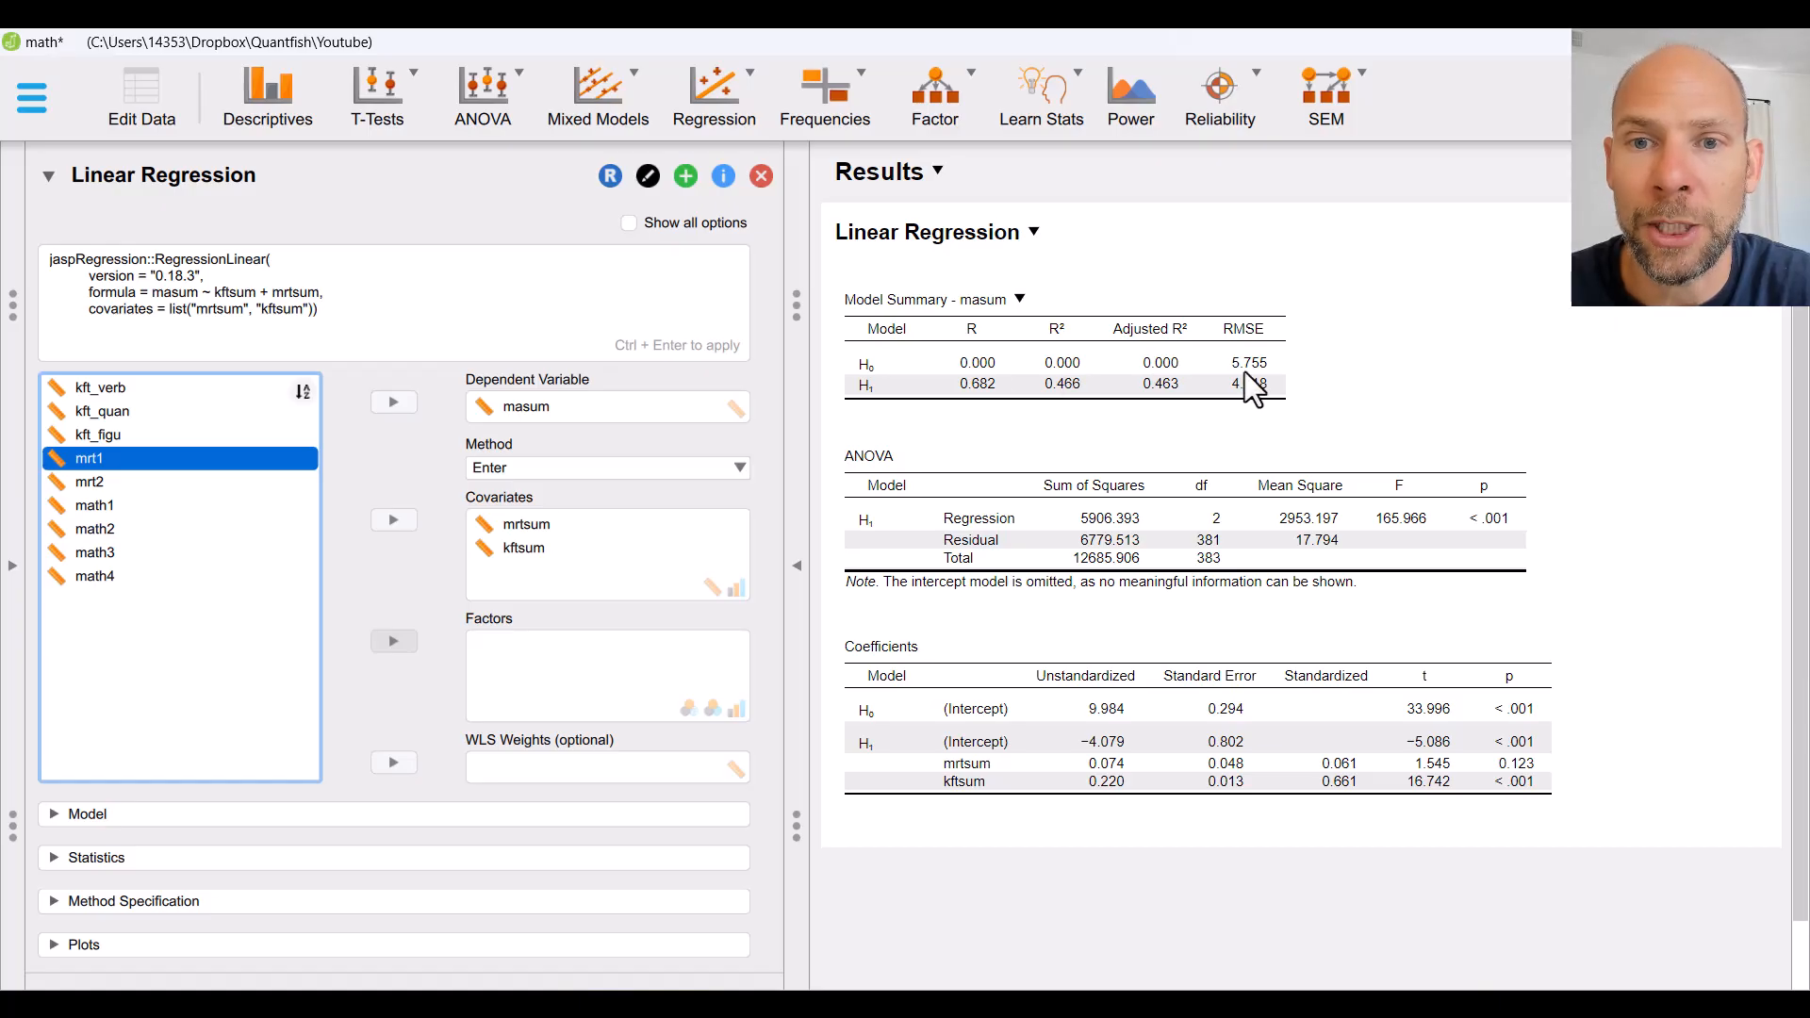
{"action": "mouse_move", "coordinate": [1241, 389]}
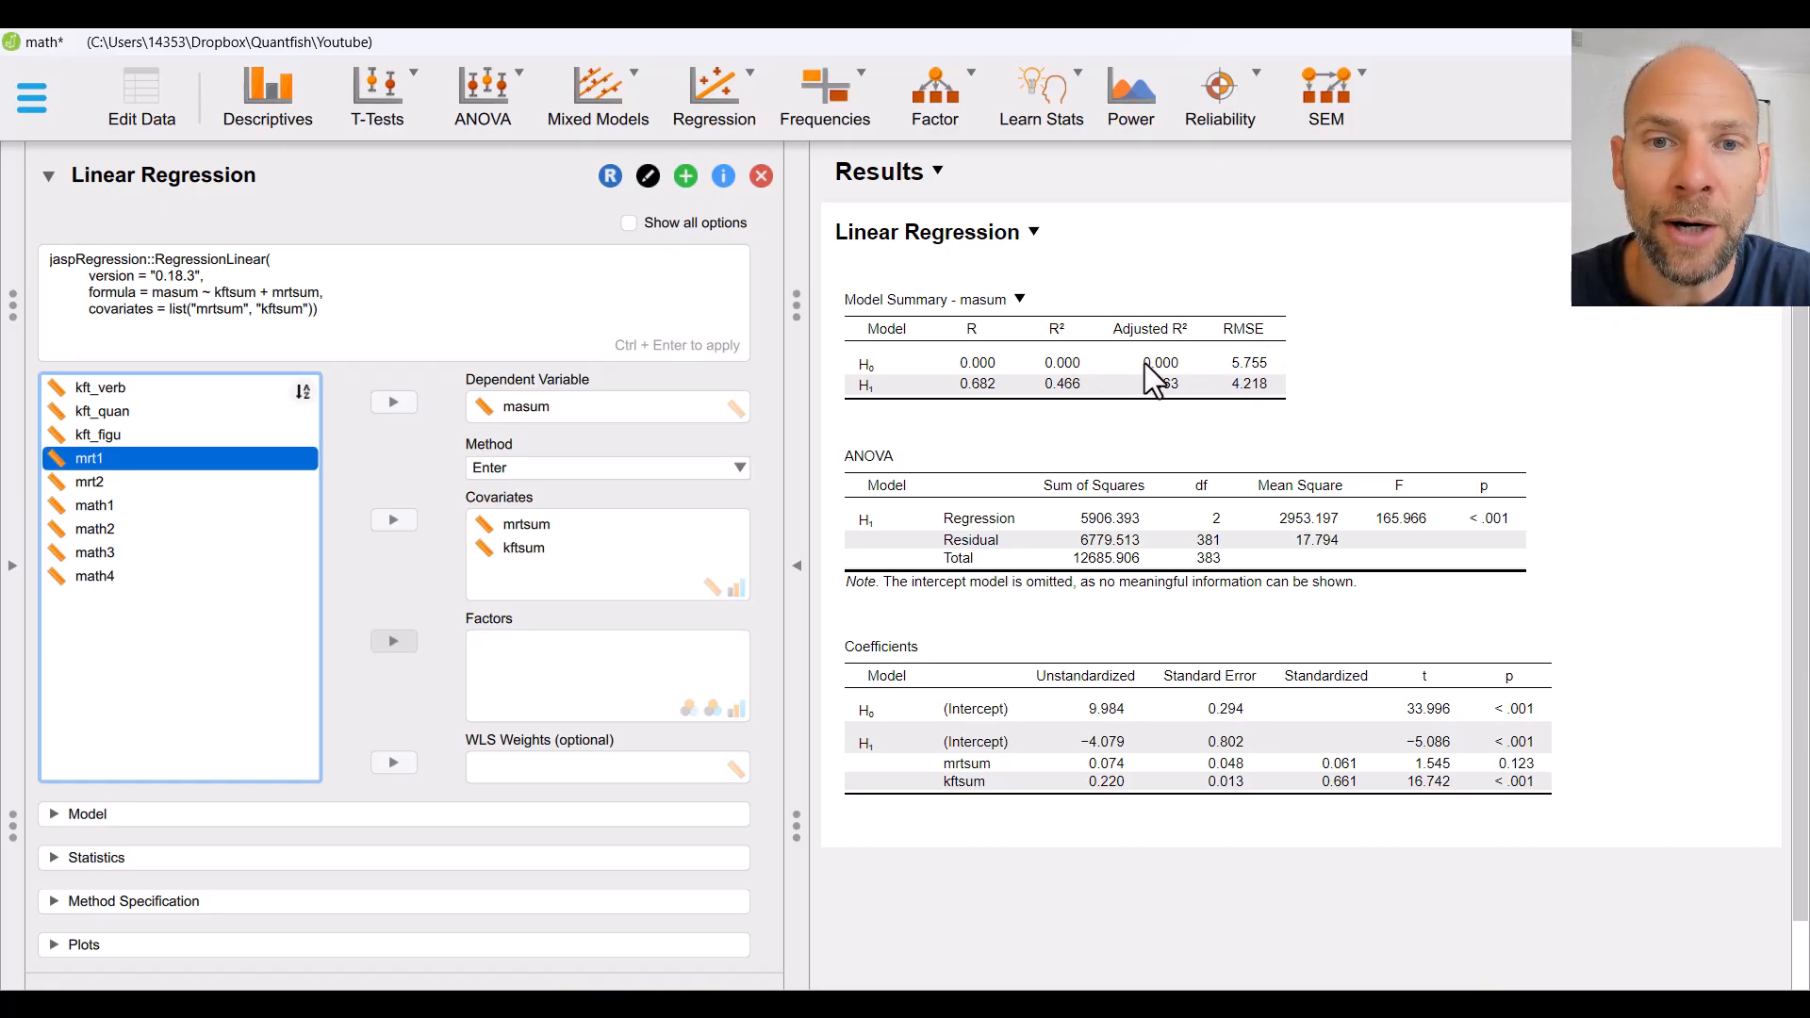
{"action": "mouse_move", "coordinate": [870, 413]}
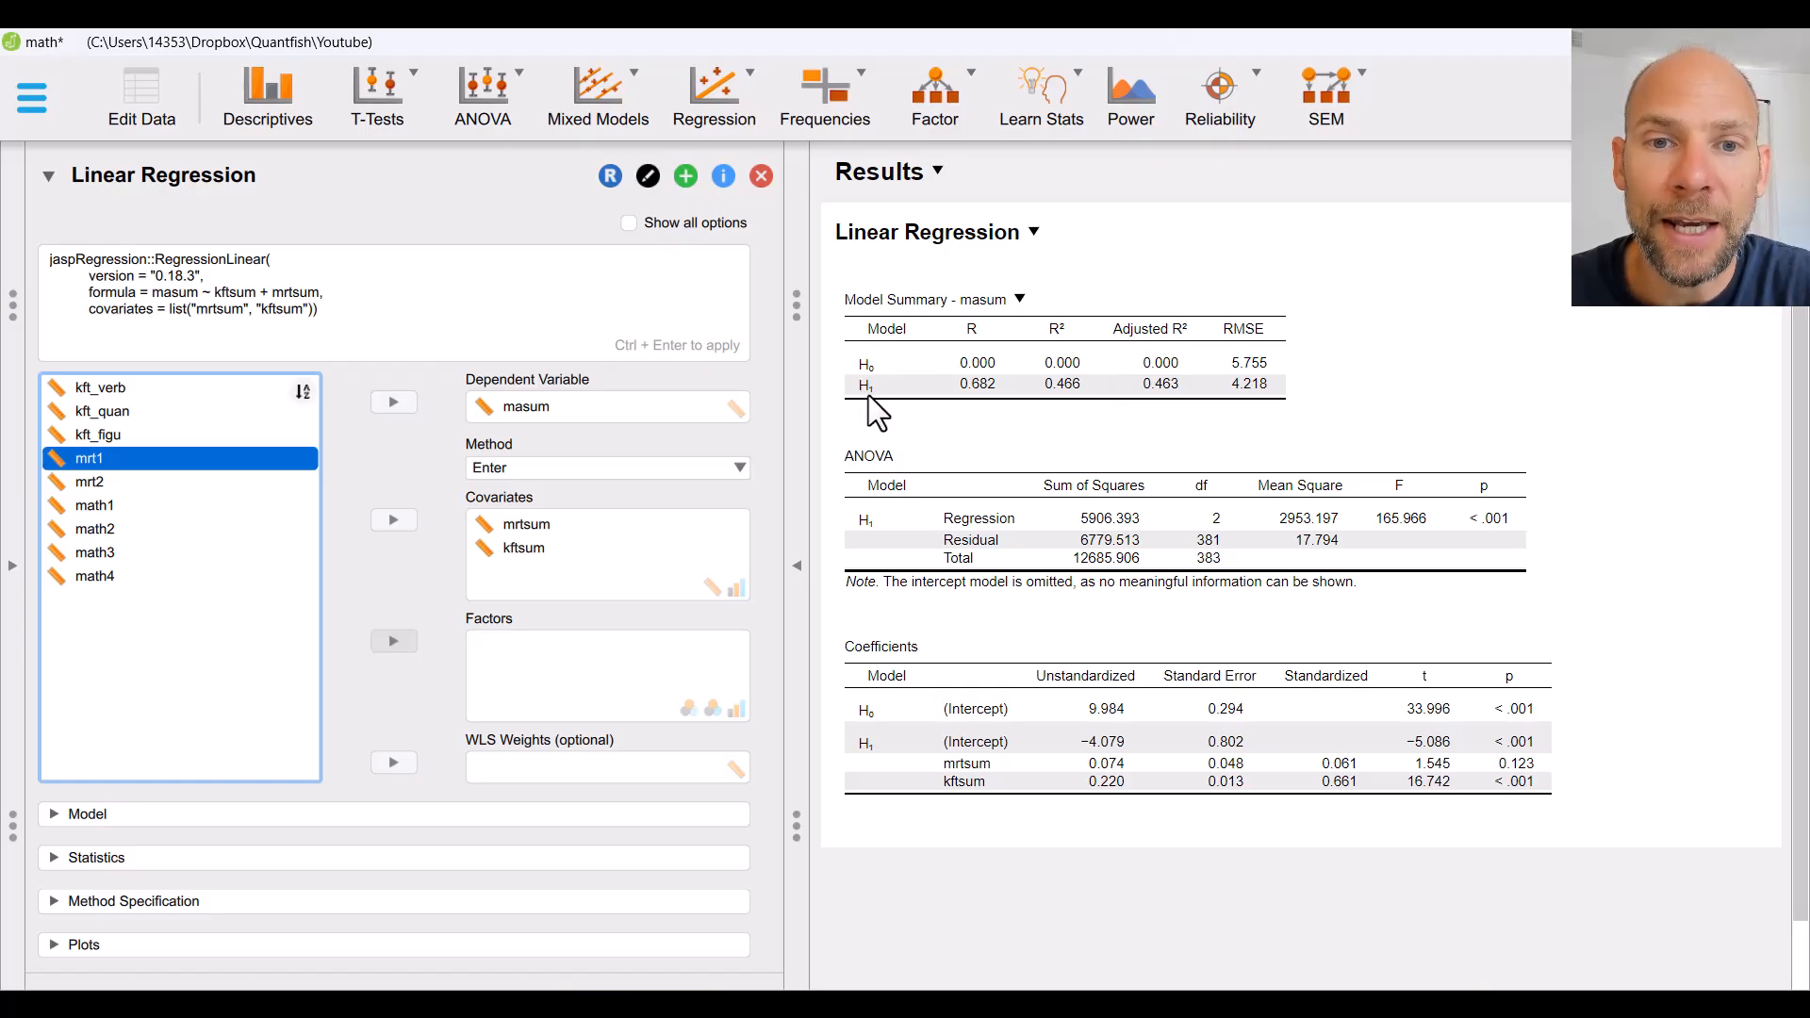
{"action": "mouse_move", "coordinate": [967, 389]}
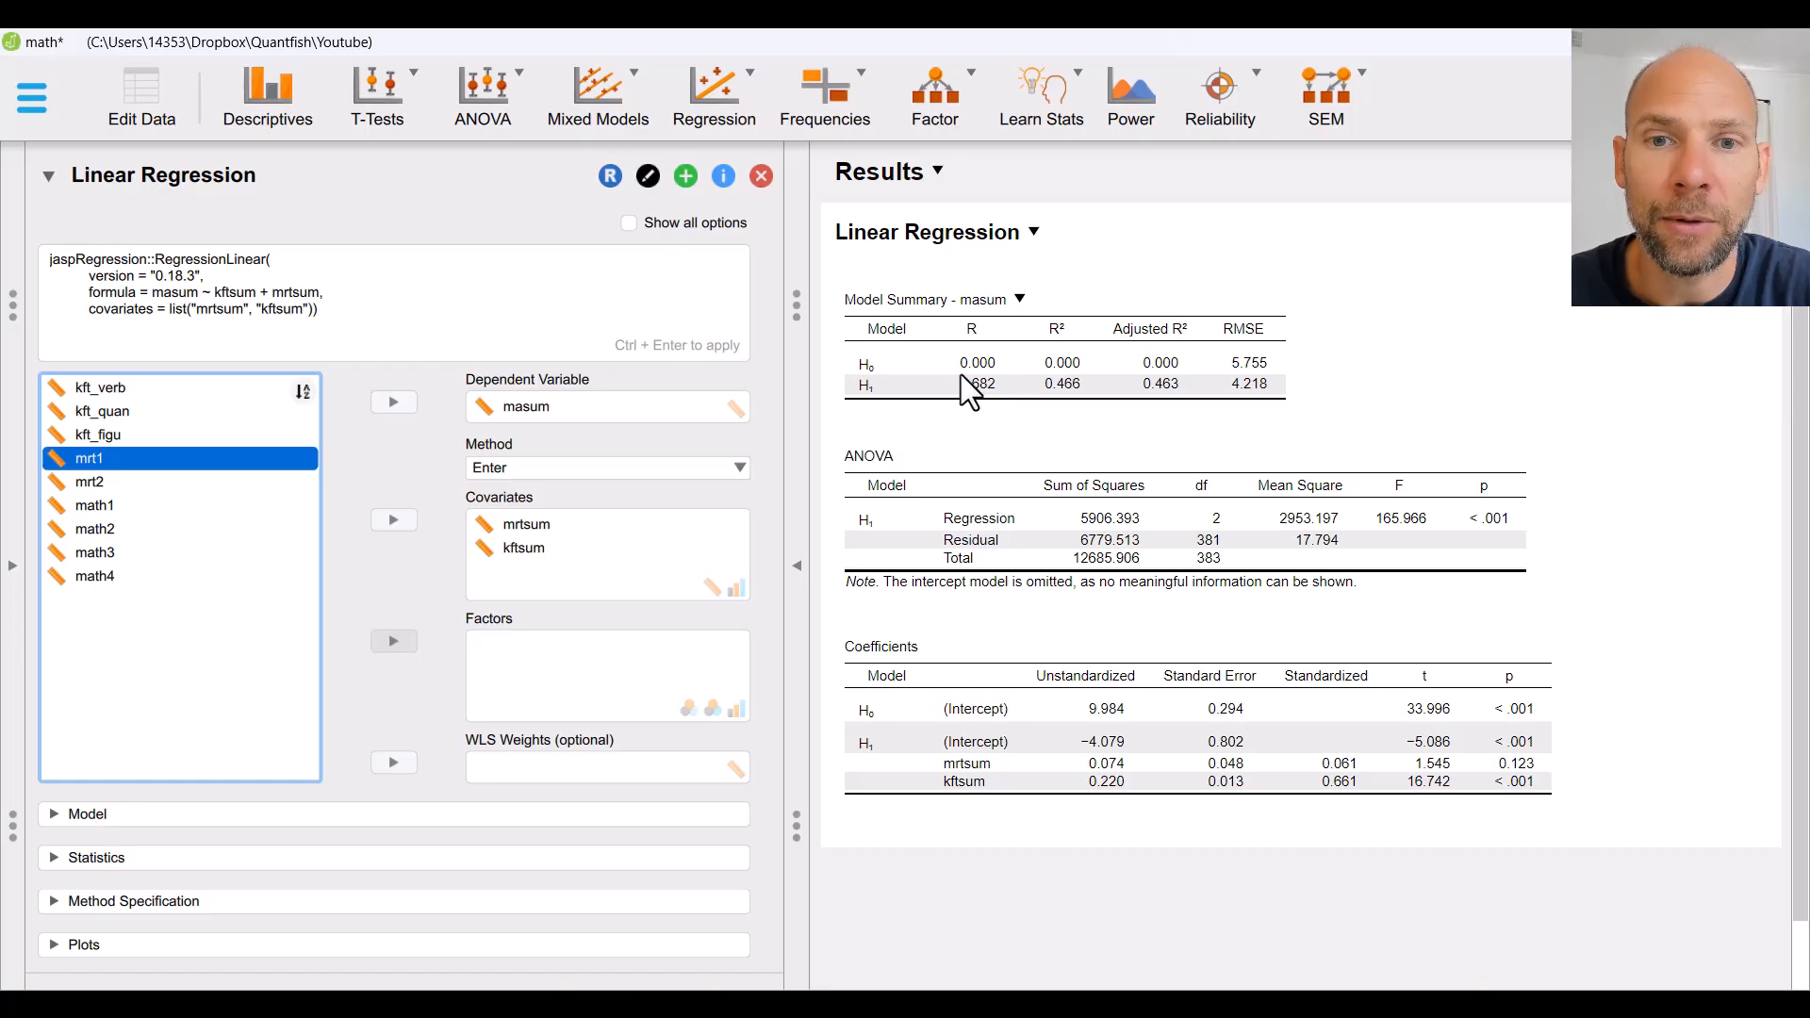
{"action": "mouse_move", "coordinate": [995, 415]}
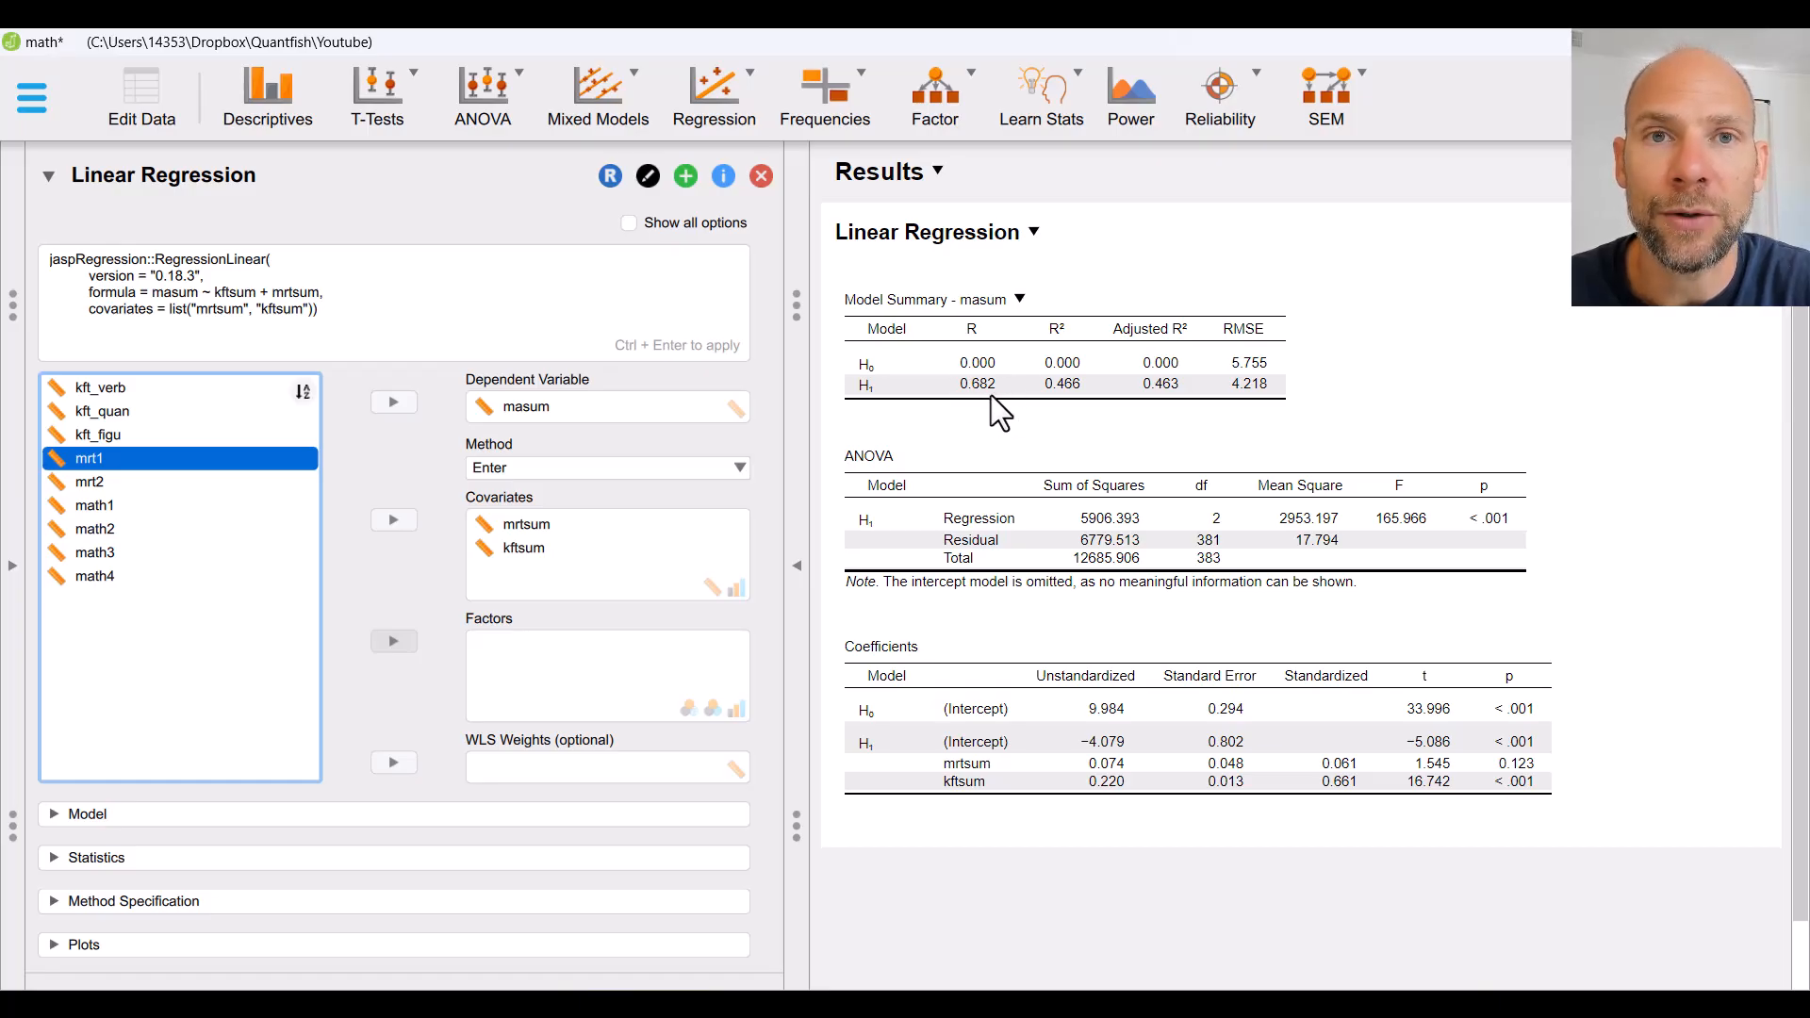
{"action": "mouse_move", "coordinate": [1079, 411]}
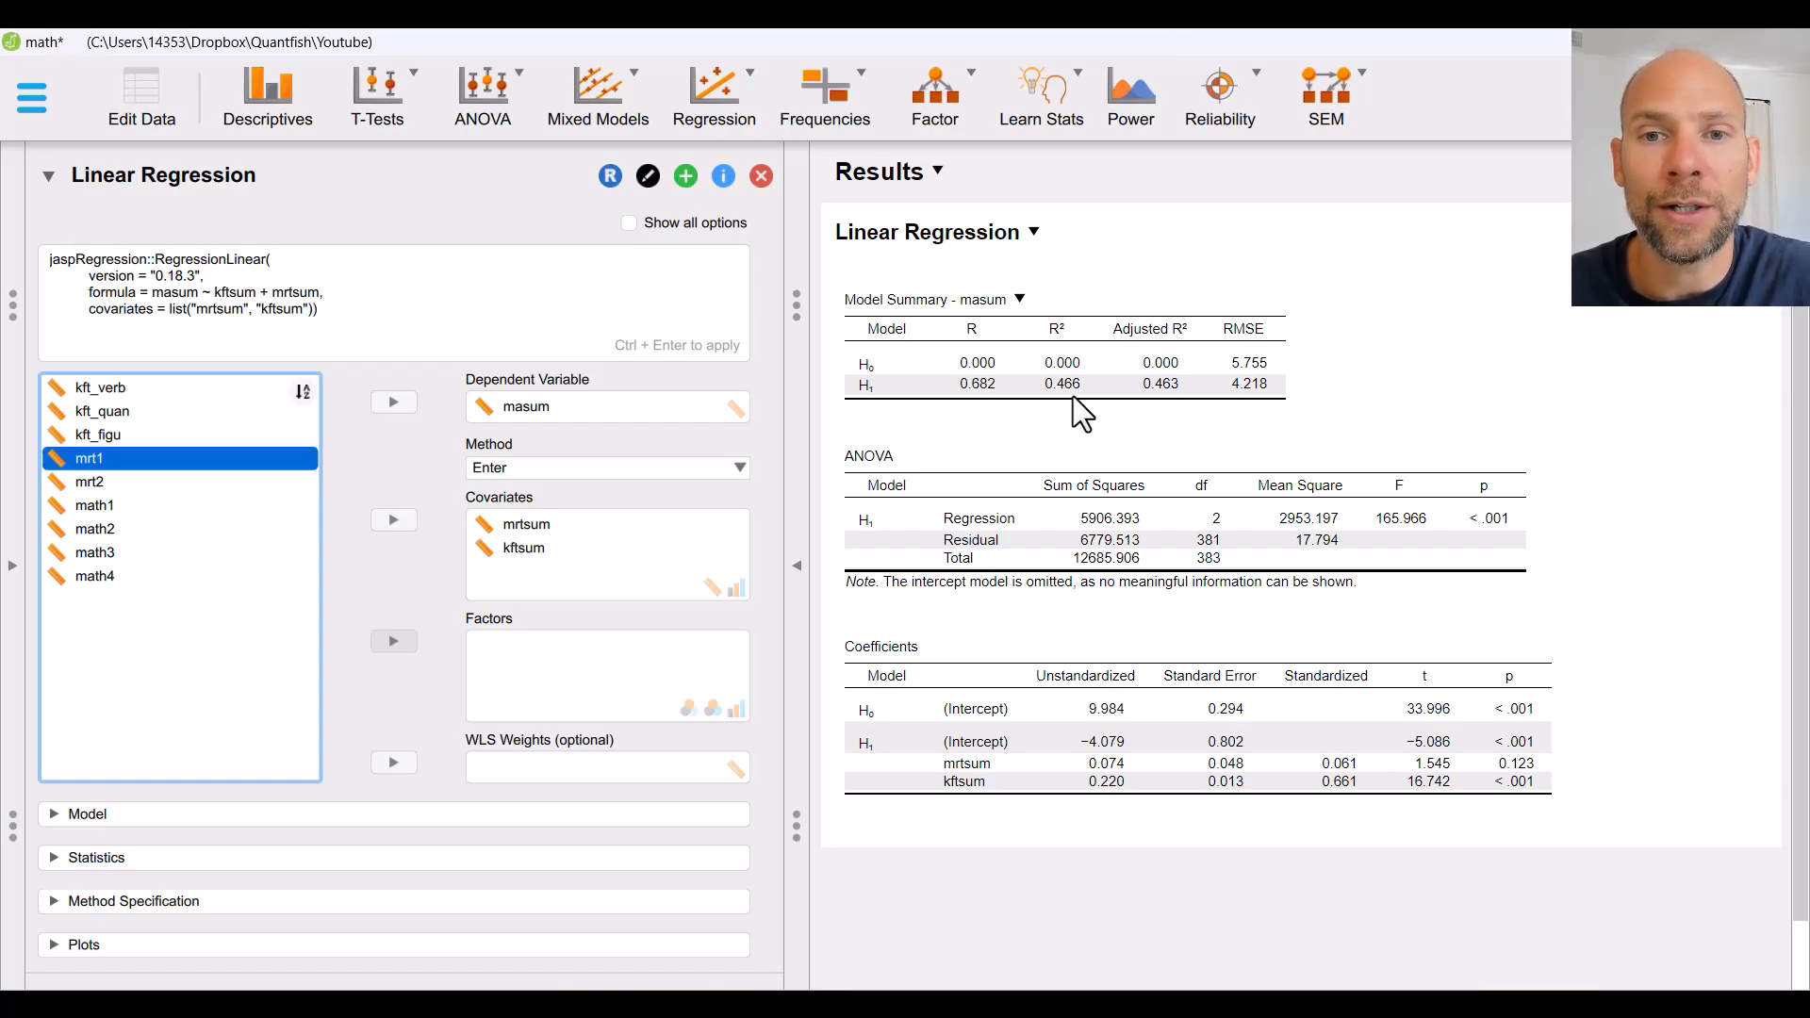
{"action": "mouse_move", "coordinate": [1085, 404]}
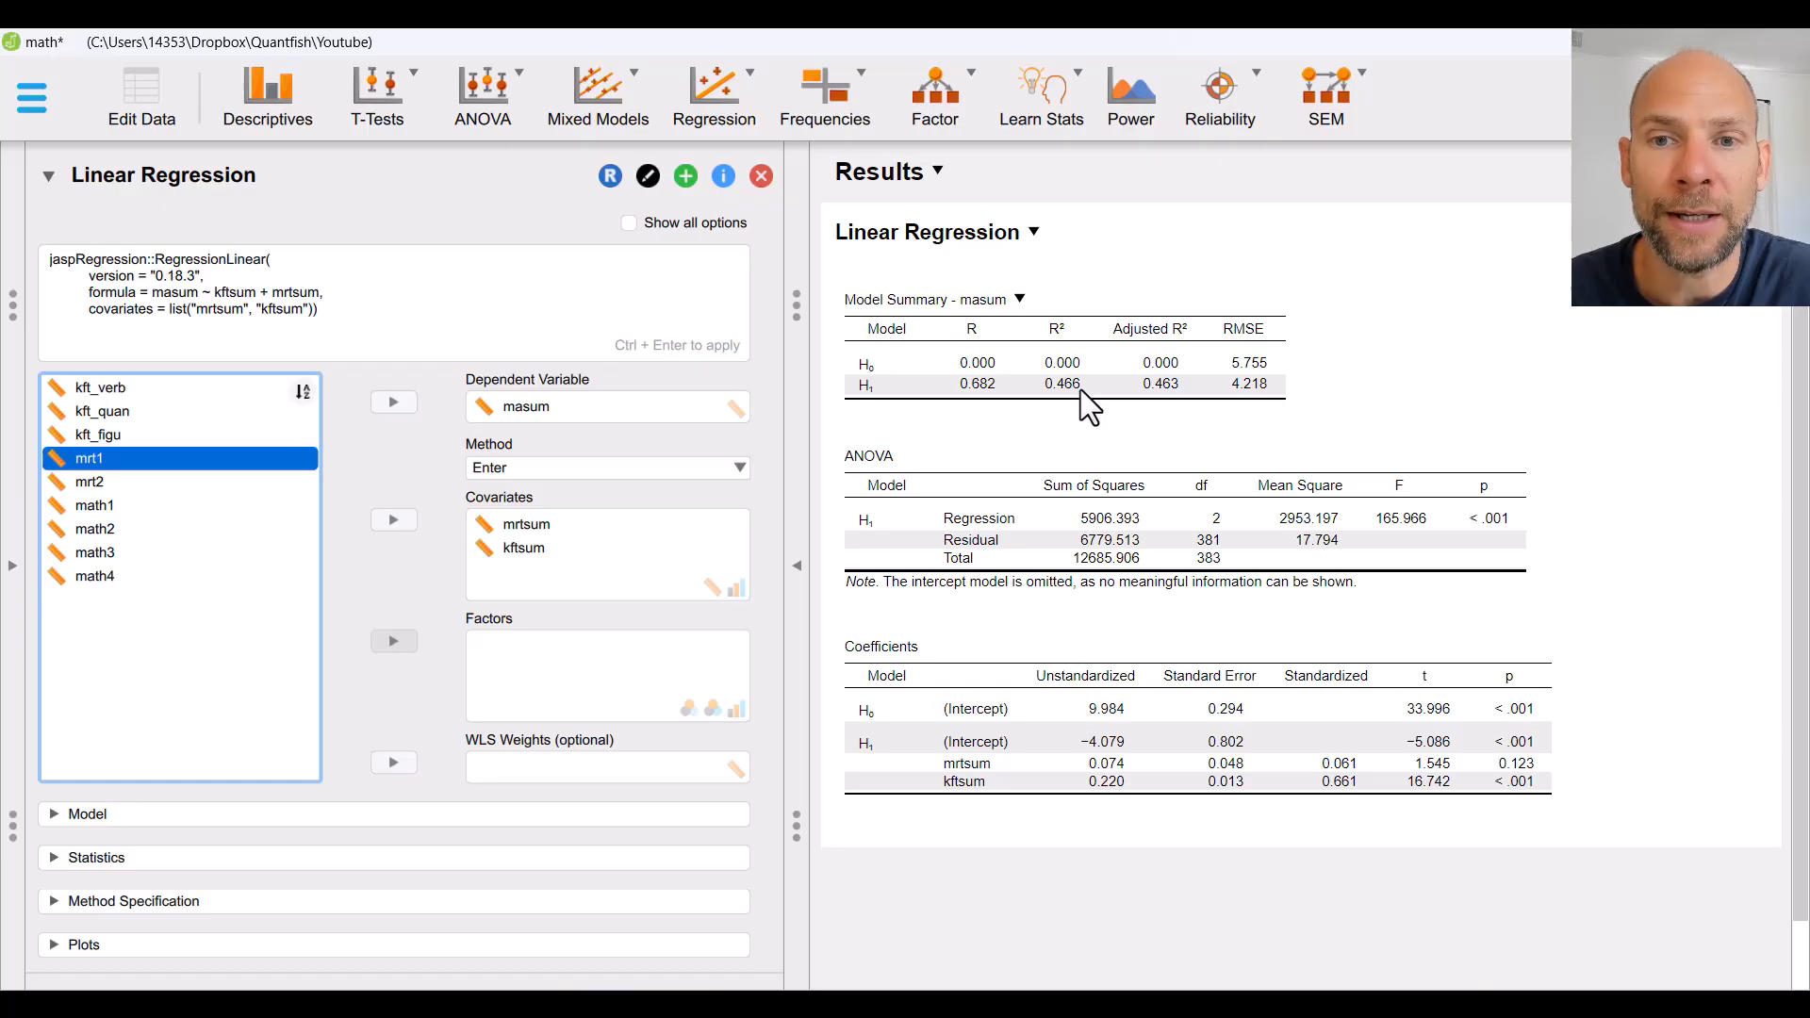
{"action": "mouse_move", "coordinate": [1183, 386]}
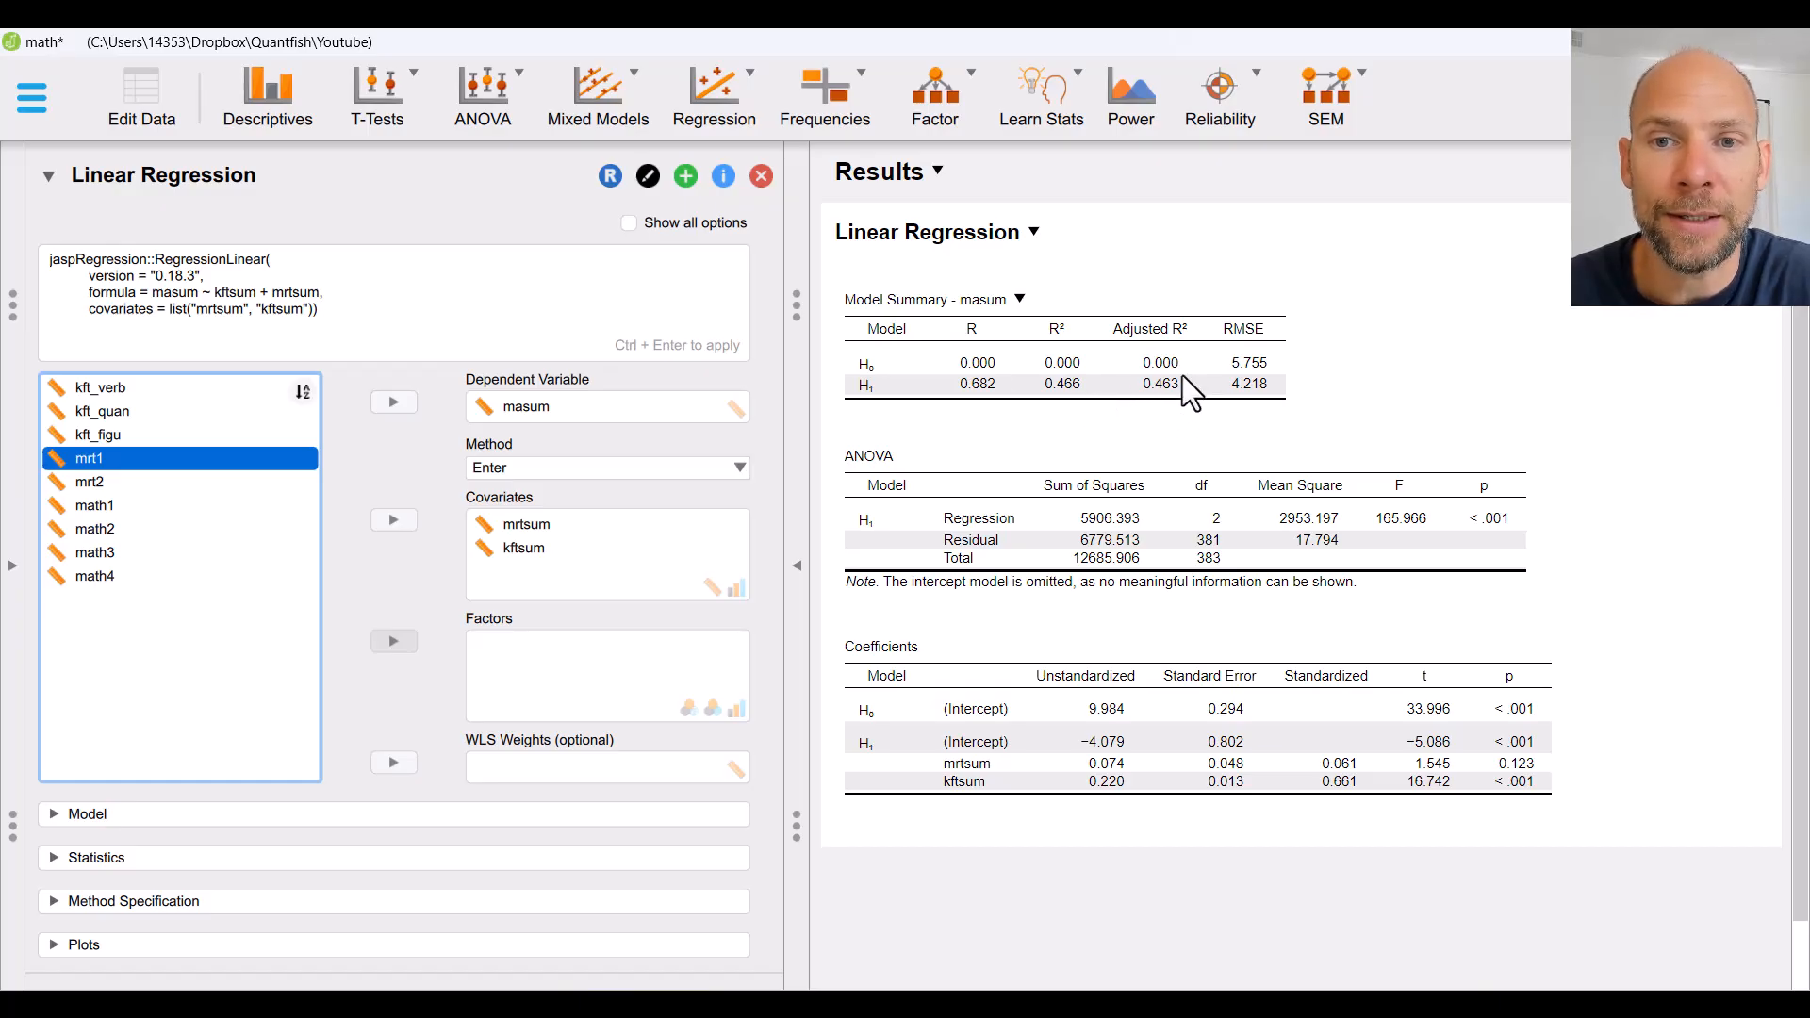
{"action": "mouse_move", "coordinate": [1170, 416]}
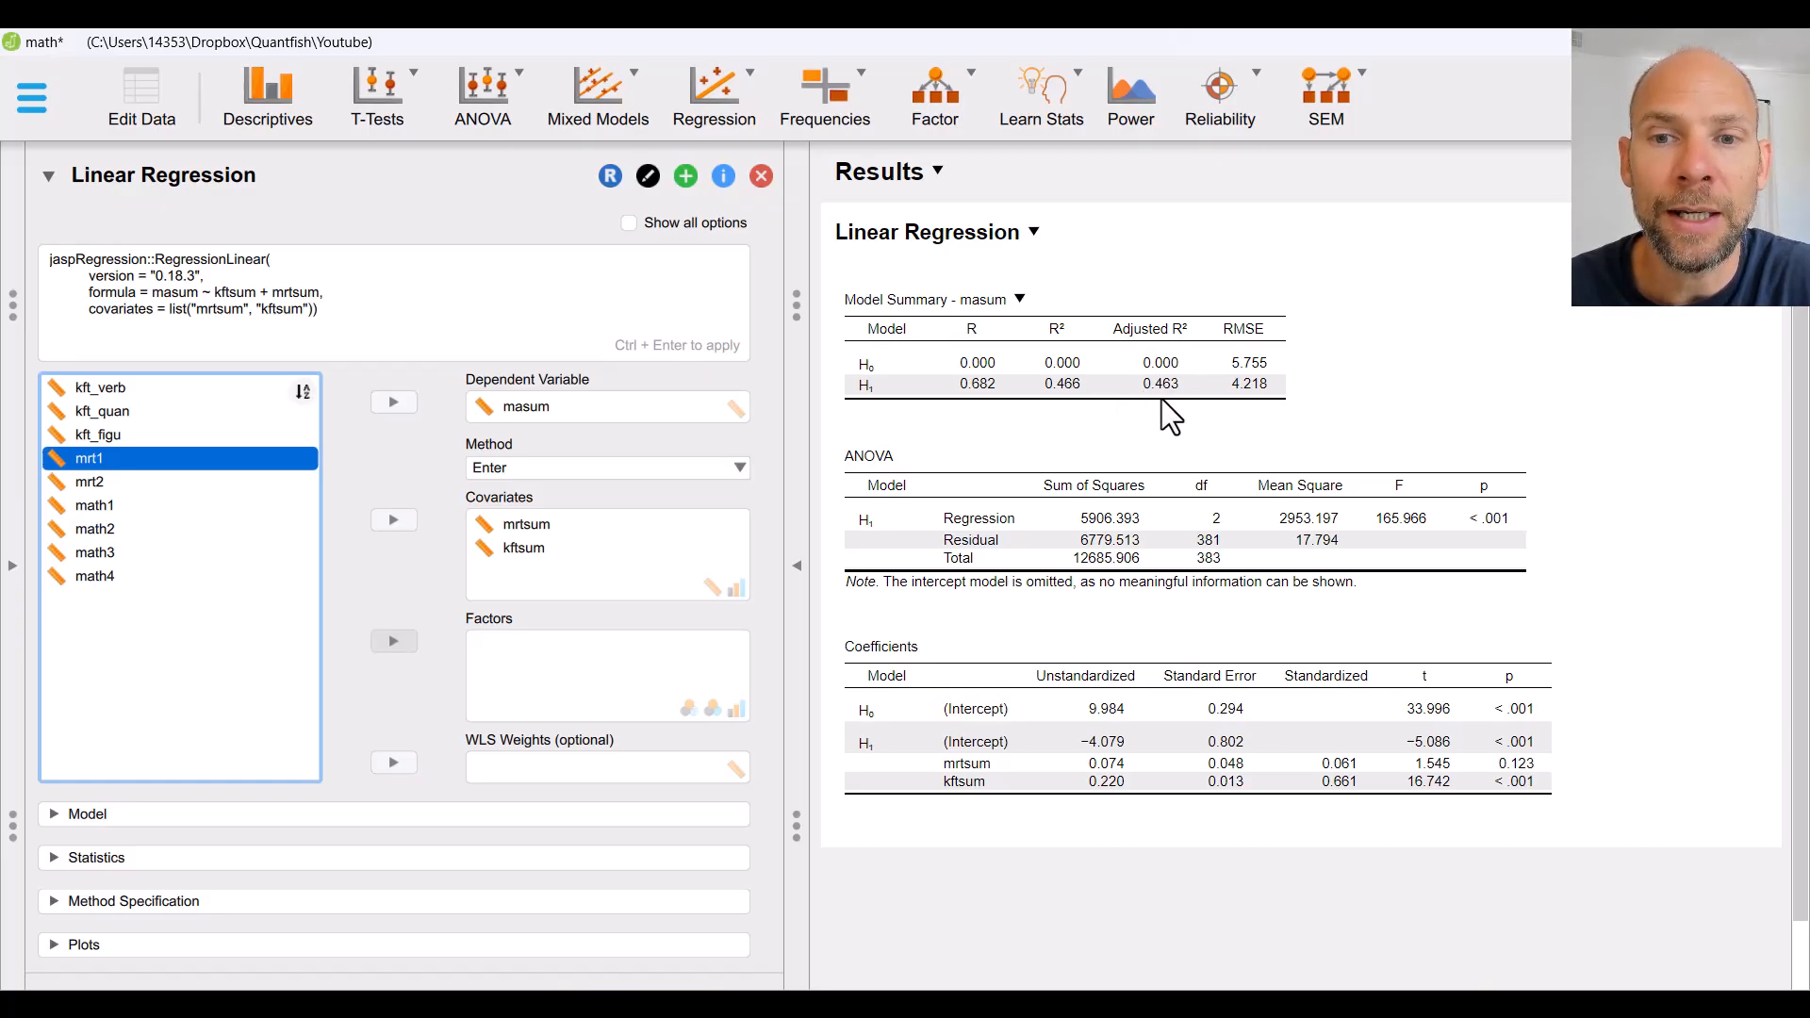
{"action": "mouse_move", "coordinate": [1165, 405]}
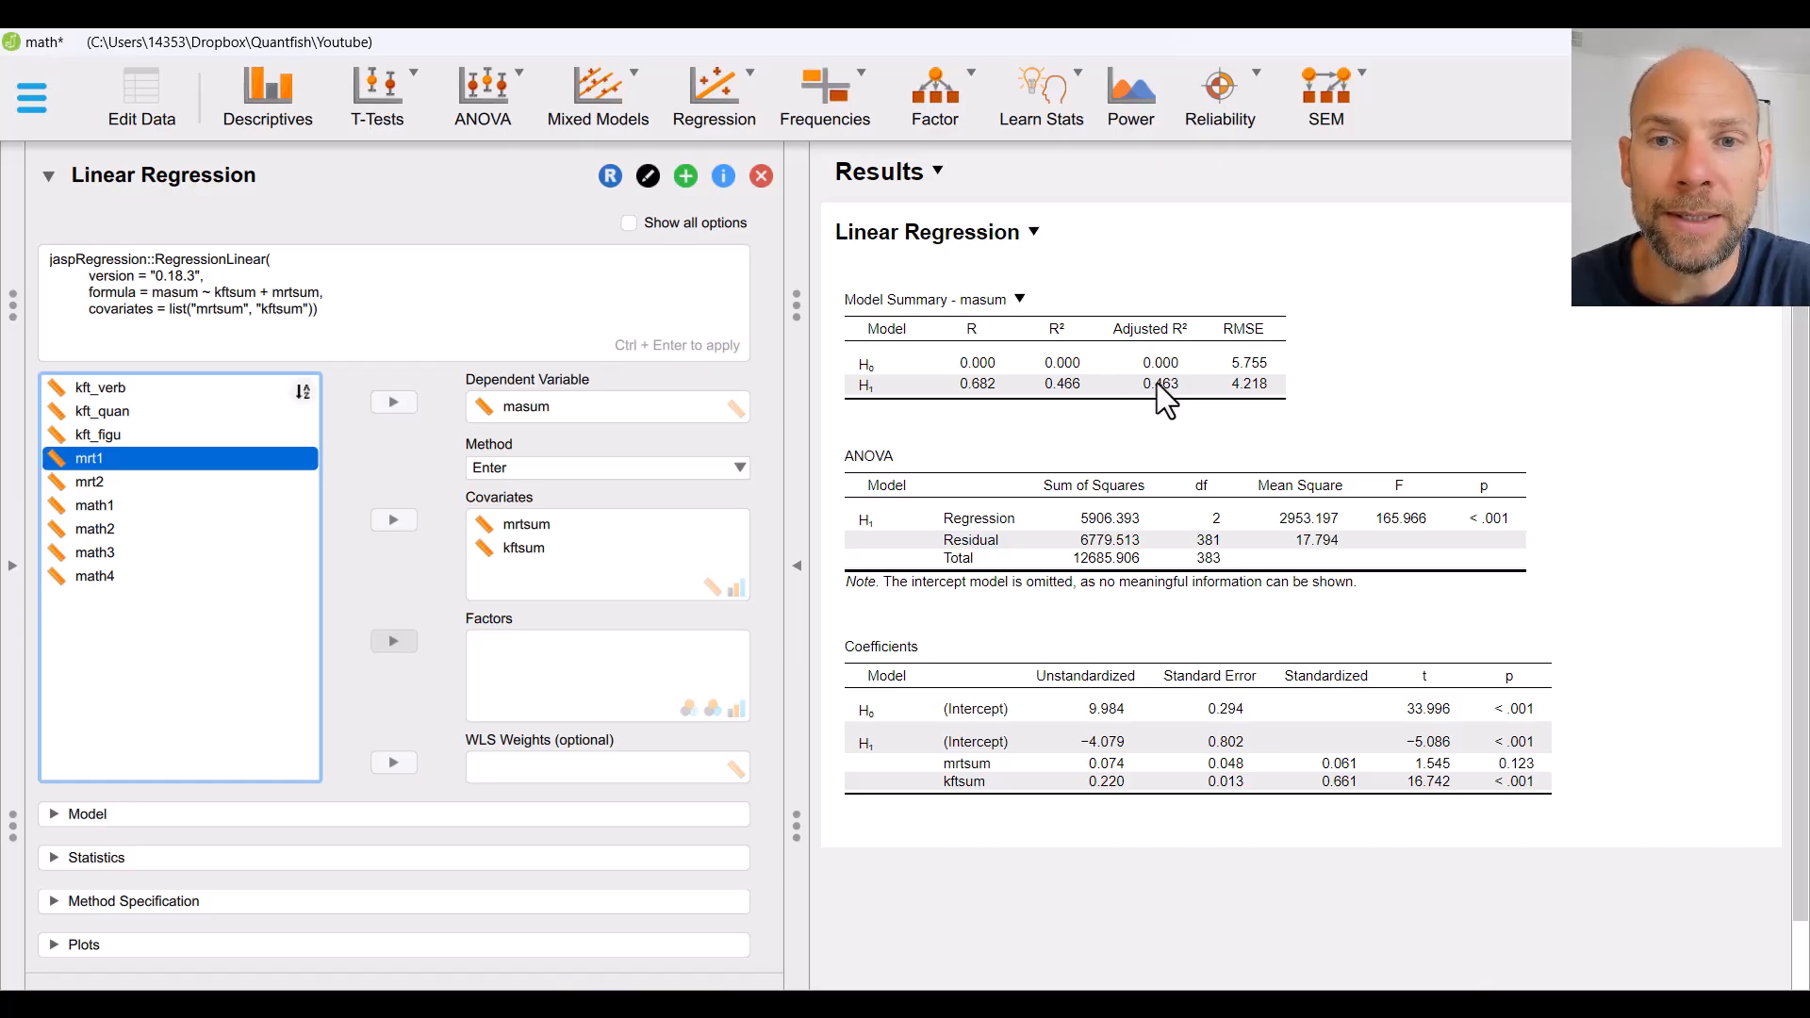
{"action": "mouse_move", "coordinate": [1062, 410]}
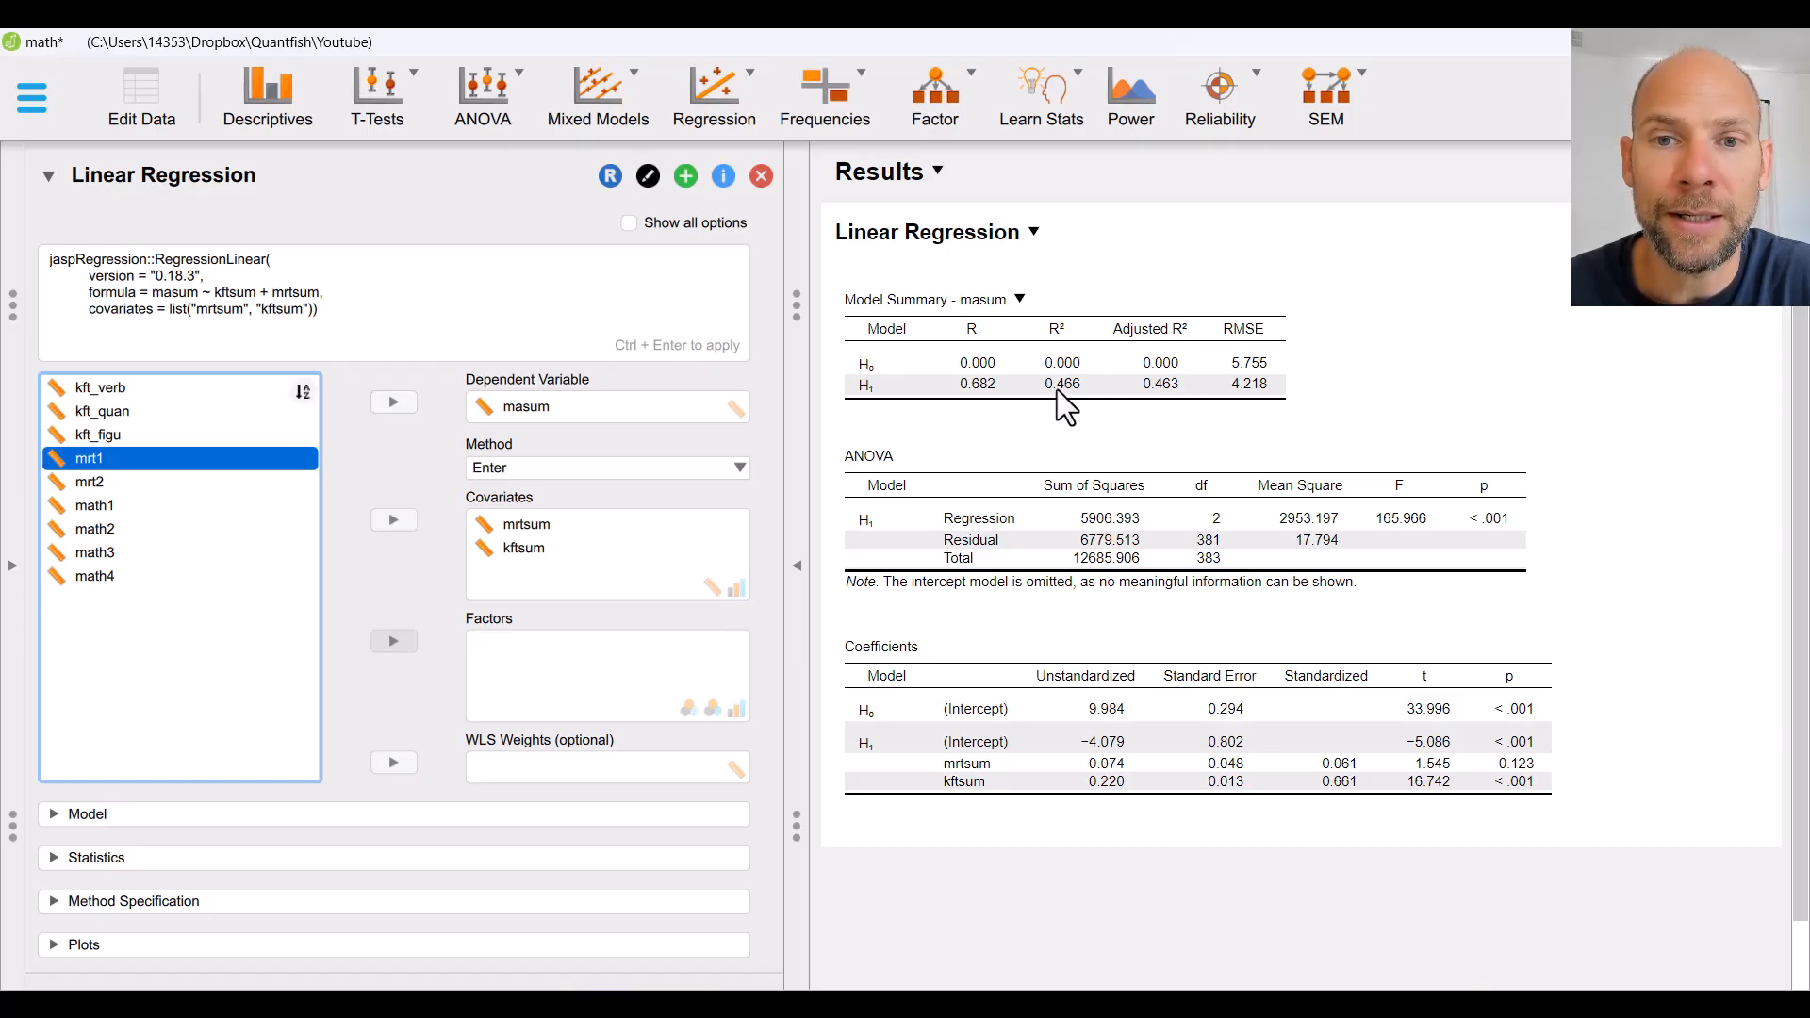
{"action": "mouse_move", "coordinate": [1168, 387]}
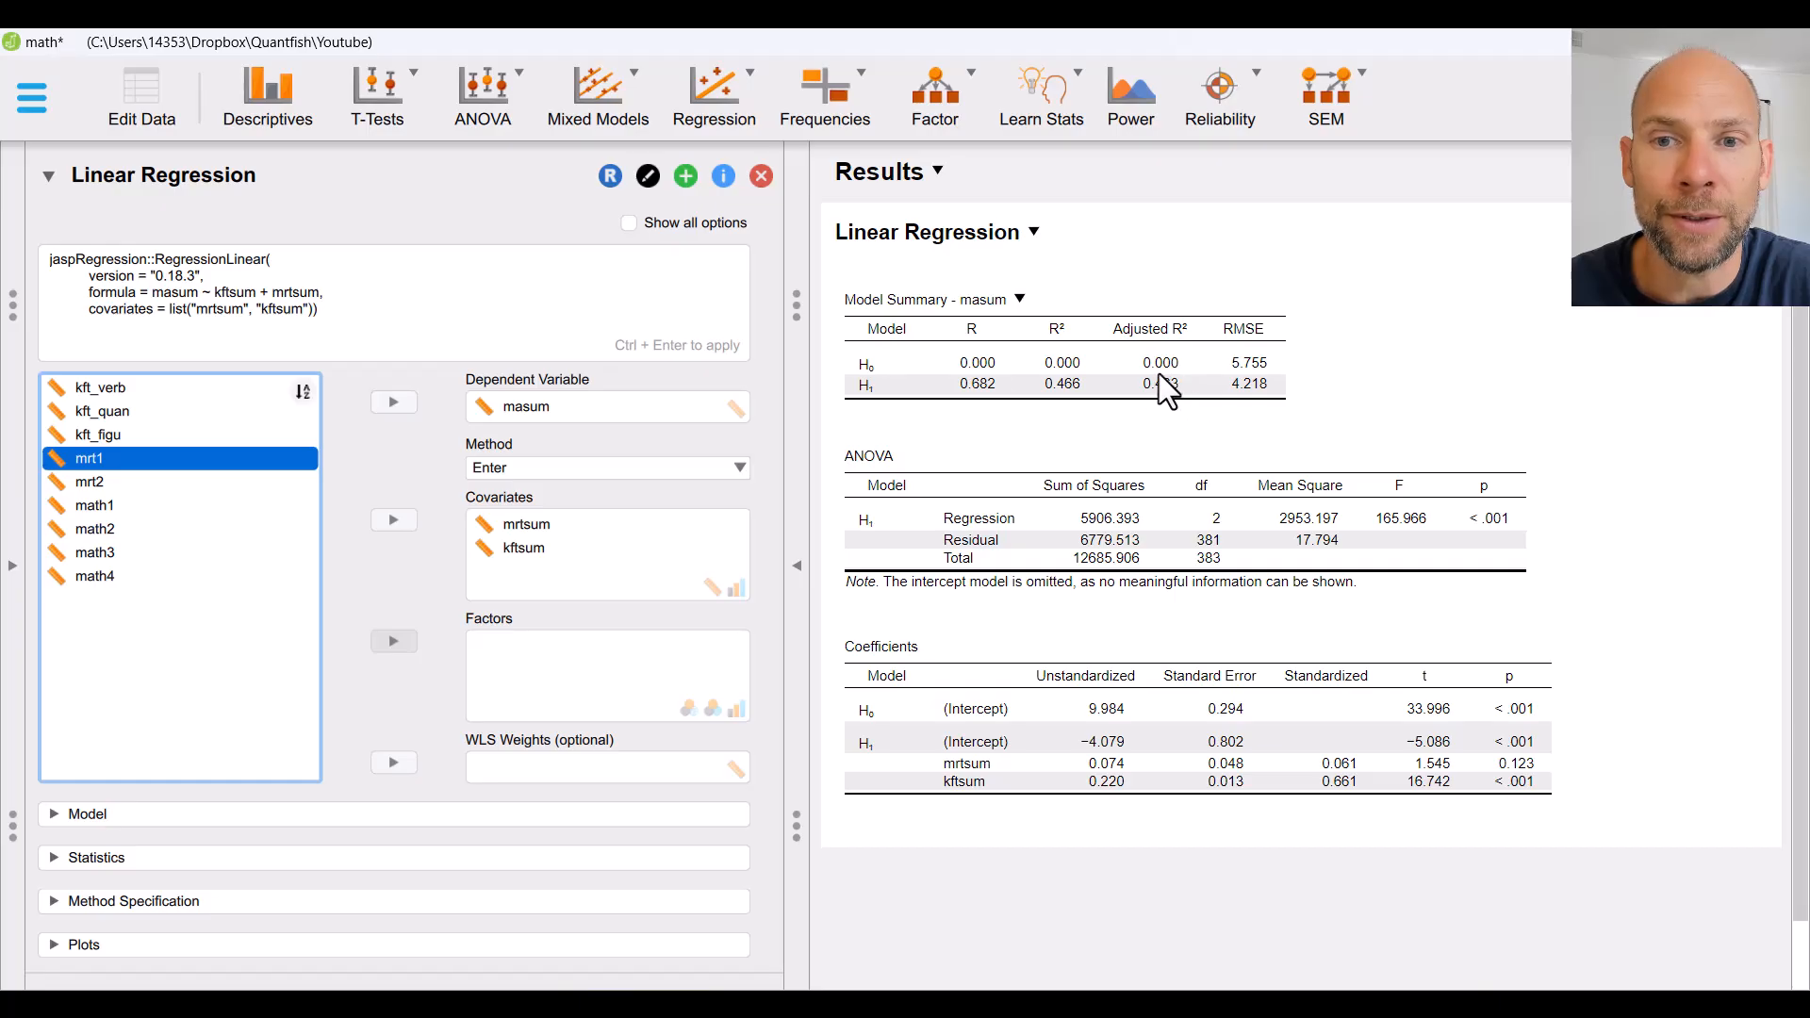
{"action": "mouse_move", "coordinate": [1171, 398]}
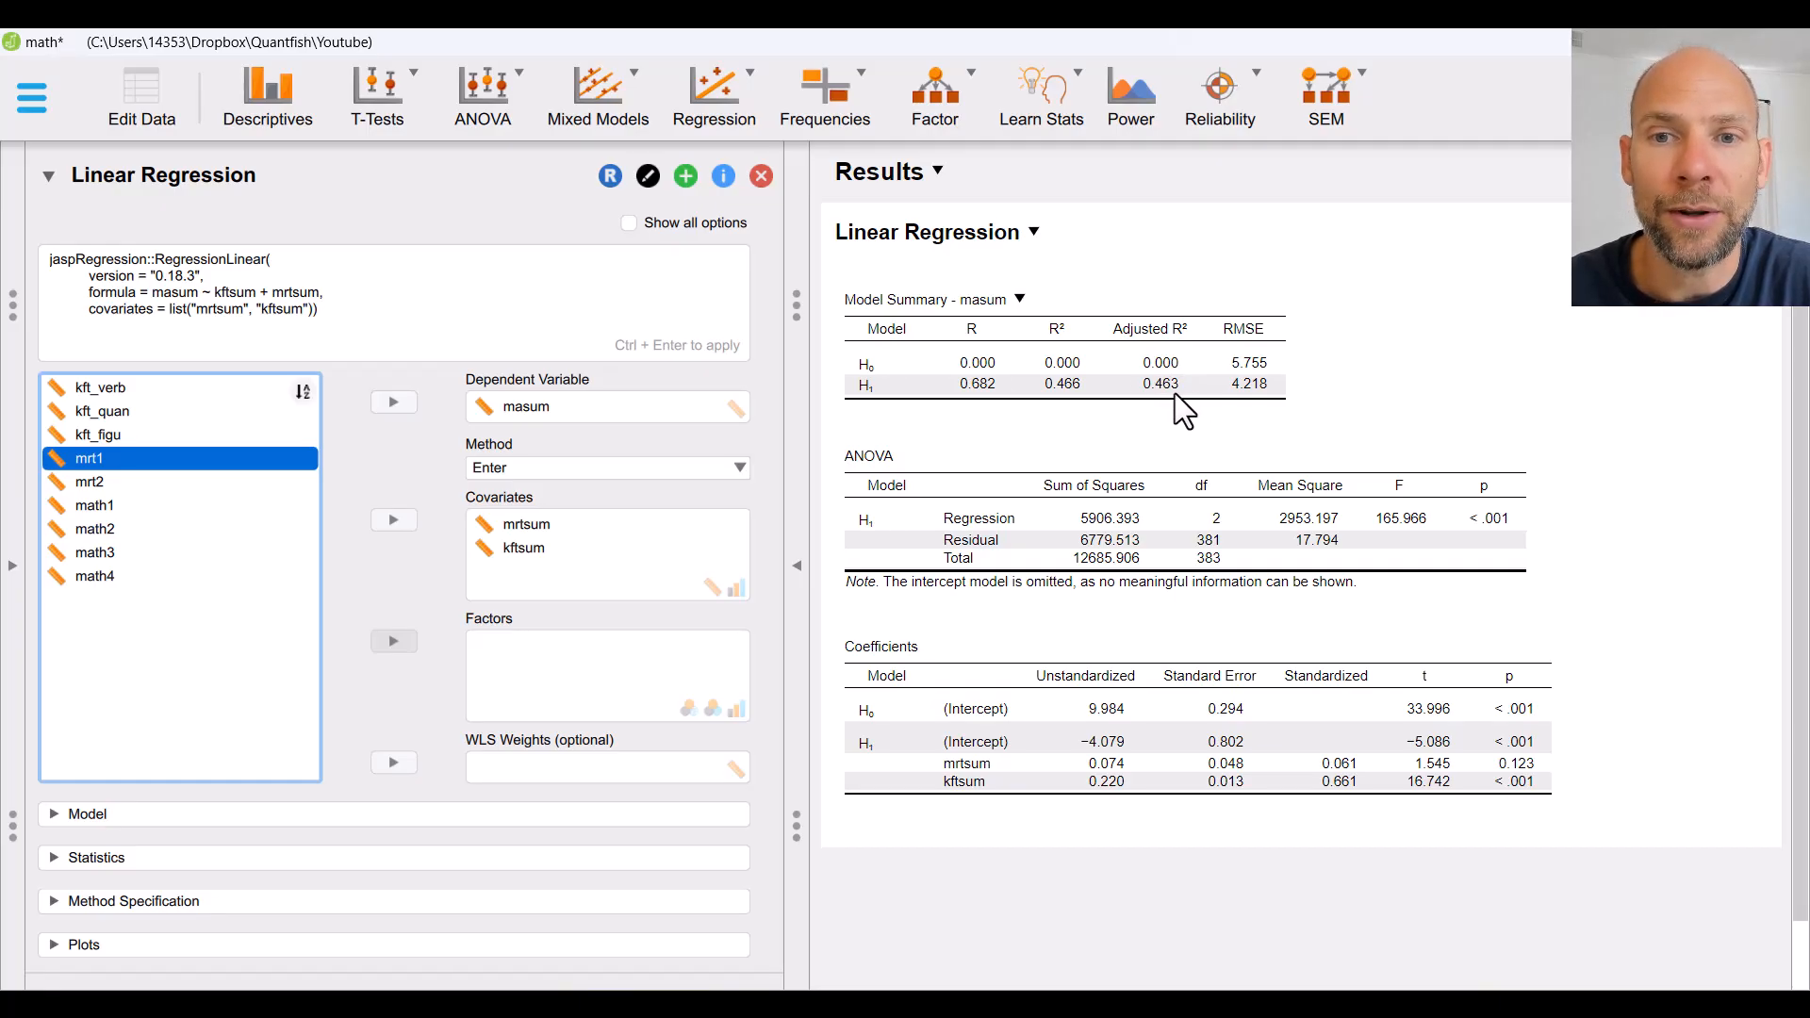
{"action": "mouse_move", "coordinate": [1140, 413]}
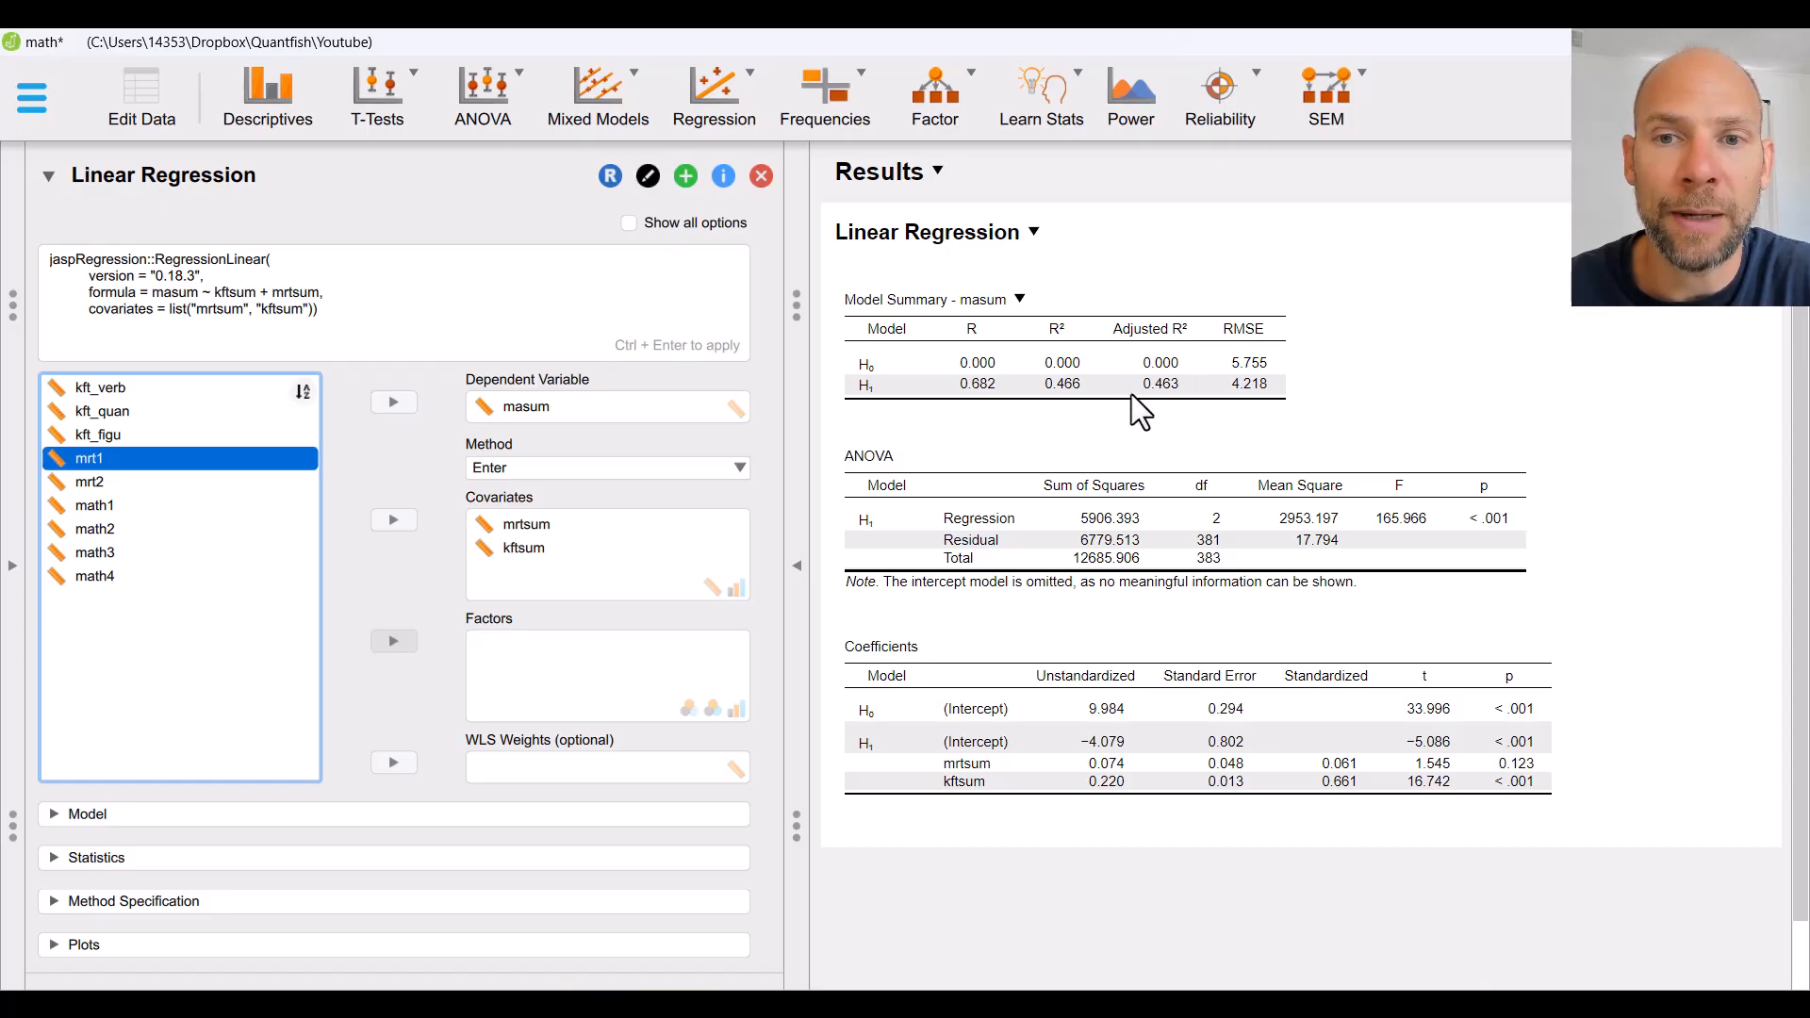
{"action": "mouse_move", "coordinate": [1161, 427]}
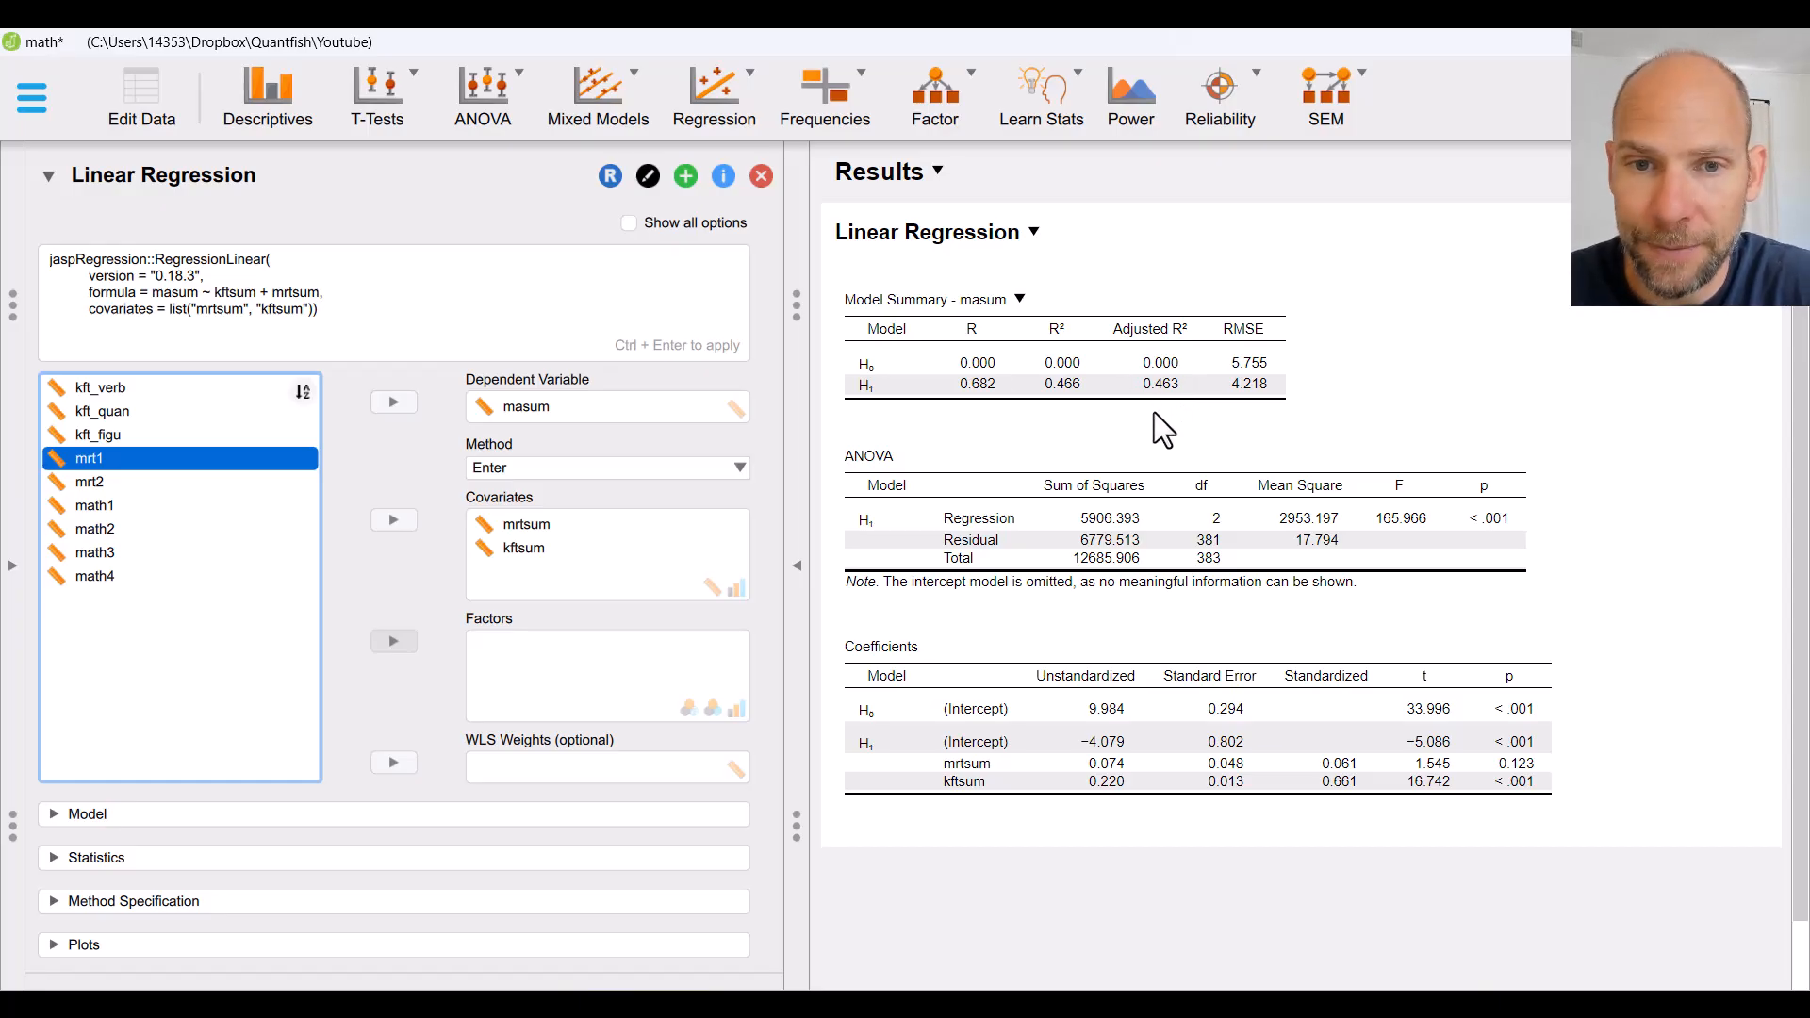
{"action": "scroll", "scroll_direction": "up", "scroll_amount": 3}
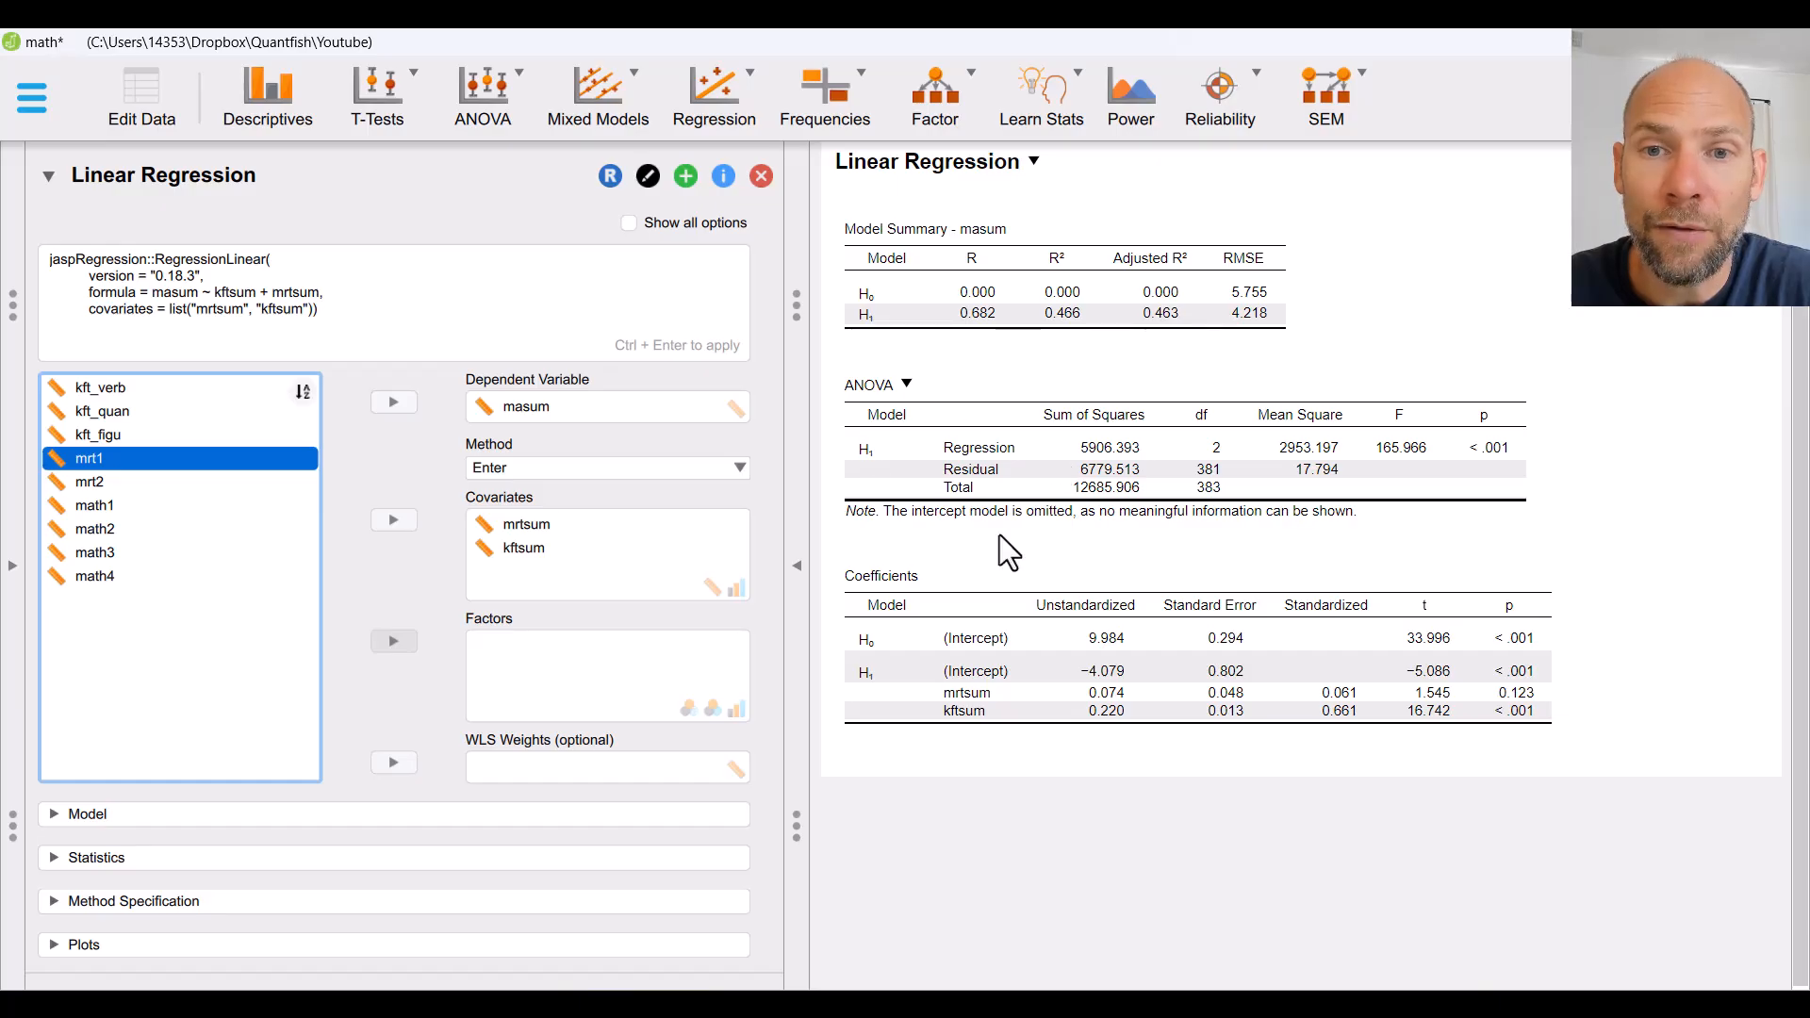
{"action": "mouse_move", "coordinate": [1085, 525]}
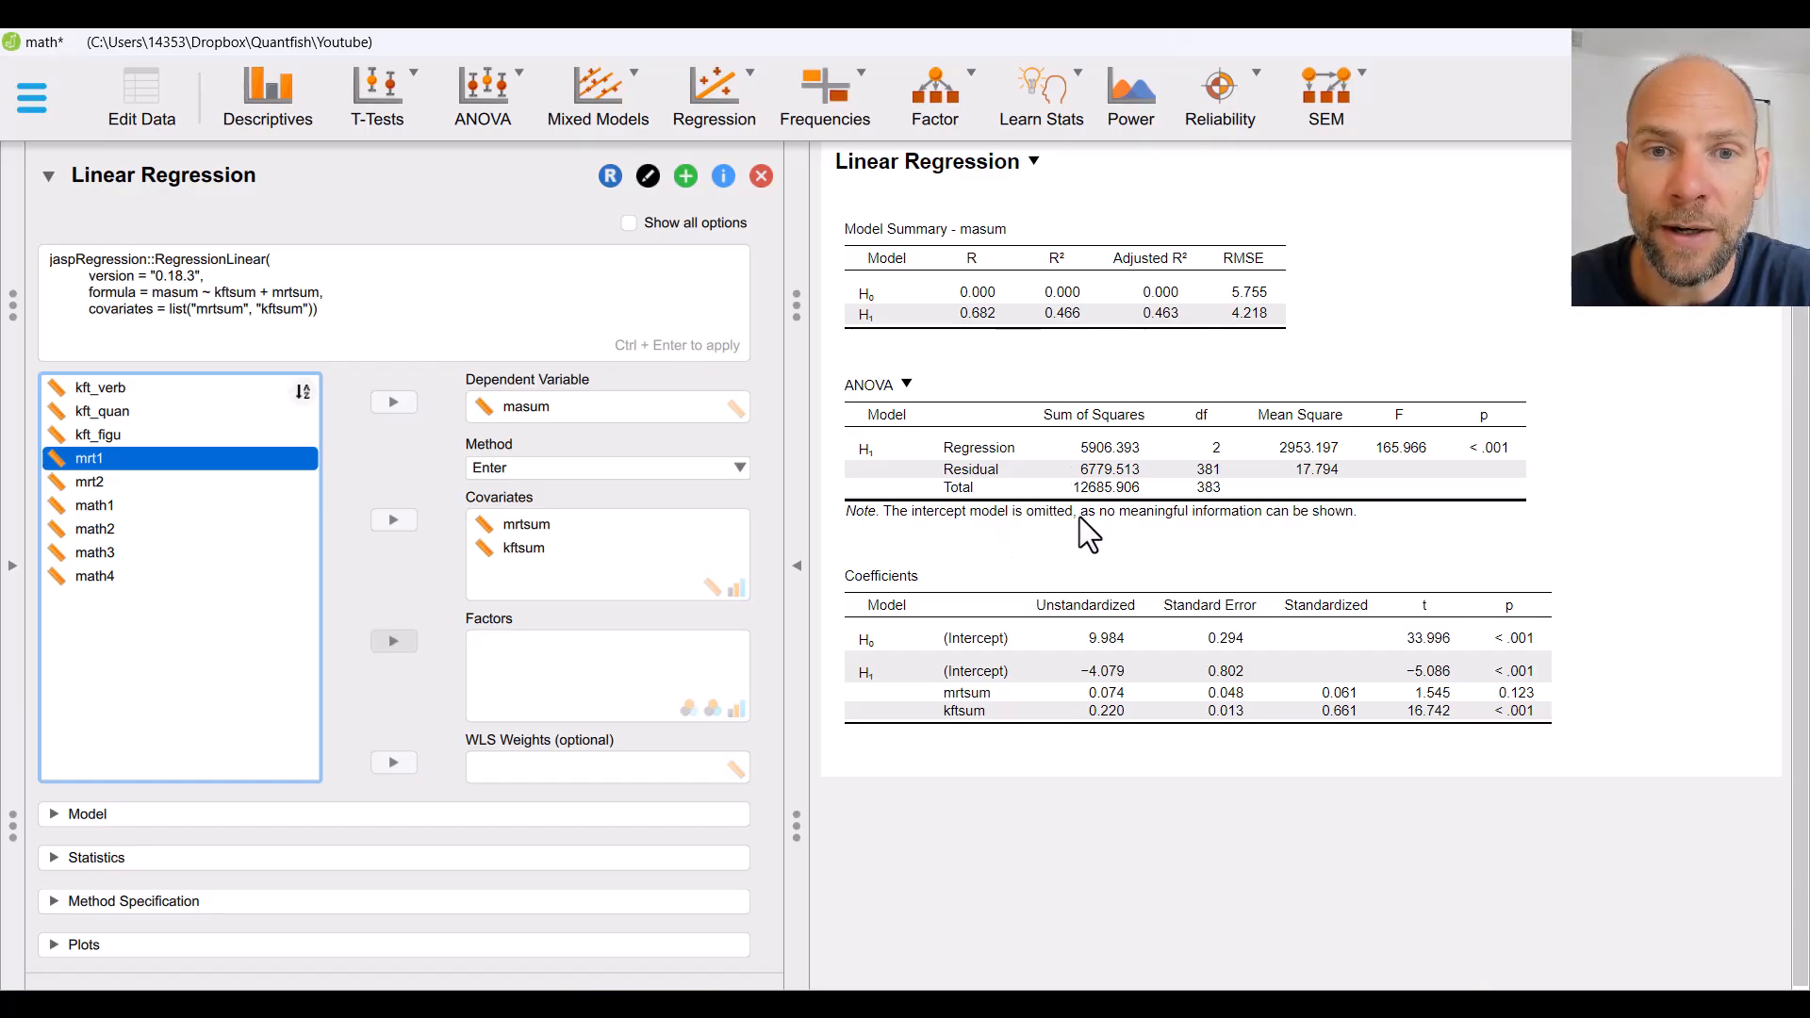
{"action": "mouse_move", "coordinate": [860, 450]}
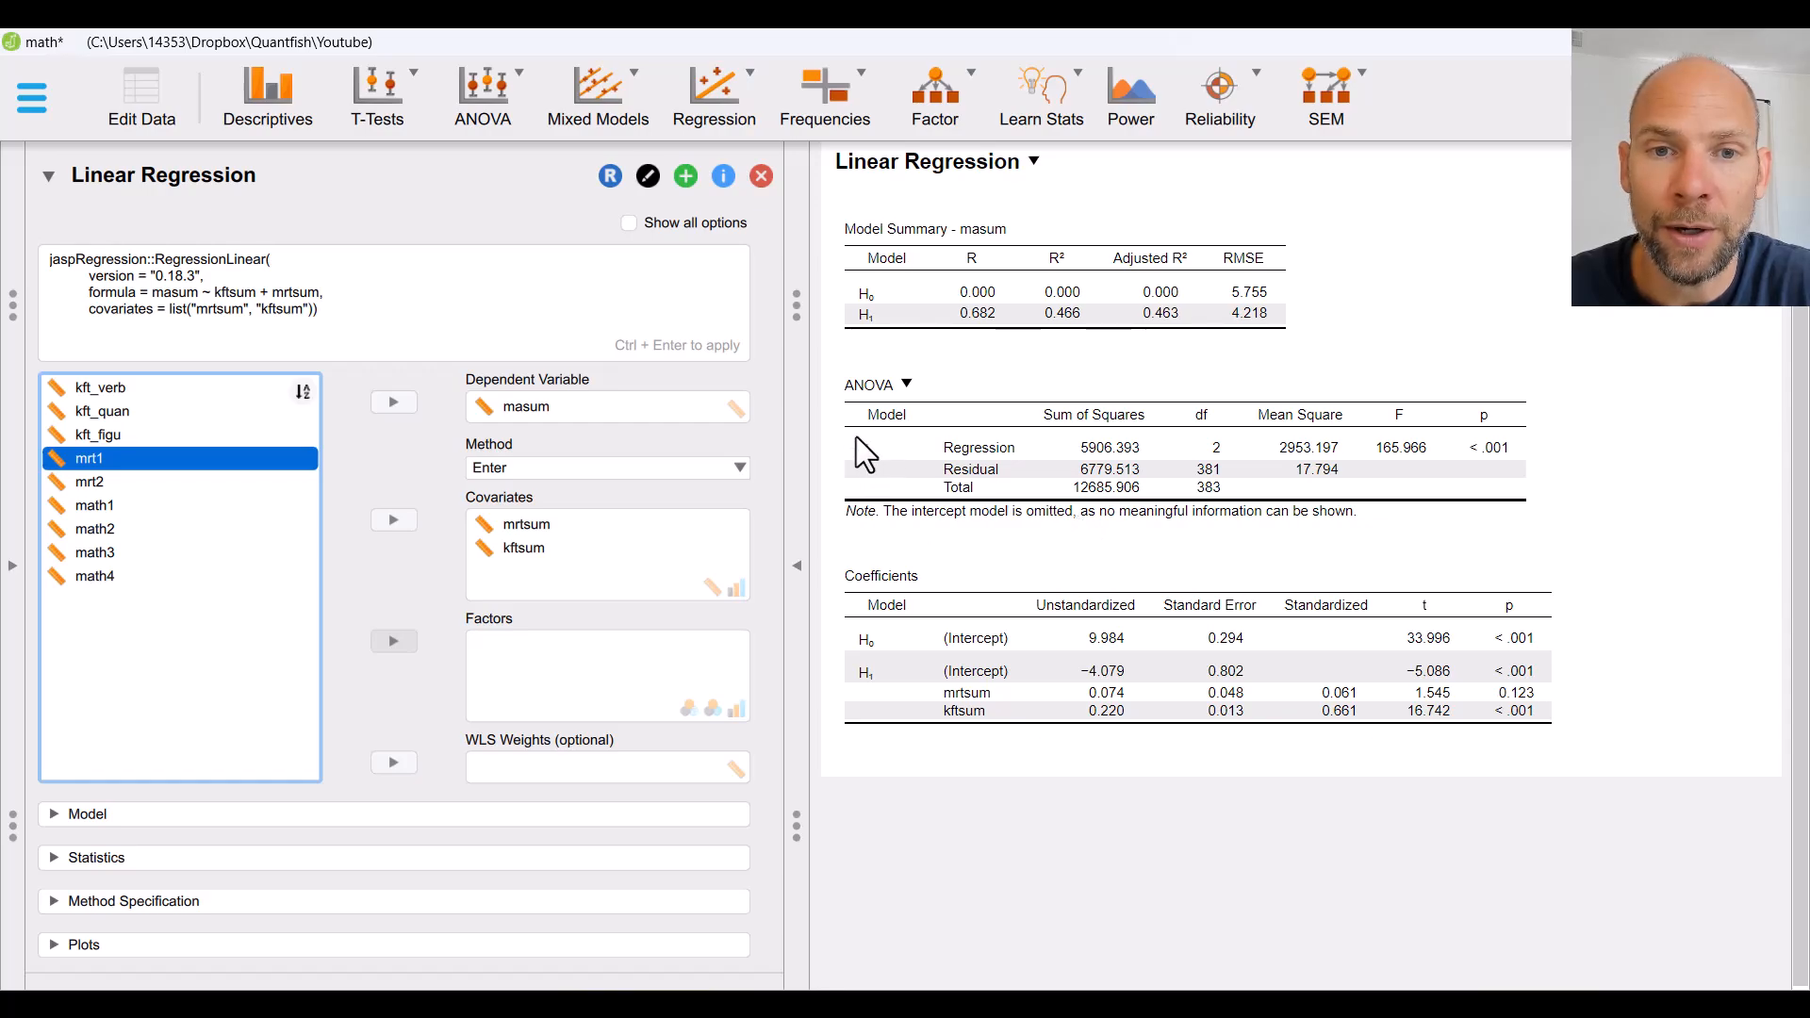
{"action": "mouse_move", "coordinate": [935, 473]}
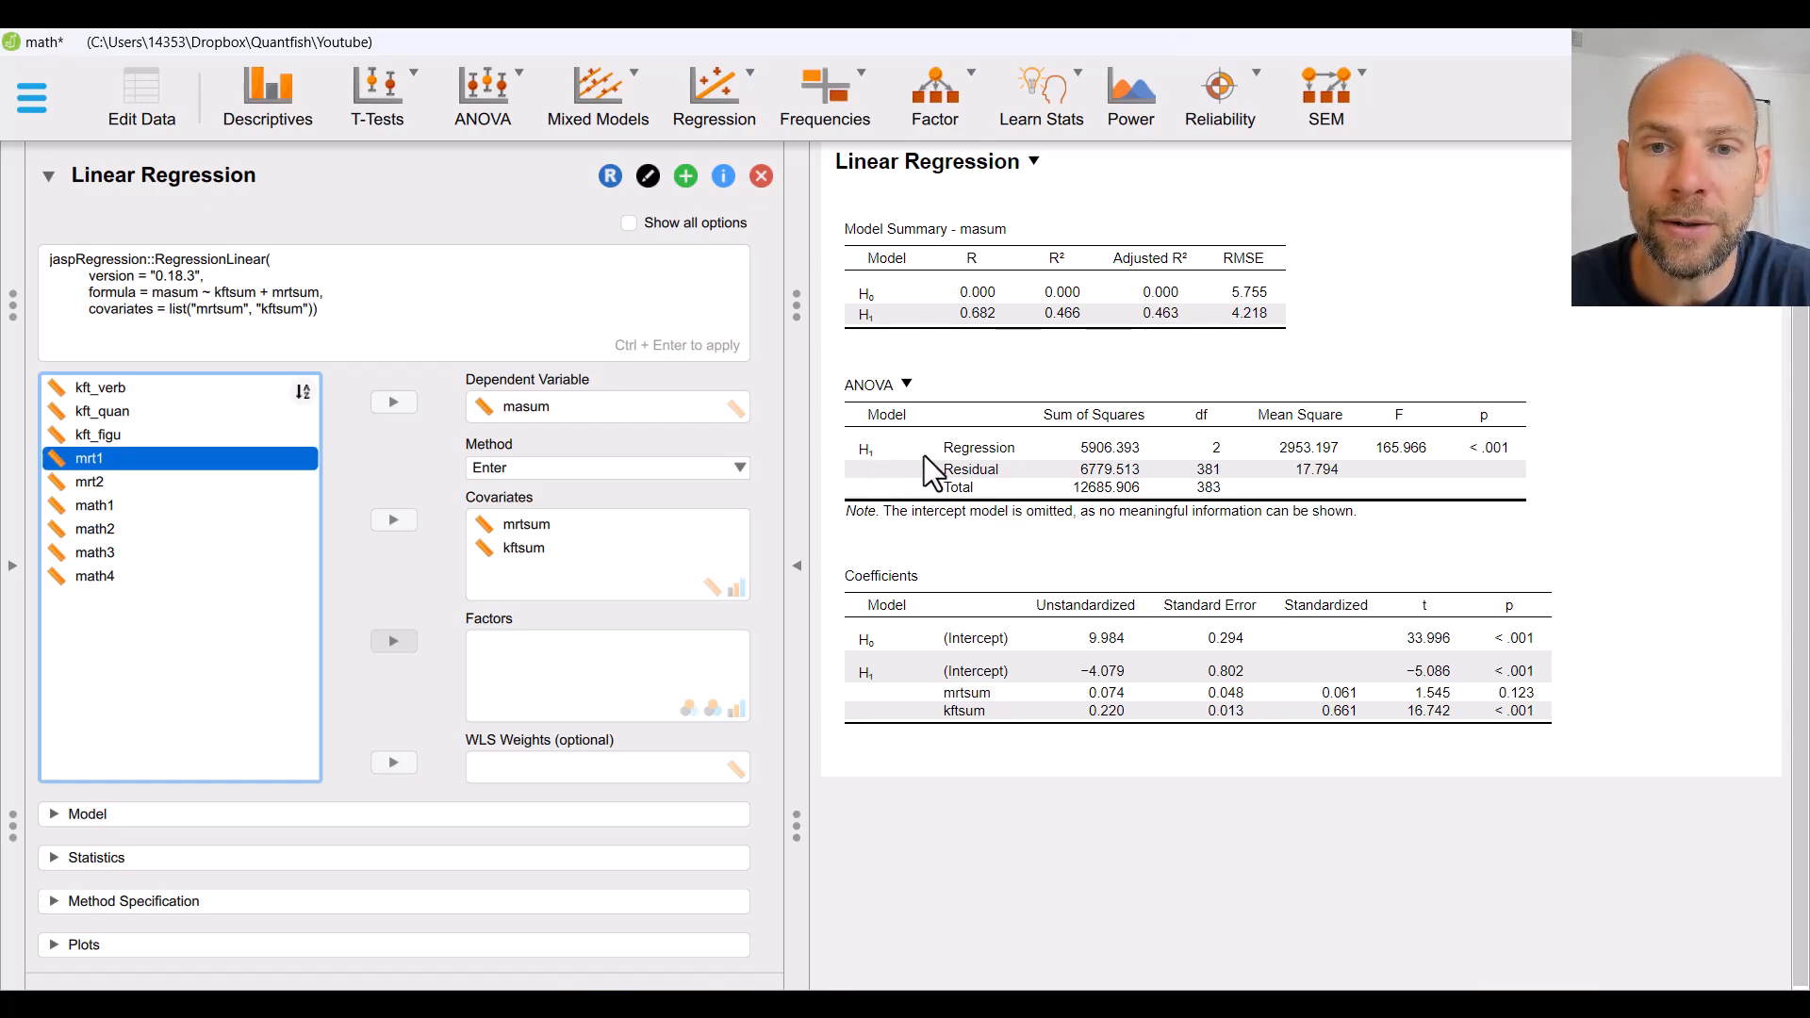
{"action": "mouse_move", "coordinate": [1220, 467]}
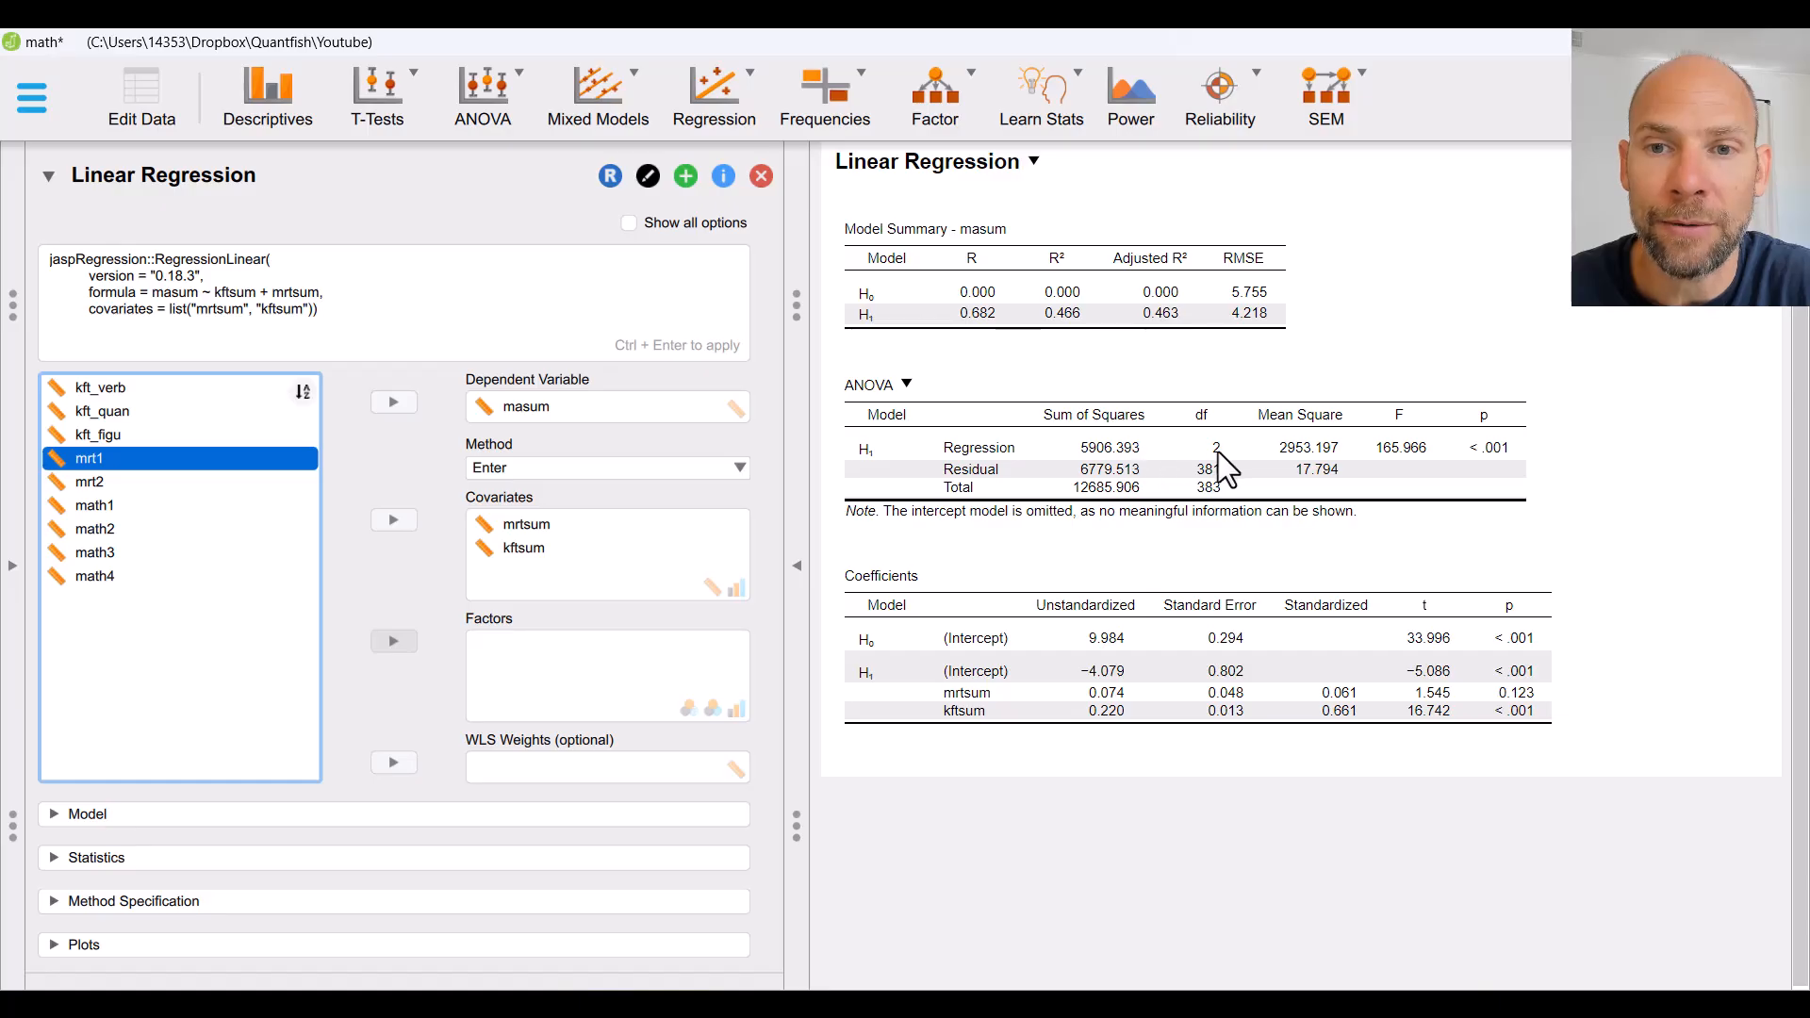
{"action": "mouse_move", "coordinate": [1430, 478]}
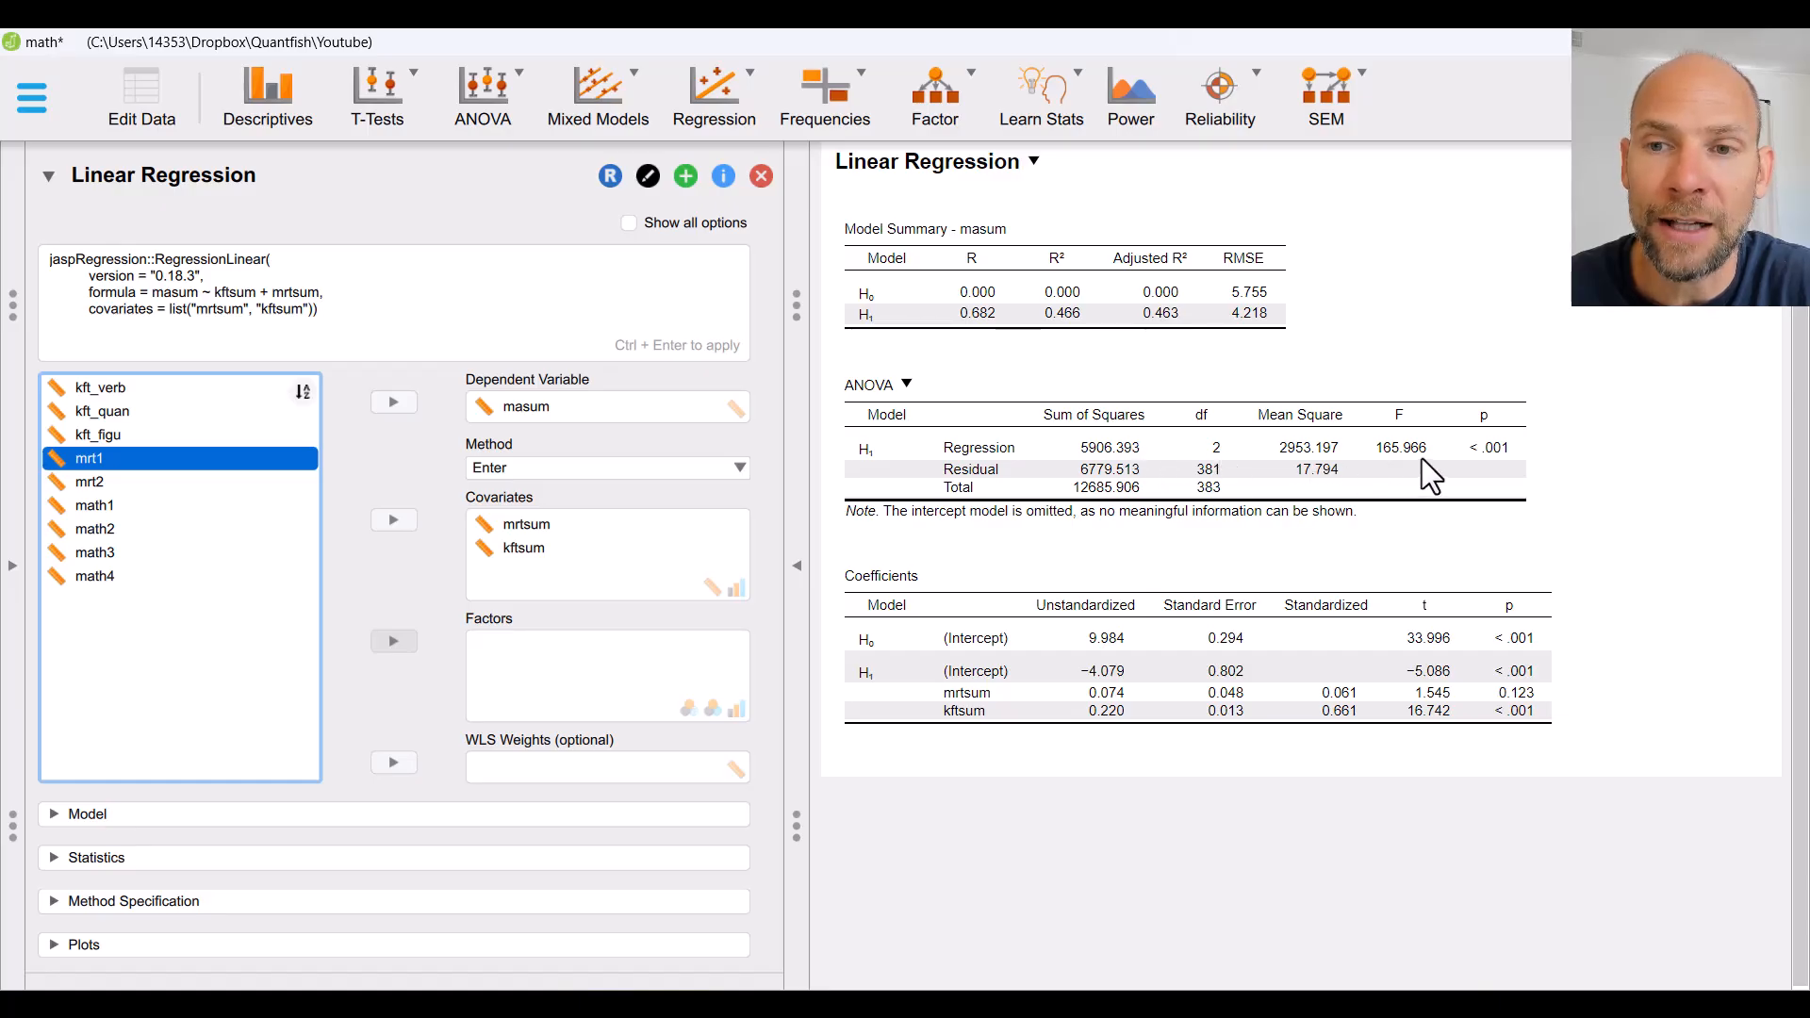
{"action": "mouse_move", "coordinate": [1512, 481]}
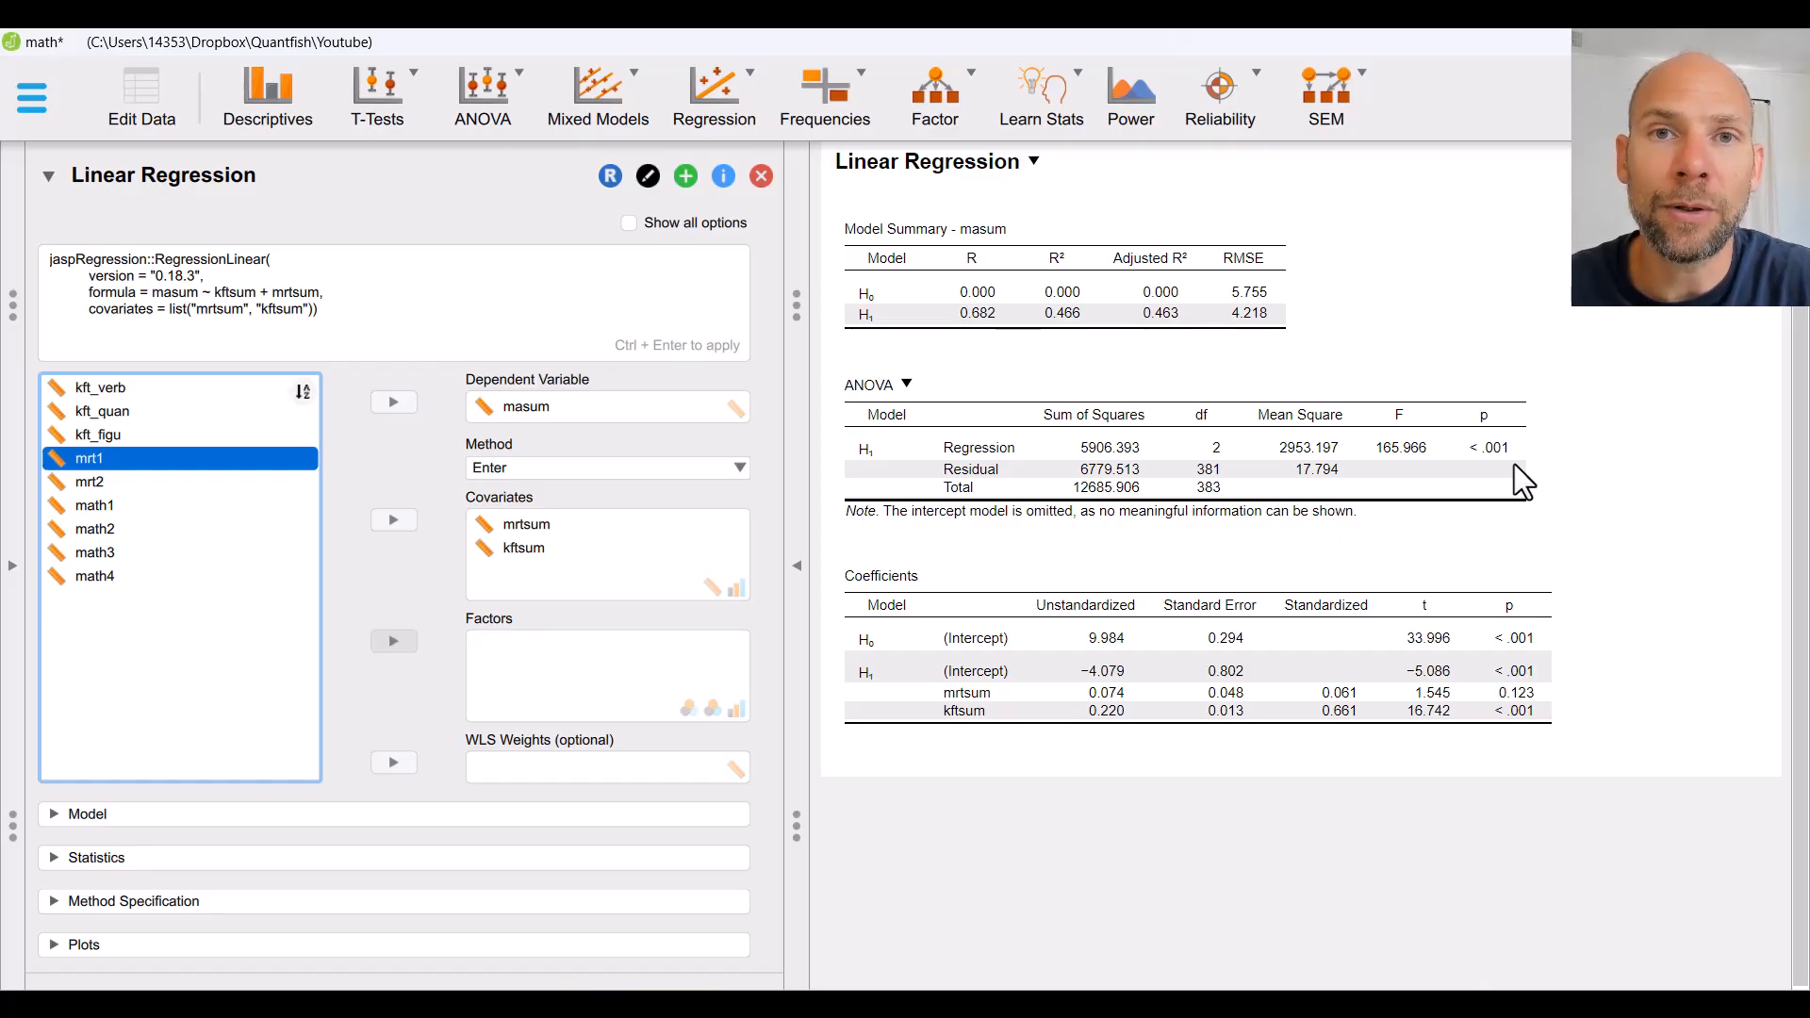
{"action": "mouse_move", "coordinate": [998, 329]}
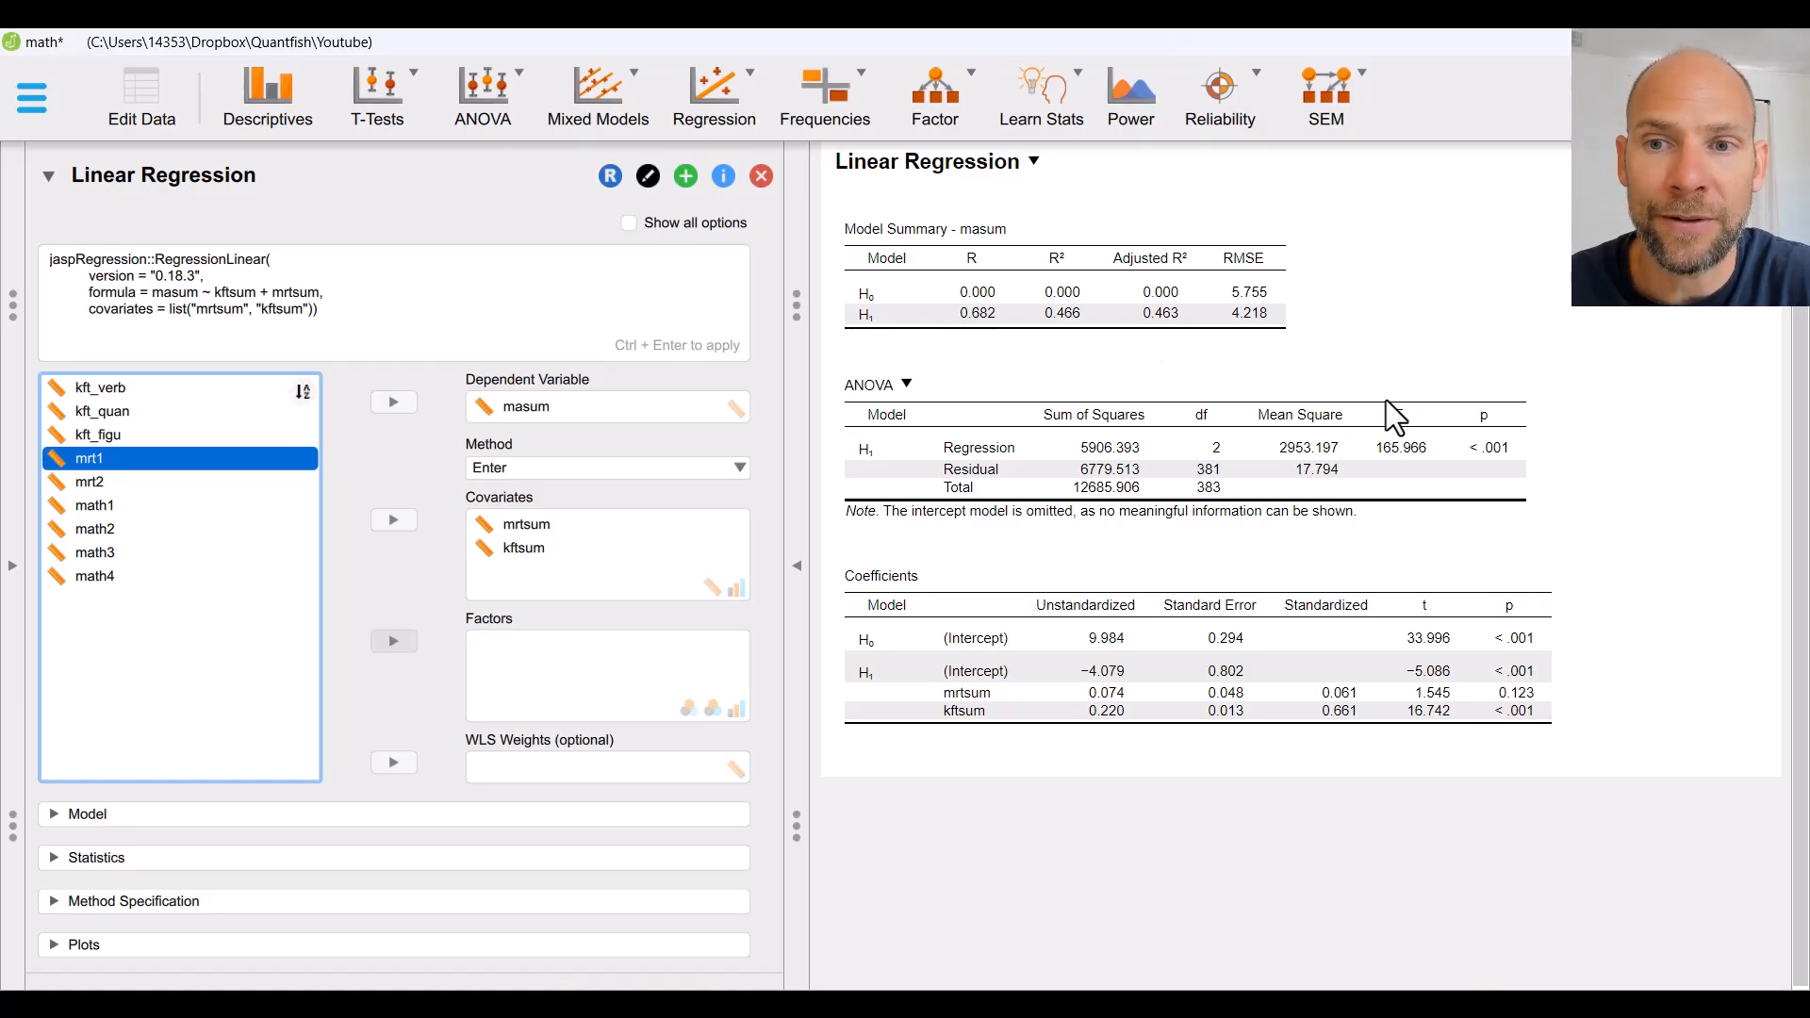
{"action": "mouse_move", "coordinate": [1397, 482]}
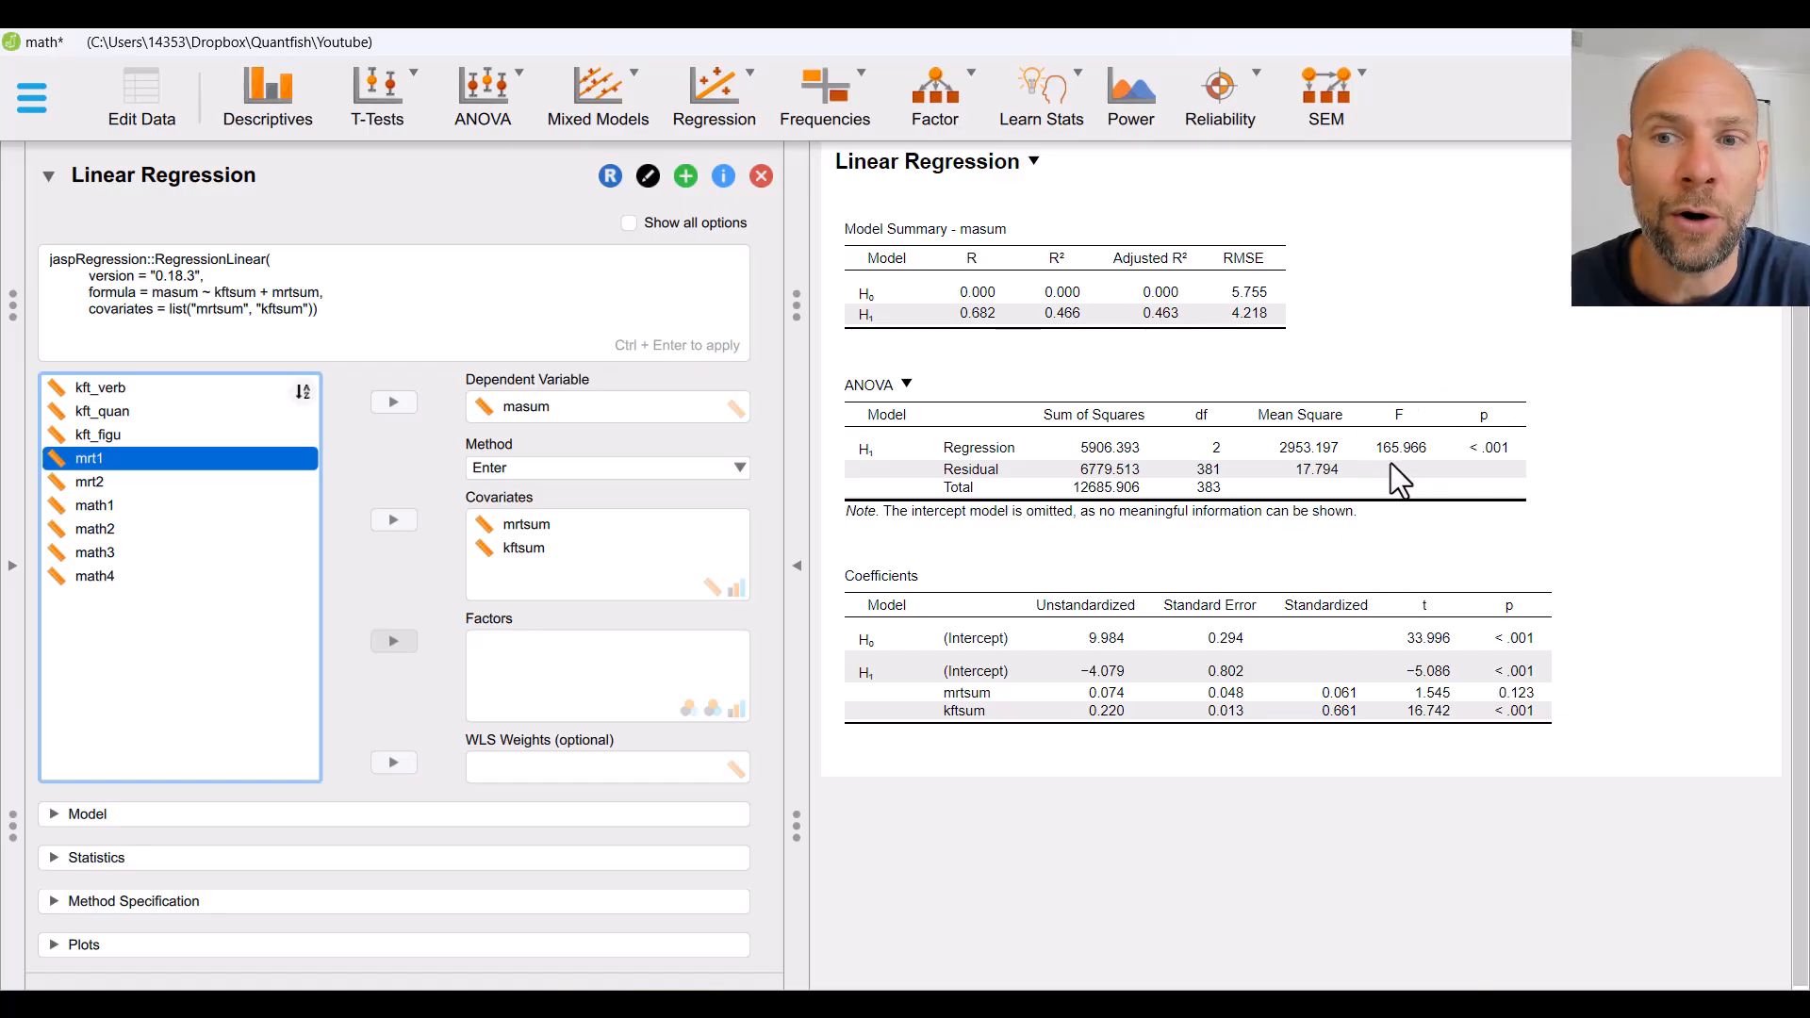
{"action": "mouse_move", "coordinate": [1414, 485]}
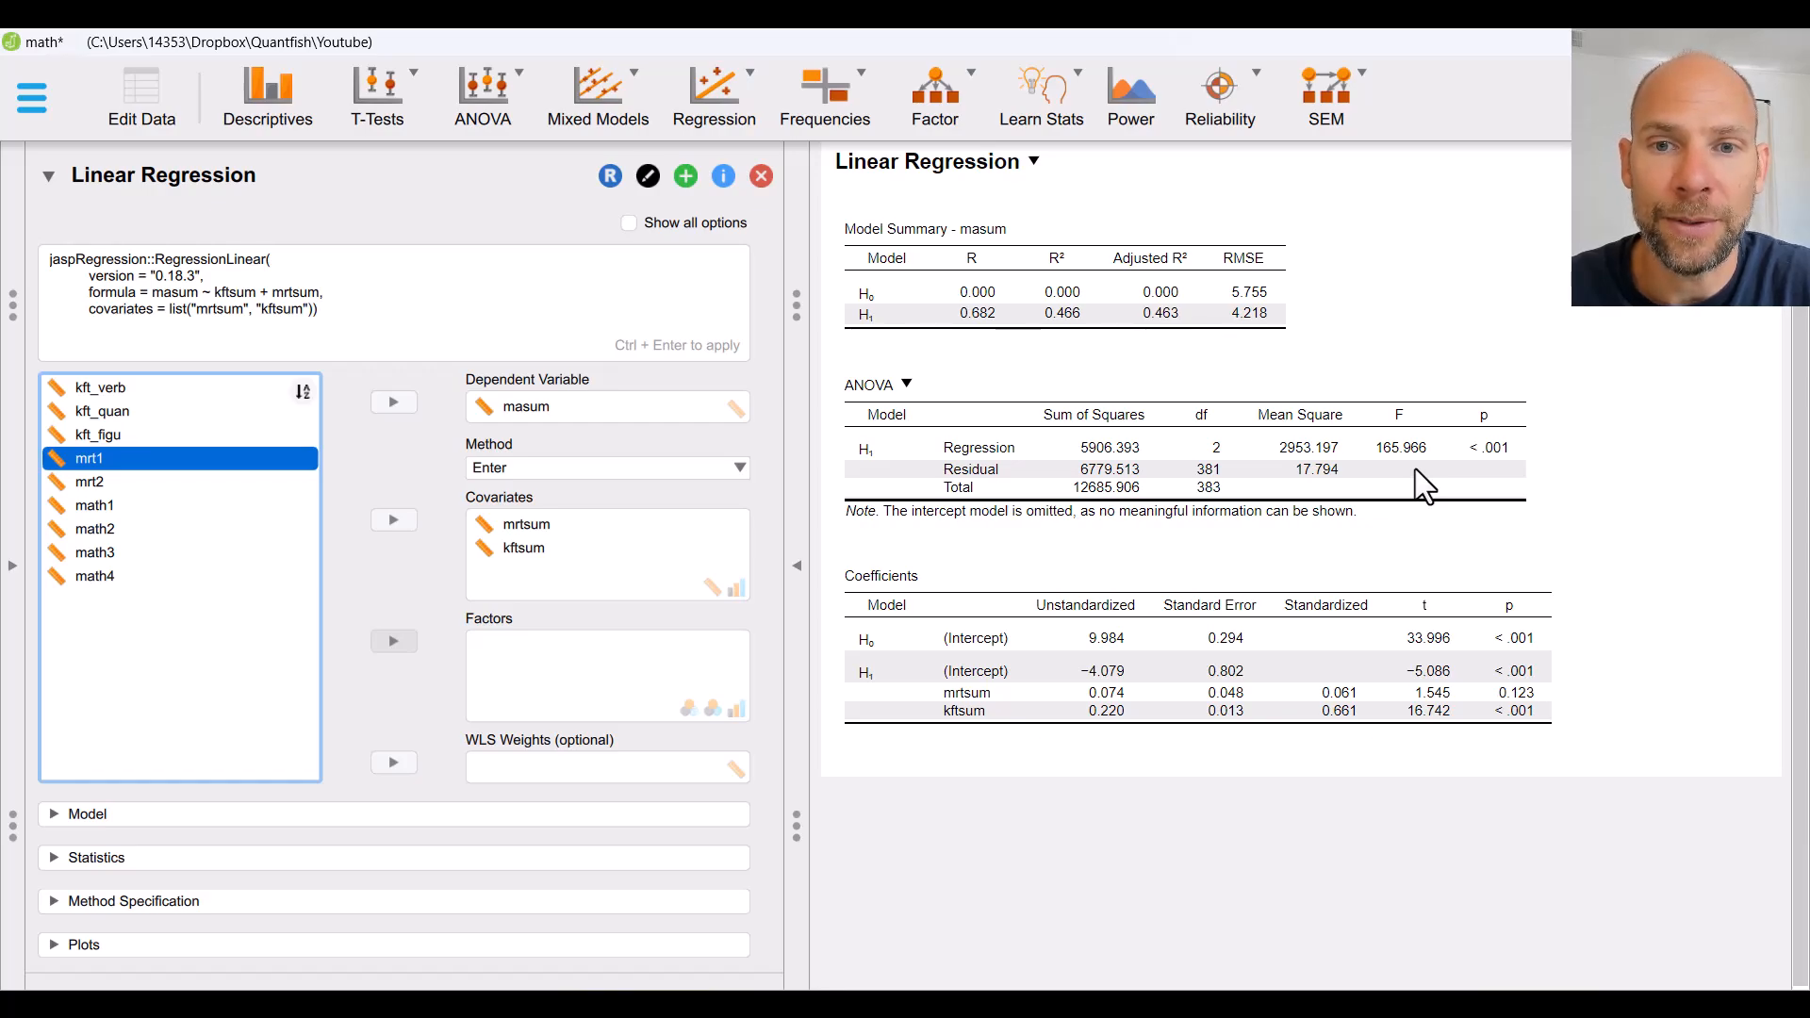
{"action": "mouse_move", "coordinate": [990, 497]}
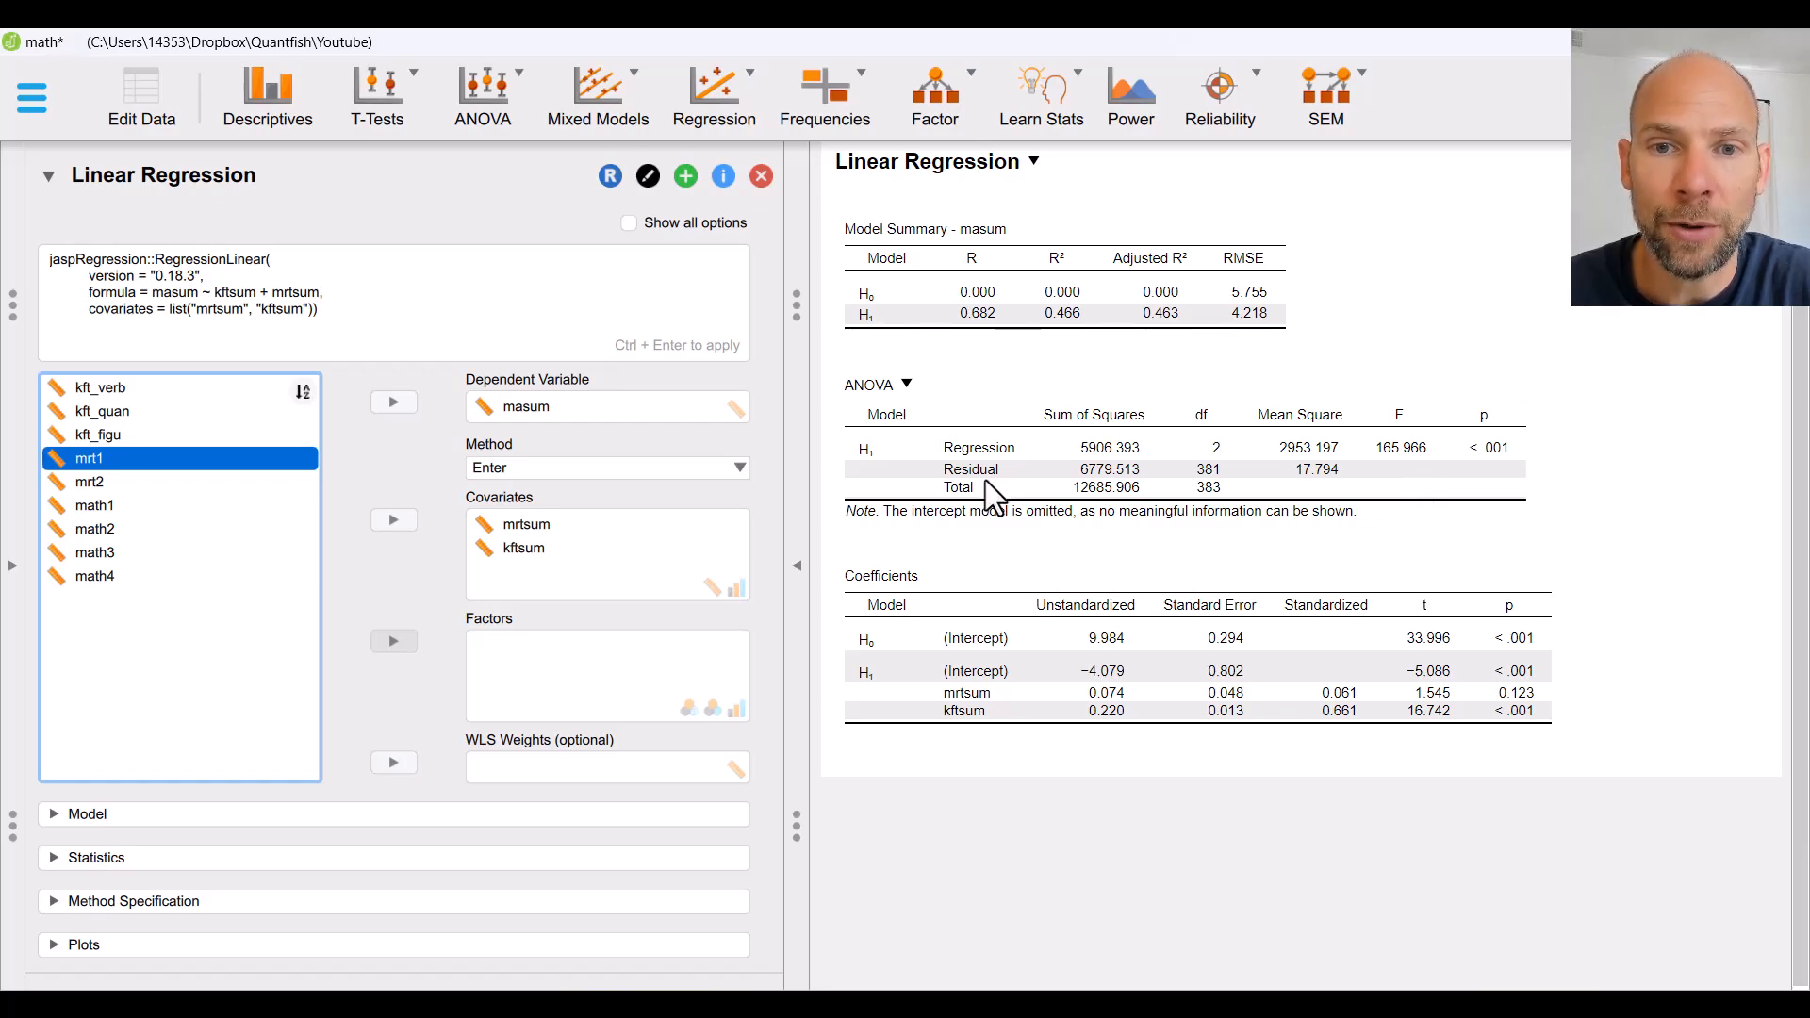
{"action": "mouse_move", "coordinate": [1148, 497]}
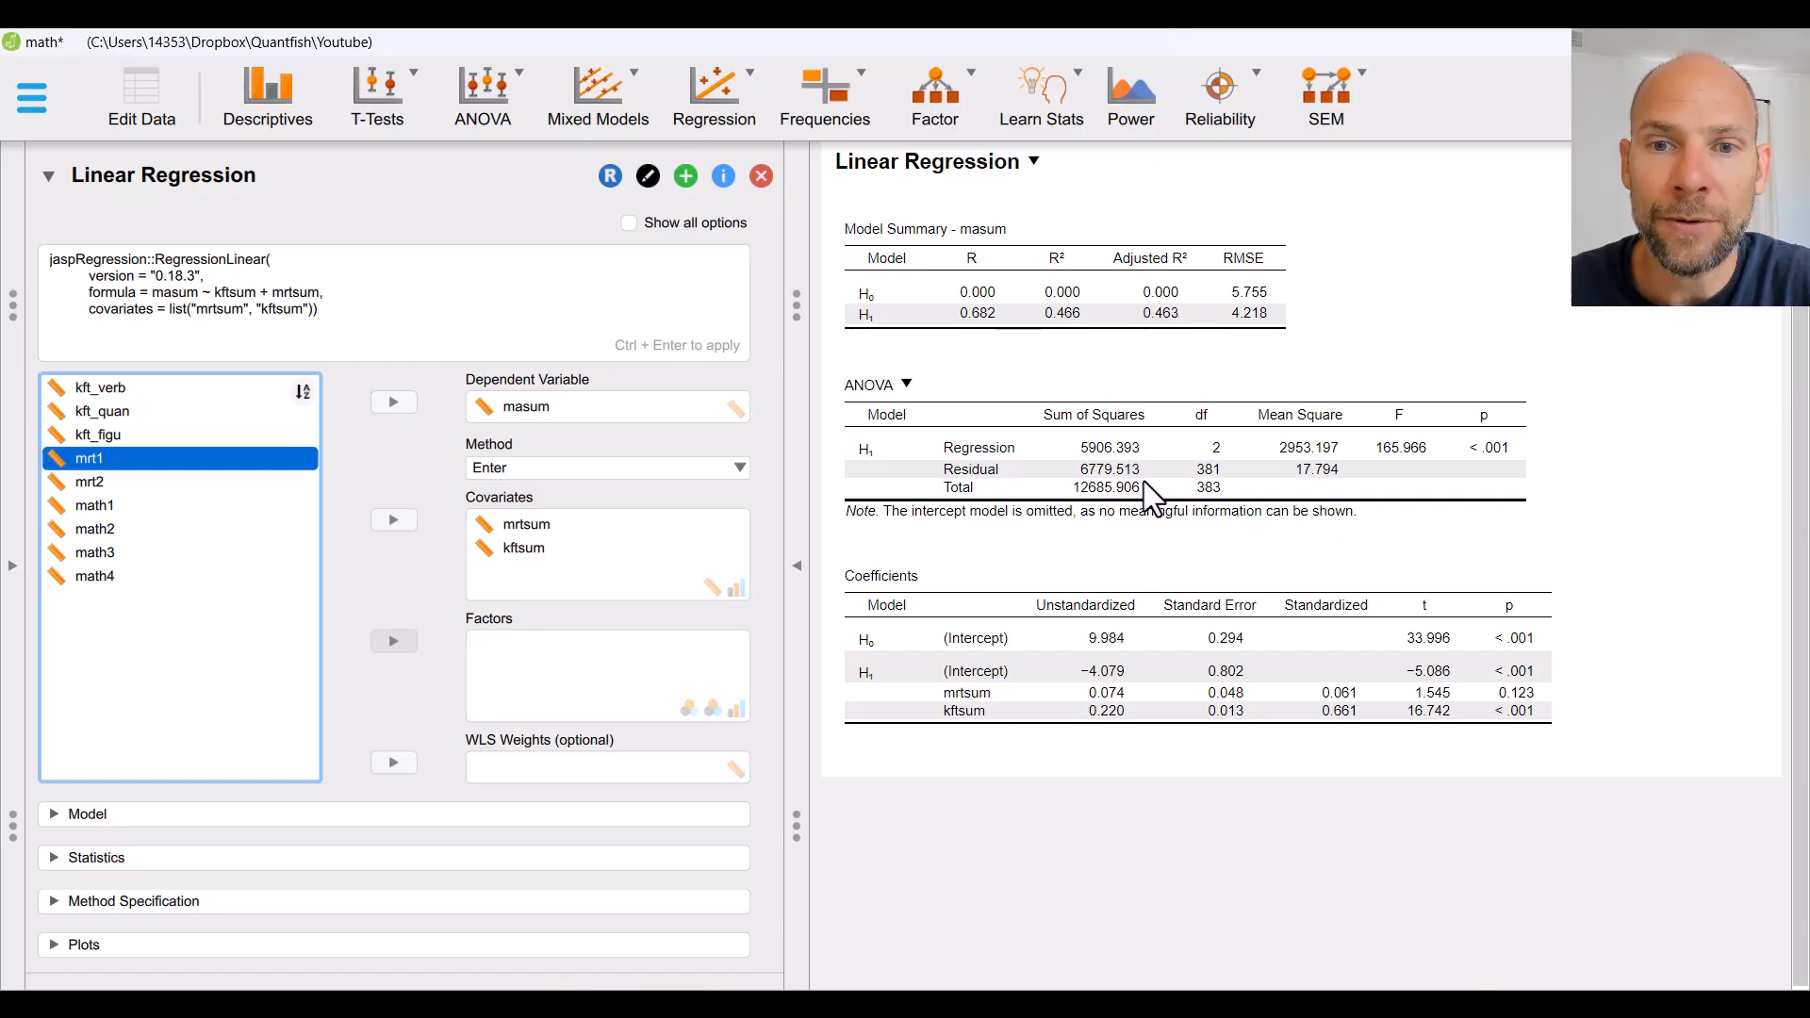
{"action": "mouse_move", "coordinate": [1356, 493]}
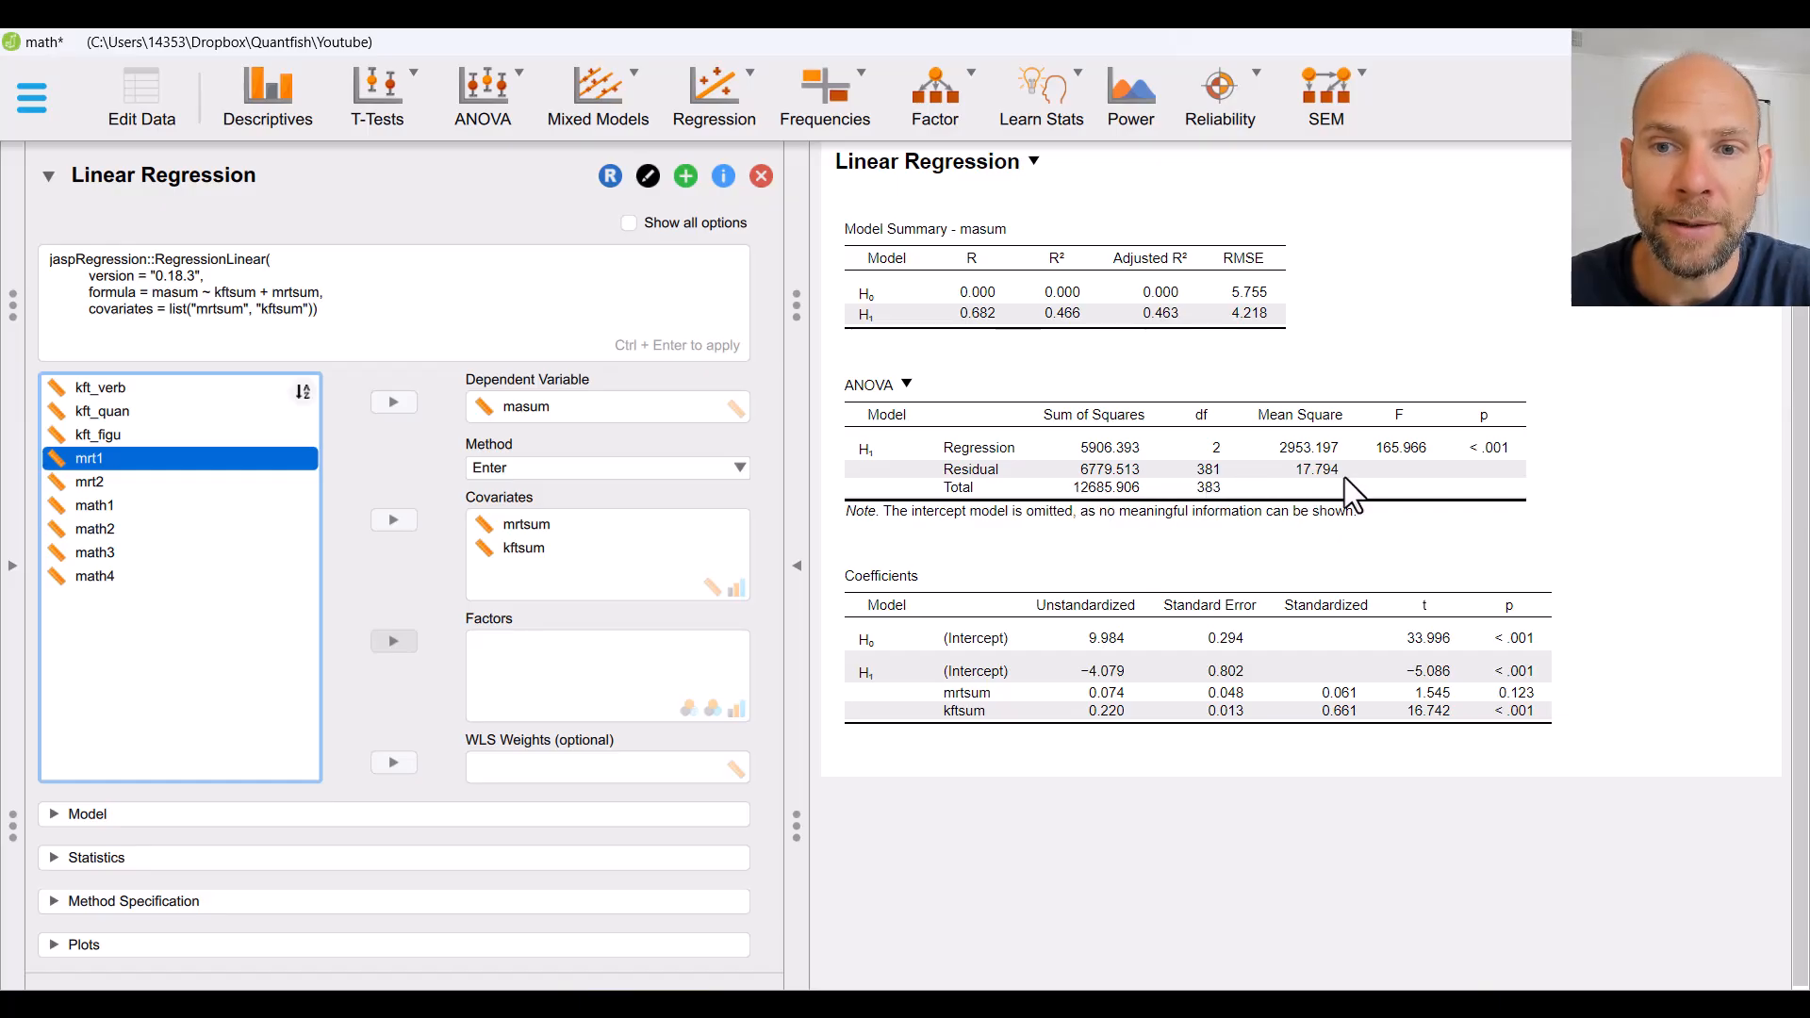
{"action": "mouse_move", "coordinate": [1102, 494]}
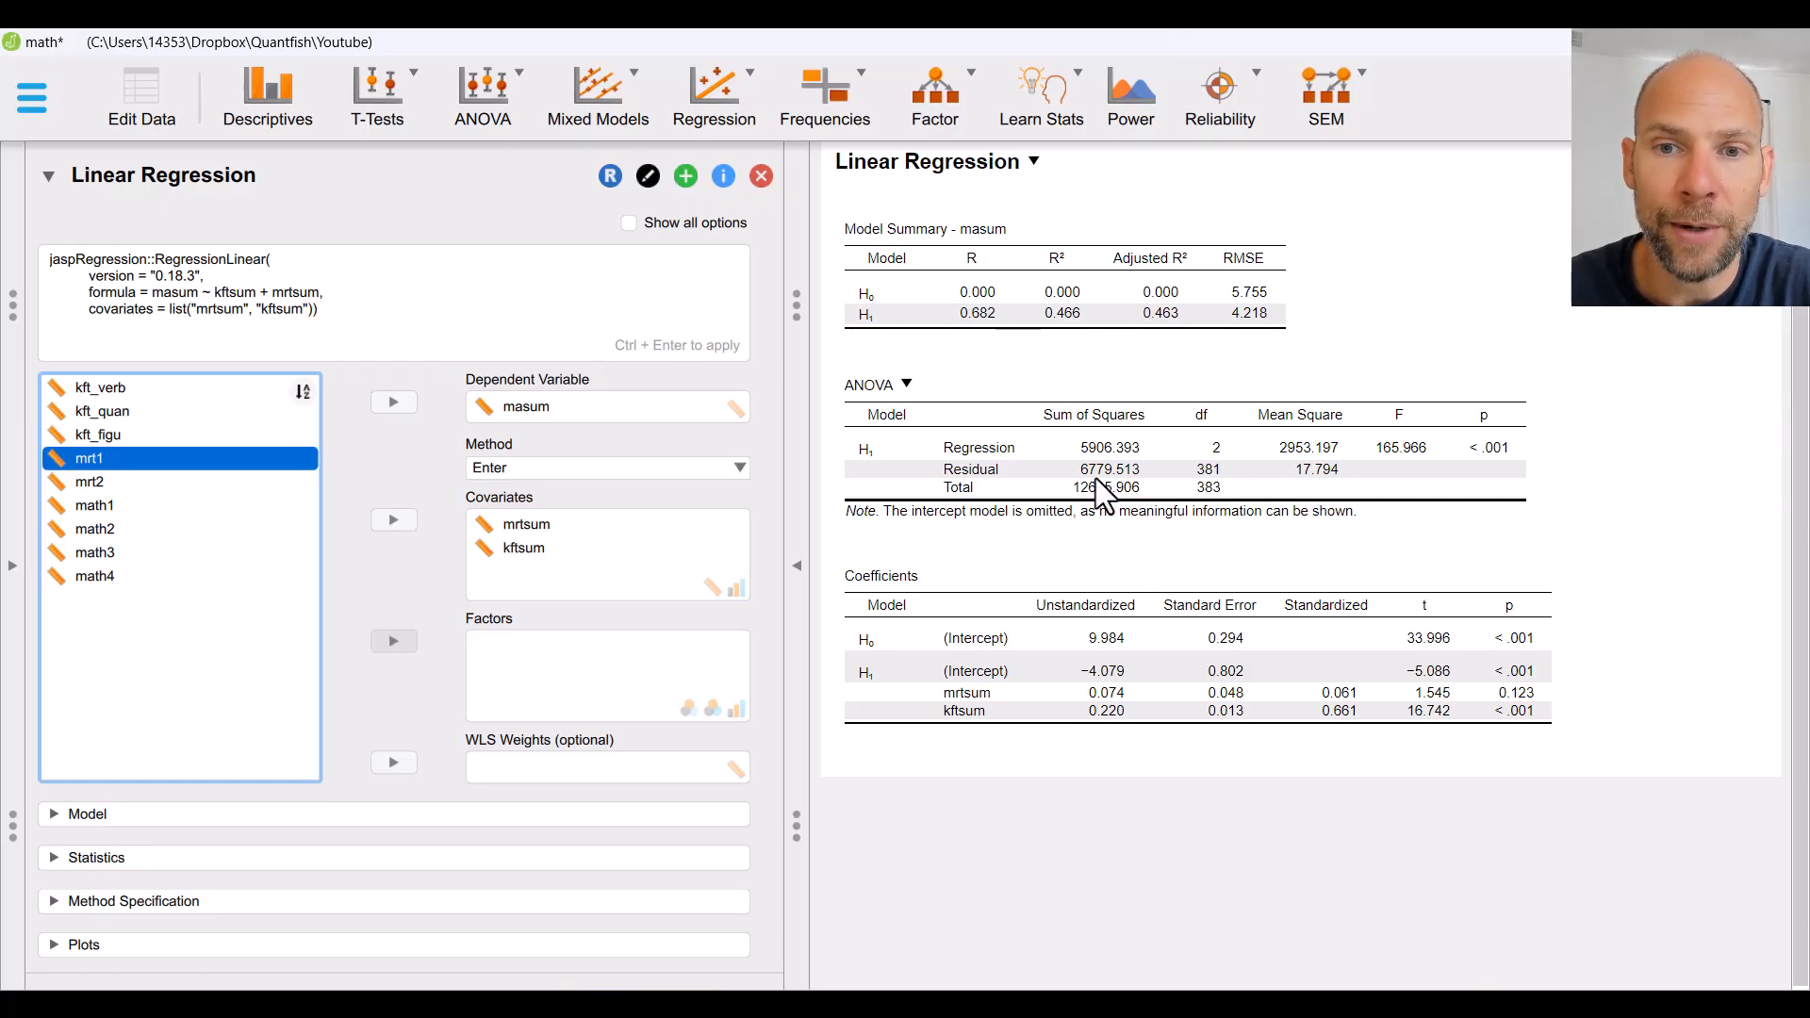
{"action": "mouse_move", "coordinate": [1200, 490]}
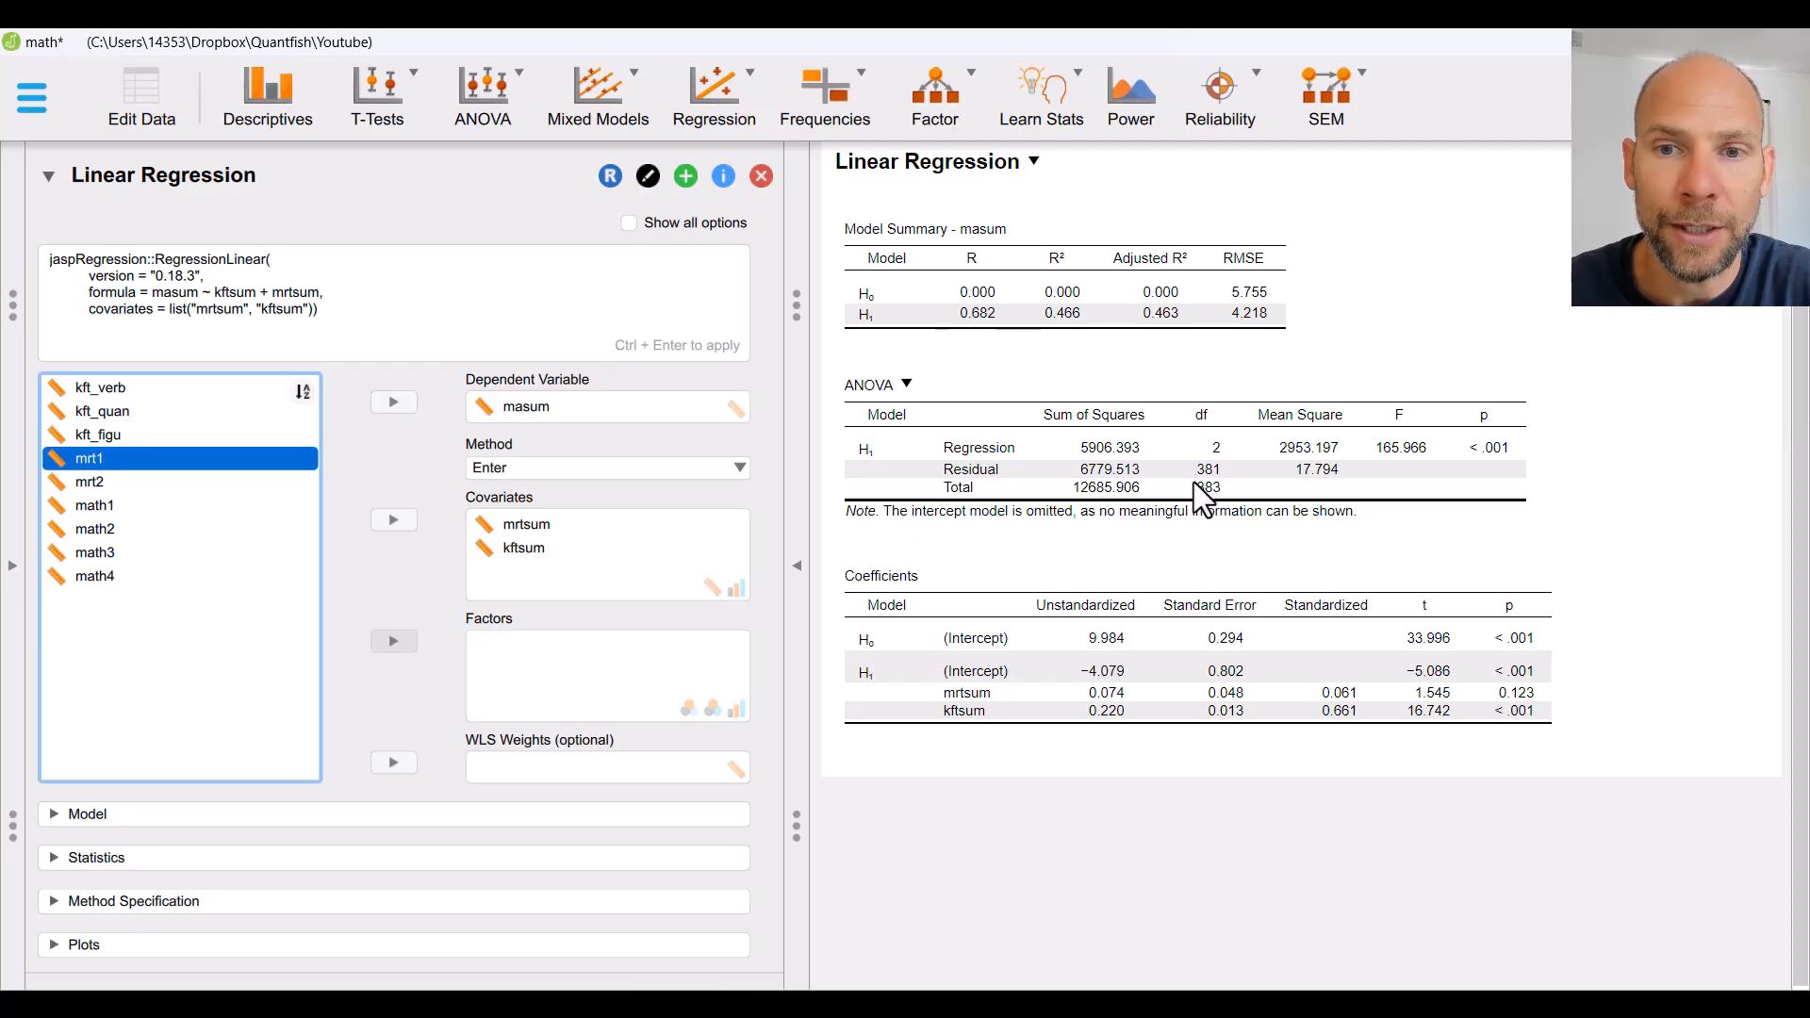
{"action": "mouse_move", "coordinate": [1220, 517]}
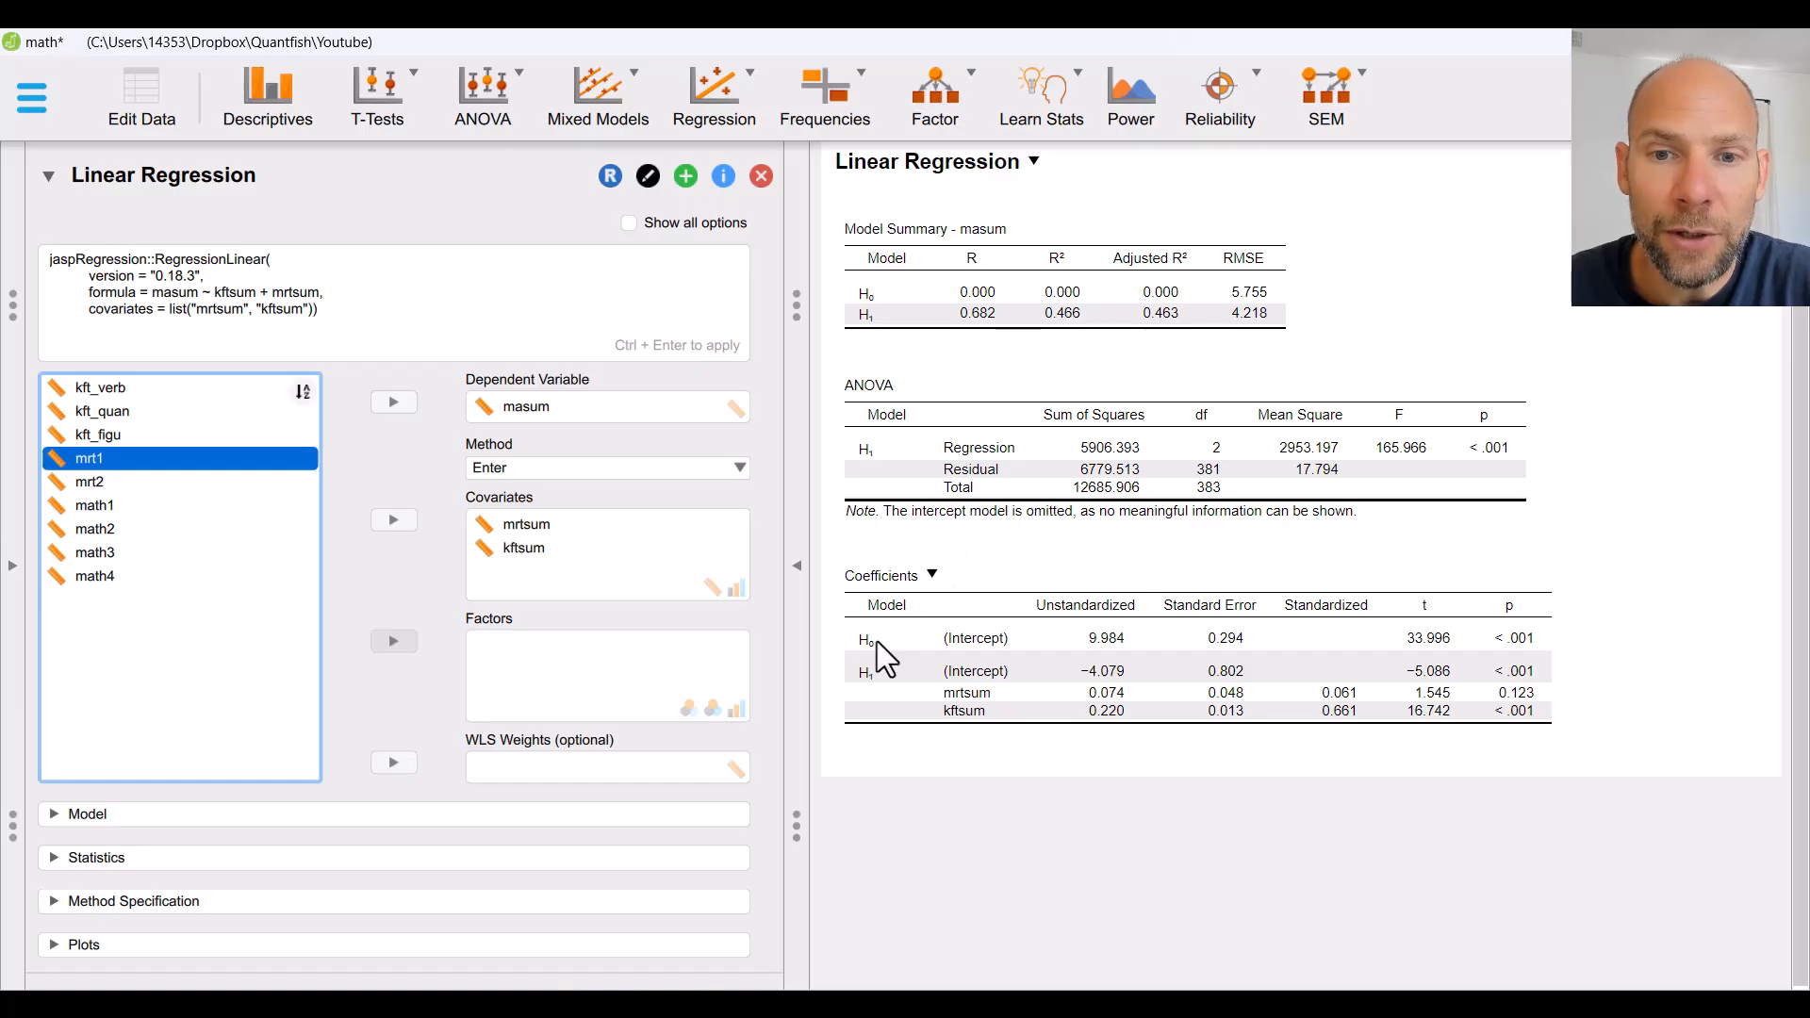
{"action": "mouse_move", "coordinate": [1177, 574]}
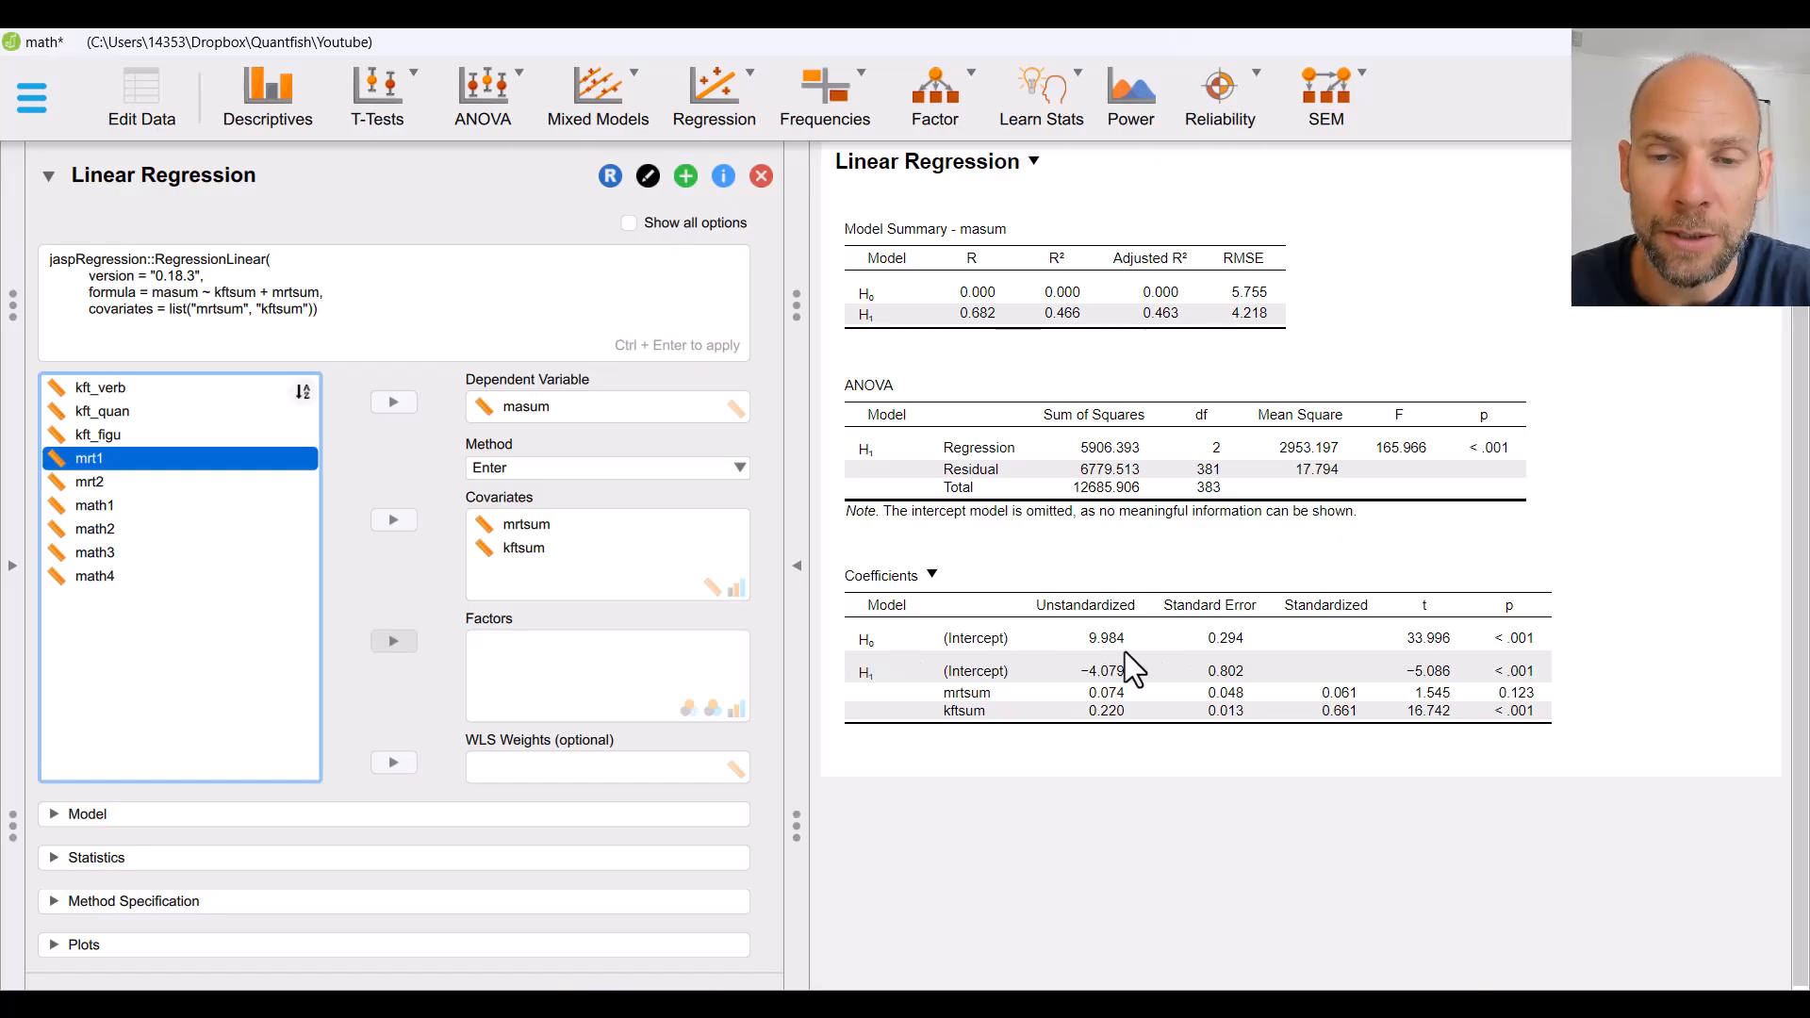
{"action": "mouse_move", "coordinate": [1160, 666]}
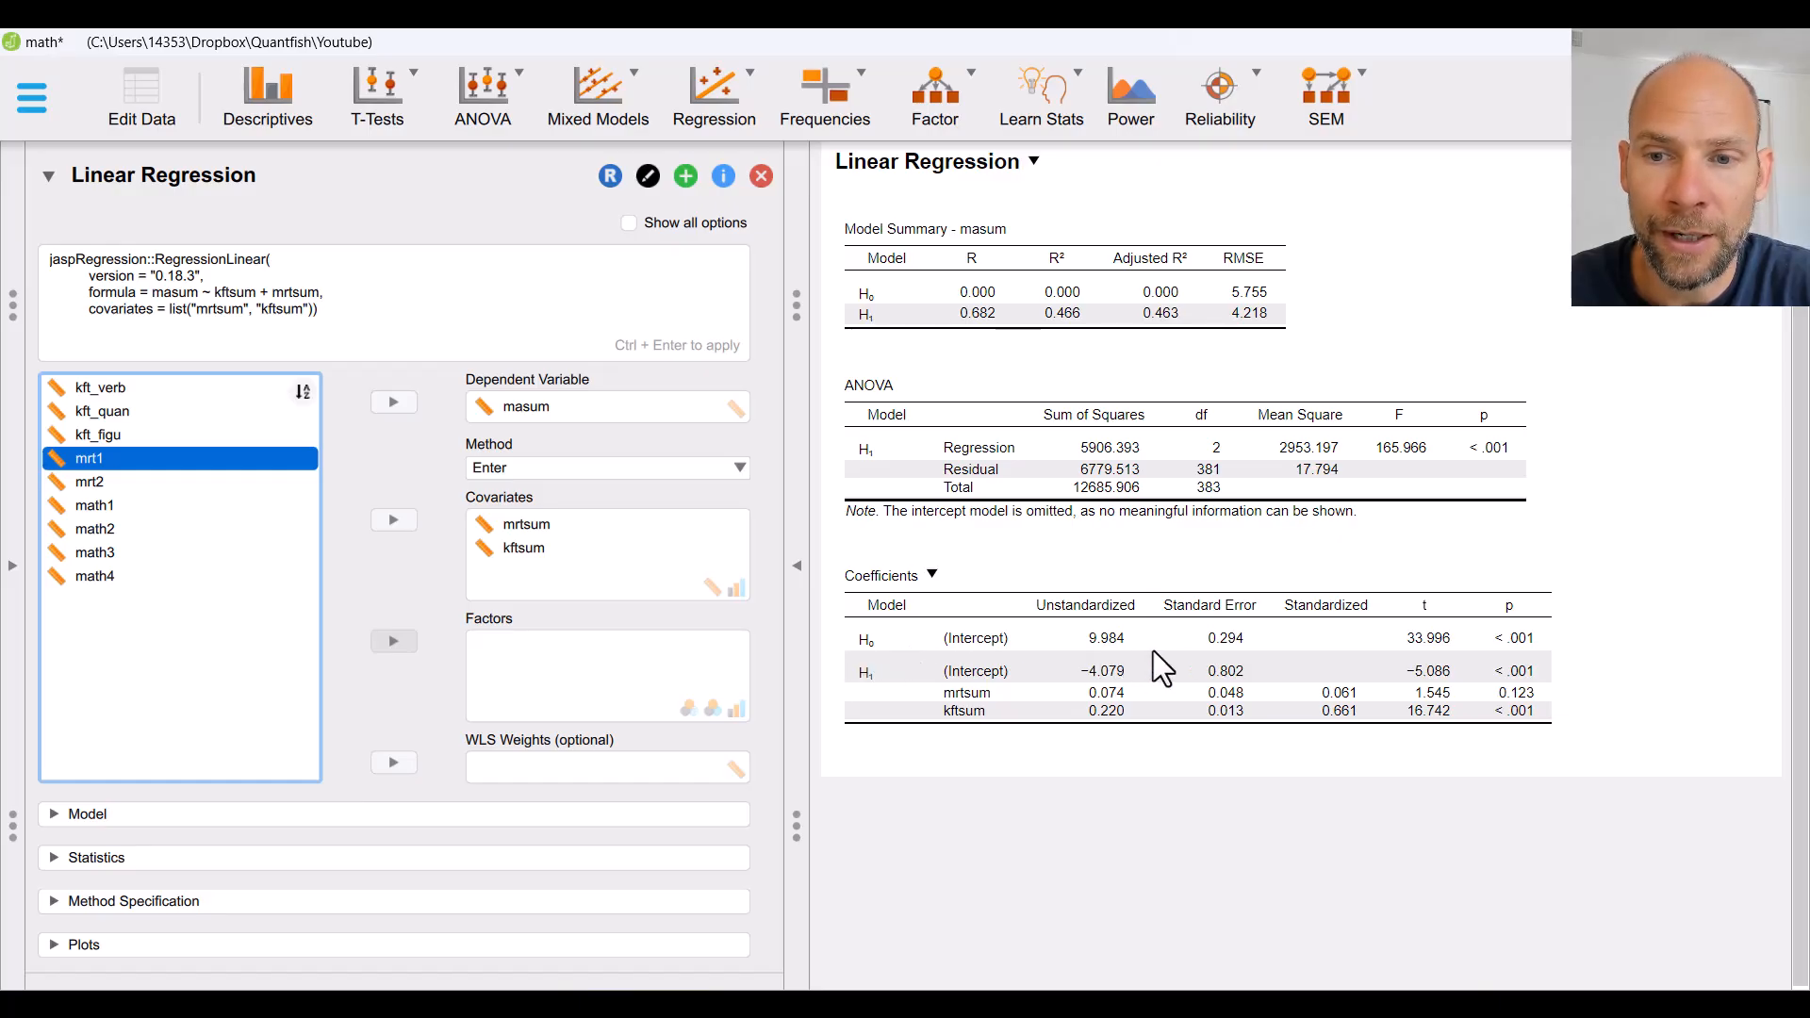
{"action": "mouse_move", "coordinate": [1106, 667]}
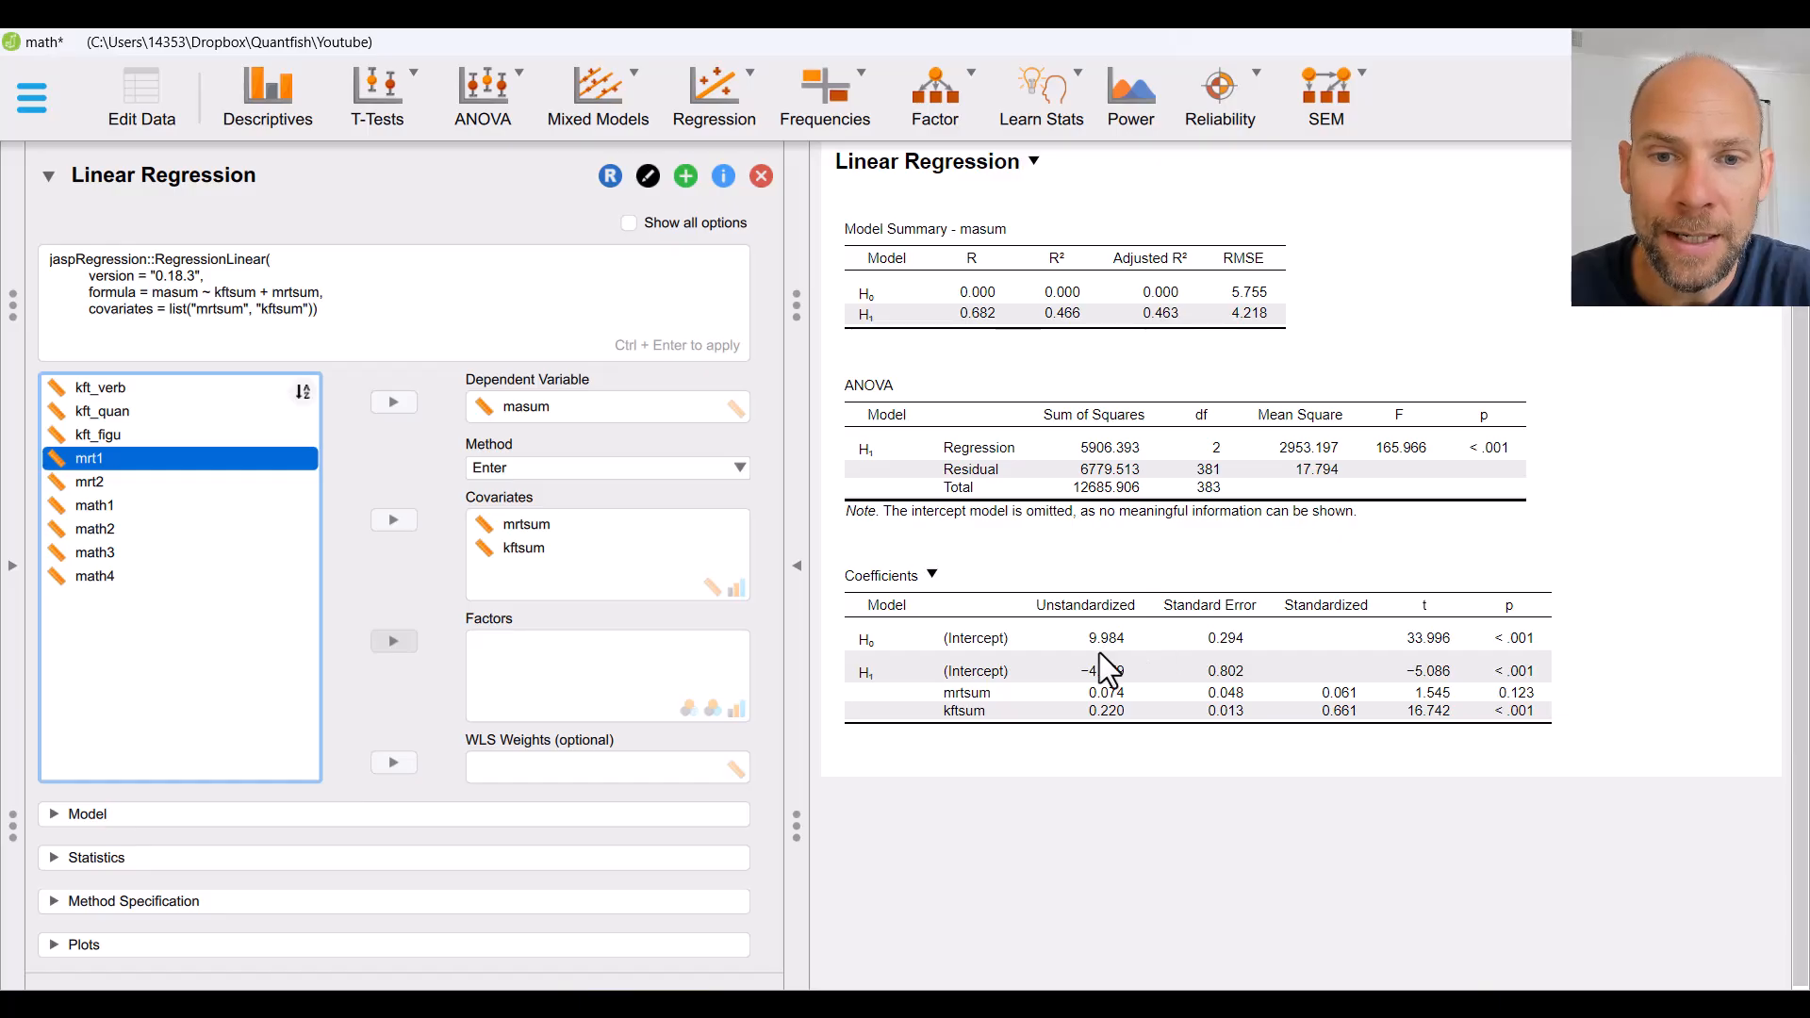
{"action": "mouse_move", "coordinate": [1044, 695]}
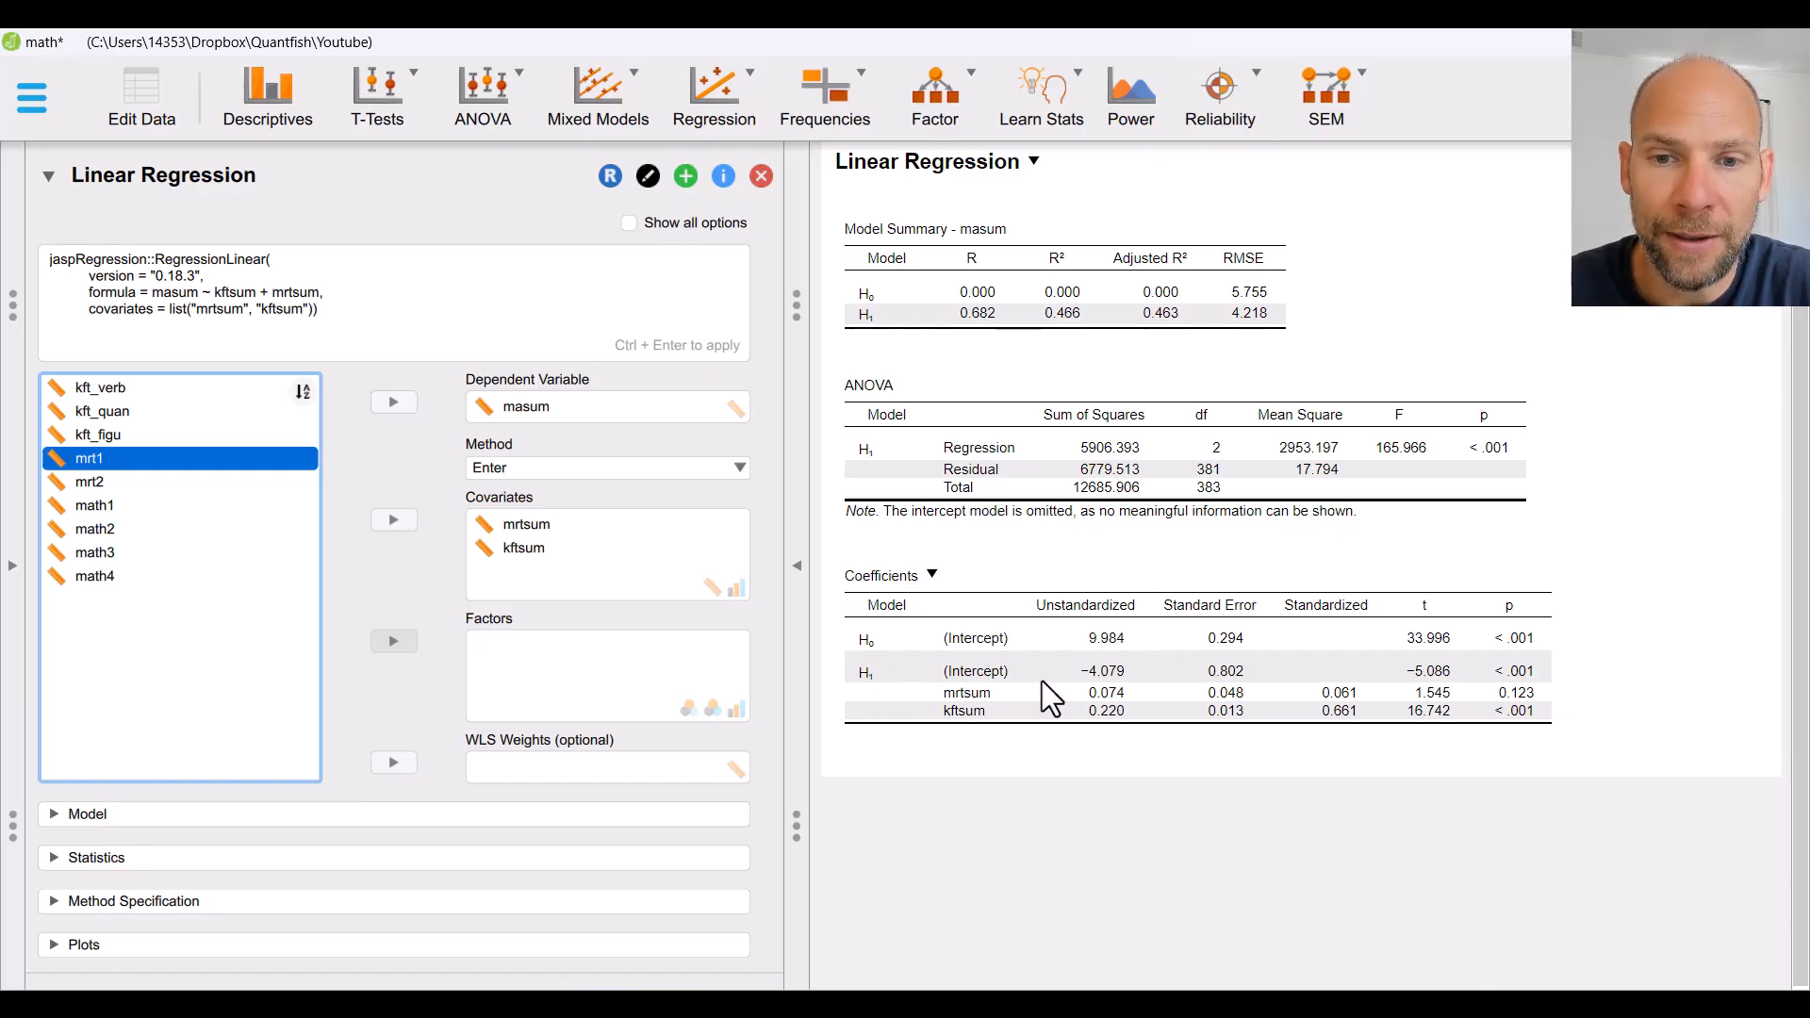
{"action": "mouse_move", "coordinate": [996, 702]}
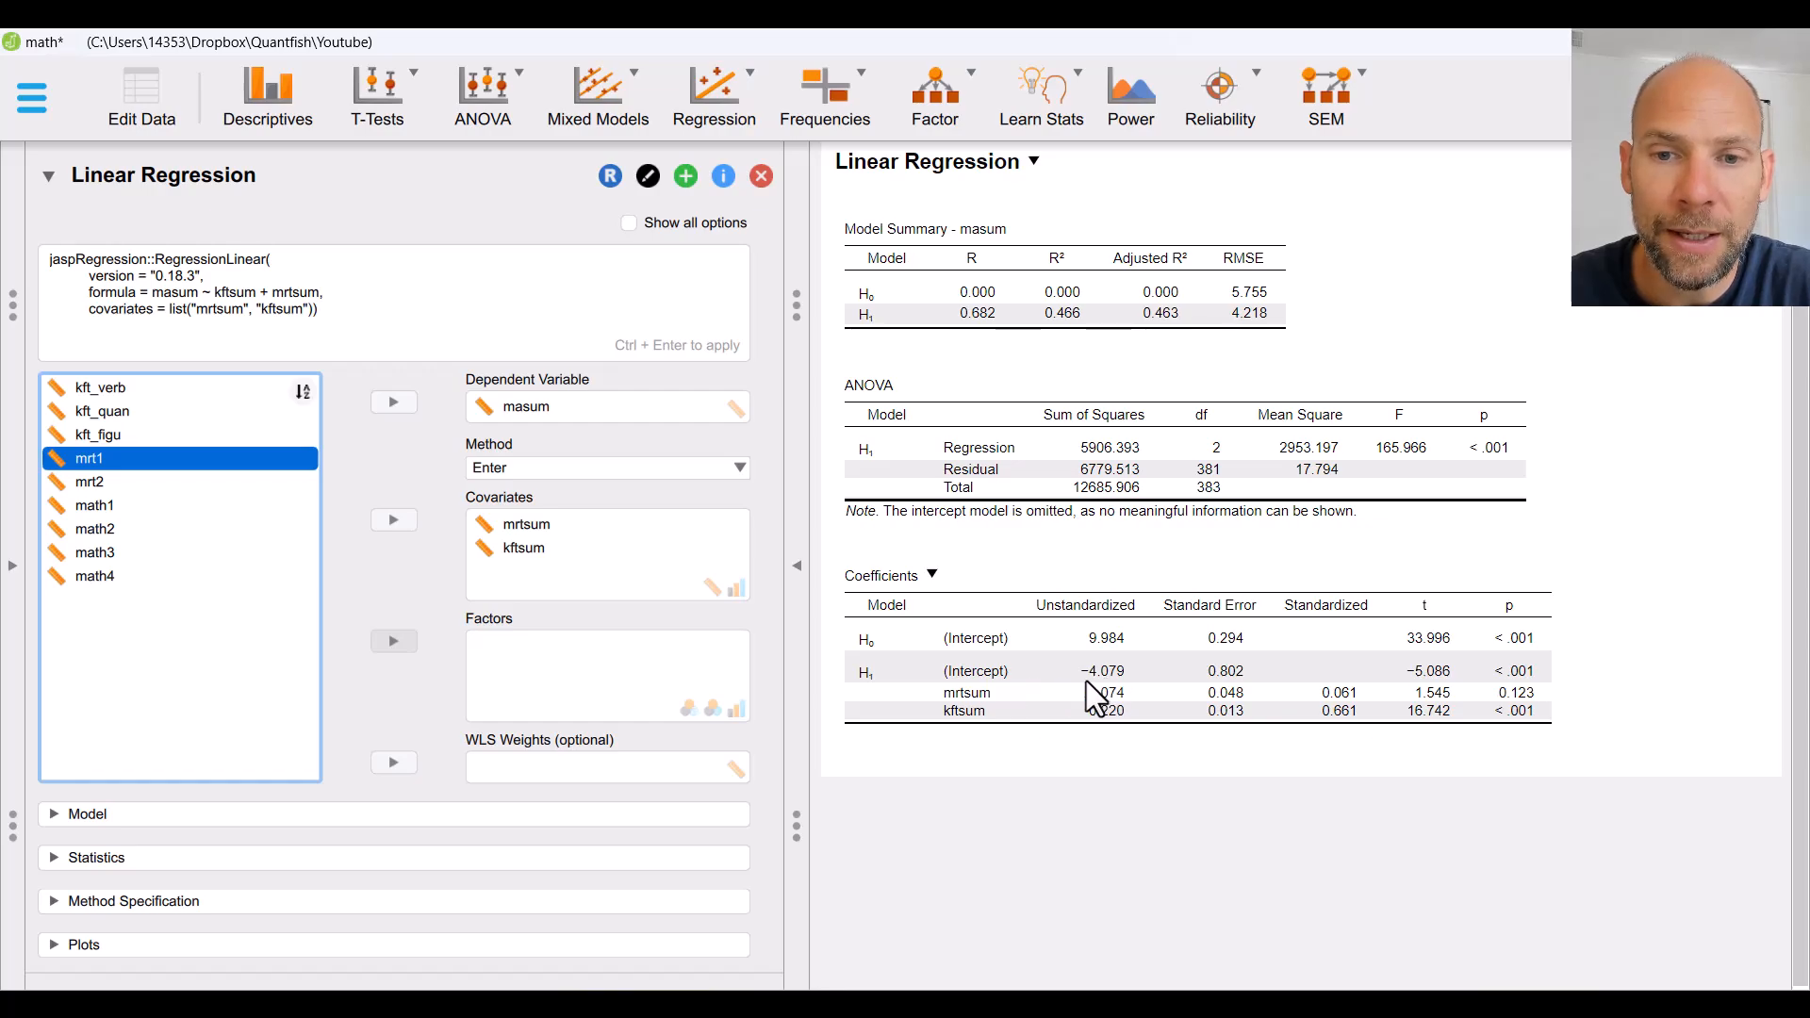
{"action": "mouse_move", "coordinate": [1143, 693]}
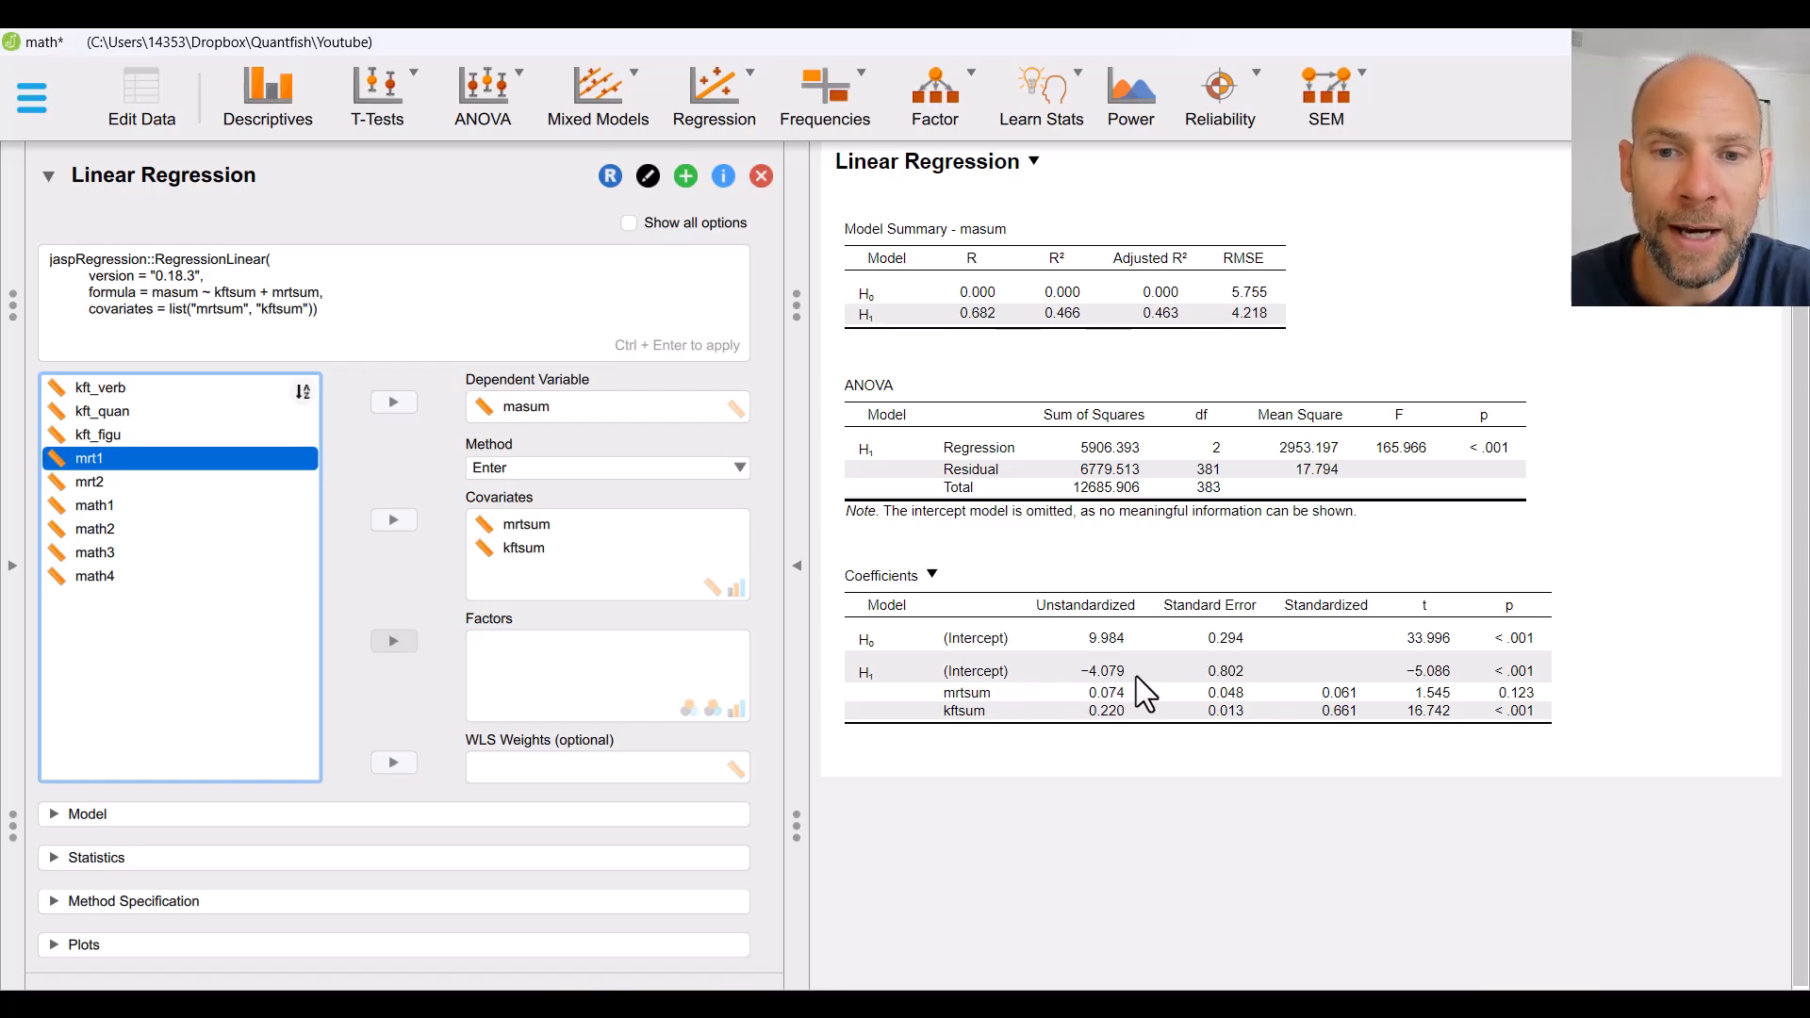
{"action": "mouse_move", "coordinate": [1090, 675]}
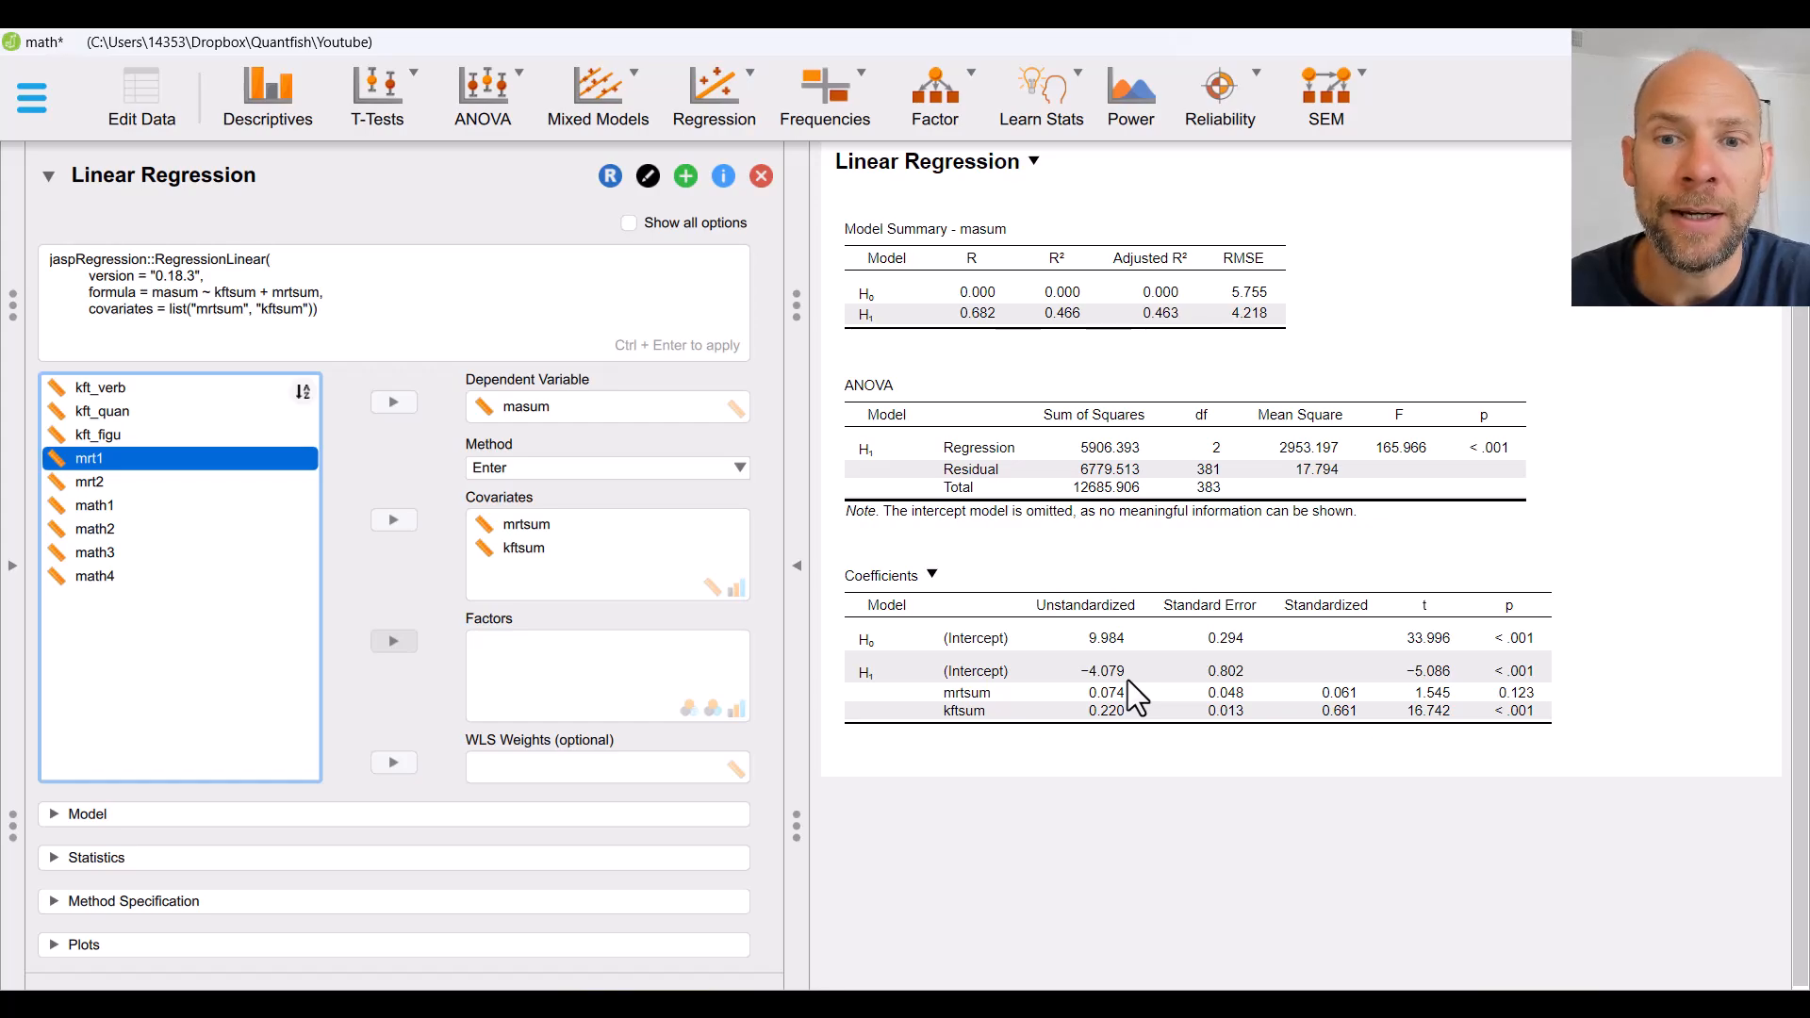
{"action": "mouse_move", "coordinate": [1085, 693]}
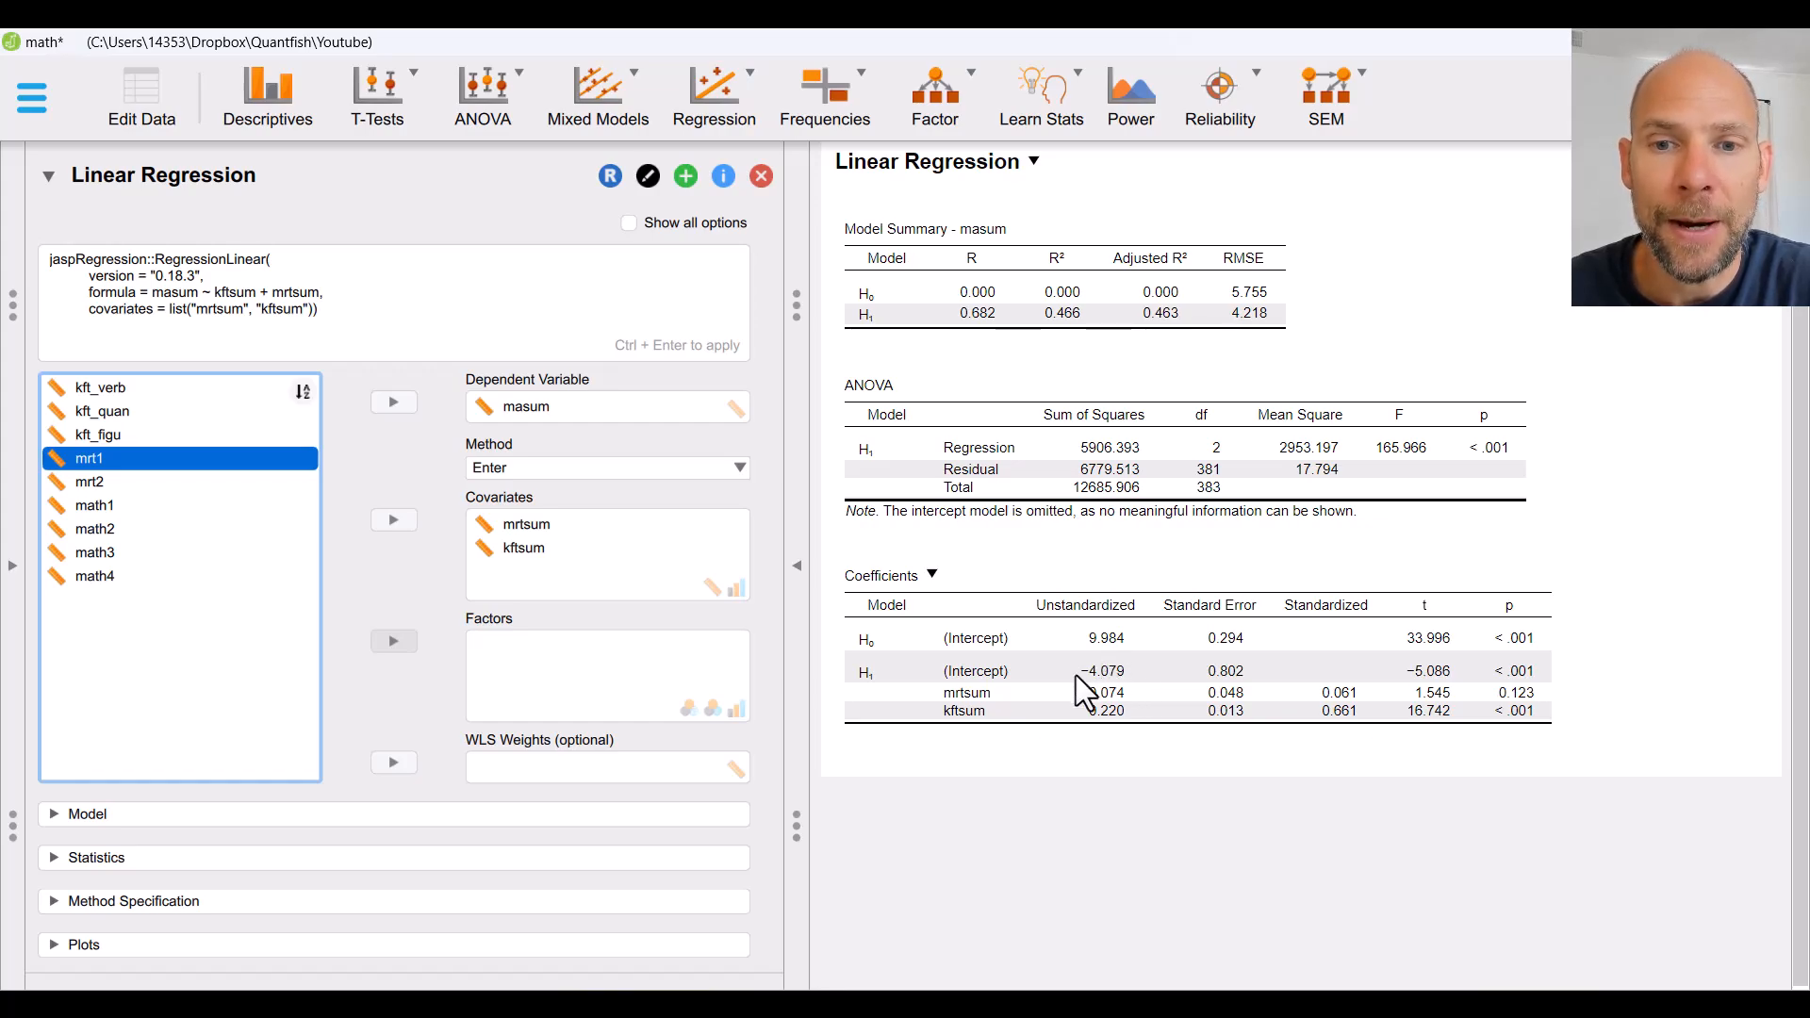
{"action": "mouse_move", "coordinate": [1138, 690]}
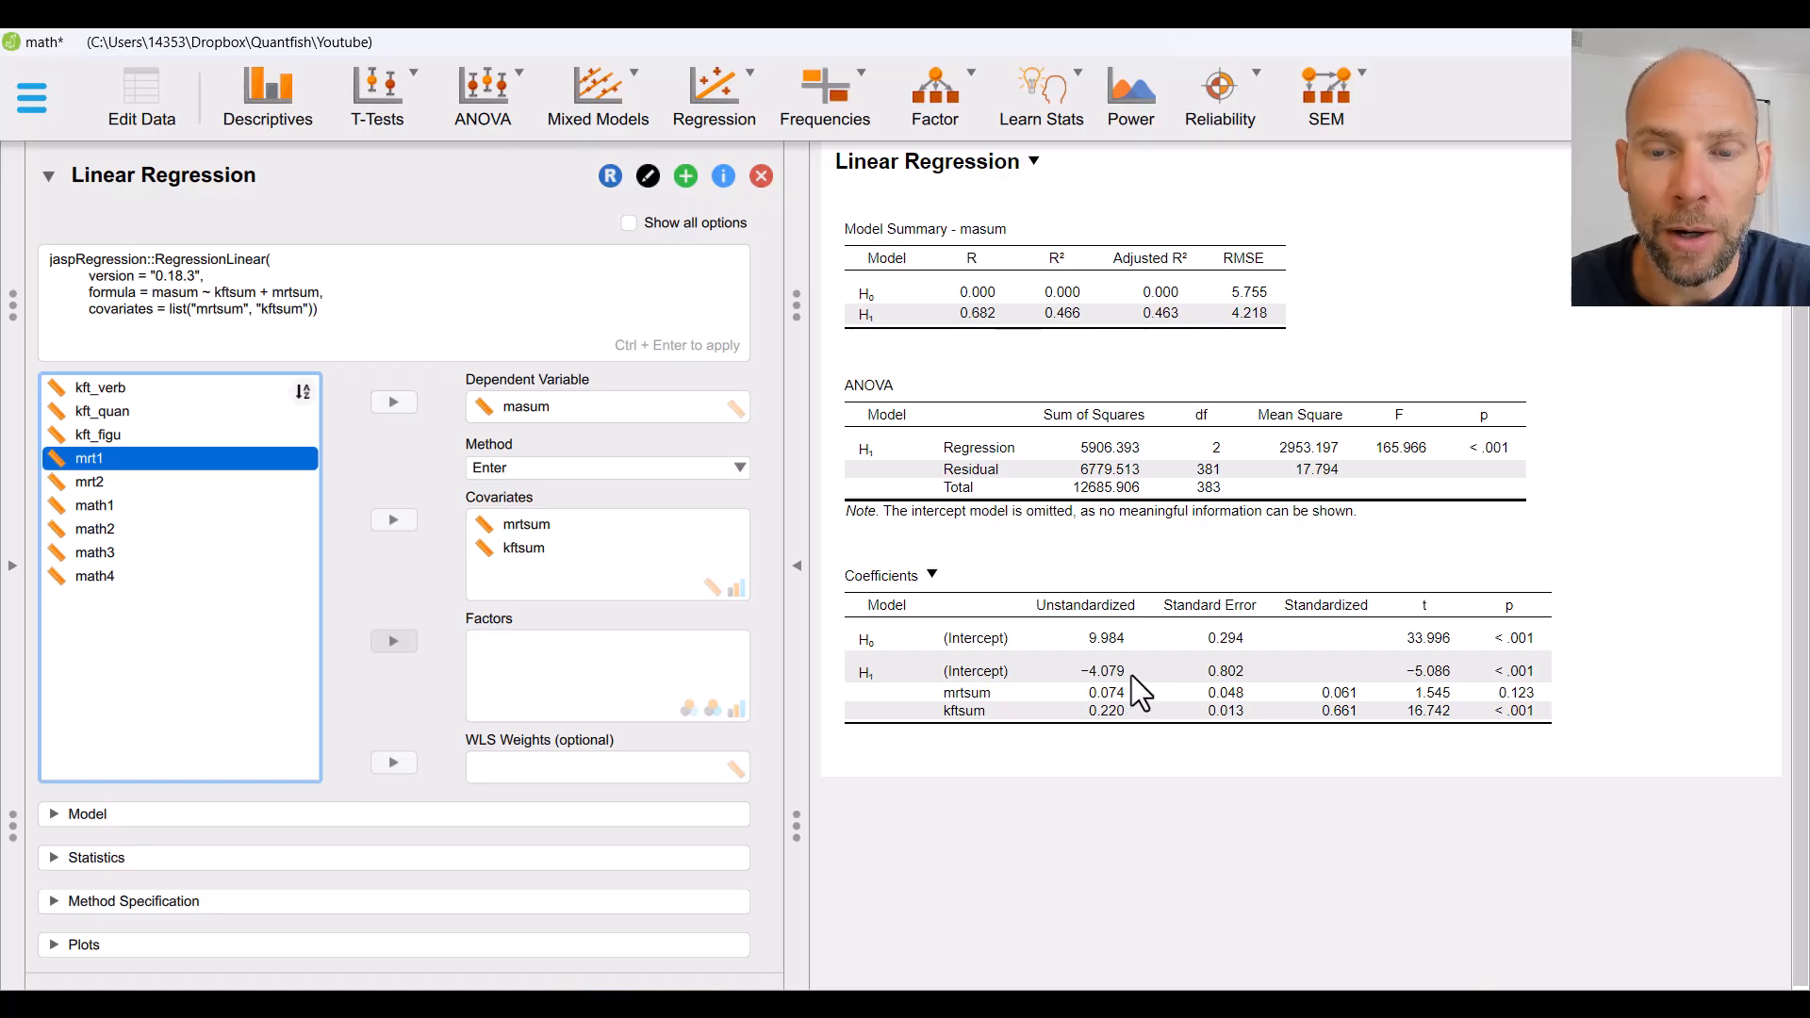
{"action": "mouse_move", "coordinate": [1169, 715]}
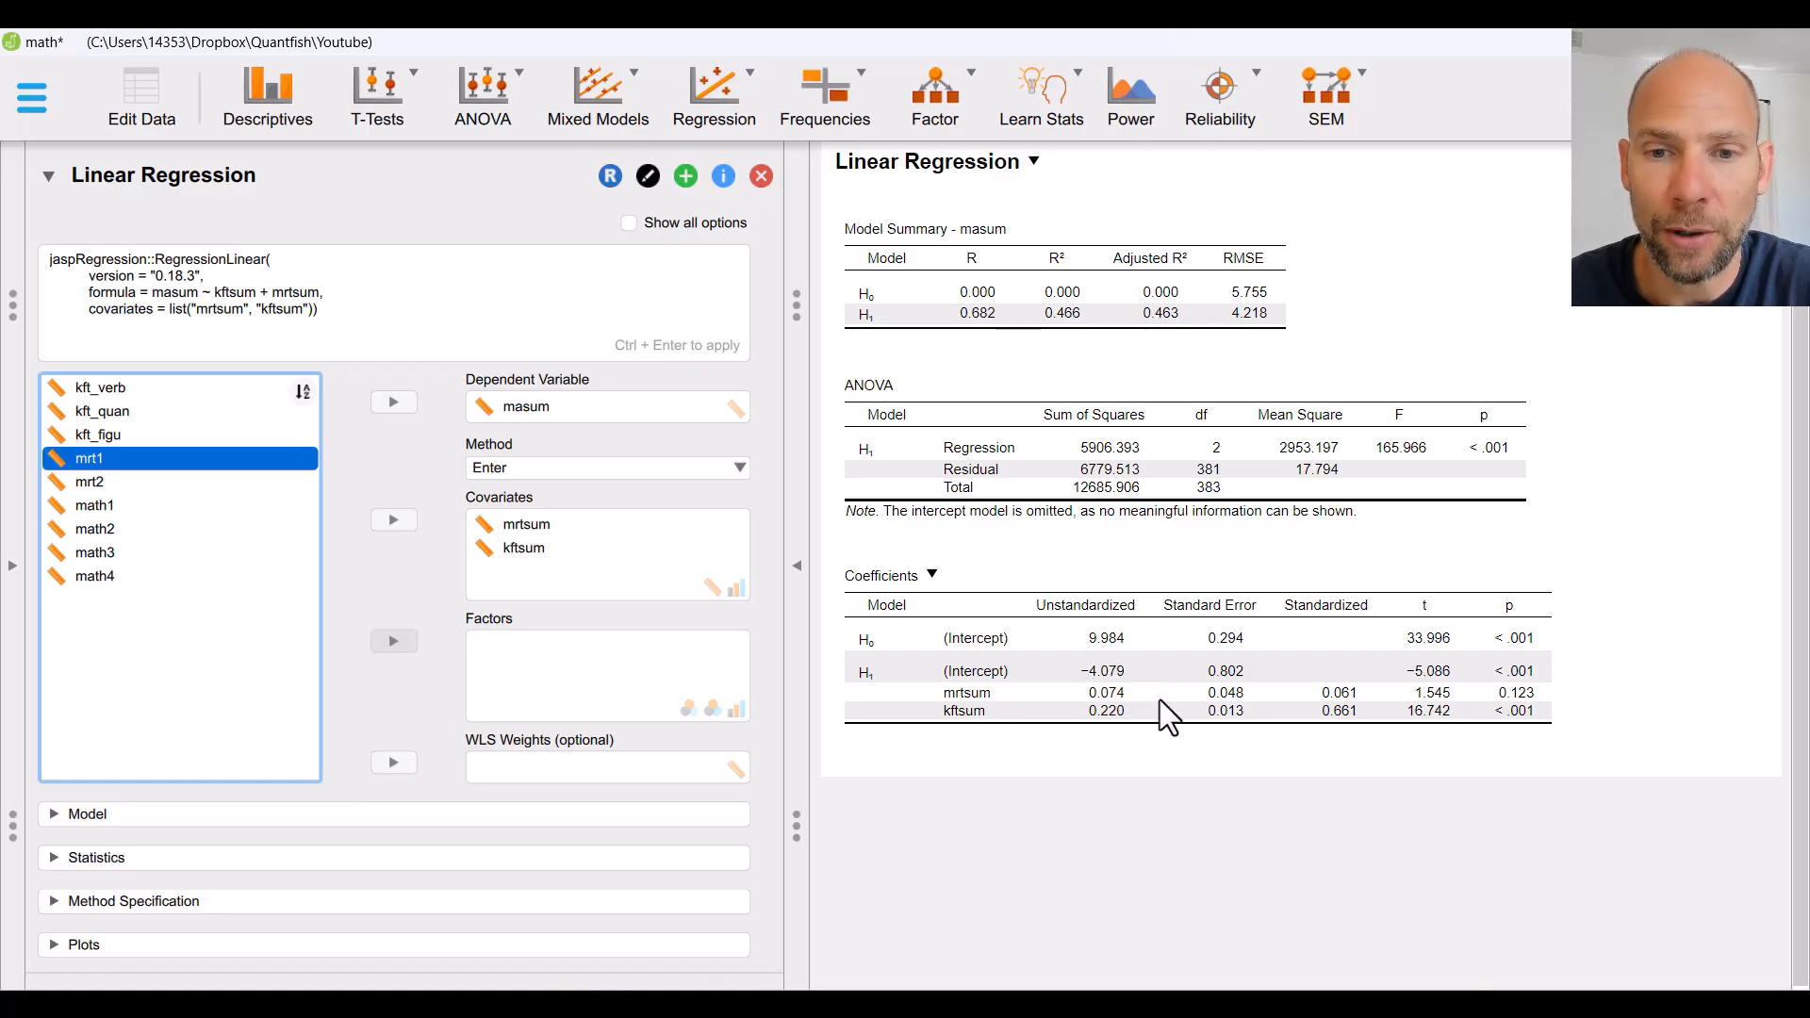
{"action": "mouse_move", "coordinate": [1114, 692]}
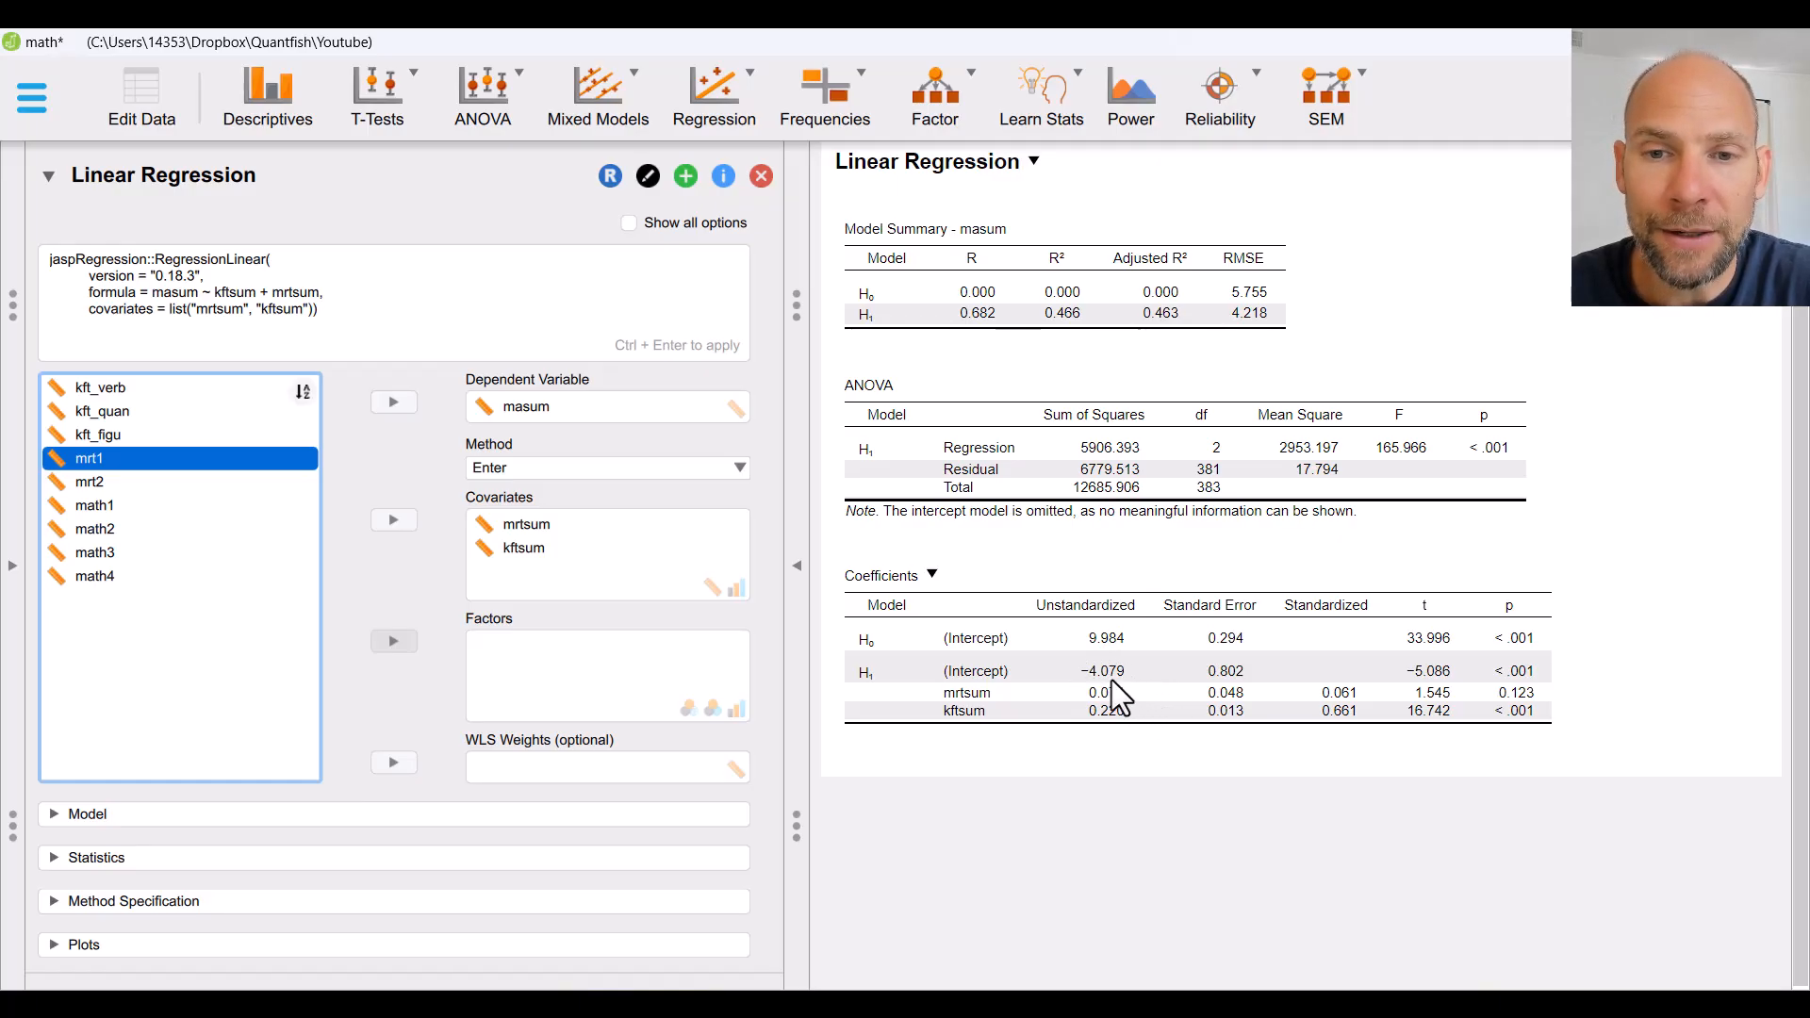
{"action": "mouse_move", "coordinate": [1142, 710]}
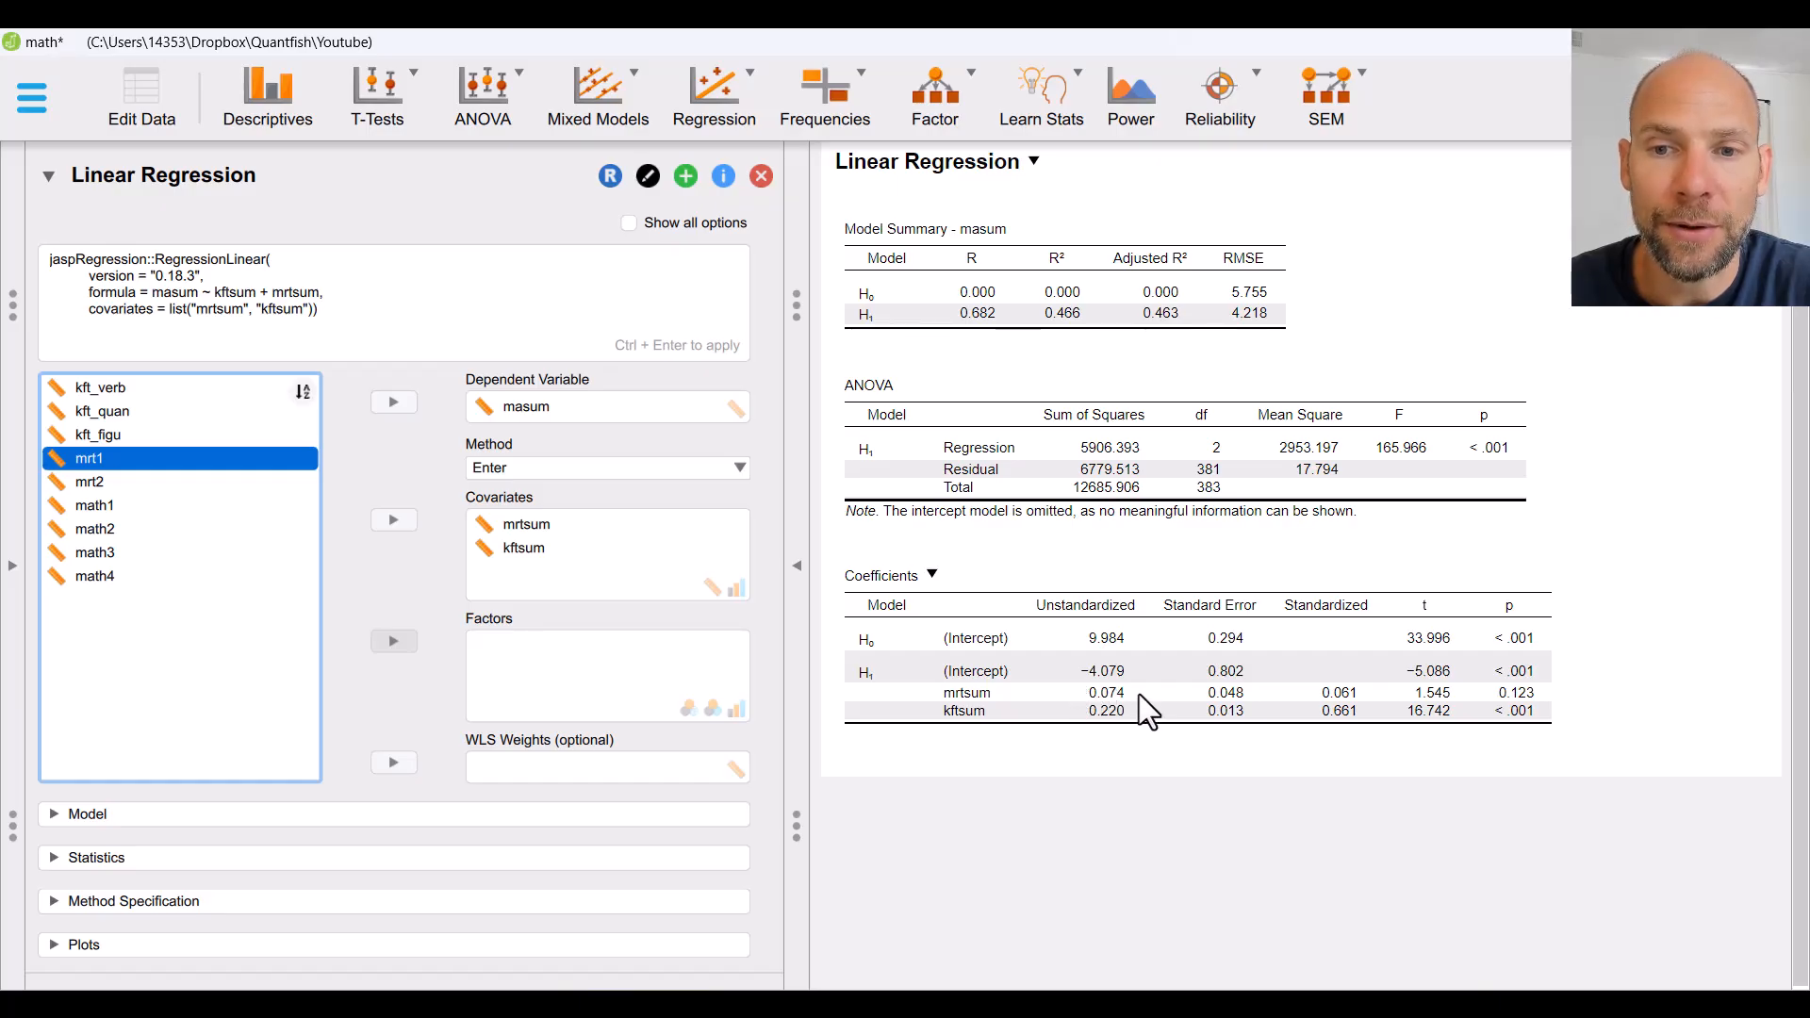
{"action": "mouse_move", "coordinate": [1154, 739]}
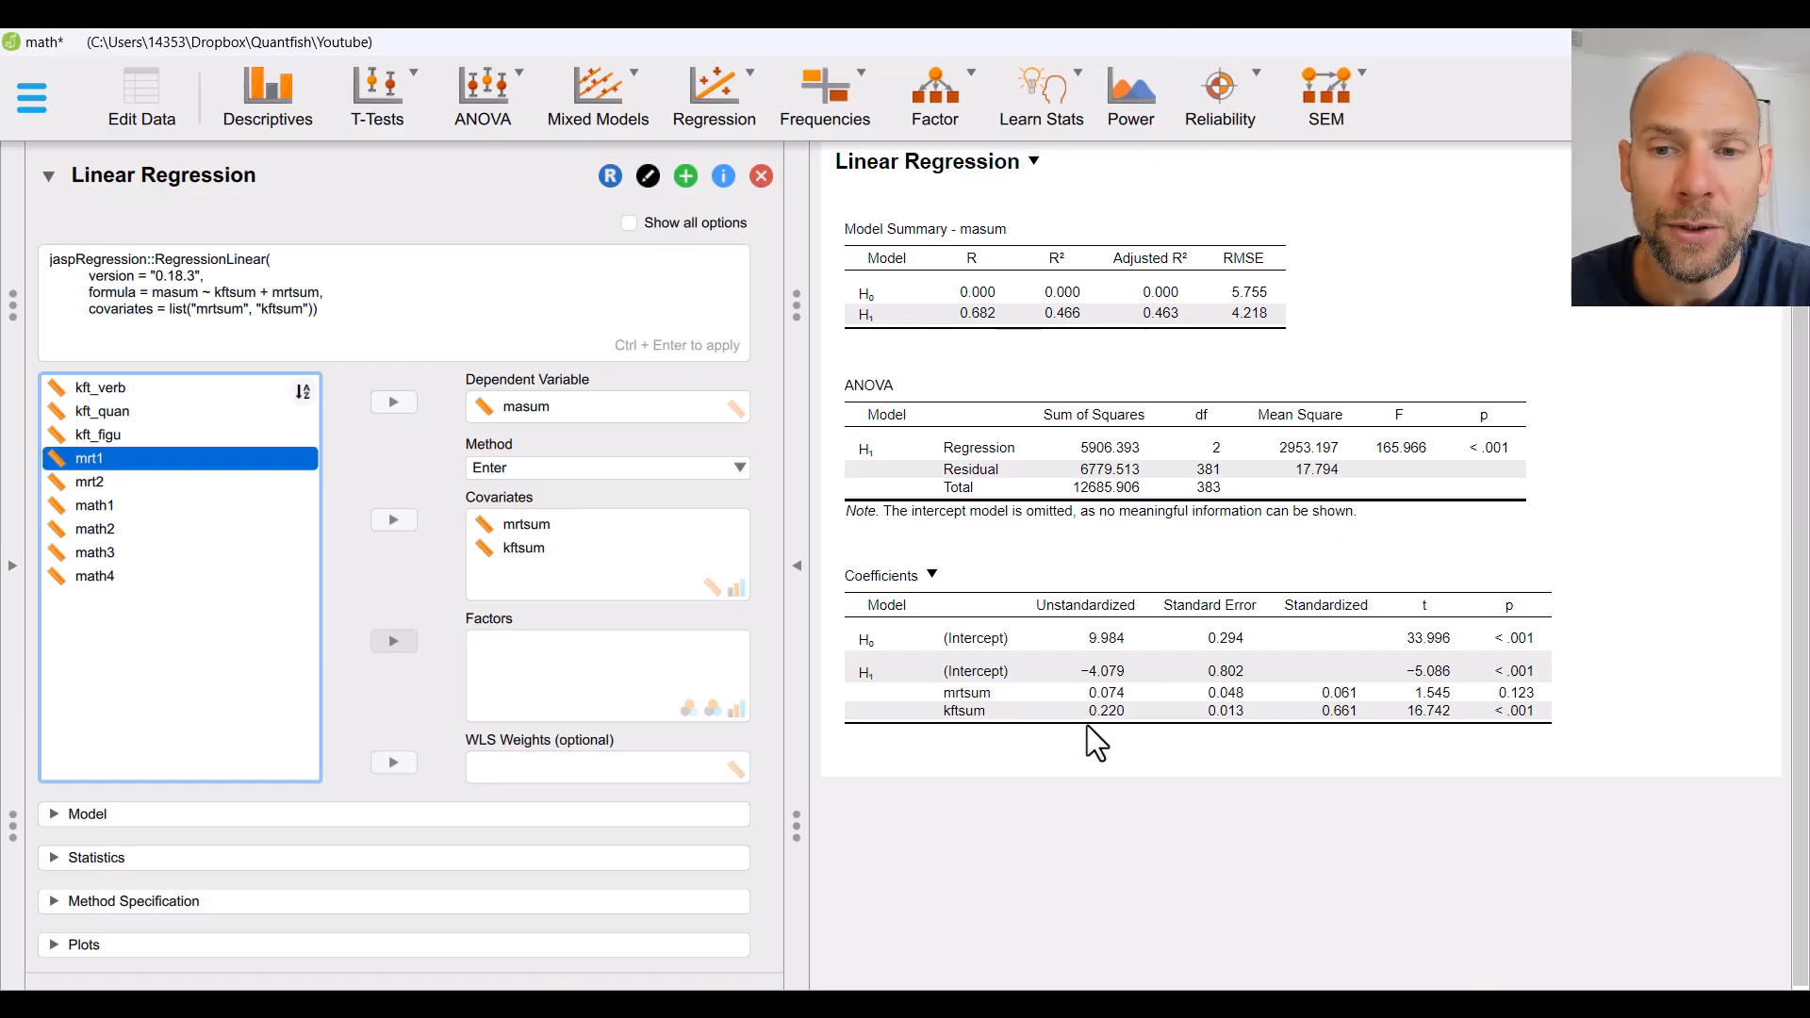
{"action": "mouse_move", "coordinate": [1116, 724]}
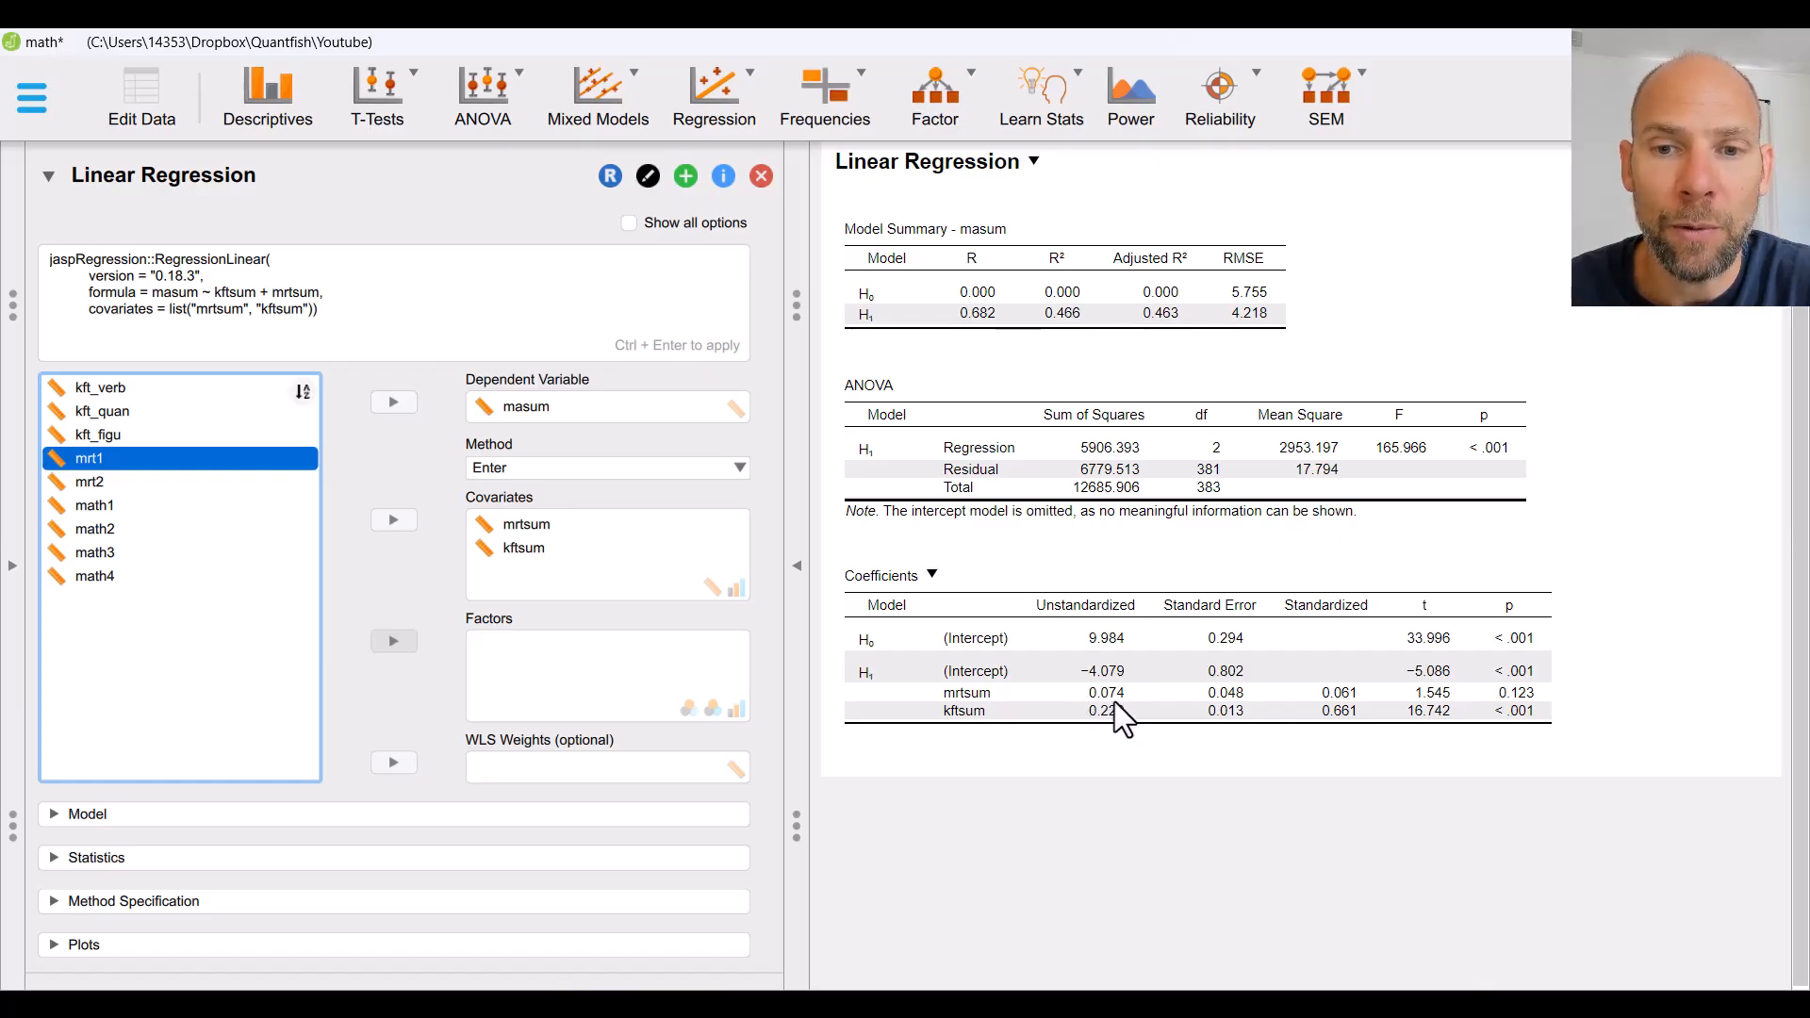
{"action": "mouse_move", "coordinate": [1059, 721]}
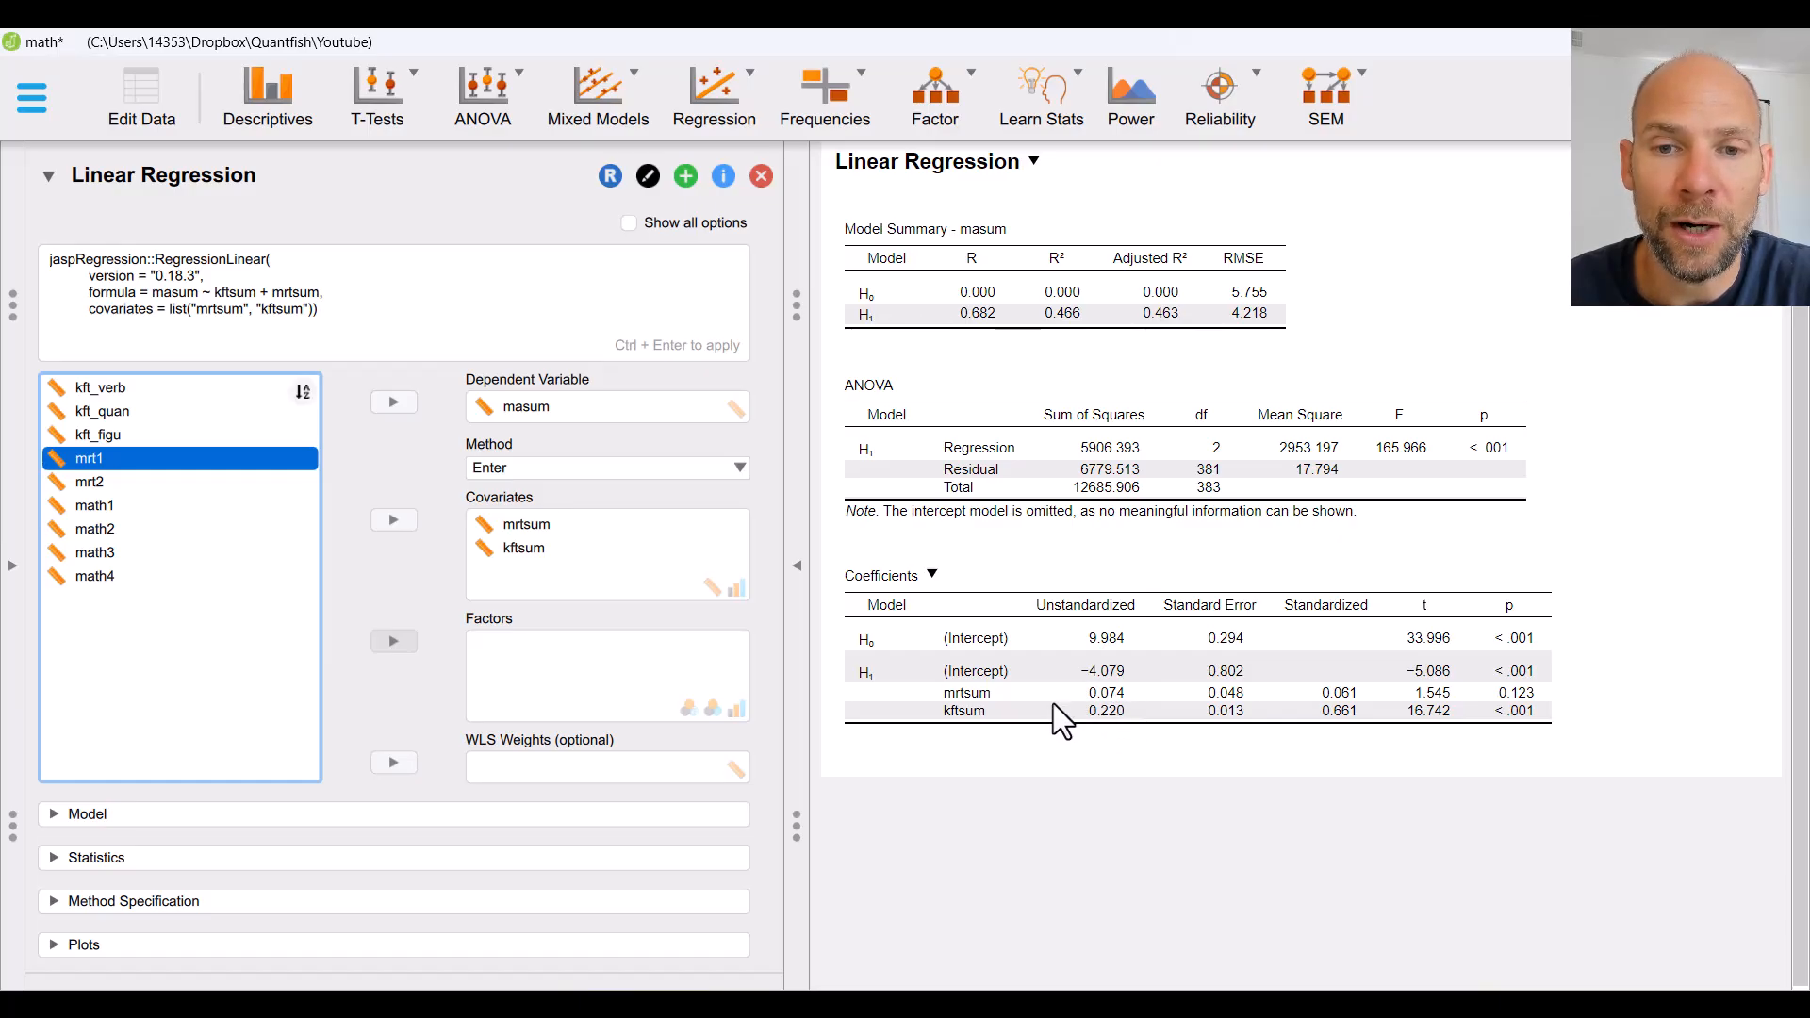
{"action": "mouse_move", "coordinate": [1116, 721]}
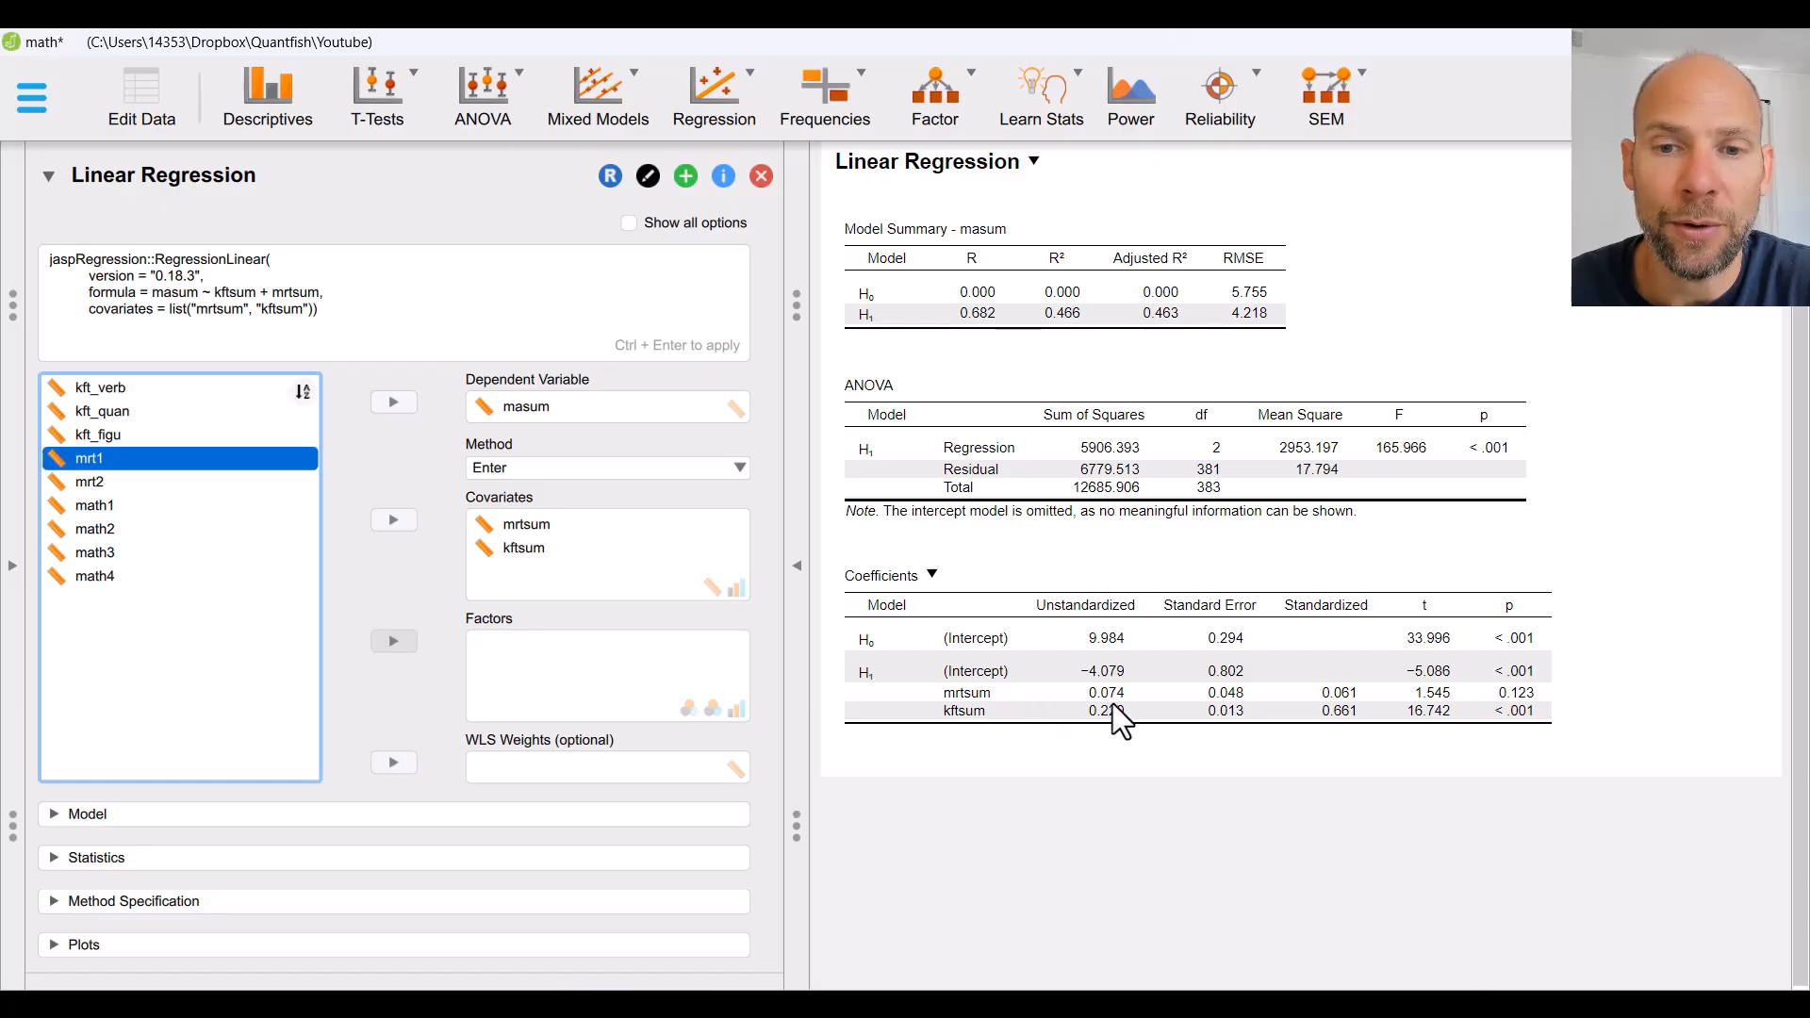
{"action": "mouse_move", "coordinate": [1135, 715]}
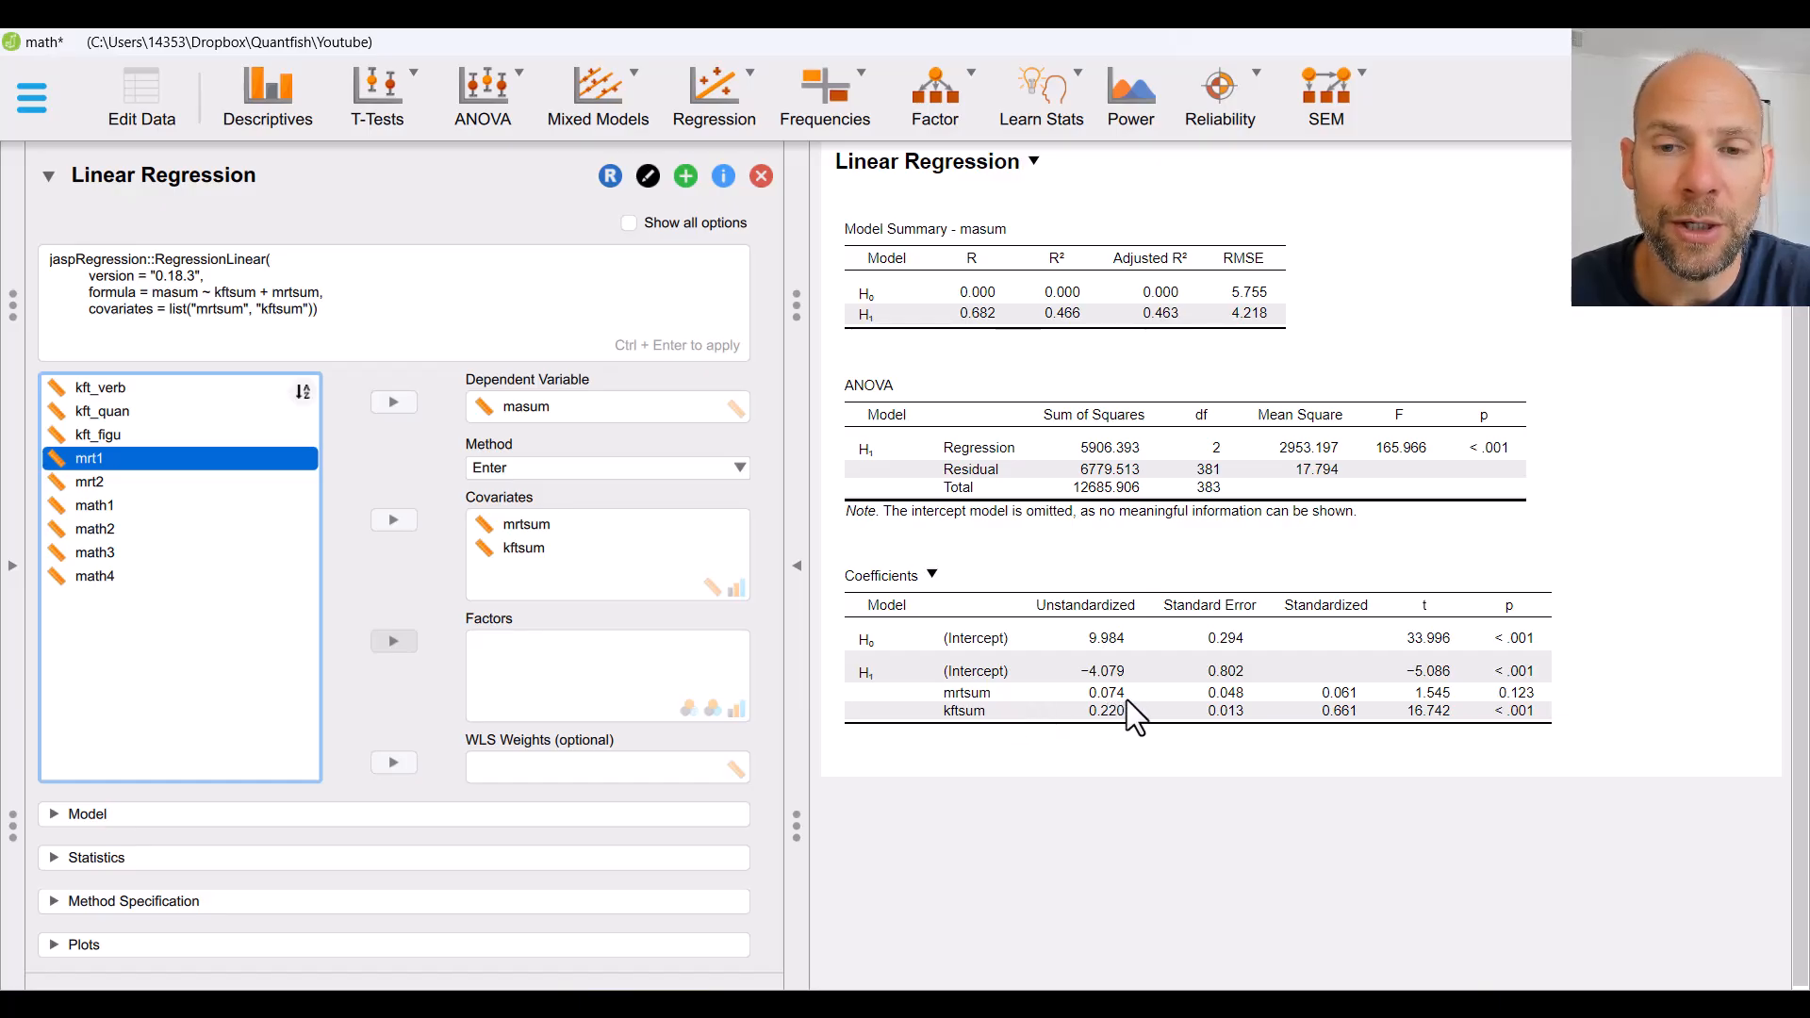
{"action": "mouse_move", "coordinate": [1115, 729]}
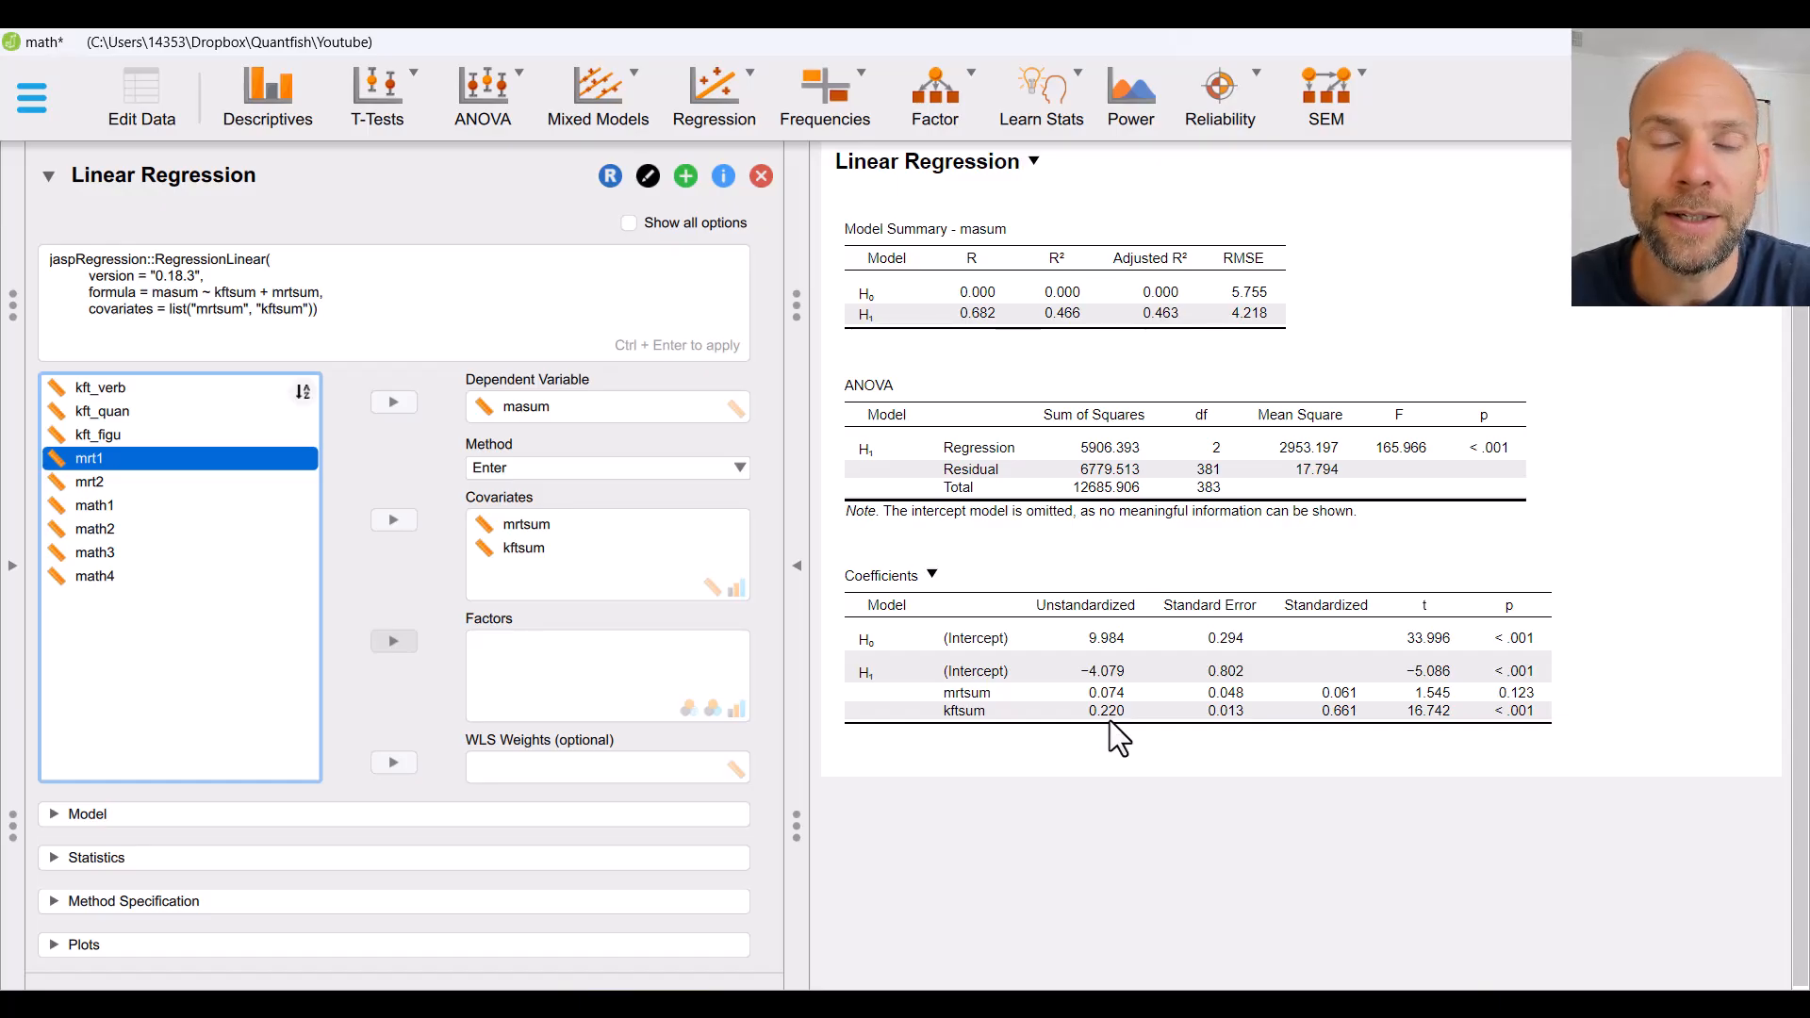
{"action": "mouse_move", "coordinate": [1226, 736]}
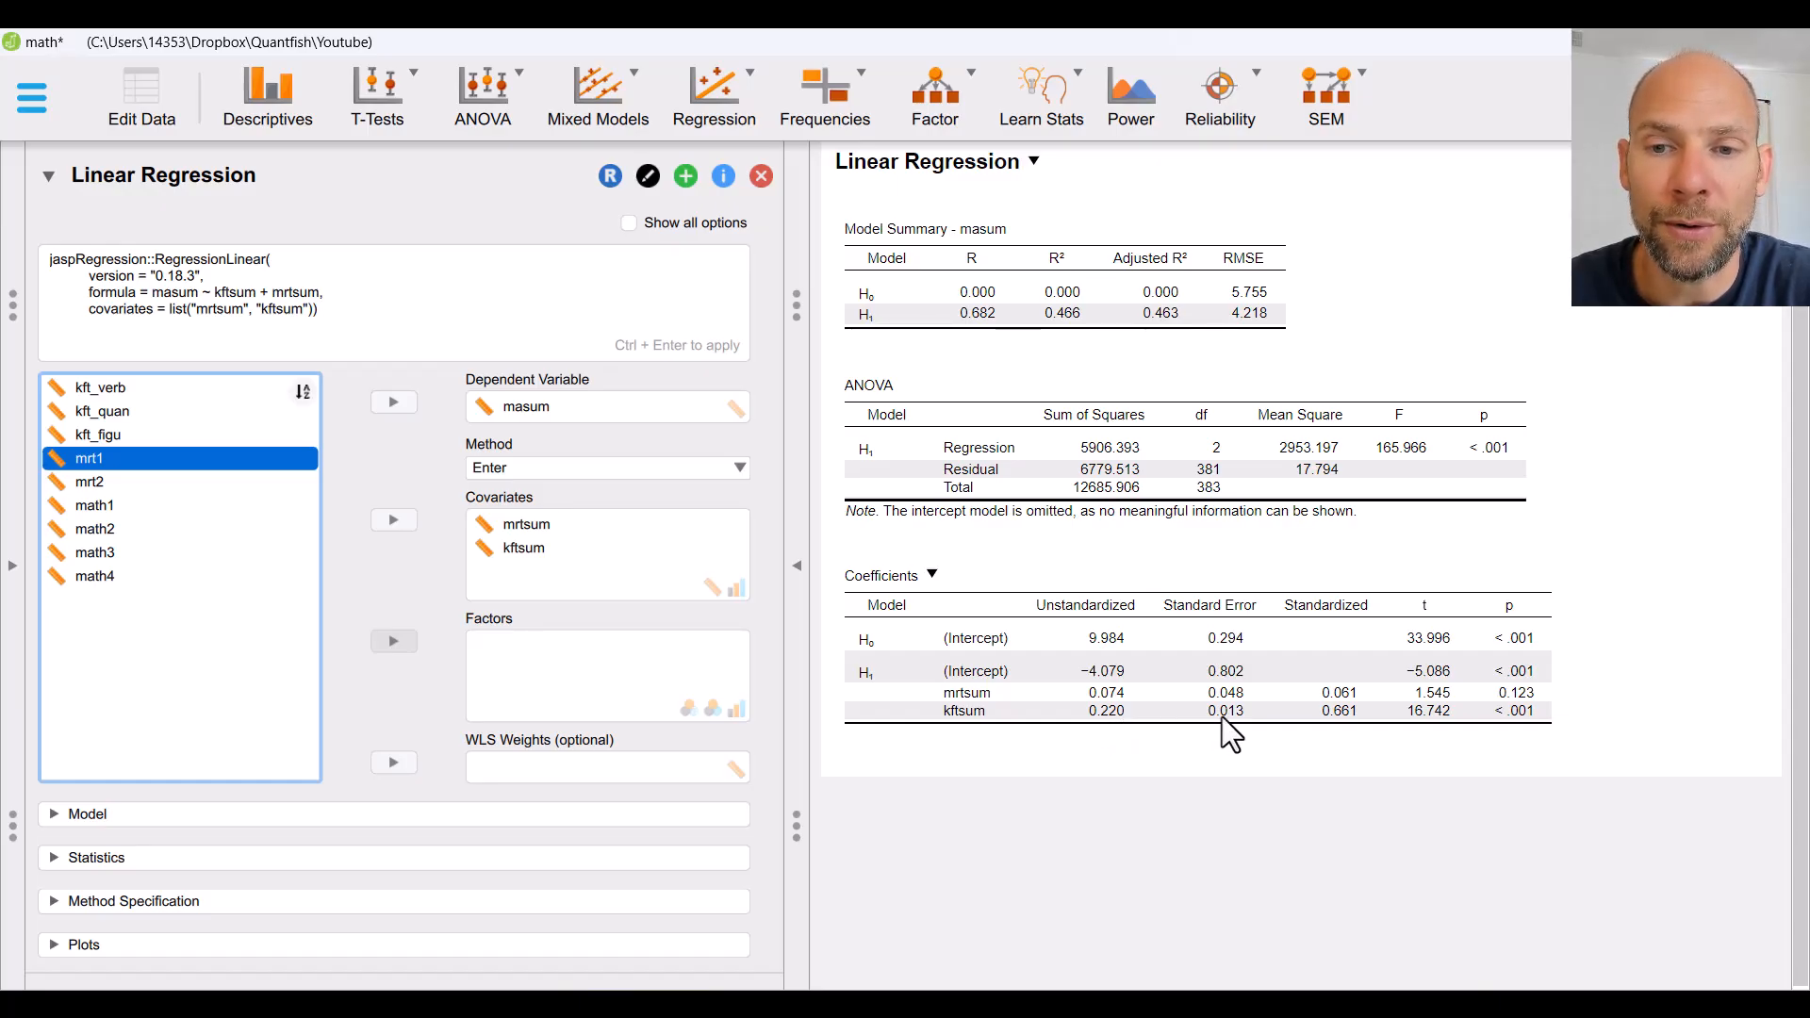
{"action": "mouse_move", "coordinate": [1321, 727]}
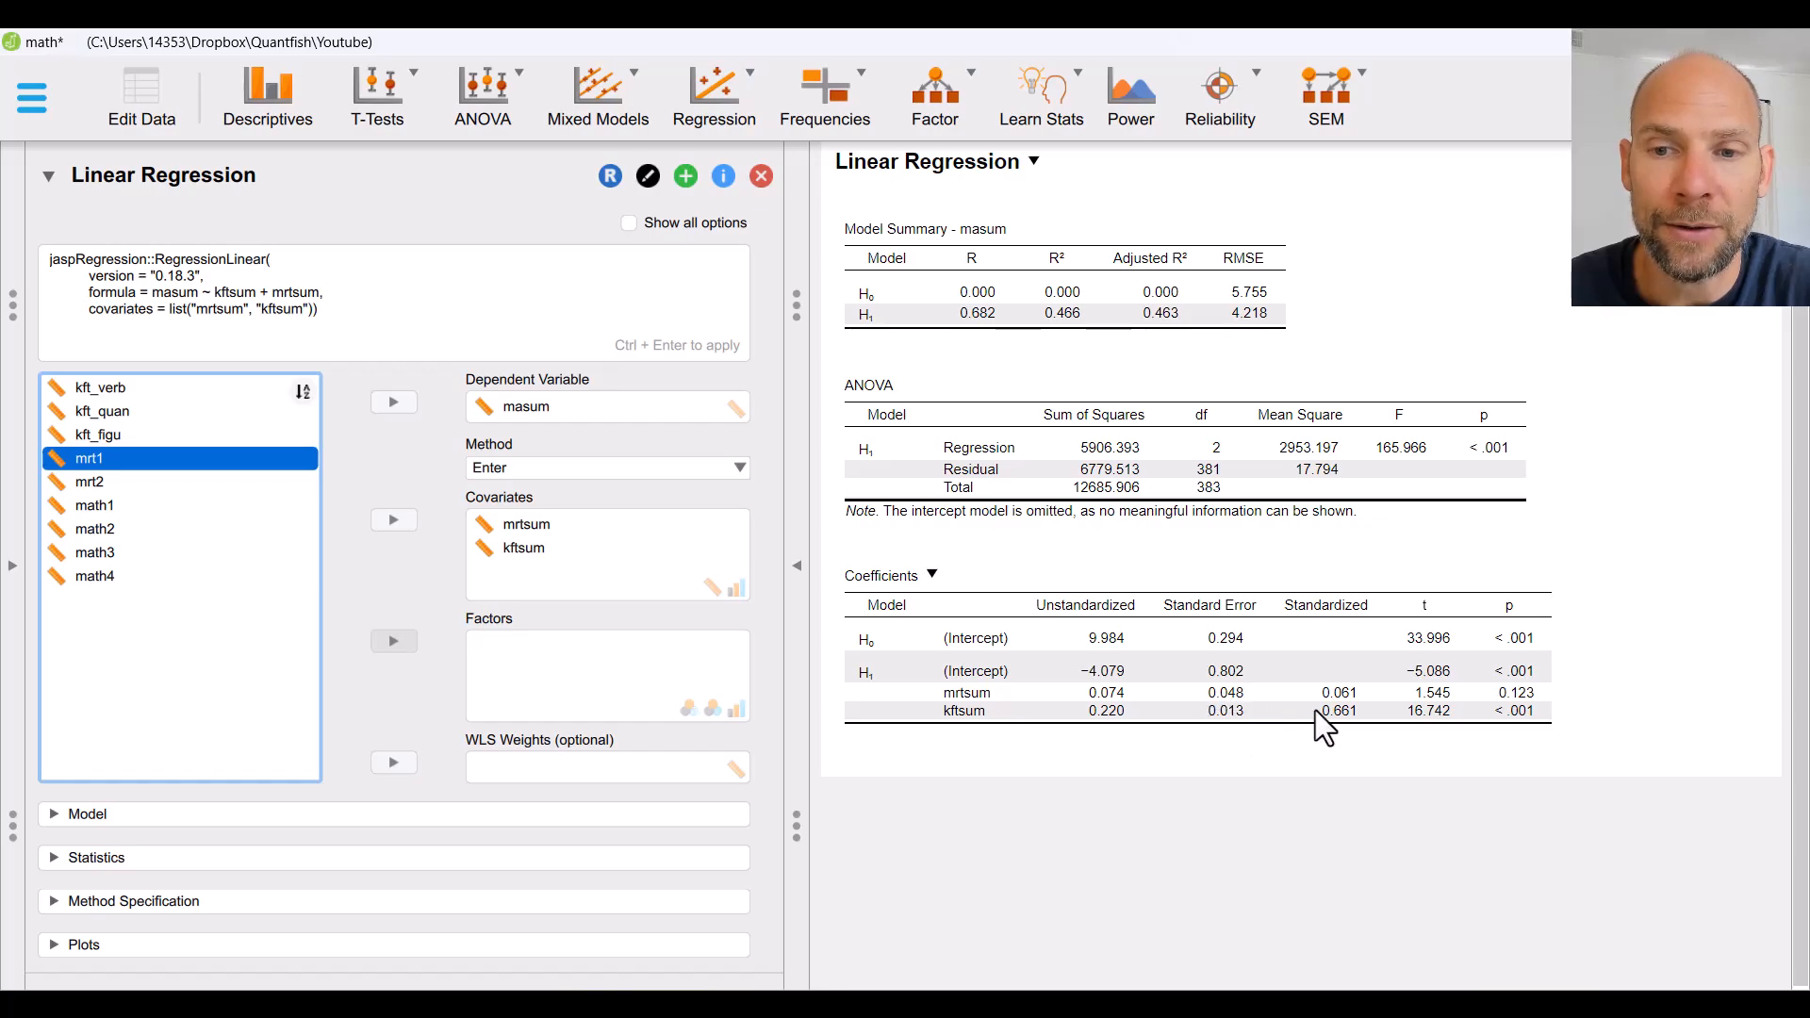
{"action": "mouse_move", "coordinate": [1385, 710]}
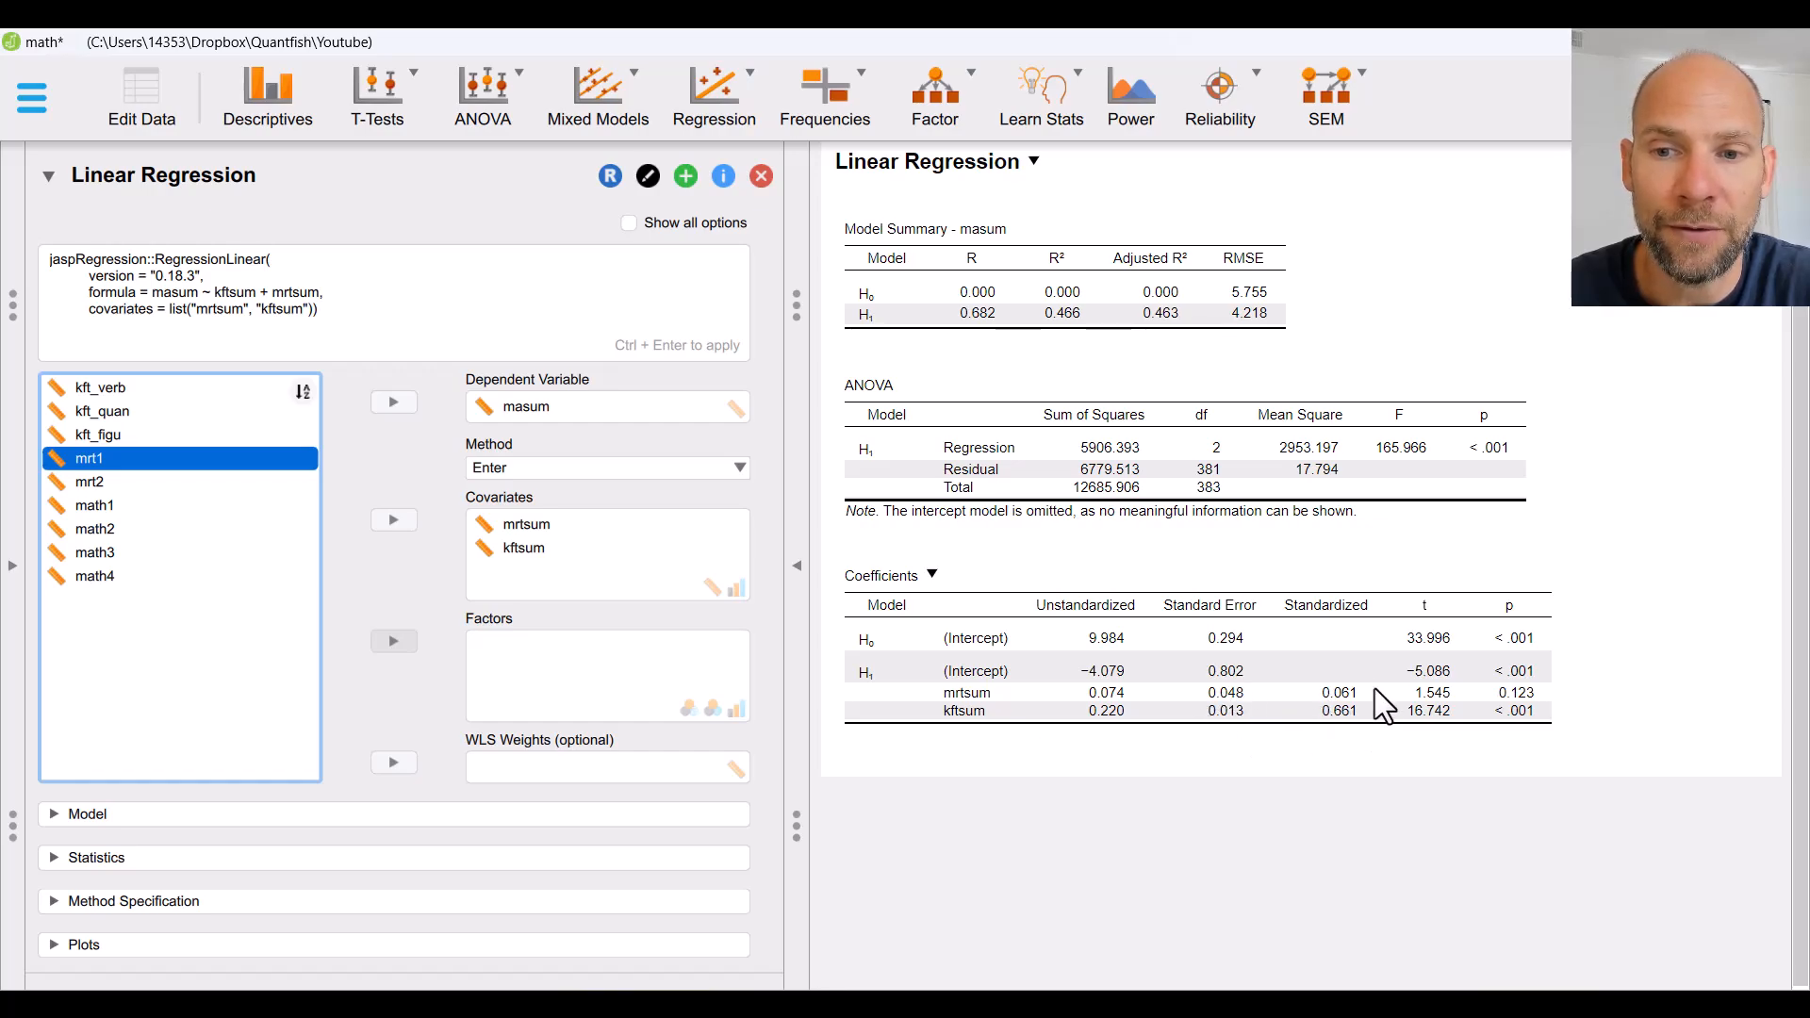
{"action": "mouse_move", "coordinate": [1444, 739]}
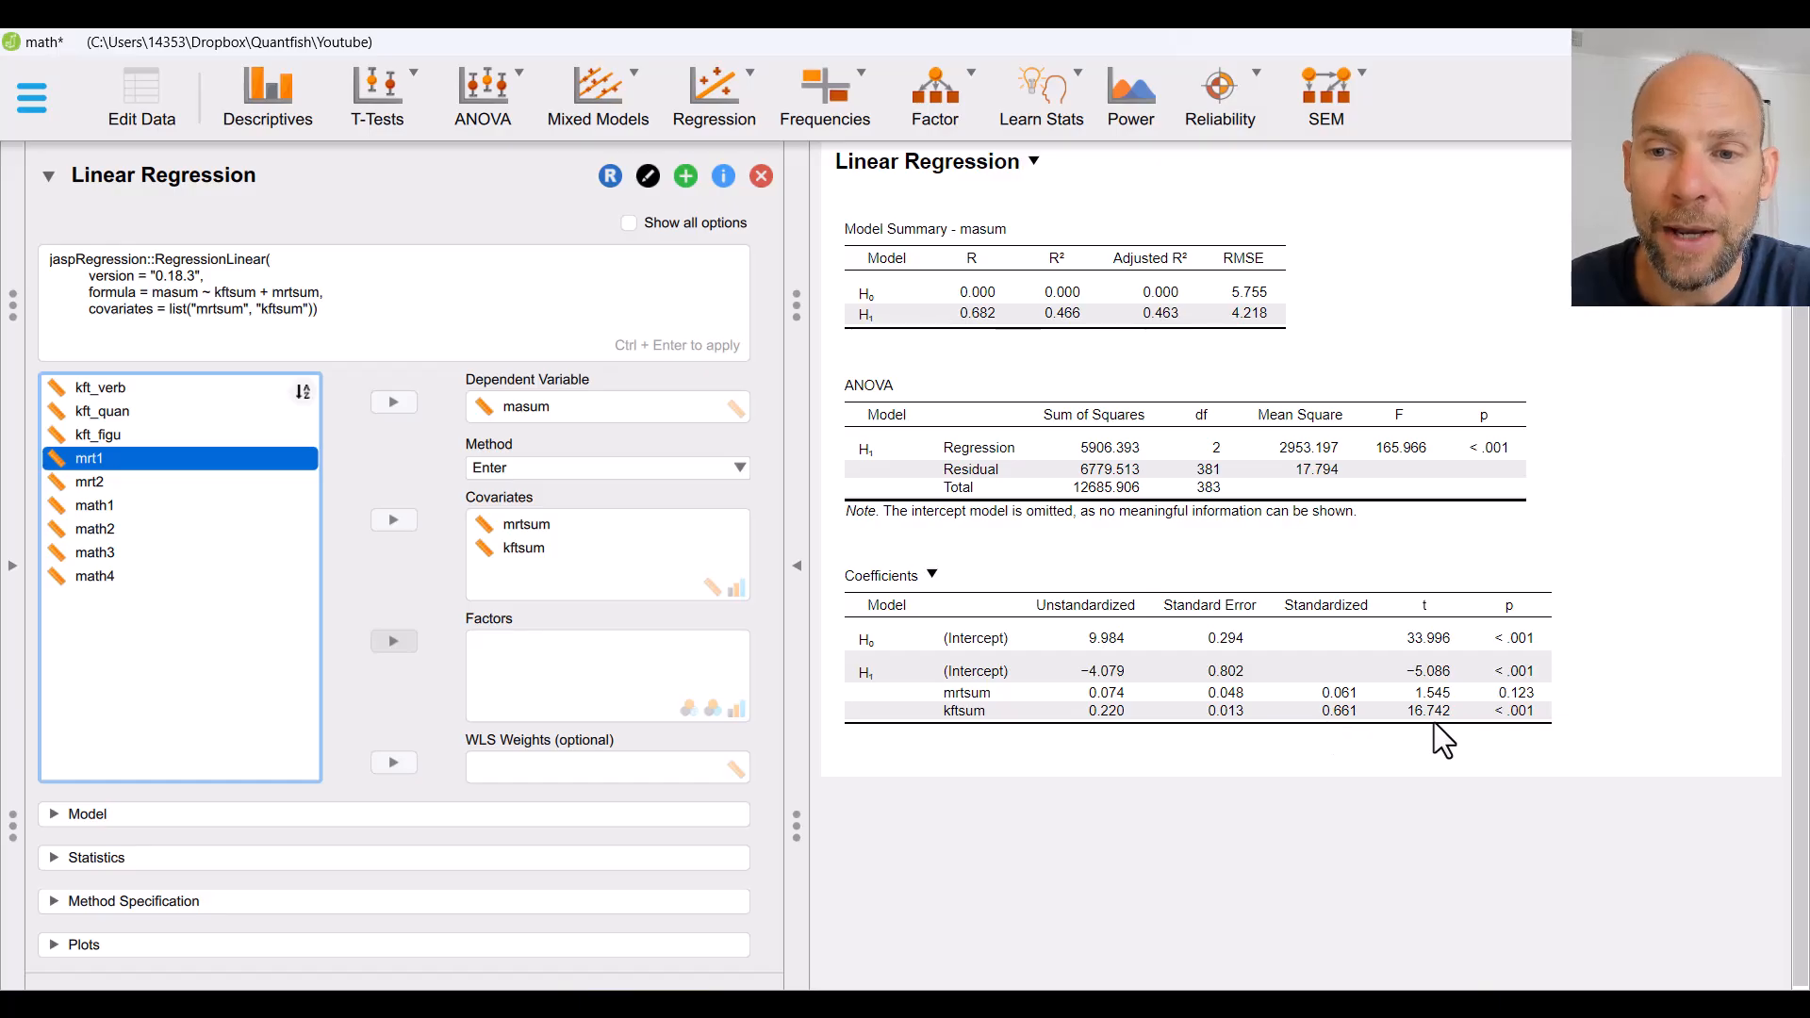
{"action": "mouse_move", "coordinate": [1526, 733]}
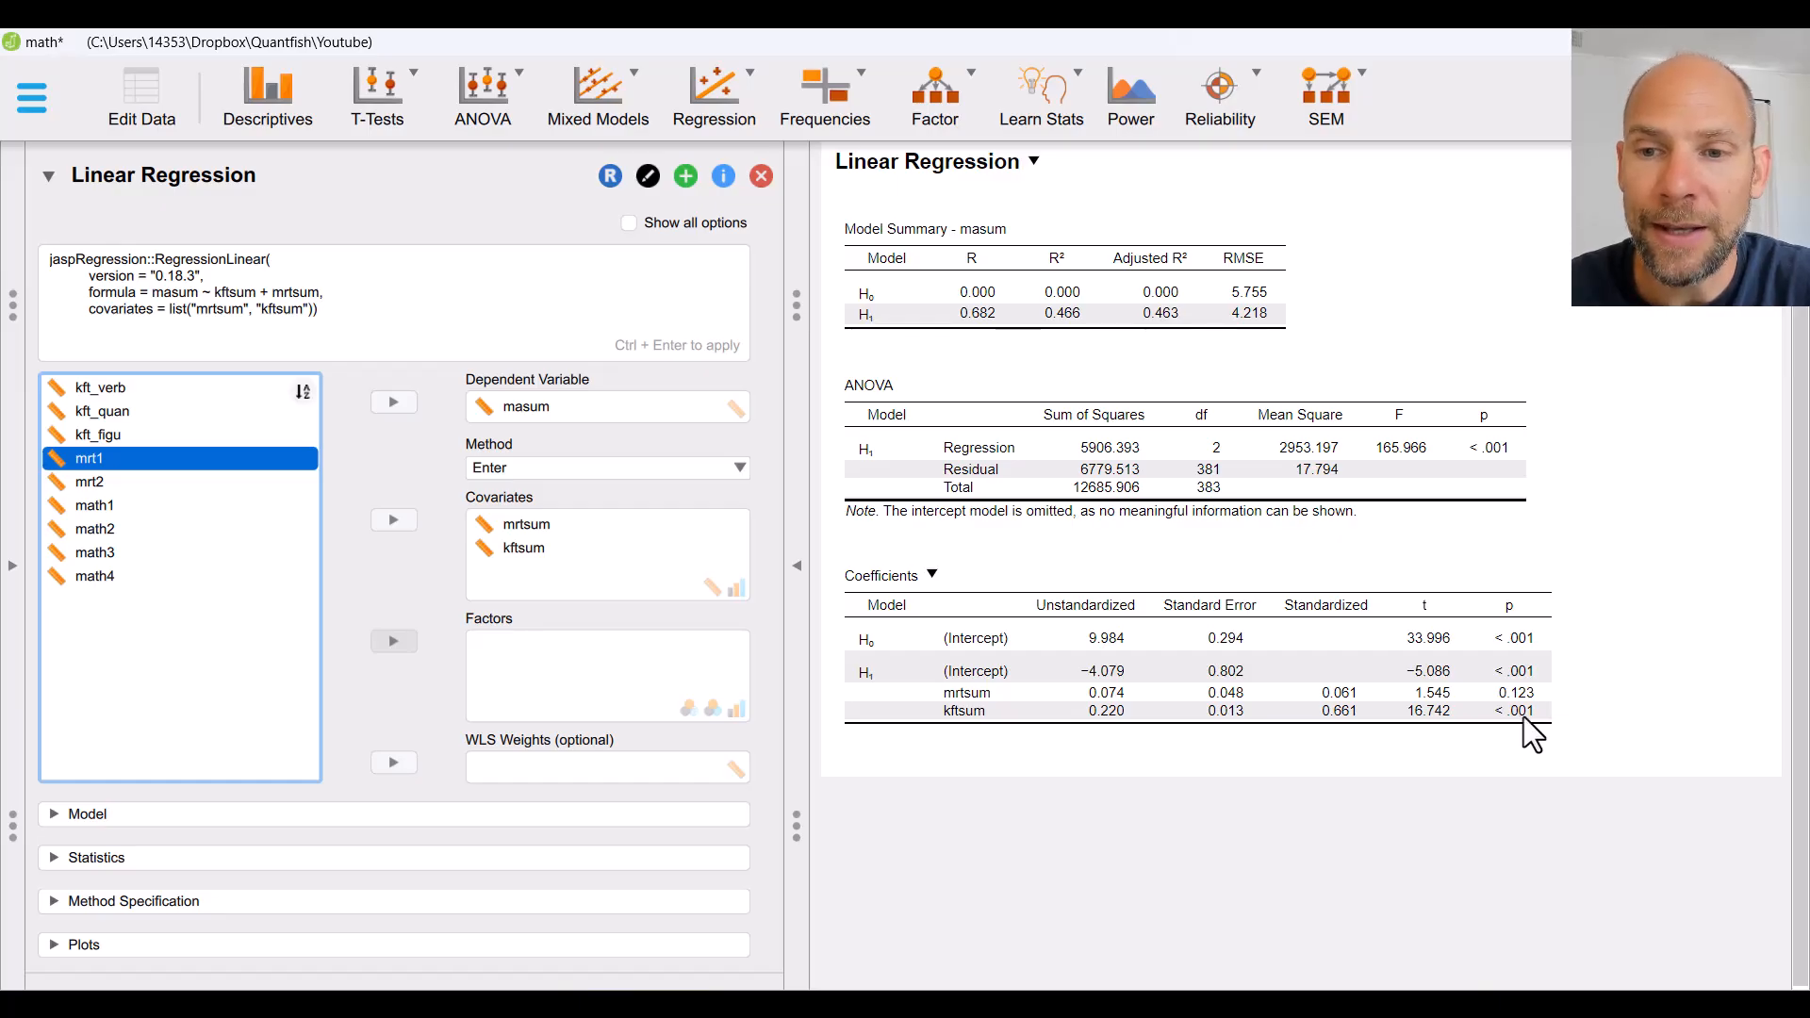
{"action": "mouse_move", "coordinate": [1523, 693]}
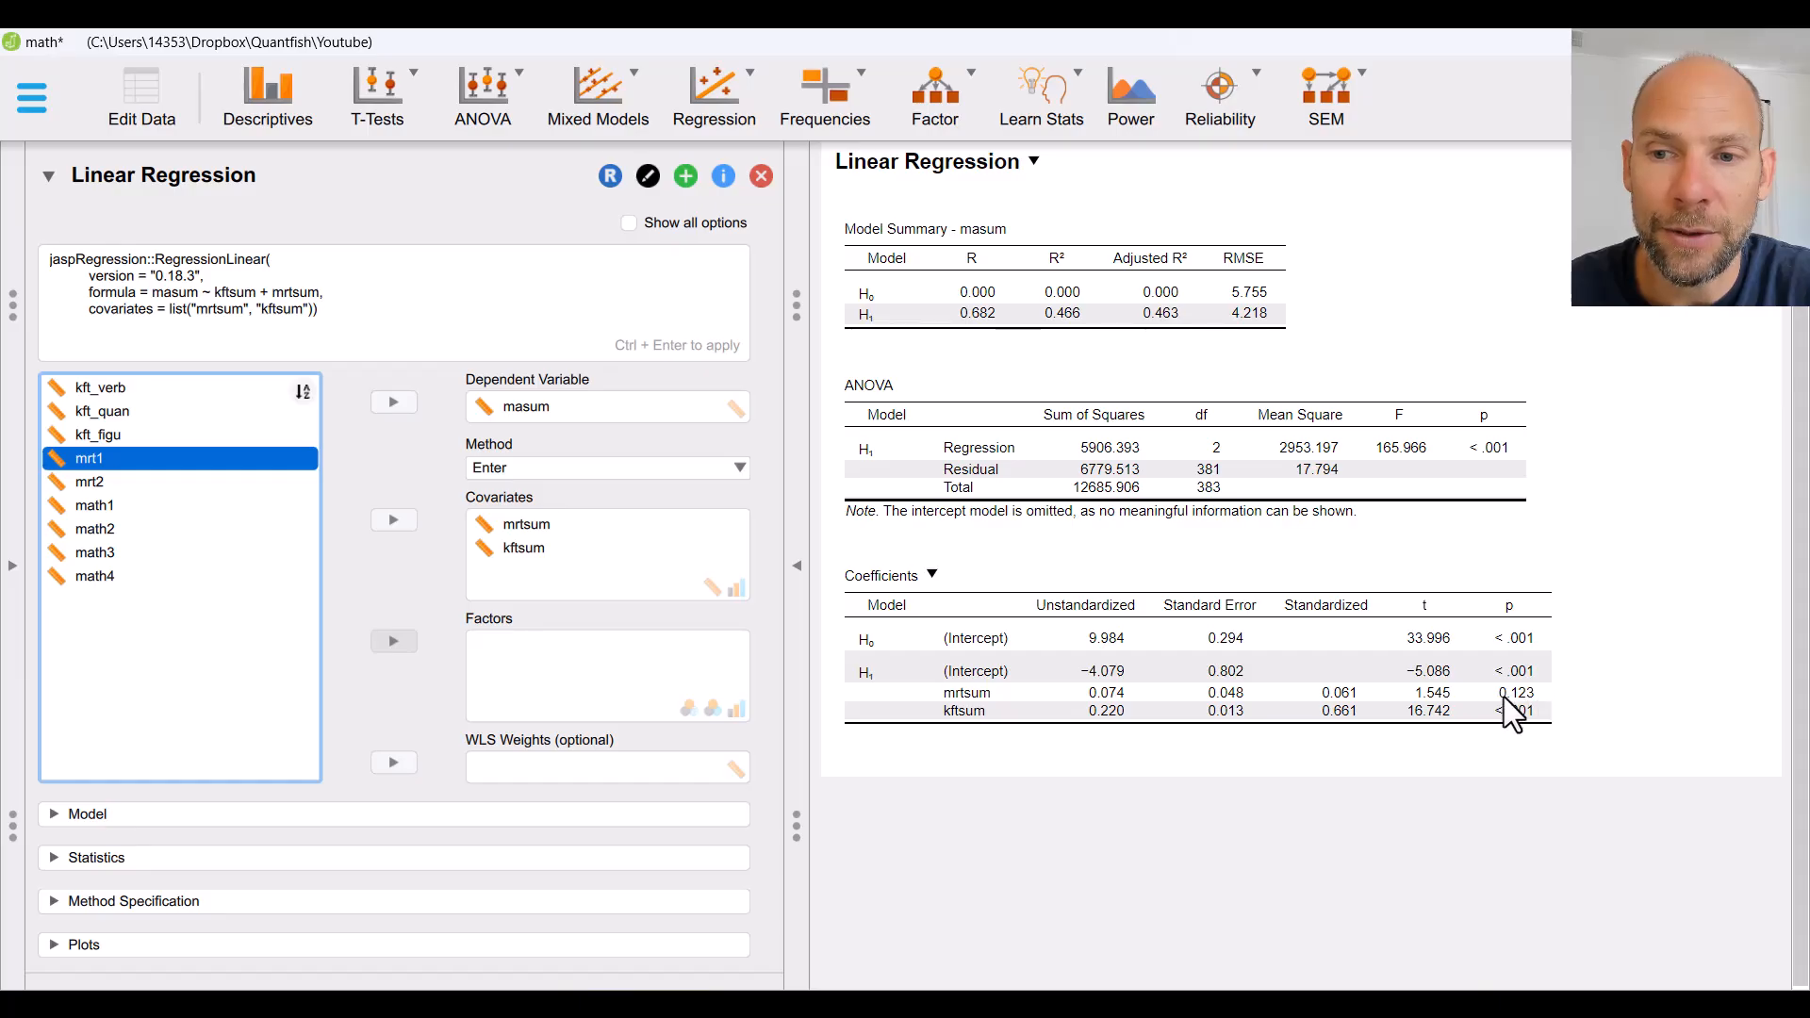
{"action": "mouse_move", "coordinate": [1521, 739]}
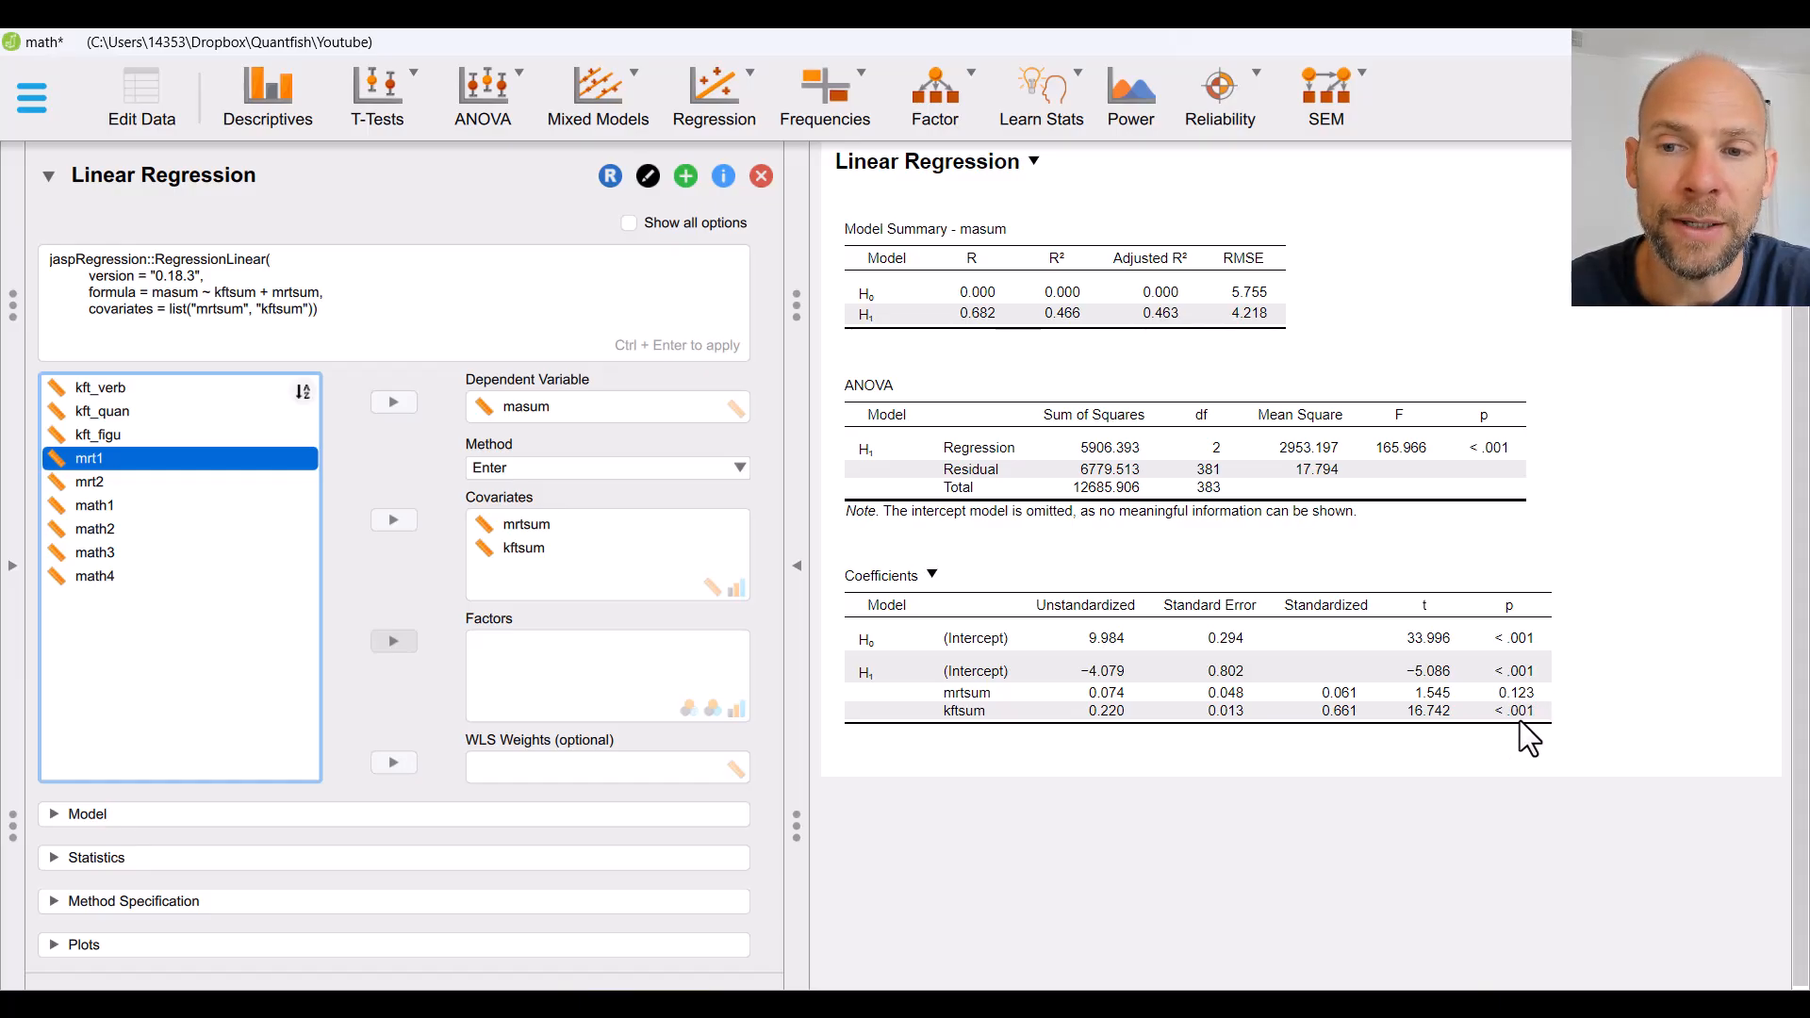
{"action": "mouse_move", "coordinate": [1552, 726]}
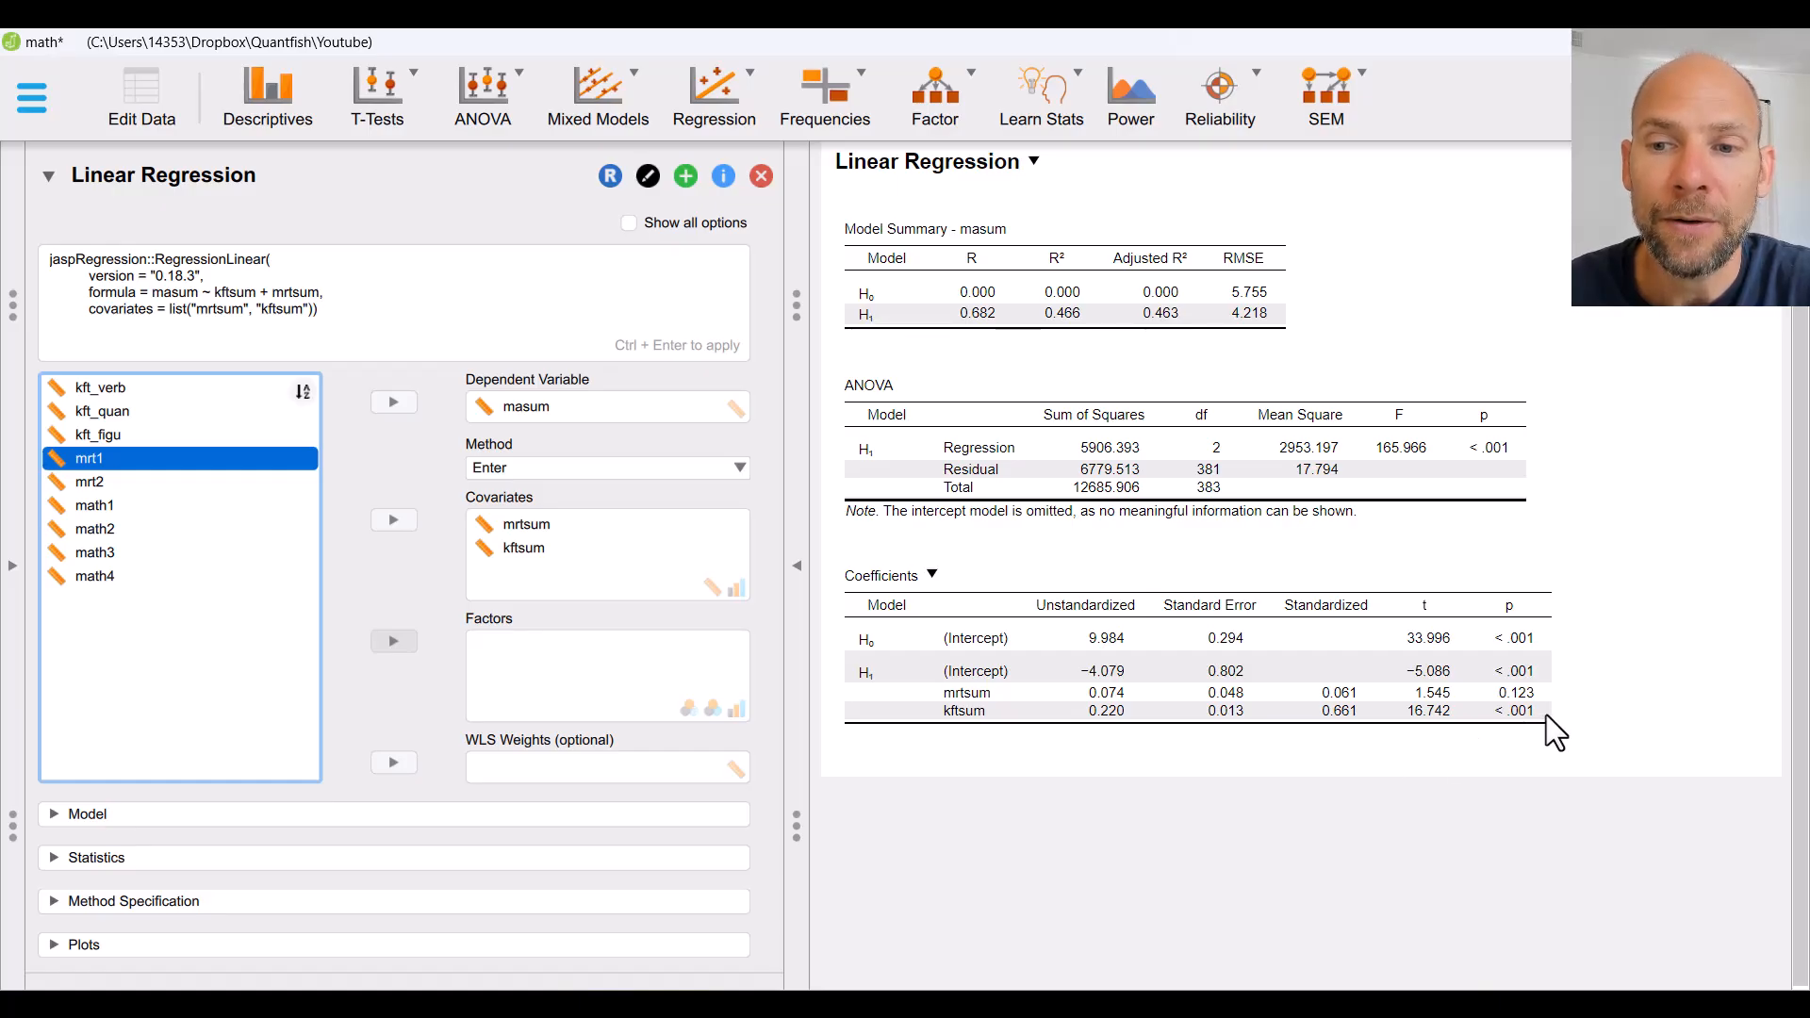
{"action": "mouse_move", "coordinate": [1539, 735]}
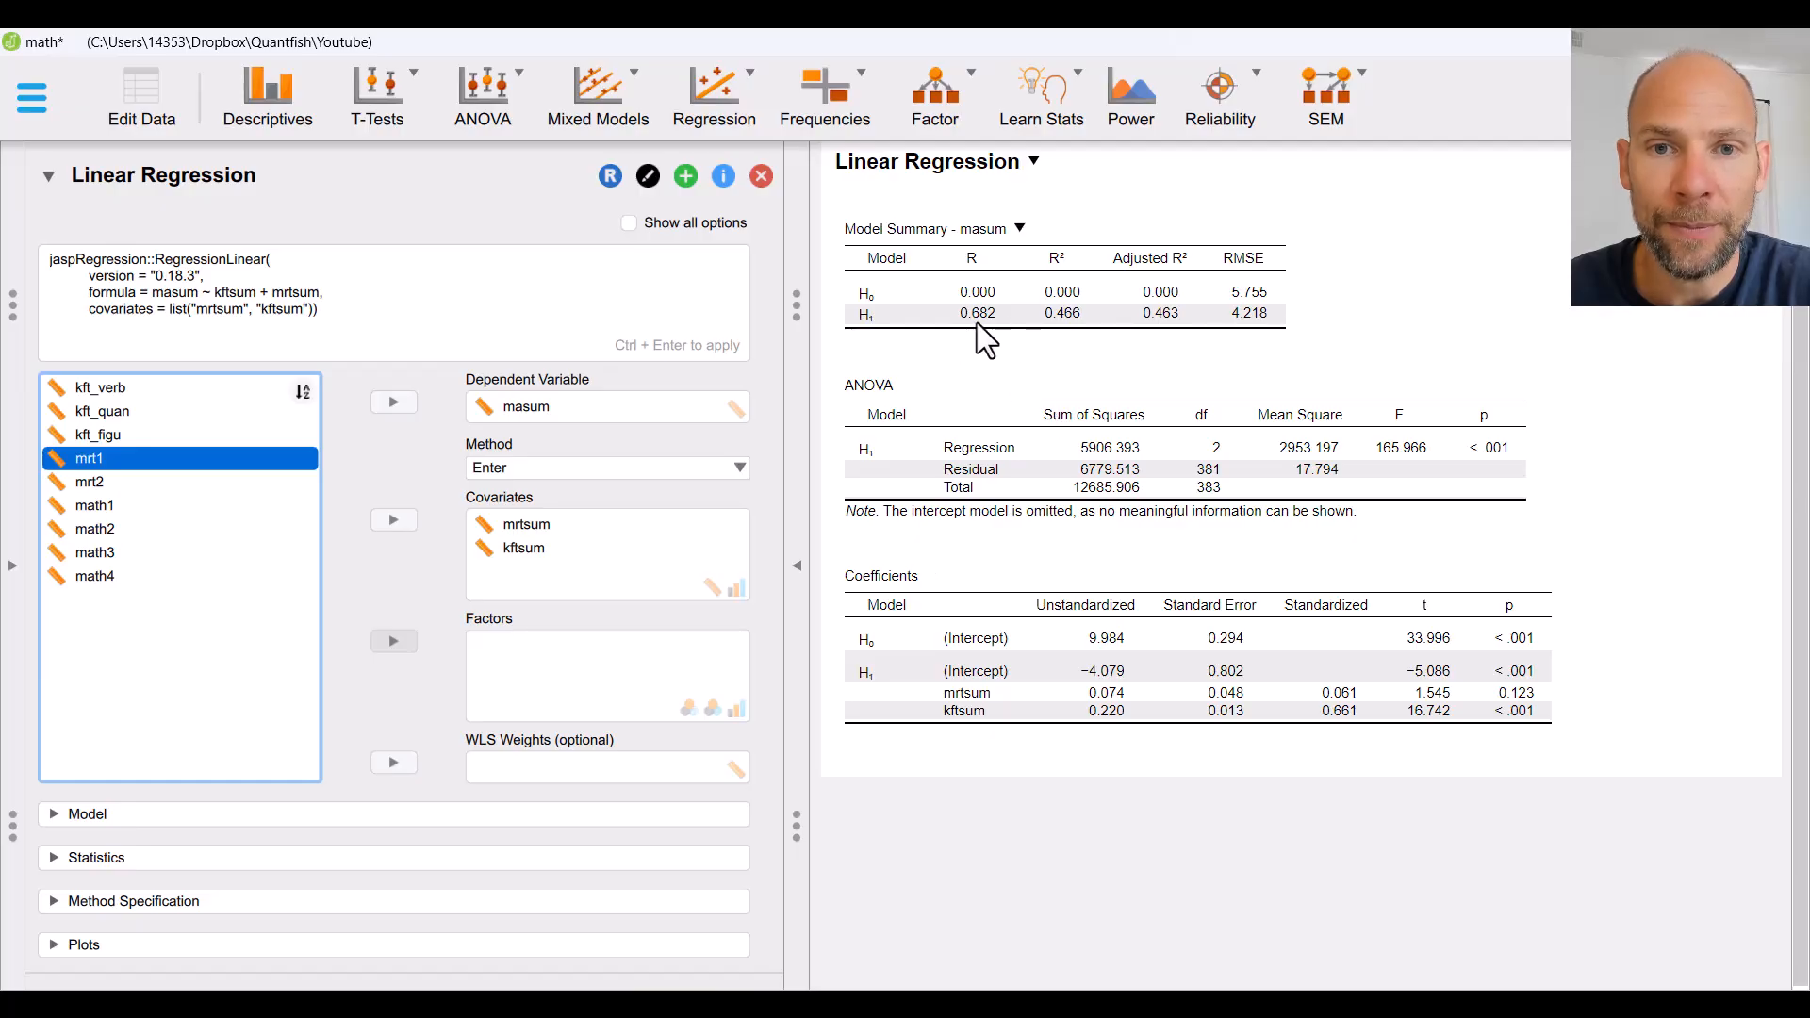
{"action": "mouse_move", "coordinate": [1059, 338]}
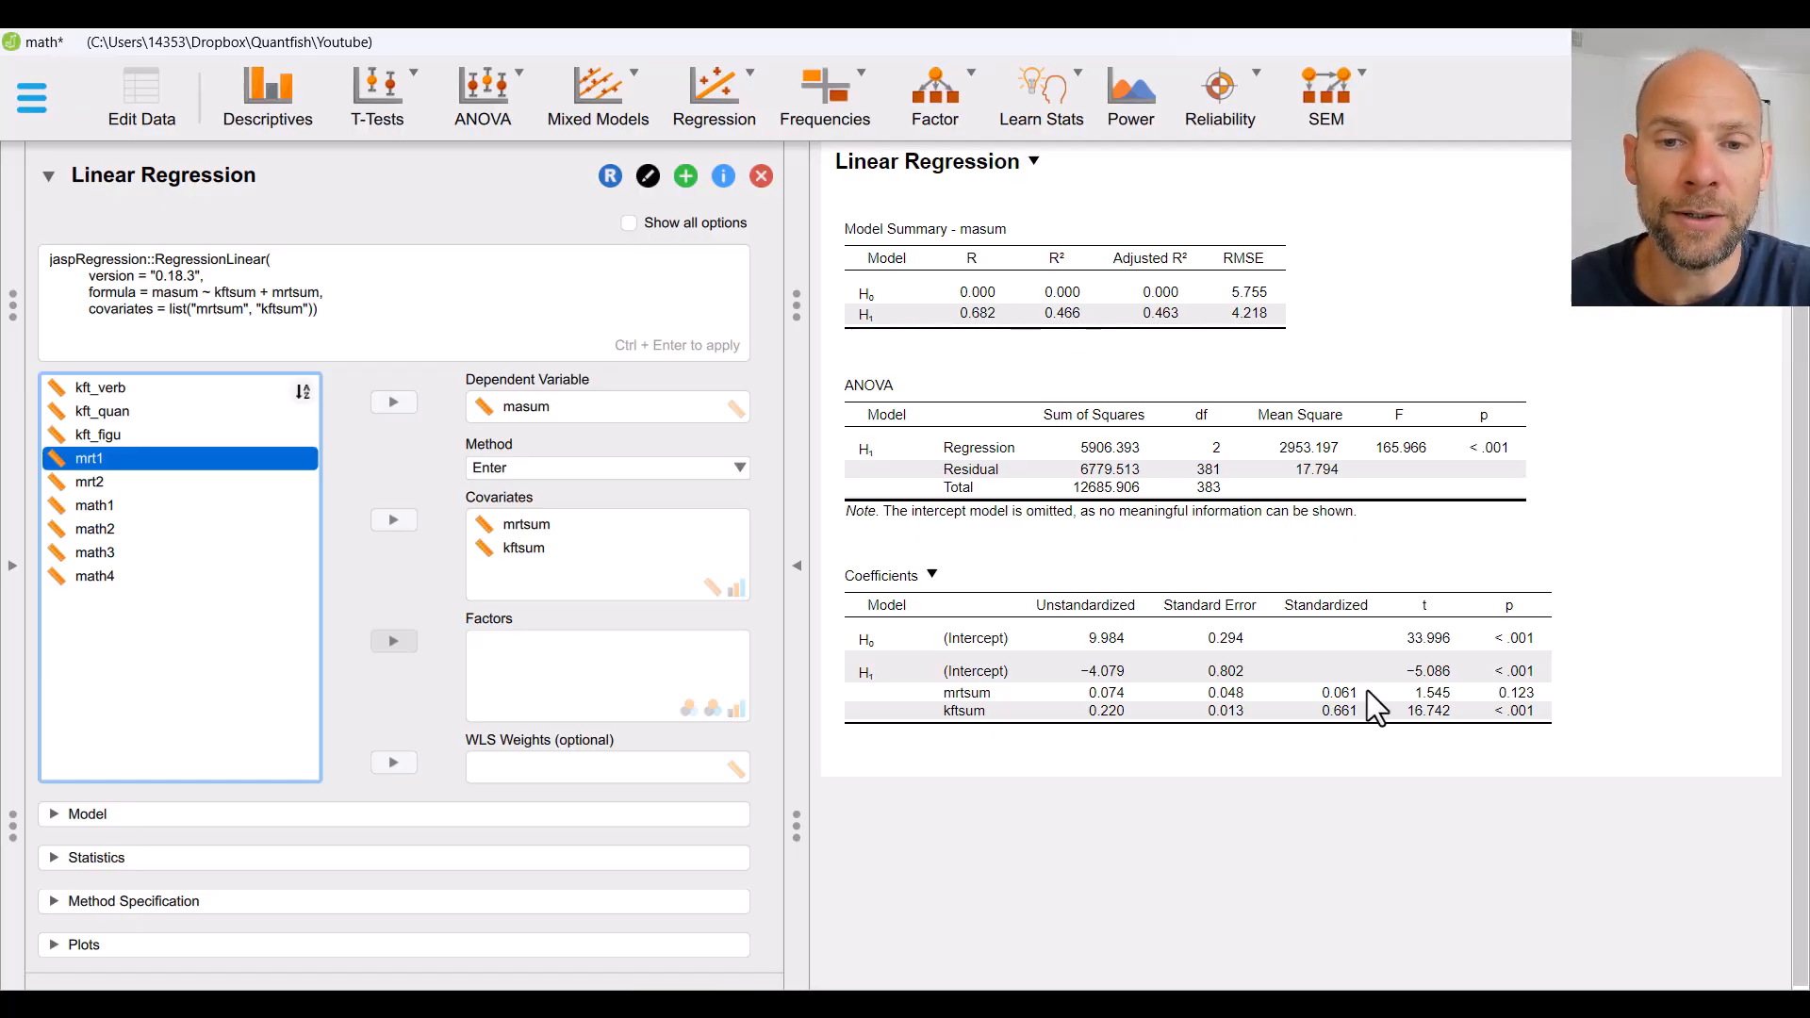
{"action": "mouse_move", "coordinate": [1451, 788]}
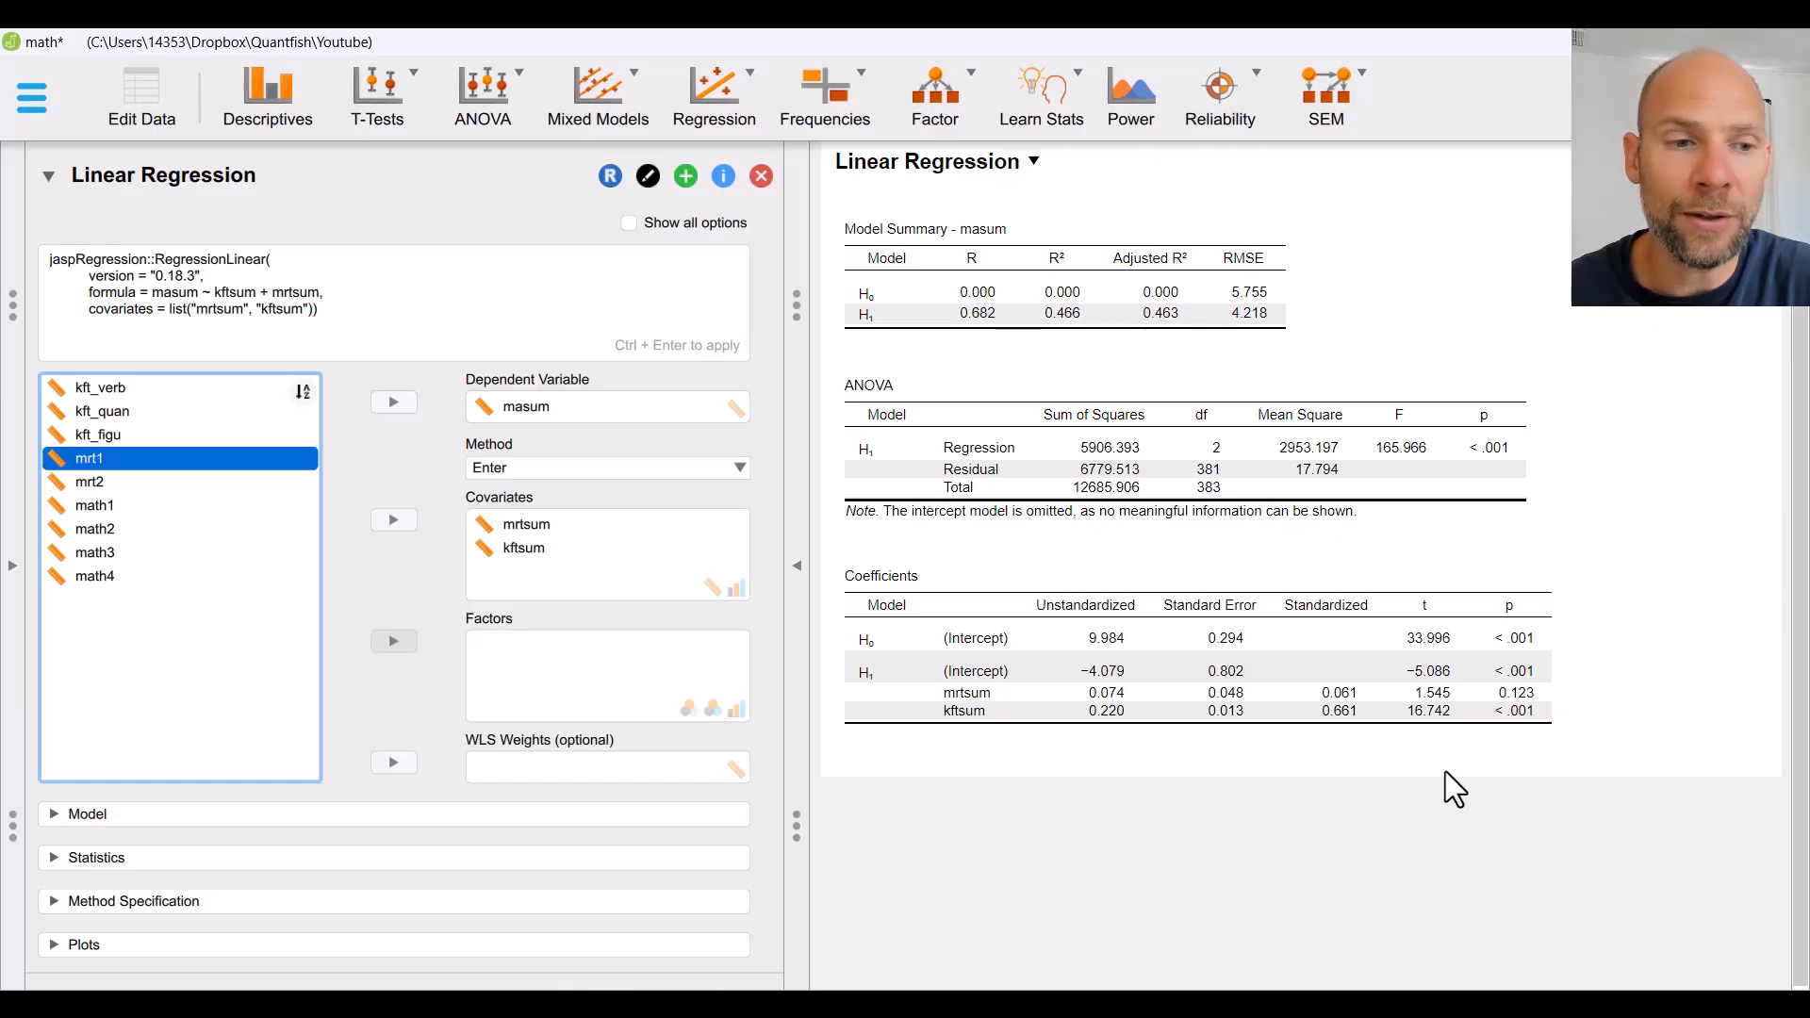
{"action": "mouse_move", "coordinate": [801, 957]}
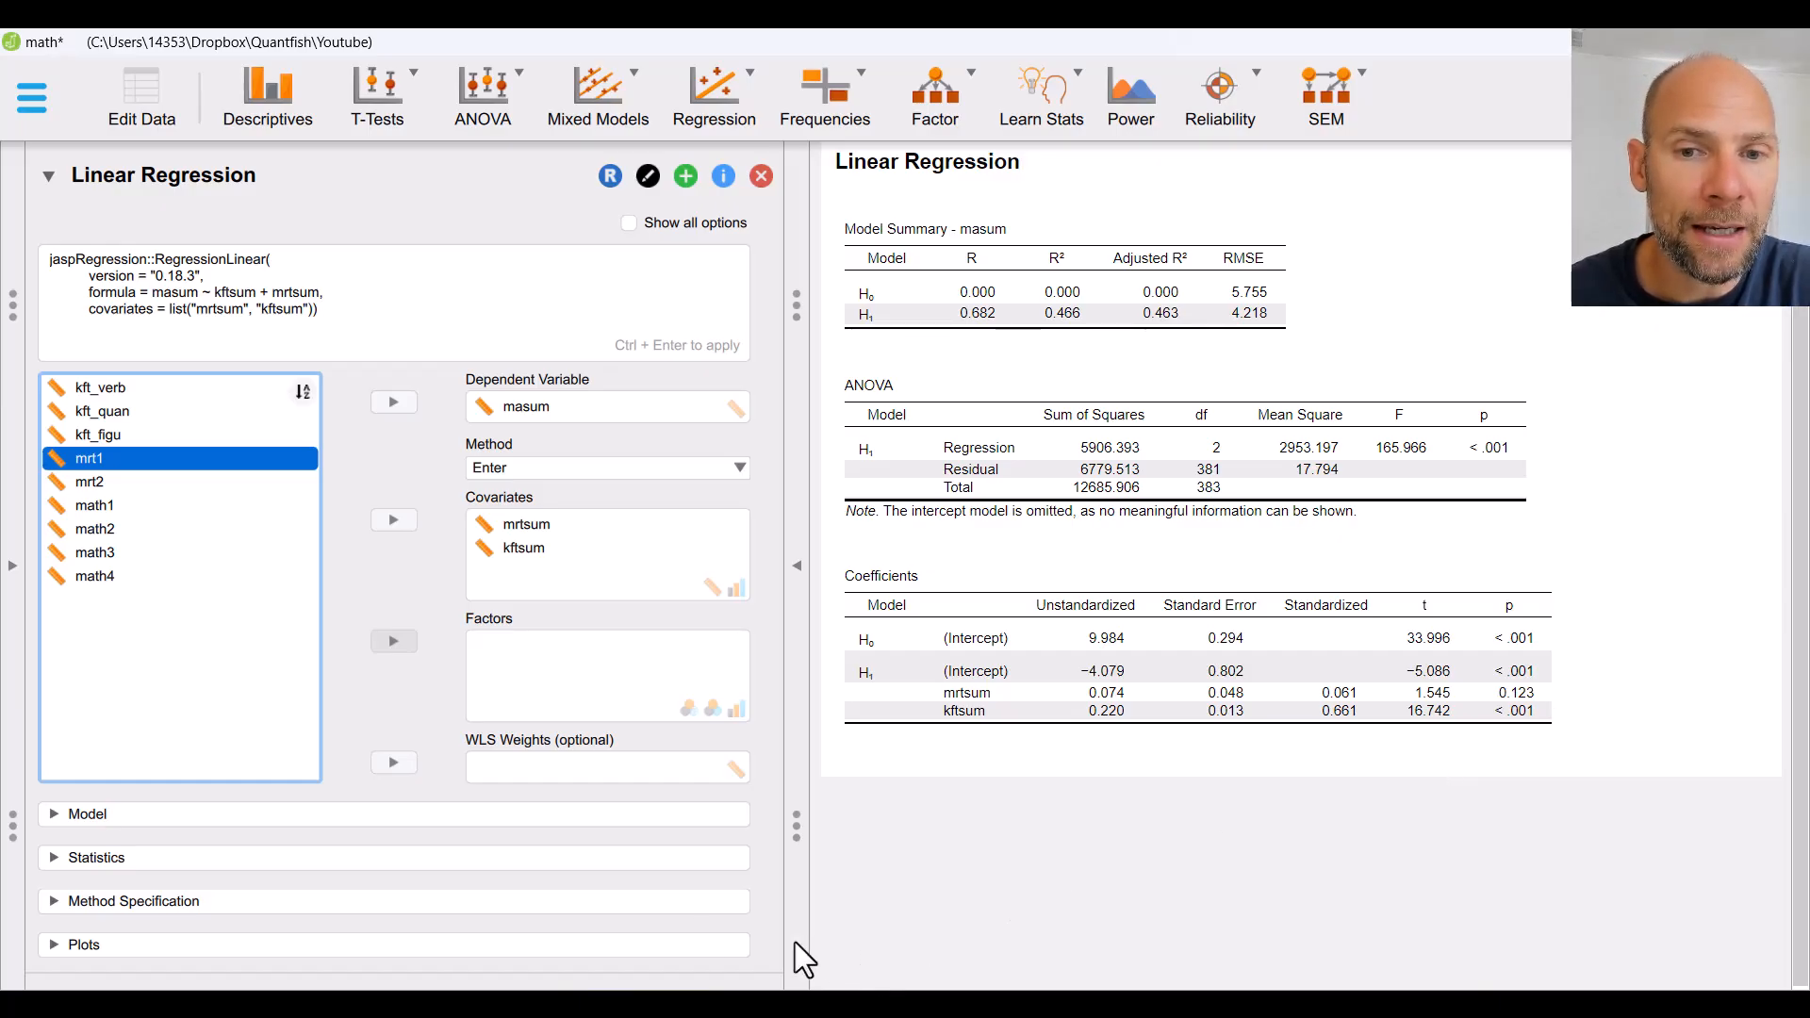
{"action": "mouse_move", "coordinate": [291, 796]}
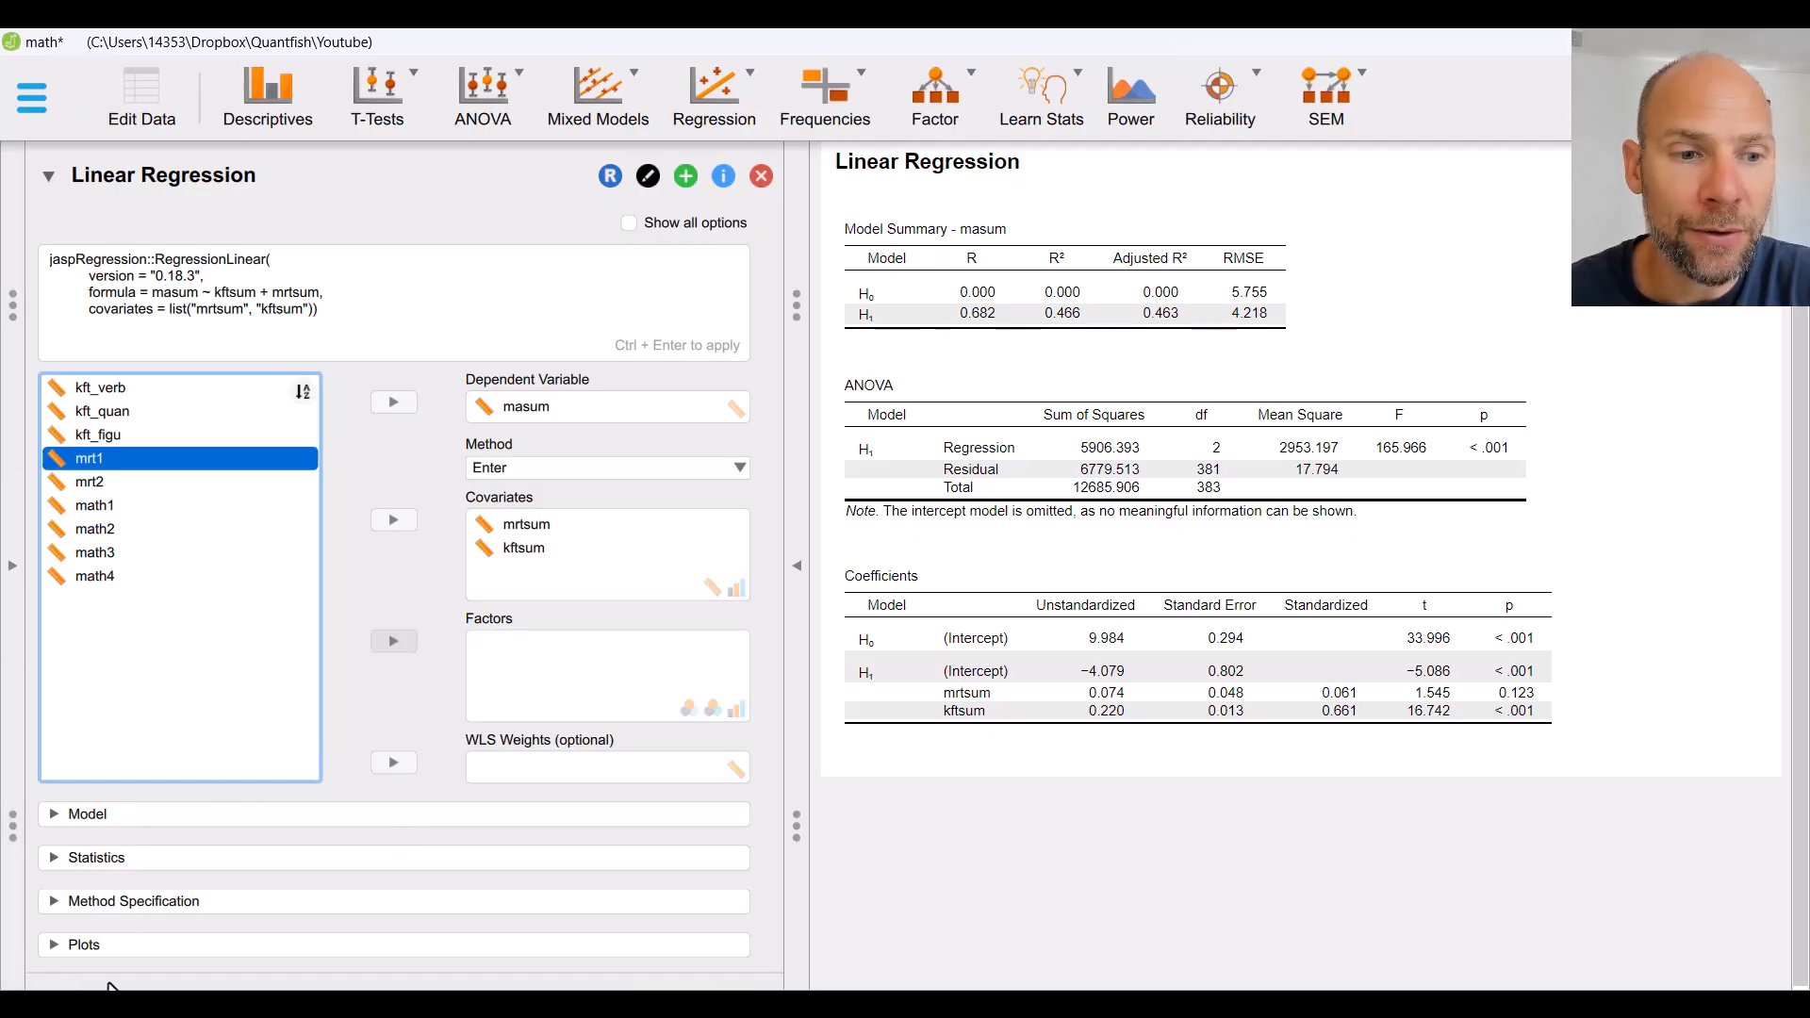
{"action": "mouse_move", "coordinate": [72, 976]}
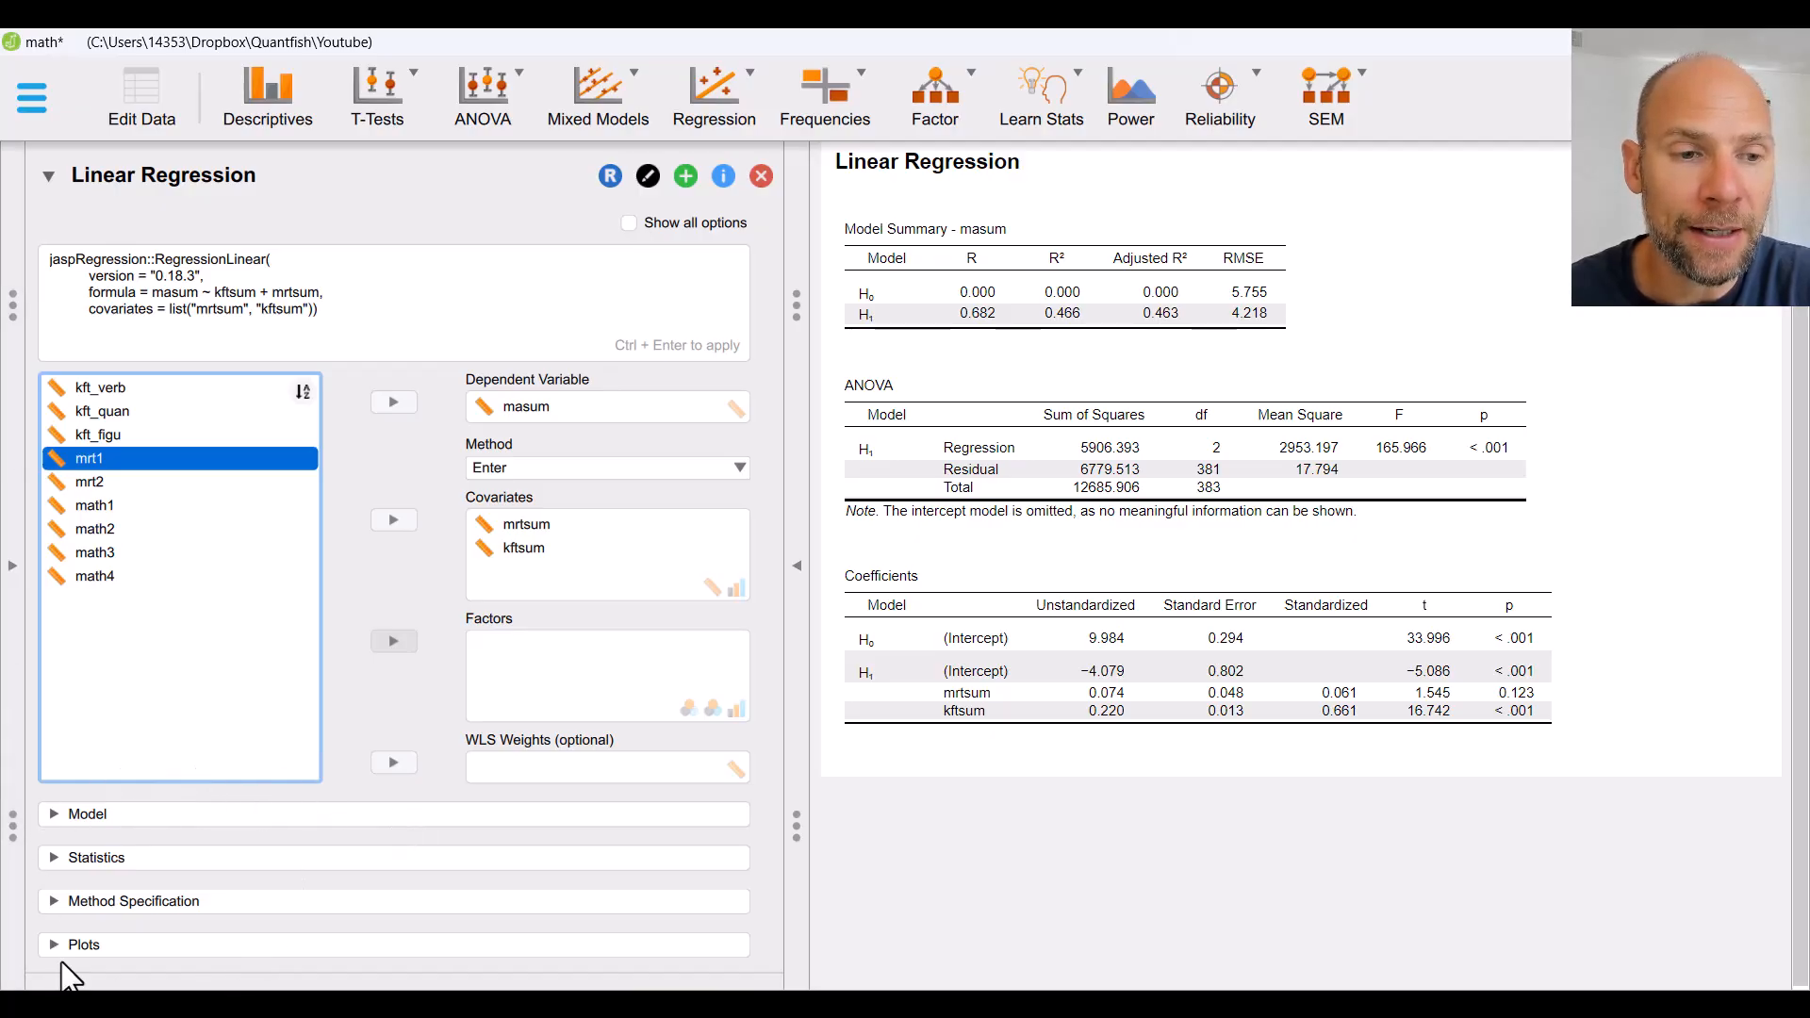
{"action": "mouse_move", "coordinate": [98, 837]}
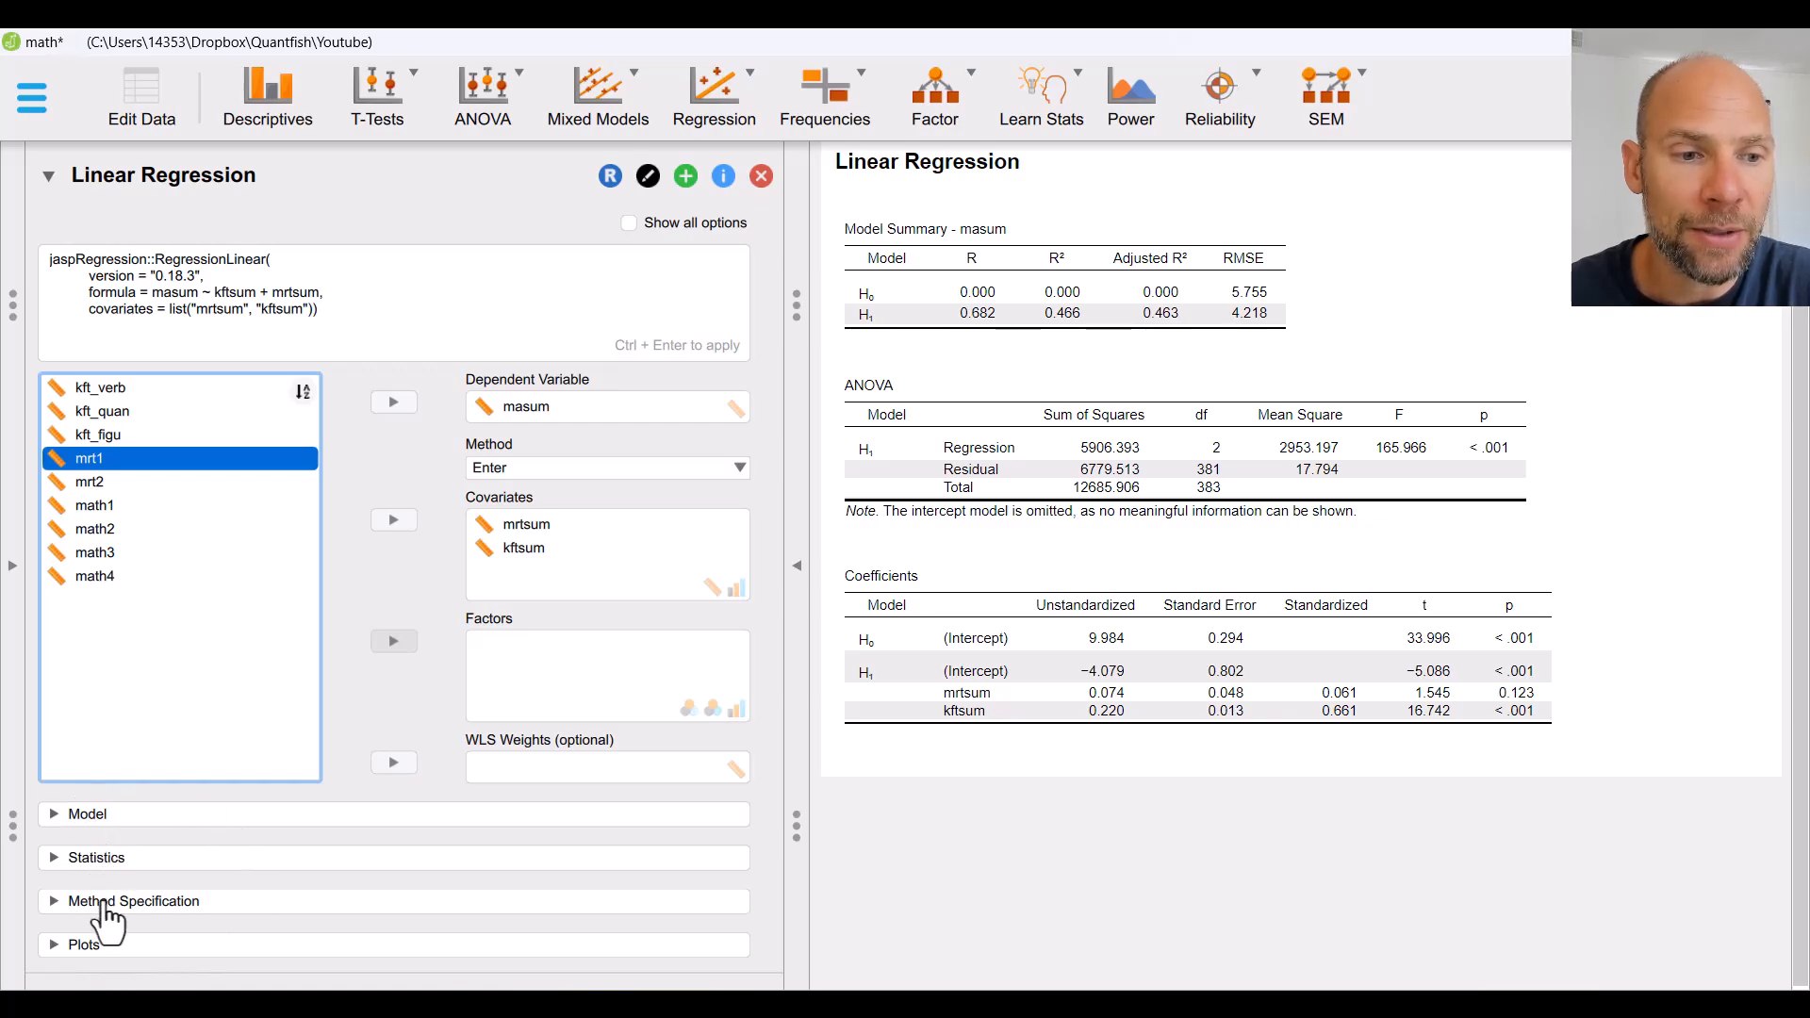
{"action": "mouse_move", "coordinate": [104, 963]}
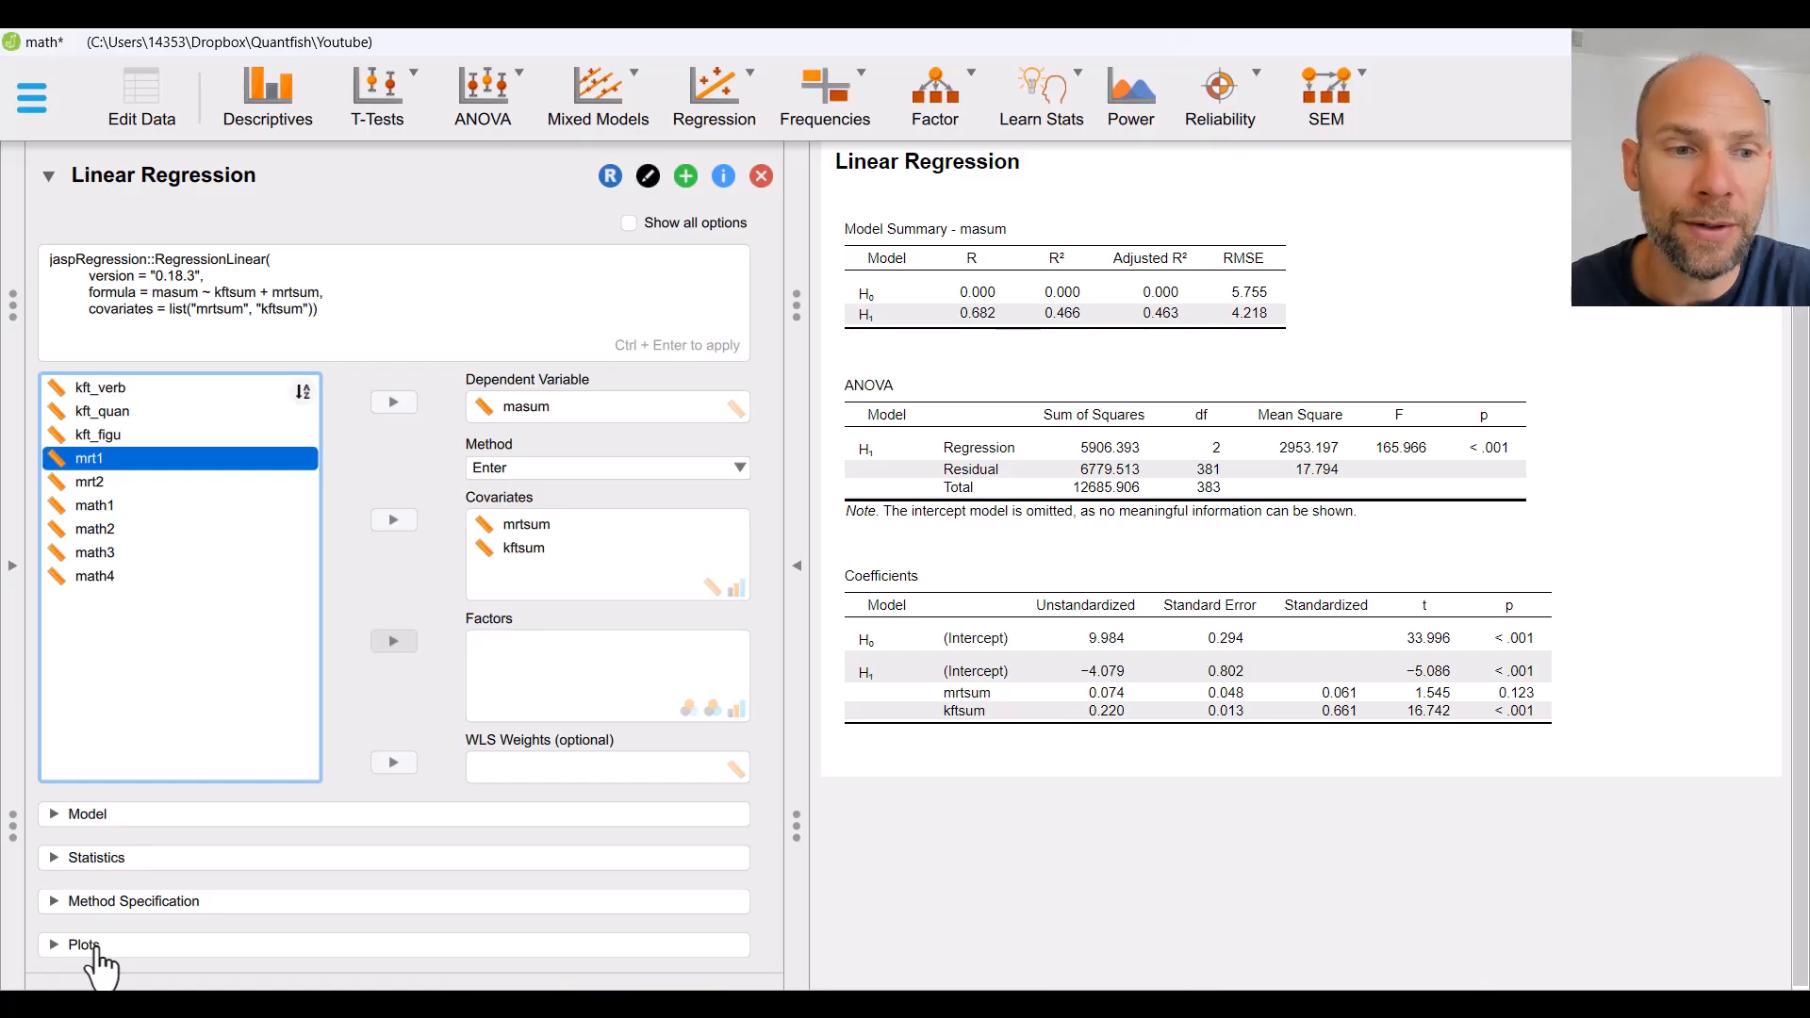
Step: Expand the Model section to show mrtsum and kftsum as model terms
{"action": "left_click", "coordinate": [87, 814]}
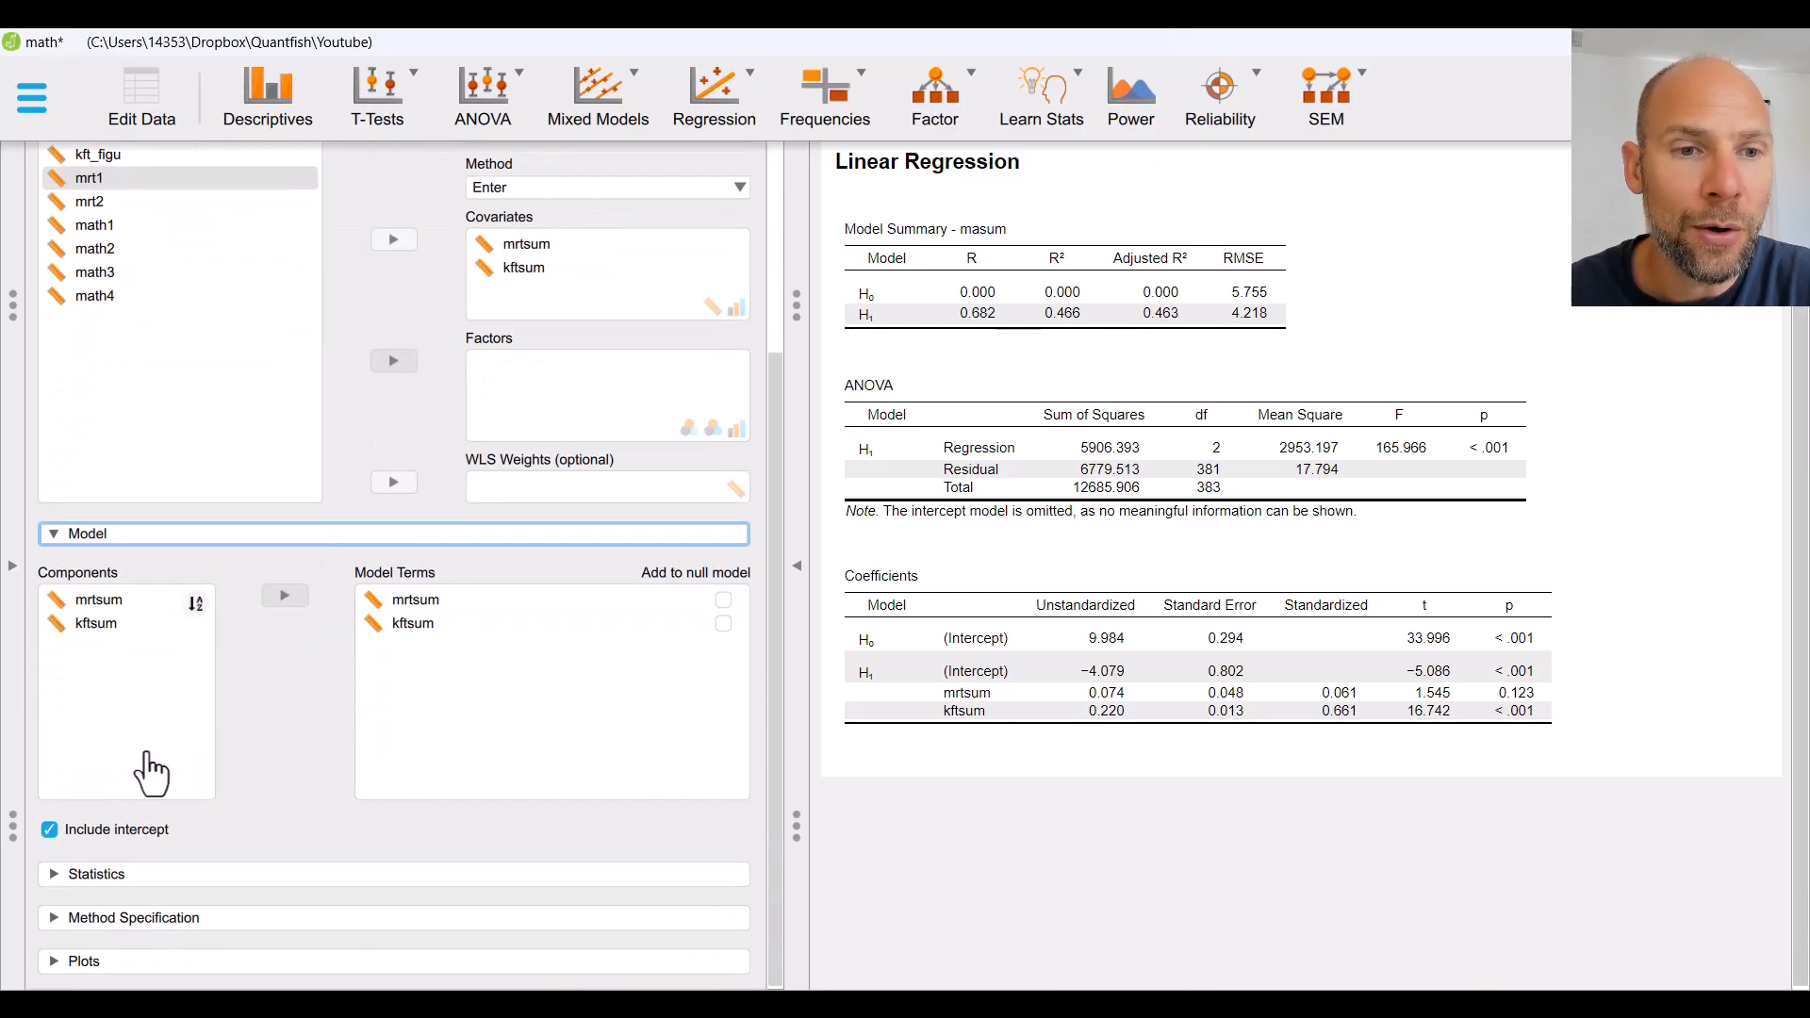
{"action": "mouse_move", "coordinate": [453, 756]}
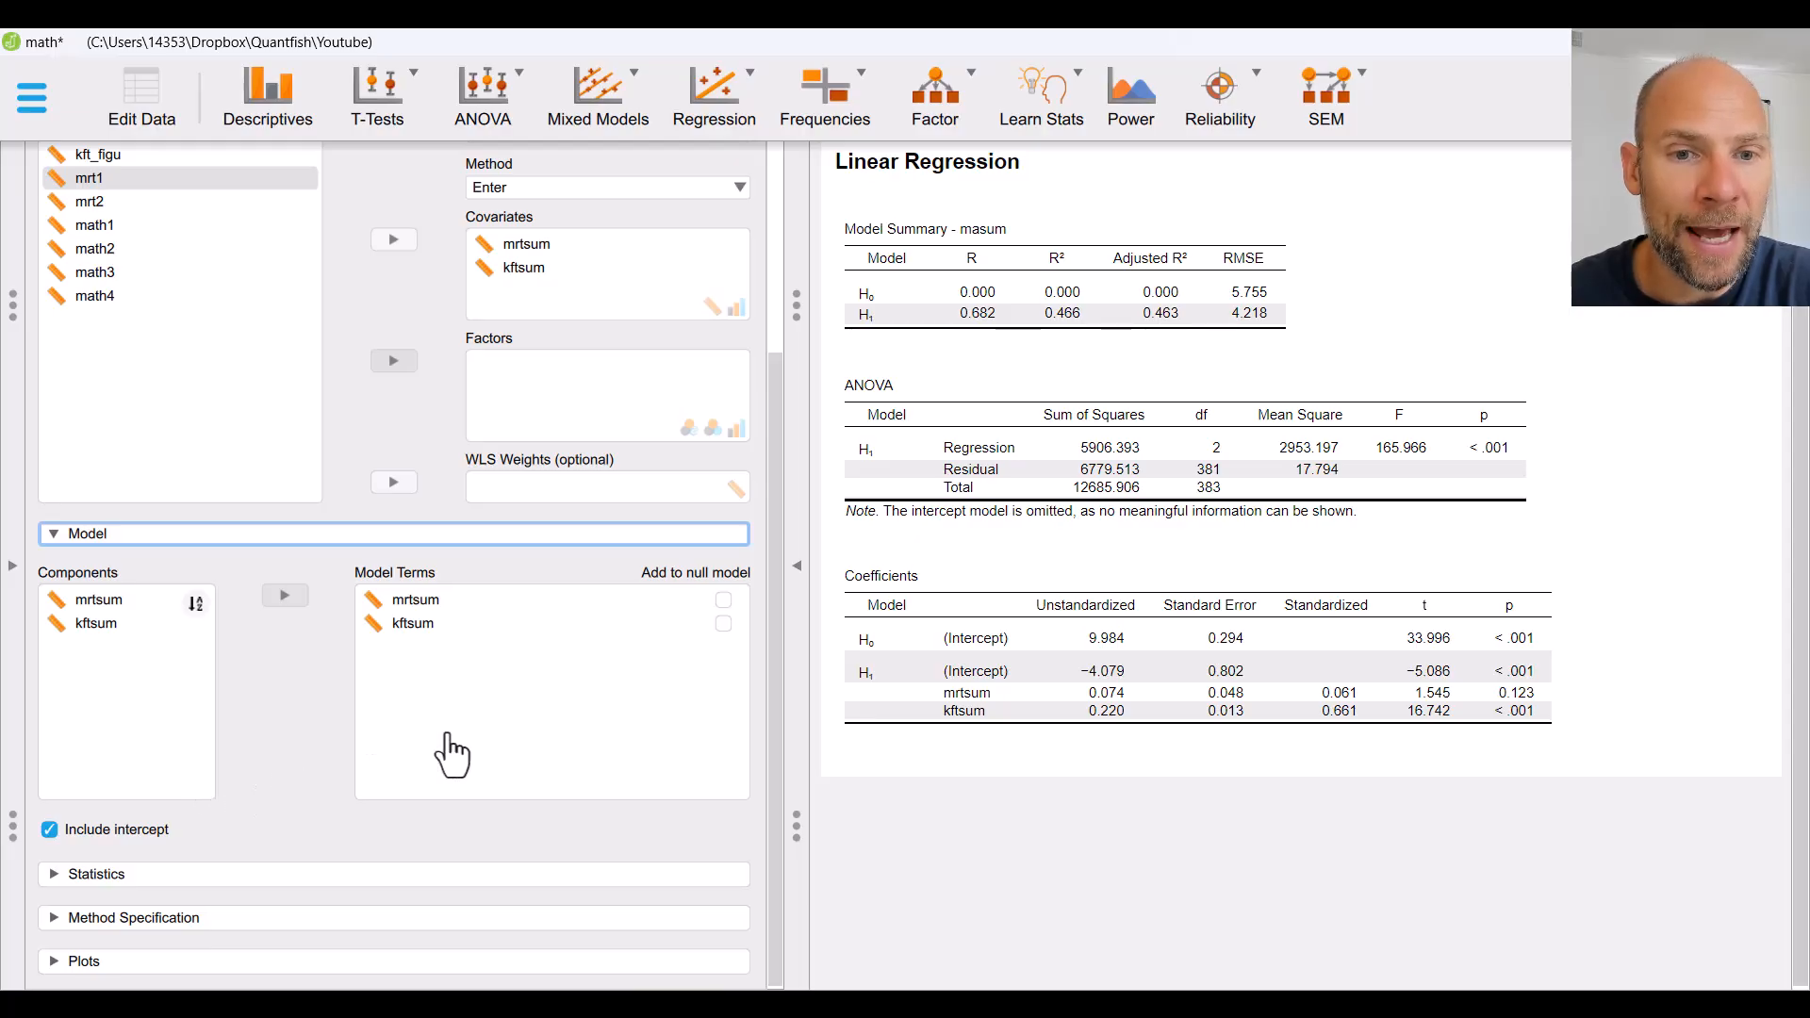
{"action": "mouse_move", "coordinate": [662, 660]}
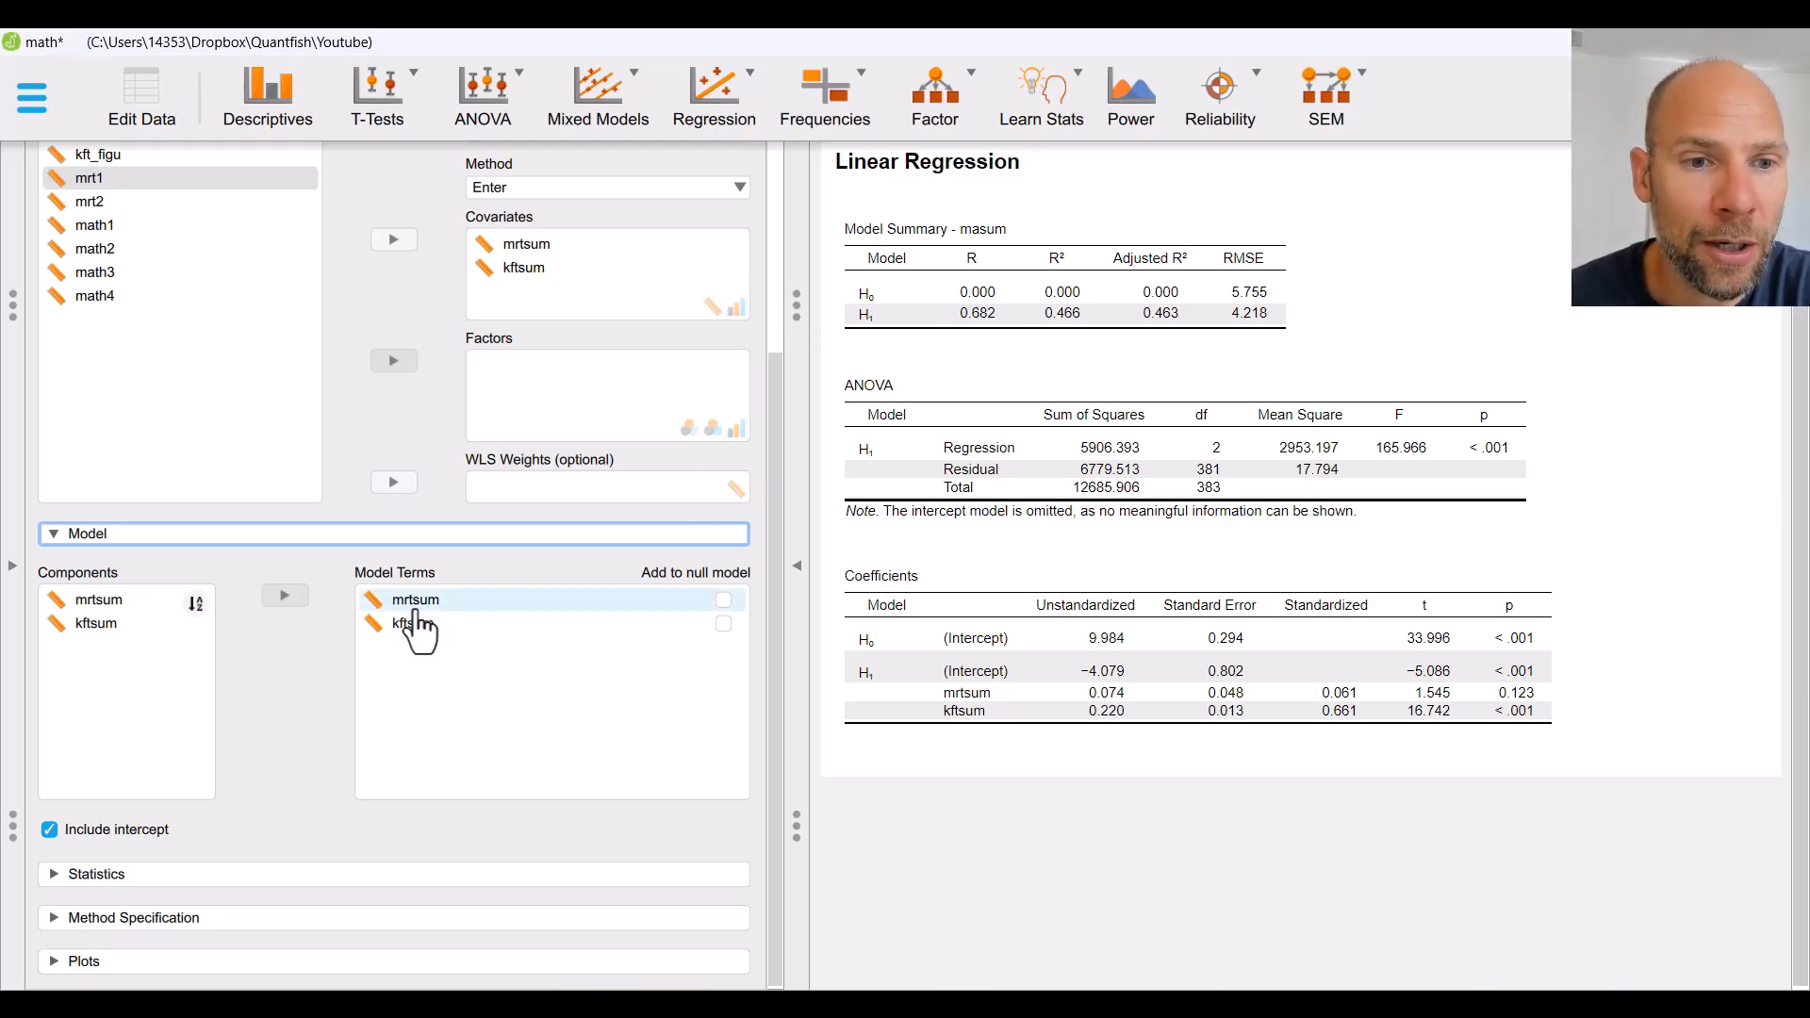
{"action": "left_click", "coordinate": [724, 599]}
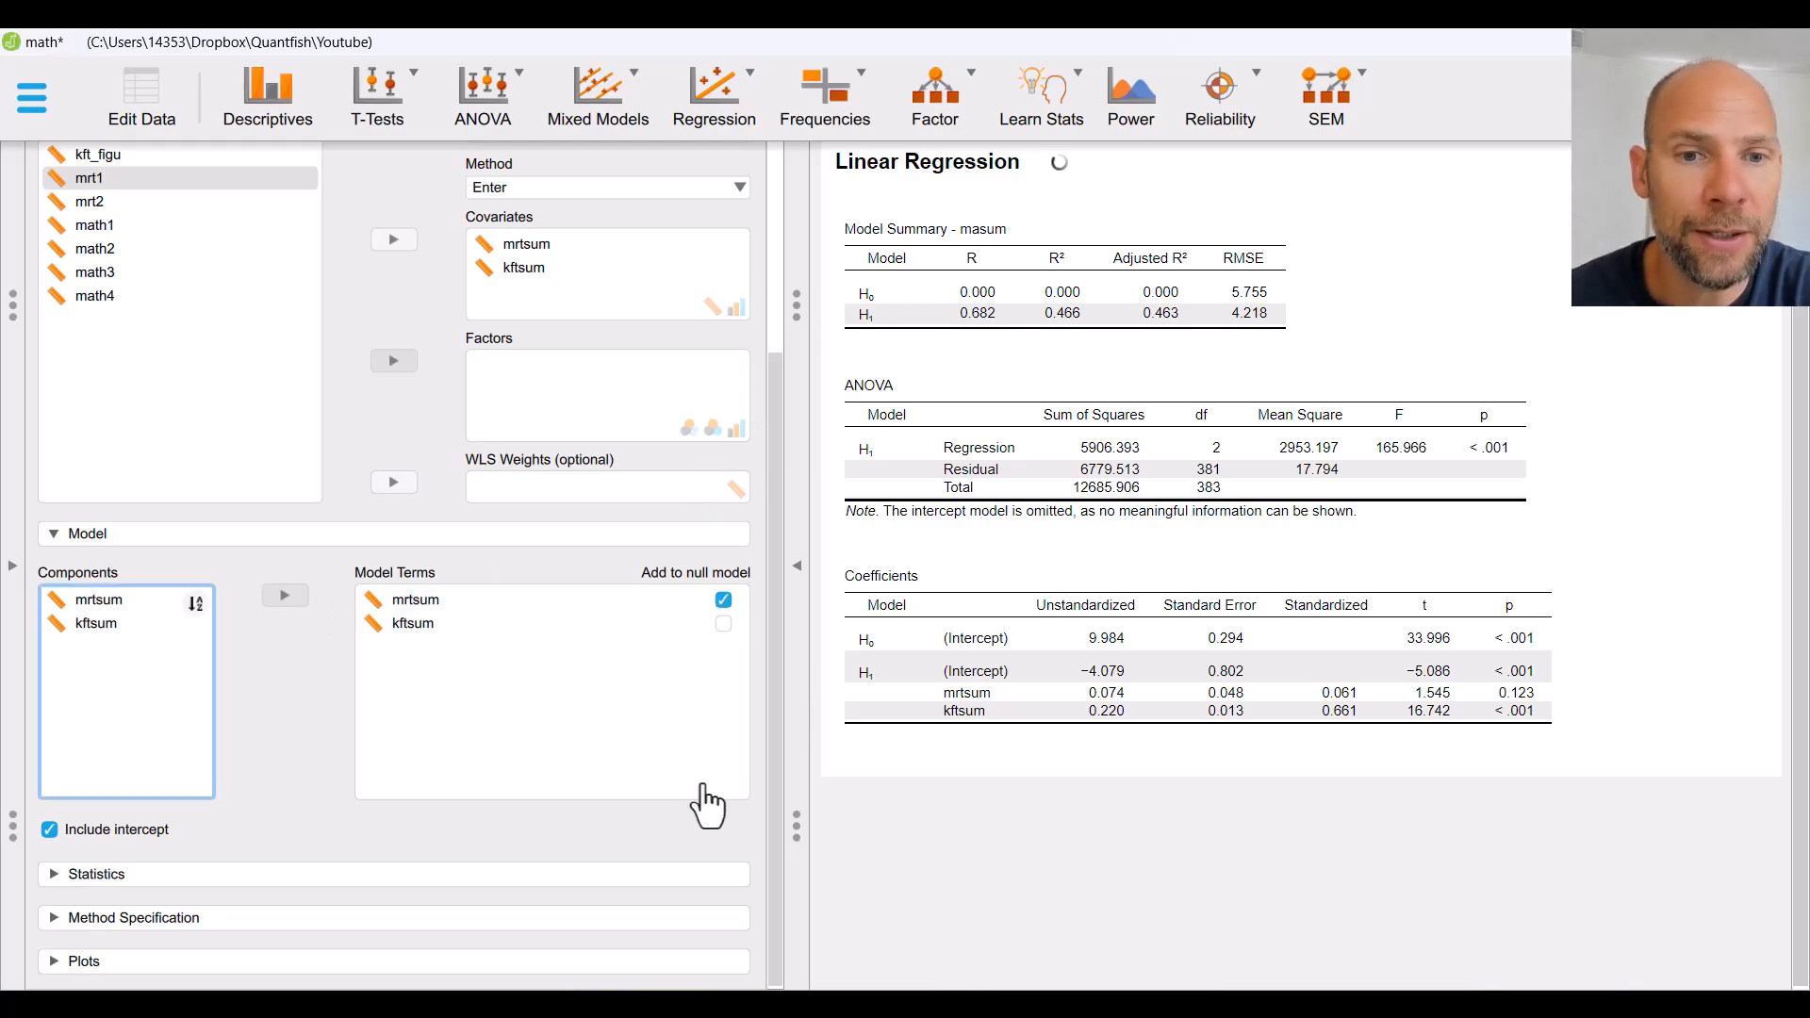
{"action": "left_click", "coordinate": [723, 599]}
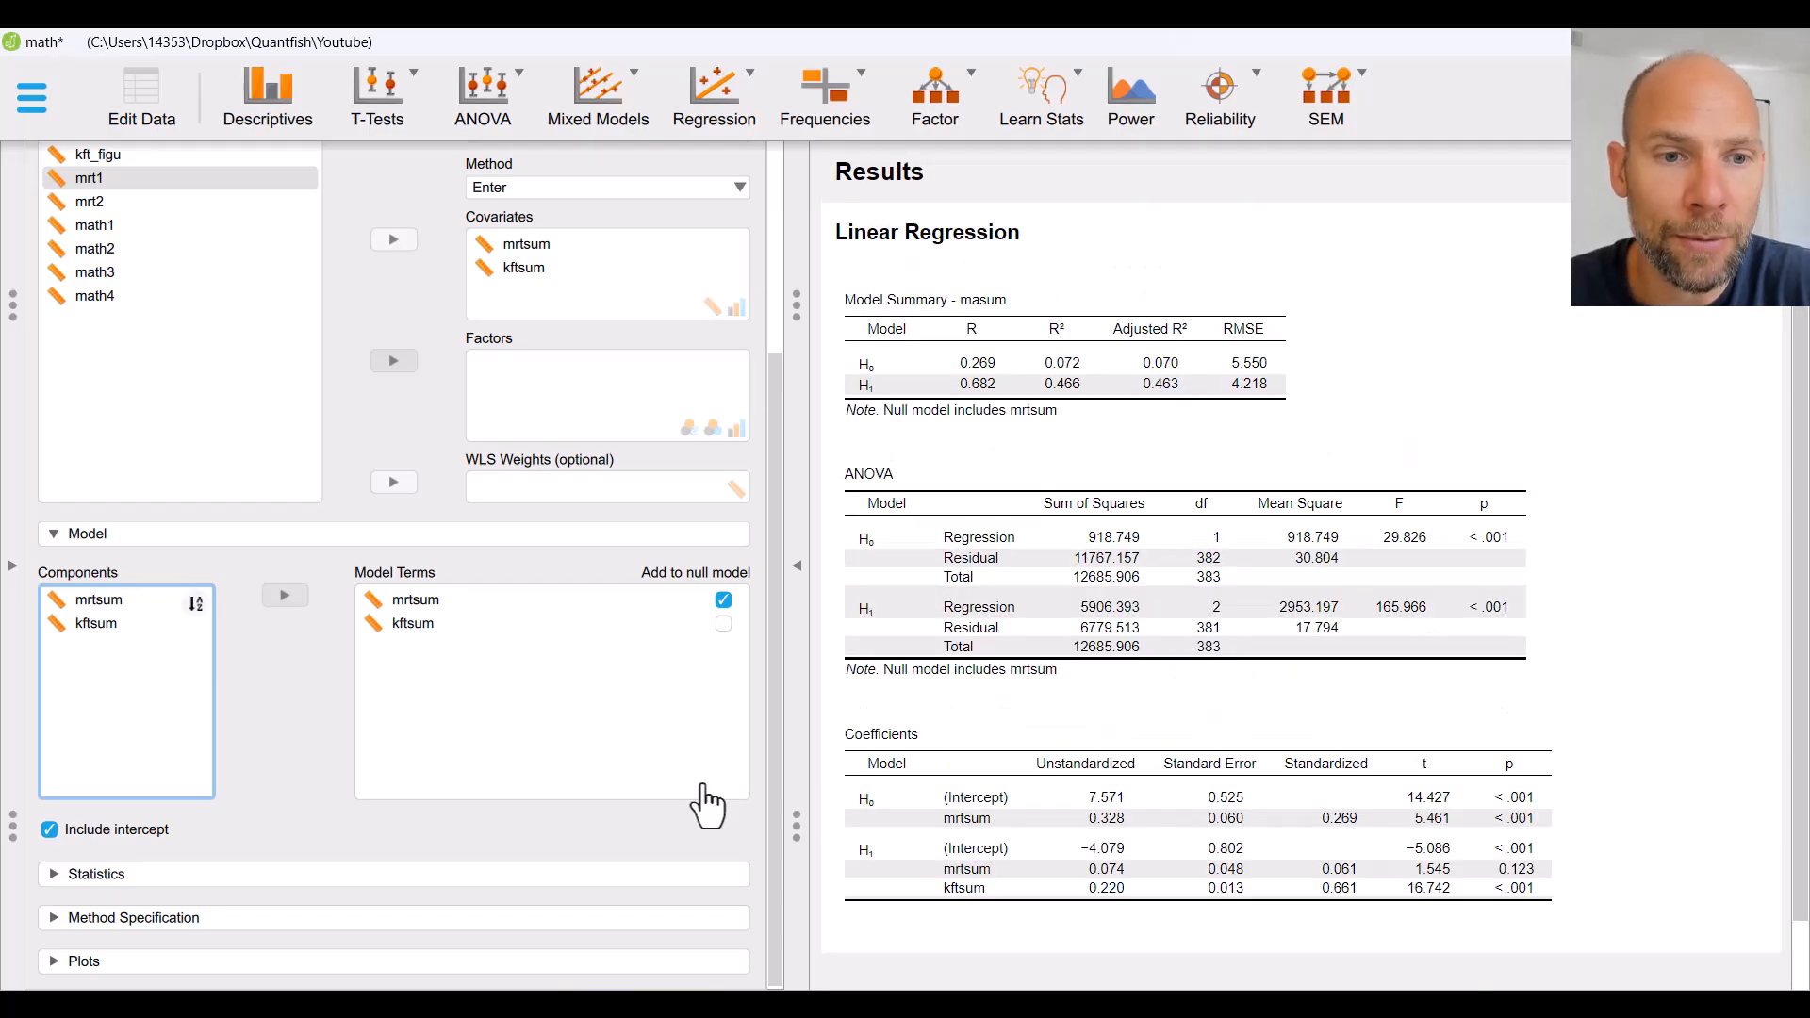
{"action": "mouse_move", "coordinate": [387, 606]}
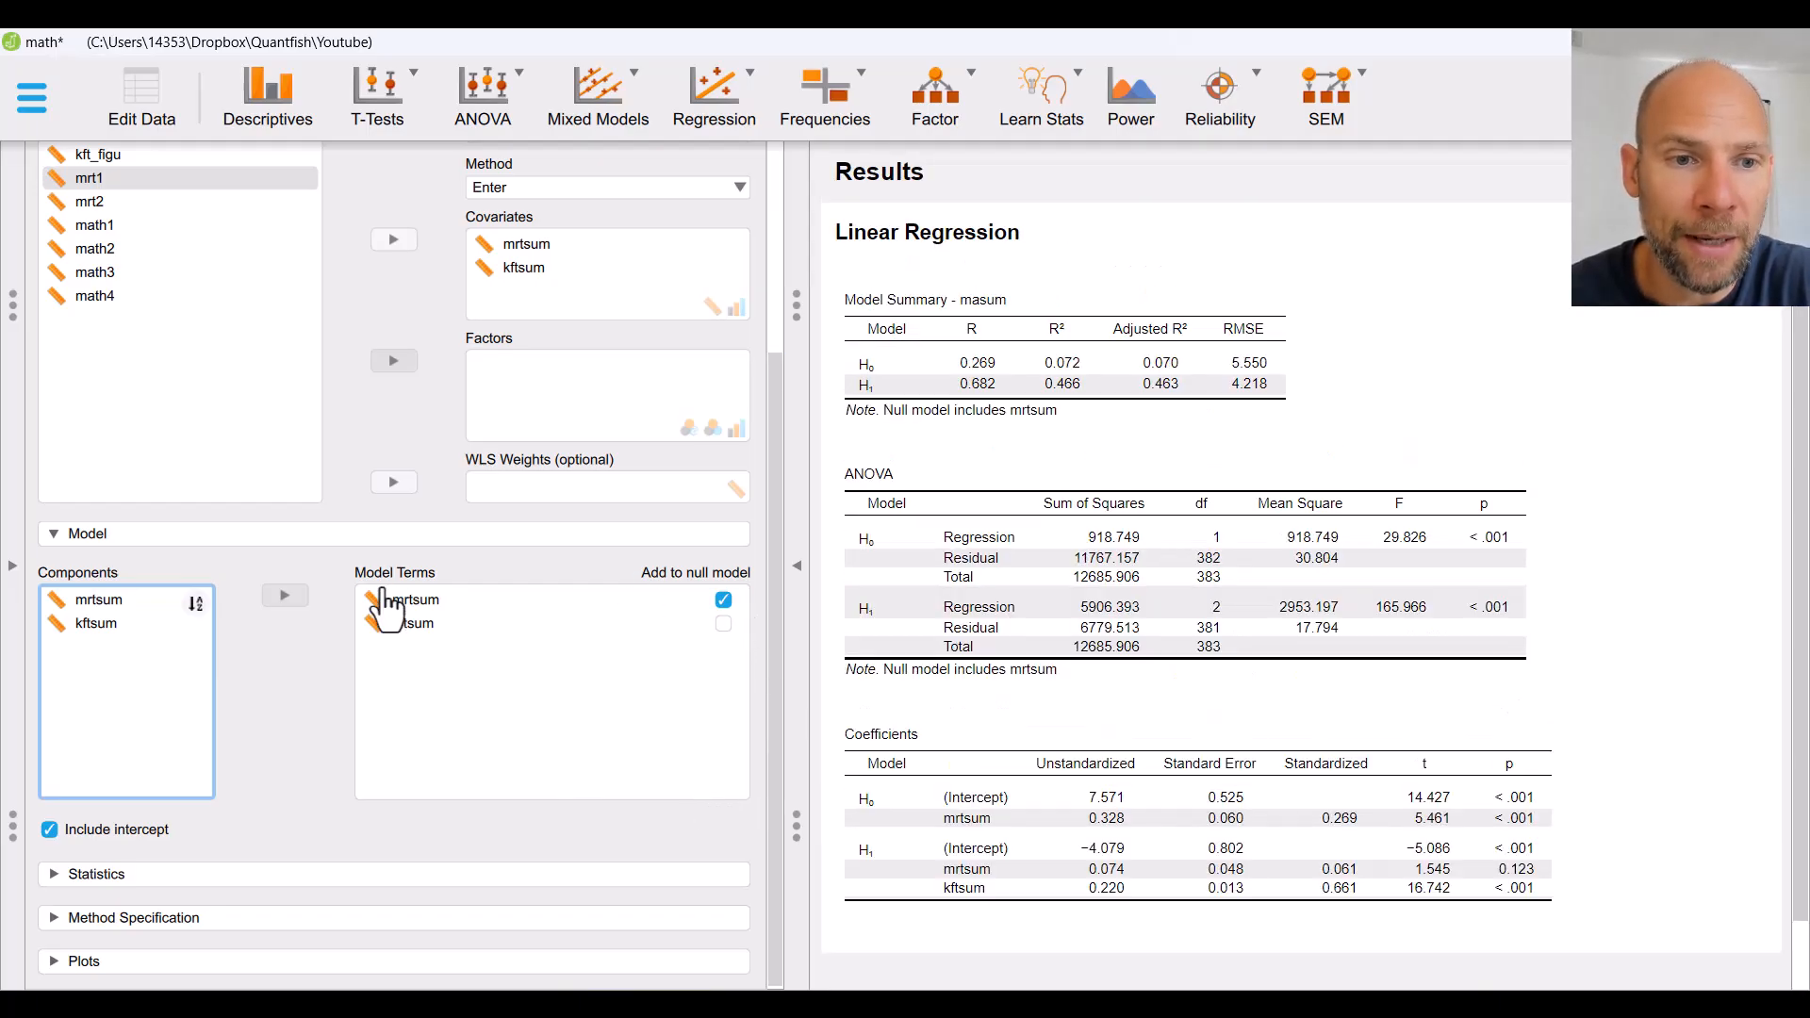
{"action": "mouse_move", "coordinate": [539, 588]}
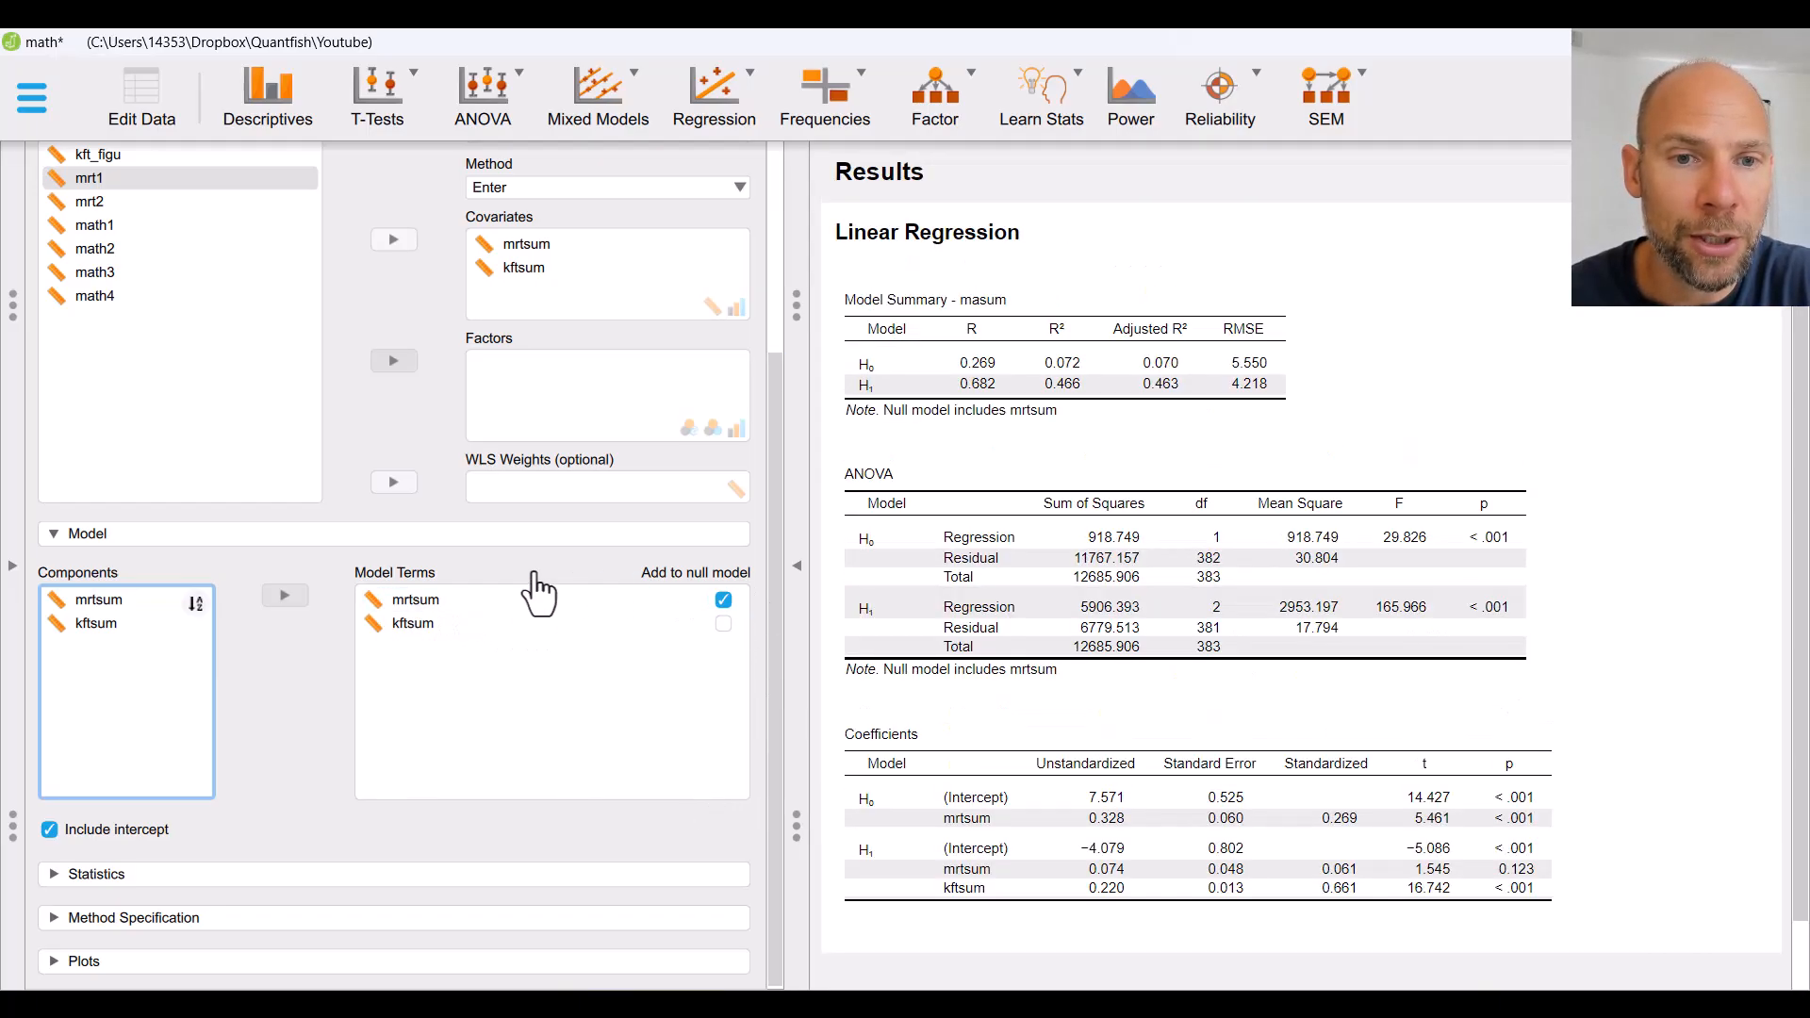
{"action": "mouse_move", "coordinate": [760, 529]}
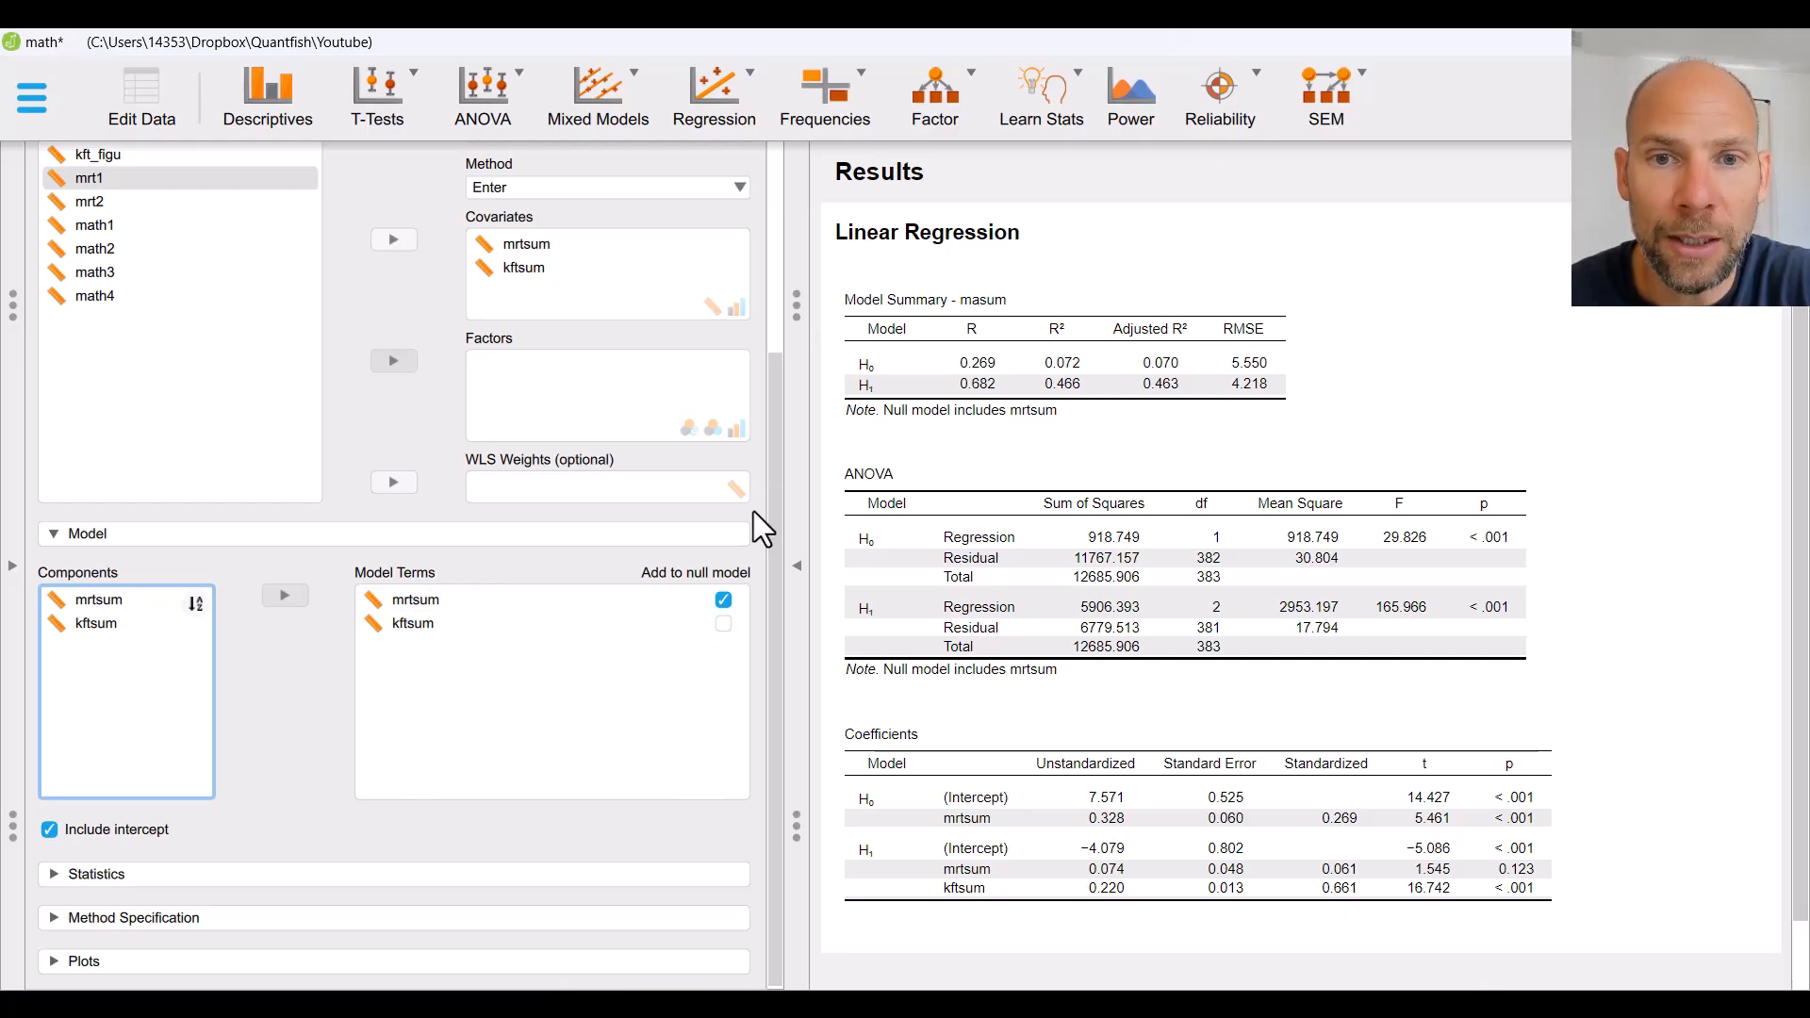
{"action": "mouse_move", "coordinate": [967, 346]}
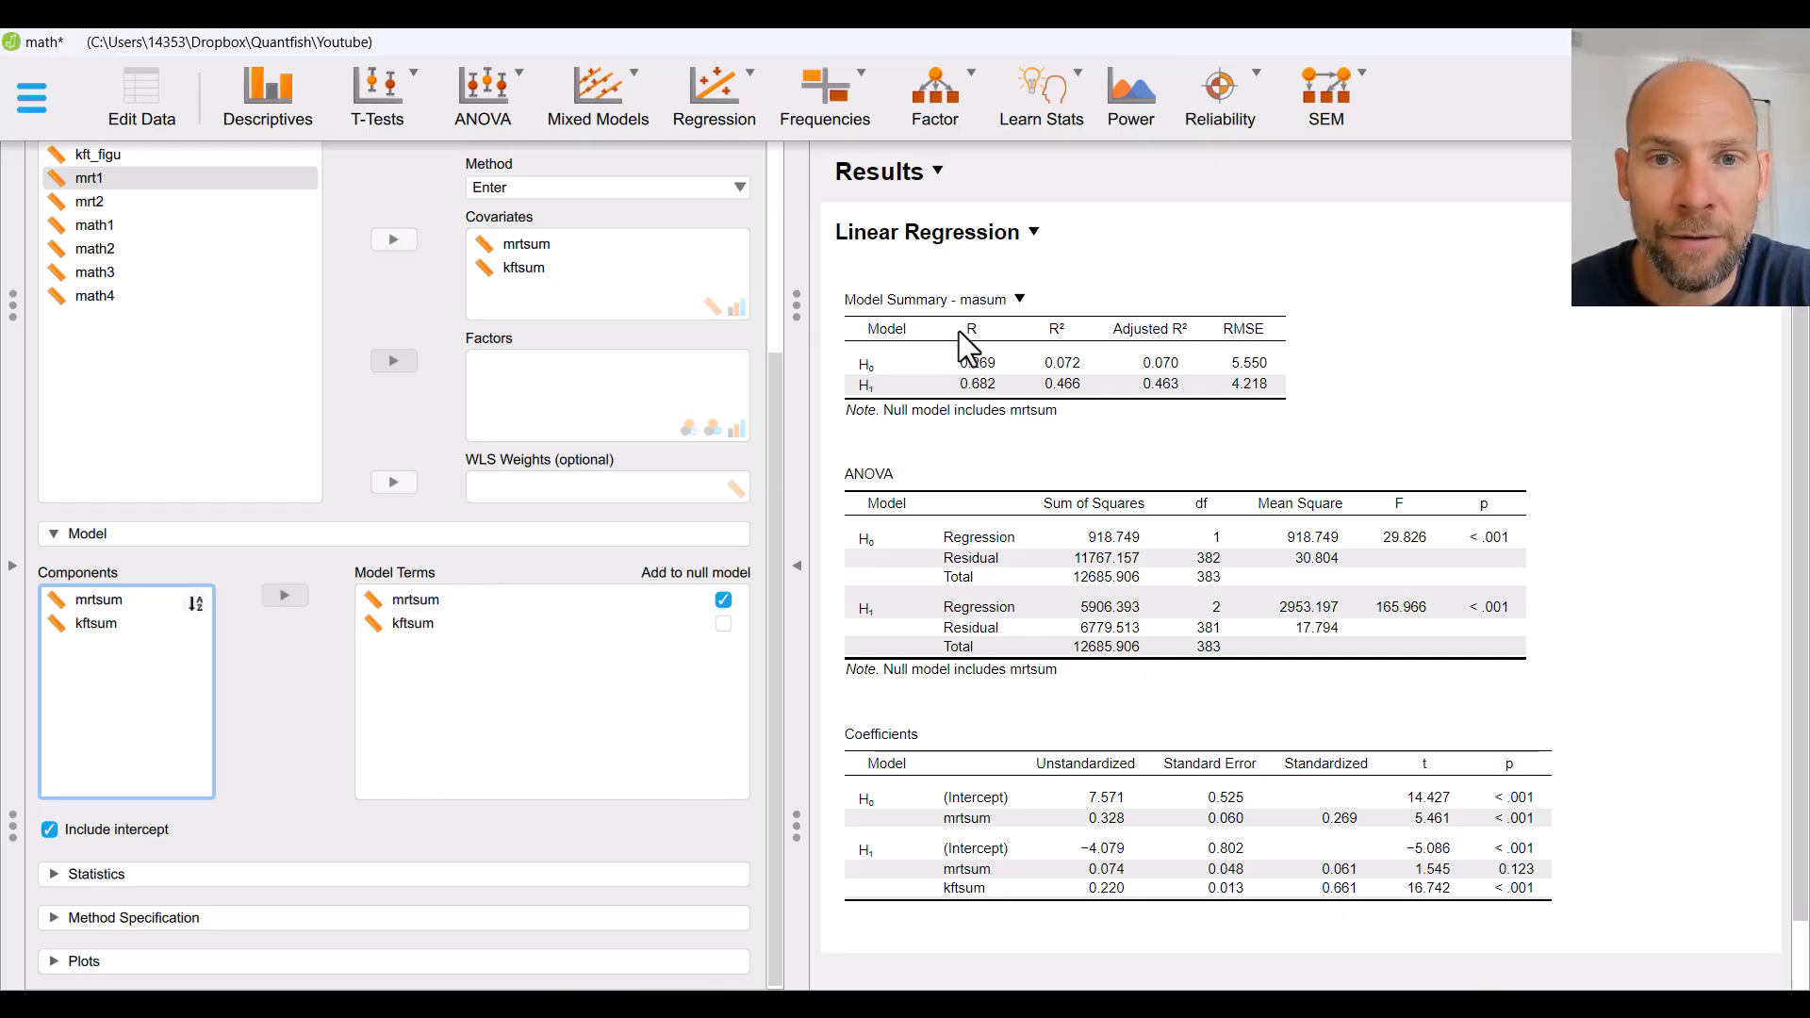
{"action": "mouse_move", "coordinate": [868, 392]}
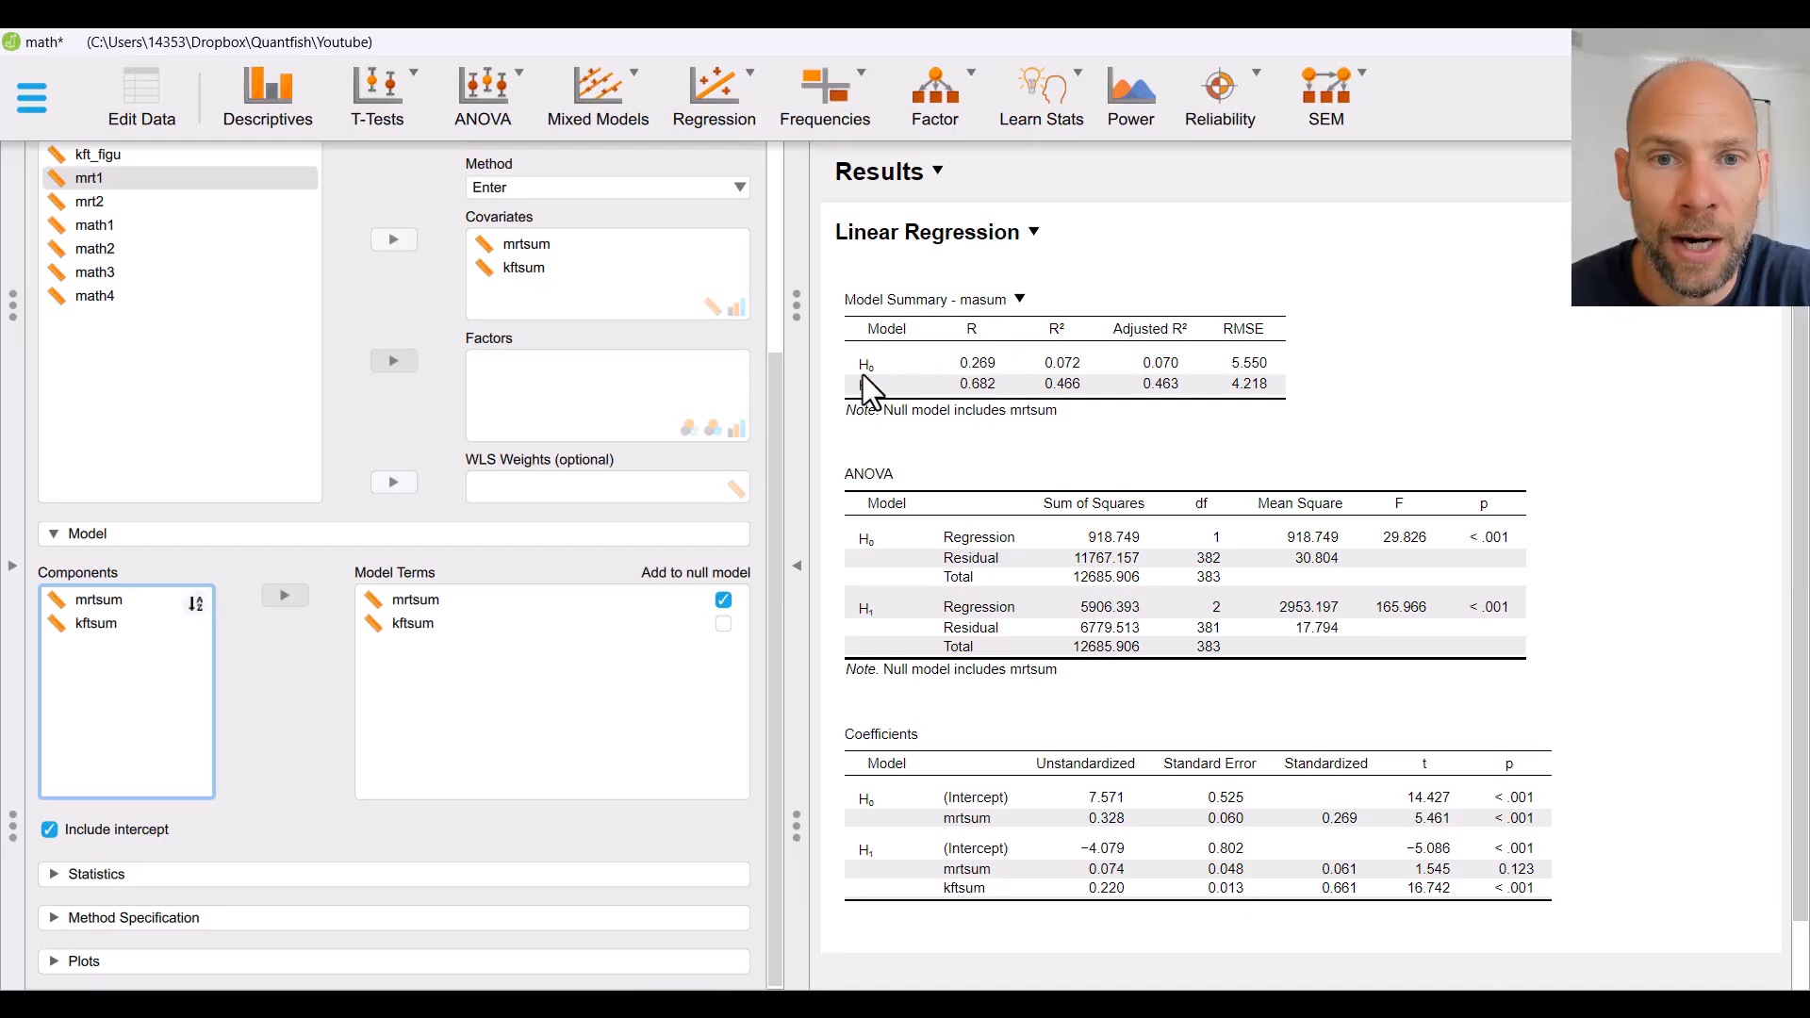
{"action": "mouse_move", "coordinate": [982, 389]}
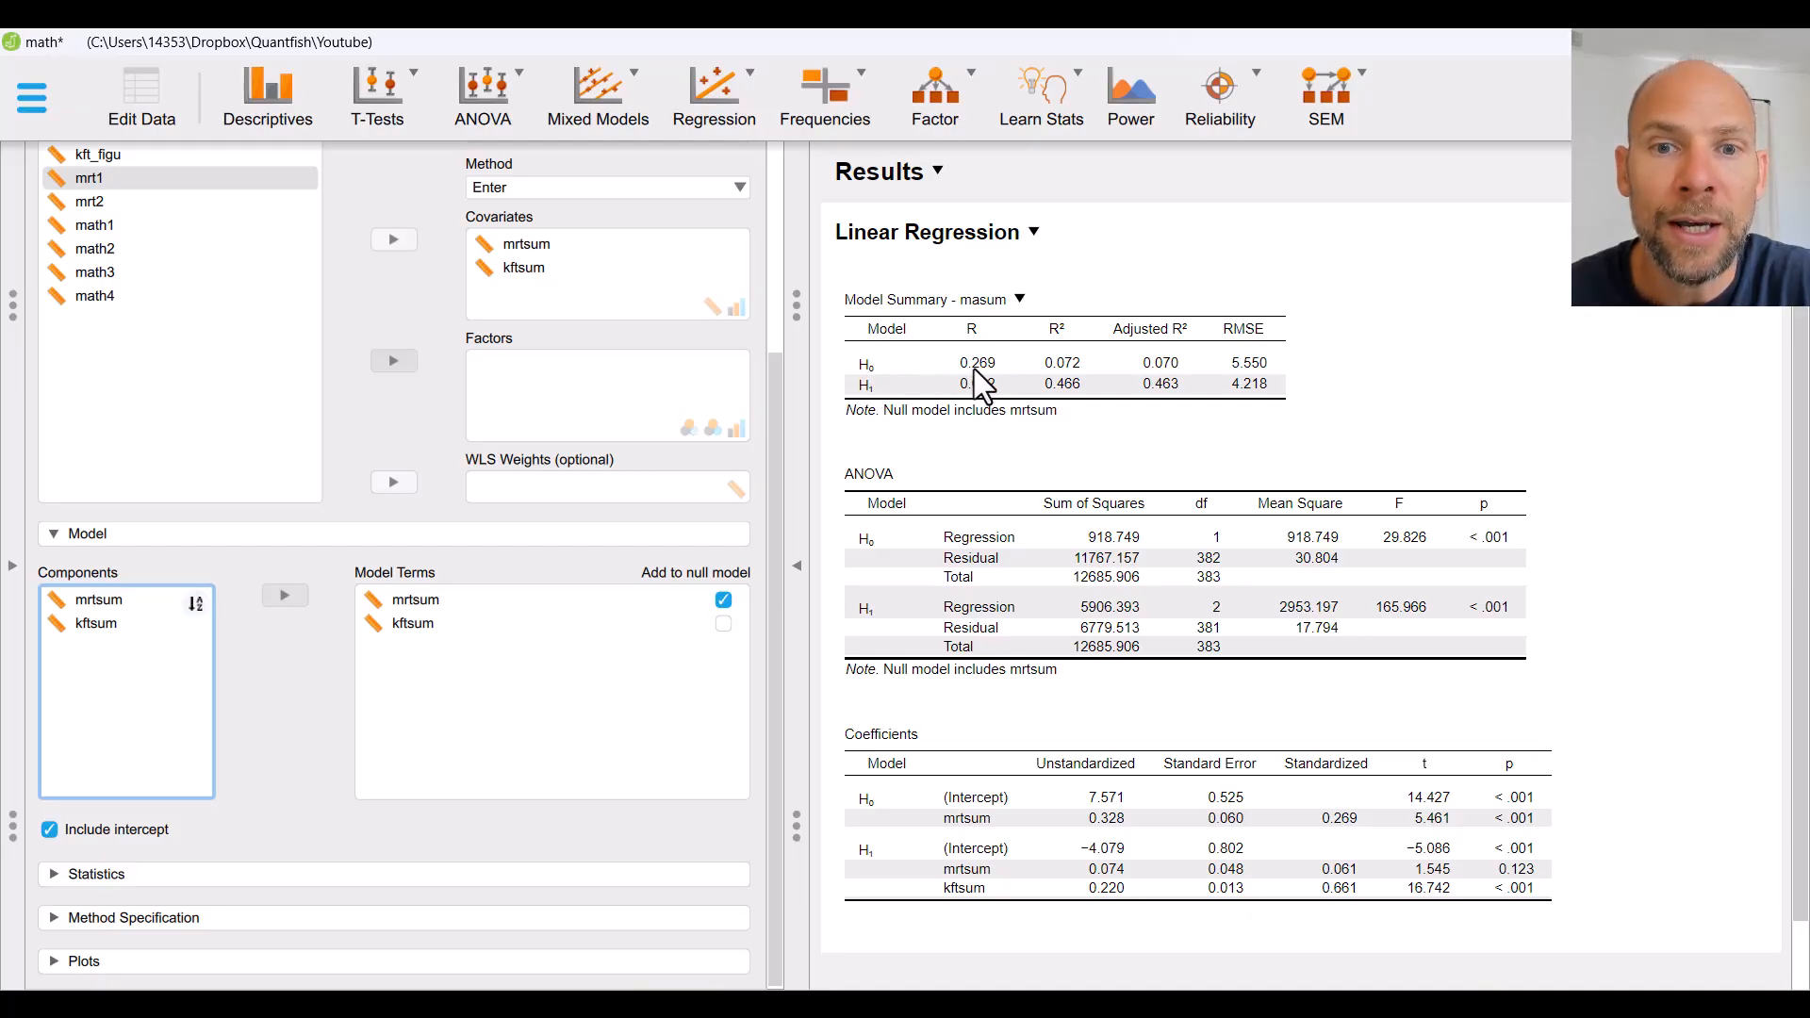
{"action": "mouse_move", "coordinate": [980, 435]}
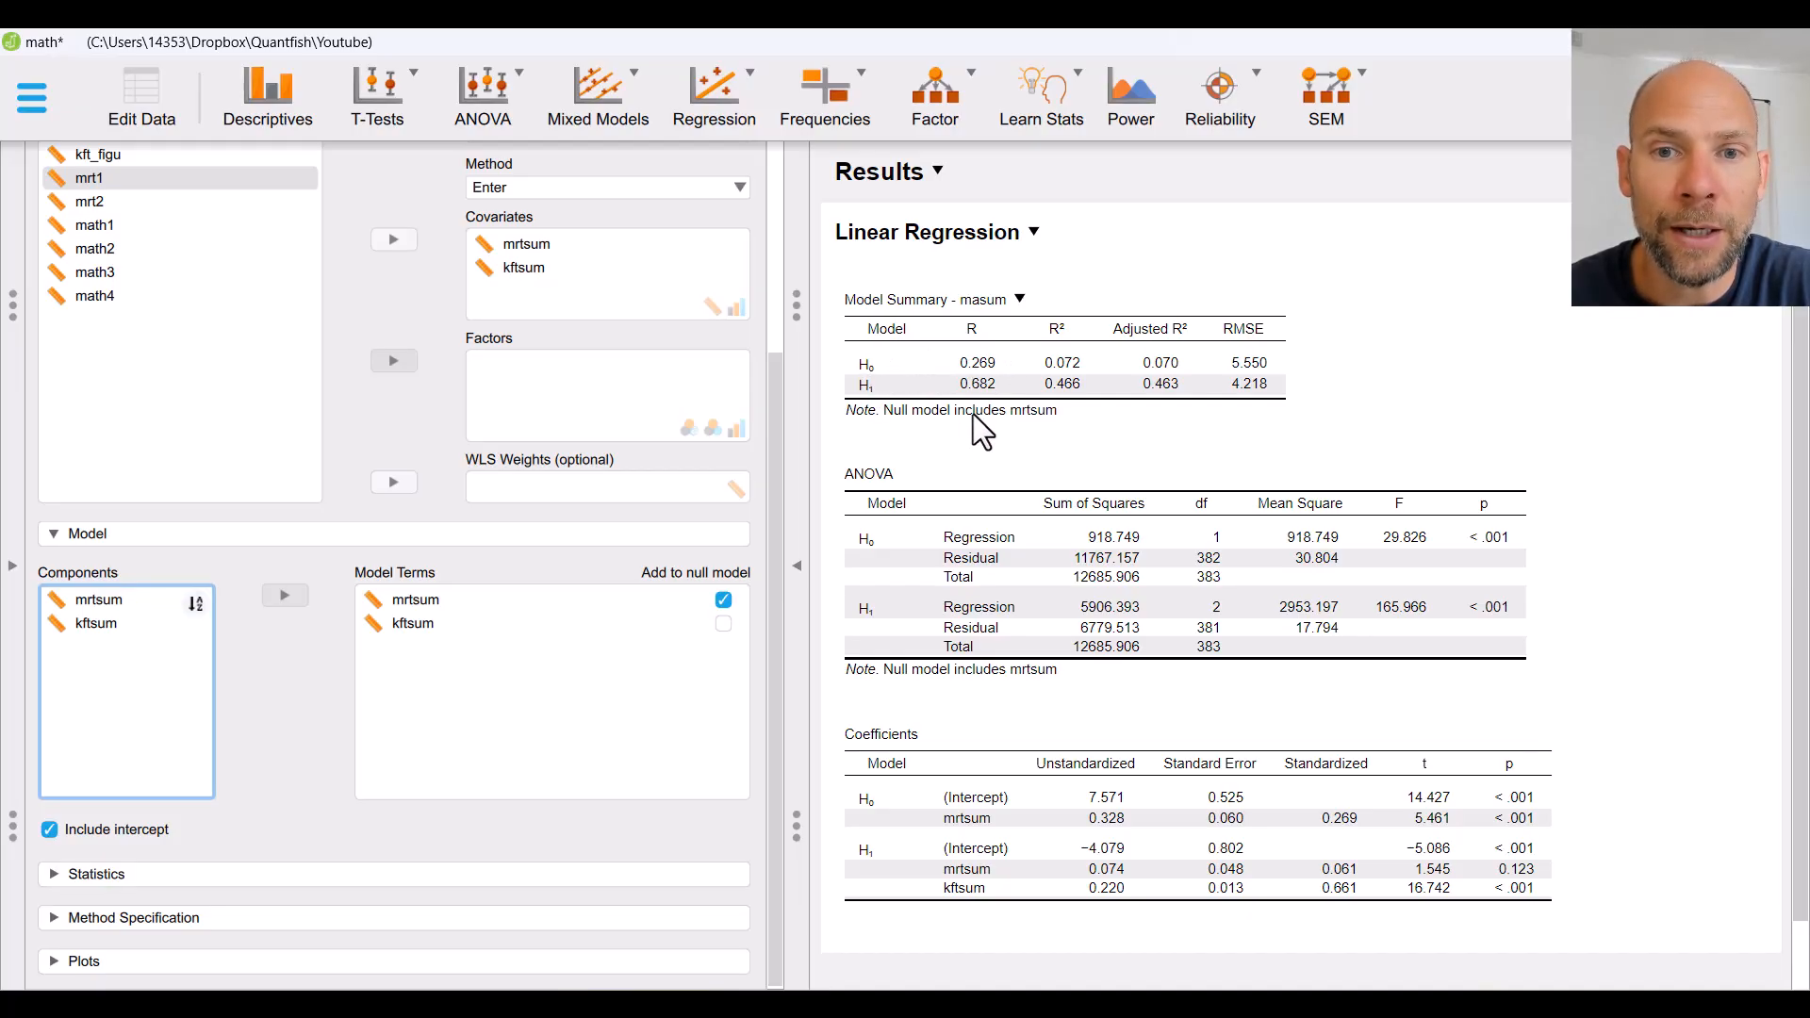
{"action": "mouse_move", "coordinate": [1062, 437]}
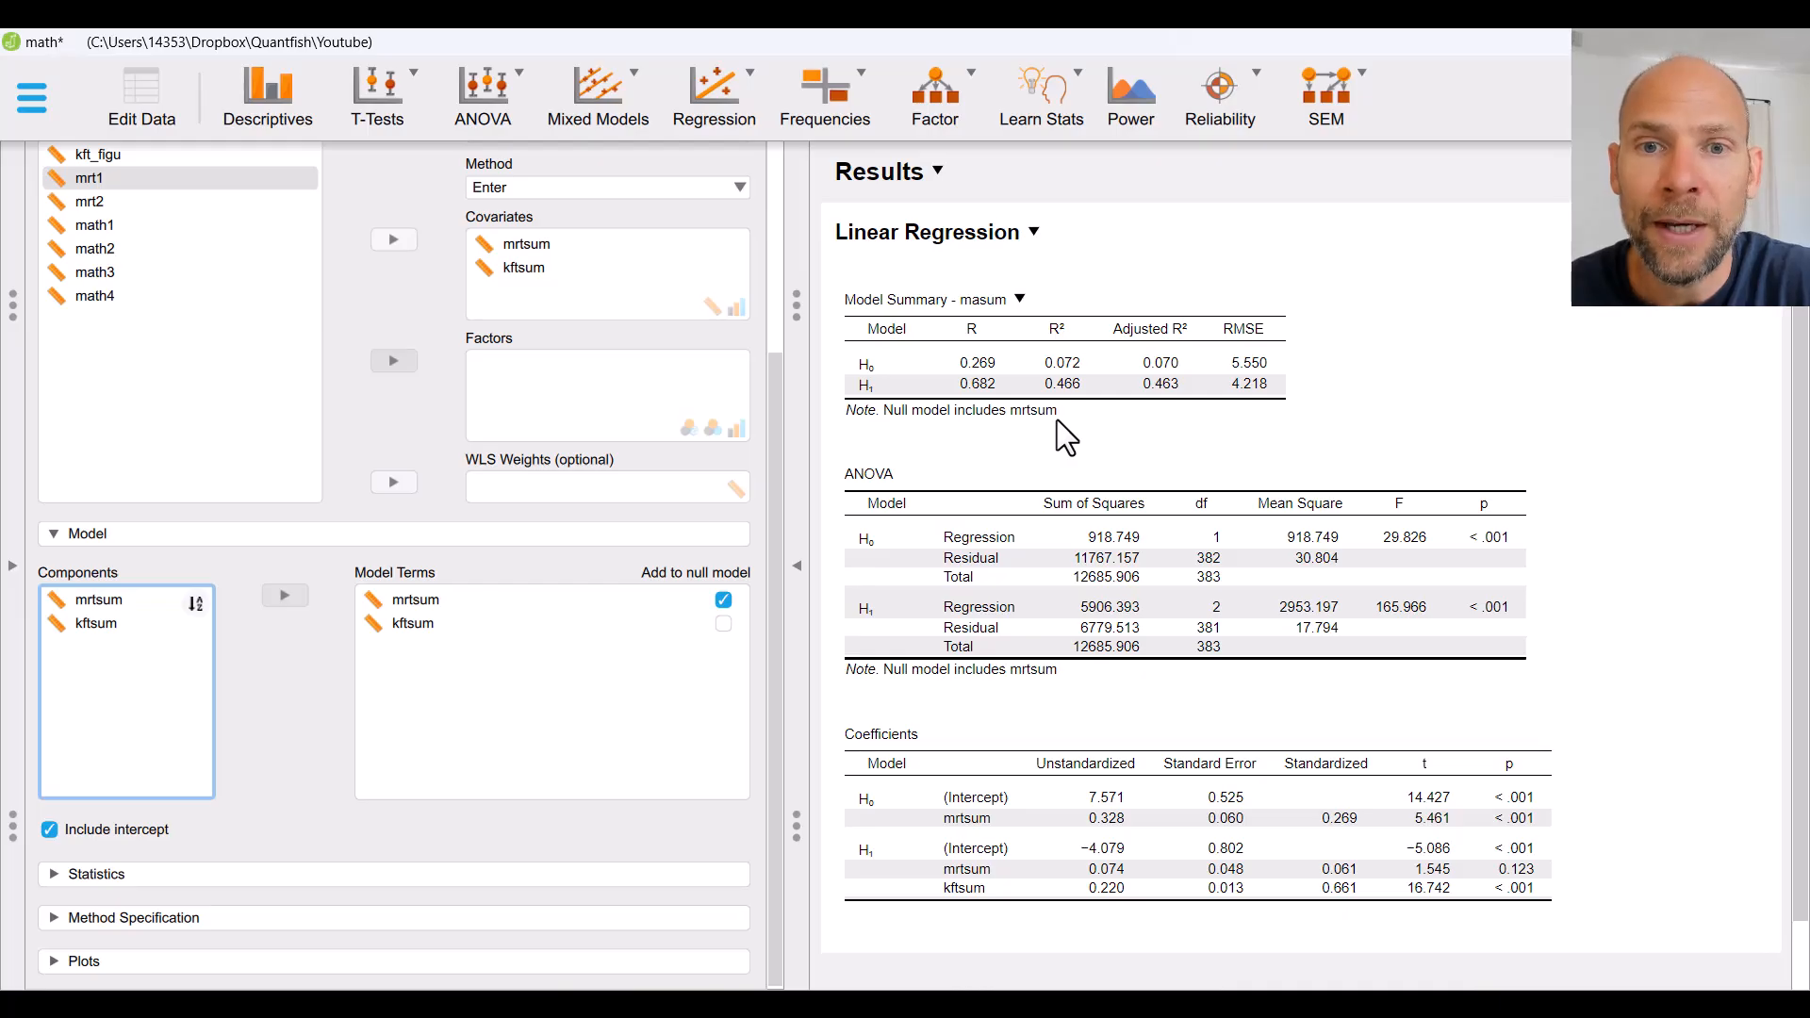
{"action": "mouse_move", "coordinate": [1037, 442]}
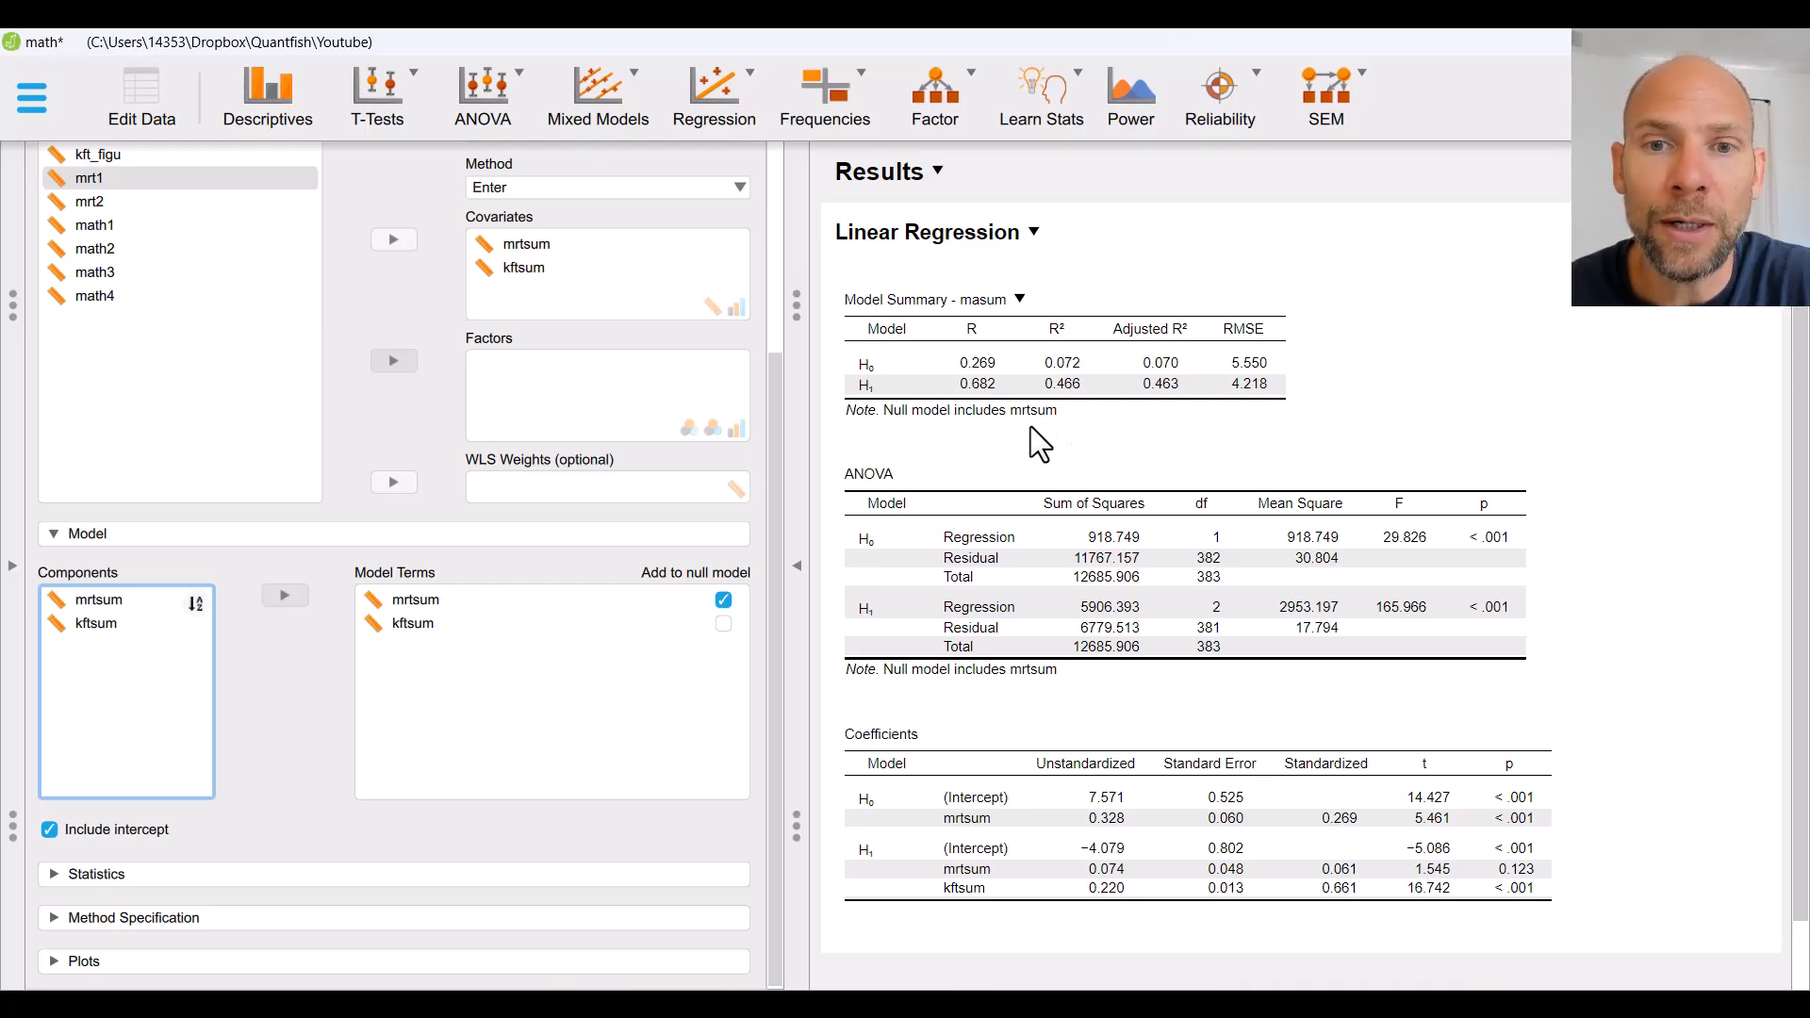
{"action": "mouse_move", "coordinate": [1053, 442]}
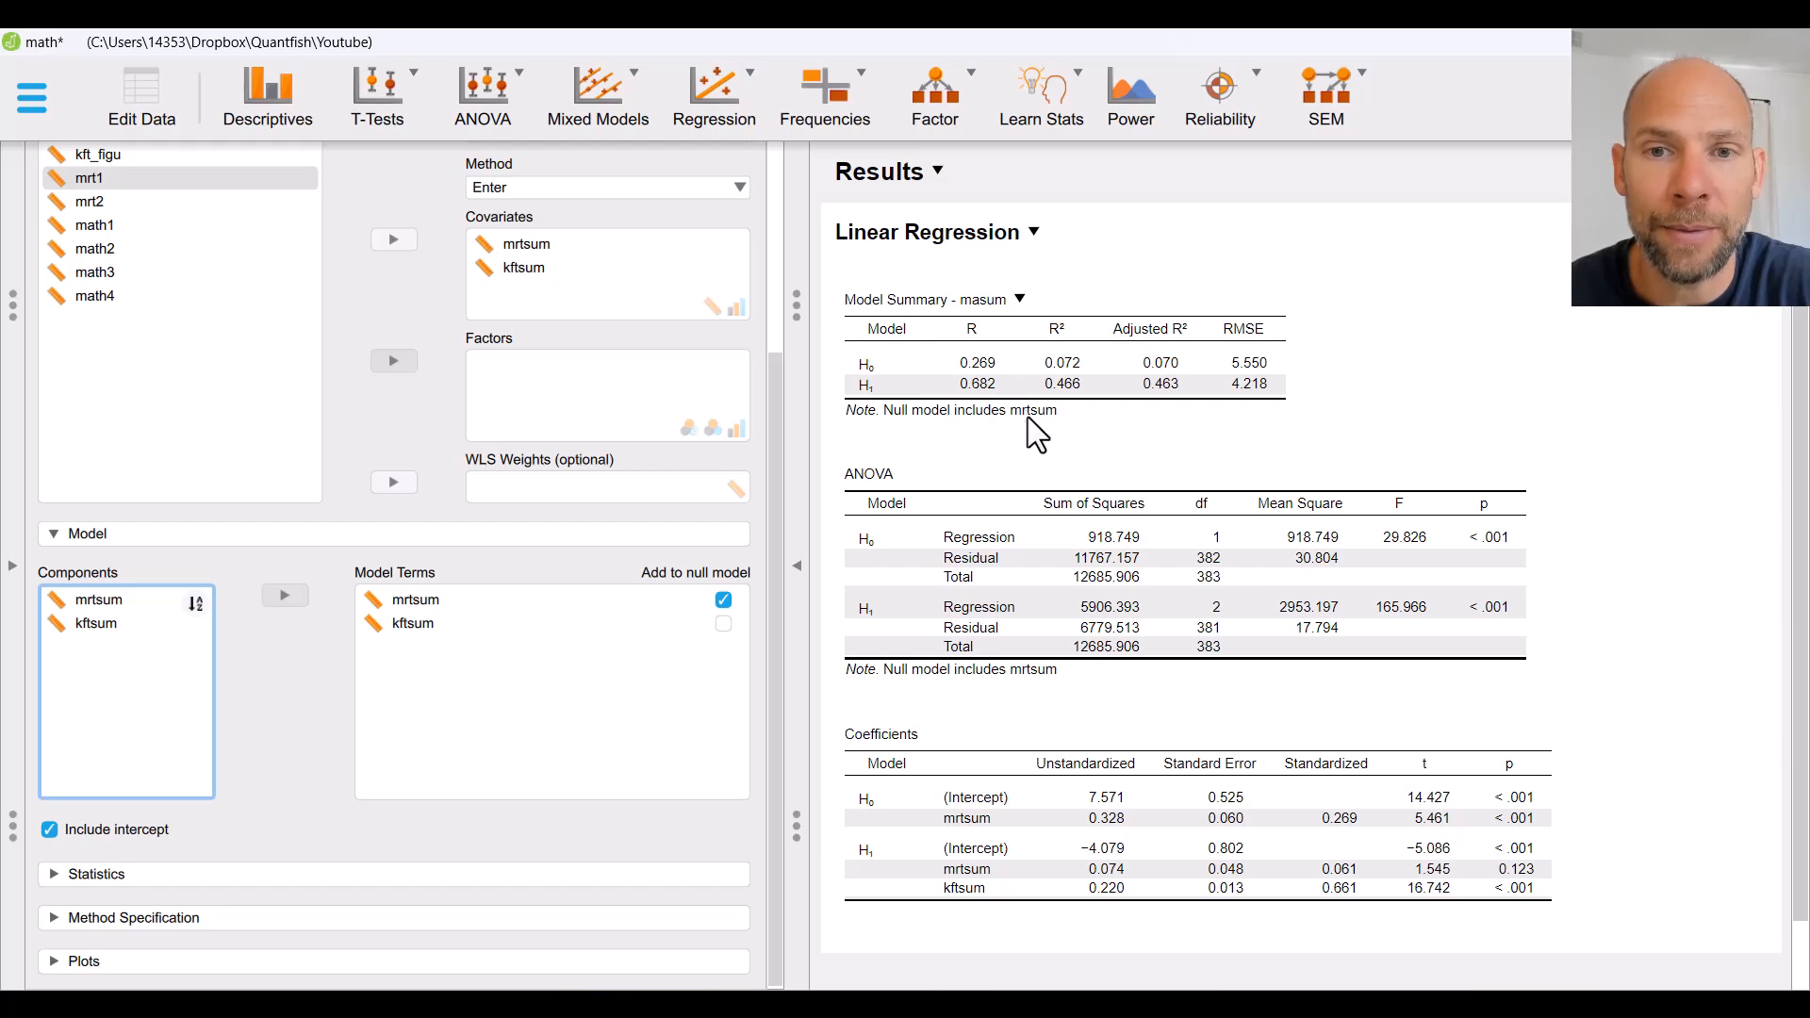
{"action": "mouse_move", "coordinate": [987, 393]}
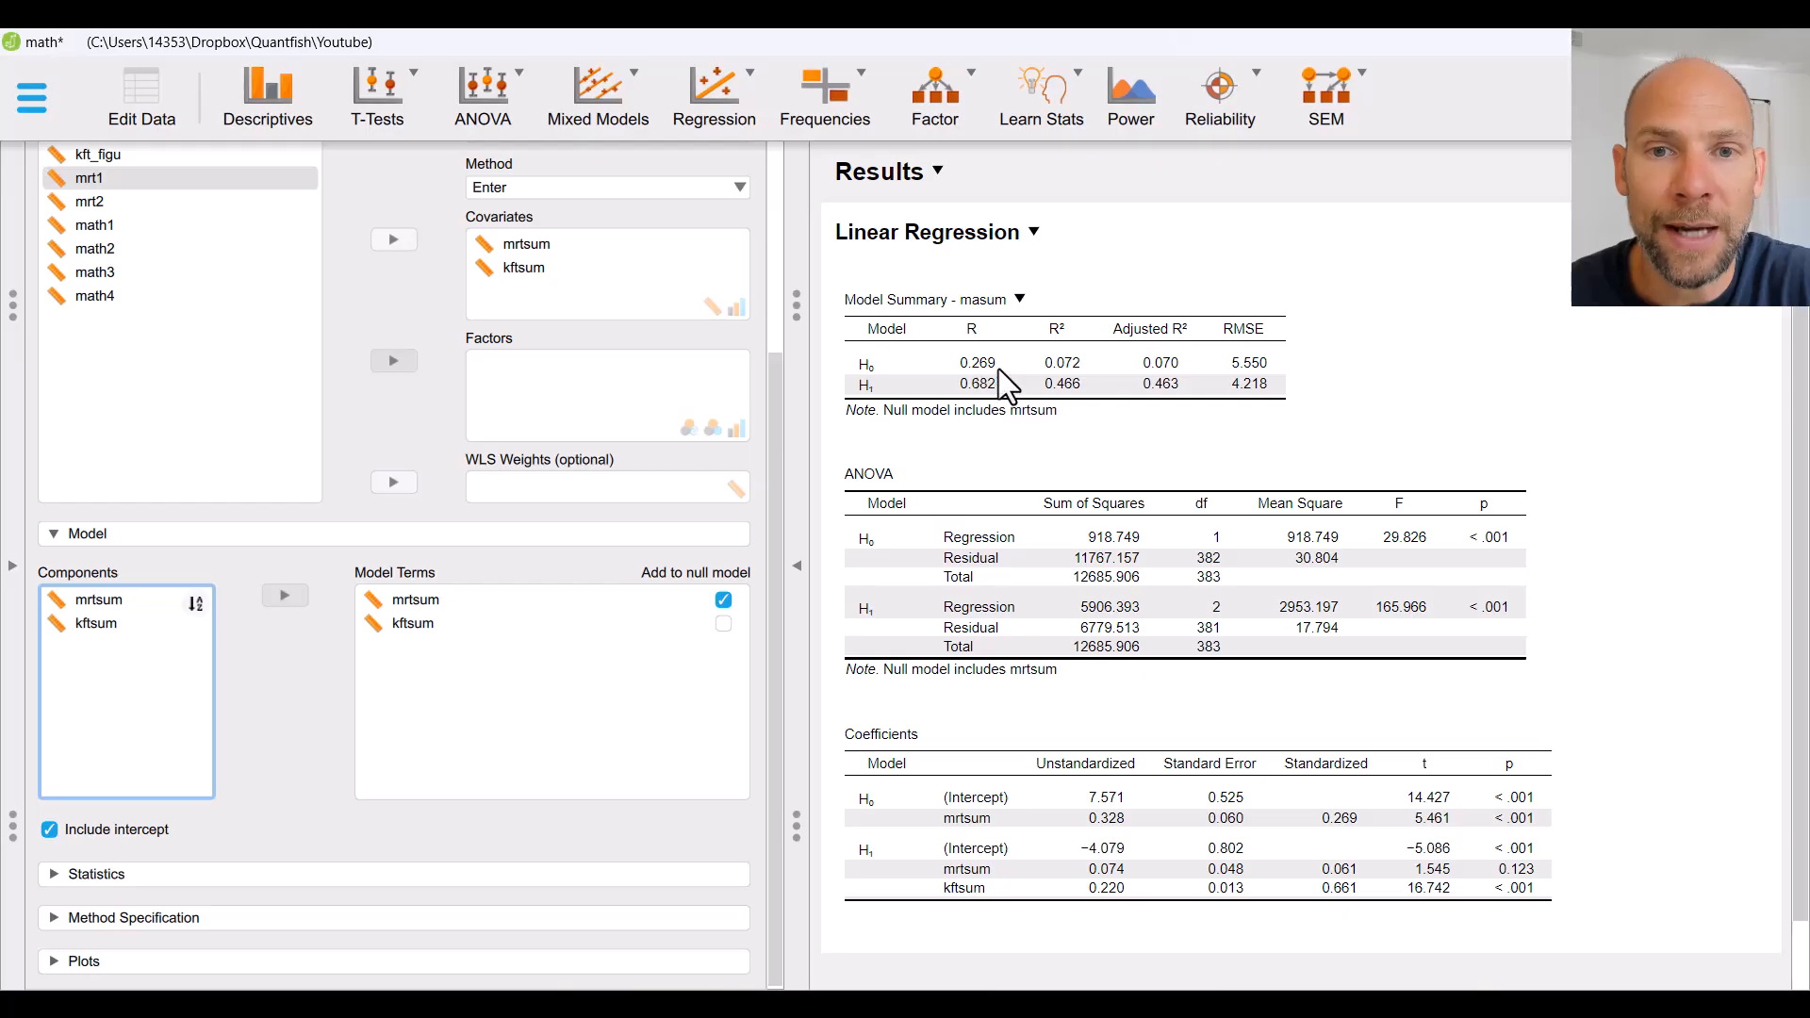
{"action": "mouse_move", "coordinate": [1076, 387]}
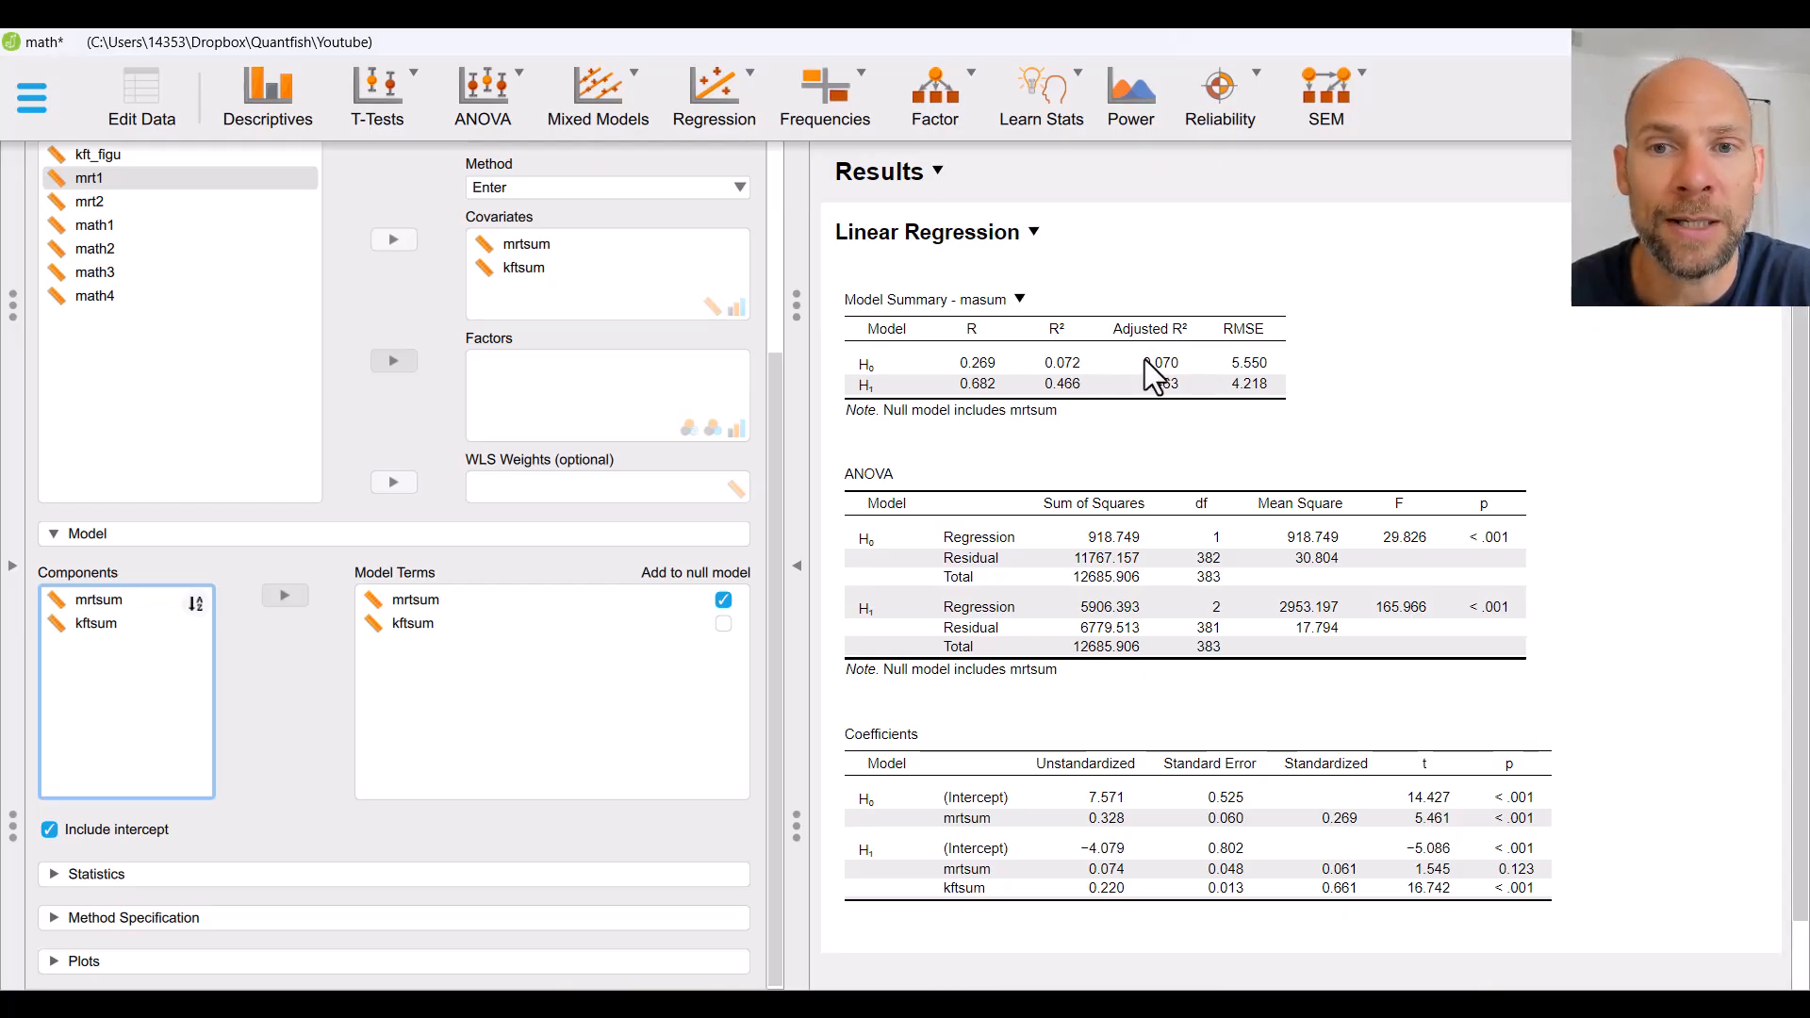
{"action": "mouse_move", "coordinate": [1181, 390]}
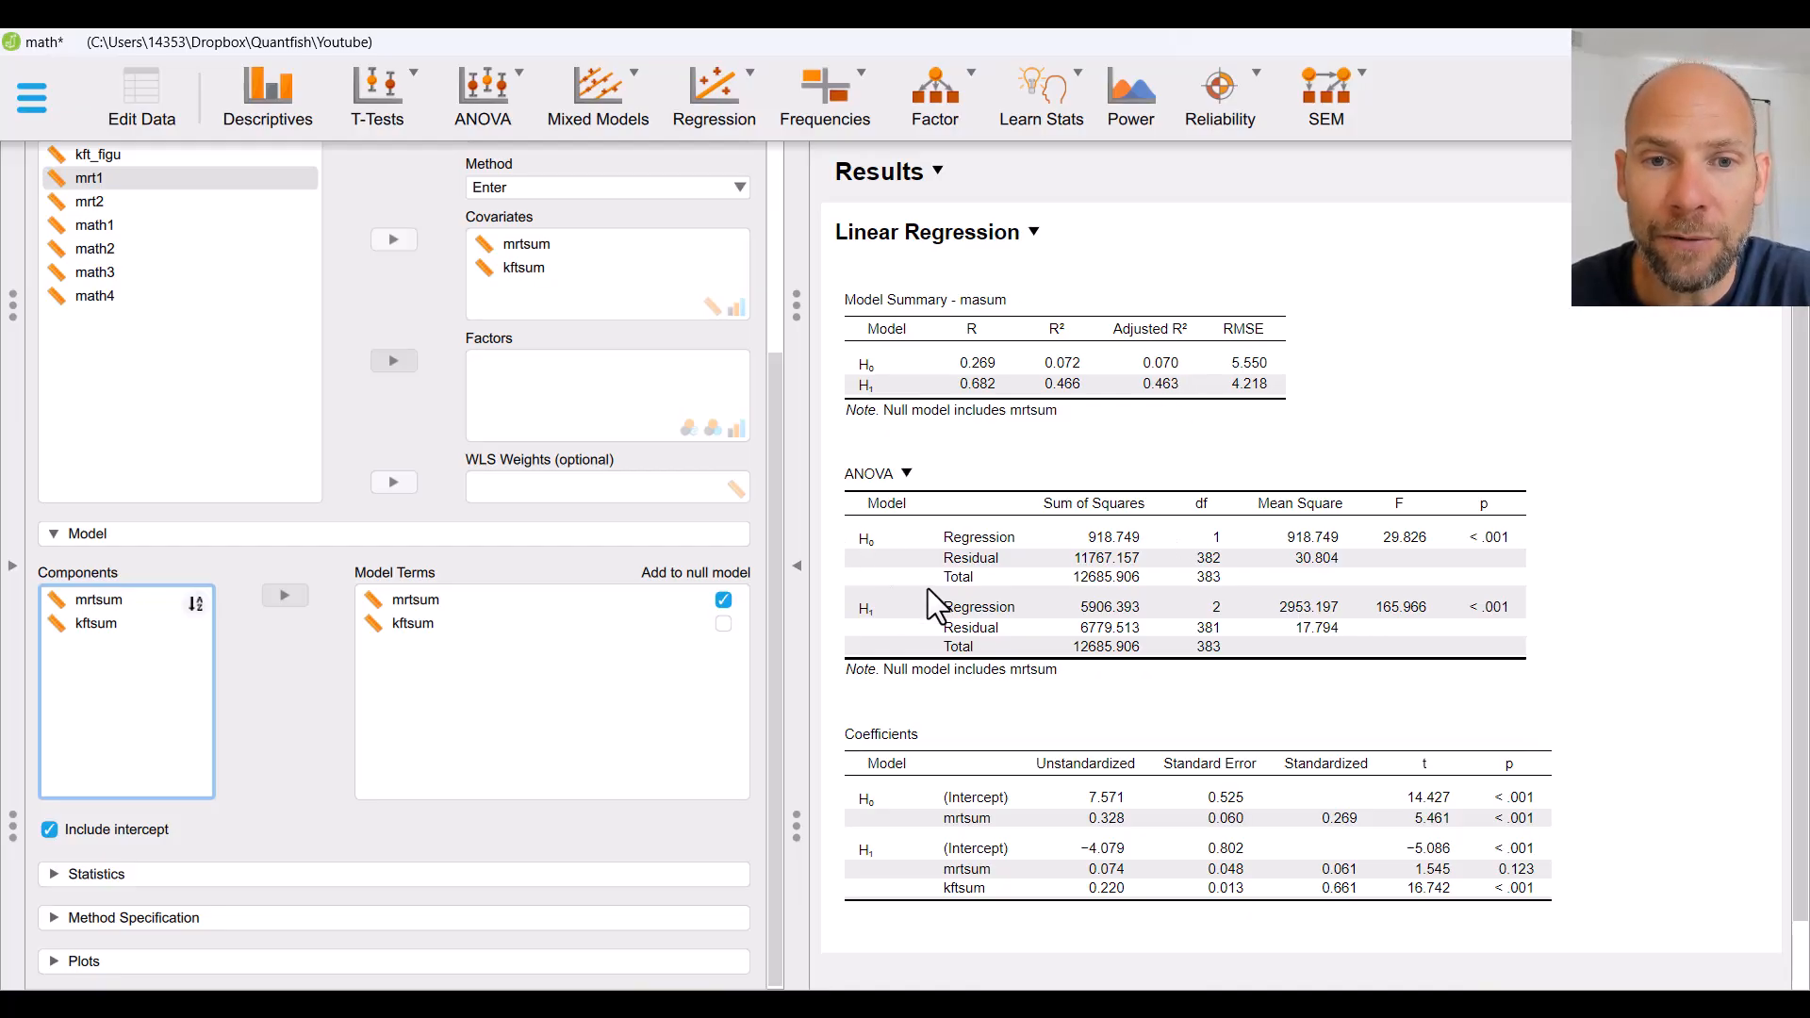
{"action": "mouse_move", "coordinate": [1264, 499]}
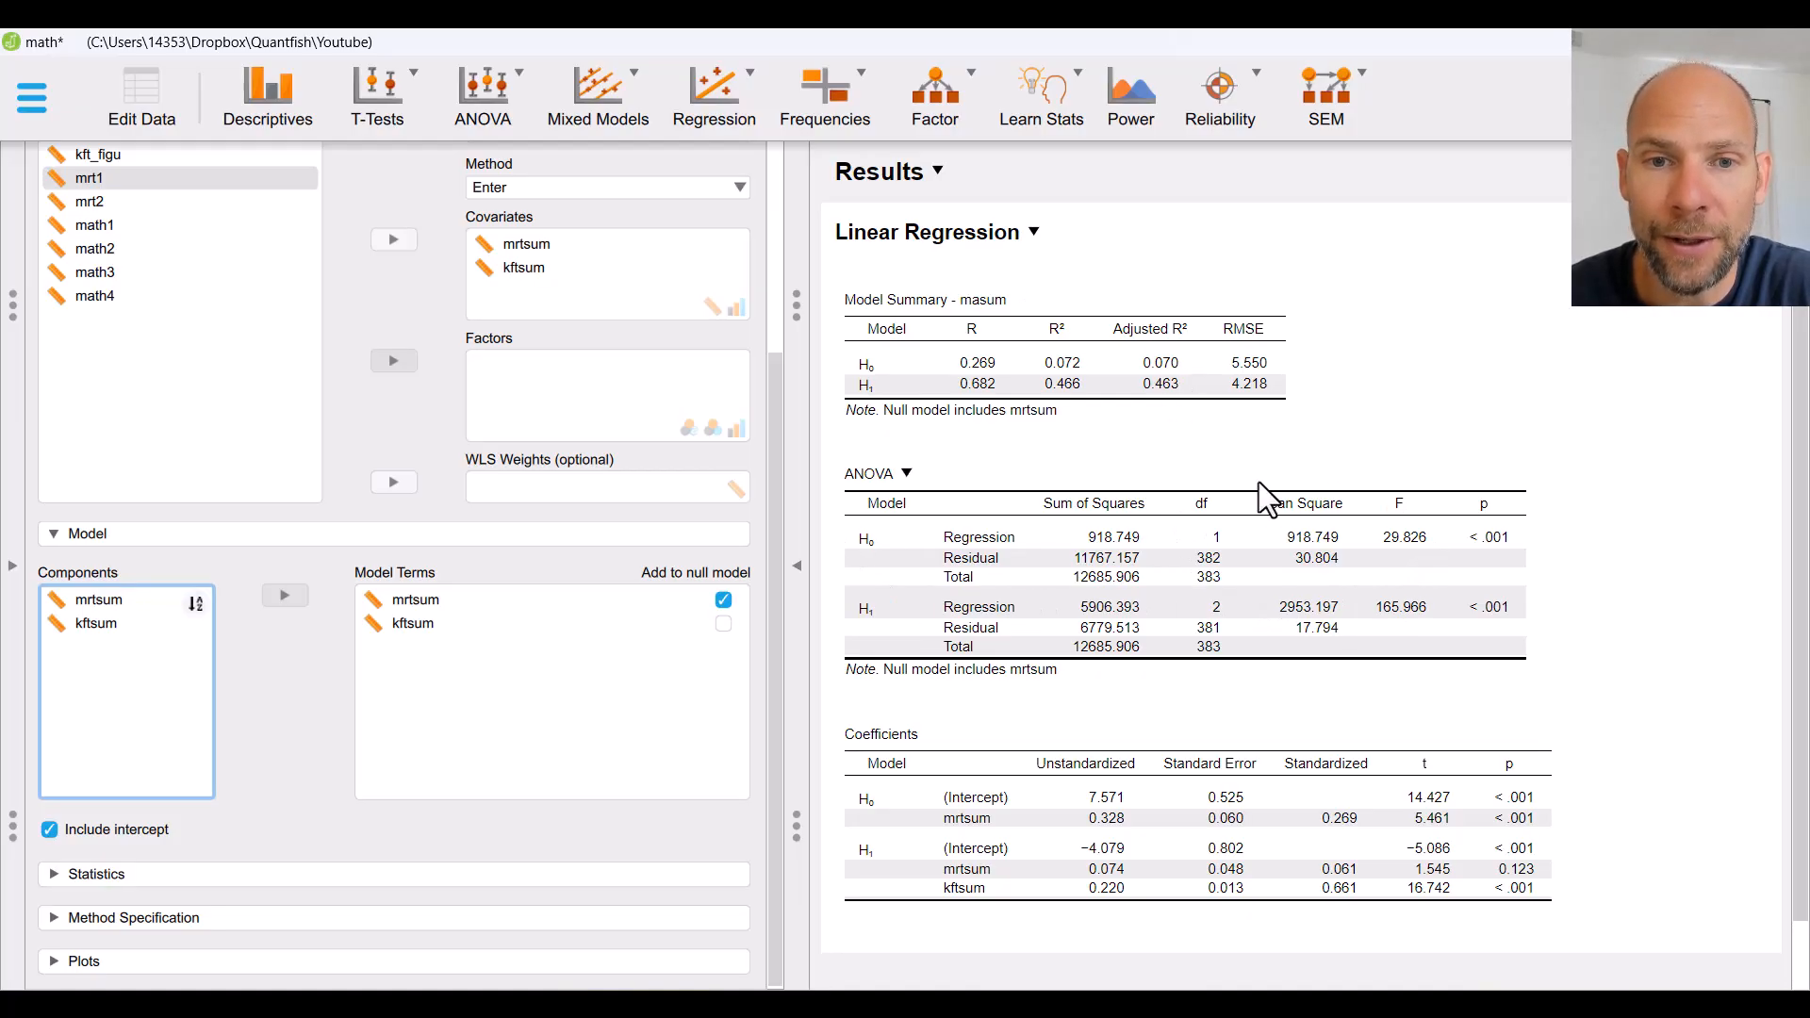
{"action": "mouse_move", "coordinate": [1465, 566]}
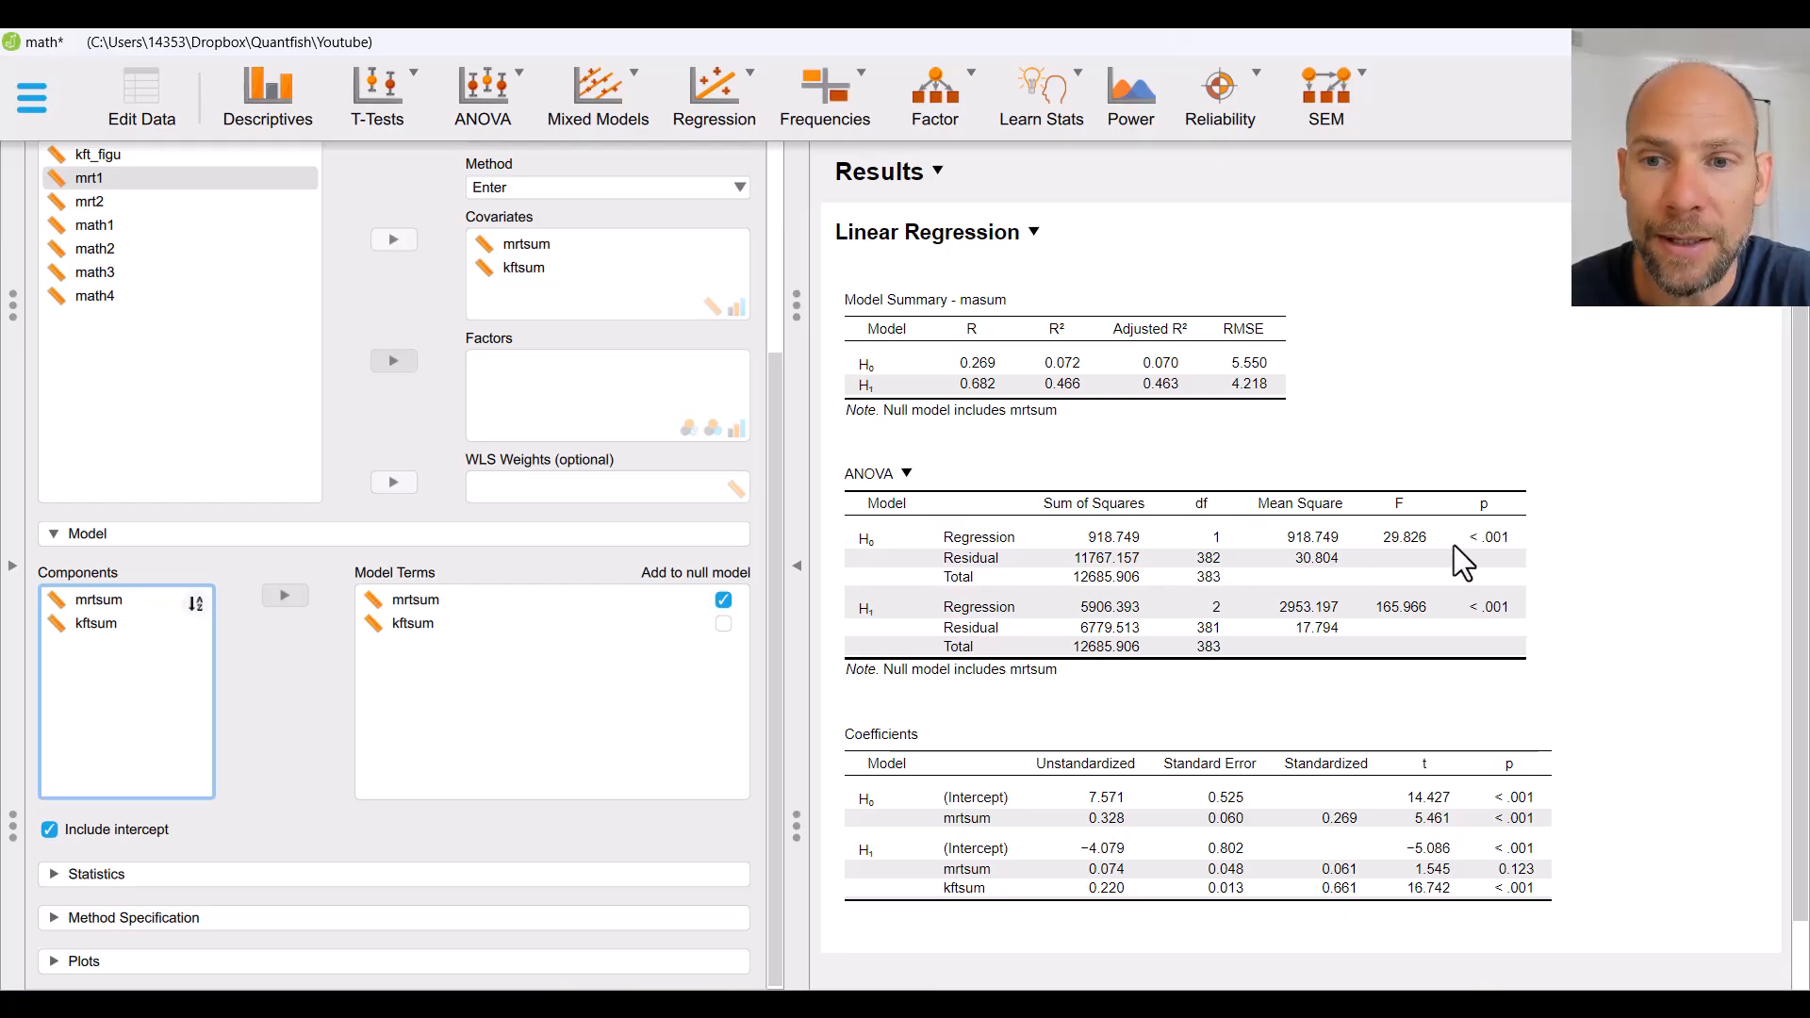
{"action": "mouse_move", "coordinate": [1506, 567]}
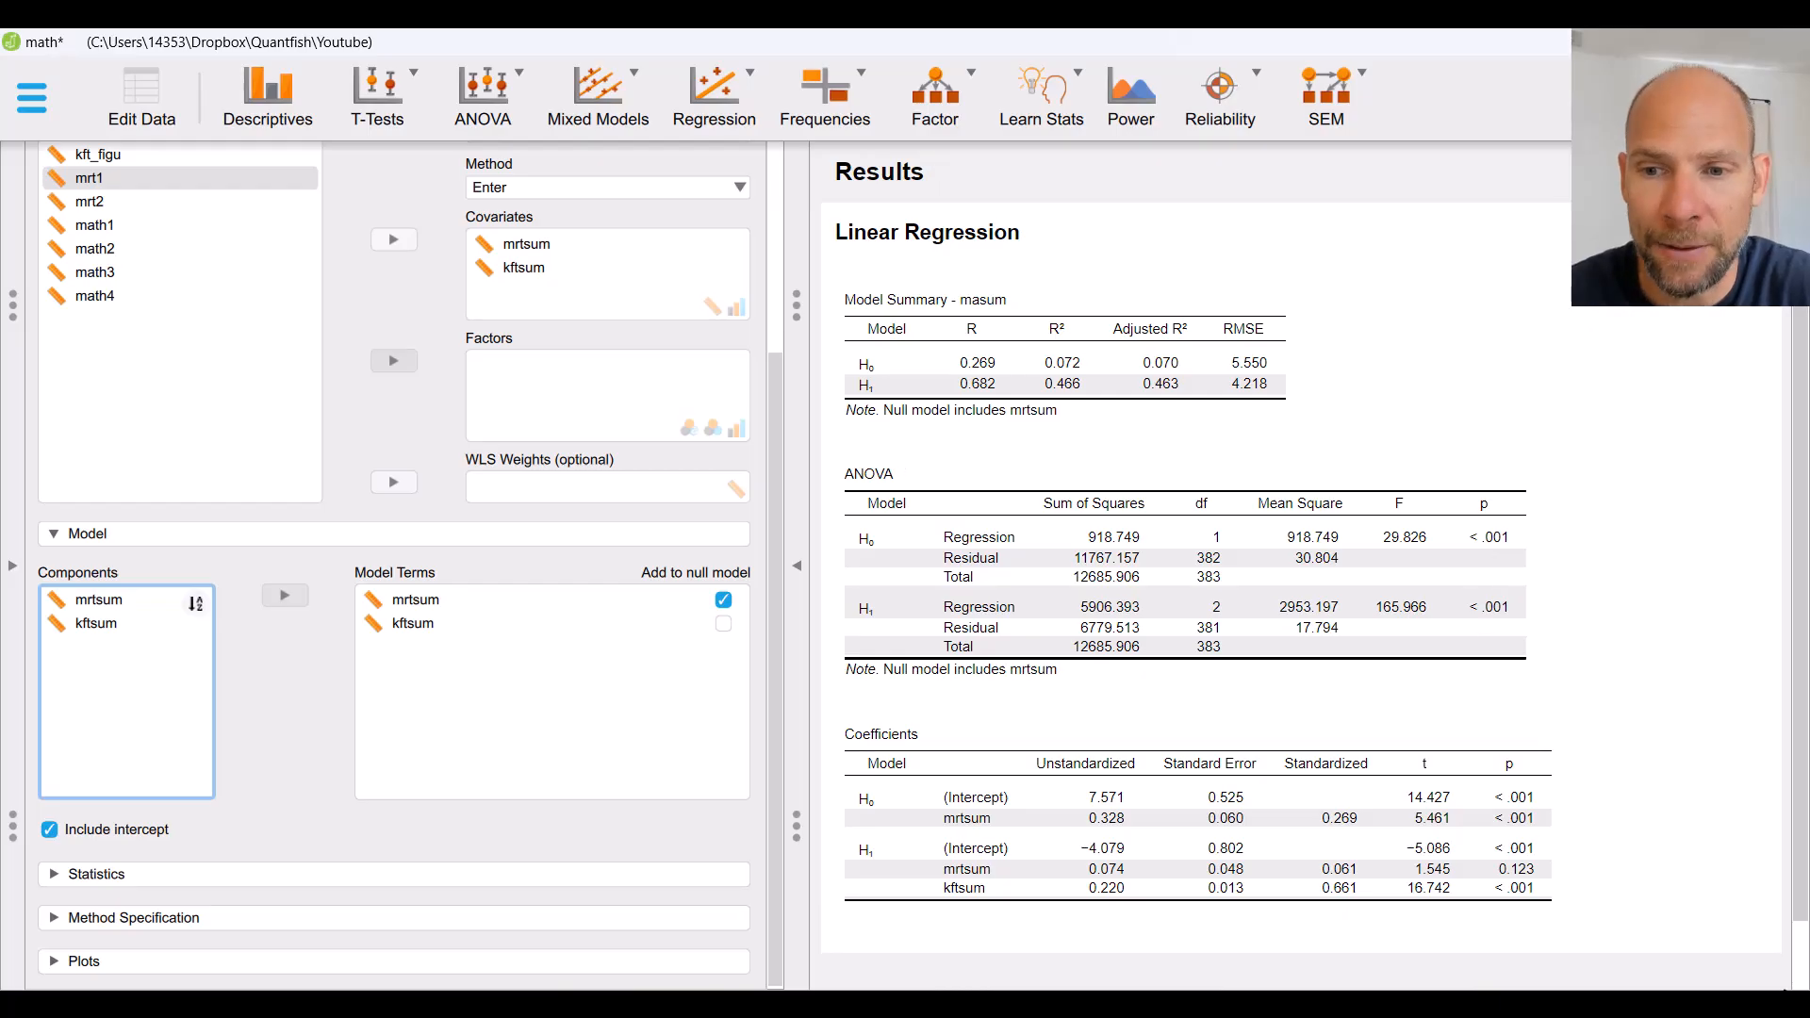
{"action": "mouse_move", "coordinate": [1554, 796]}
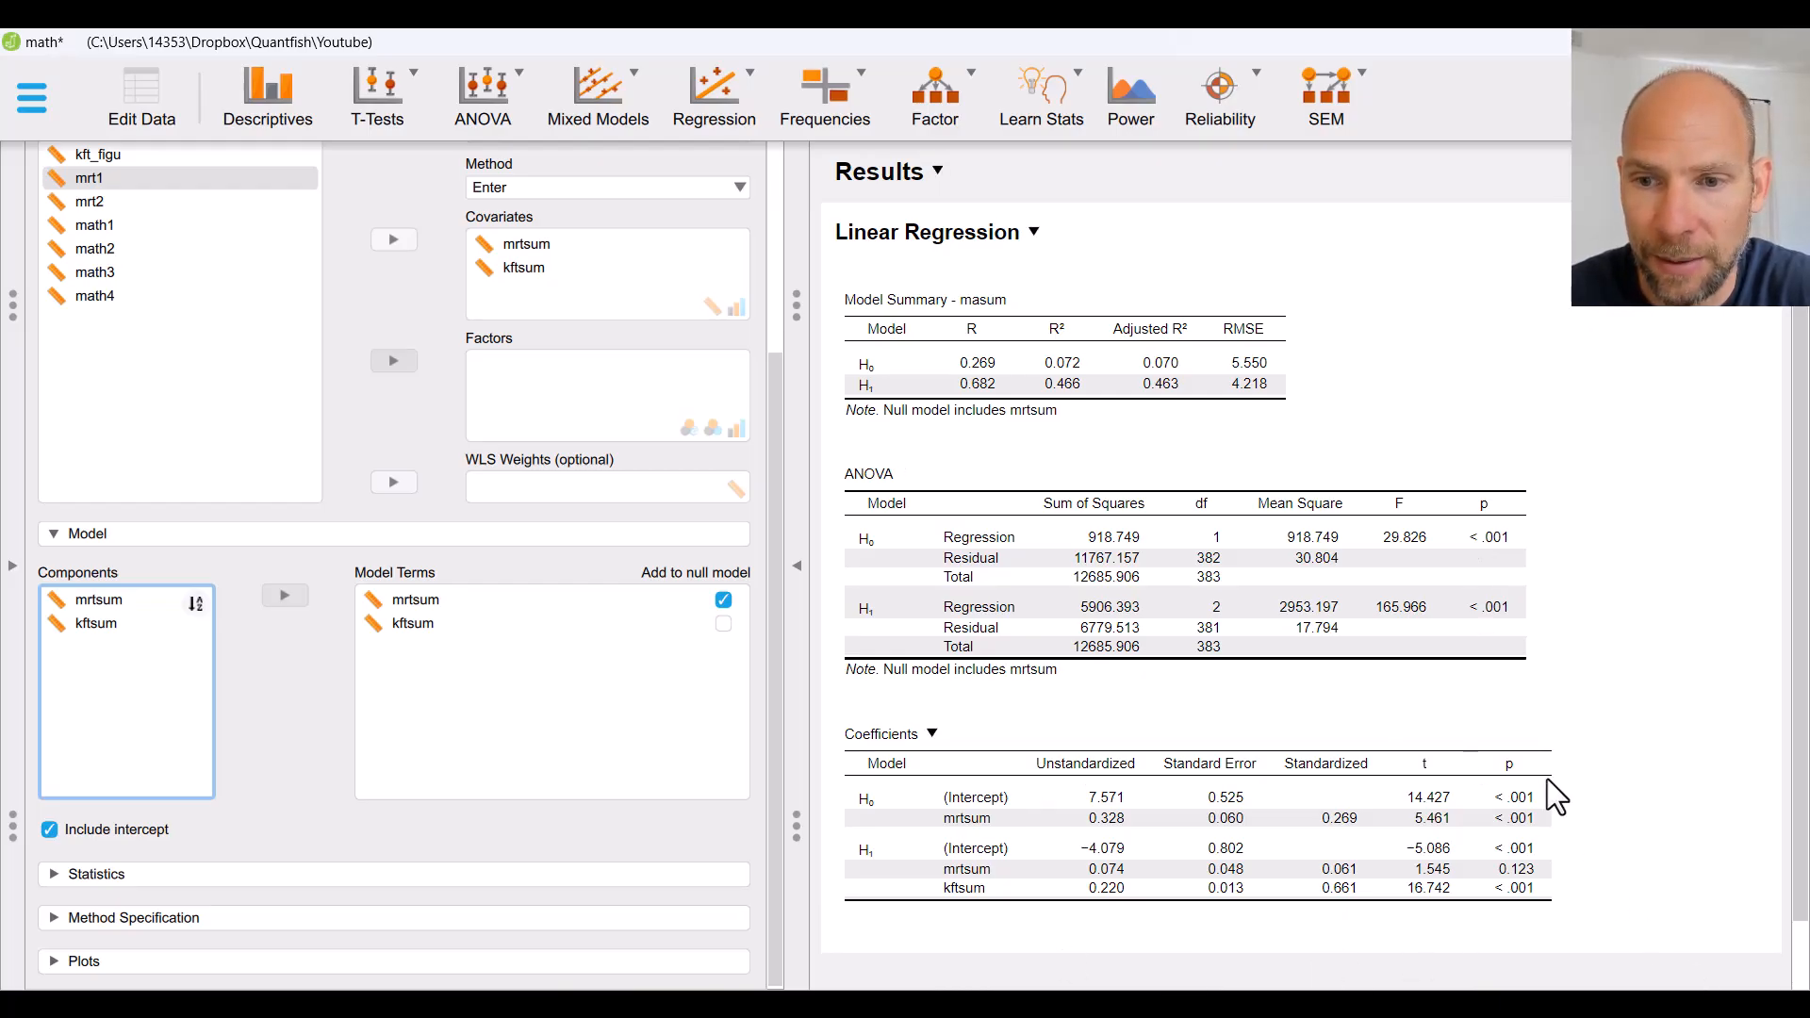
{"action": "mouse_move", "coordinate": [1016, 837]}
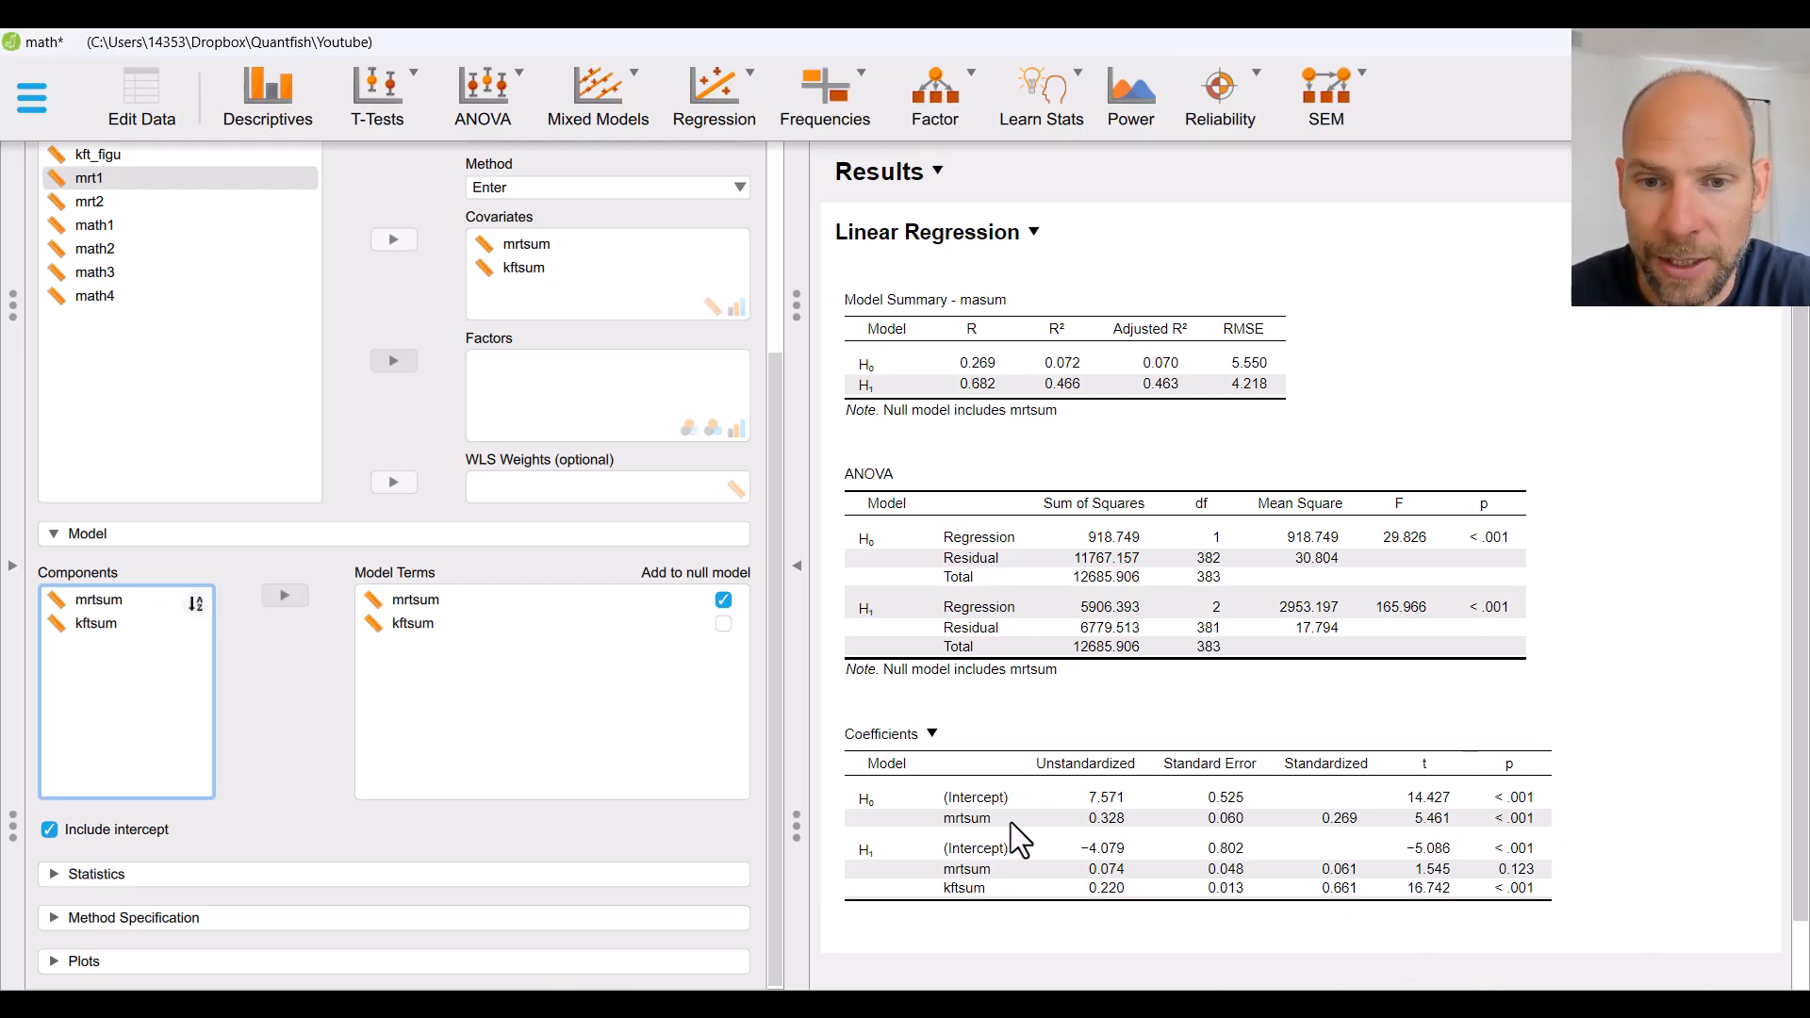
{"action": "mouse_move", "coordinate": [1431, 843]}
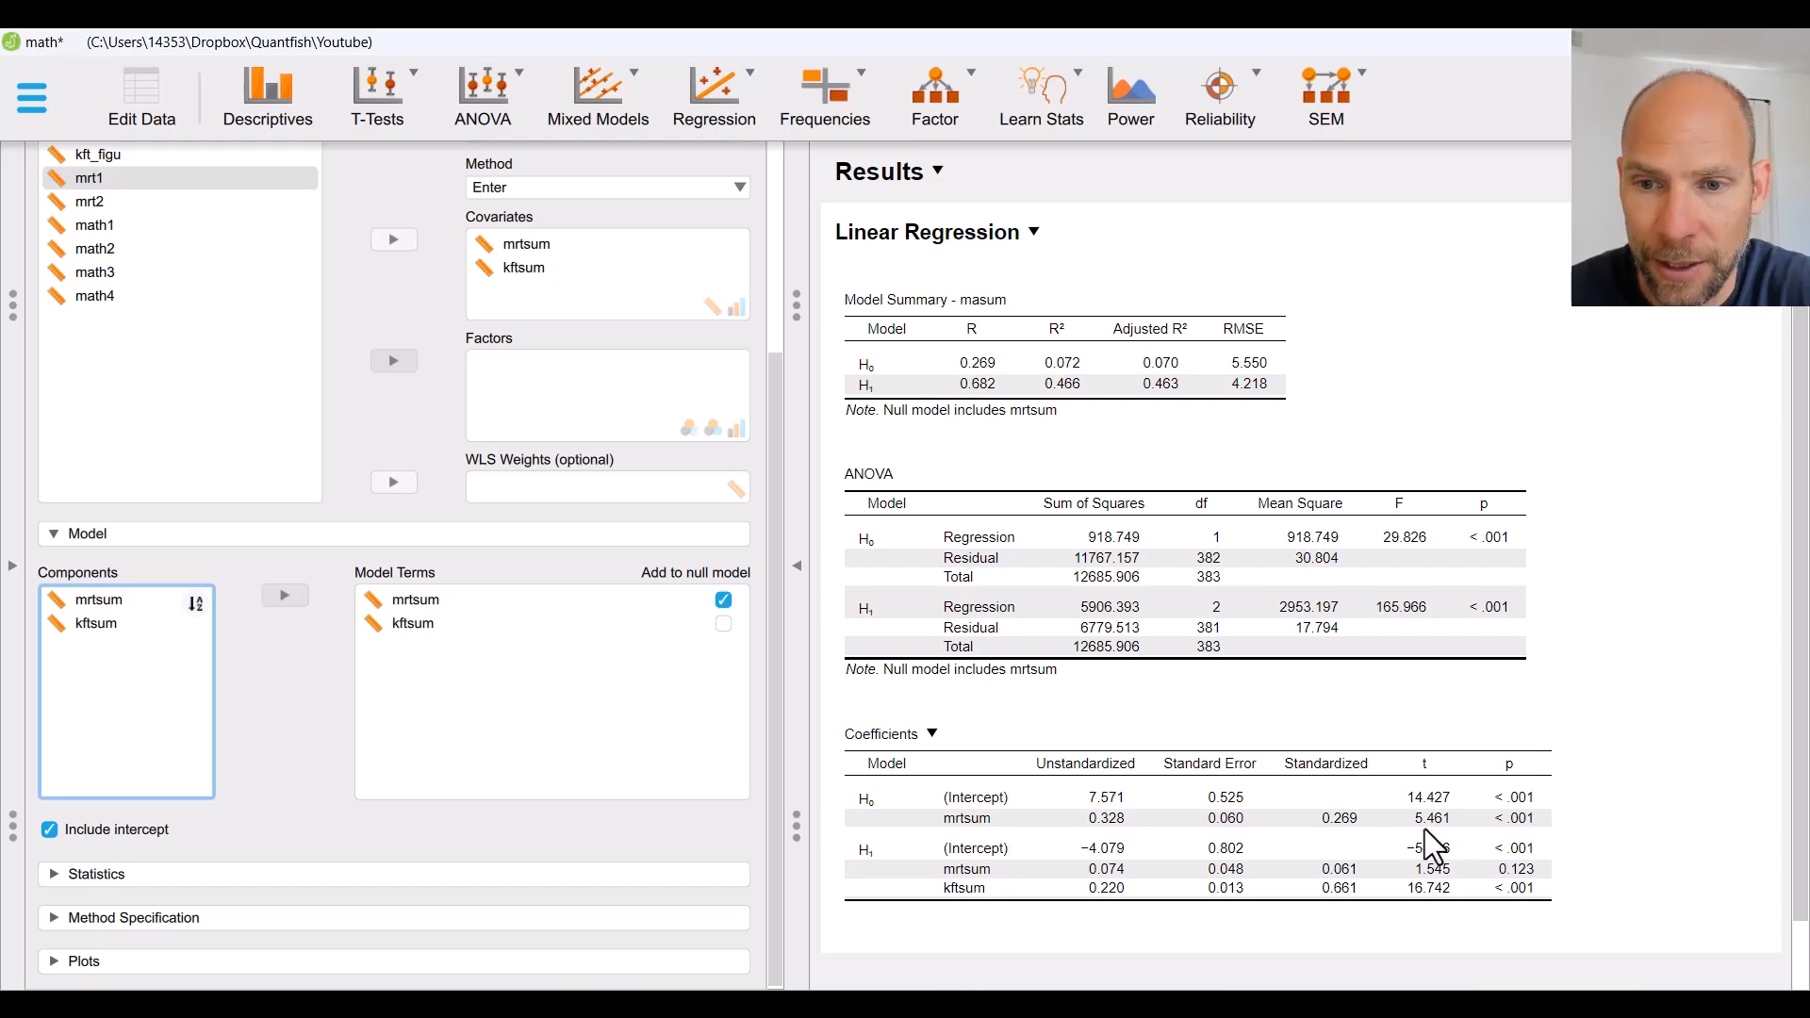
{"action": "mouse_move", "coordinate": [1528, 843]}
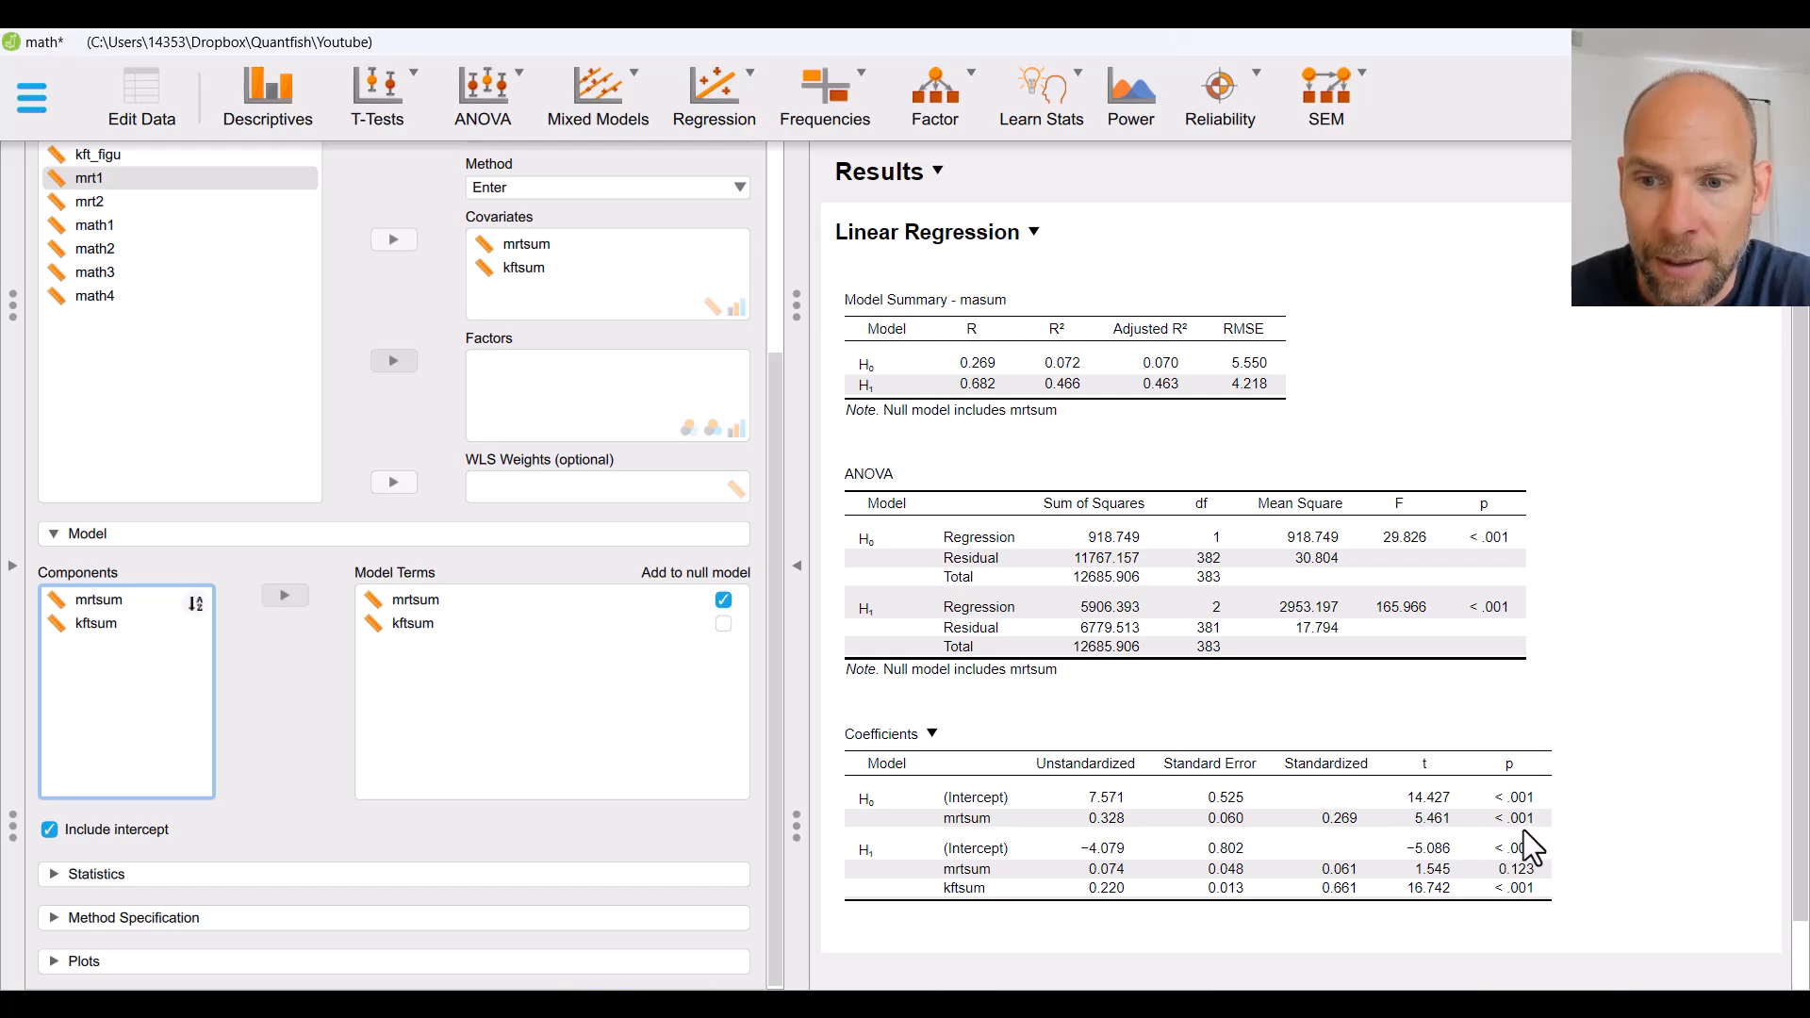
{"action": "mouse_move", "coordinate": [963, 914]}
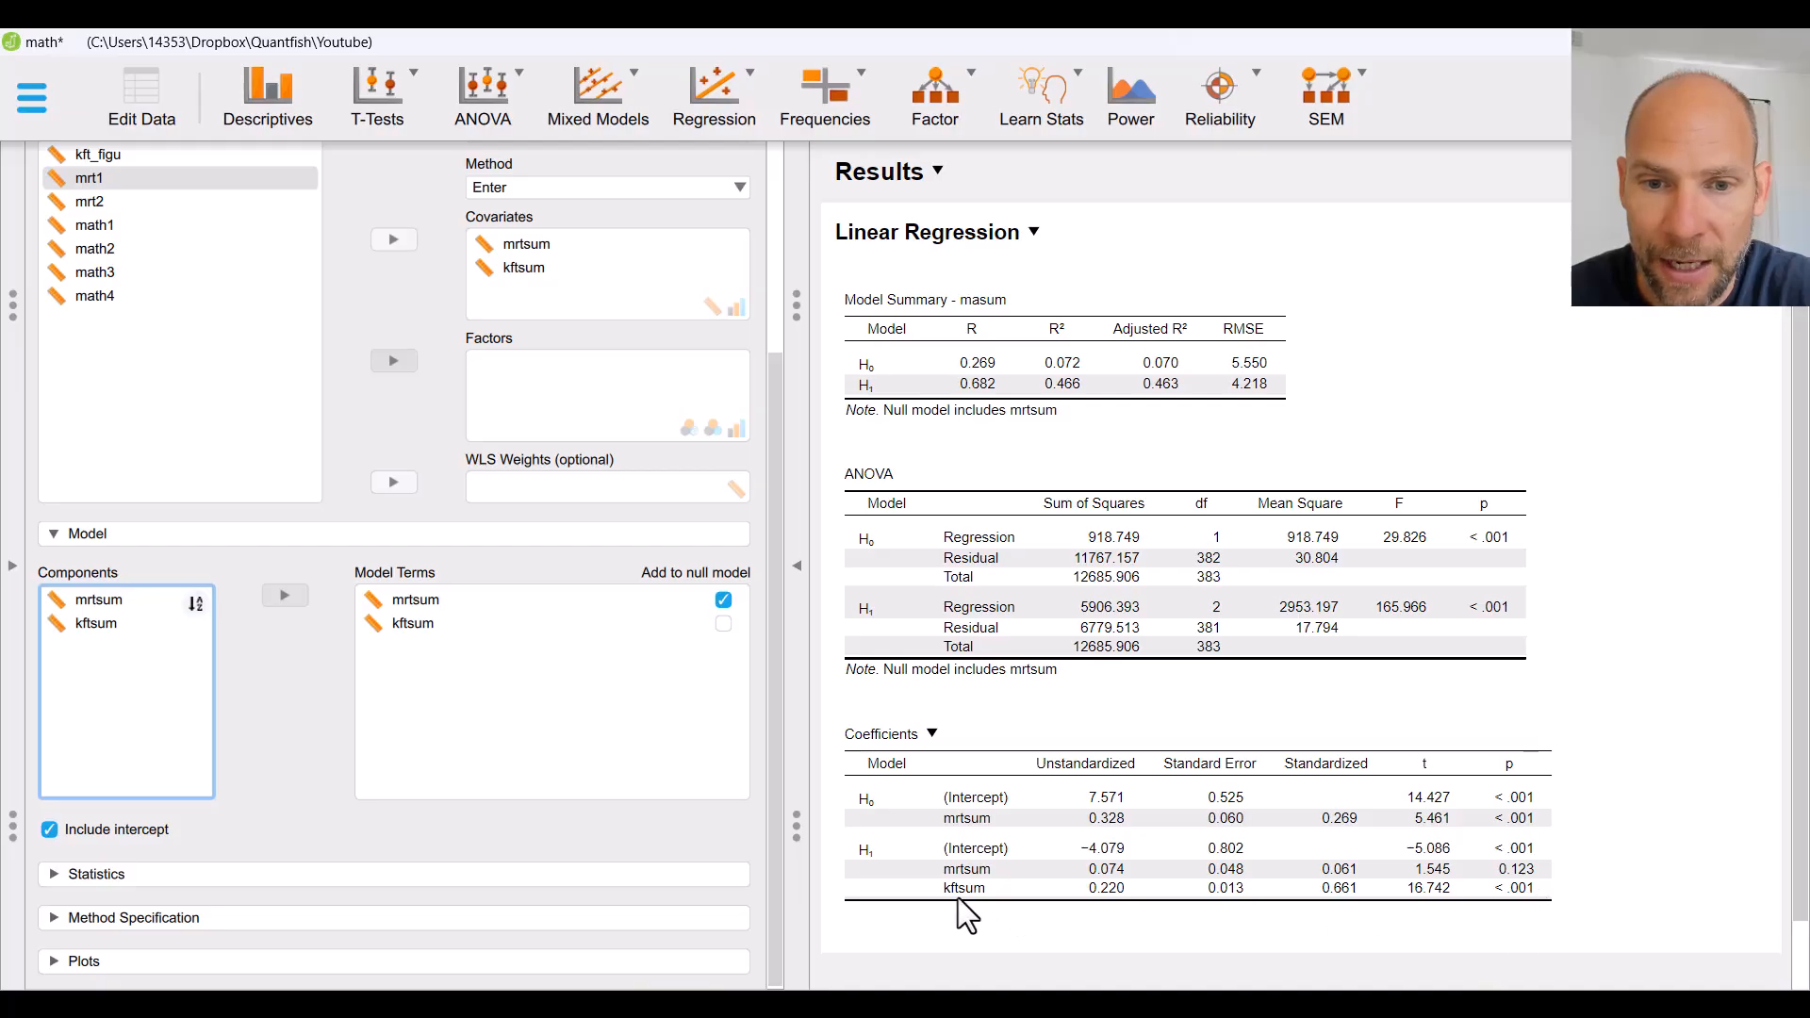
{"action": "mouse_move", "coordinate": [1379, 883]}
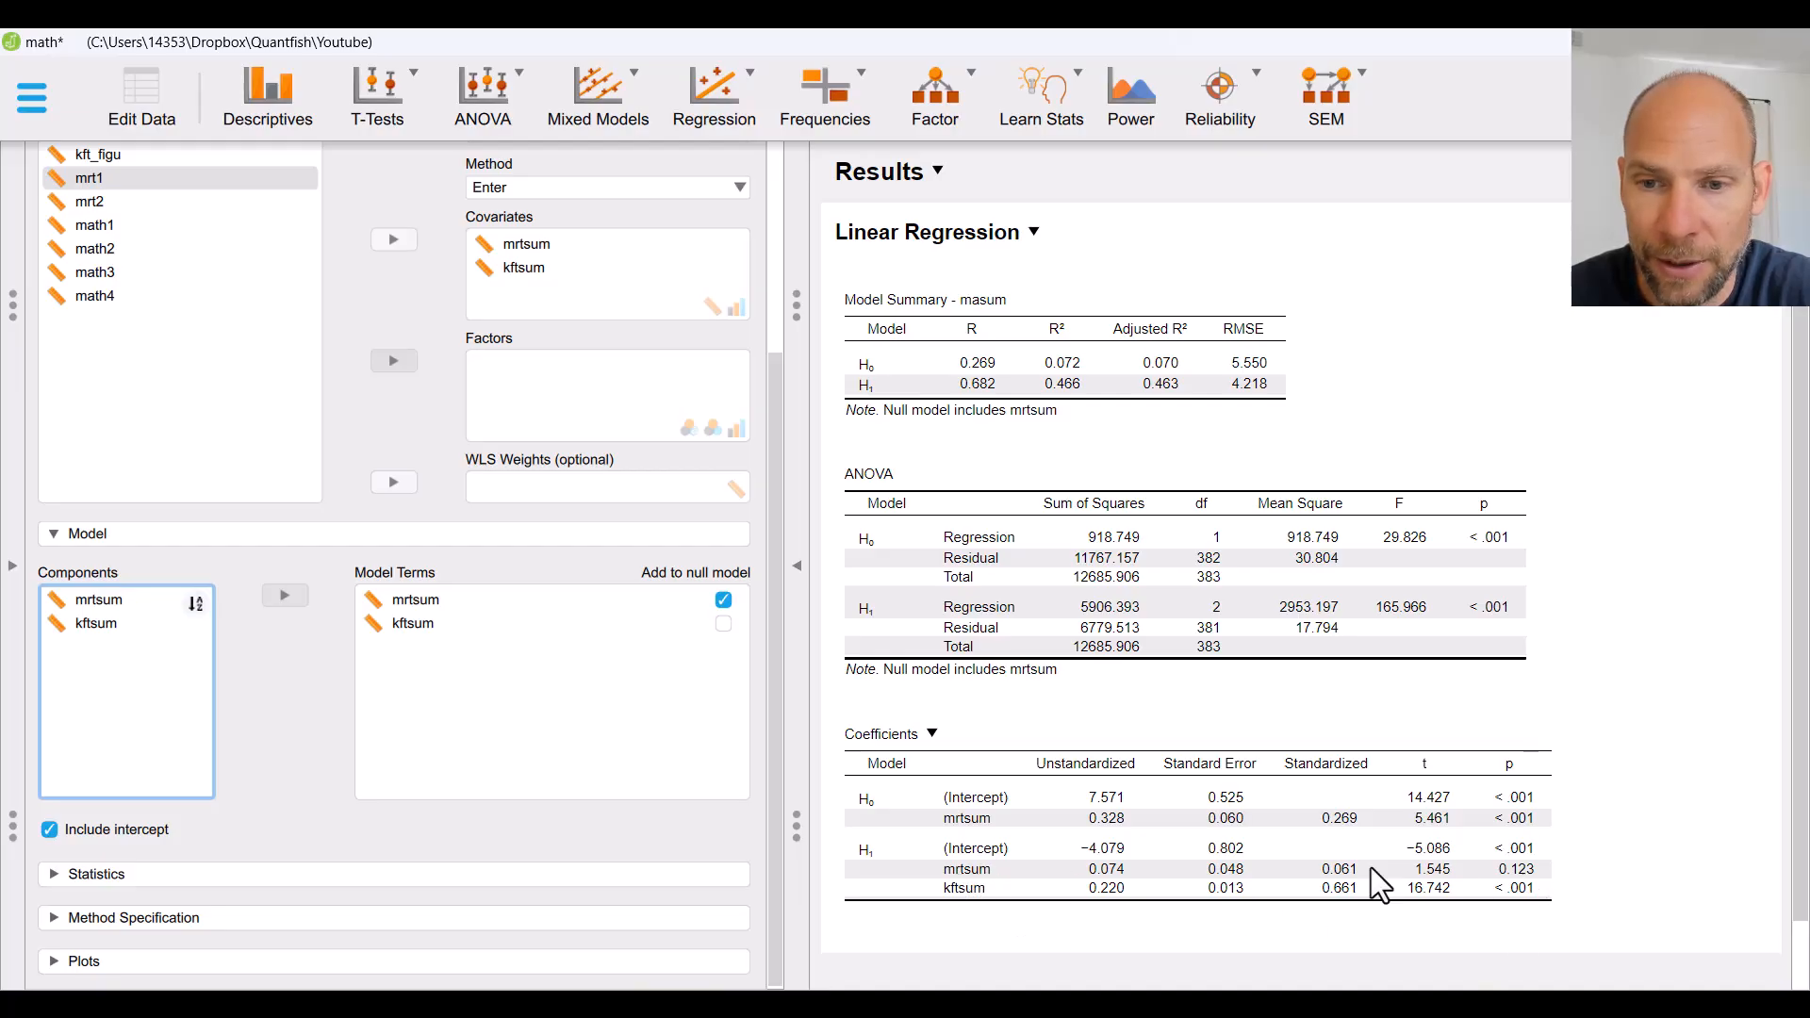
{"action": "mouse_move", "coordinate": [1543, 895]}
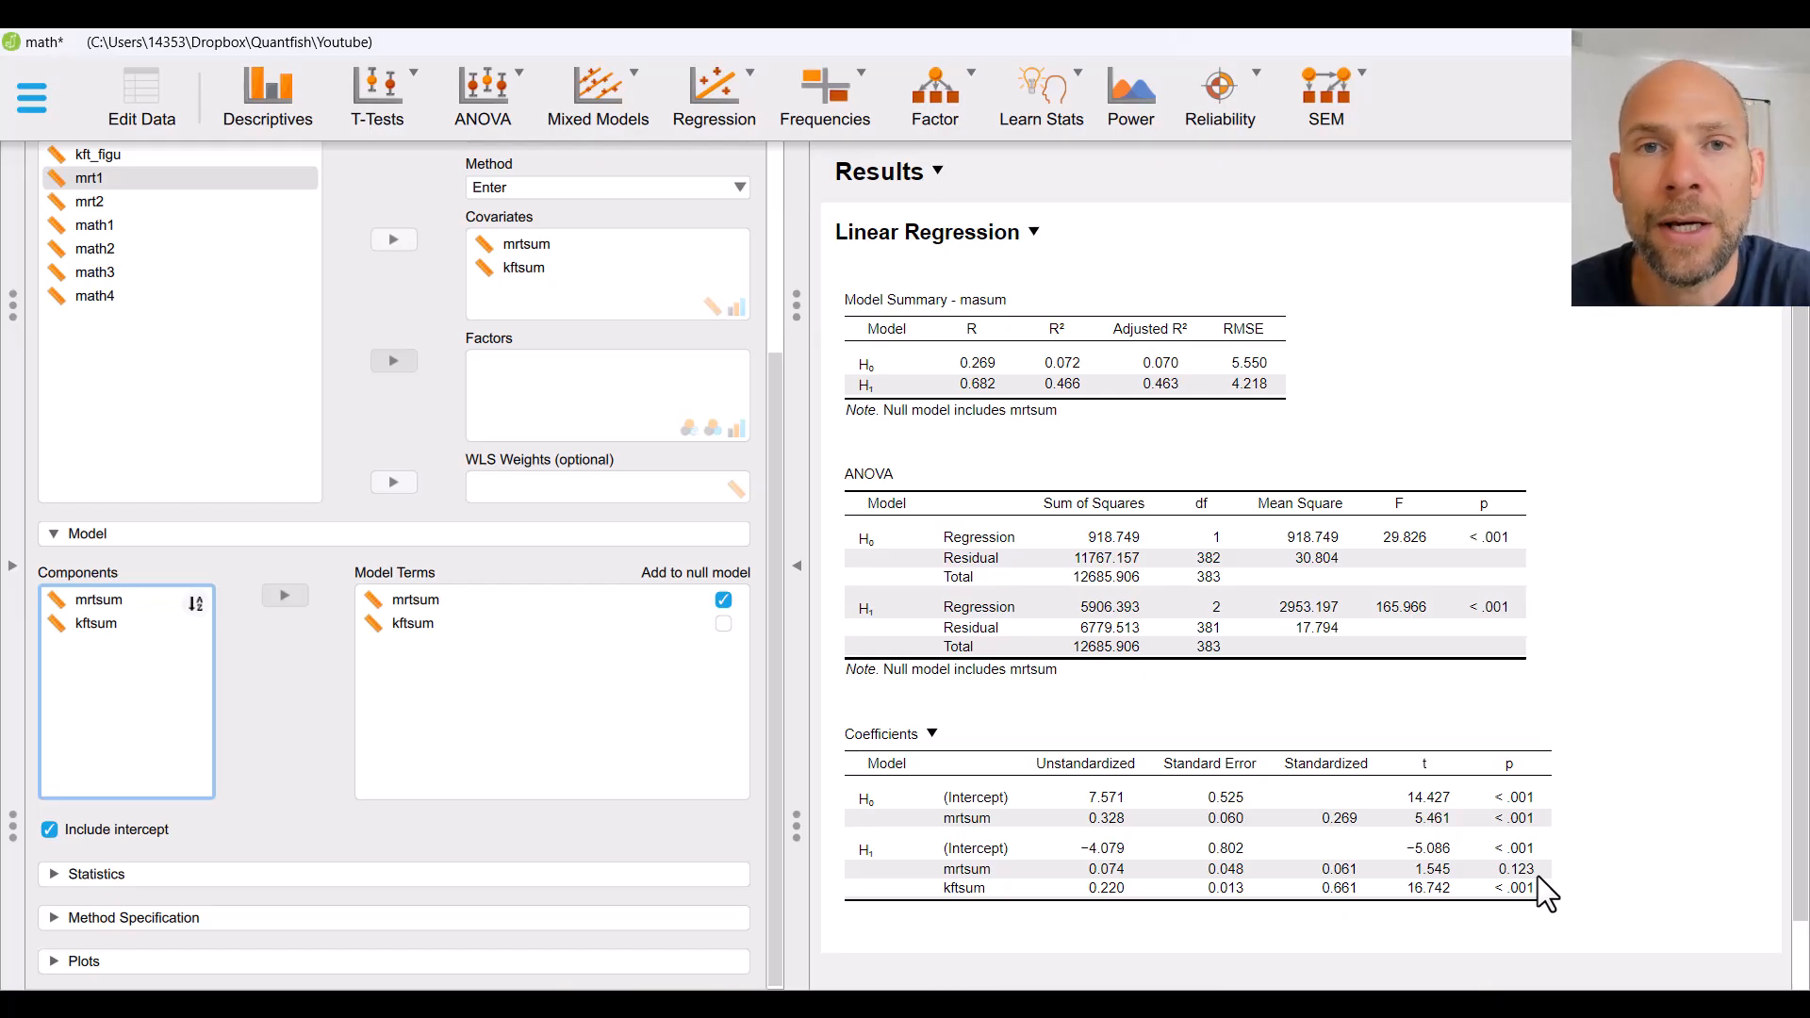
{"action": "mouse_move", "coordinate": [253, 874]}
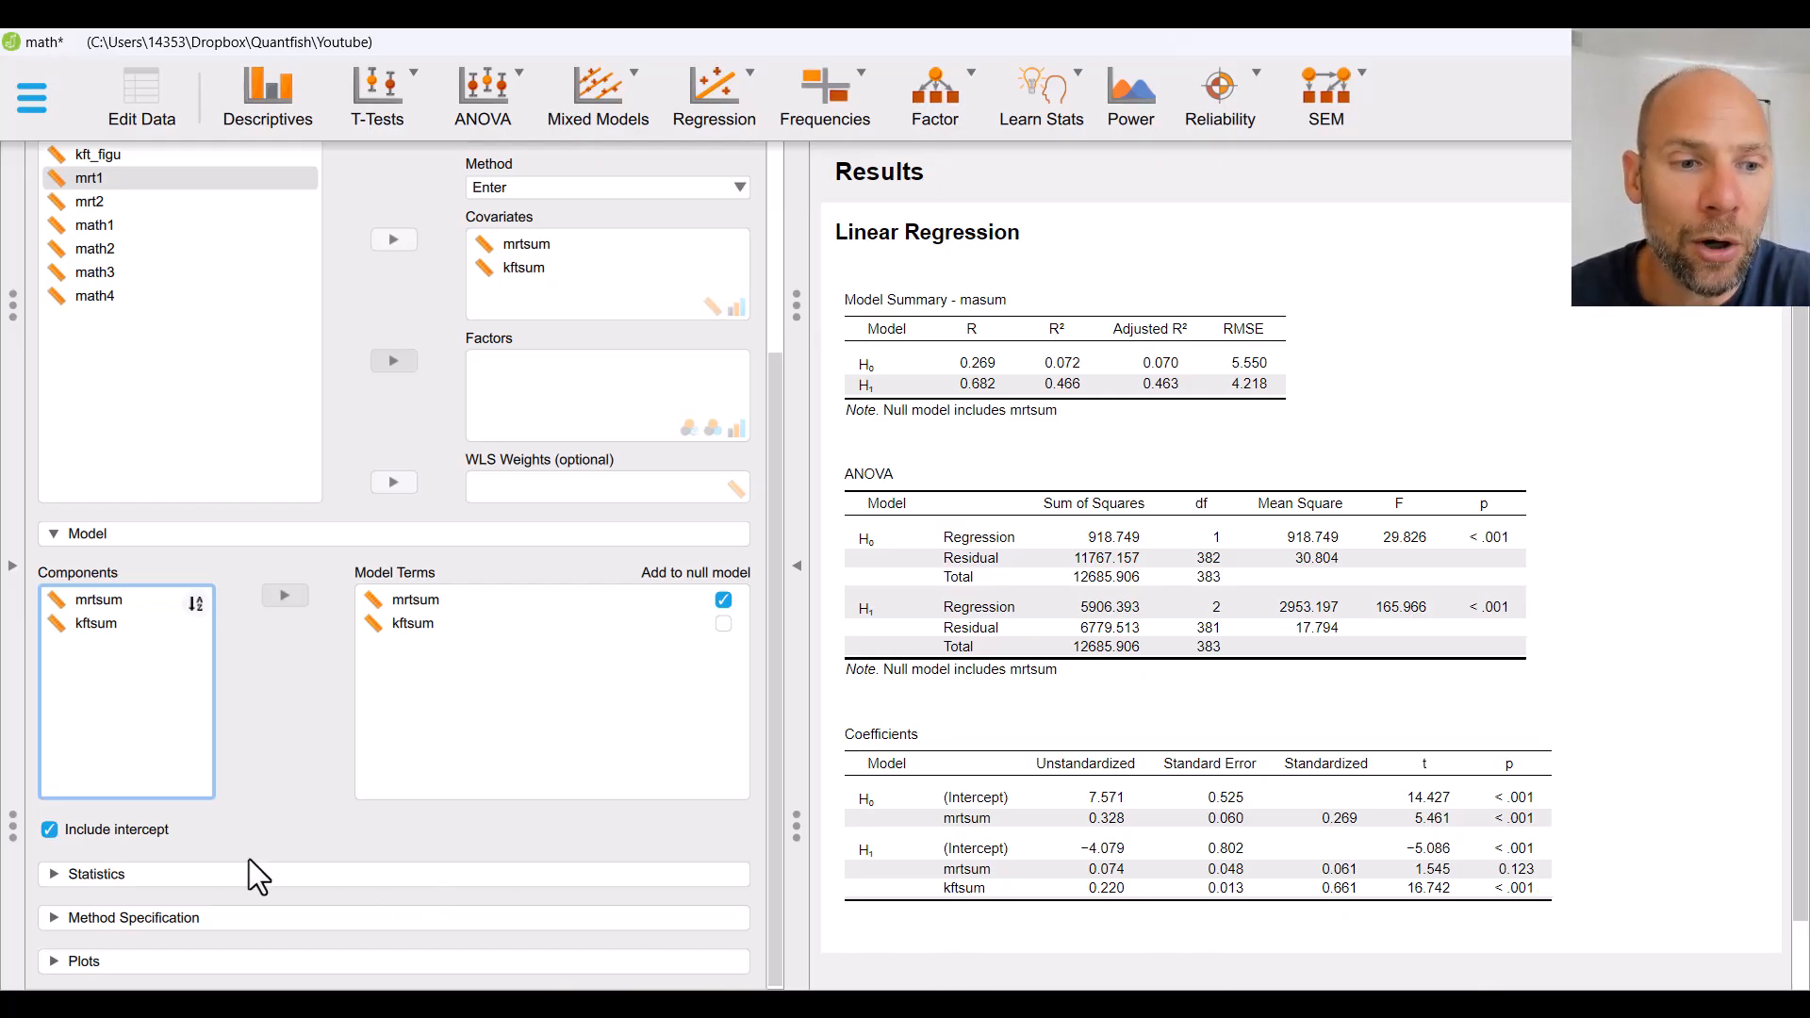
{"action": "mouse_move", "coordinate": [109, 898]}
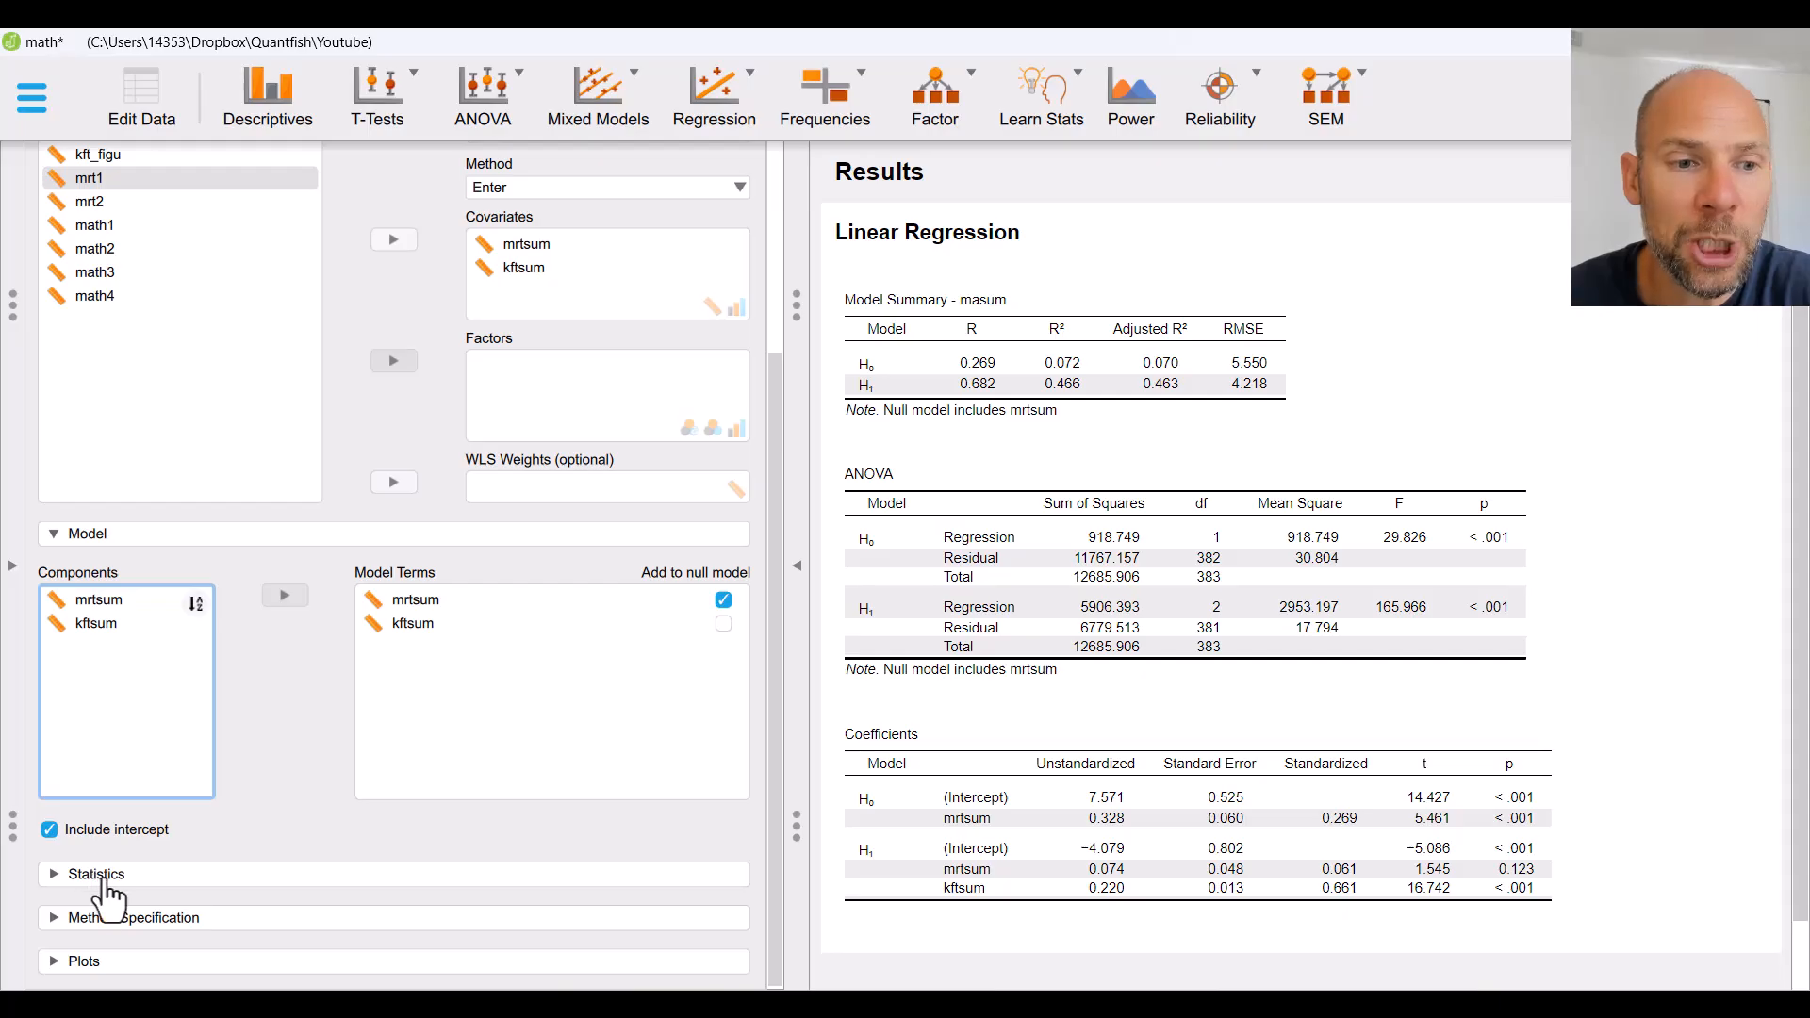
Step: Turn on R squared change in the Statistics options
{"action": "left_click", "coordinate": [96, 874]}
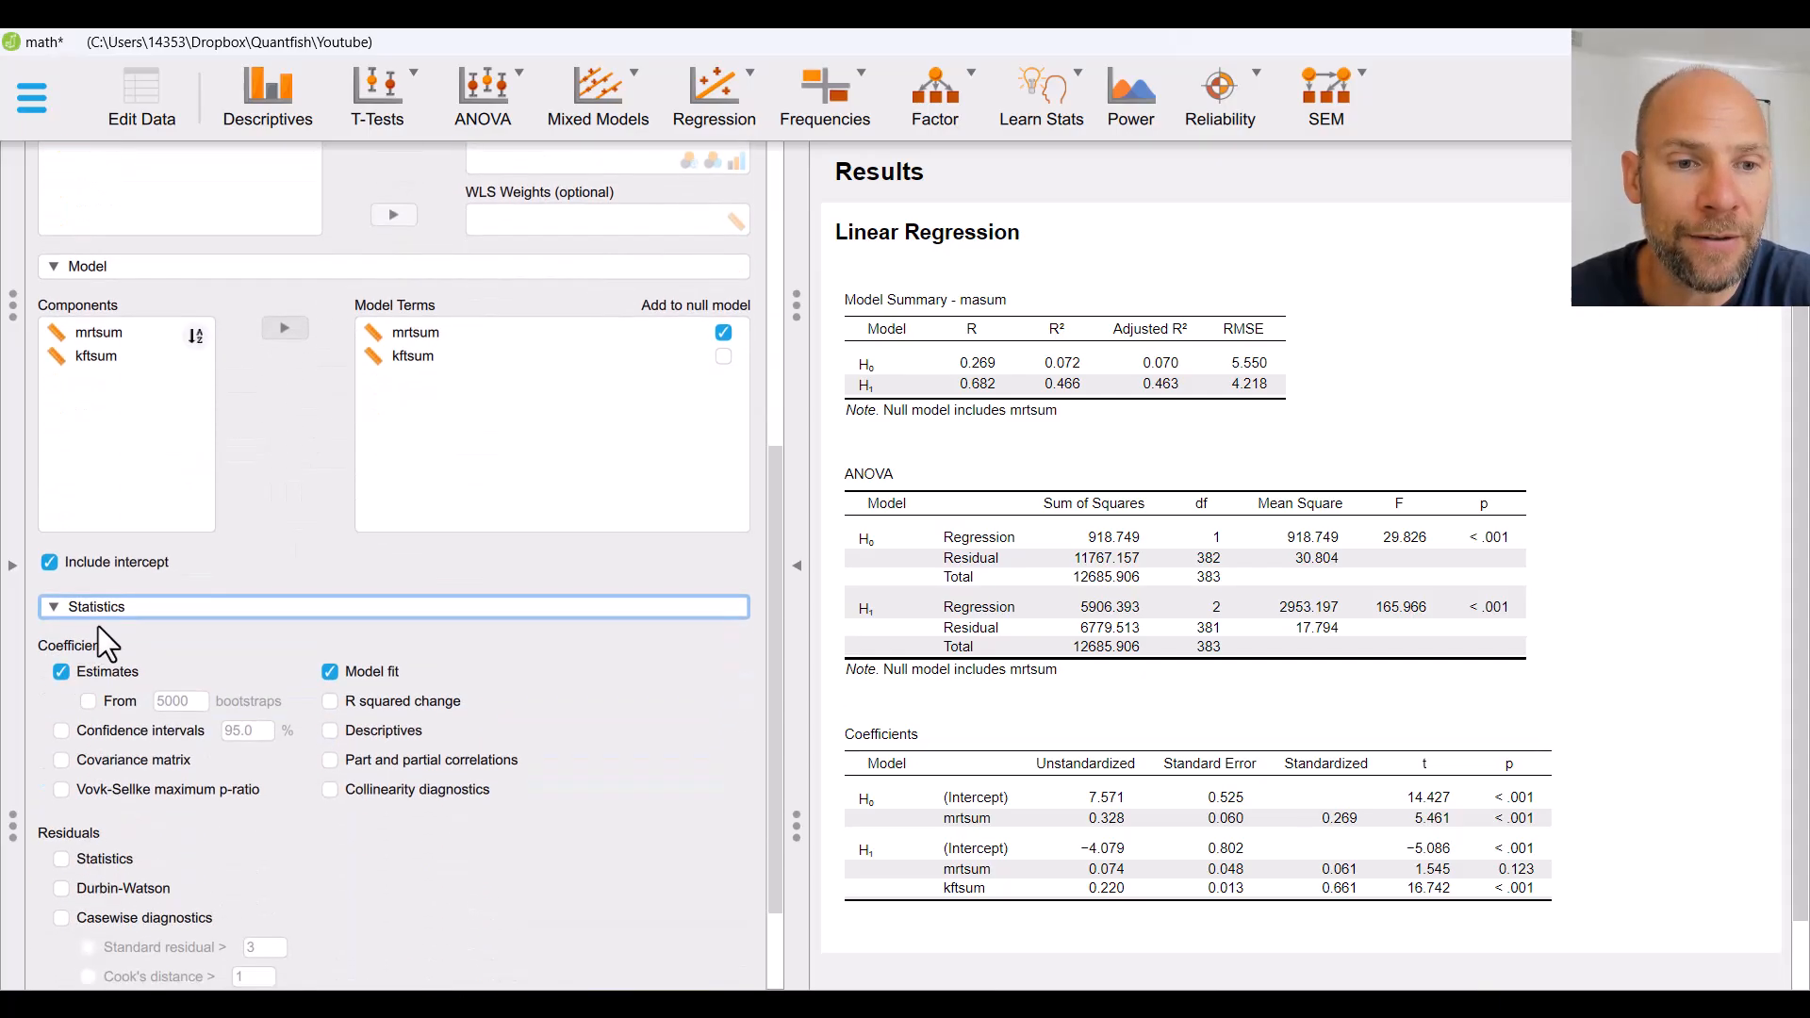
{"action": "mouse_move", "coordinate": [427, 715]}
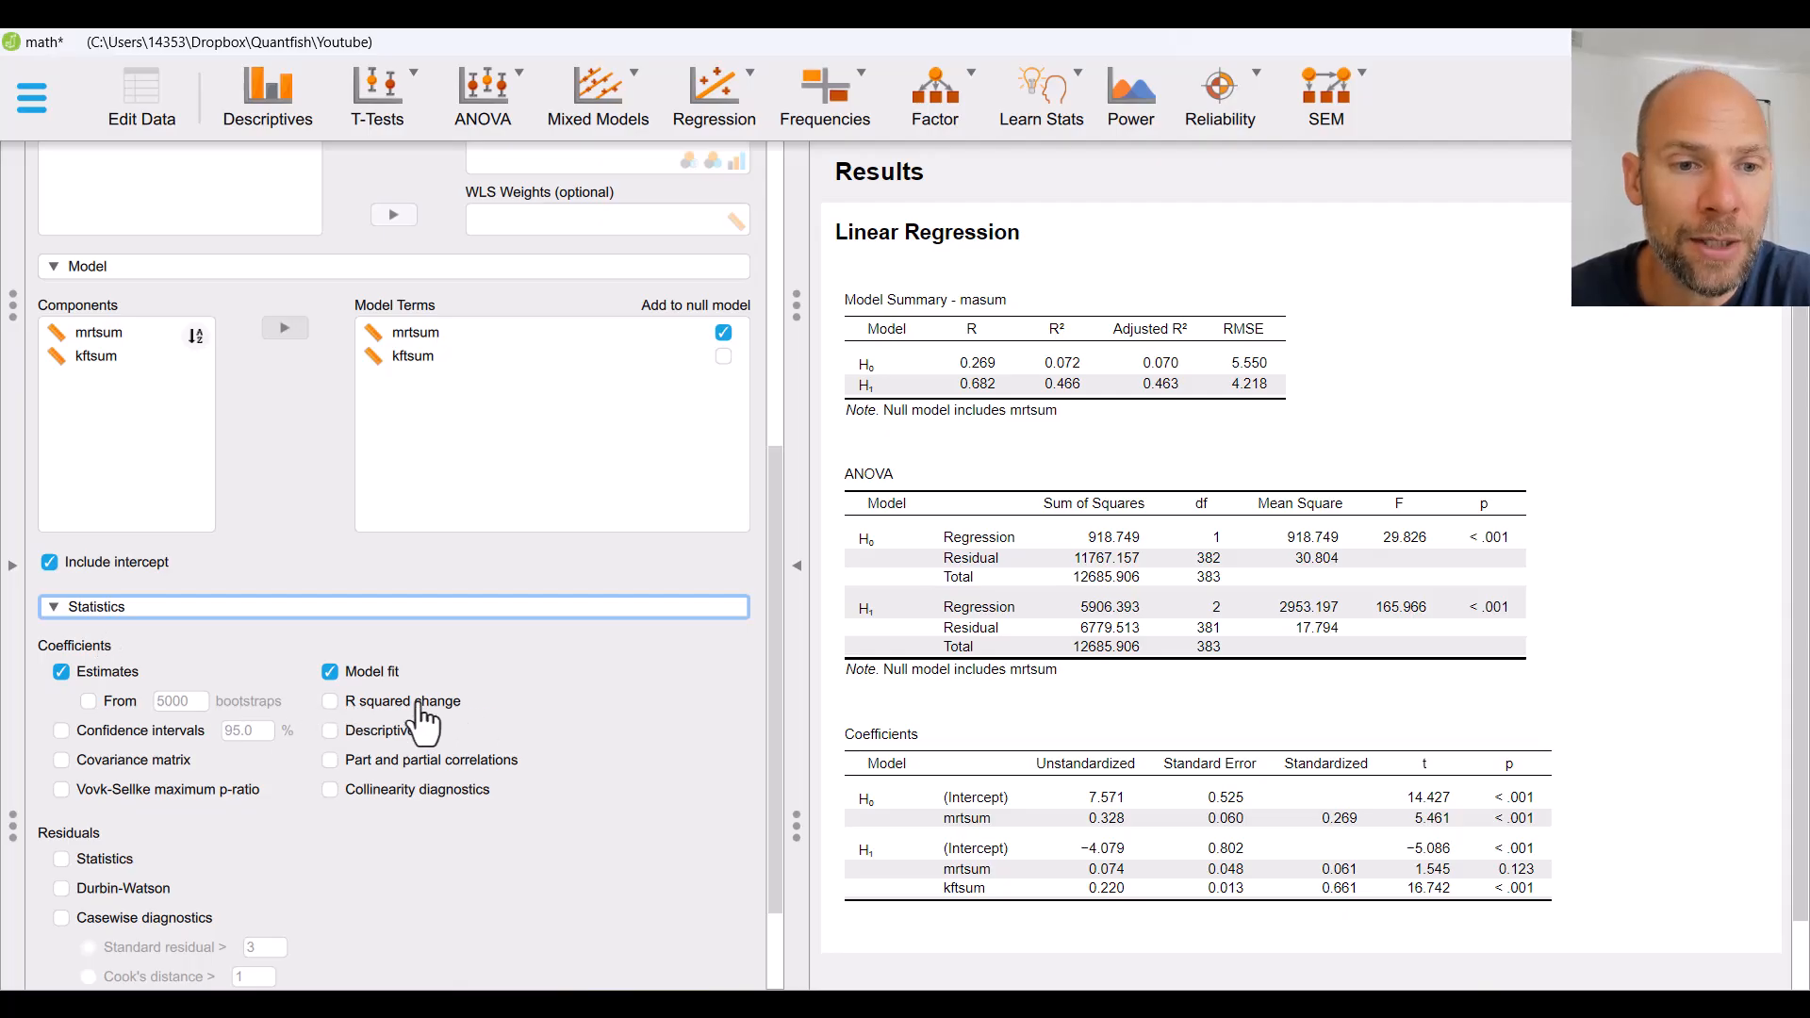
{"action": "left_click", "coordinate": [330, 701]}
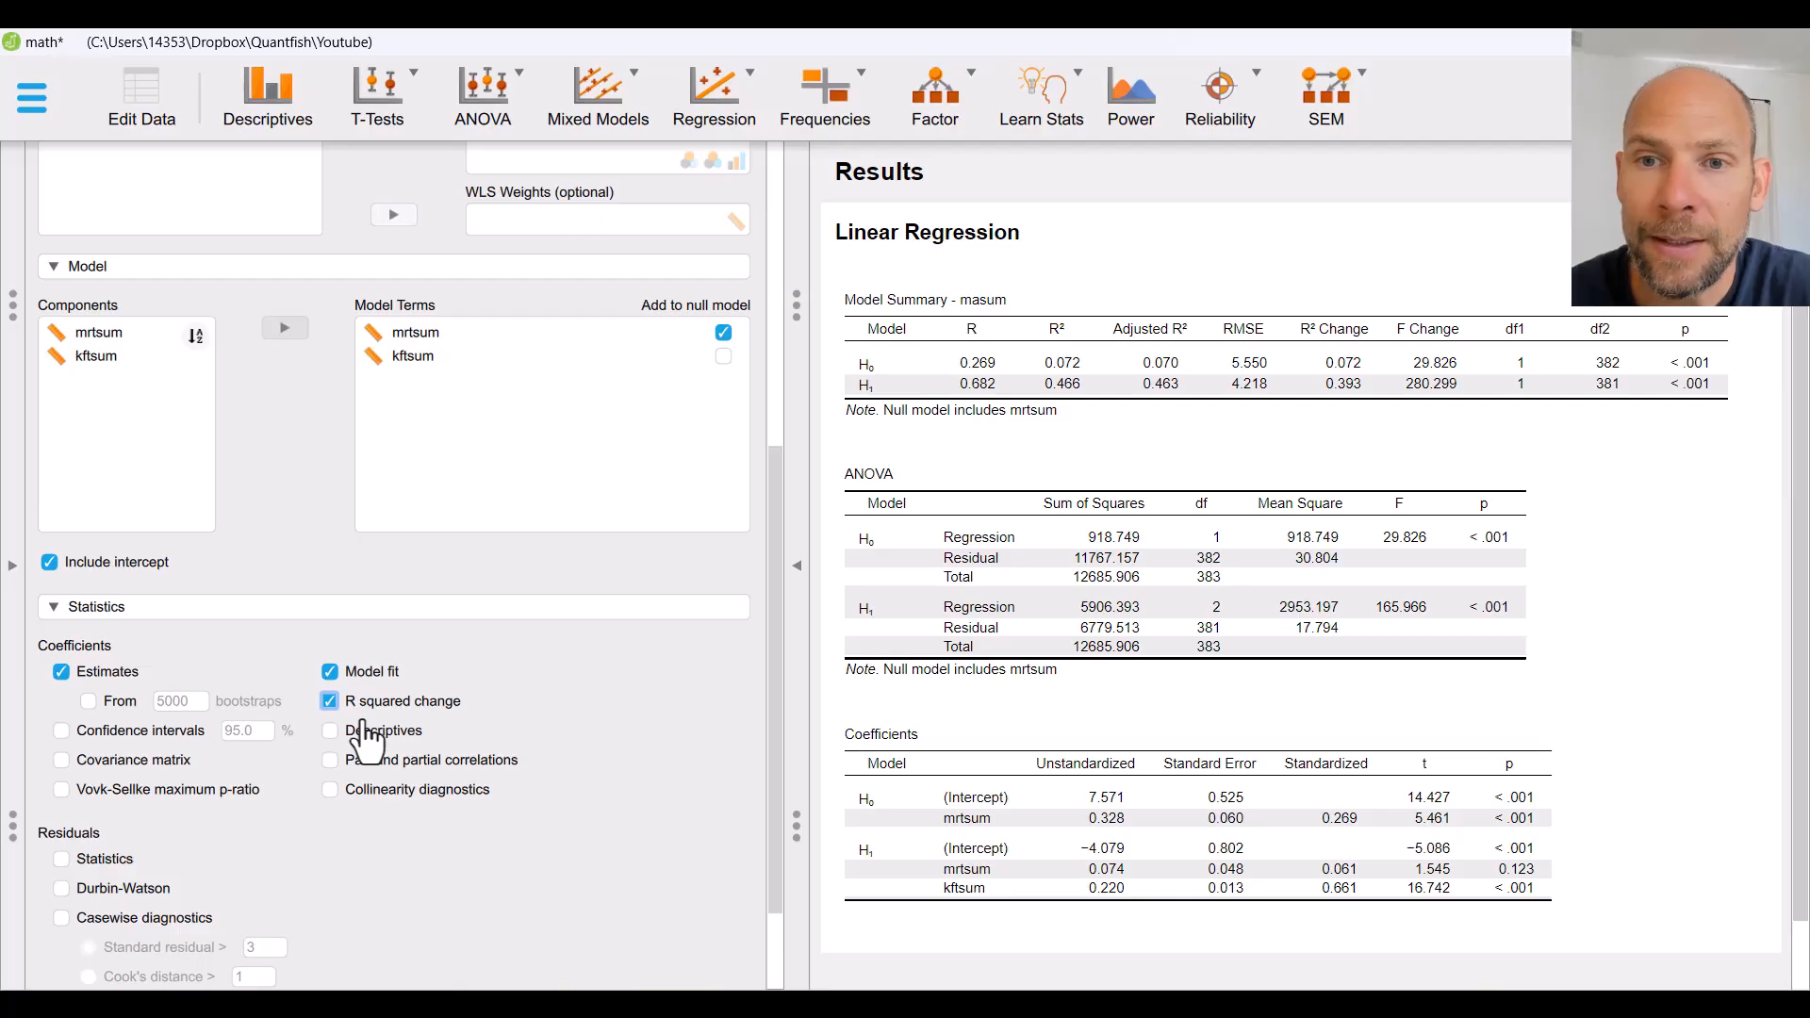
{"action": "mouse_move", "coordinate": [1348, 364]}
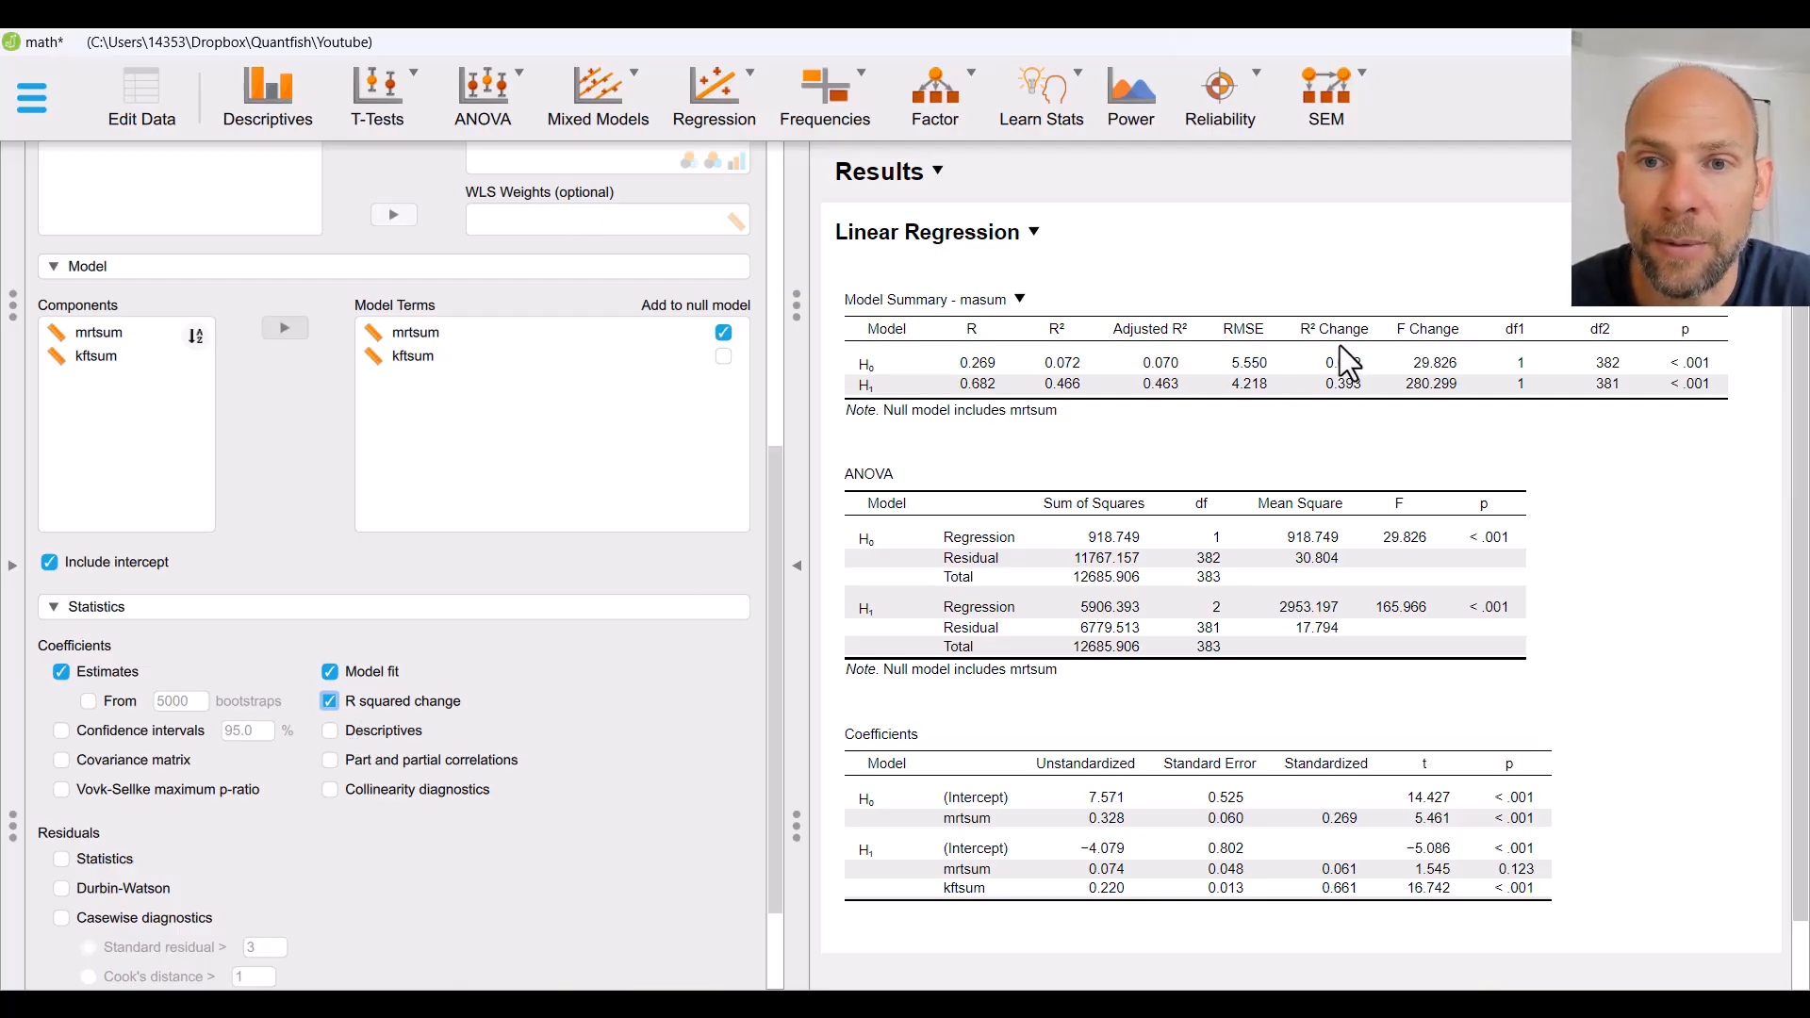
{"action": "mouse_move", "coordinate": [1362, 318]}
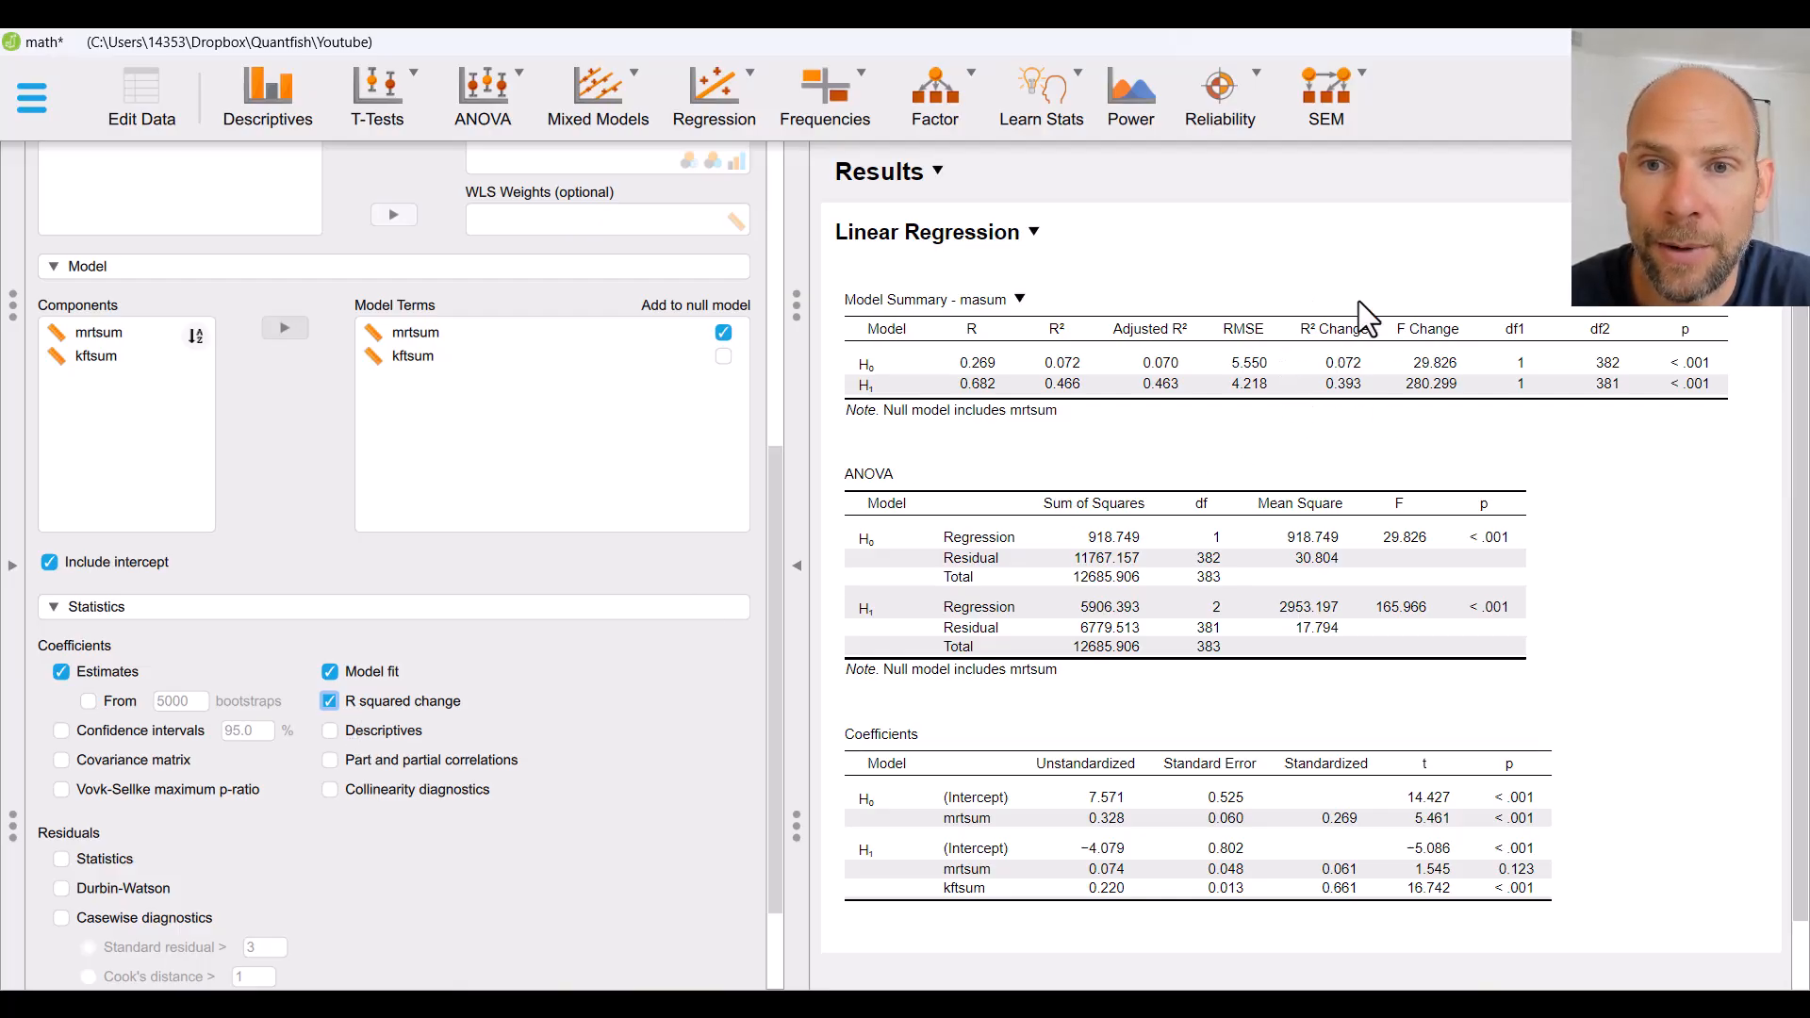
{"action": "mouse_move", "coordinate": [1448, 416]}
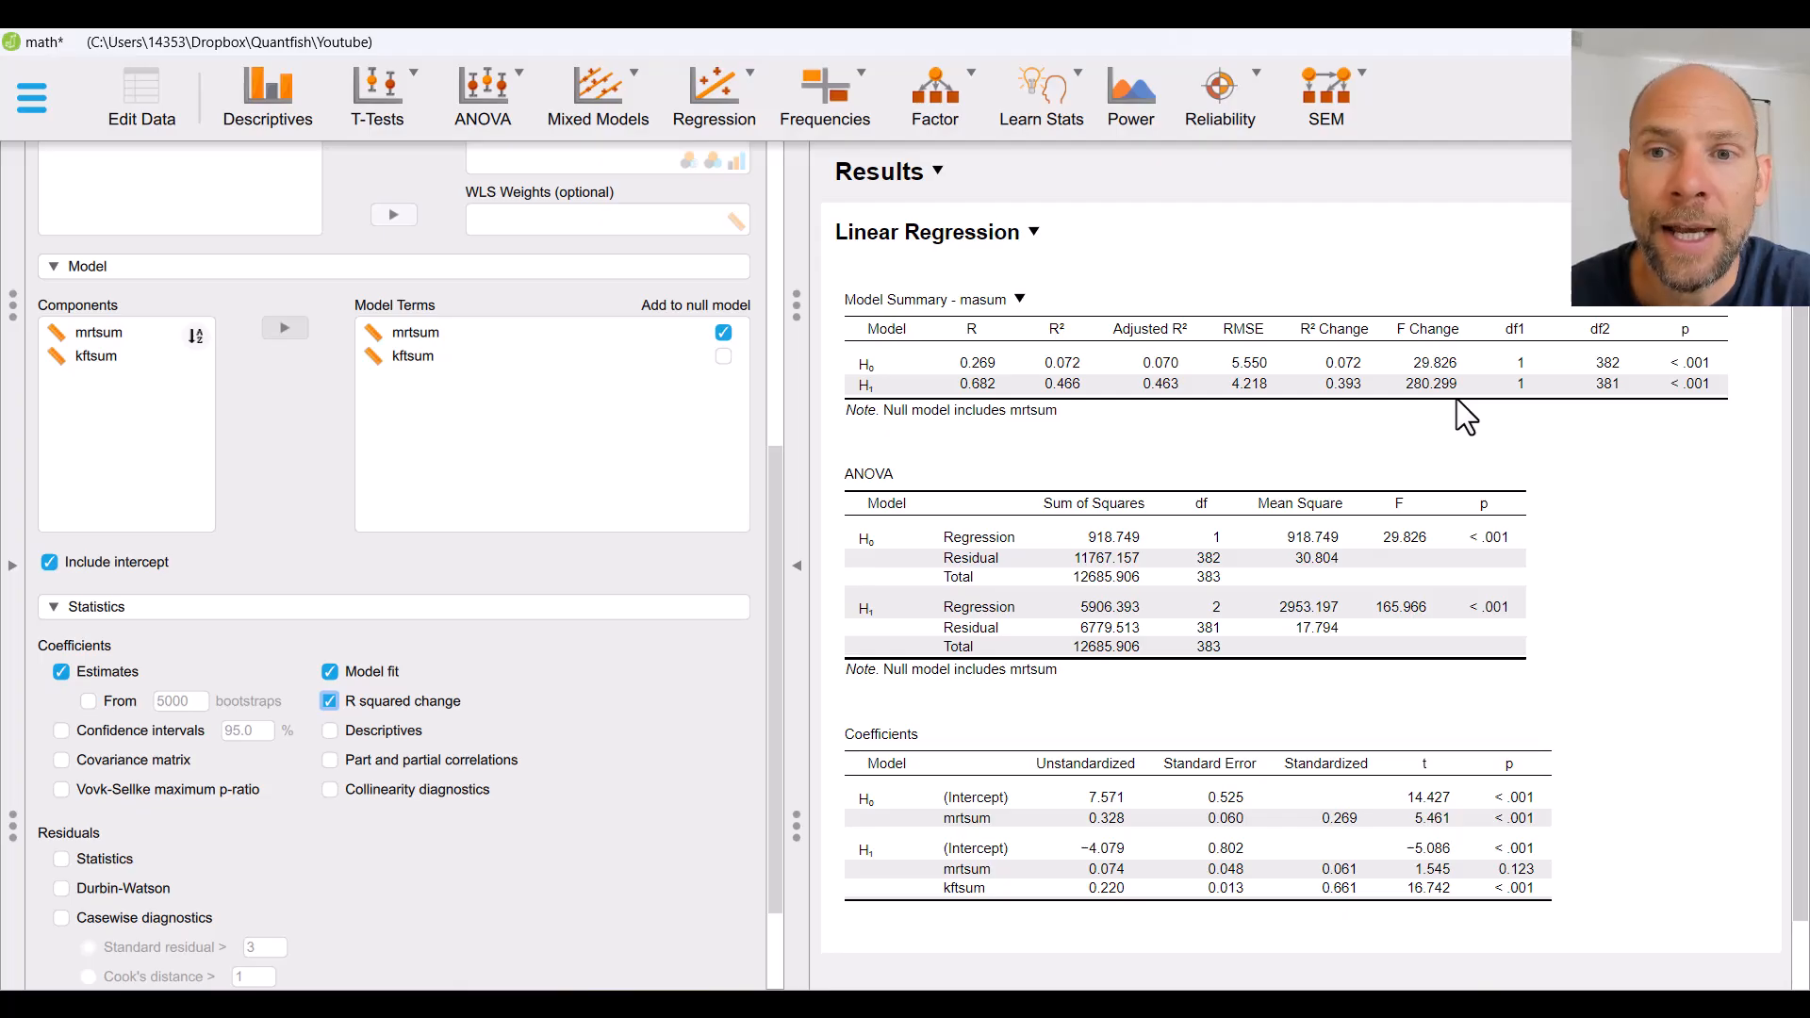
{"action": "mouse_move", "coordinate": [1357, 387]}
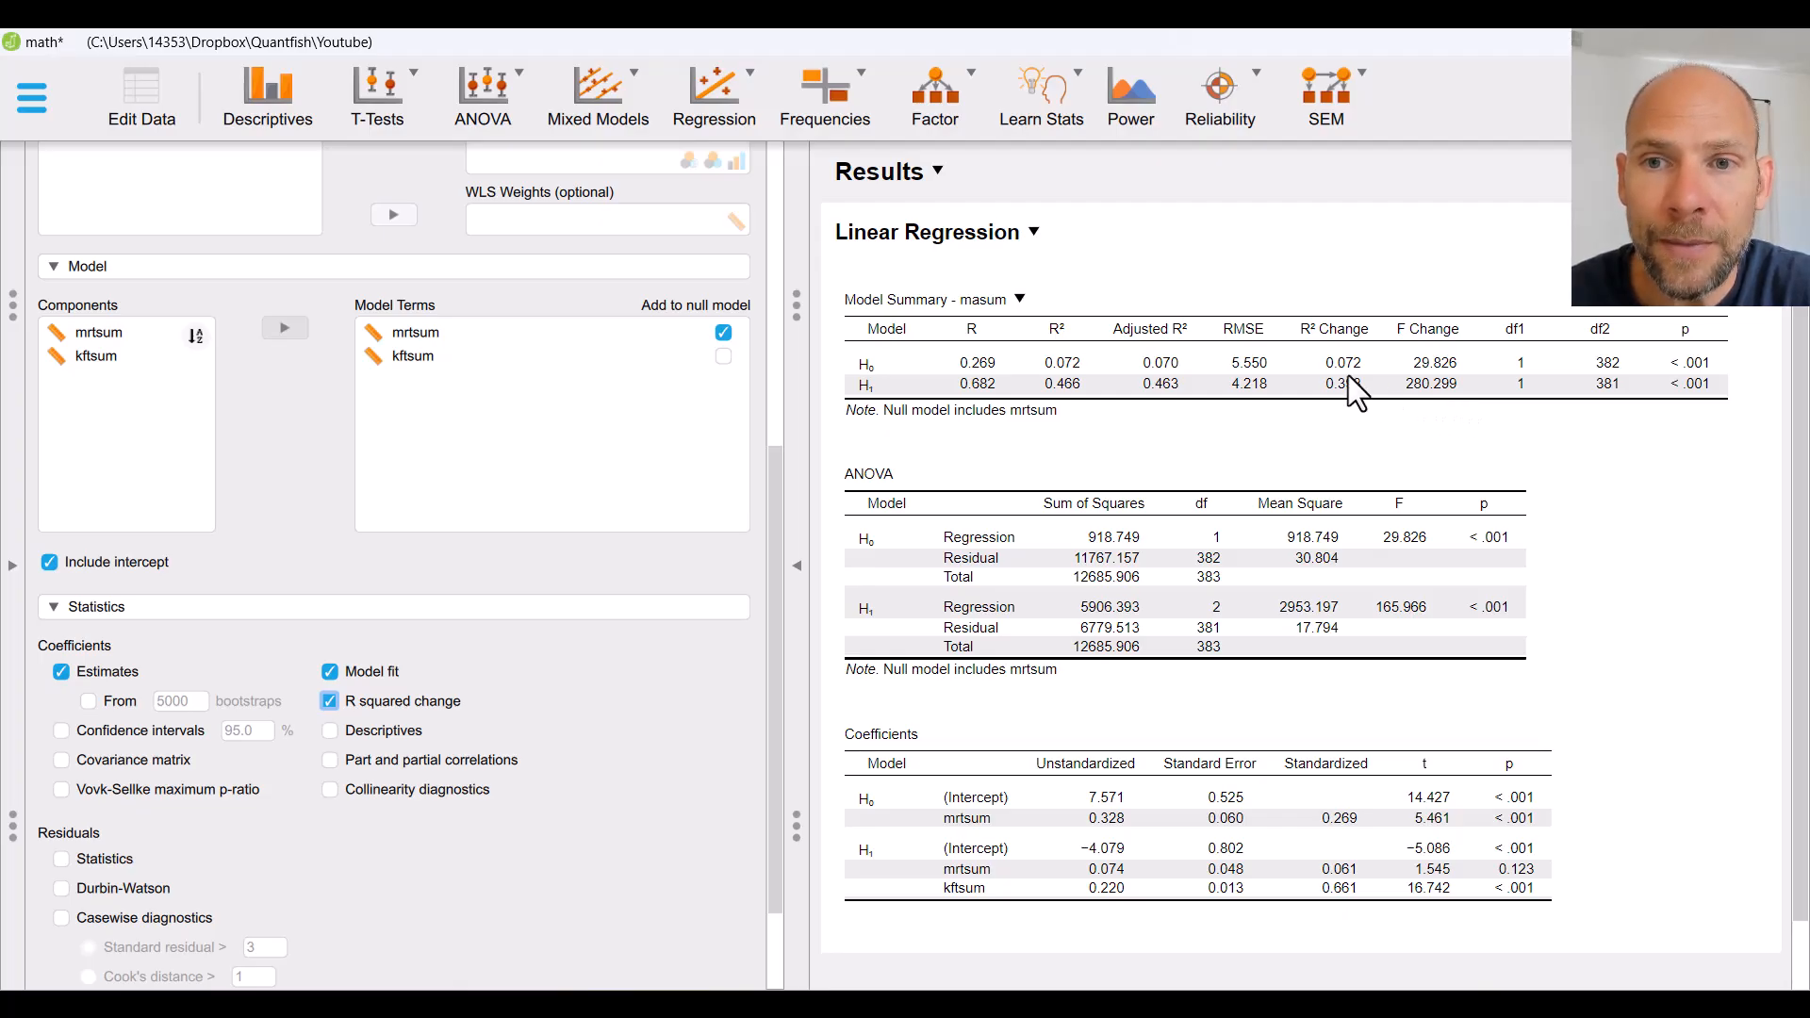
{"action": "mouse_move", "coordinate": [1068, 421]}
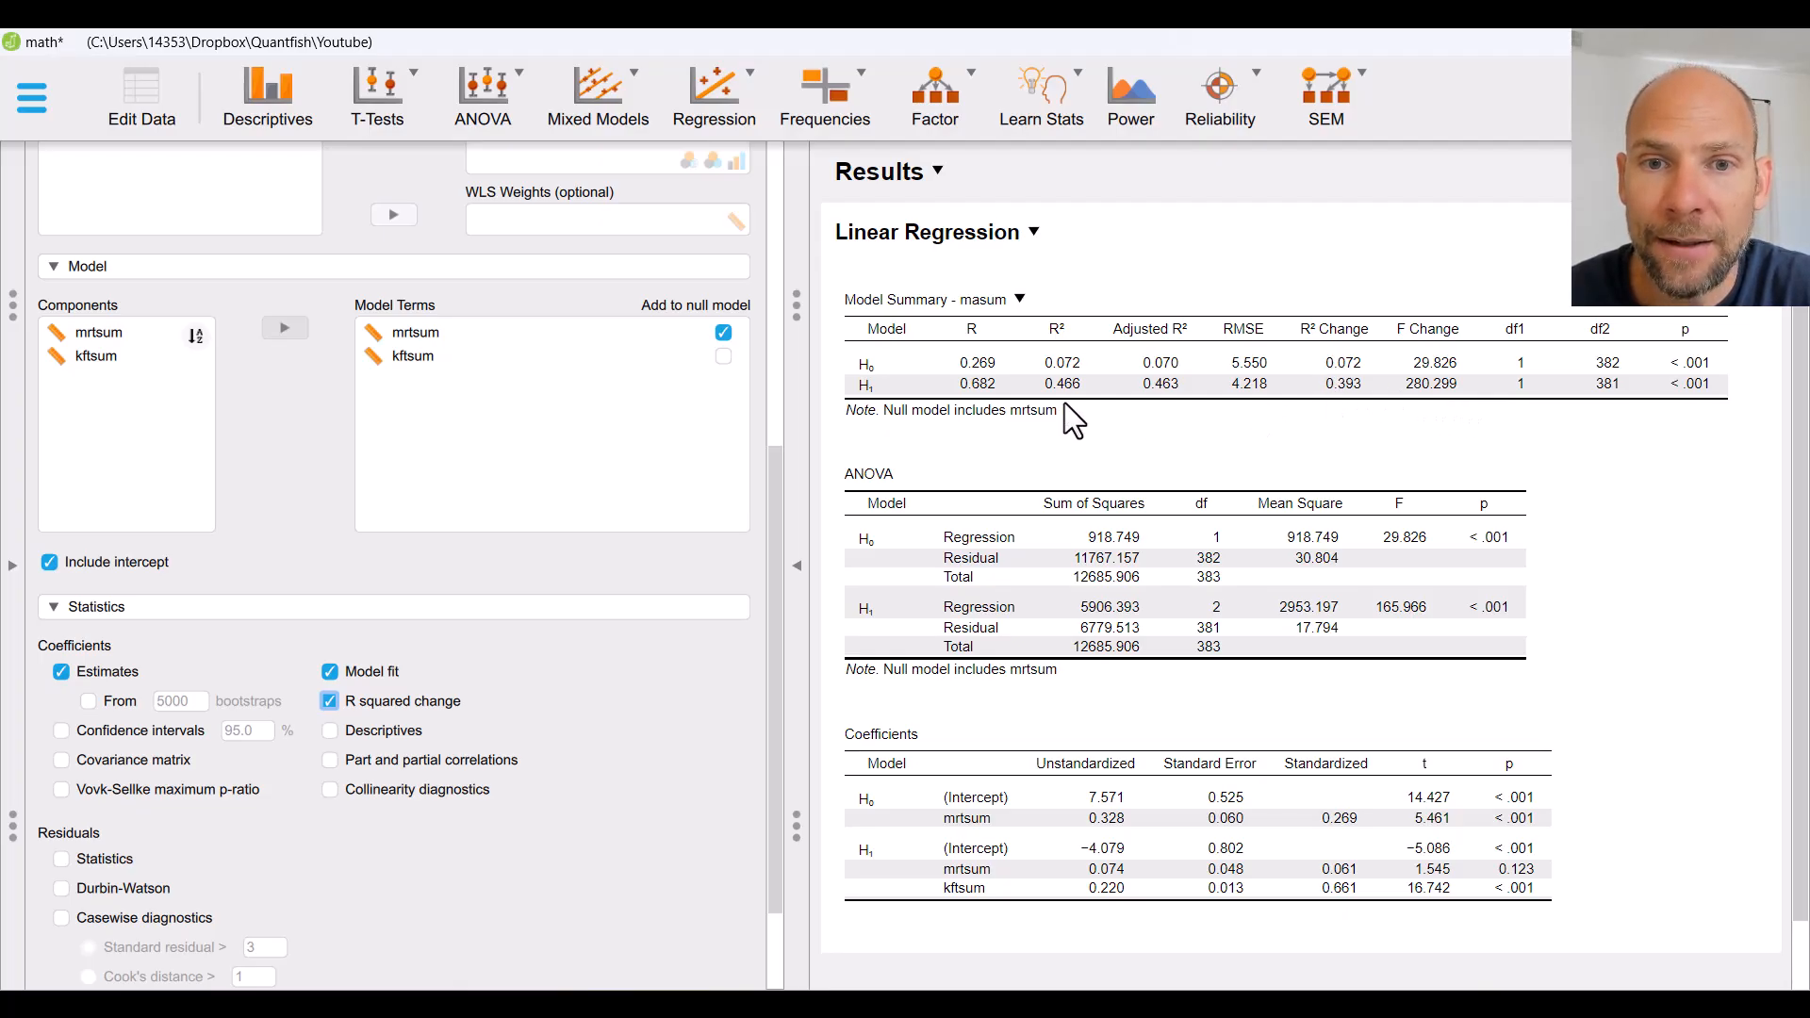
{"action": "mouse_move", "coordinate": [1362, 405]}
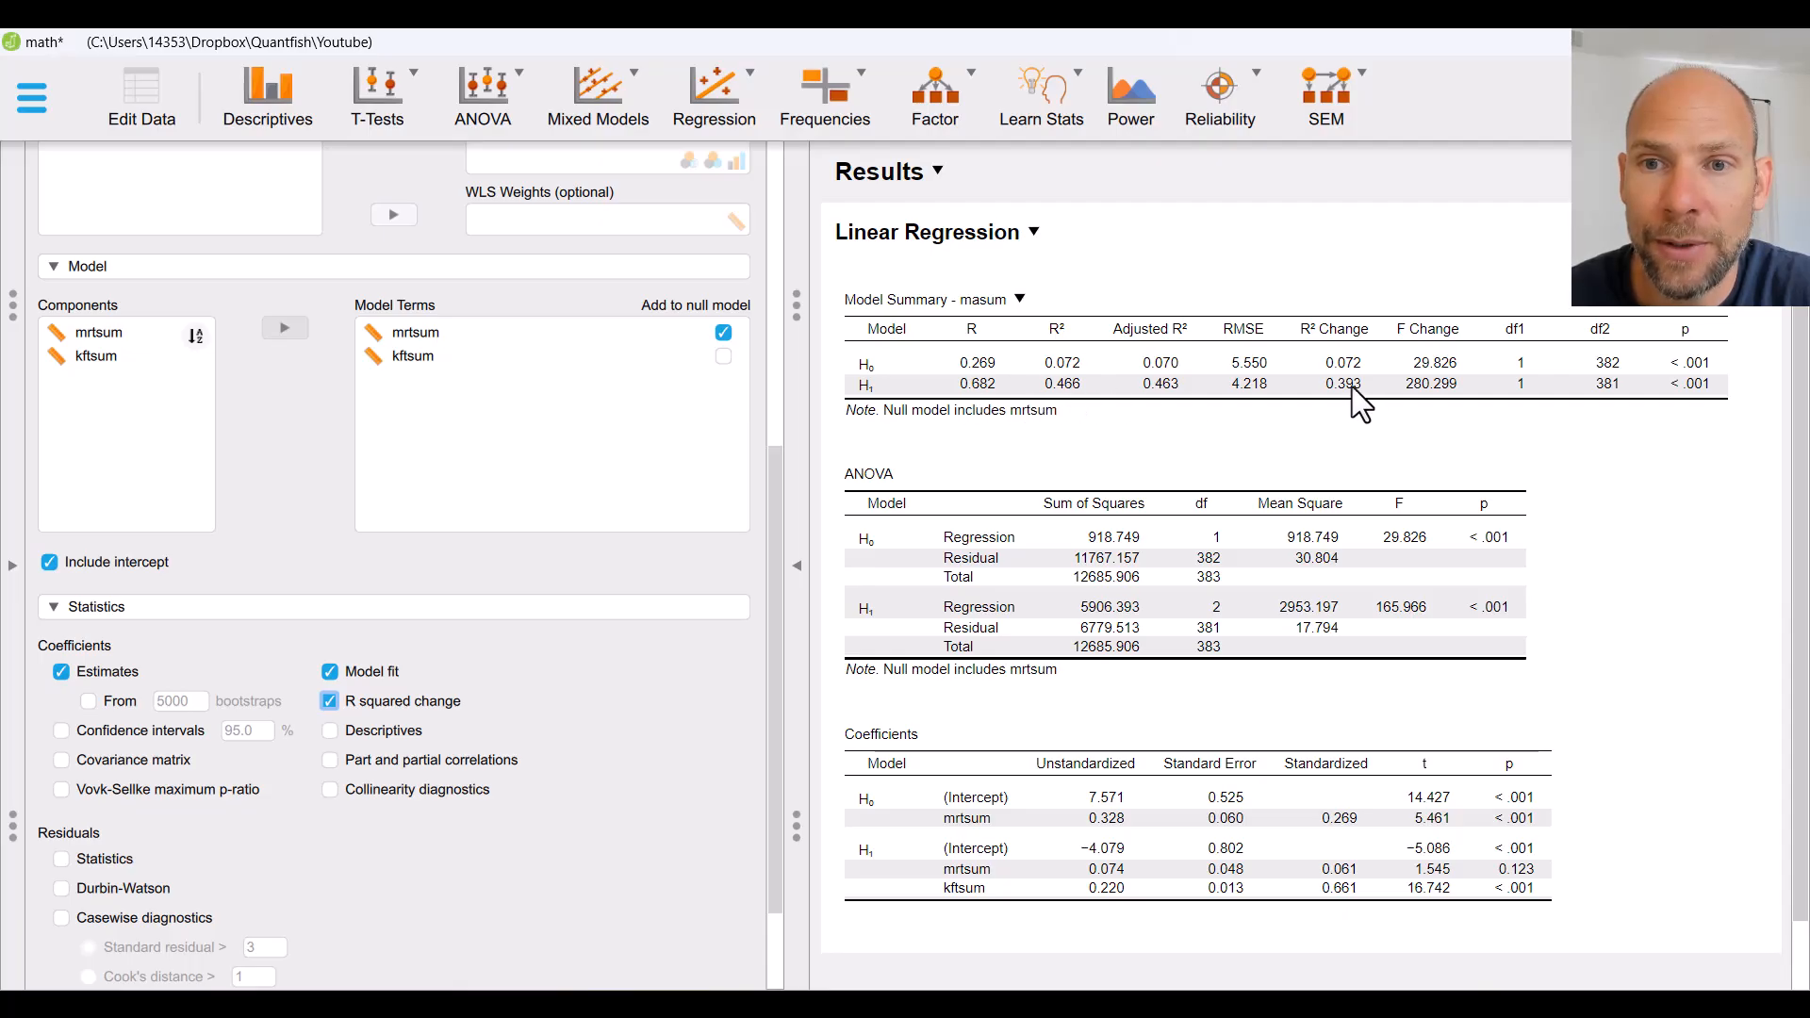
{"action": "mouse_move", "coordinate": [1322, 392]}
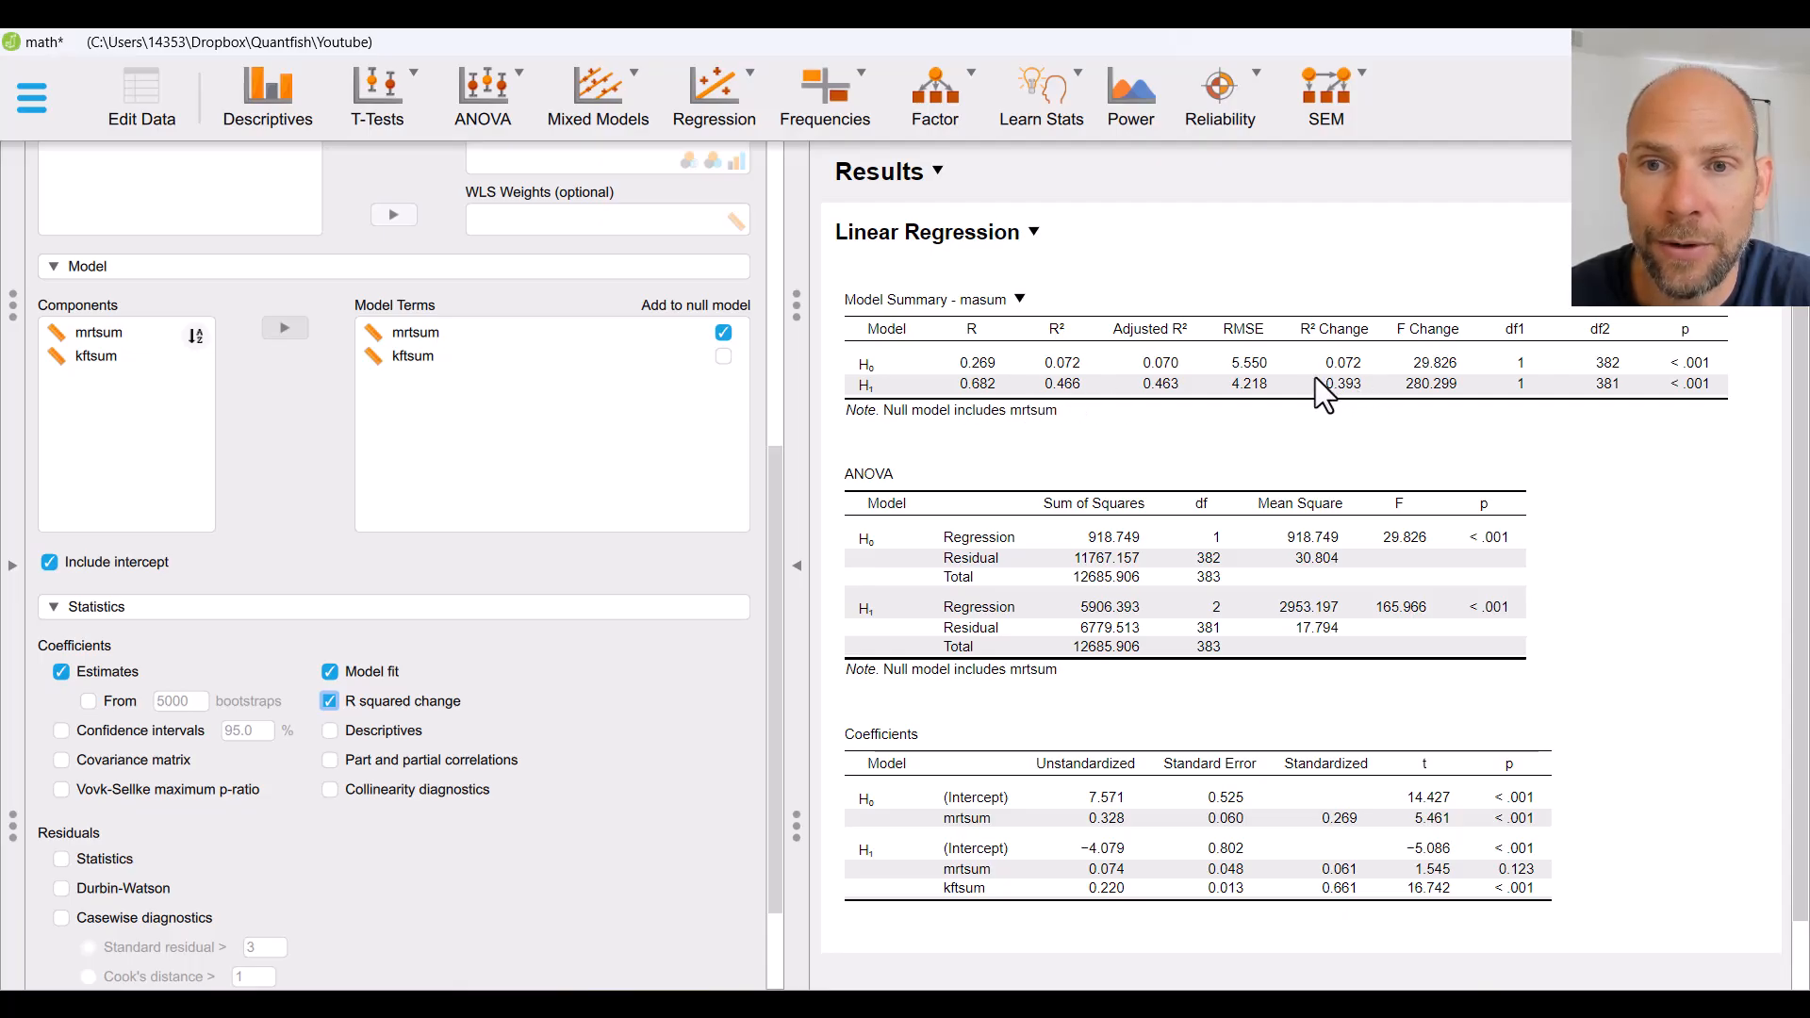
{"action": "mouse_move", "coordinate": [1368, 410]}
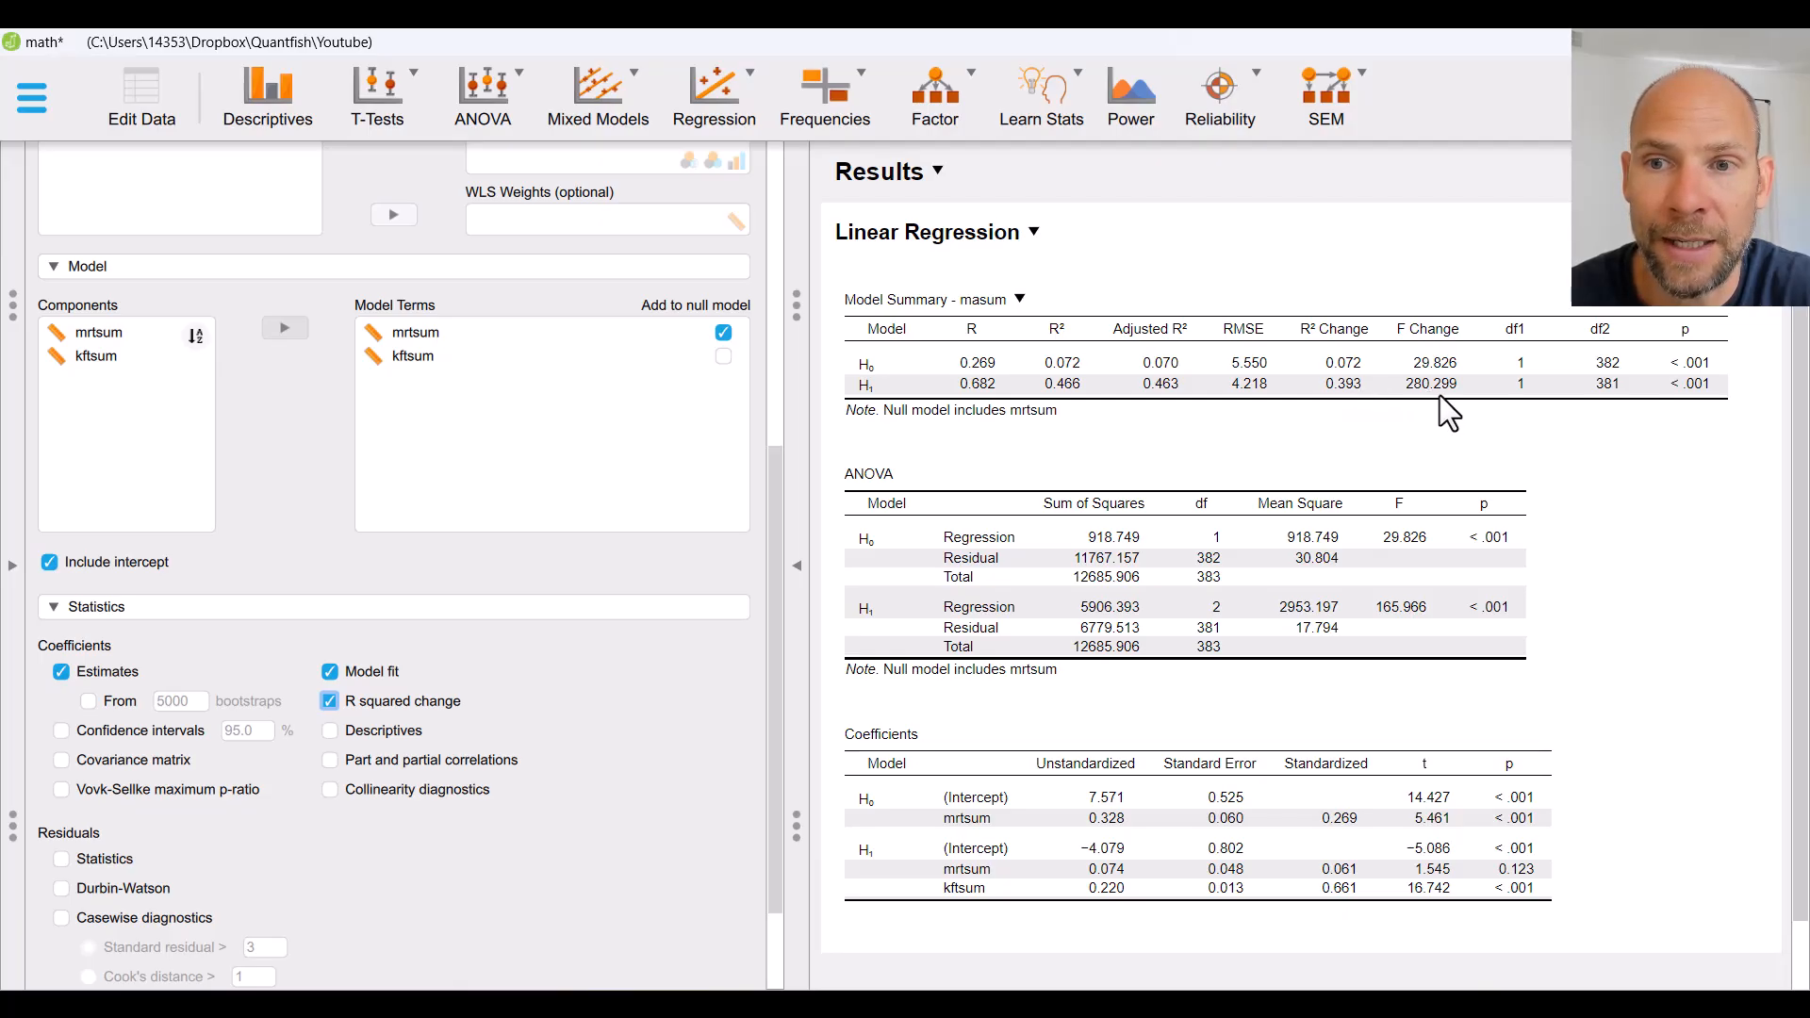
{"action": "mouse_move", "coordinate": [1697, 421]}
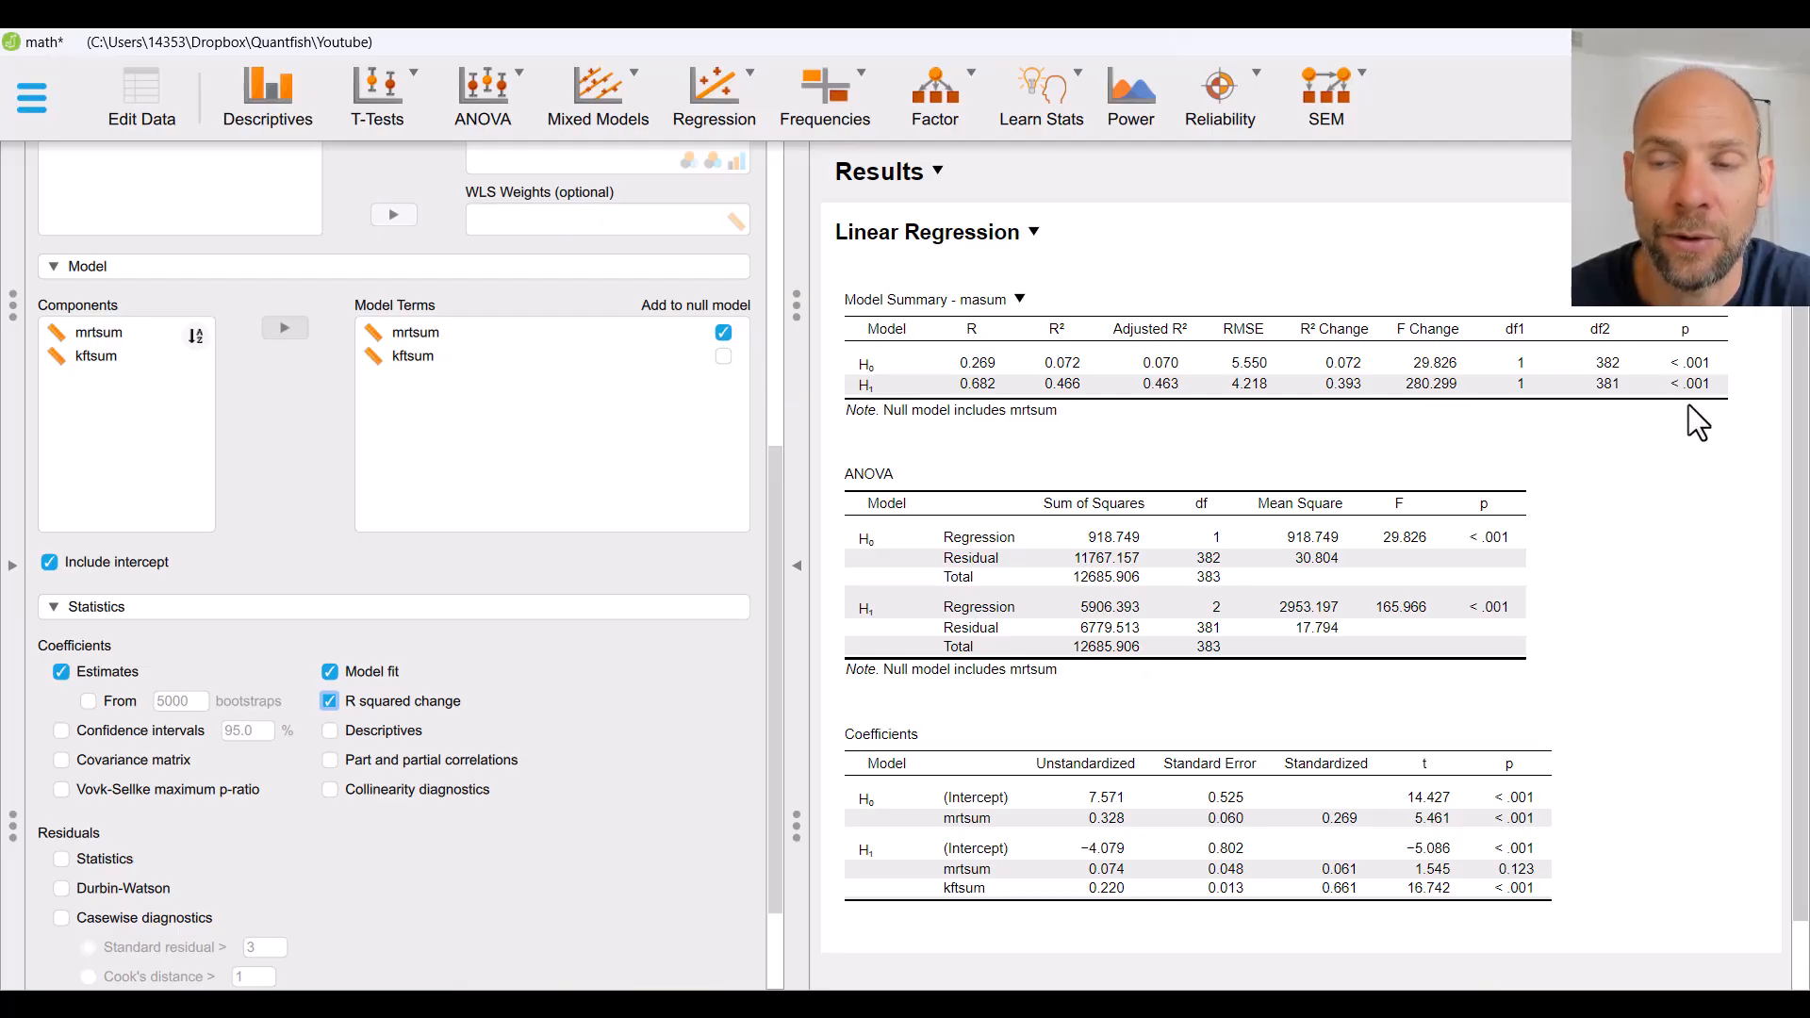
{"action": "mouse_move", "coordinate": [1718, 426]}
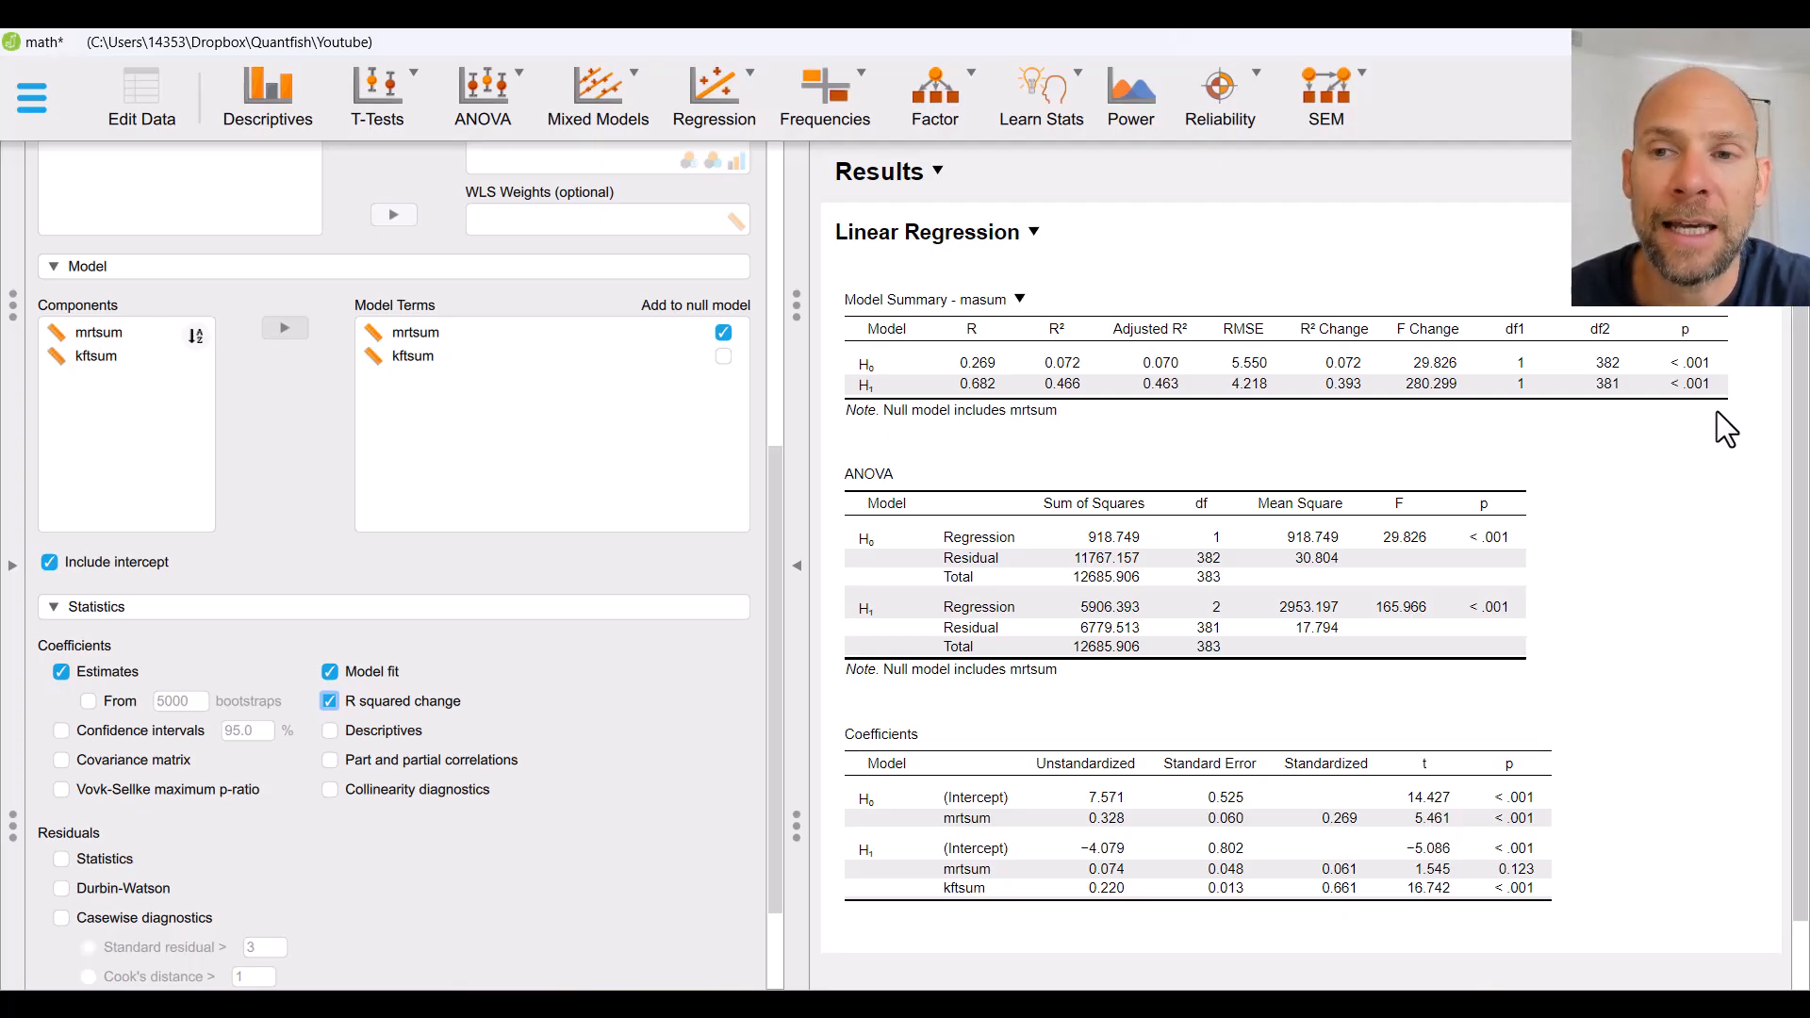
{"action": "mouse_move", "coordinate": [1479, 258]}
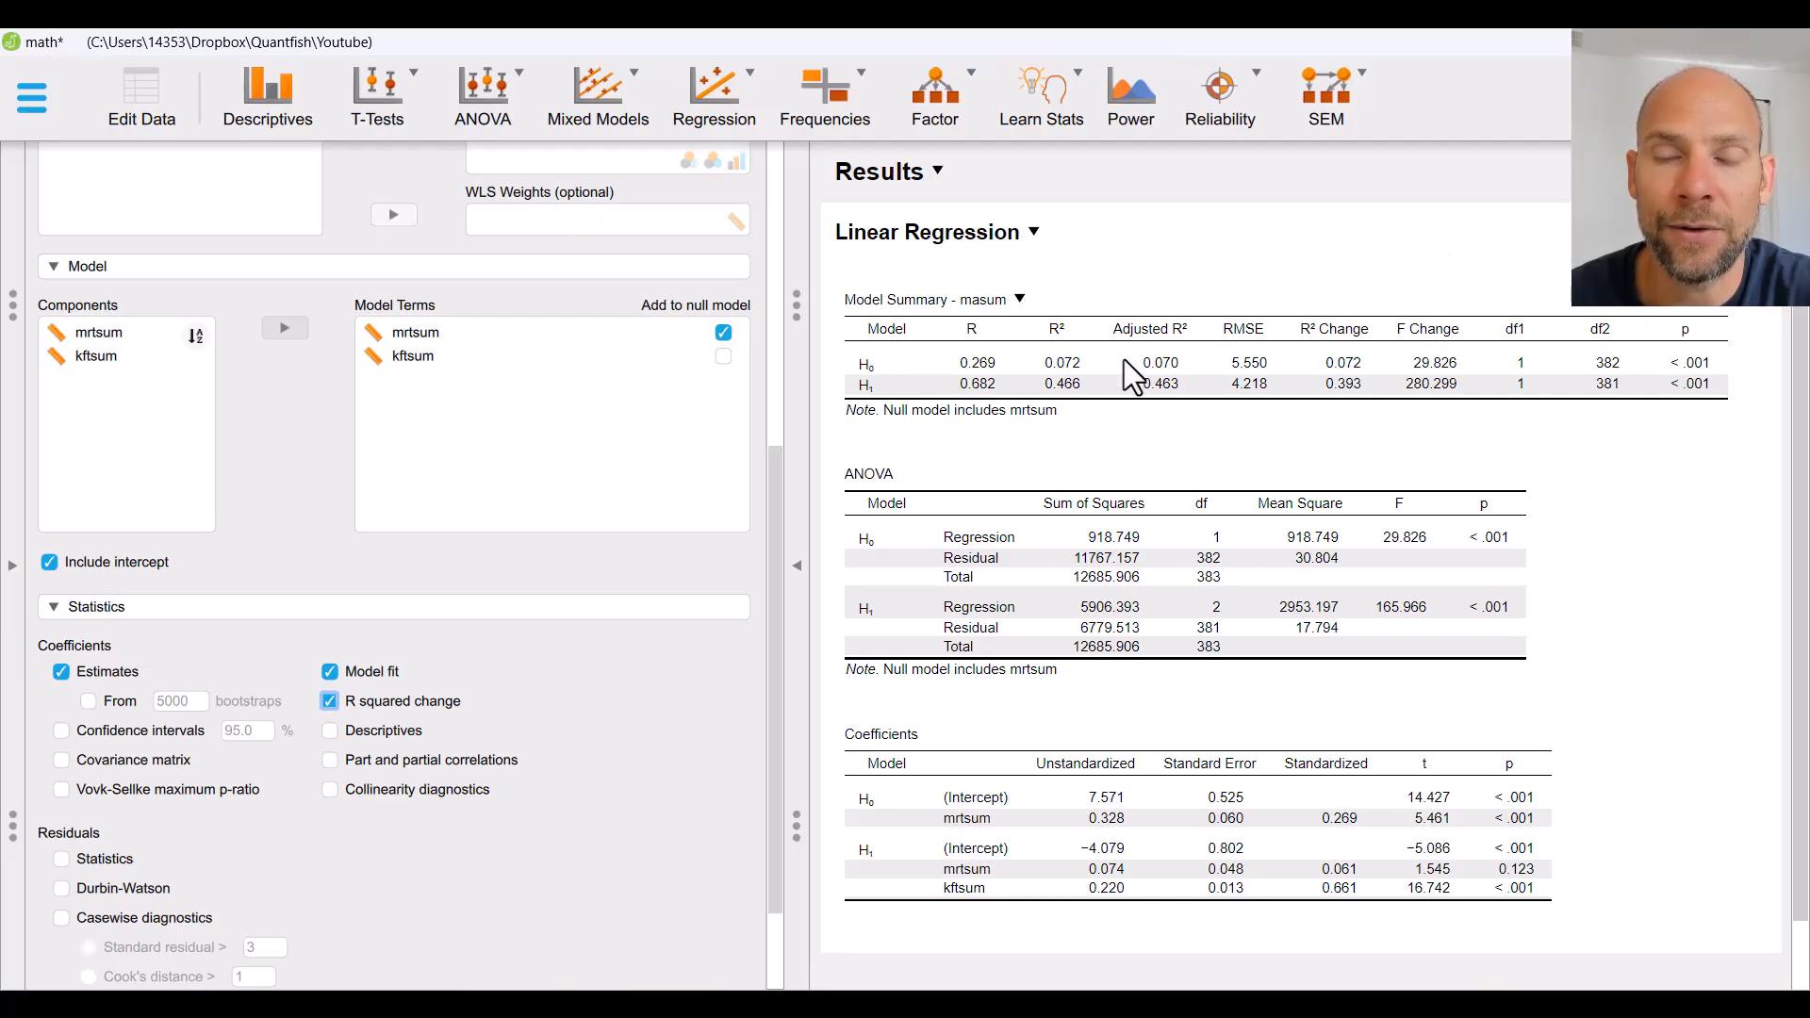
{"action": "mouse_move", "coordinate": [1393, 438]}
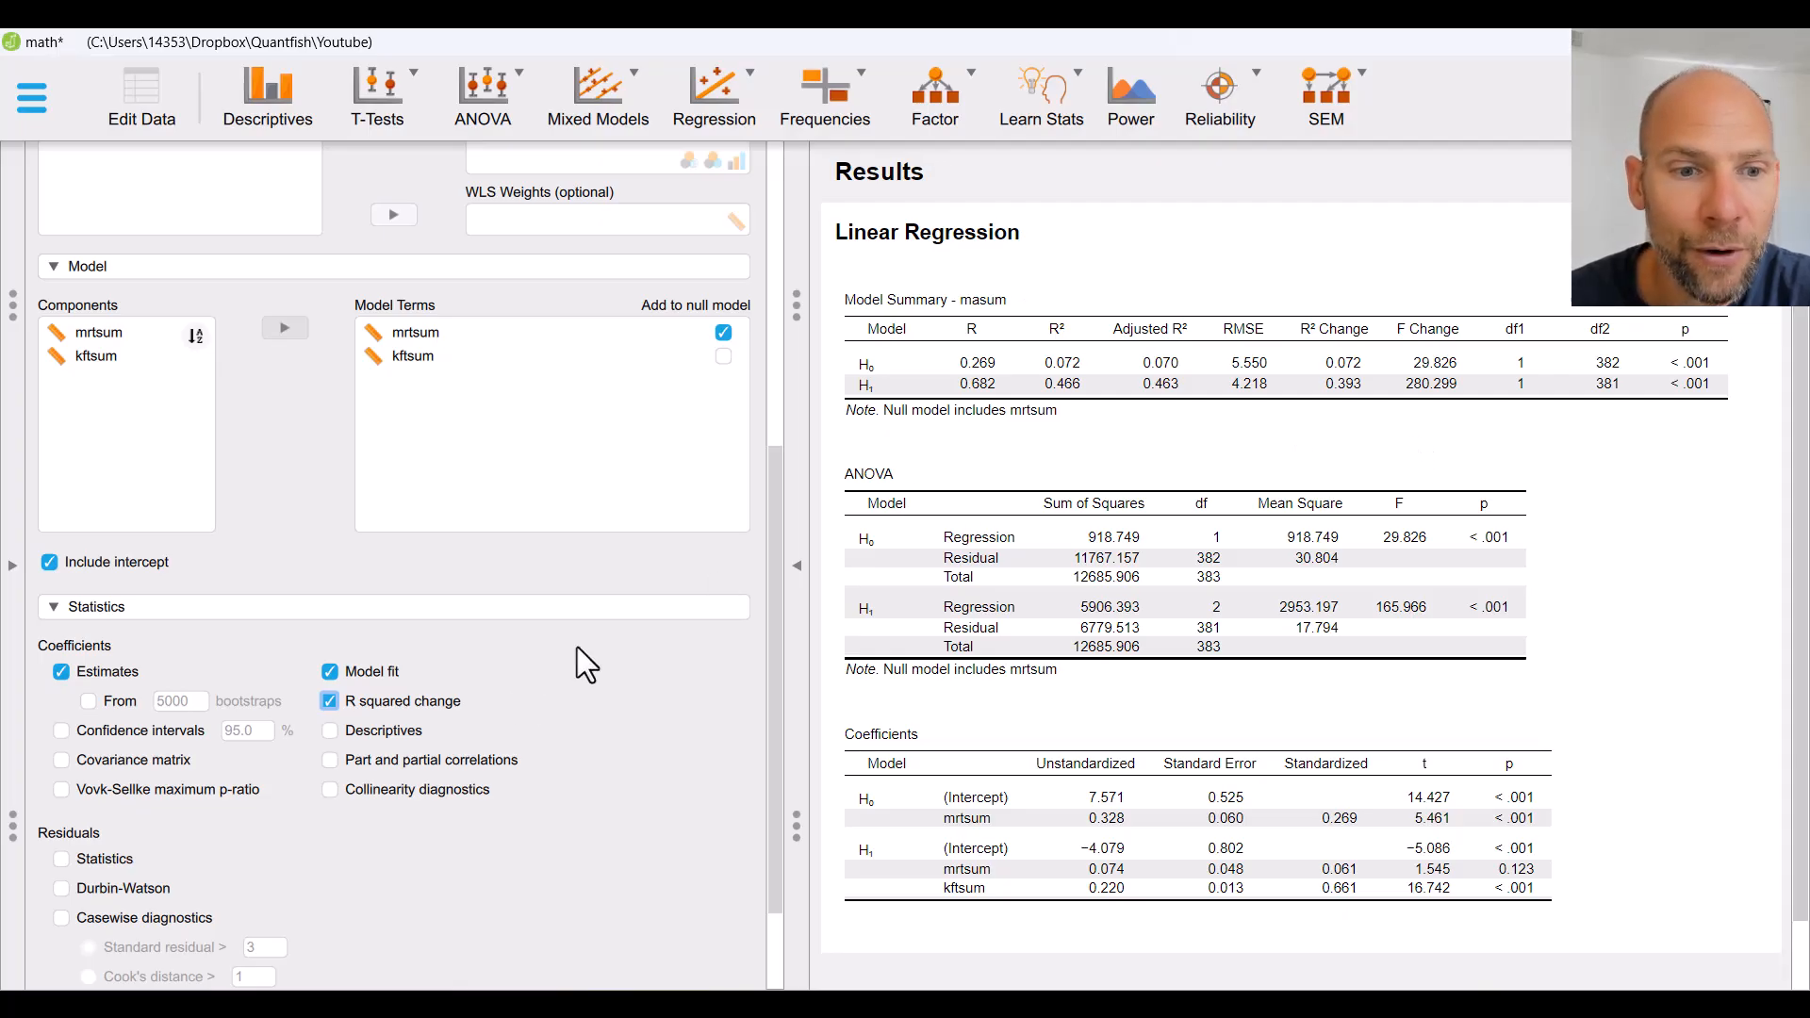
{"action": "mouse_move", "coordinate": [432, 750]}
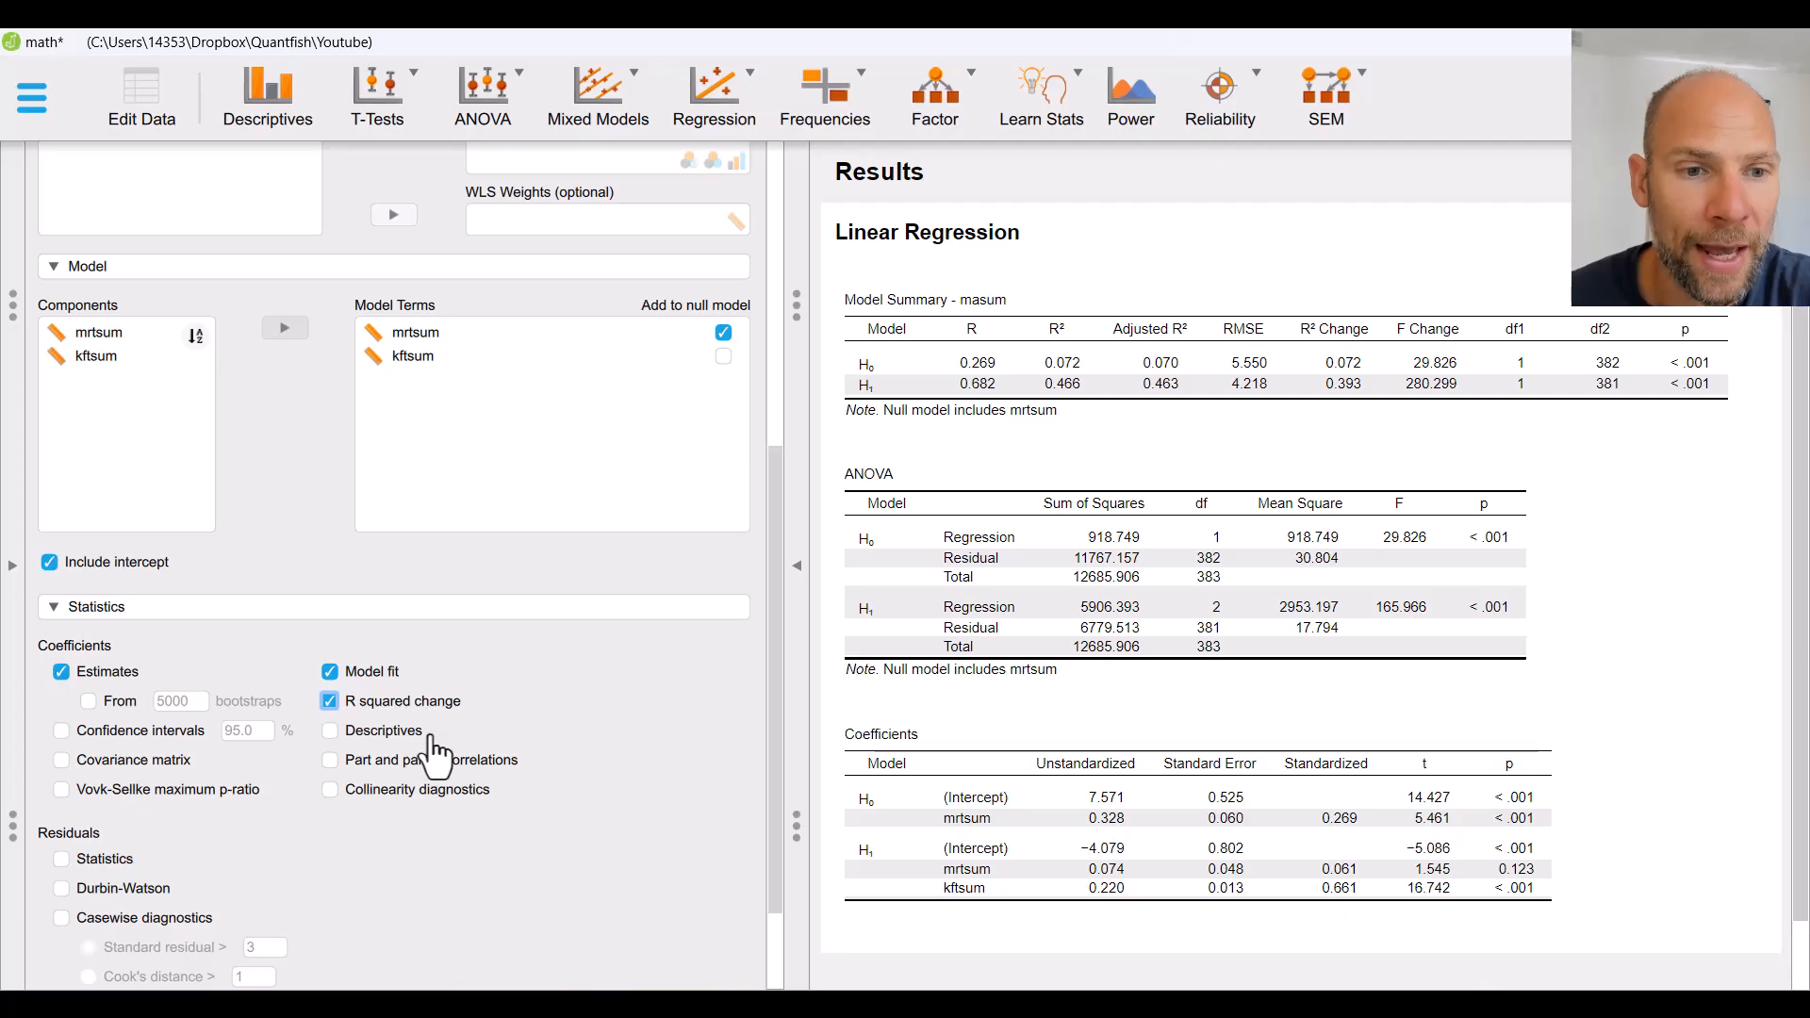
Step: Add a Descriptives table for masum, mrtsum and kftsum
{"action": "left_click", "coordinate": [329, 729]}
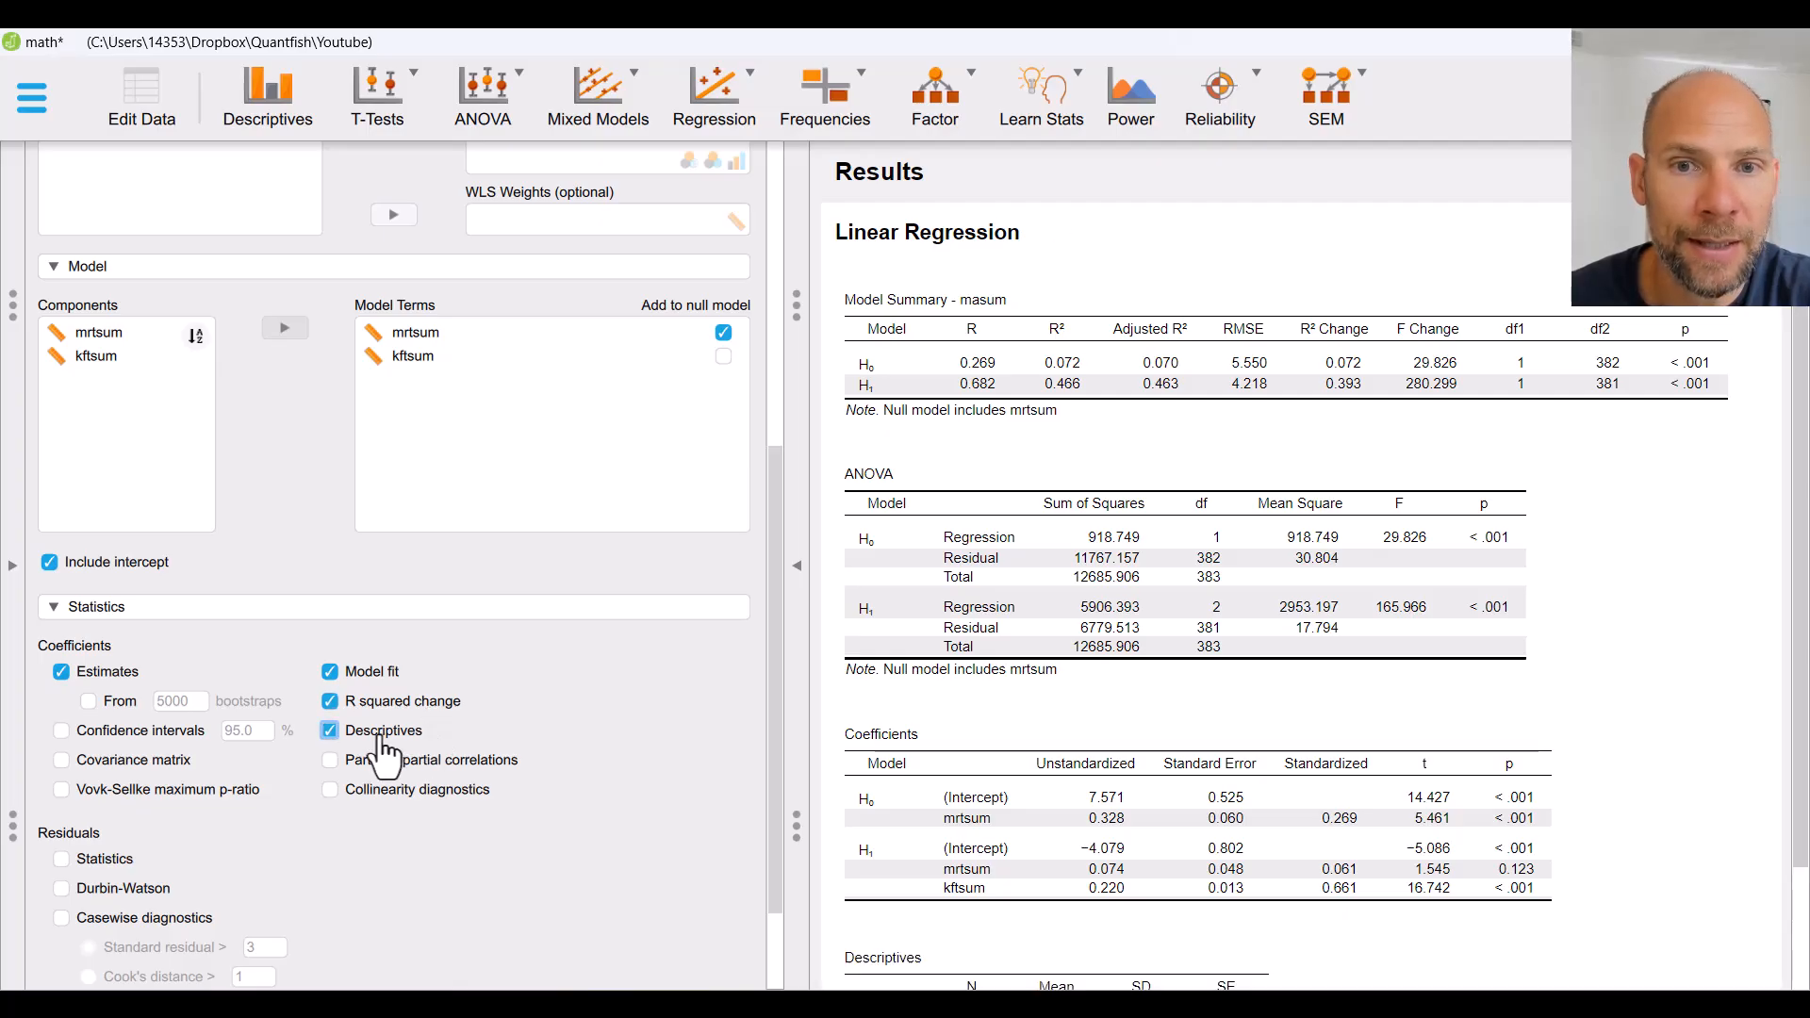
{"action": "scroll", "scroll_direction": "down", "scroll_amount": 3}
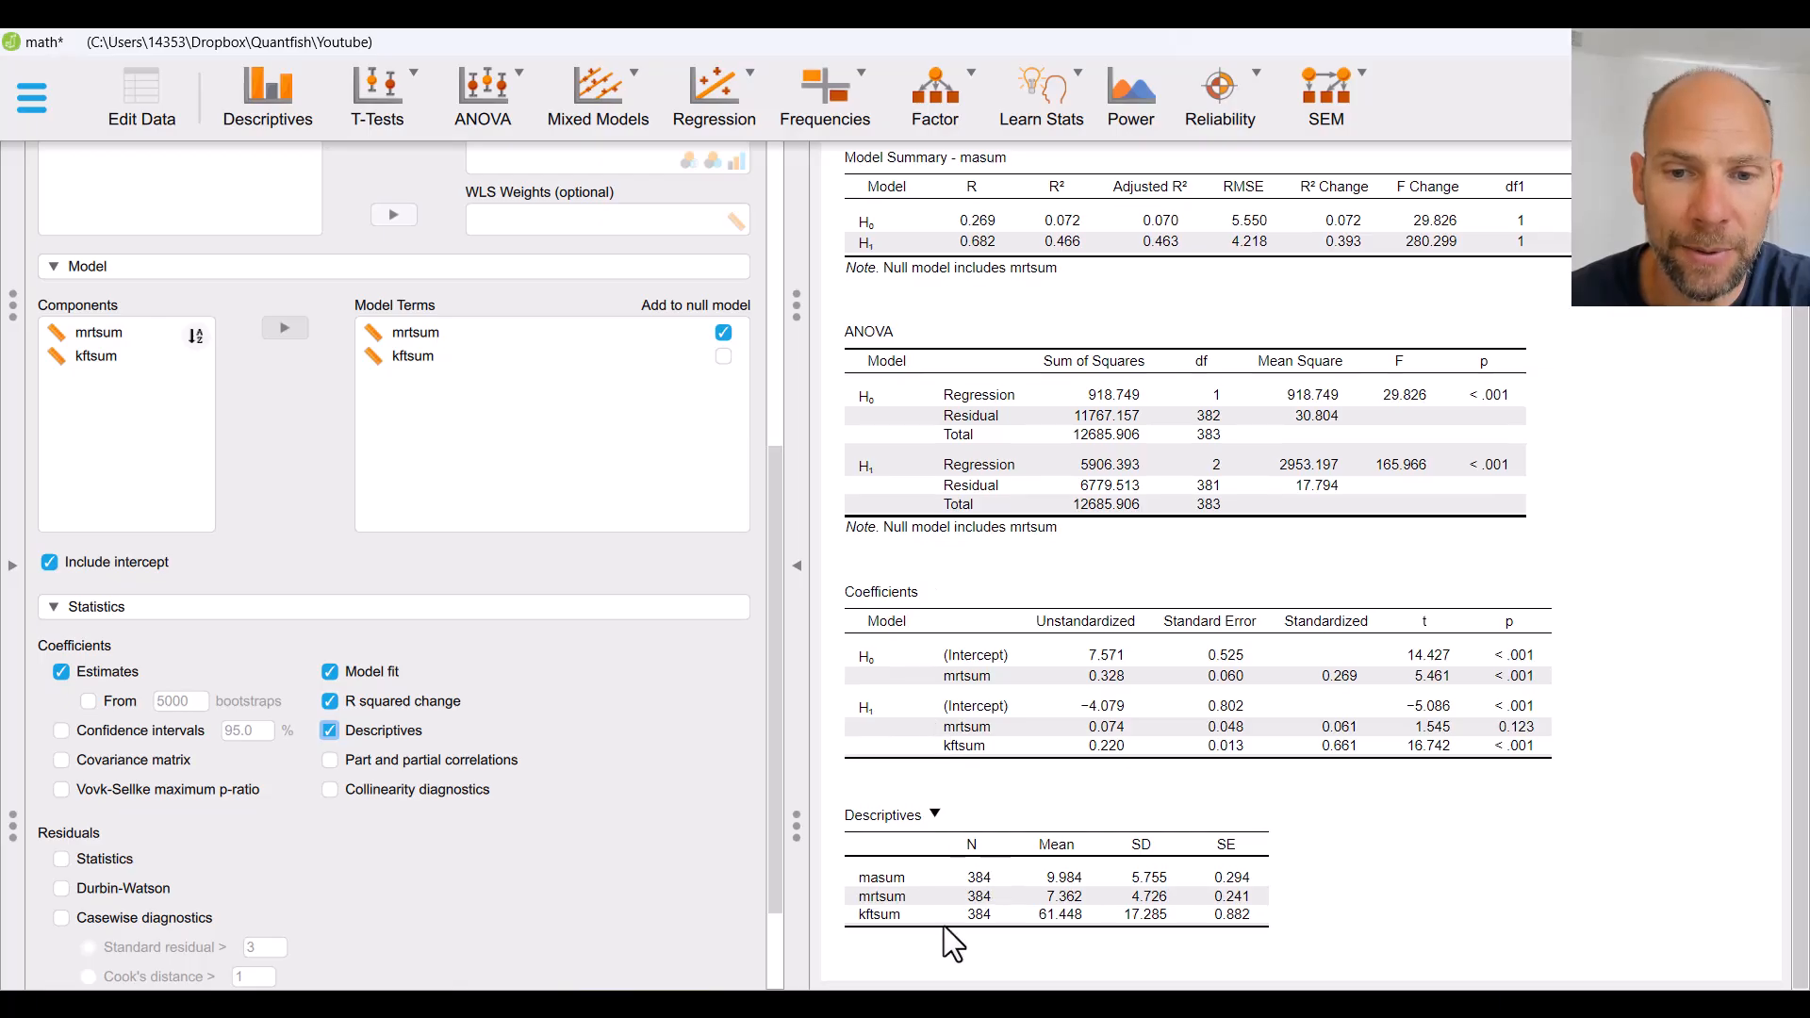
{"action": "mouse_move", "coordinate": [967, 915]}
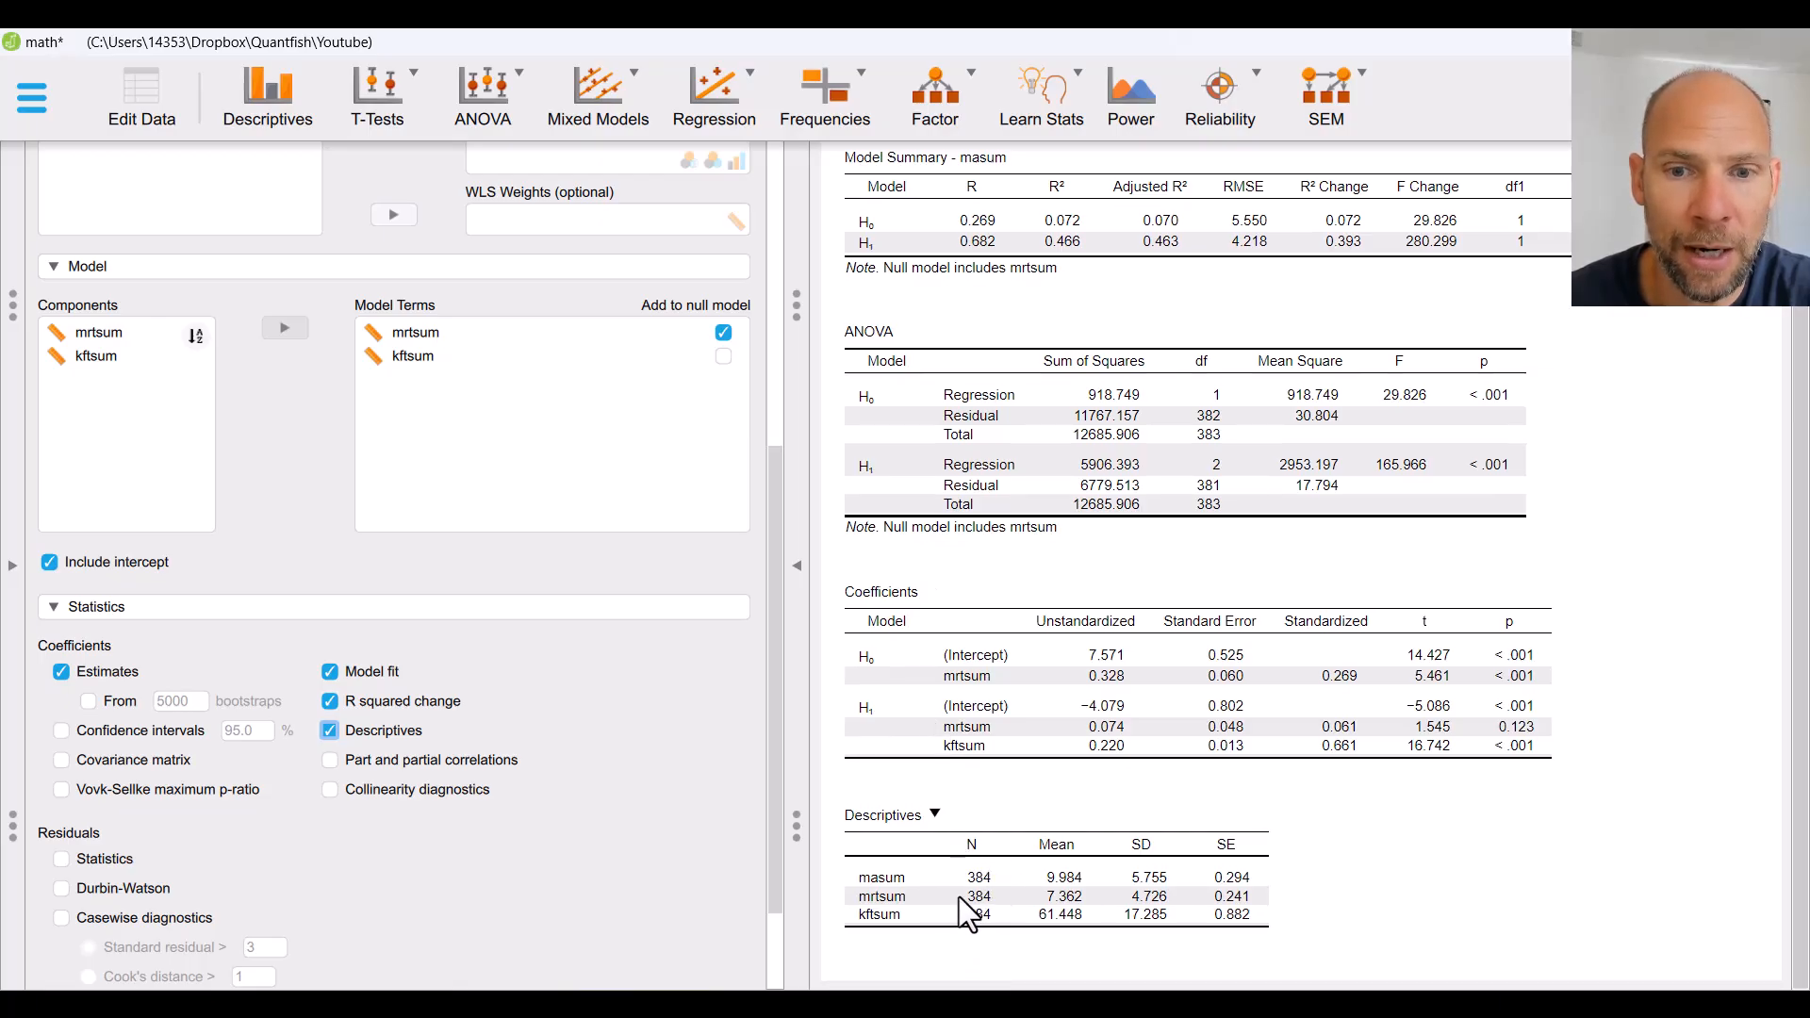
{"action": "mouse_move", "coordinate": [995, 903]}
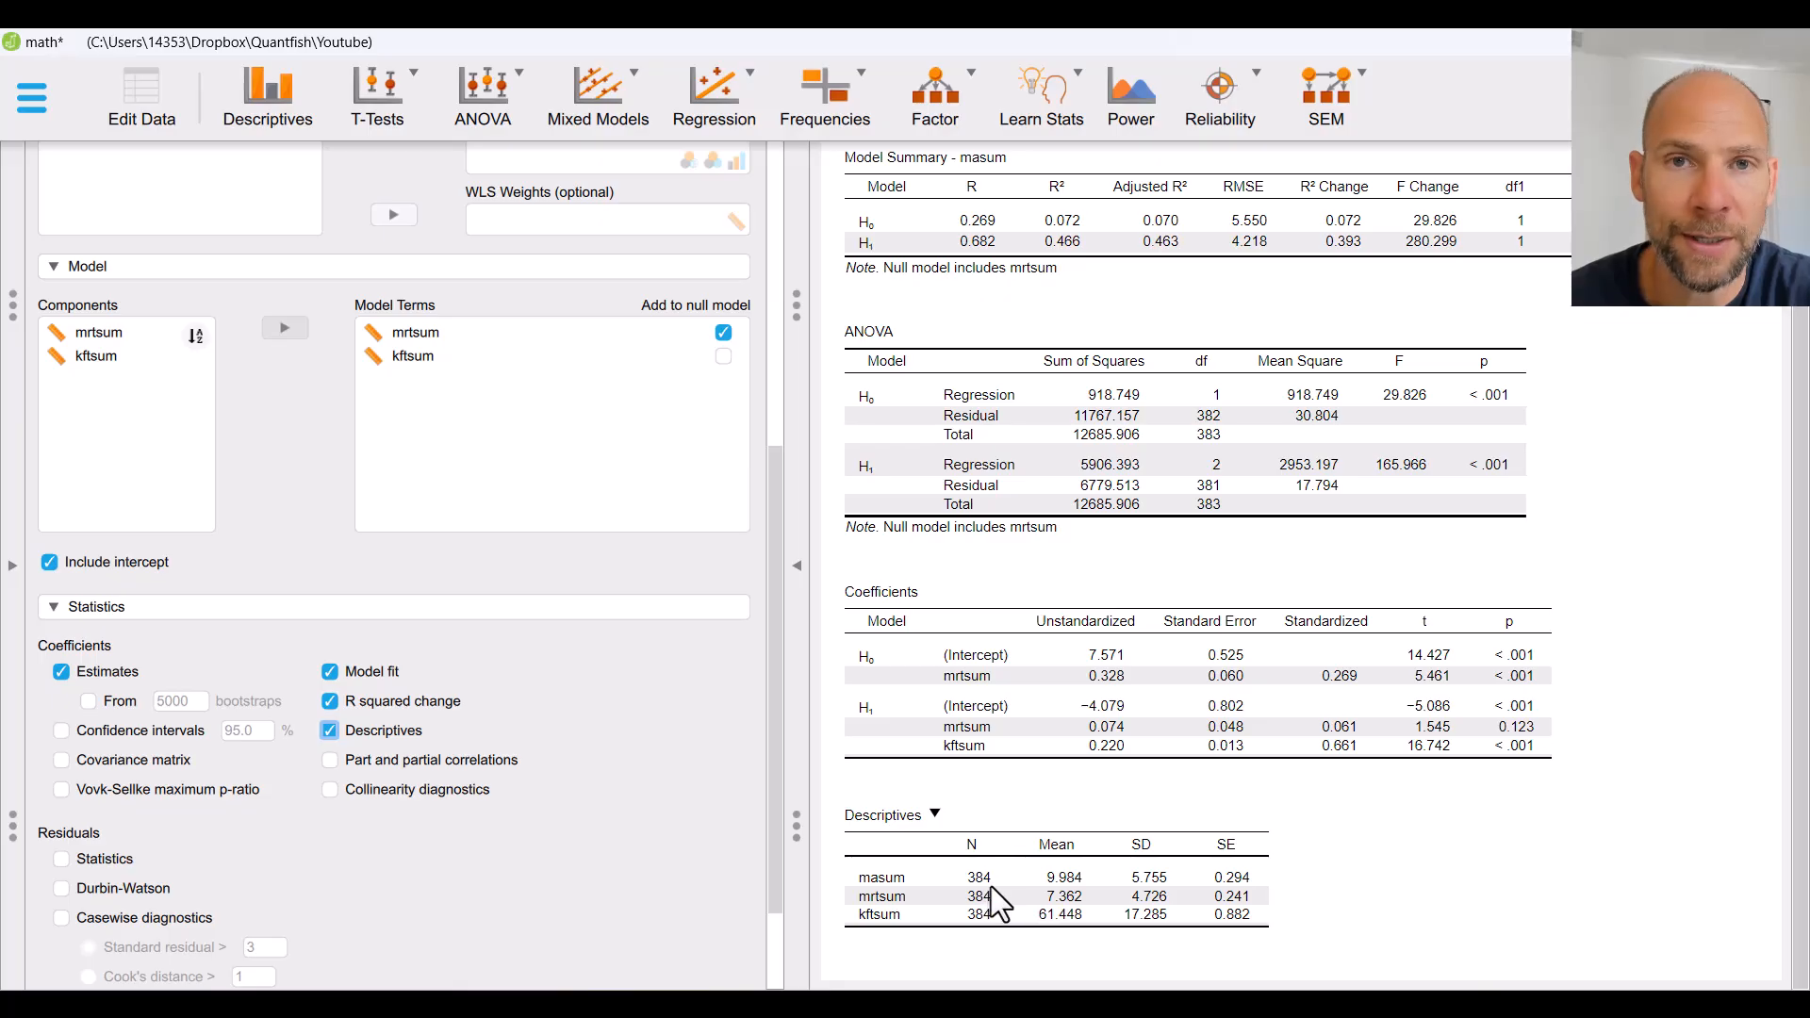
{"action": "mouse_move", "coordinate": [1091, 871]}
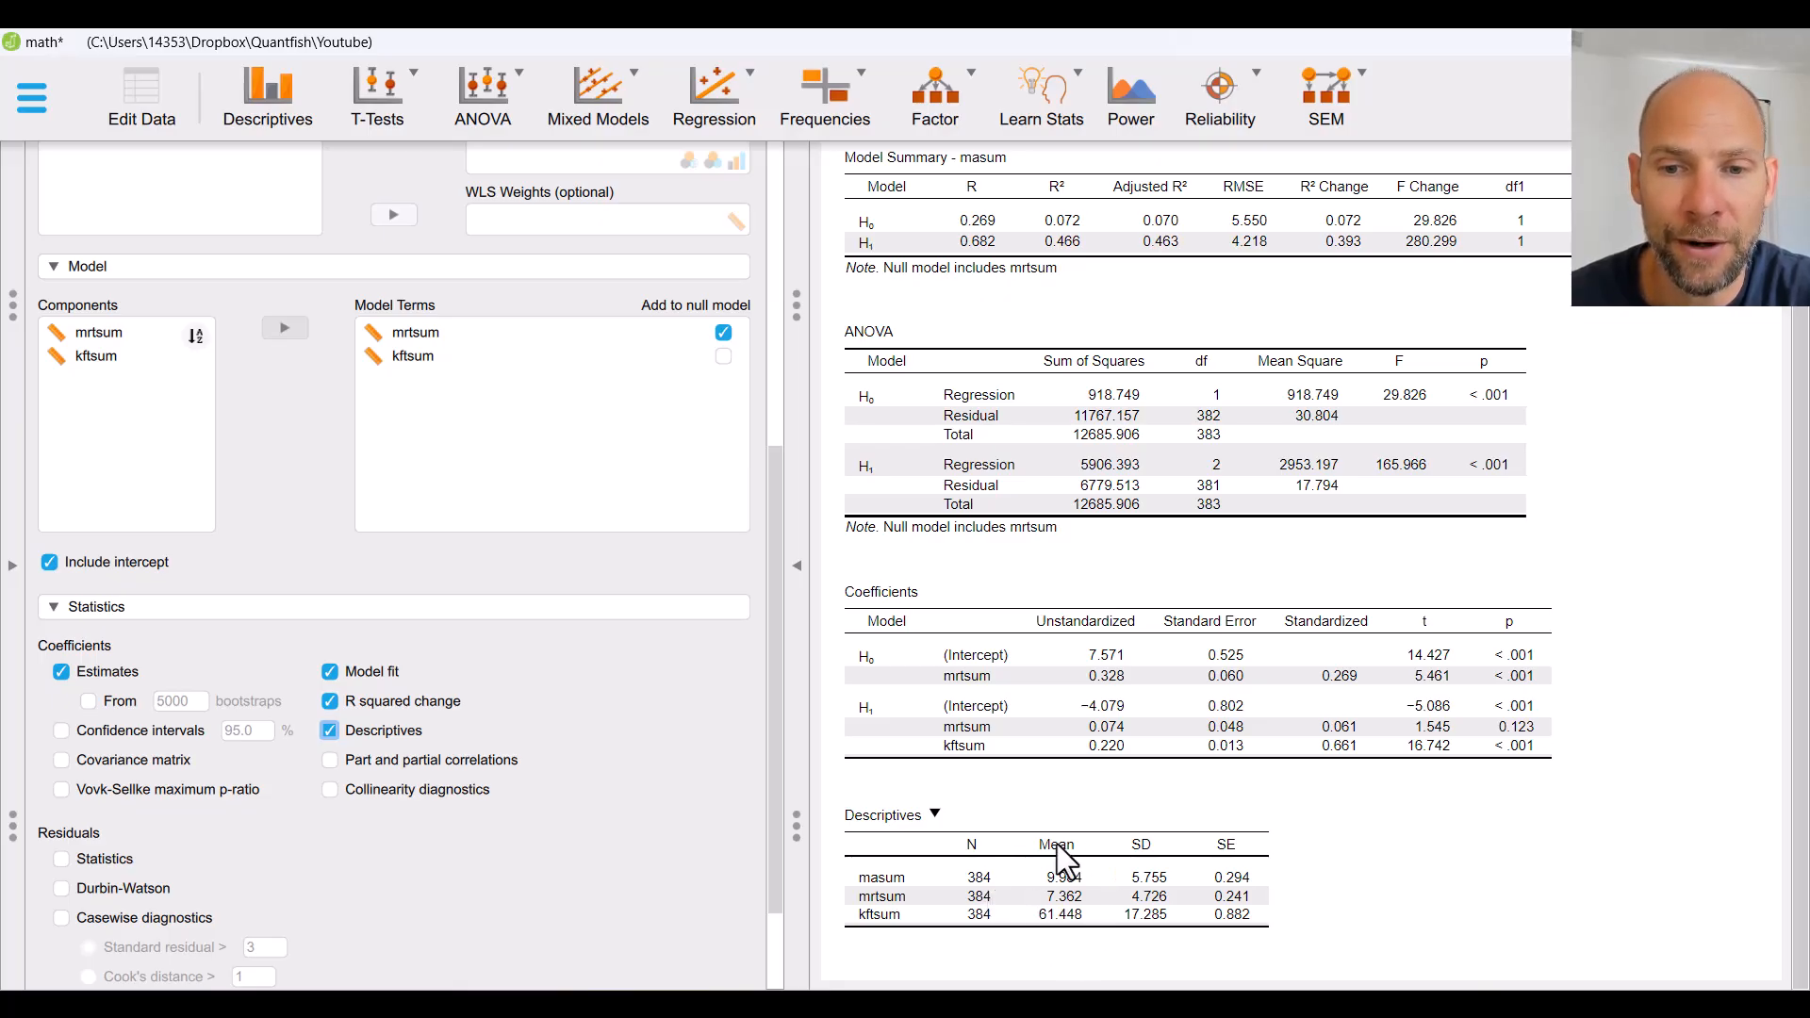
{"action": "mouse_move", "coordinate": [1172, 946]}
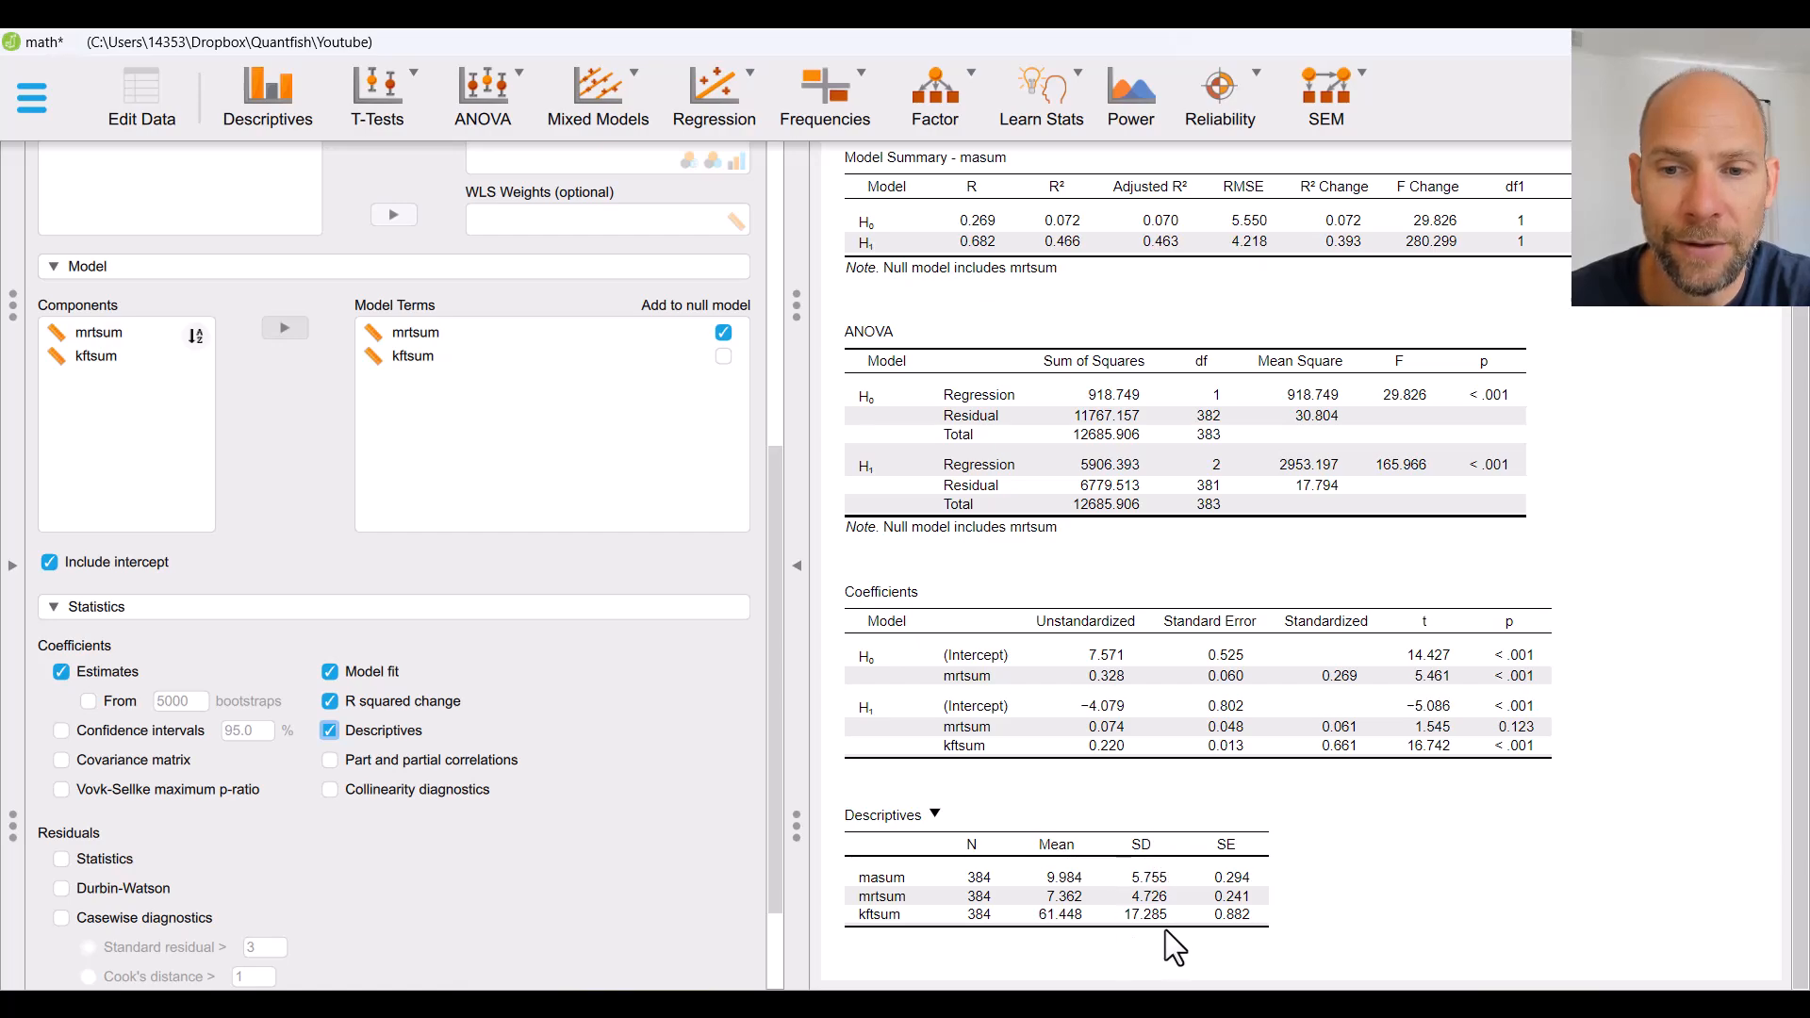
{"action": "mouse_move", "coordinate": [1257, 859]}
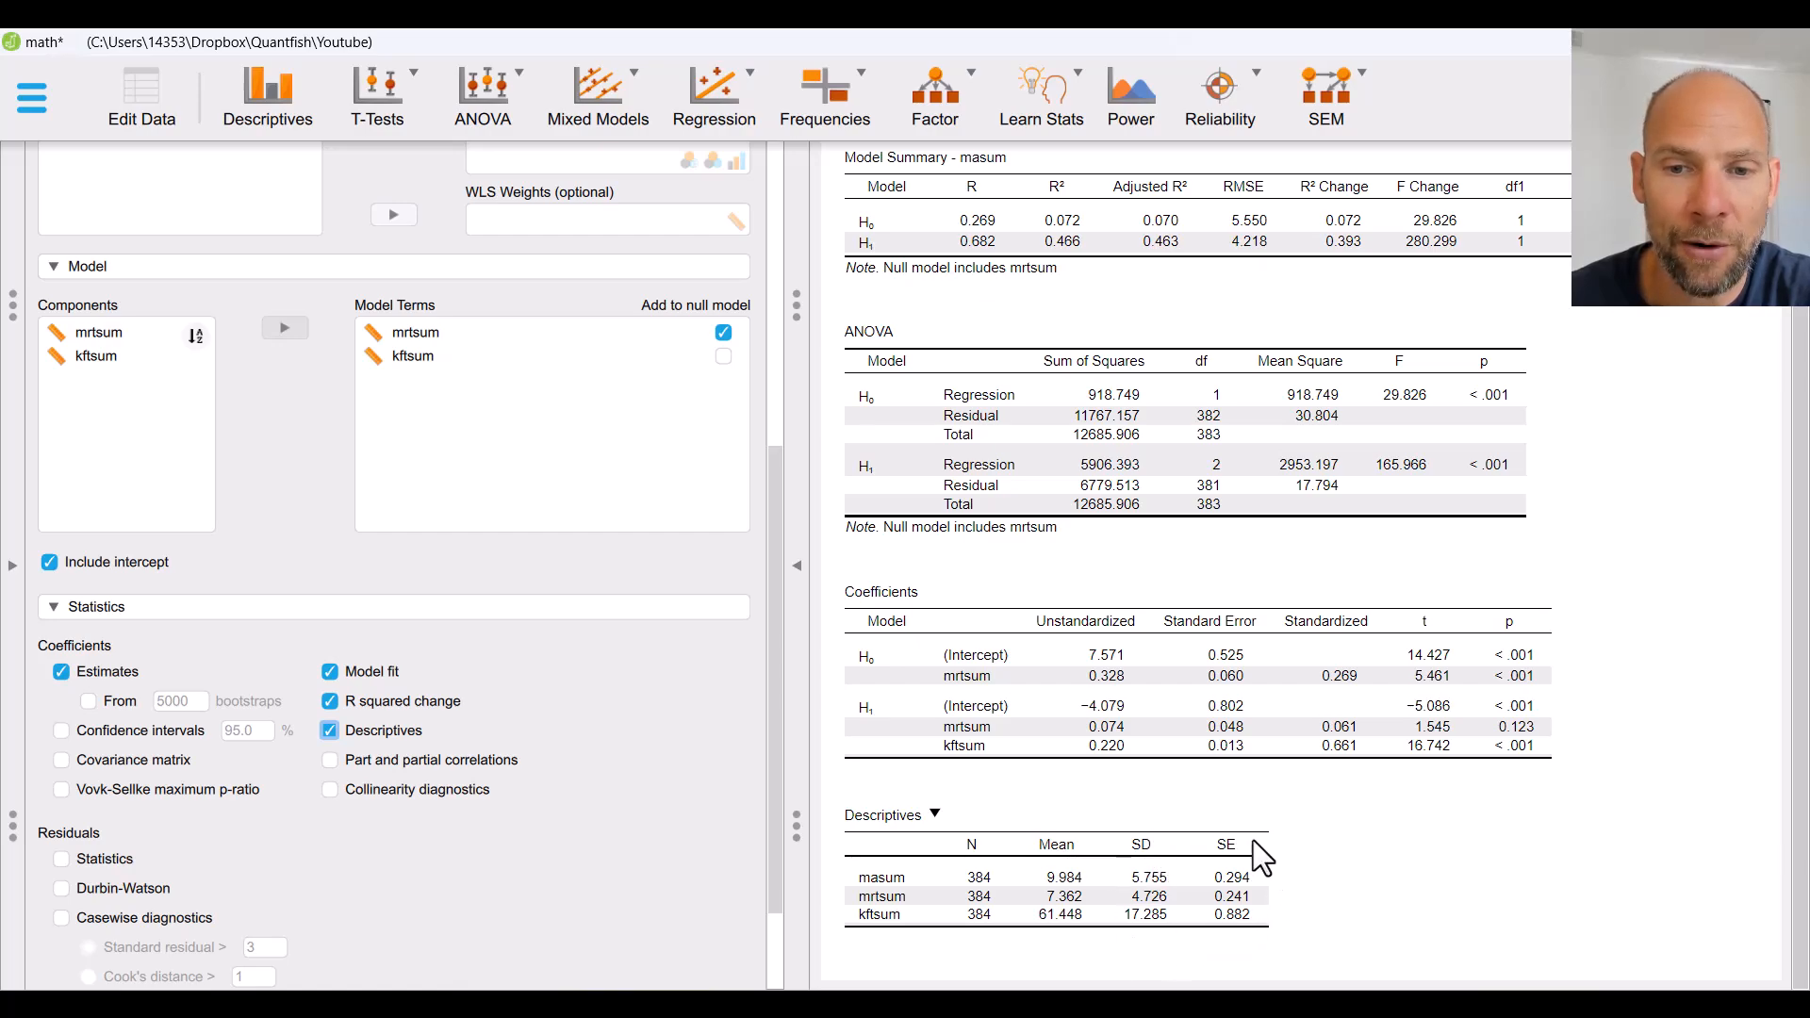
{"action": "mouse_move", "coordinate": [1222, 960]}
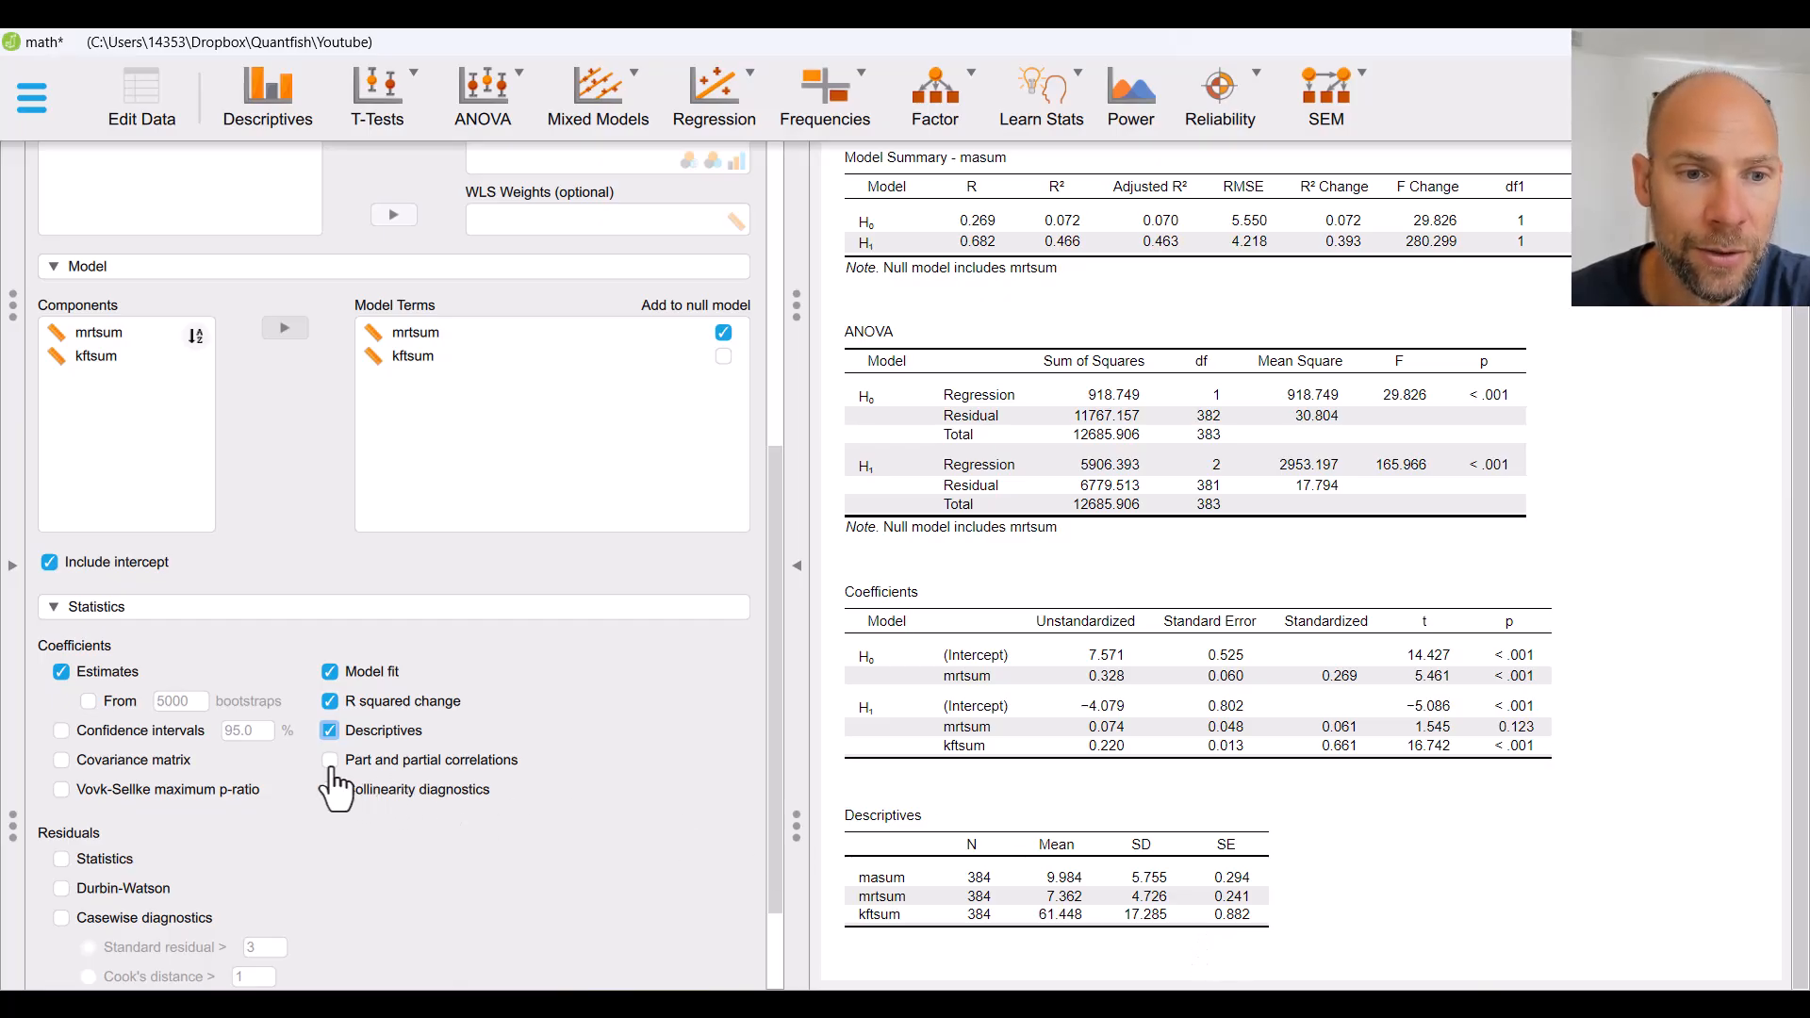
Step: Add part and partial correlations for mrtsum and kftsum
{"action": "left_click", "coordinate": [330, 759]}
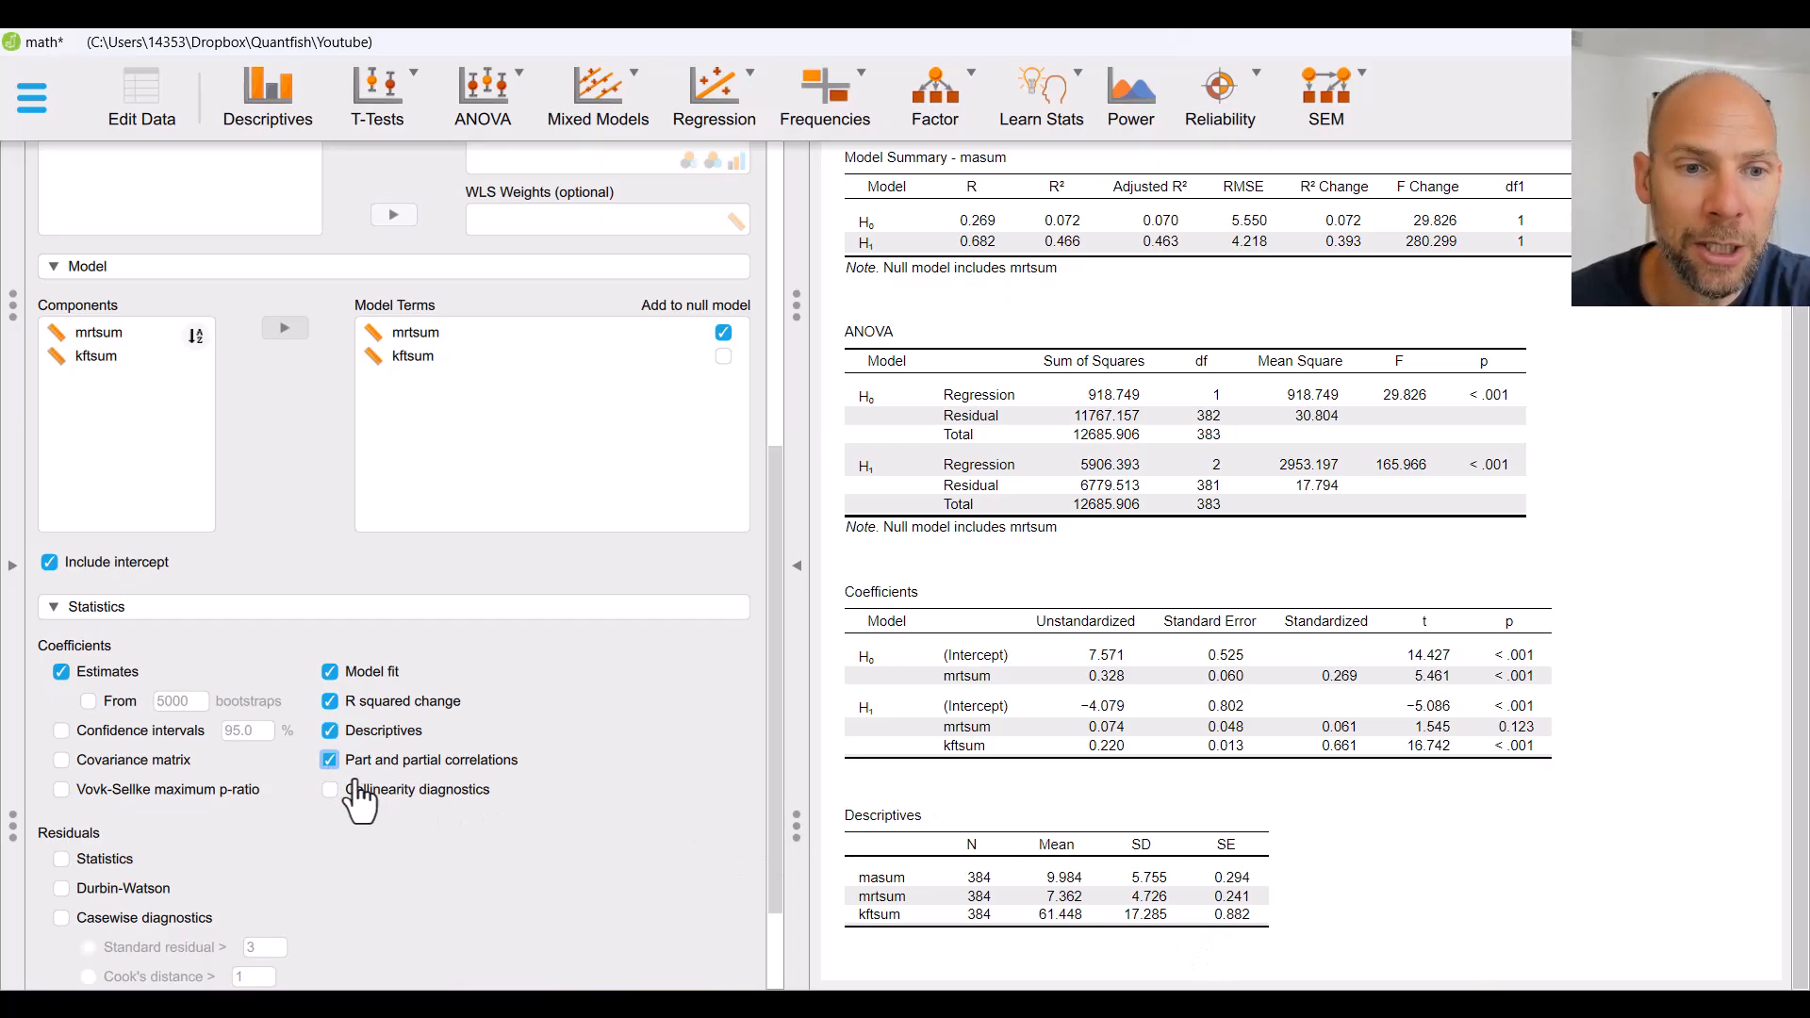
{"action": "left_click", "coordinate": [330, 760]}
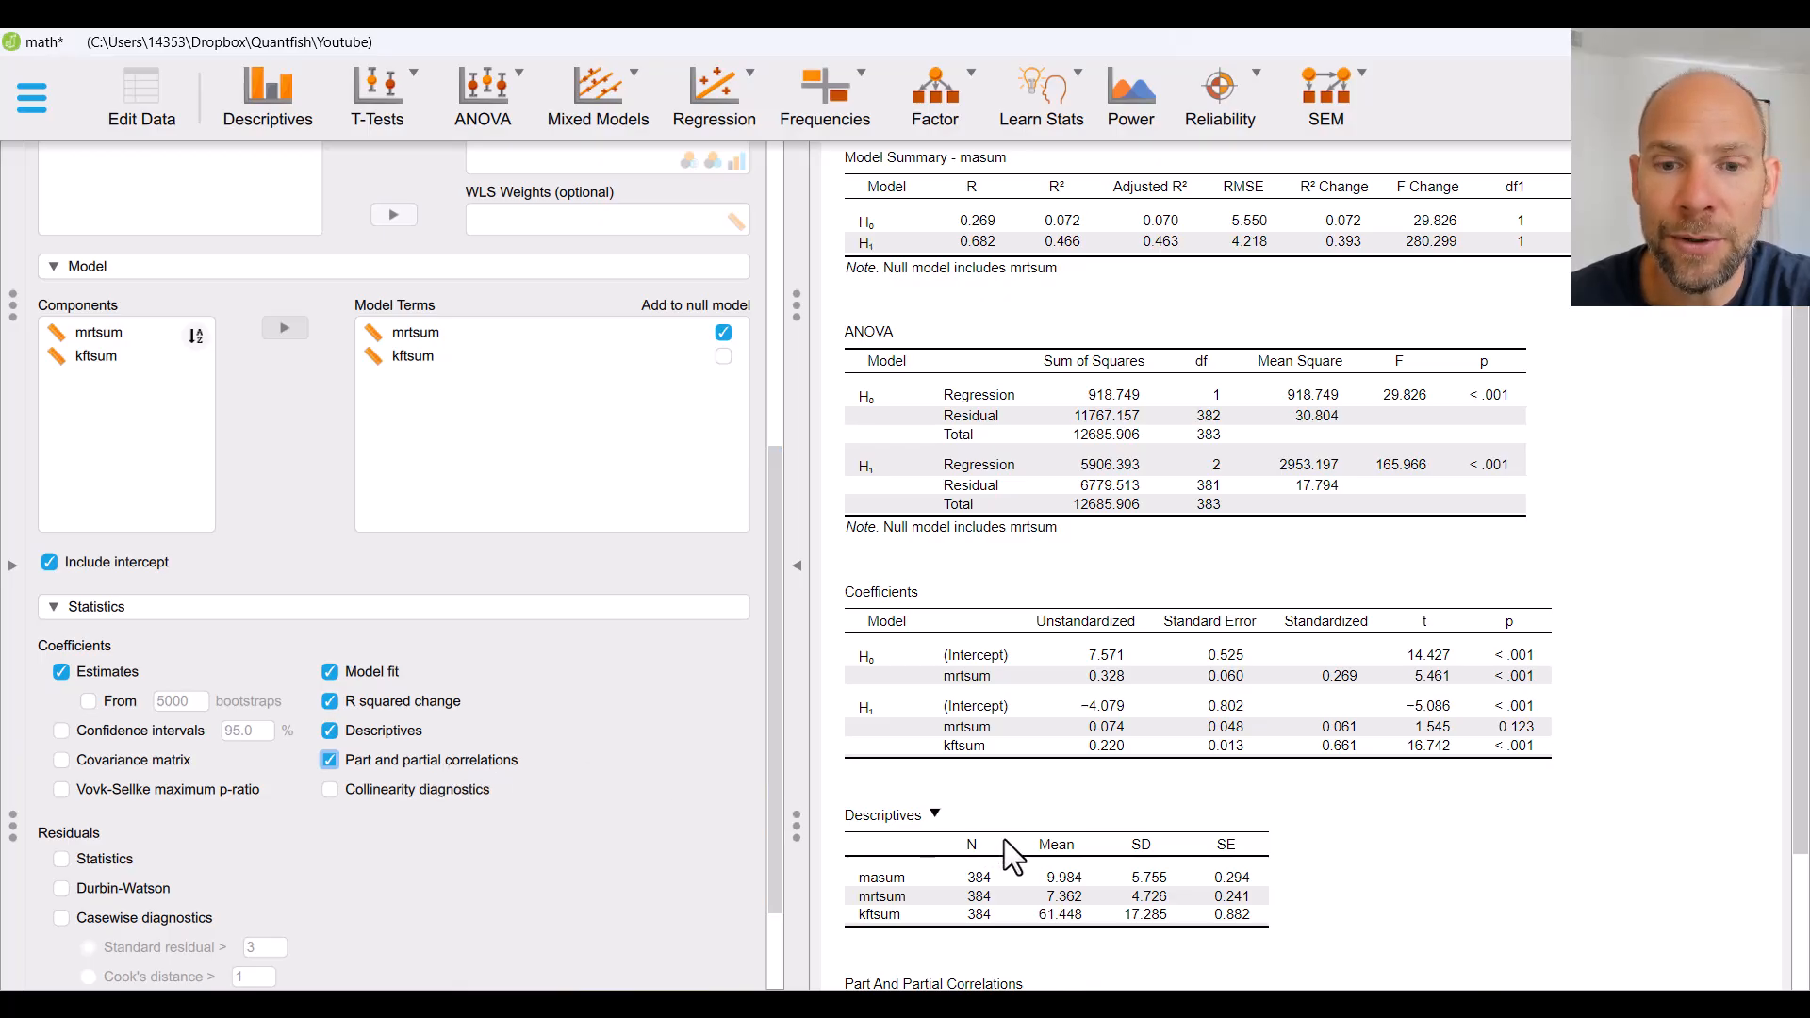
{"action": "scroll", "scroll_direction": "down", "scroll_amount": 3}
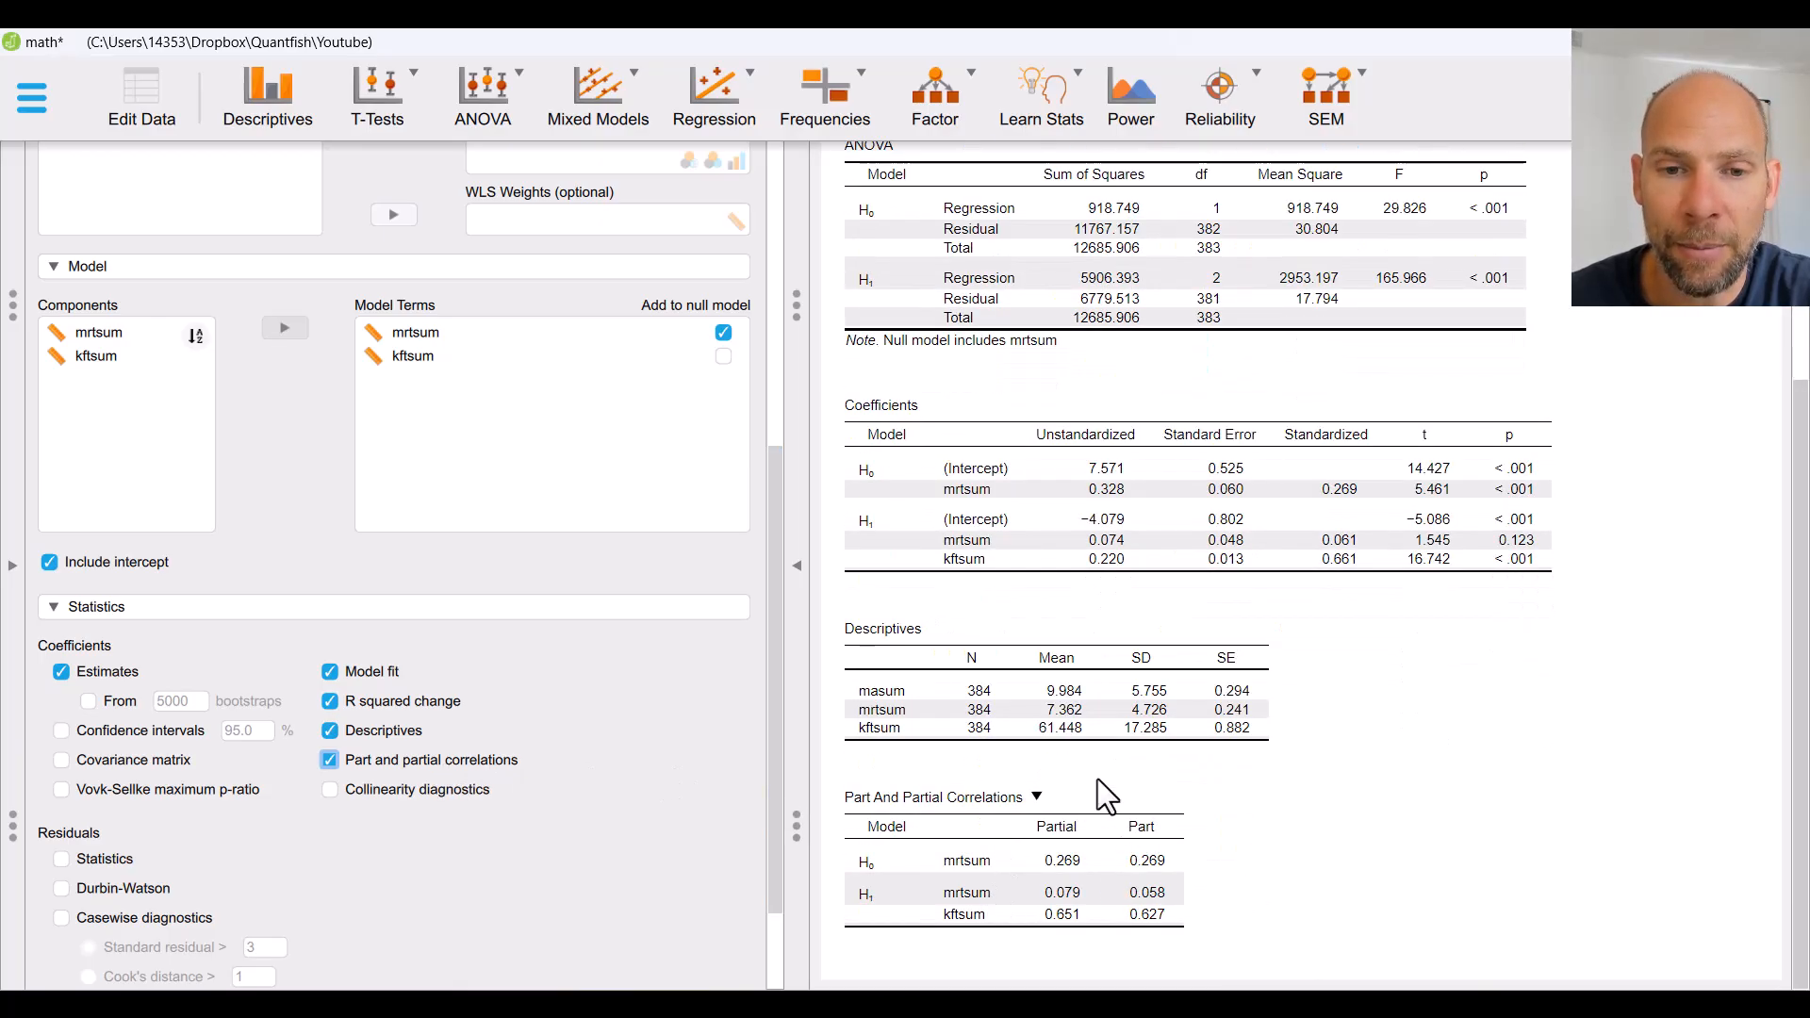
{"action": "mouse_move", "coordinate": [1074, 837]}
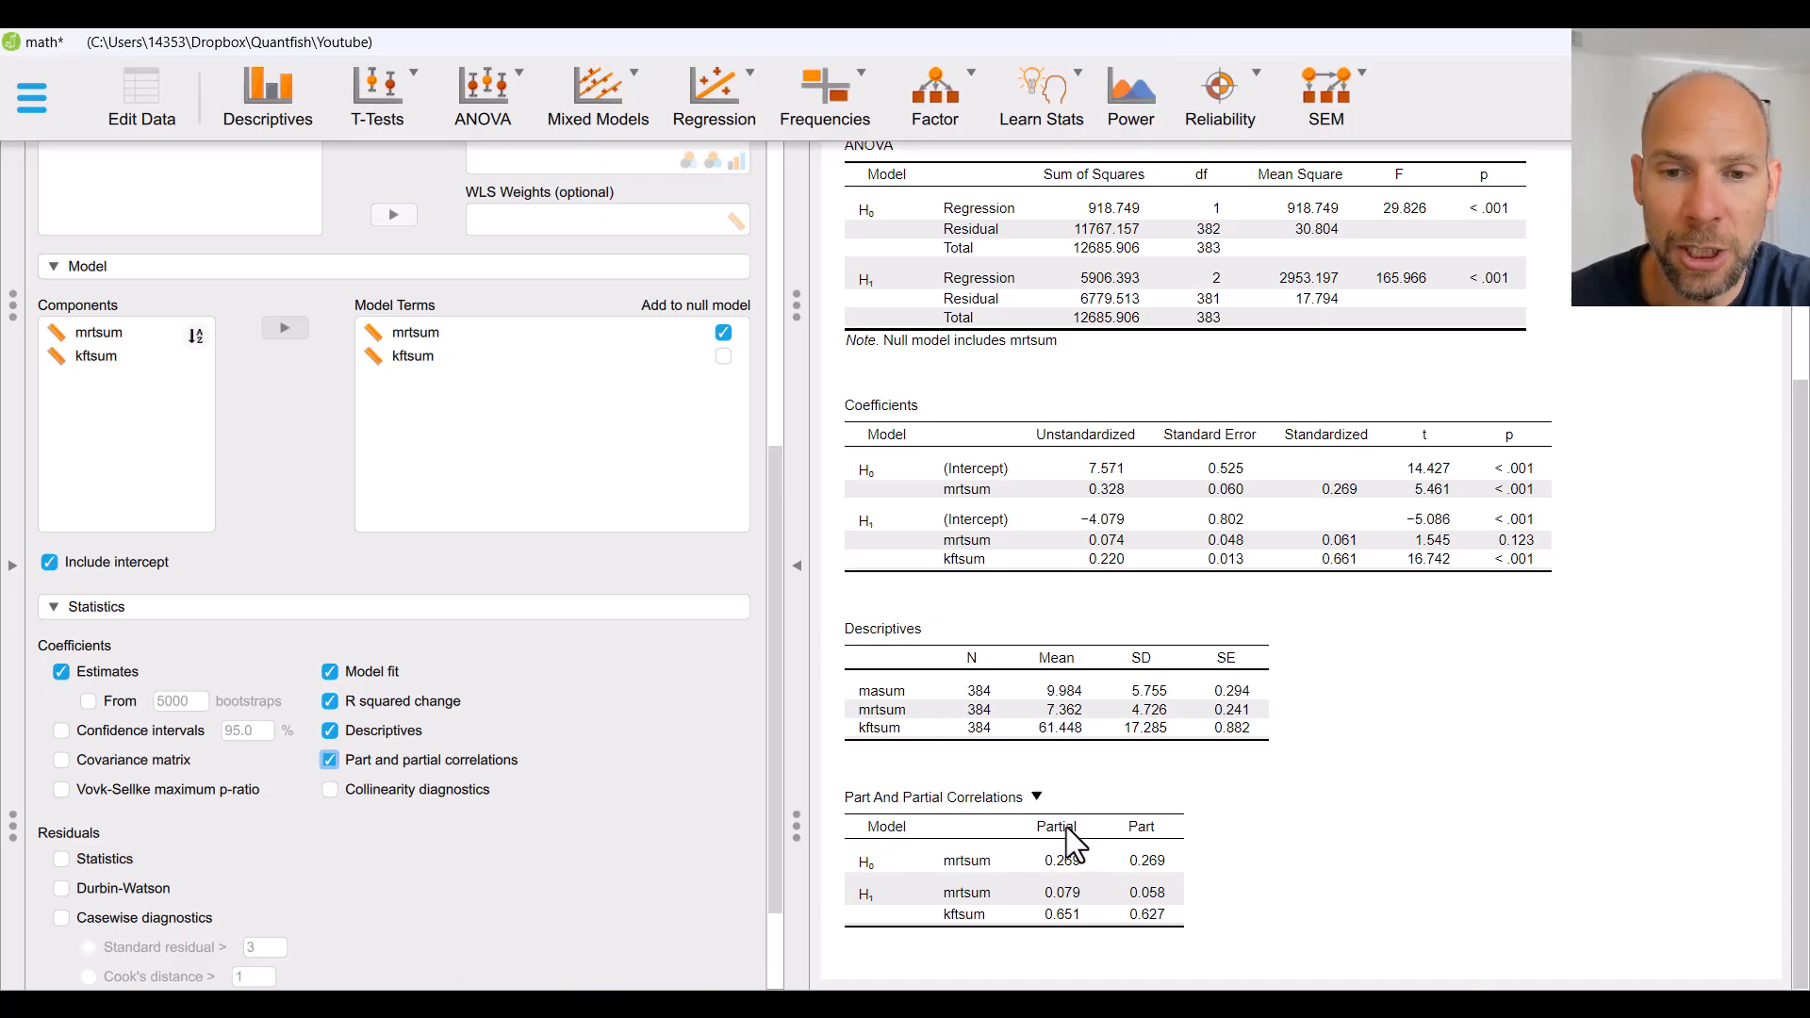
{"action": "mouse_move", "coordinate": [1176, 871]}
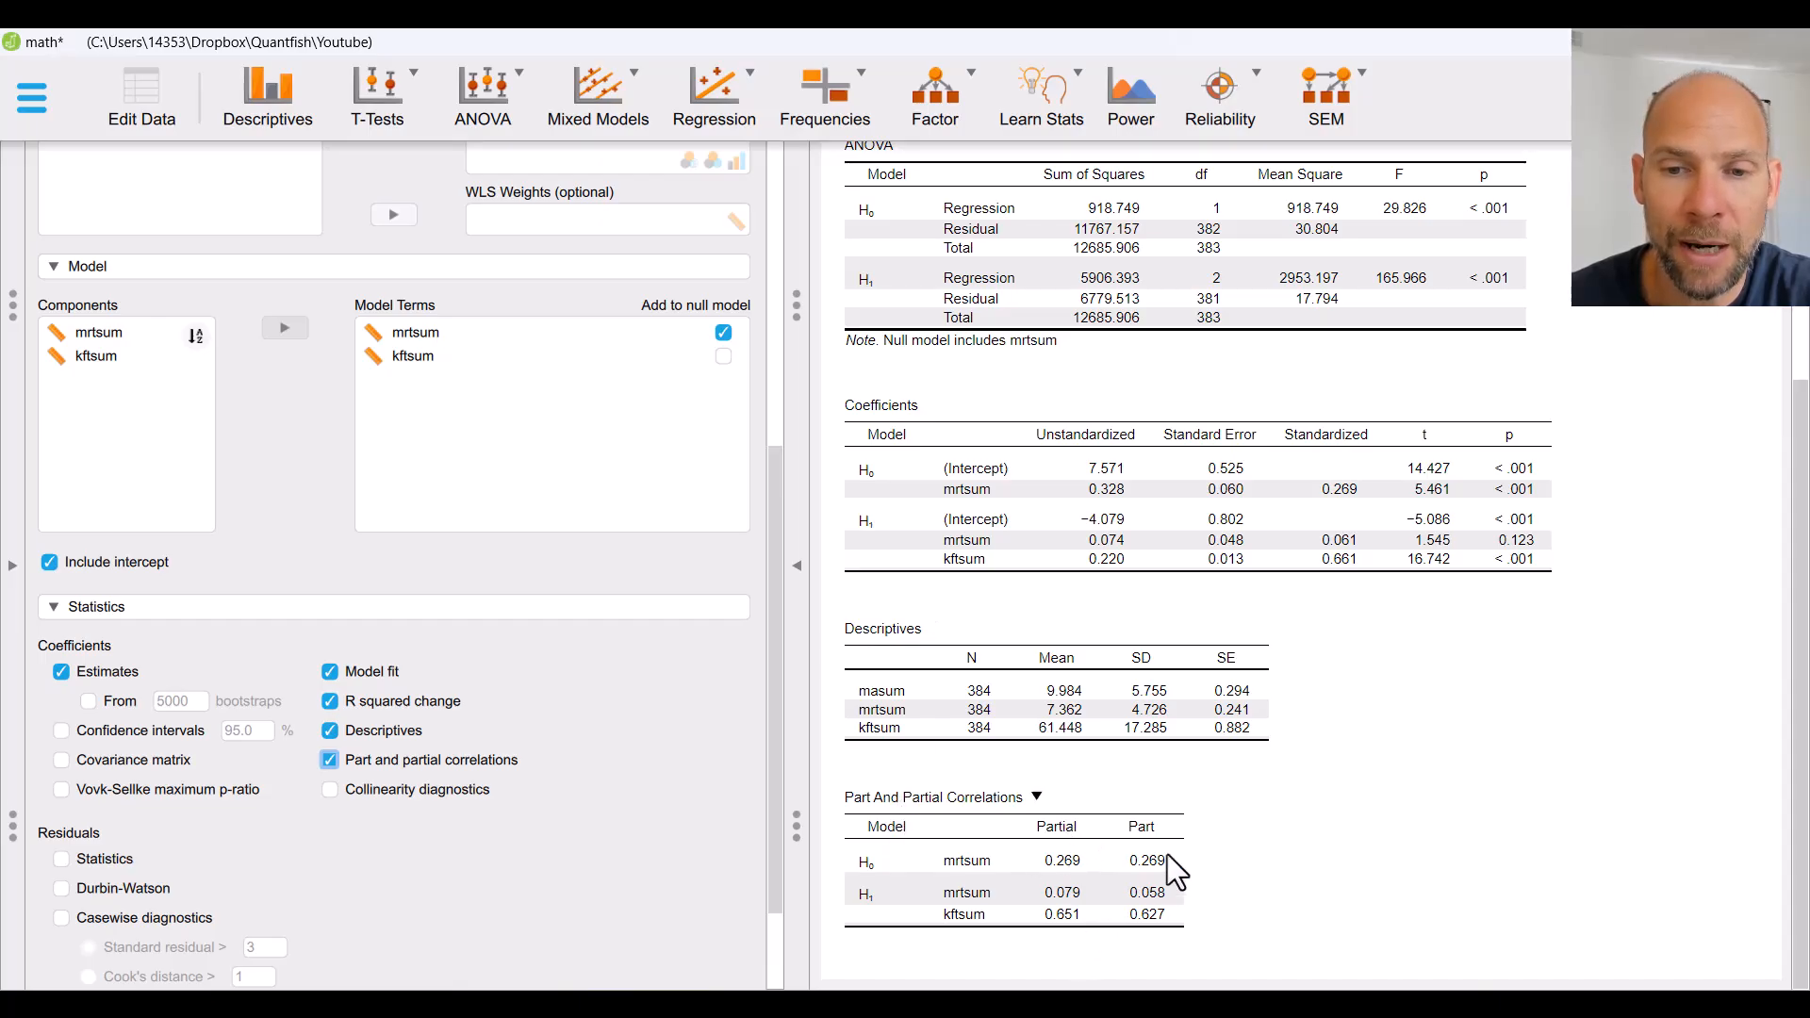
{"action": "mouse_move", "coordinate": [1152, 808]}
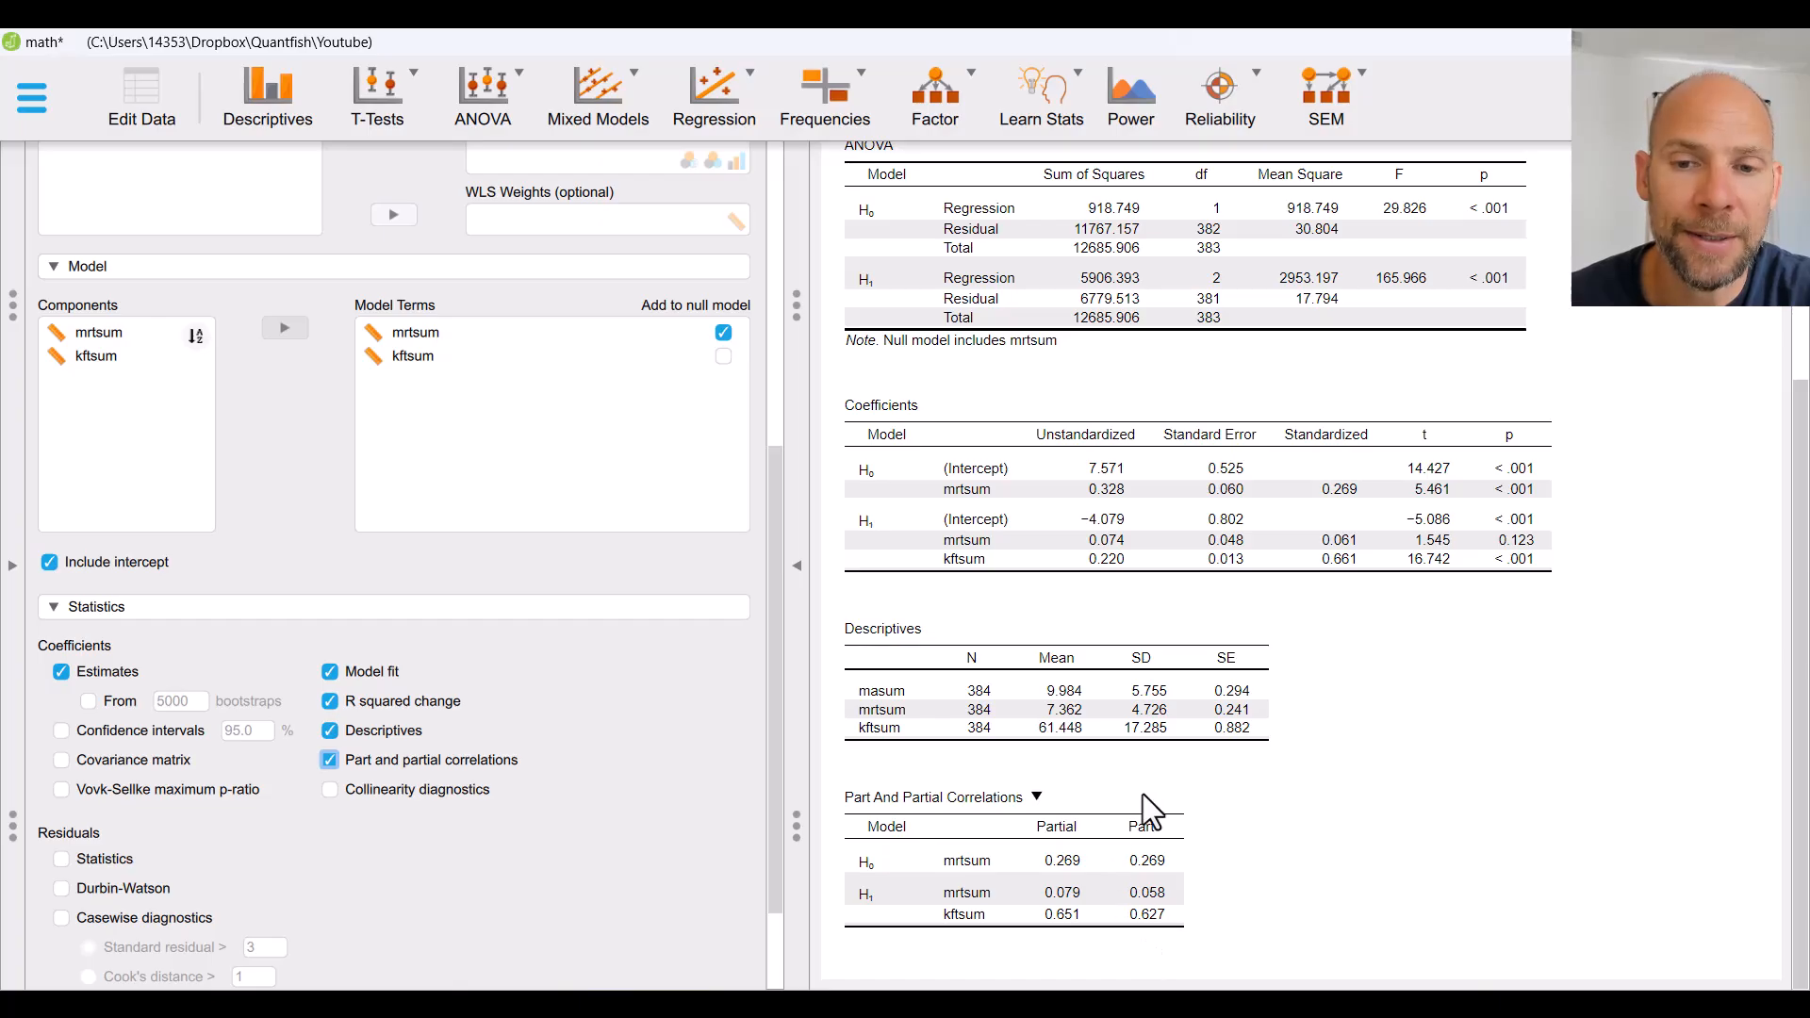
{"action": "mouse_move", "coordinate": [1155, 966]}
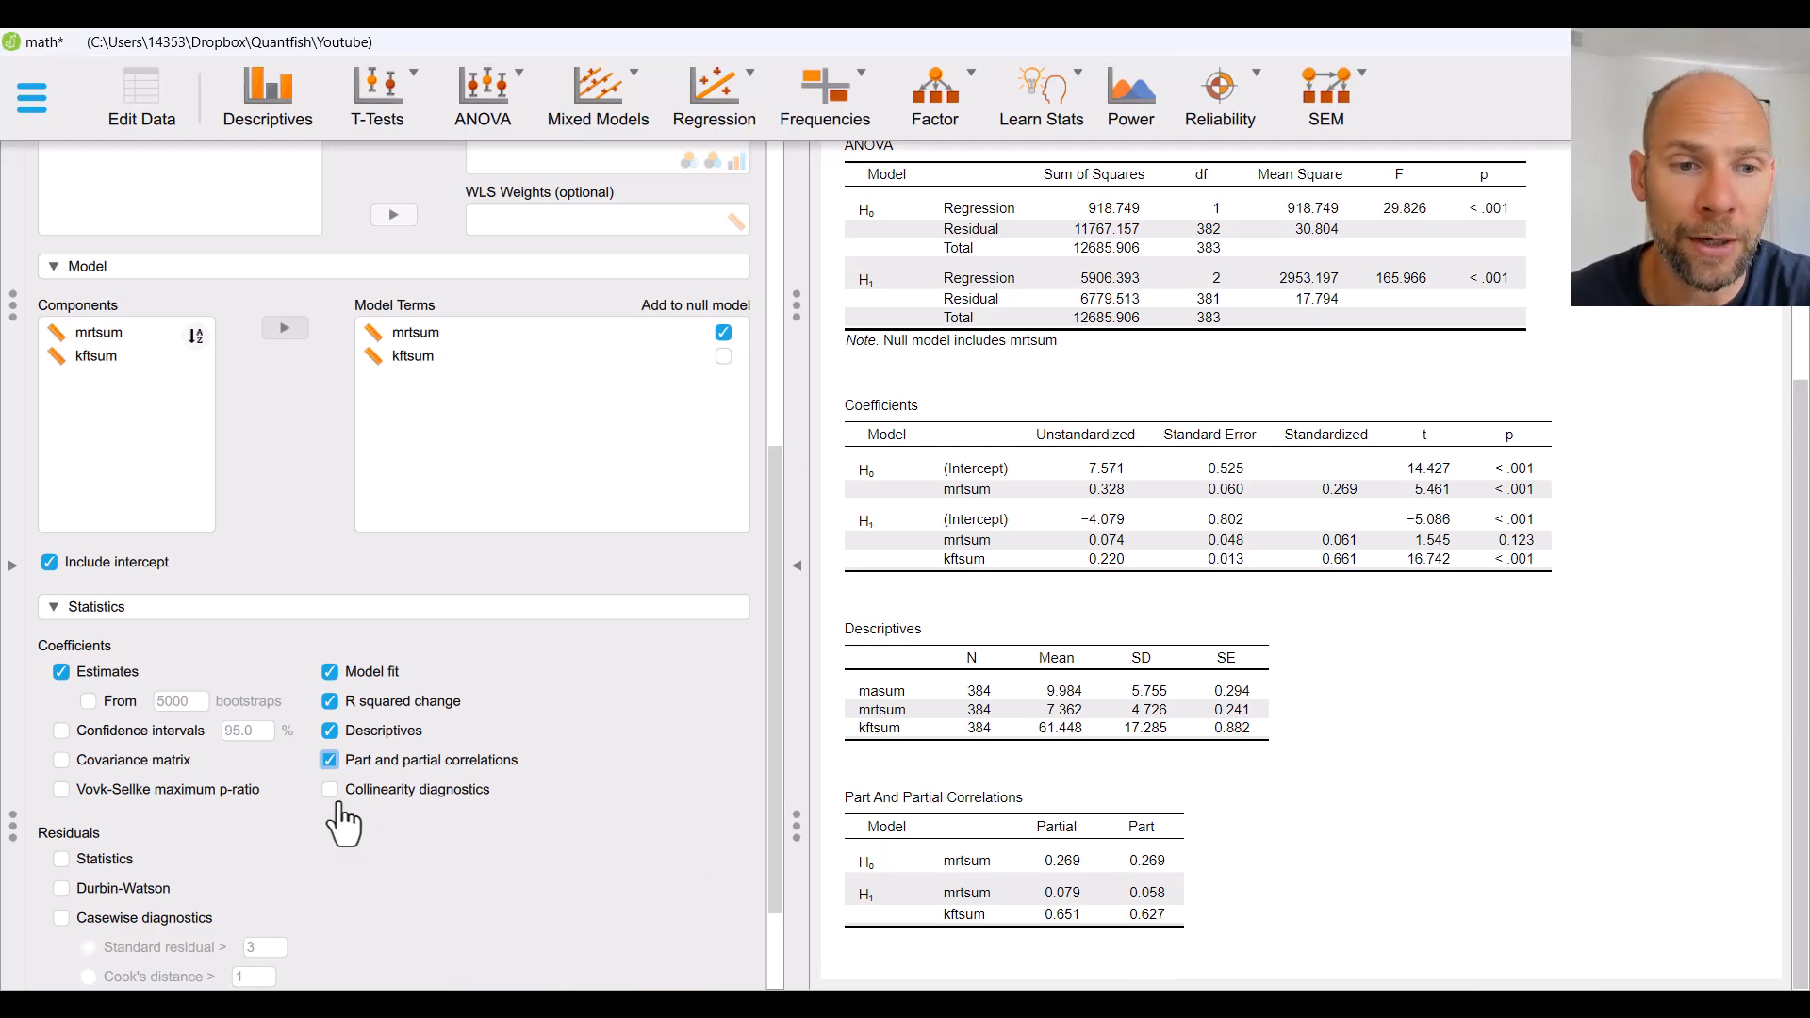
Step: Add collinearity diagnostics showing Tolerance and VIF per predictor
{"action": "left_click", "coordinate": [330, 788]}
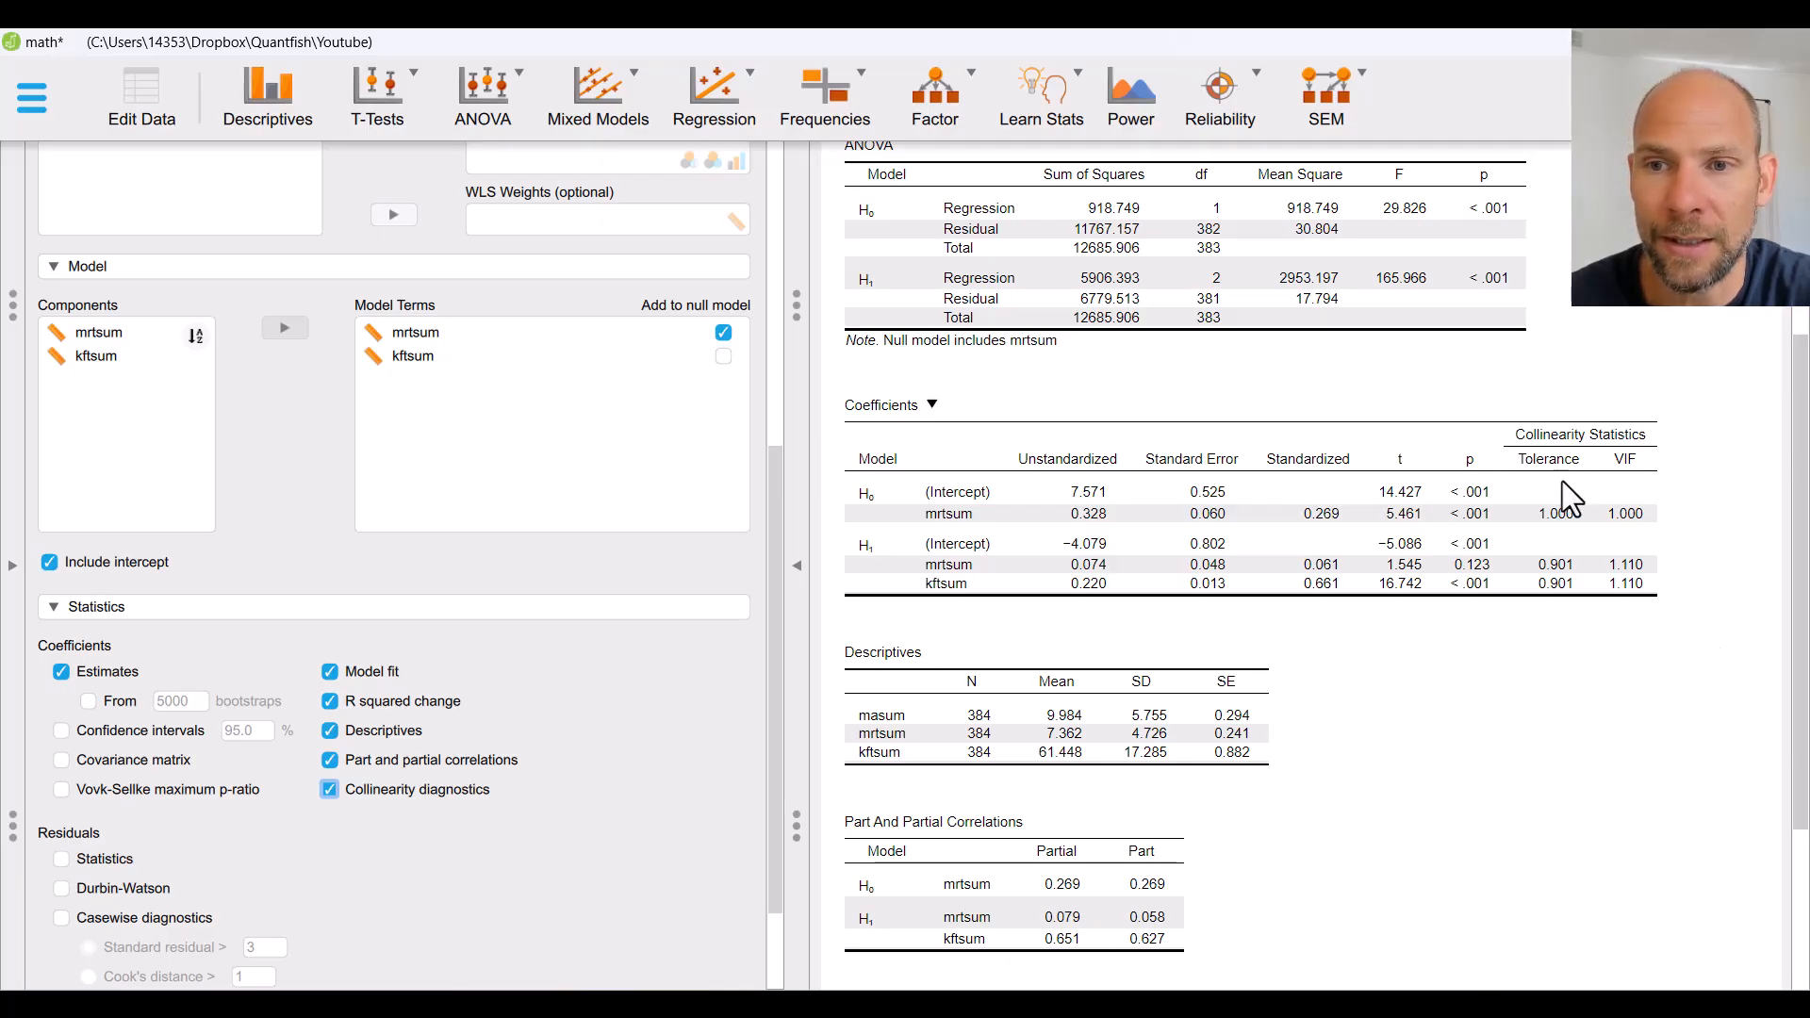
{"action": "mouse_move", "coordinate": [1641, 519]}
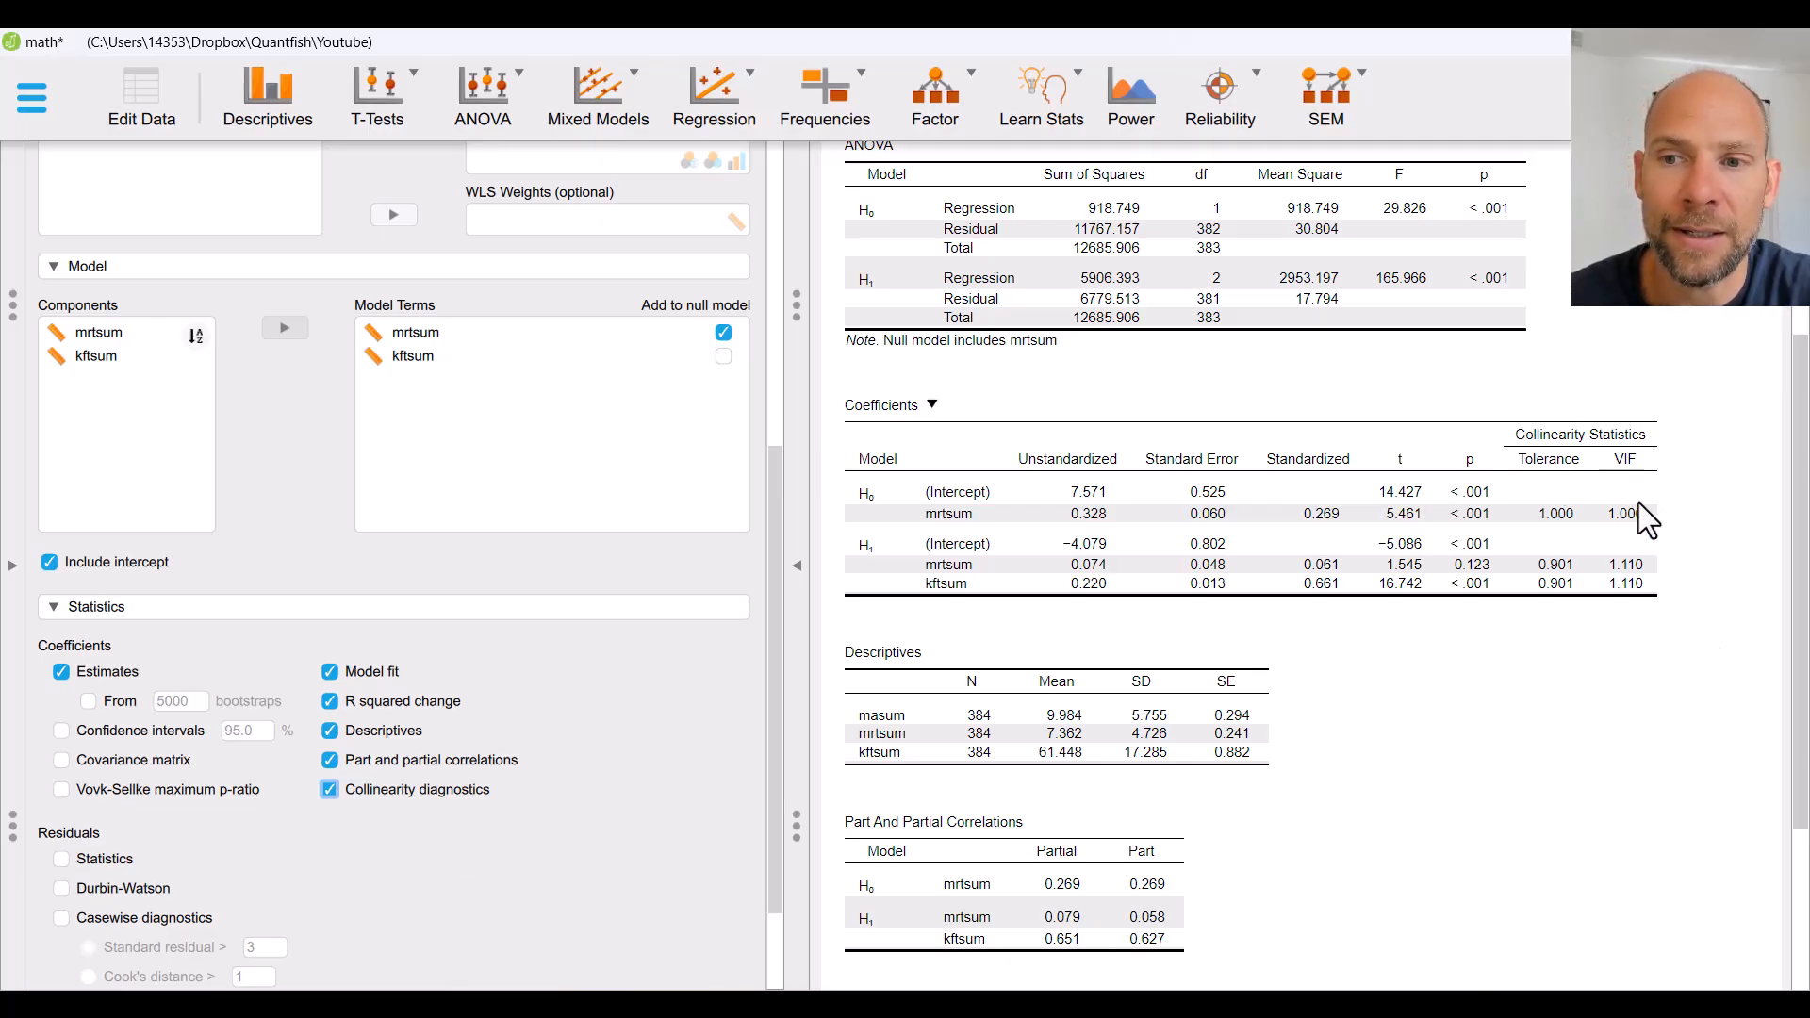
{"action": "mouse_move", "coordinate": [1594, 612]}
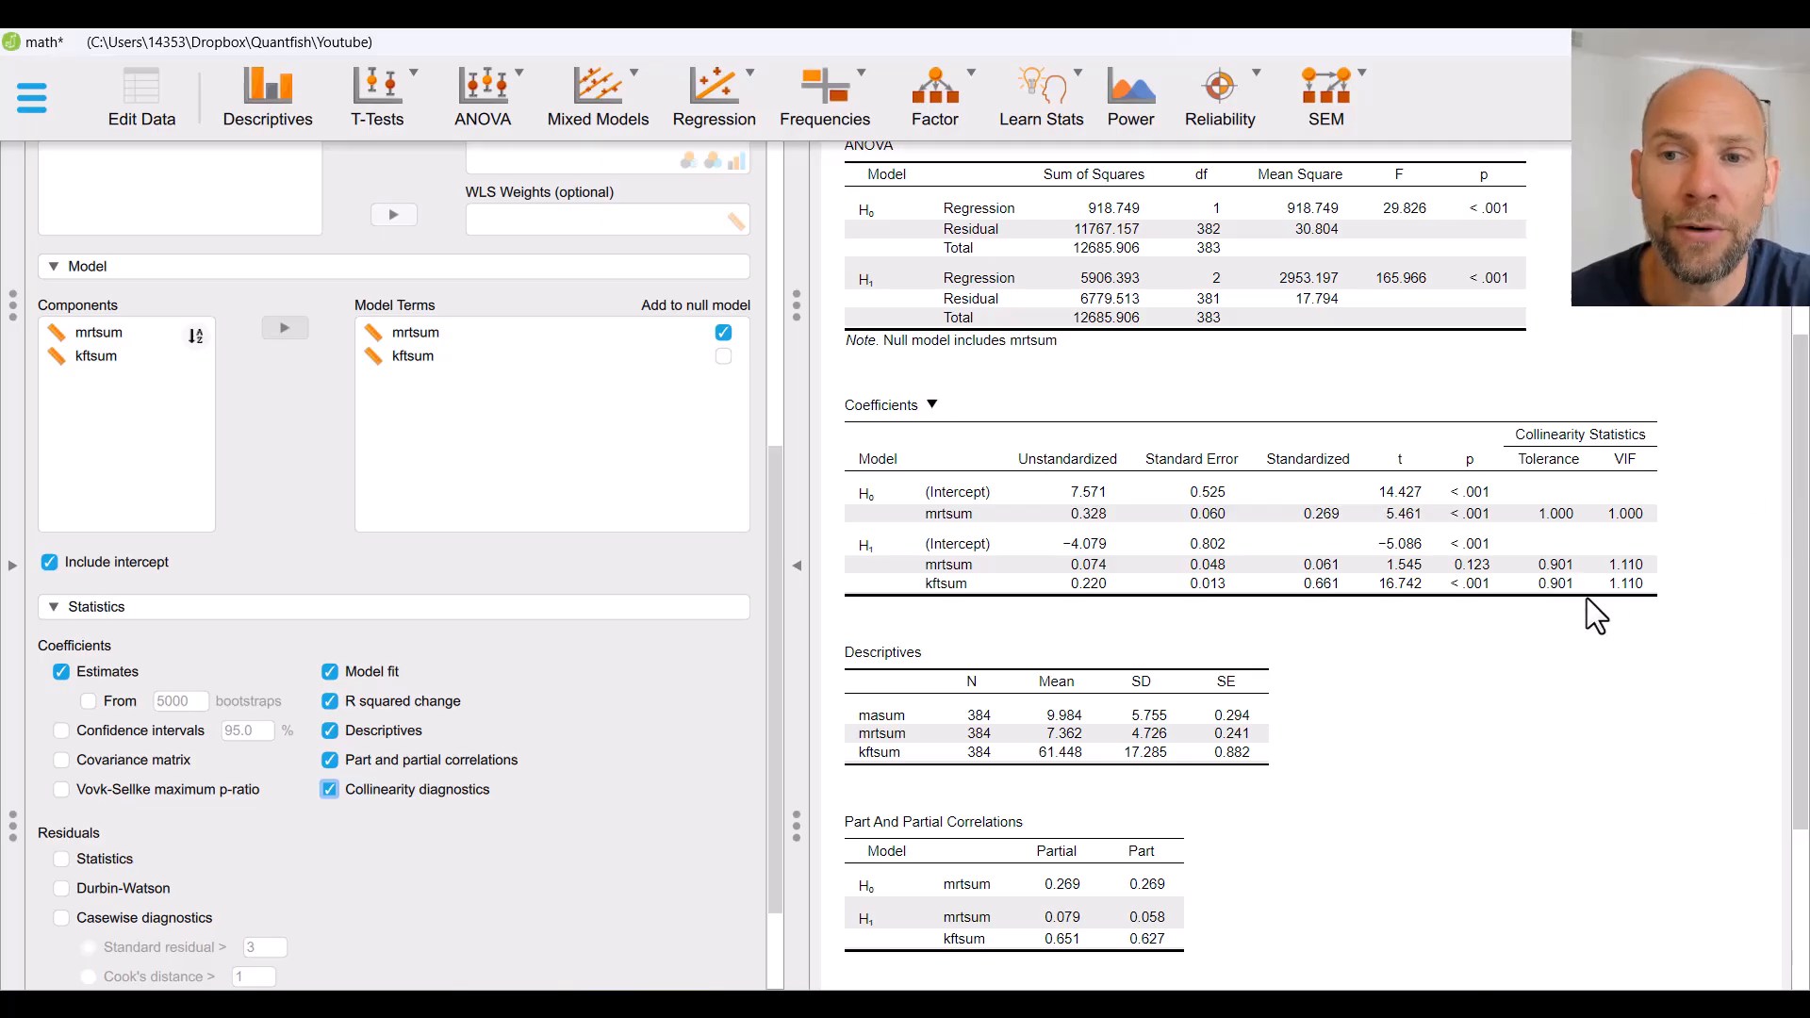
{"action": "mouse_move", "coordinate": [1632, 639]}
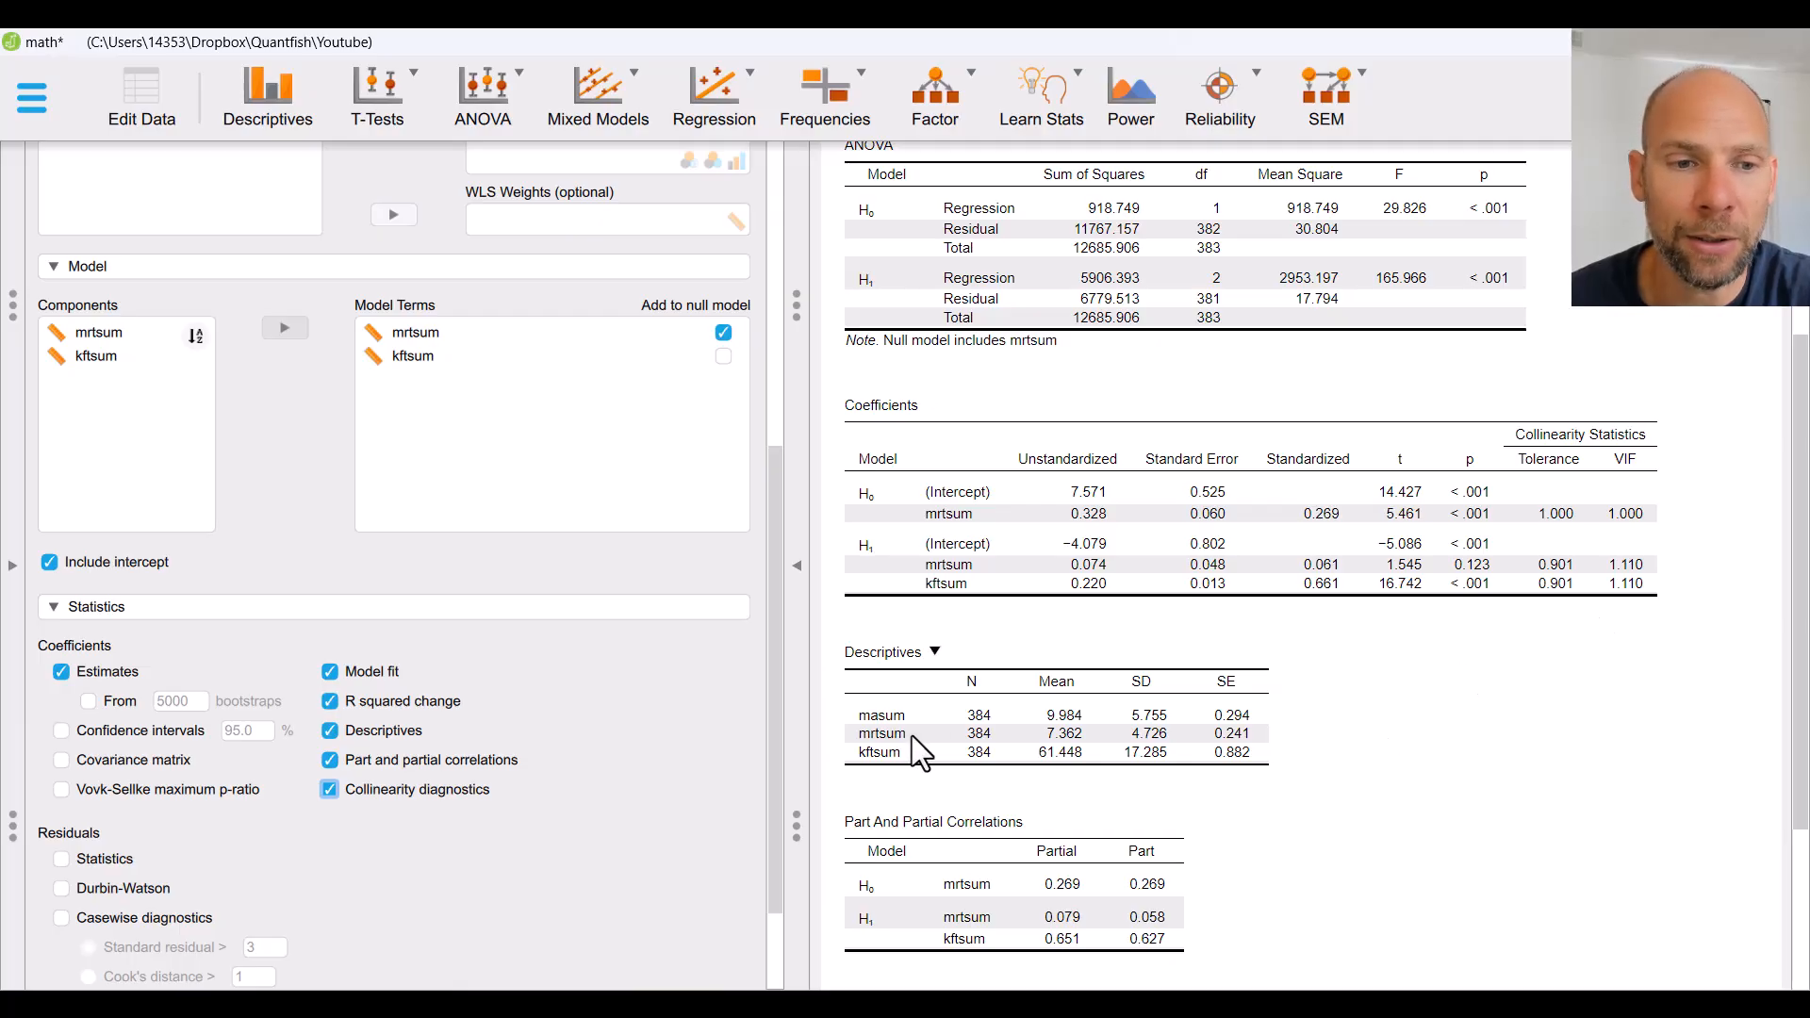
Step: Add the Residuals Statistics table and the Durbin-Watson test to the regression output
{"action": "scroll", "scroll_direction": "down", "scroll_amount": 3}
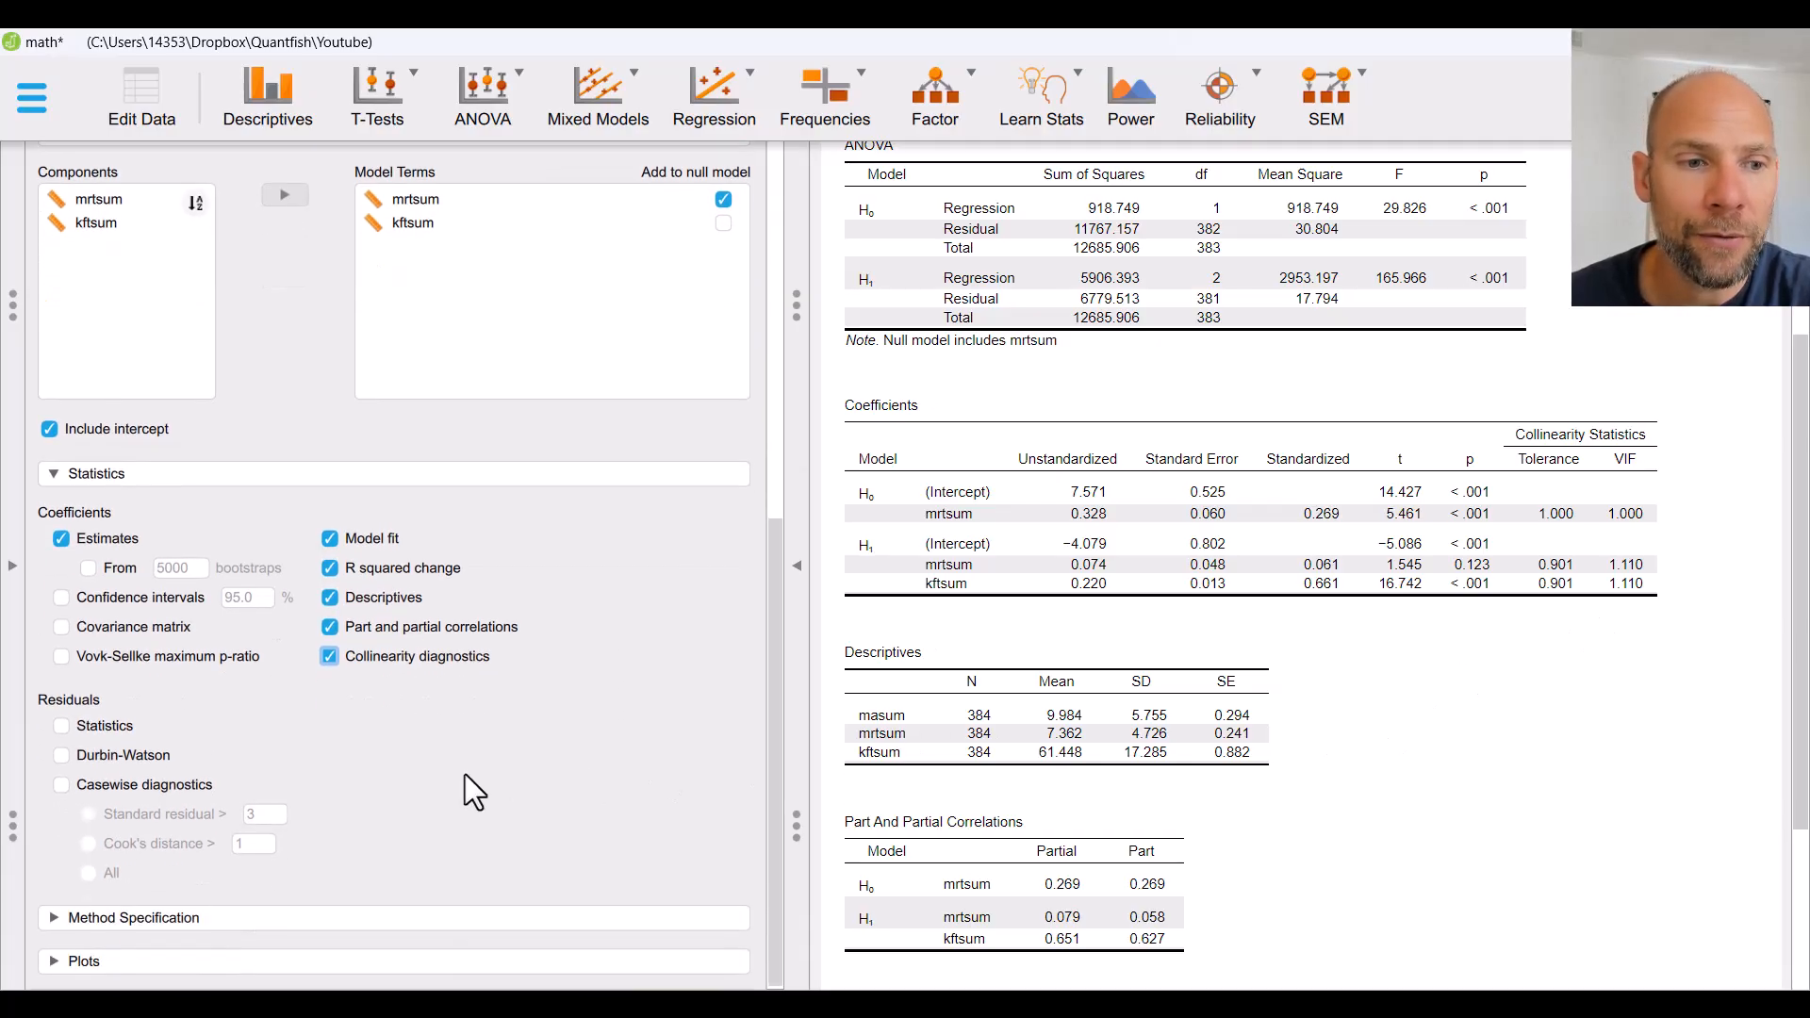
{"action": "mouse_move", "coordinate": [63, 727]}
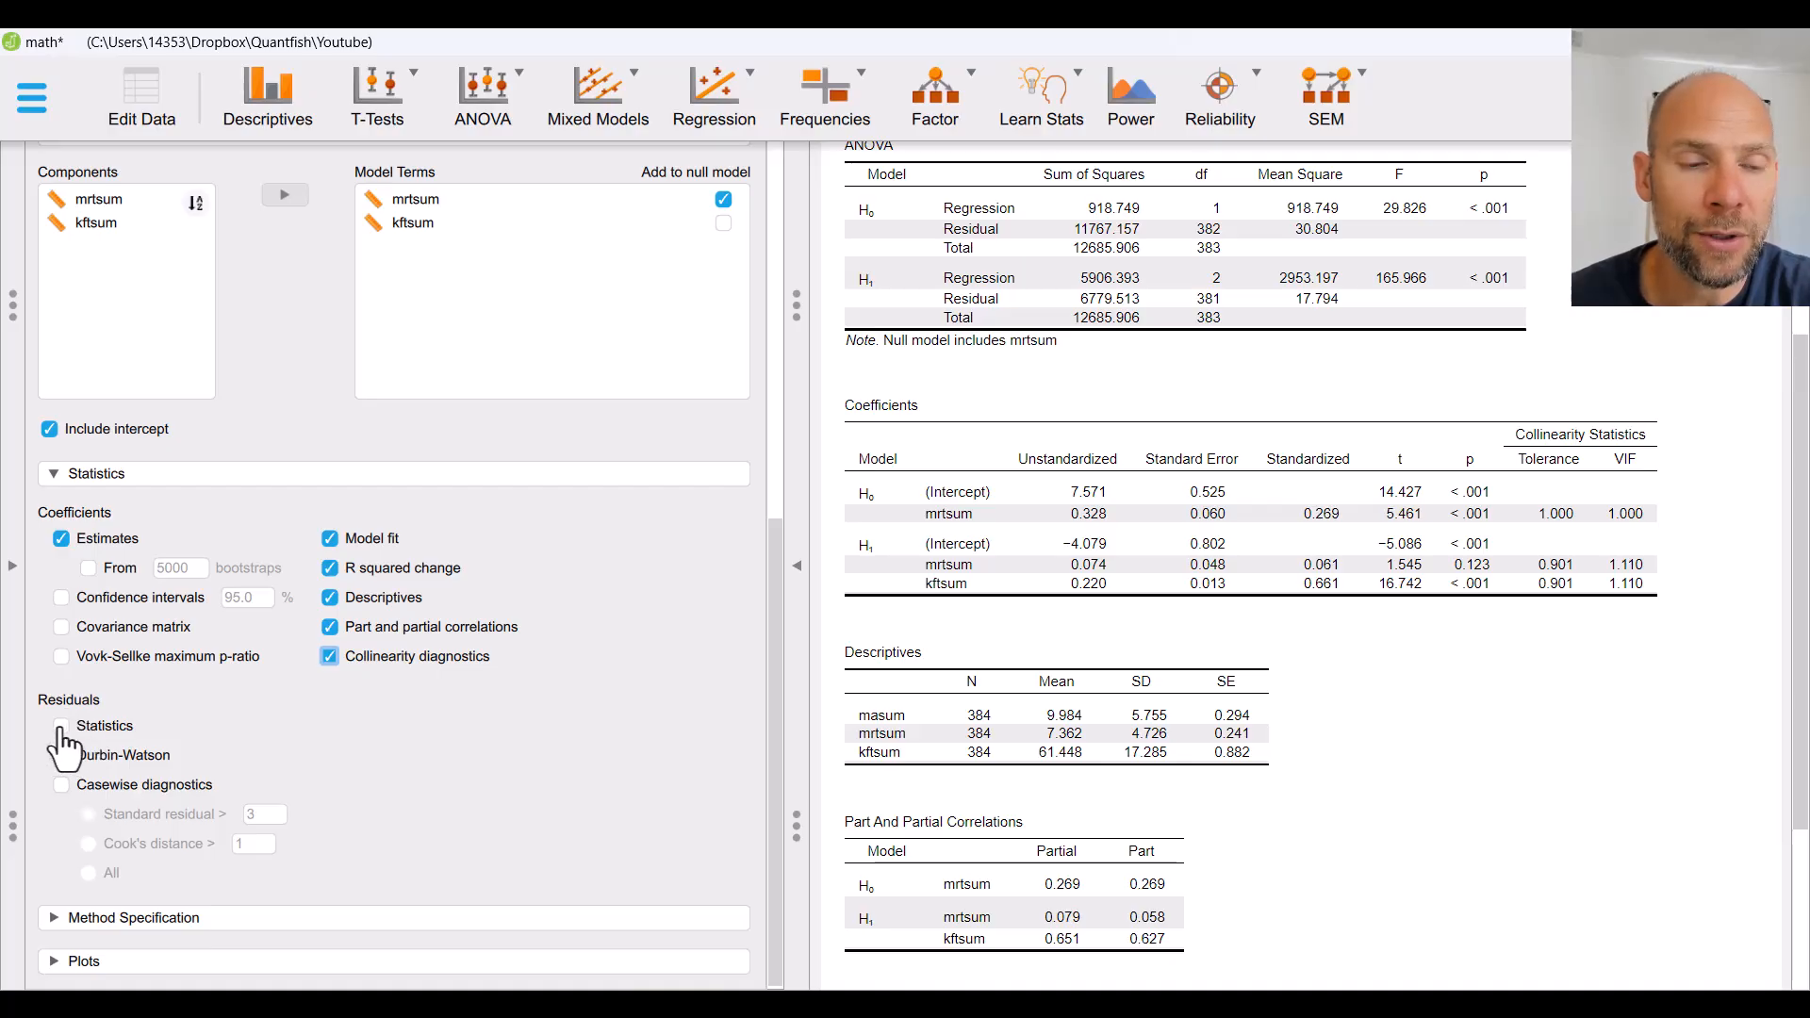
{"action": "left_click", "coordinate": [61, 725]}
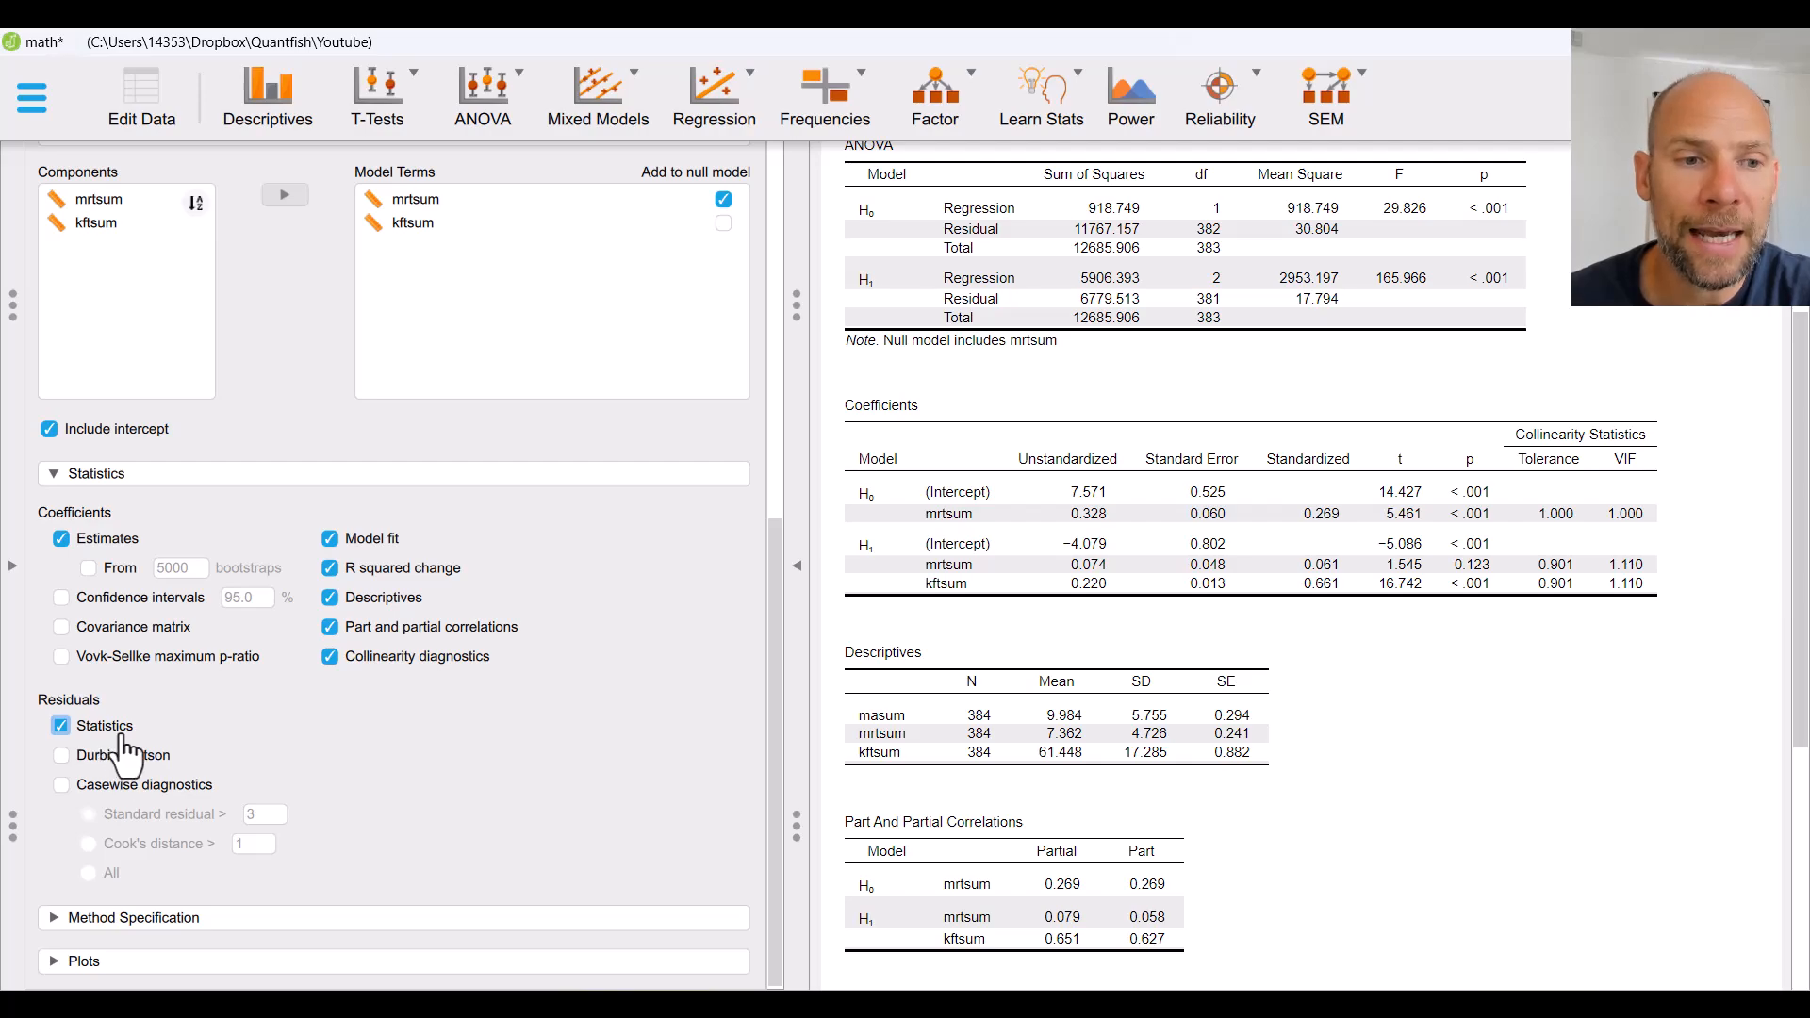
{"action": "left_click", "coordinate": [61, 754]}
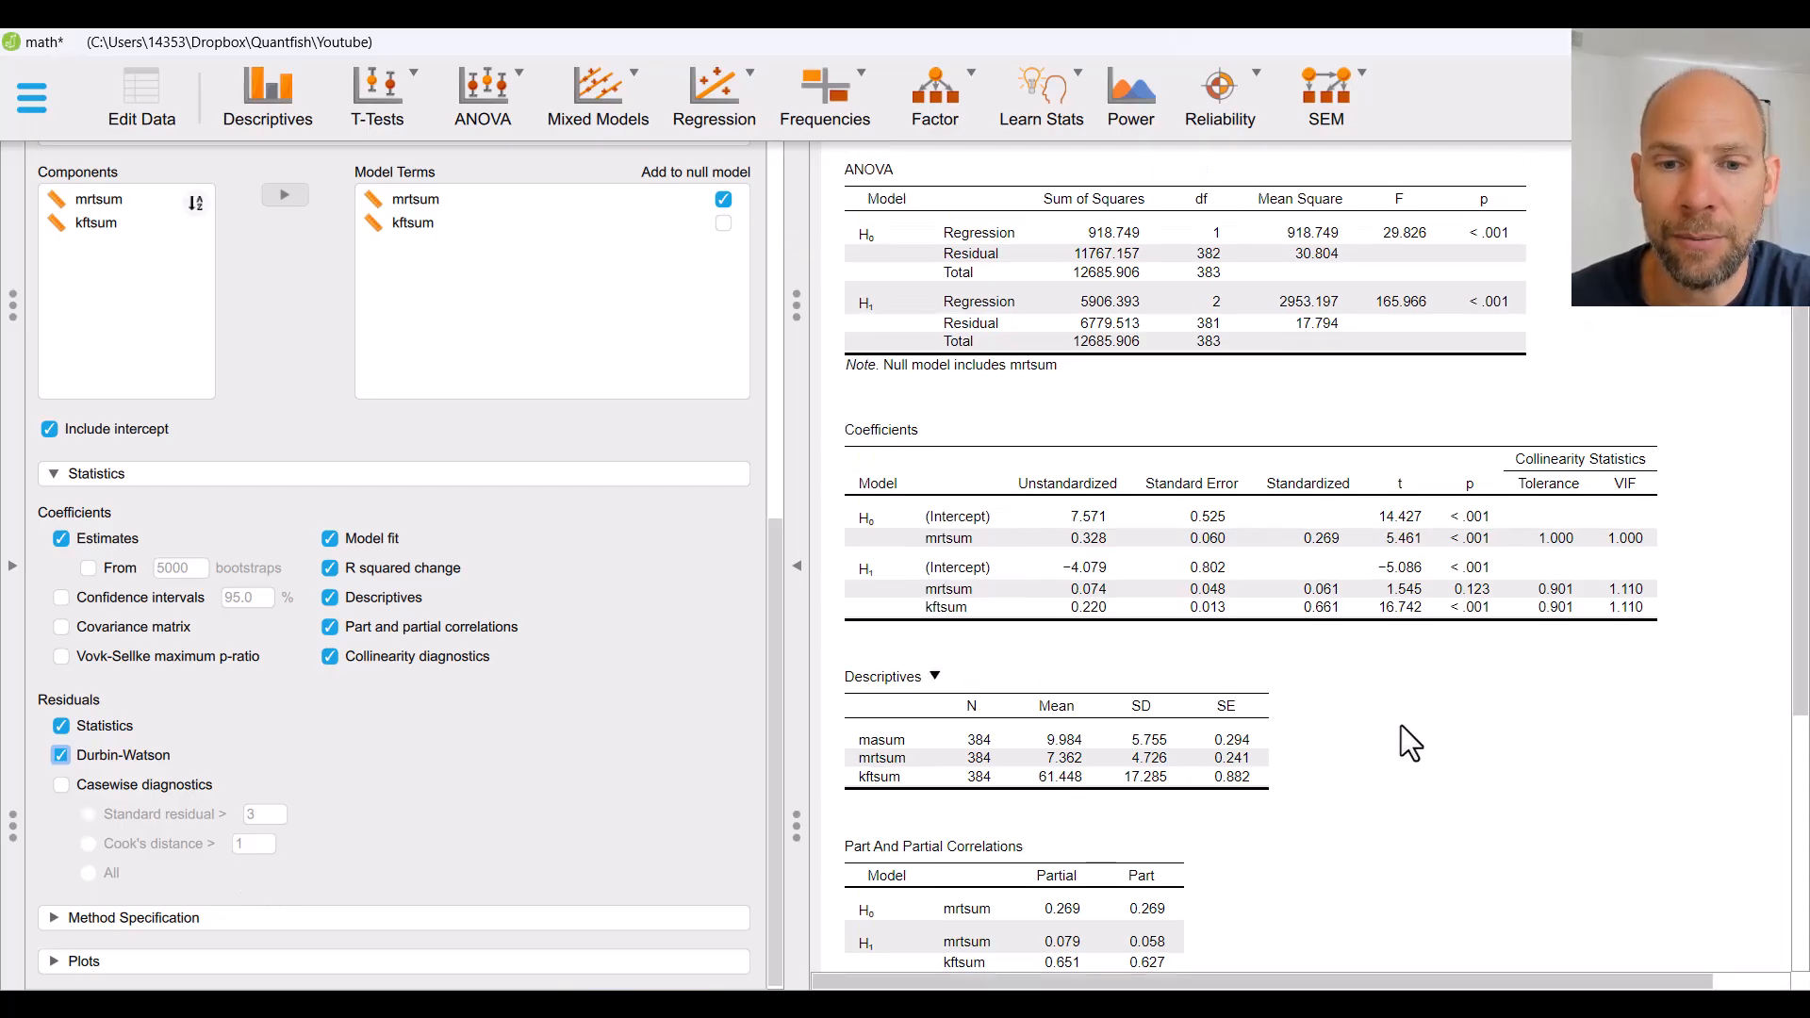
{"action": "scroll", "scroll_direction": "down", "scroll_amount": 3}
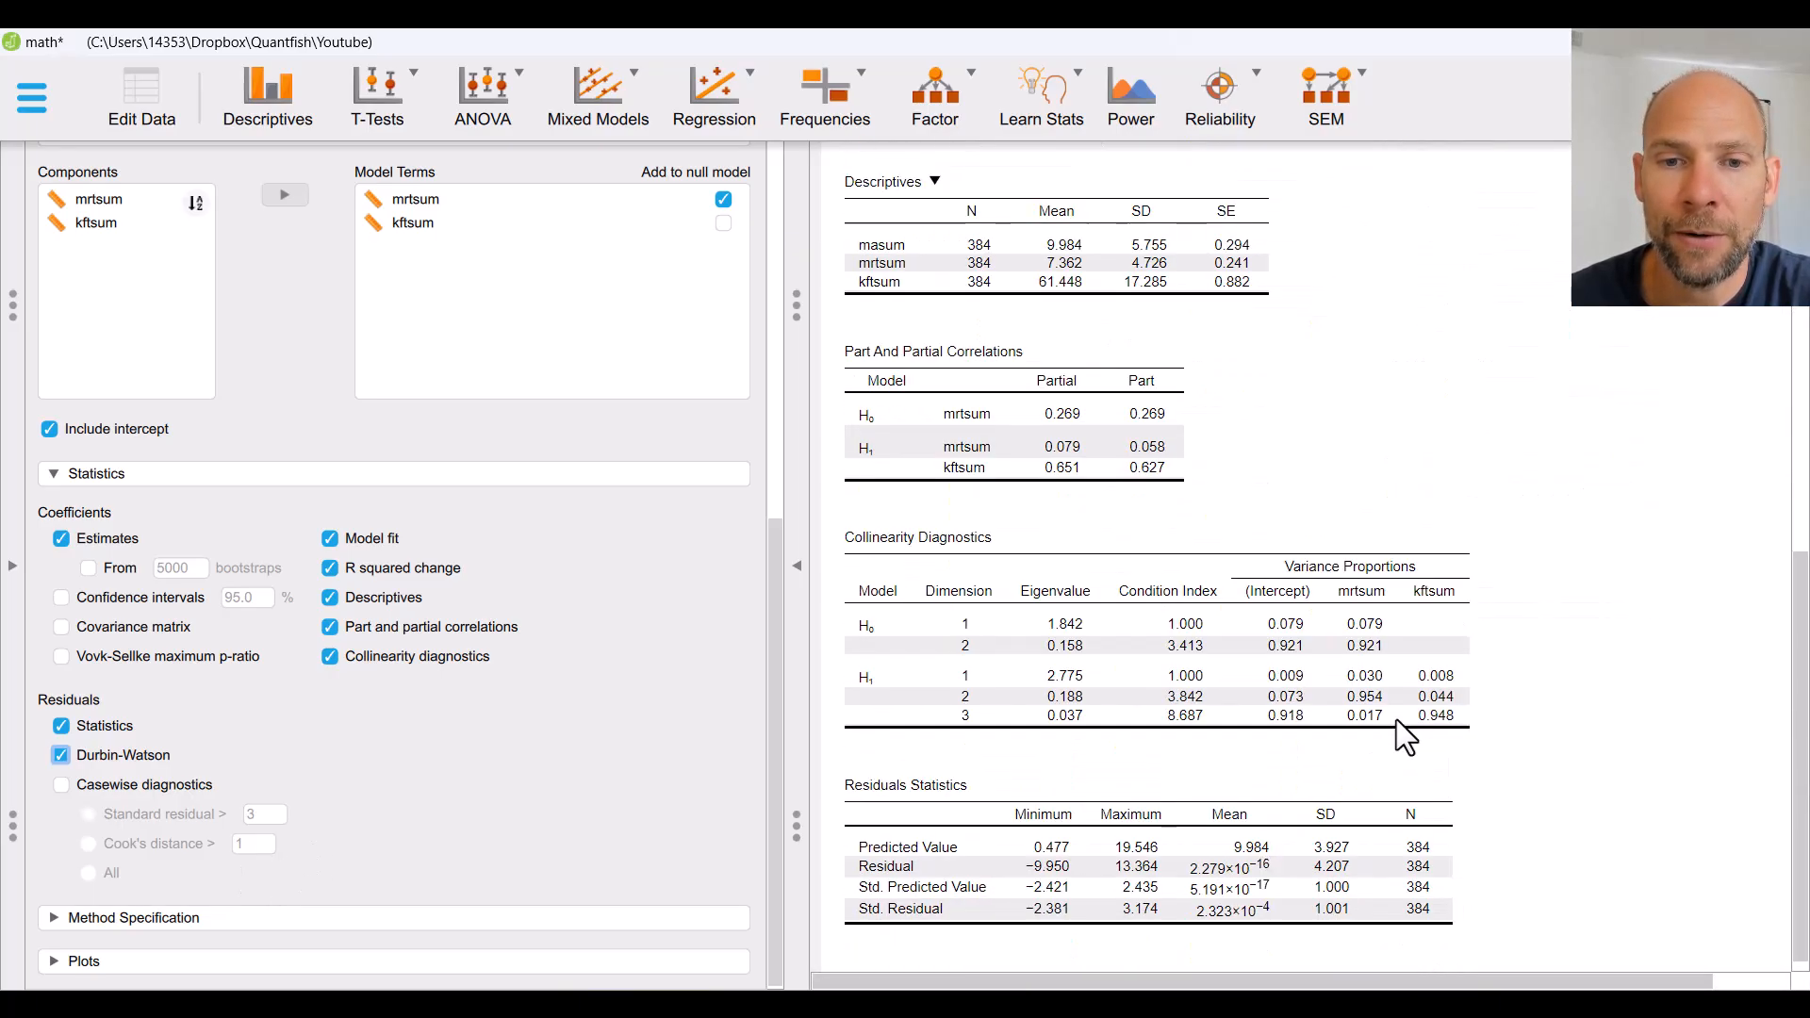
{"action": "scroll", "scroll_direction": "up", "scroll_amount": 3}
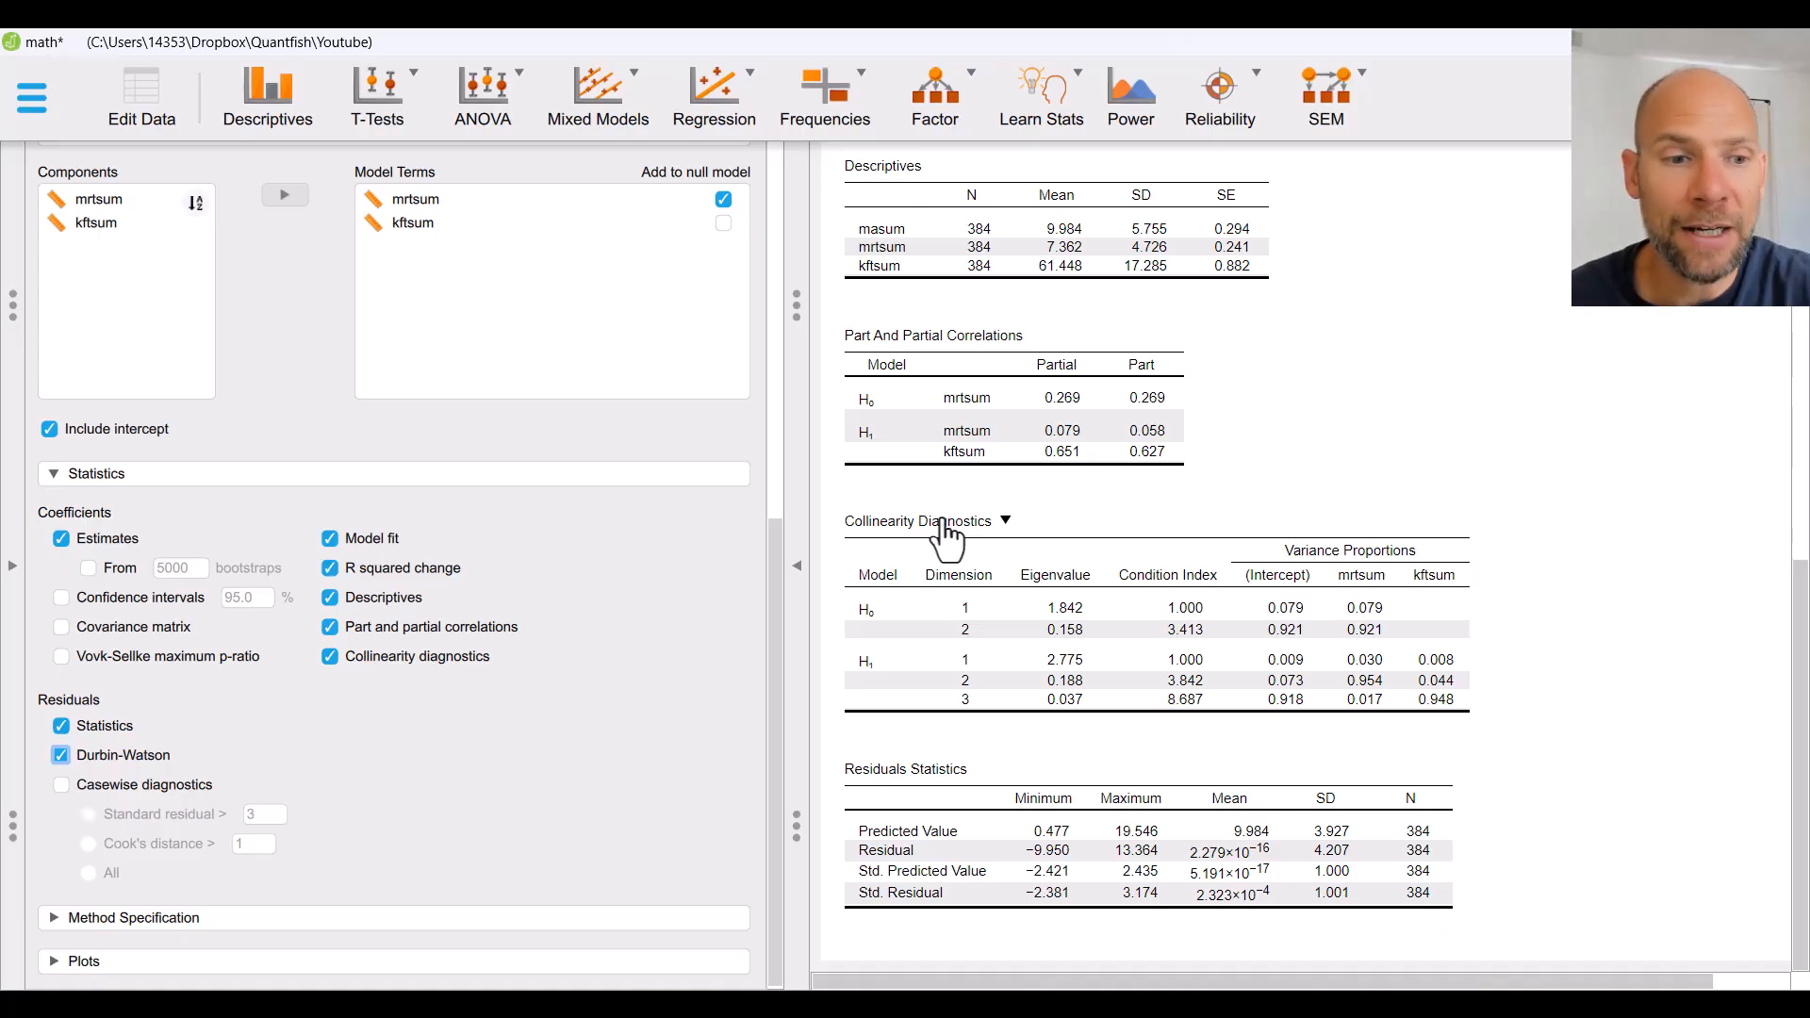
{"action": "mouse_move", "coordinate": [384, 822]}
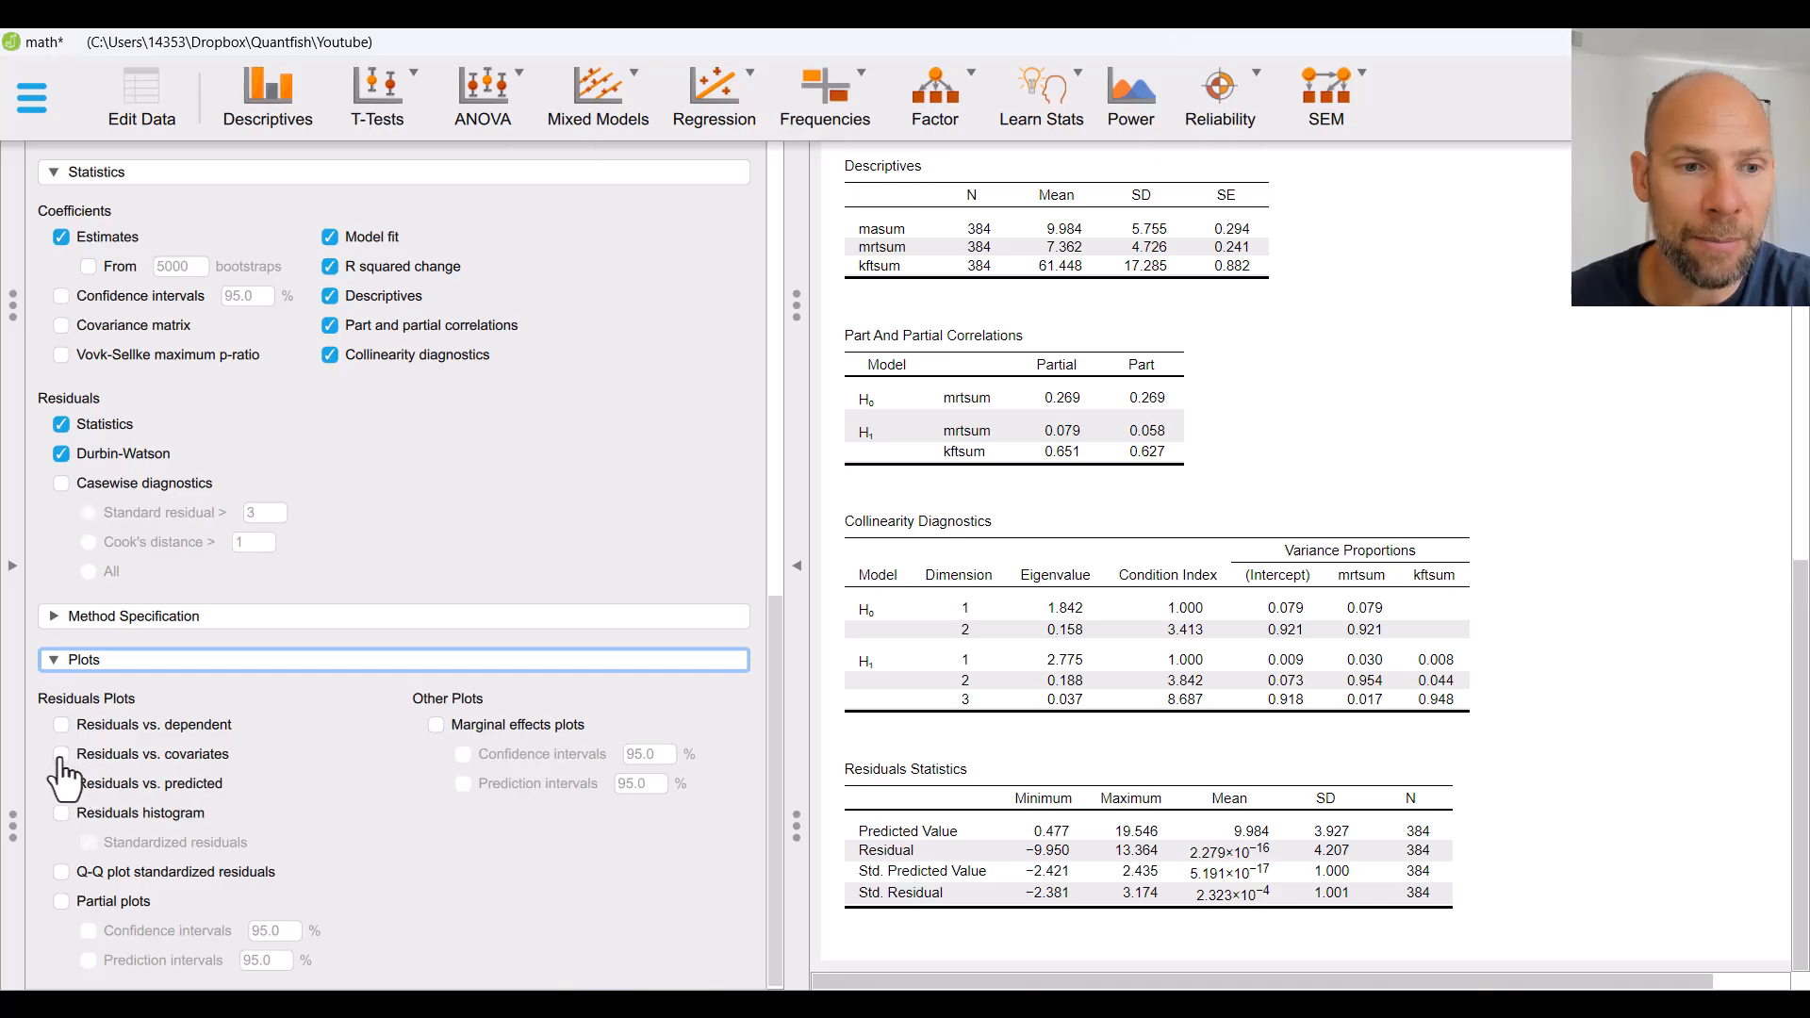
Step: Enable residuals vs. covariates, residuals vs. predicted, a standardized residuals histogram, and a Q-Q plot
{"action": "left_click", "coordinate": [60, 754]}
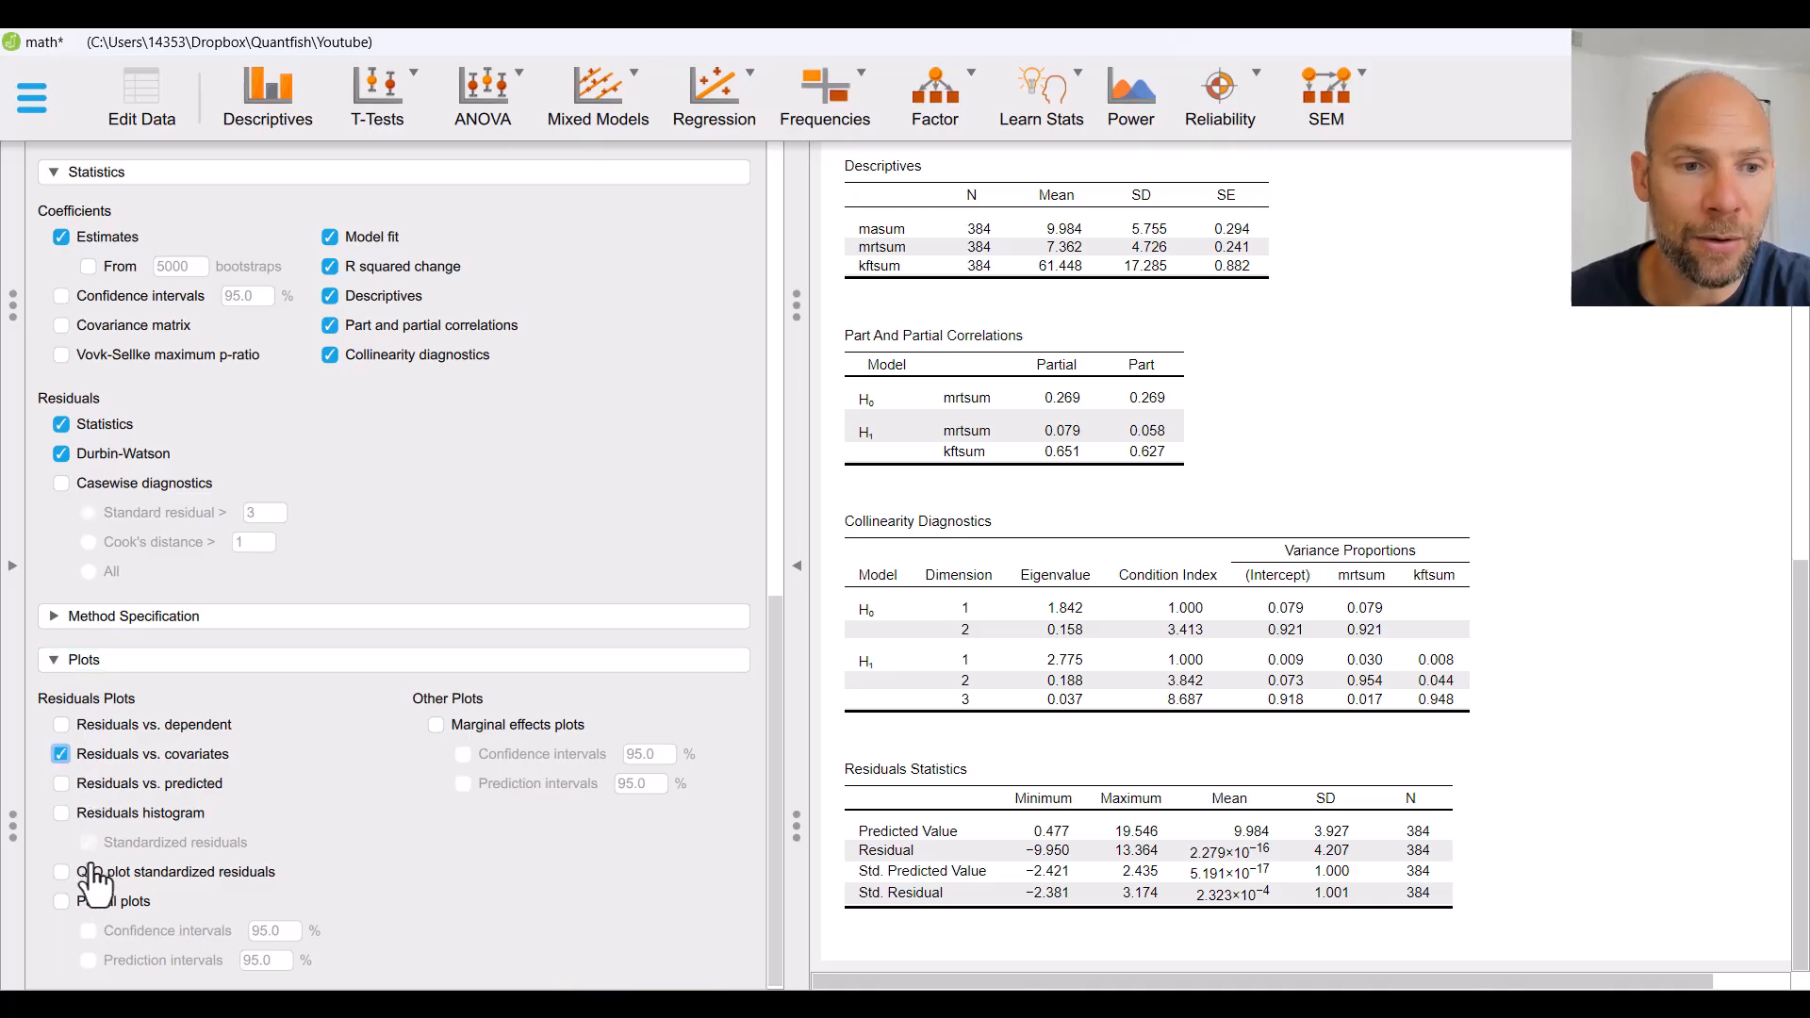
{"action": "mouse_move", "coordinate": [71, 802]}
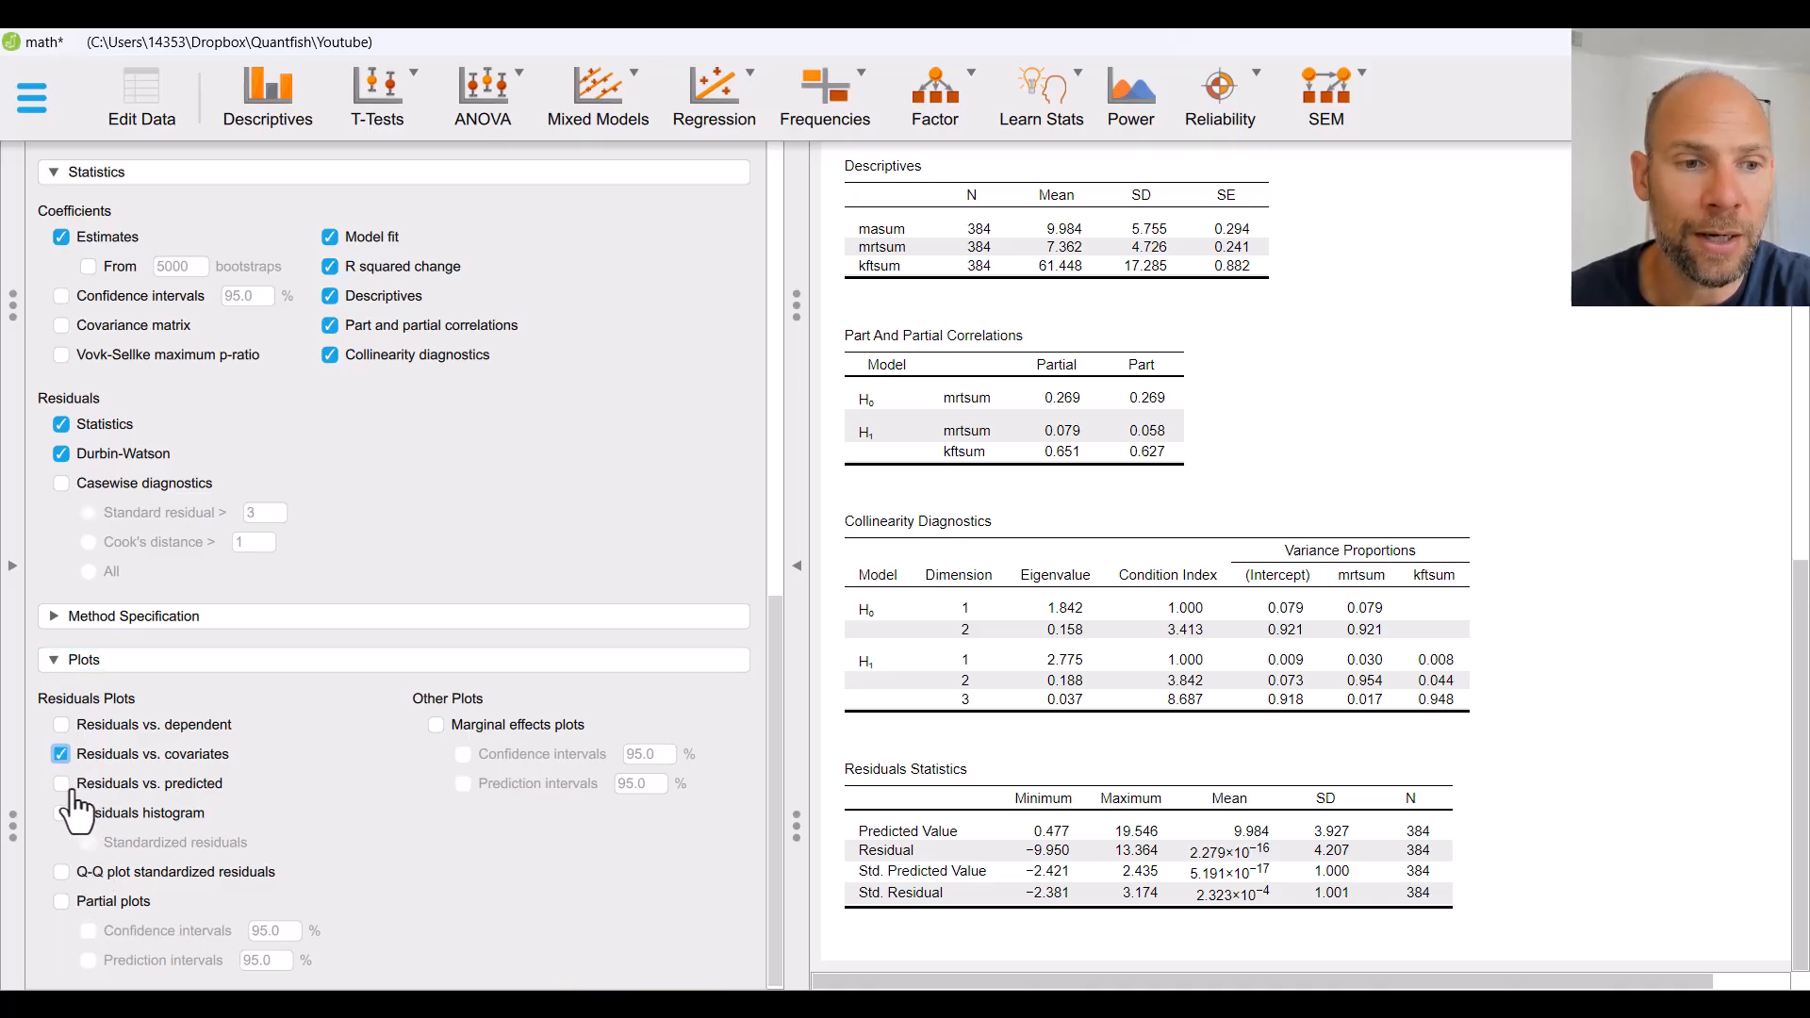
{"action": "left_click", "coordinate": [61, 782]}
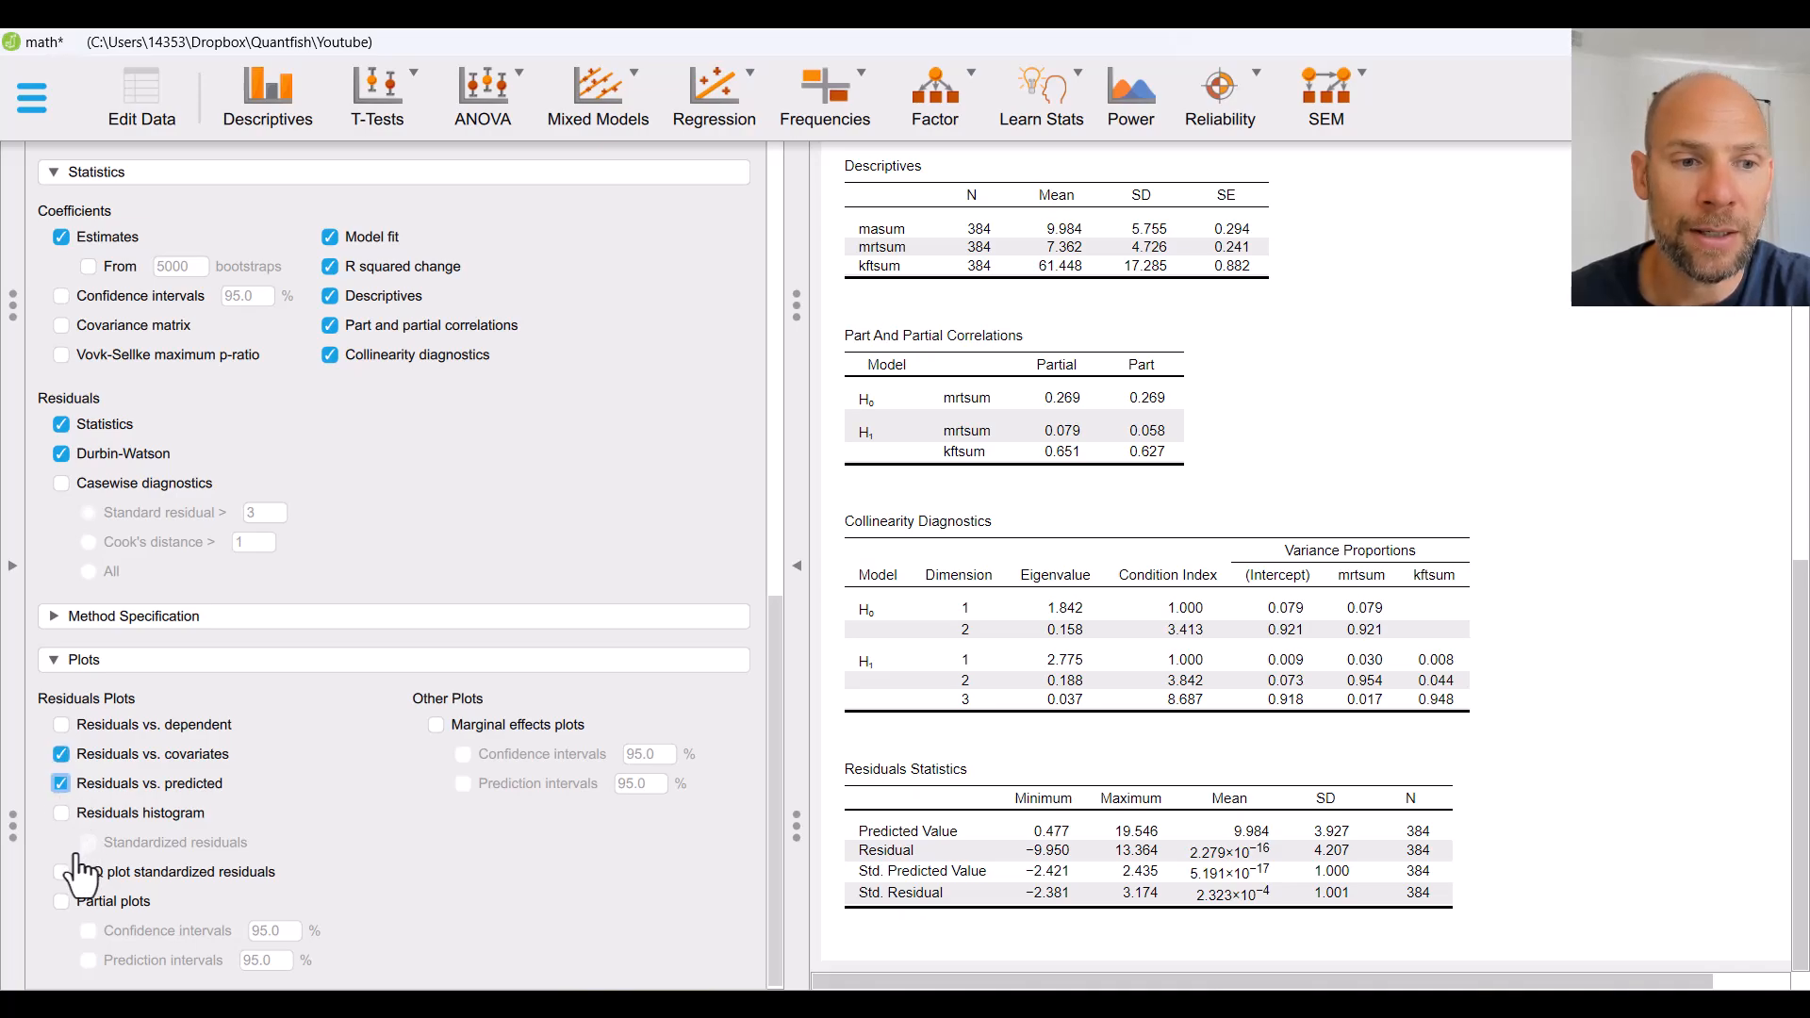
{"action": "left_click", "coordinate": [61, 813]}
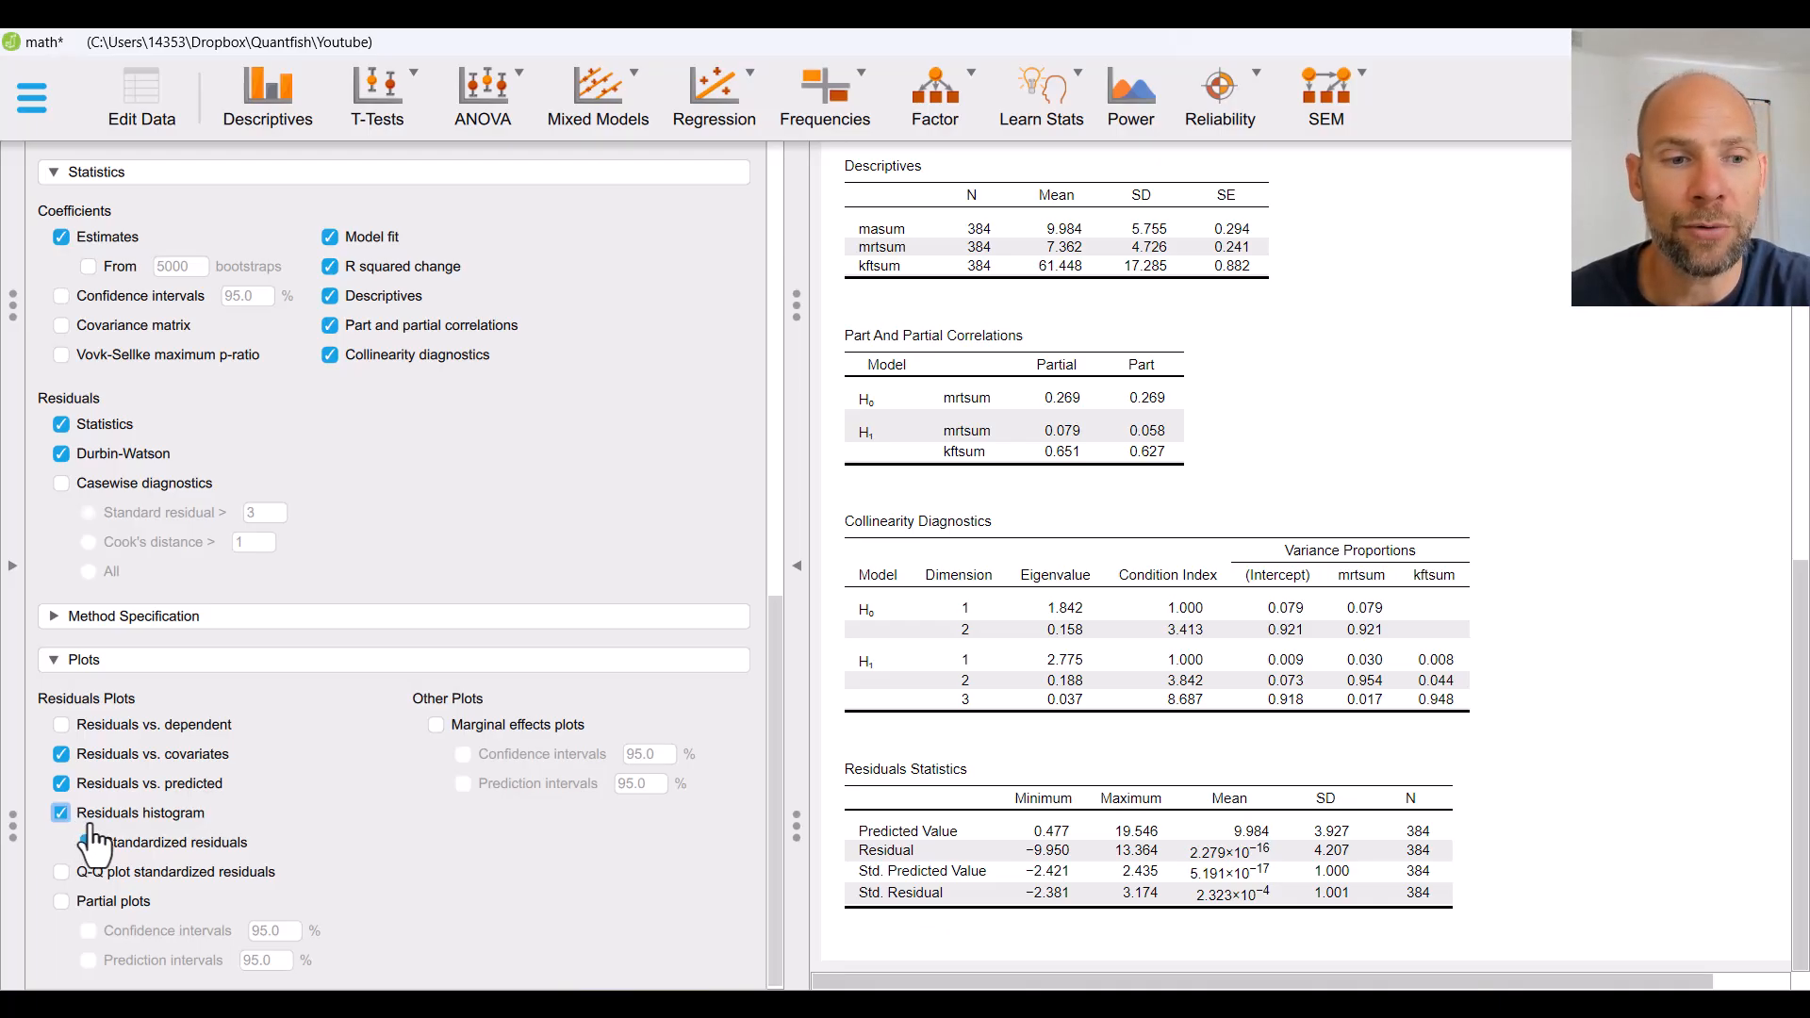
{"action": "left_click", "coordinate": [61, 842]}
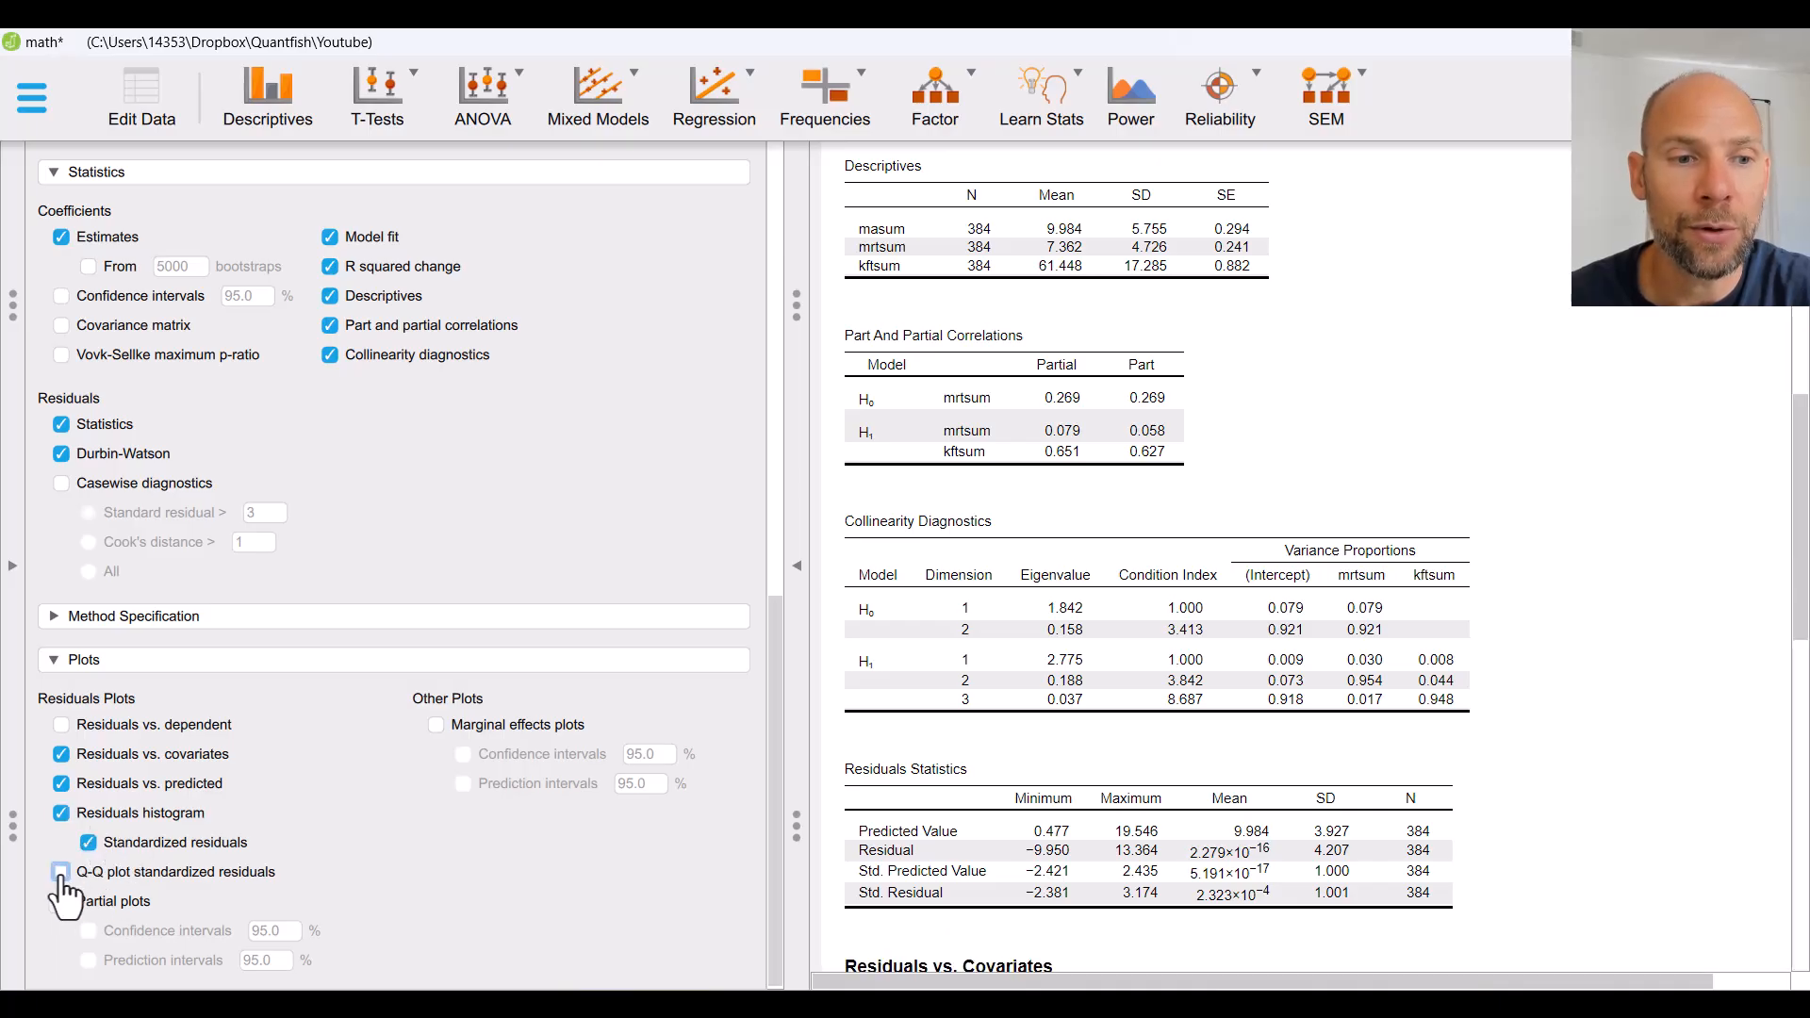
{"action": "left_click", "coordinate": [61, 871]}
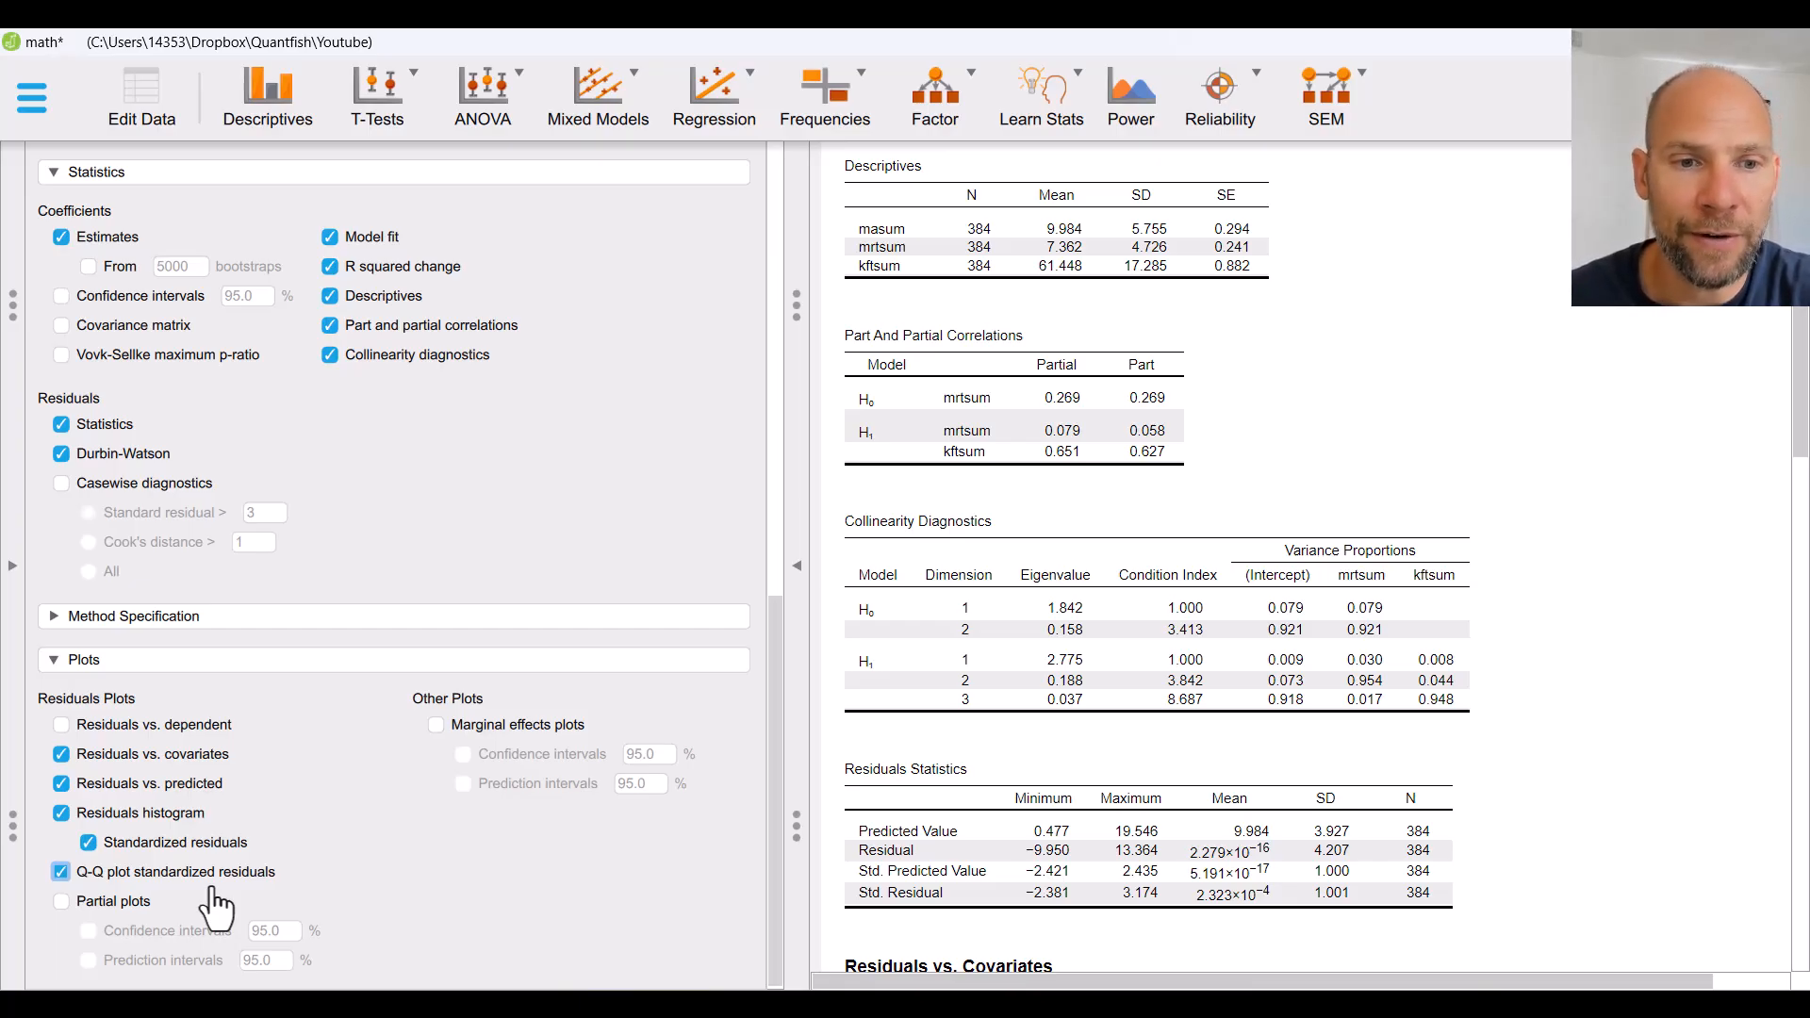
{"action": "mouse_move", "coordinate": [1404, 679]}
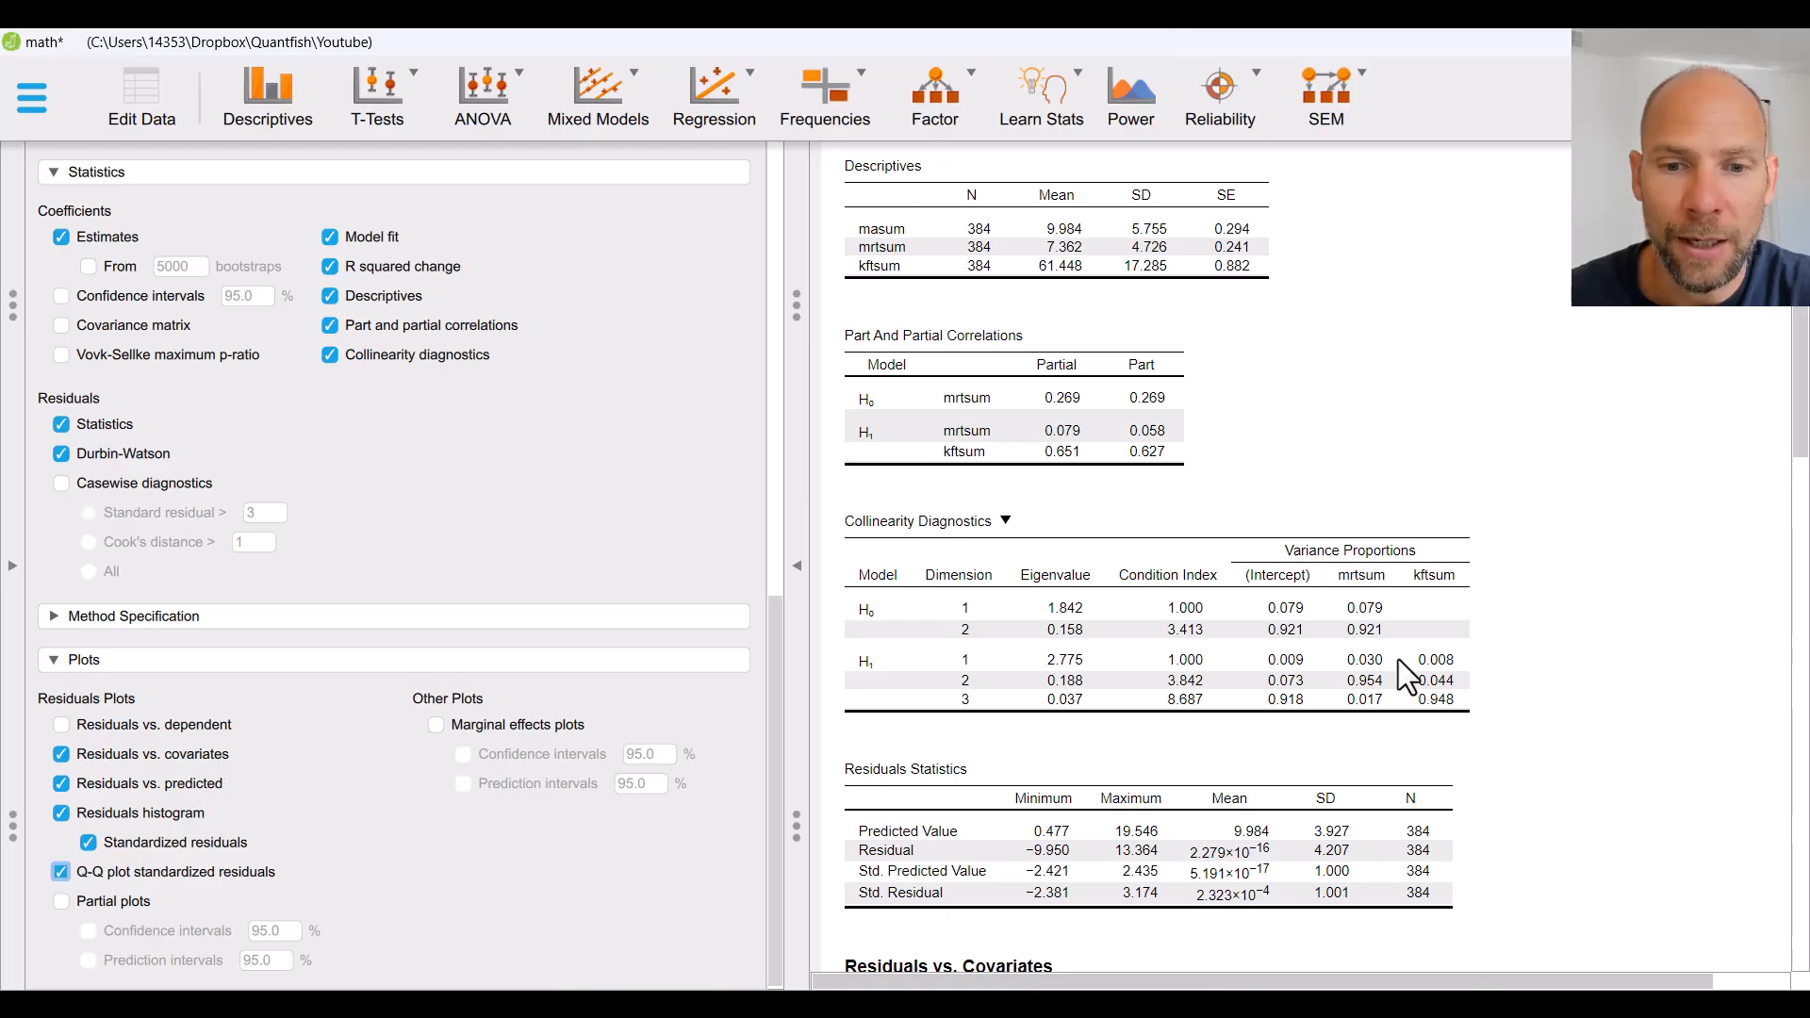
{"action": "scroll", "scroll_direction": "down", "scroll_amount": 3}
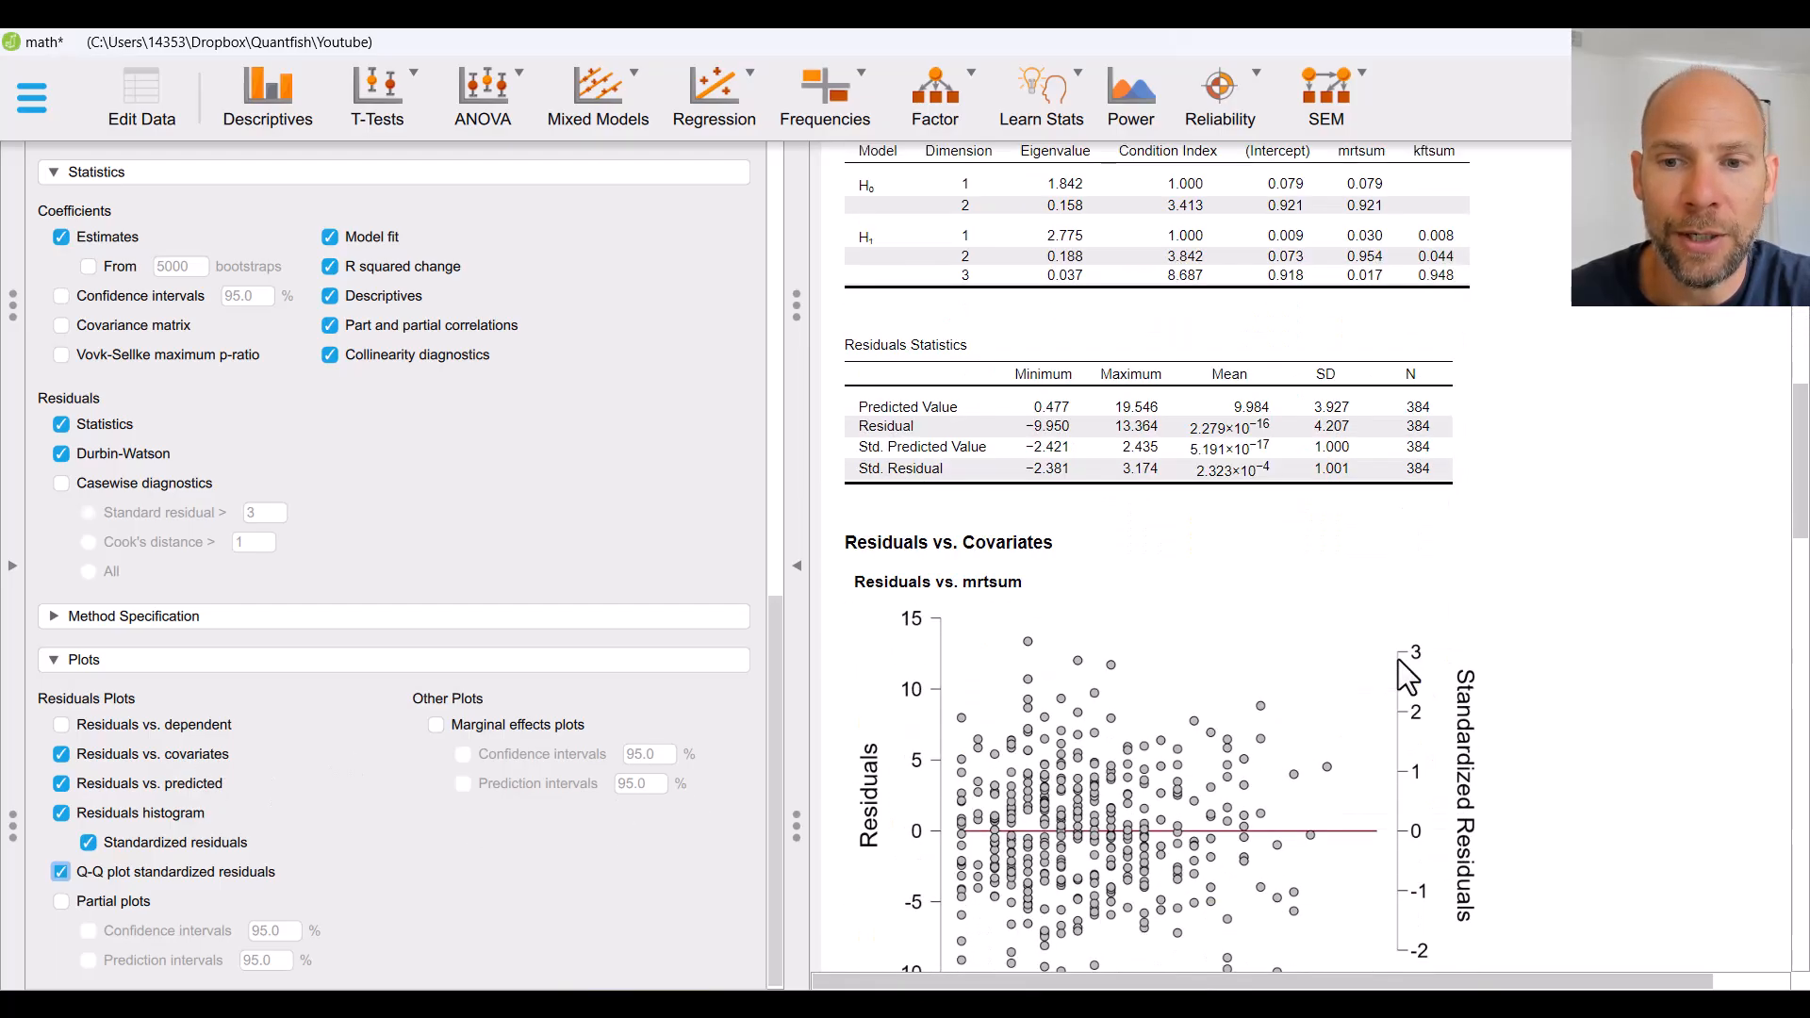
{"action": "scroll", "scroll_direction": "down", "scroll_amount": 3}
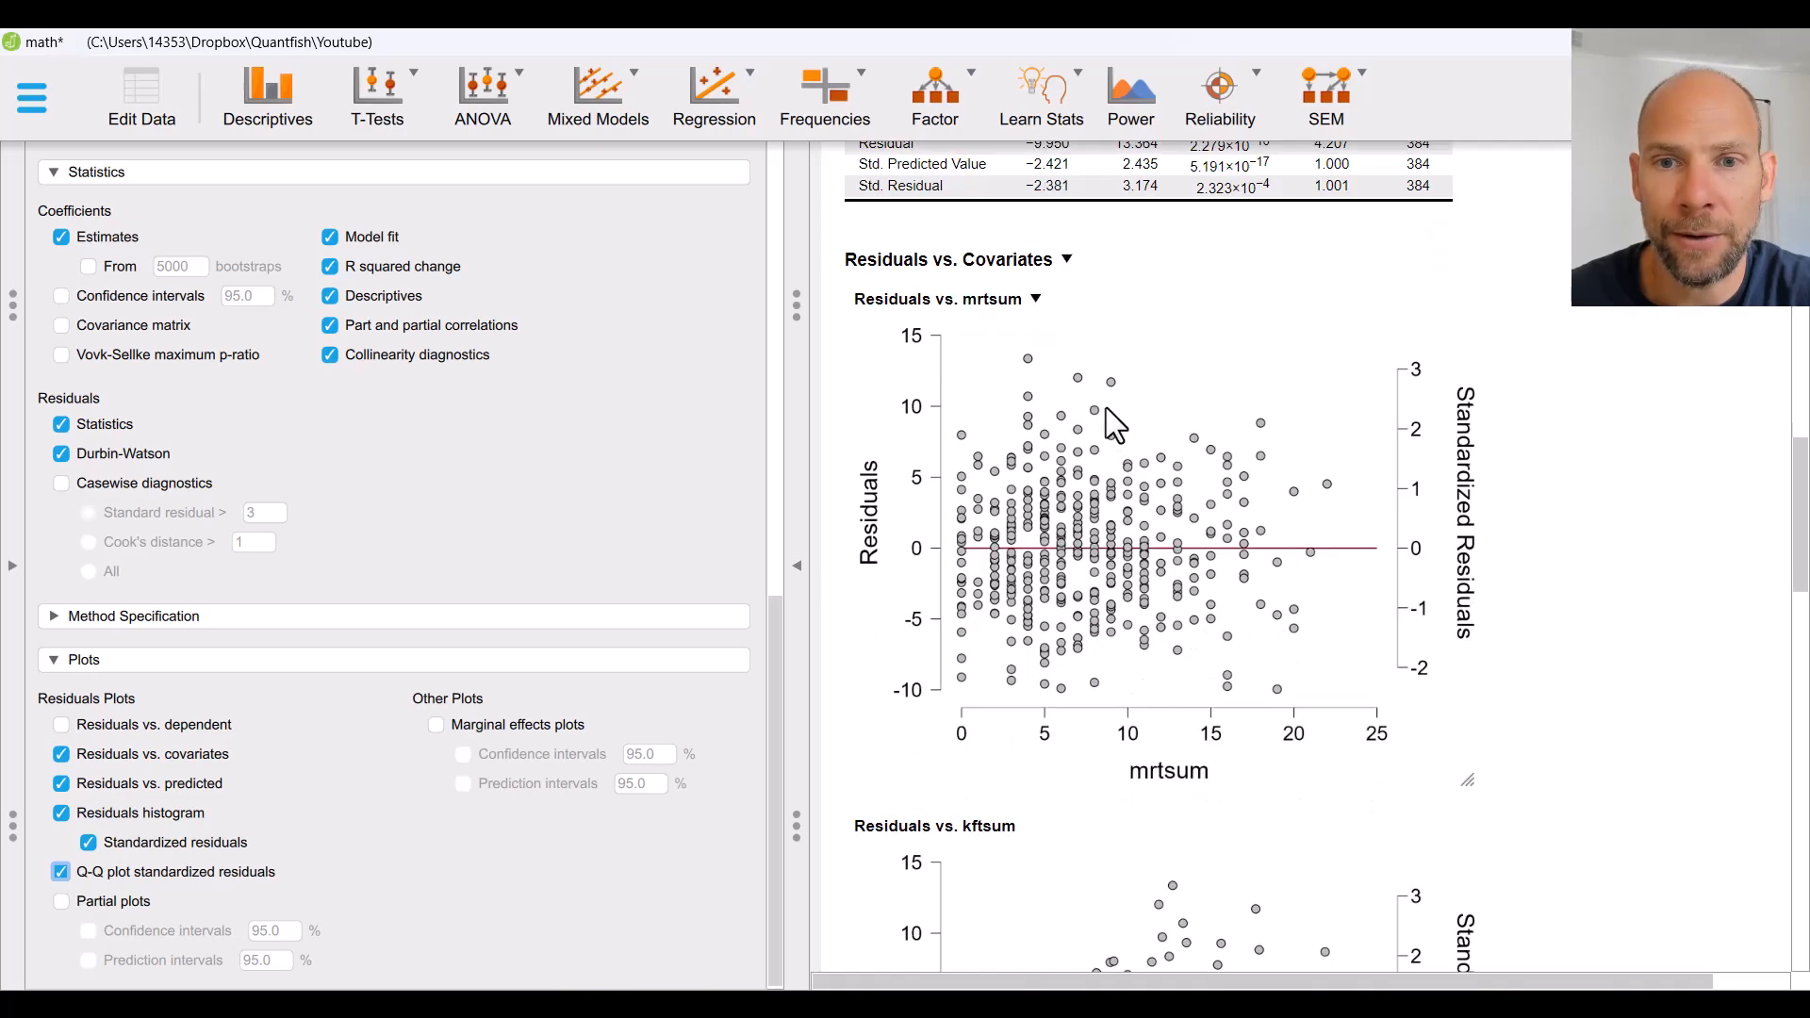
{"action": "mouse_move", "coordinate": [1169, 719]}
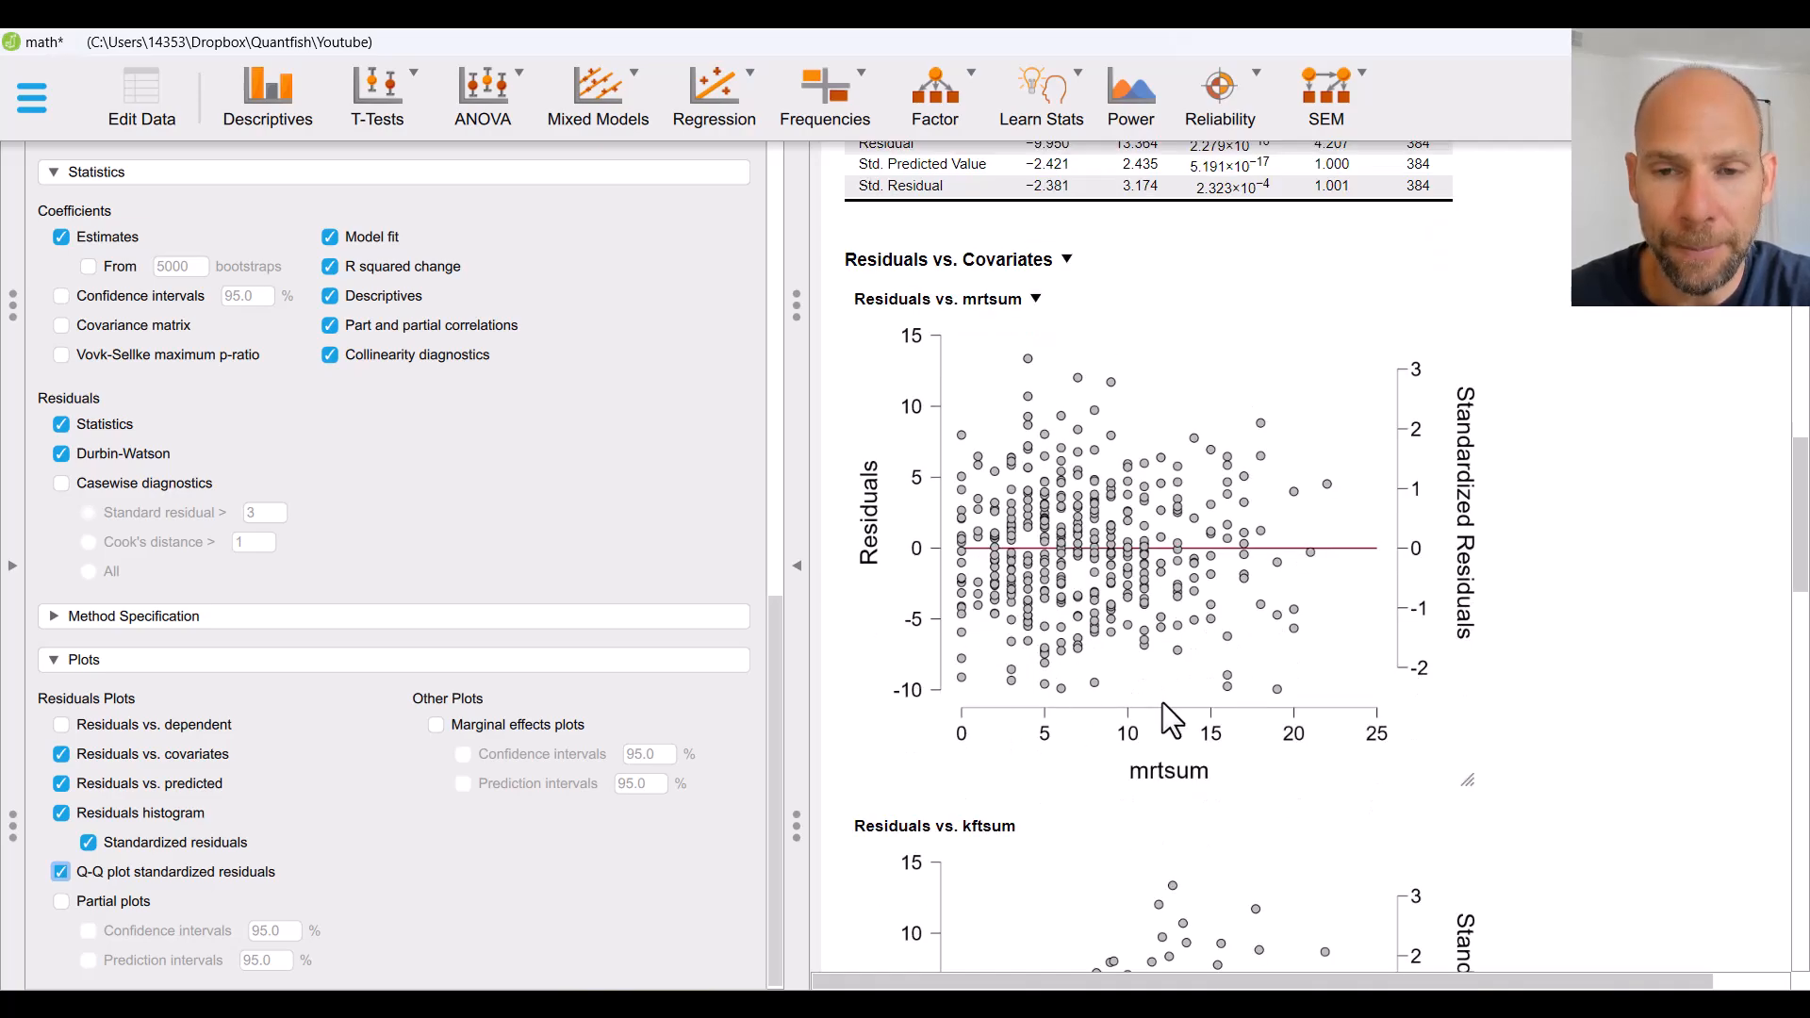
{"action": "mouse_move", "coordinate": [995, 688]}
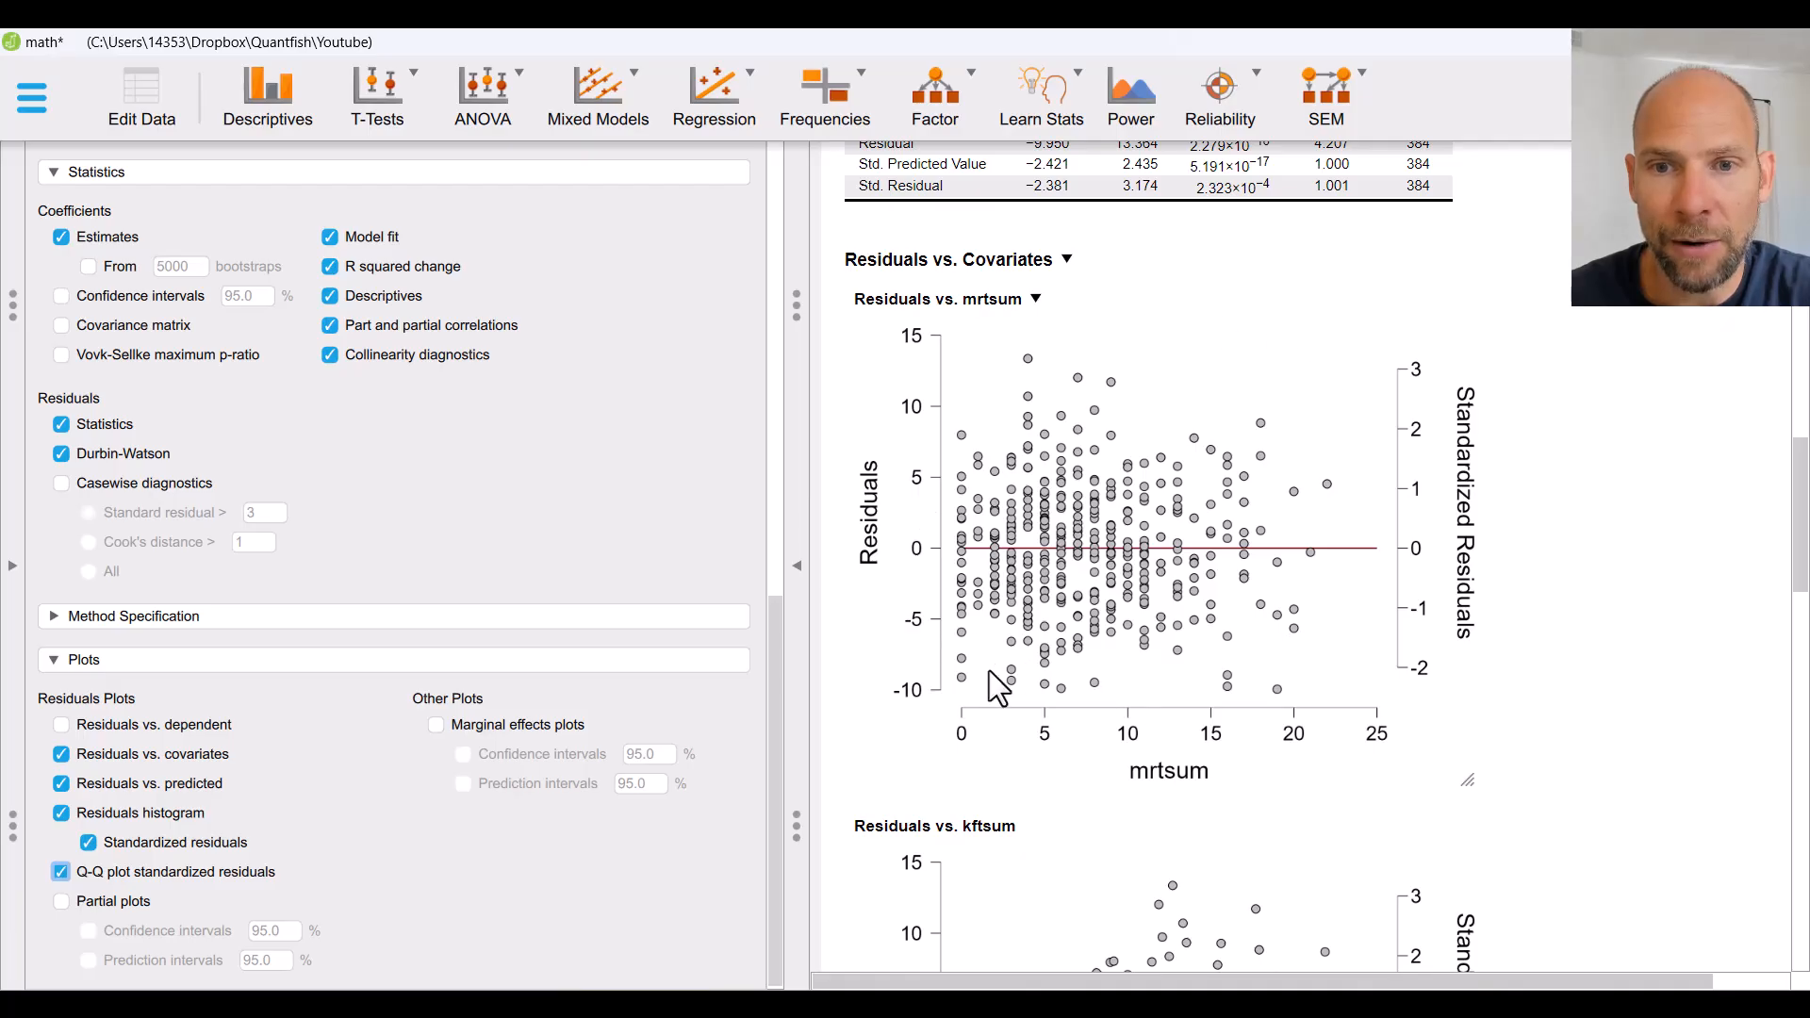
{"action": "mouse_move", "coordinate": [1382, 571]}
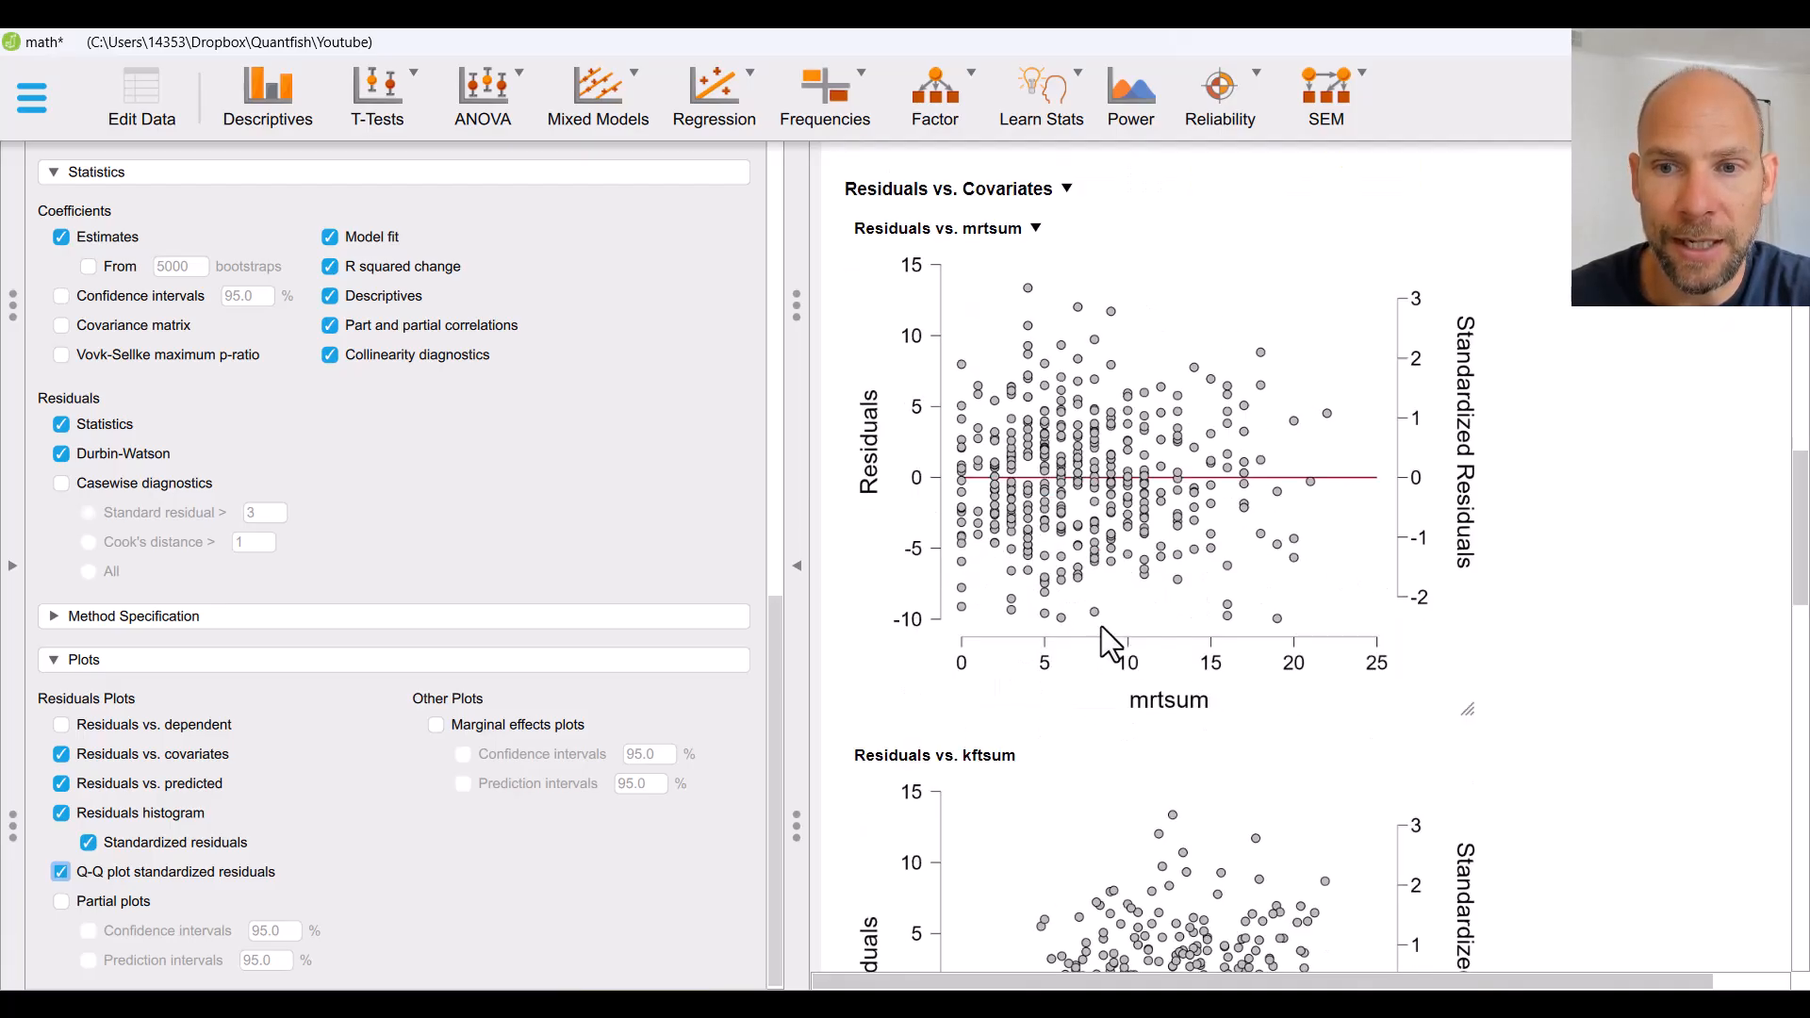
{"action": "scroll", "scroll_direction": "down", "scroll_amount": 3}
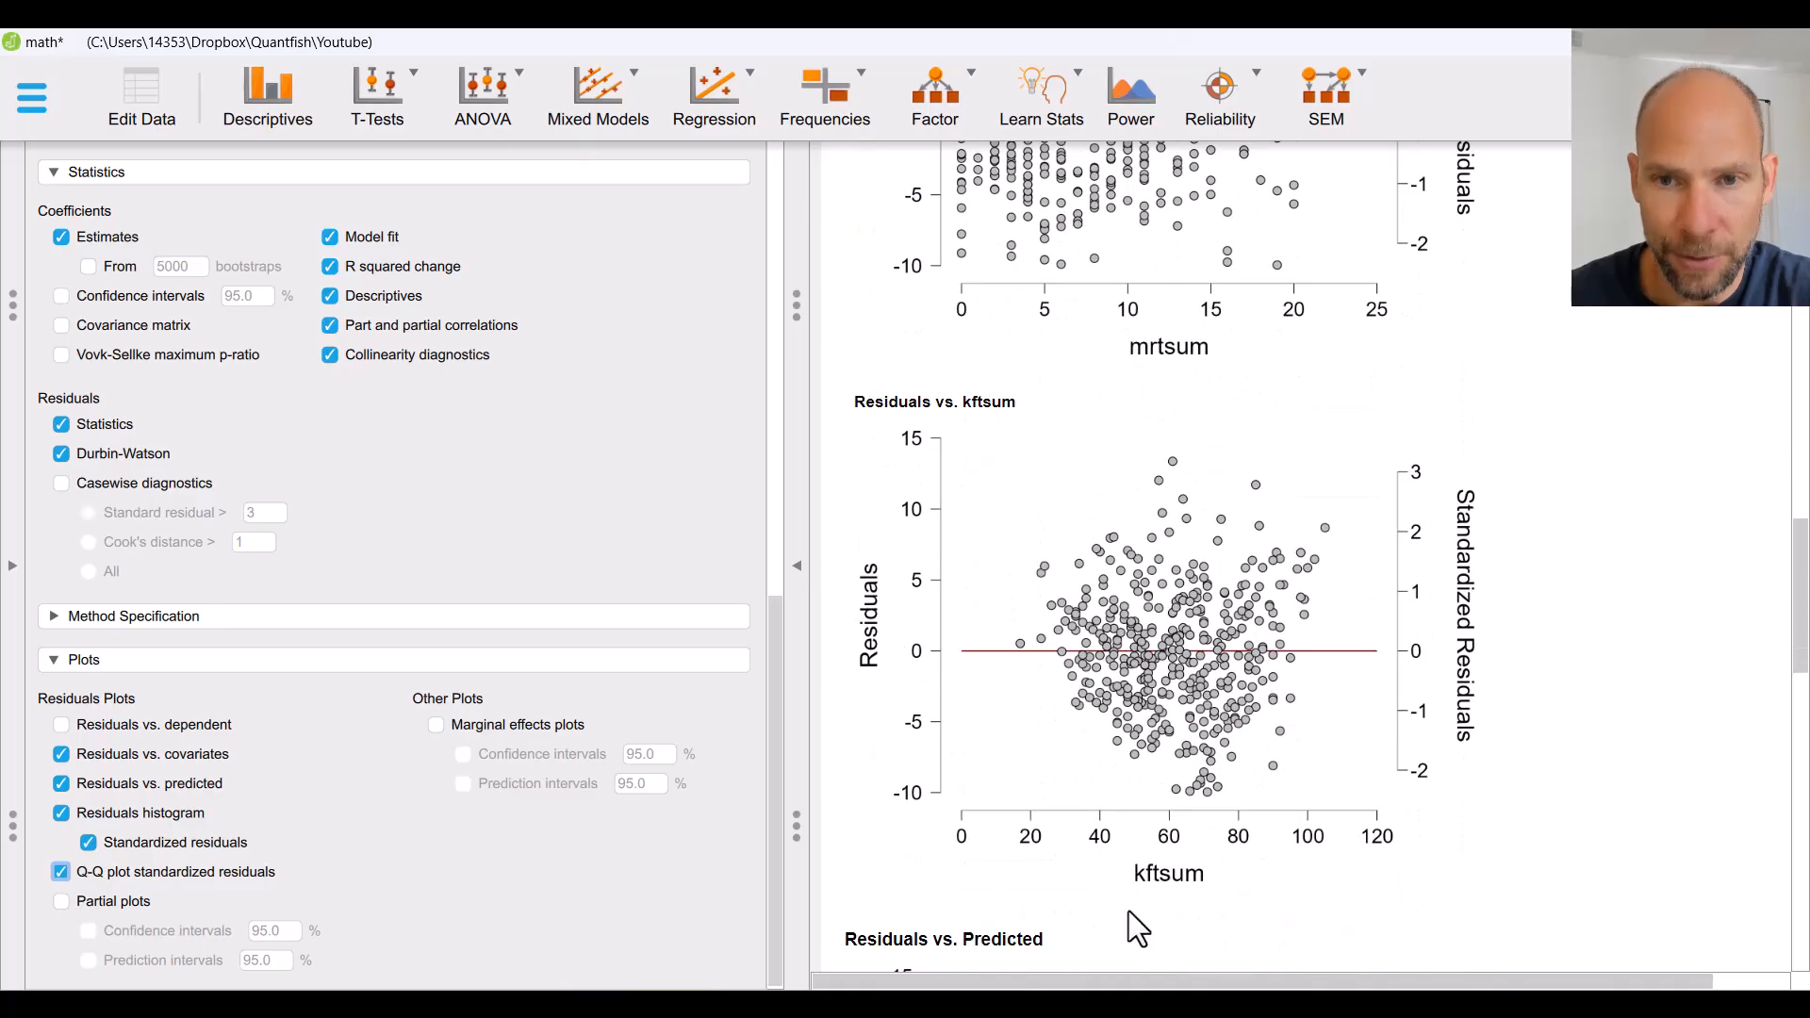
{"action": "scroll", "scroll_direction": "down", "scroll_amount": 3}
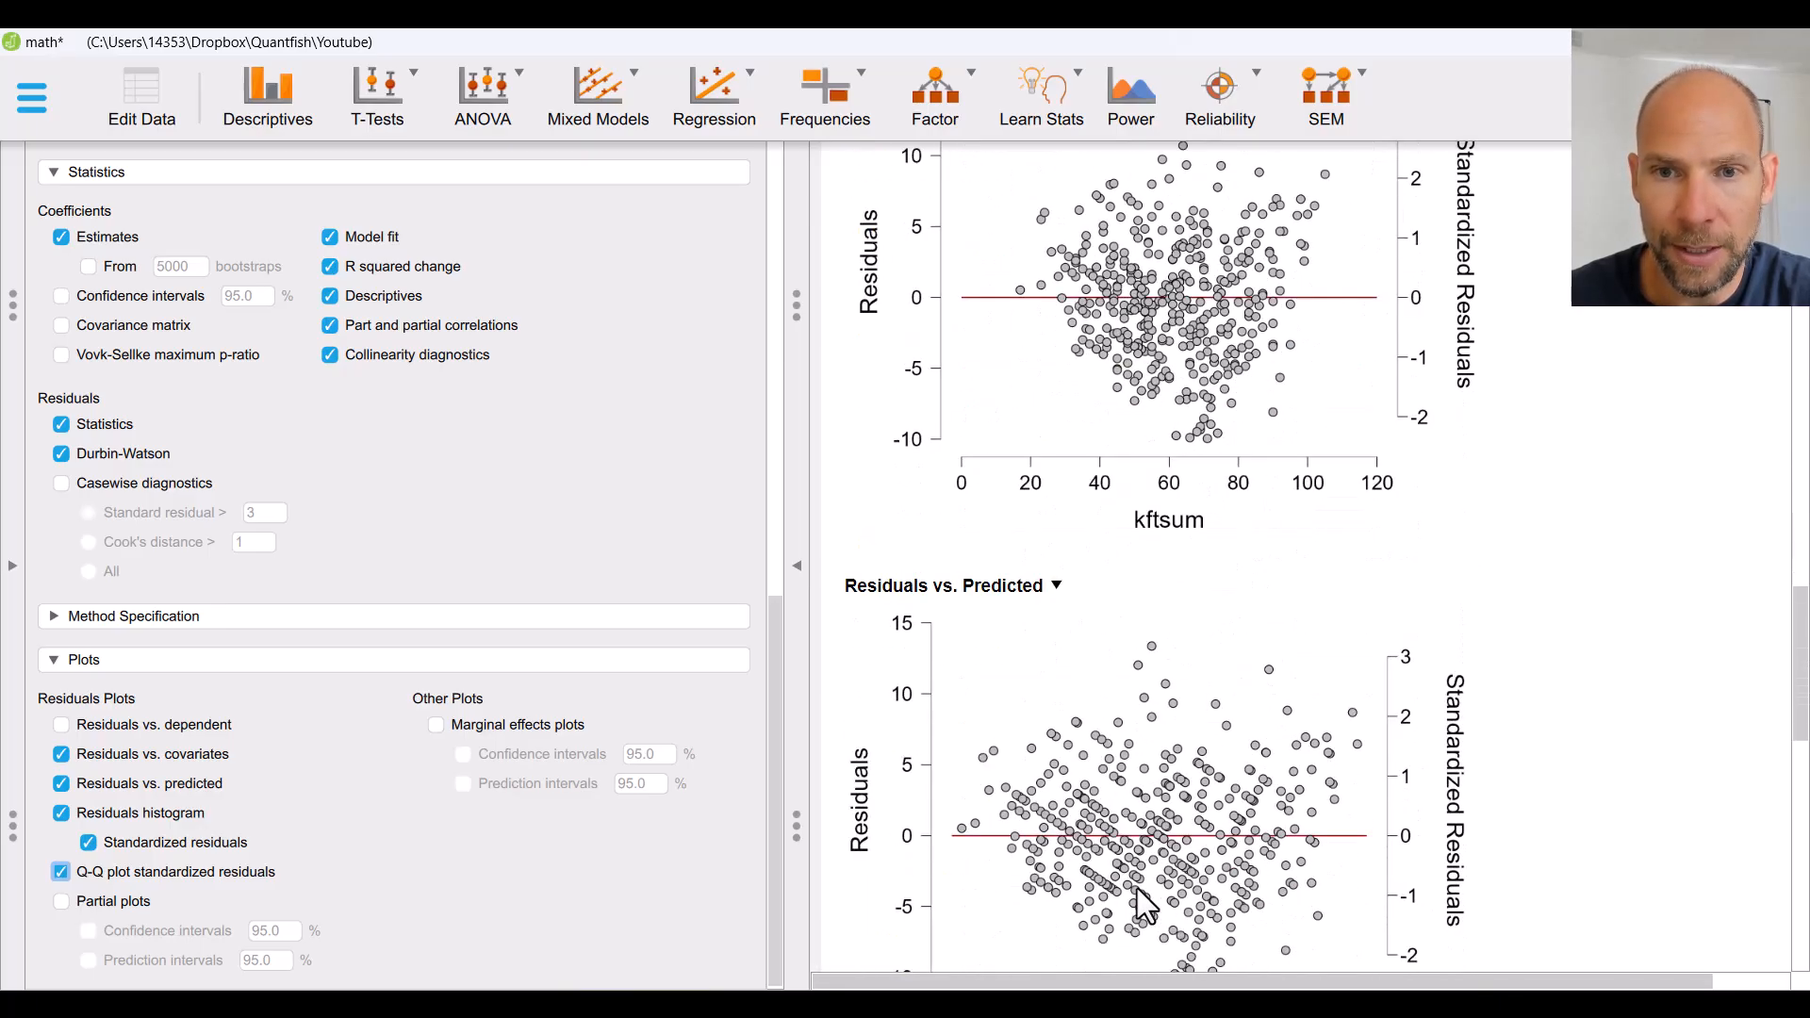
{"action": "scroll", "scroll_direction": "down", "scroll_amount": 3}
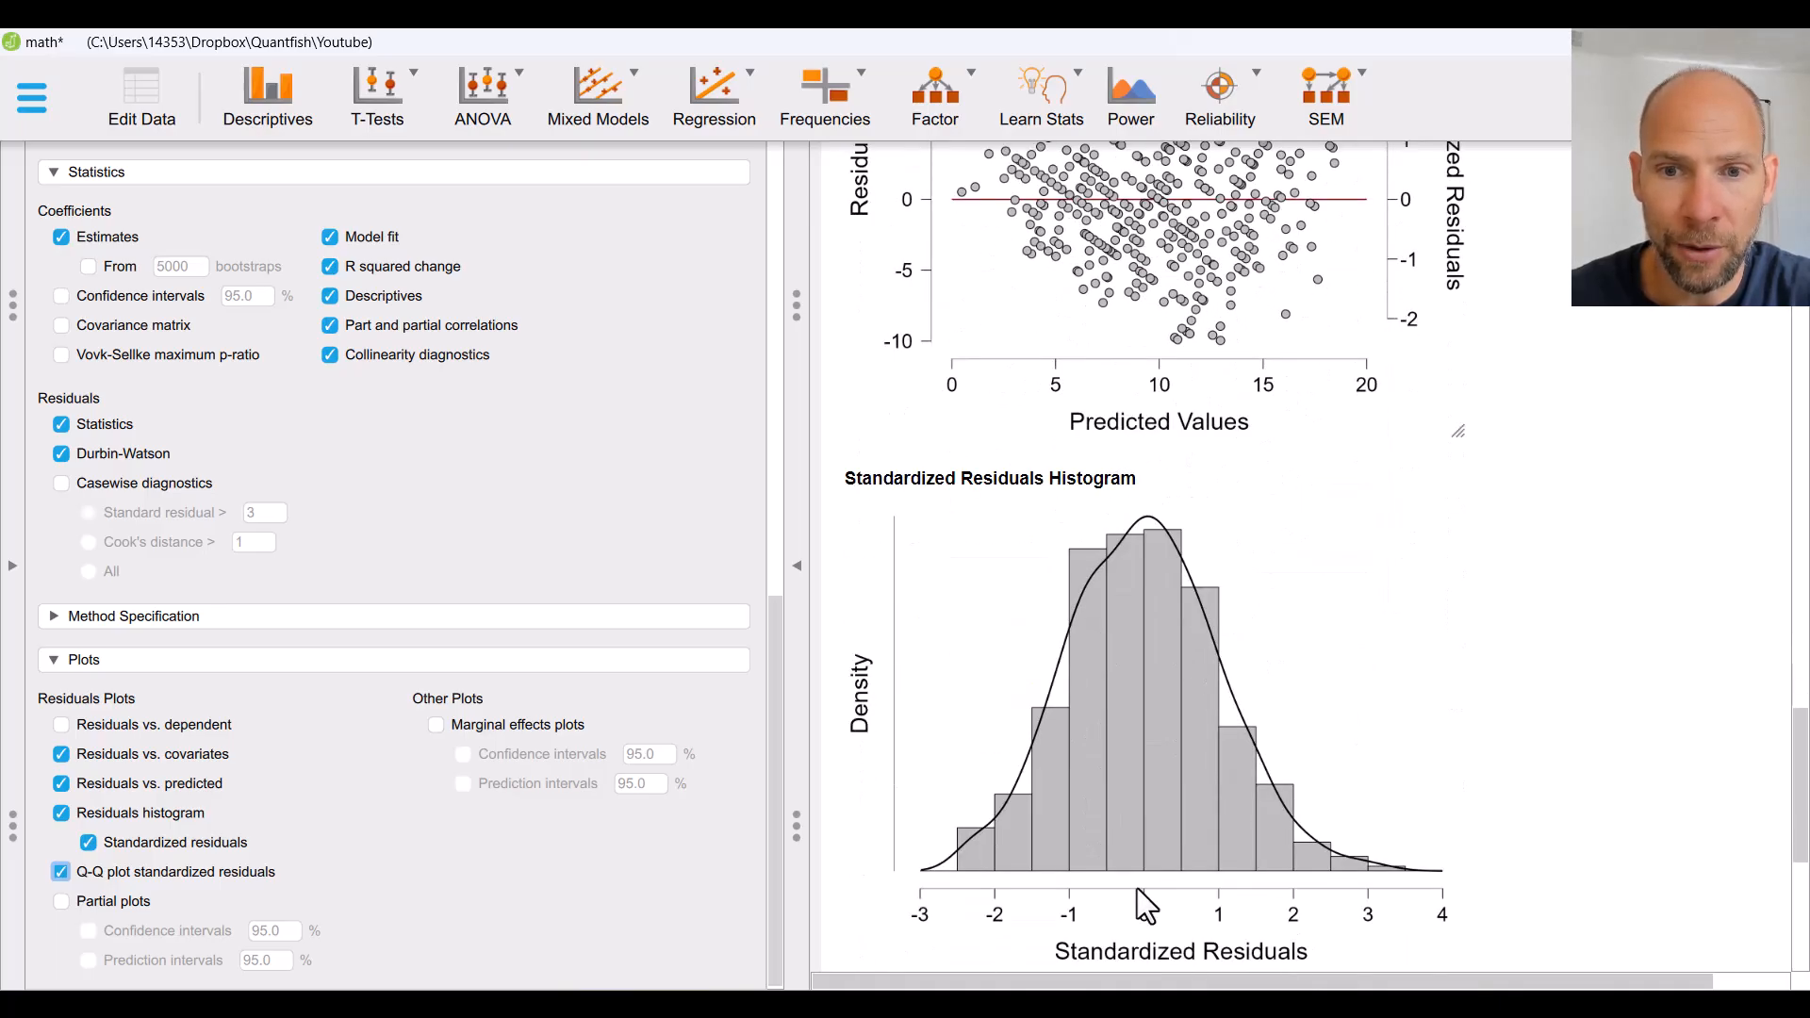
{"action": "scroll", "scroll_direction": "down", "scroll_amount": 3}
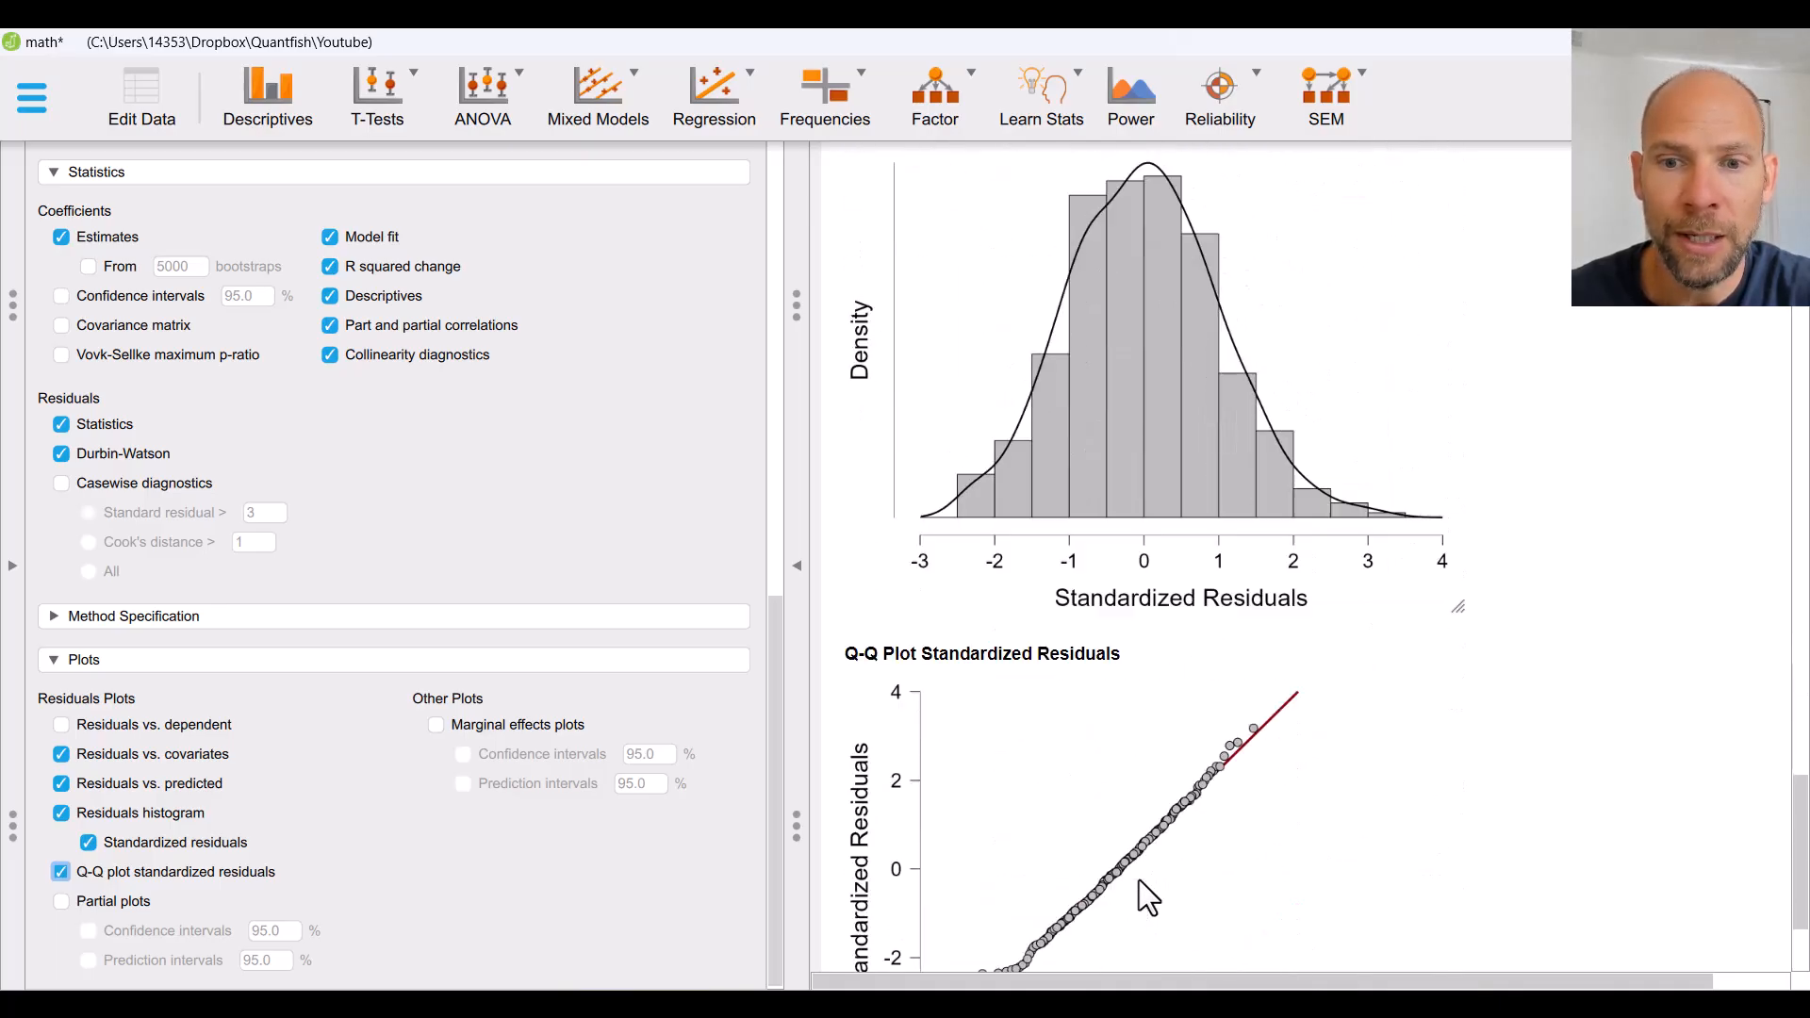
{"action": "scroll", "scroll_direction": "down", "scroll_amount": 3}
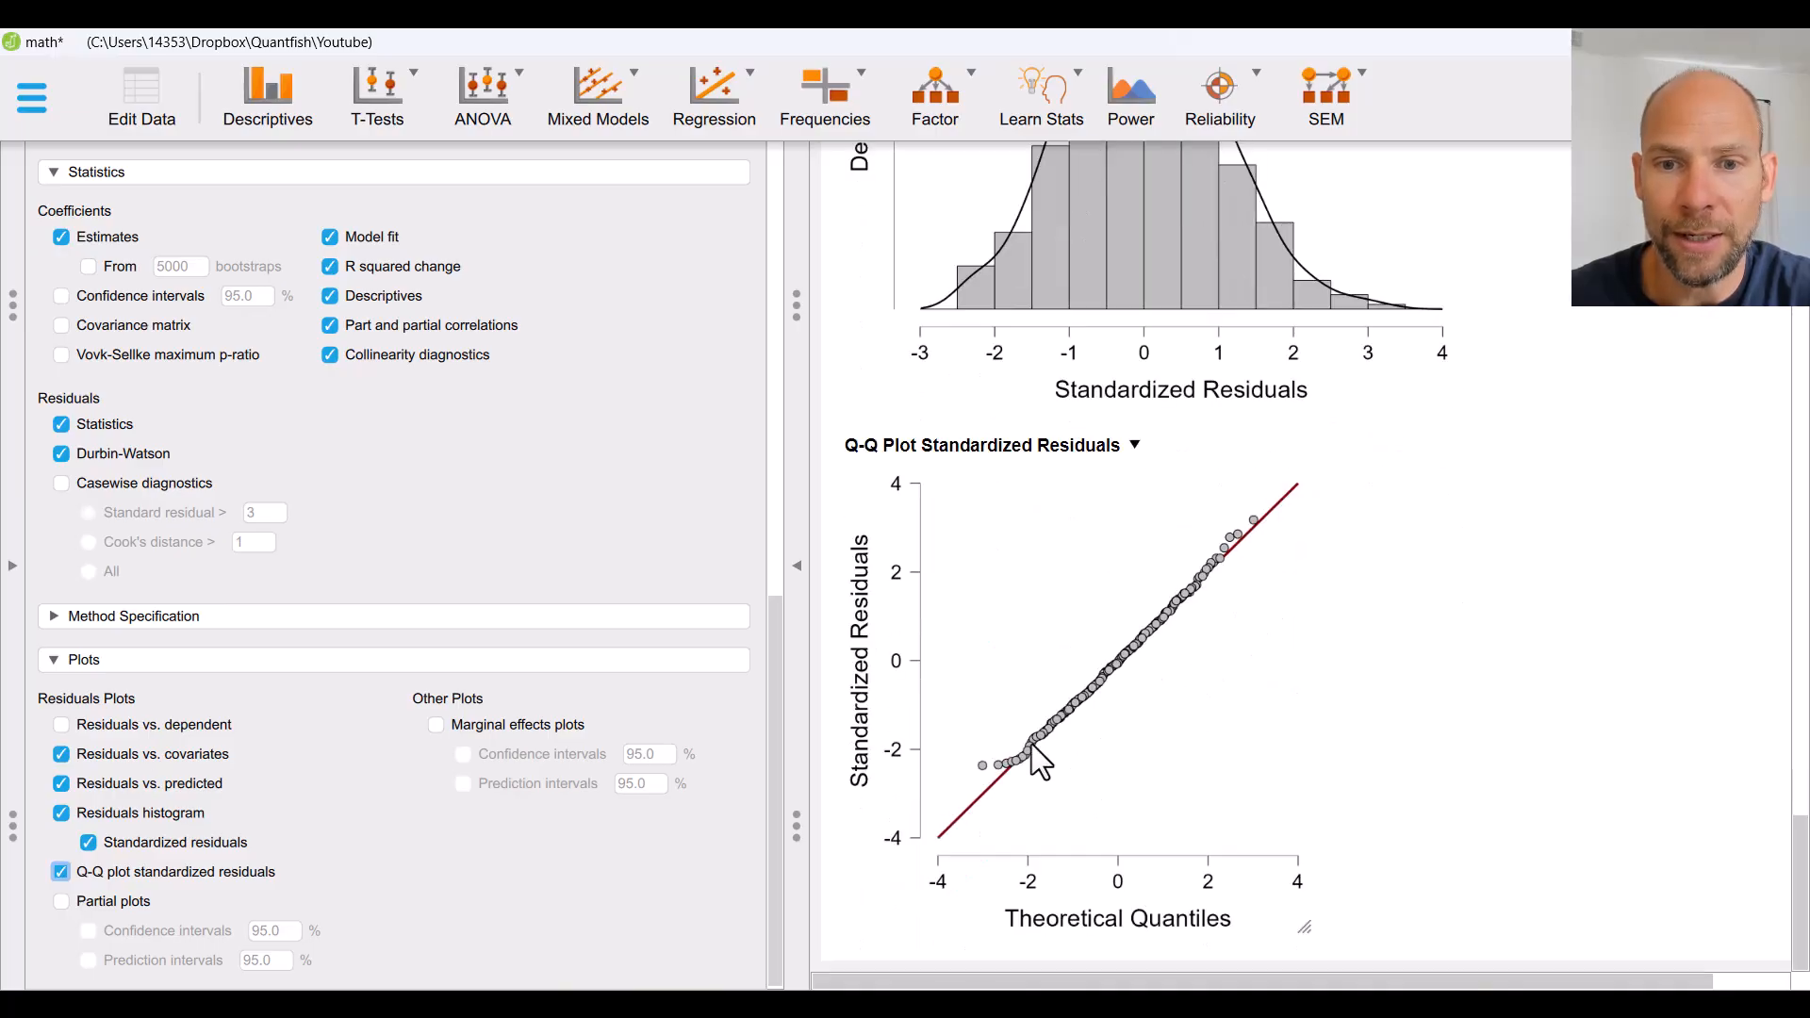
{"action": "mouse_move", "coordinate": [1208, 597]}
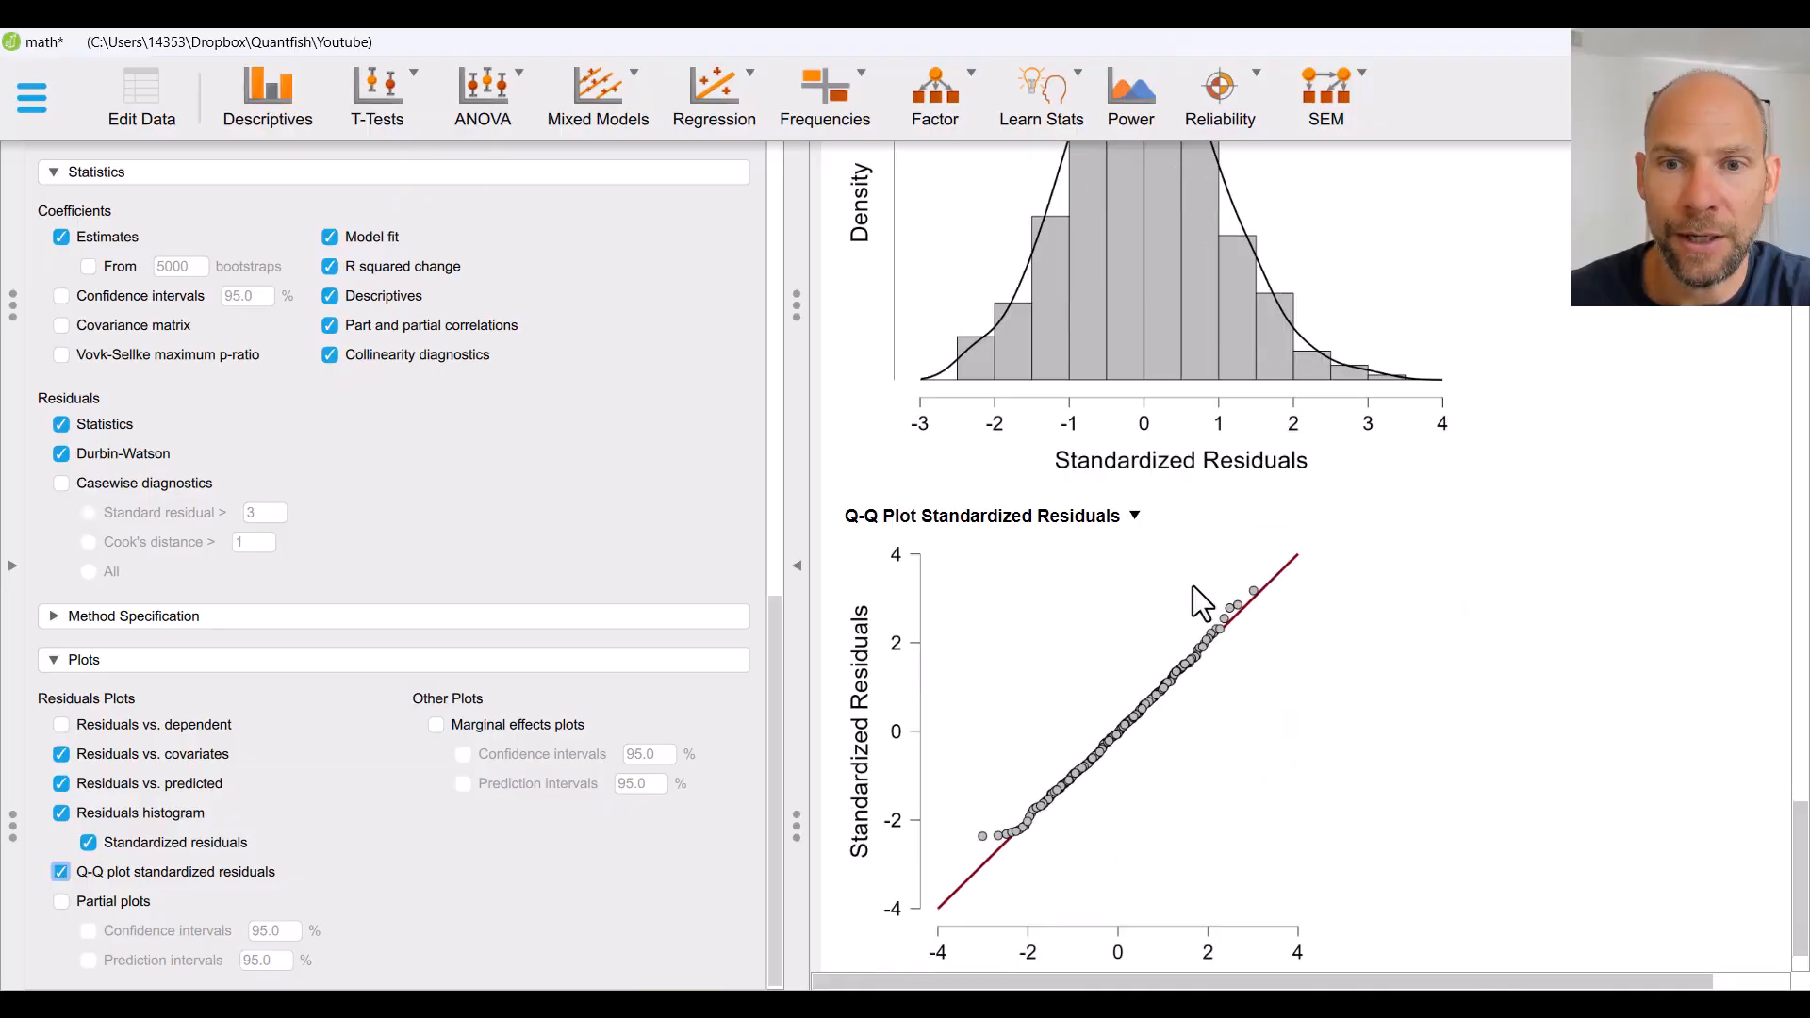
{"action": "scroll", "scroll_direction": "down", "scroll_amount": 3}
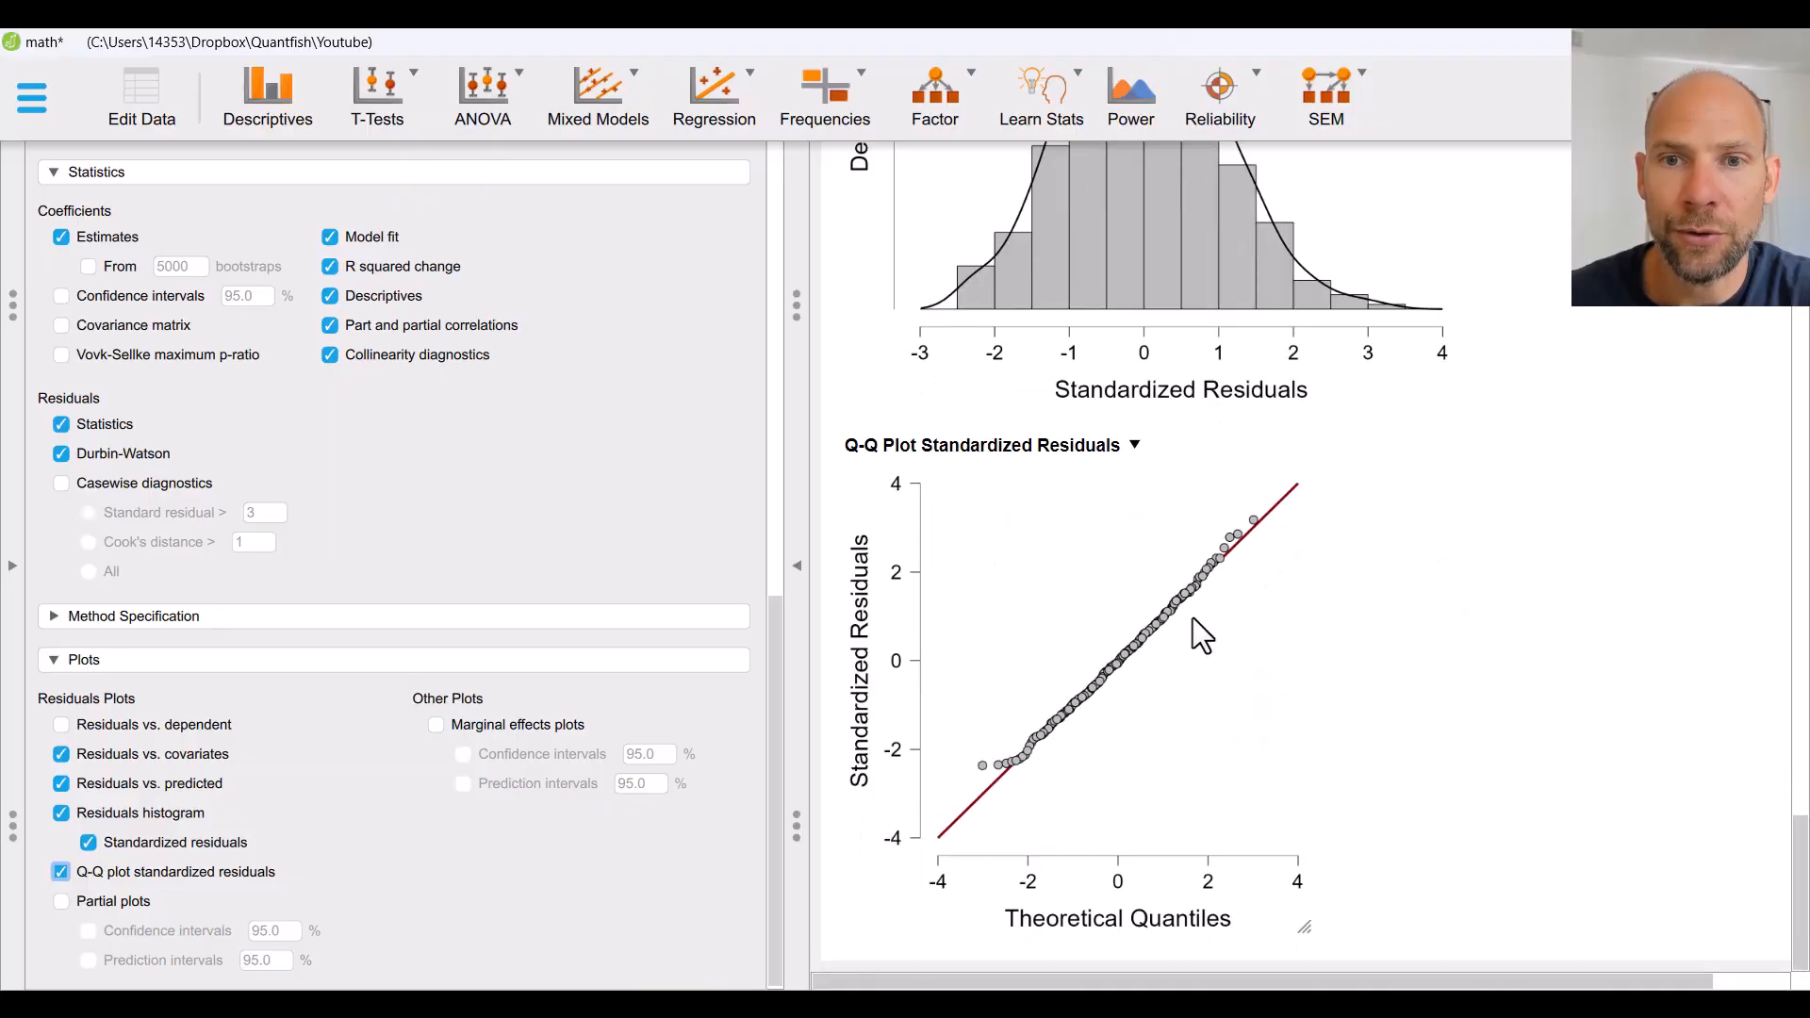
{"action": "scroll", "scroll_direction": "up", "scroll_amount": 3}
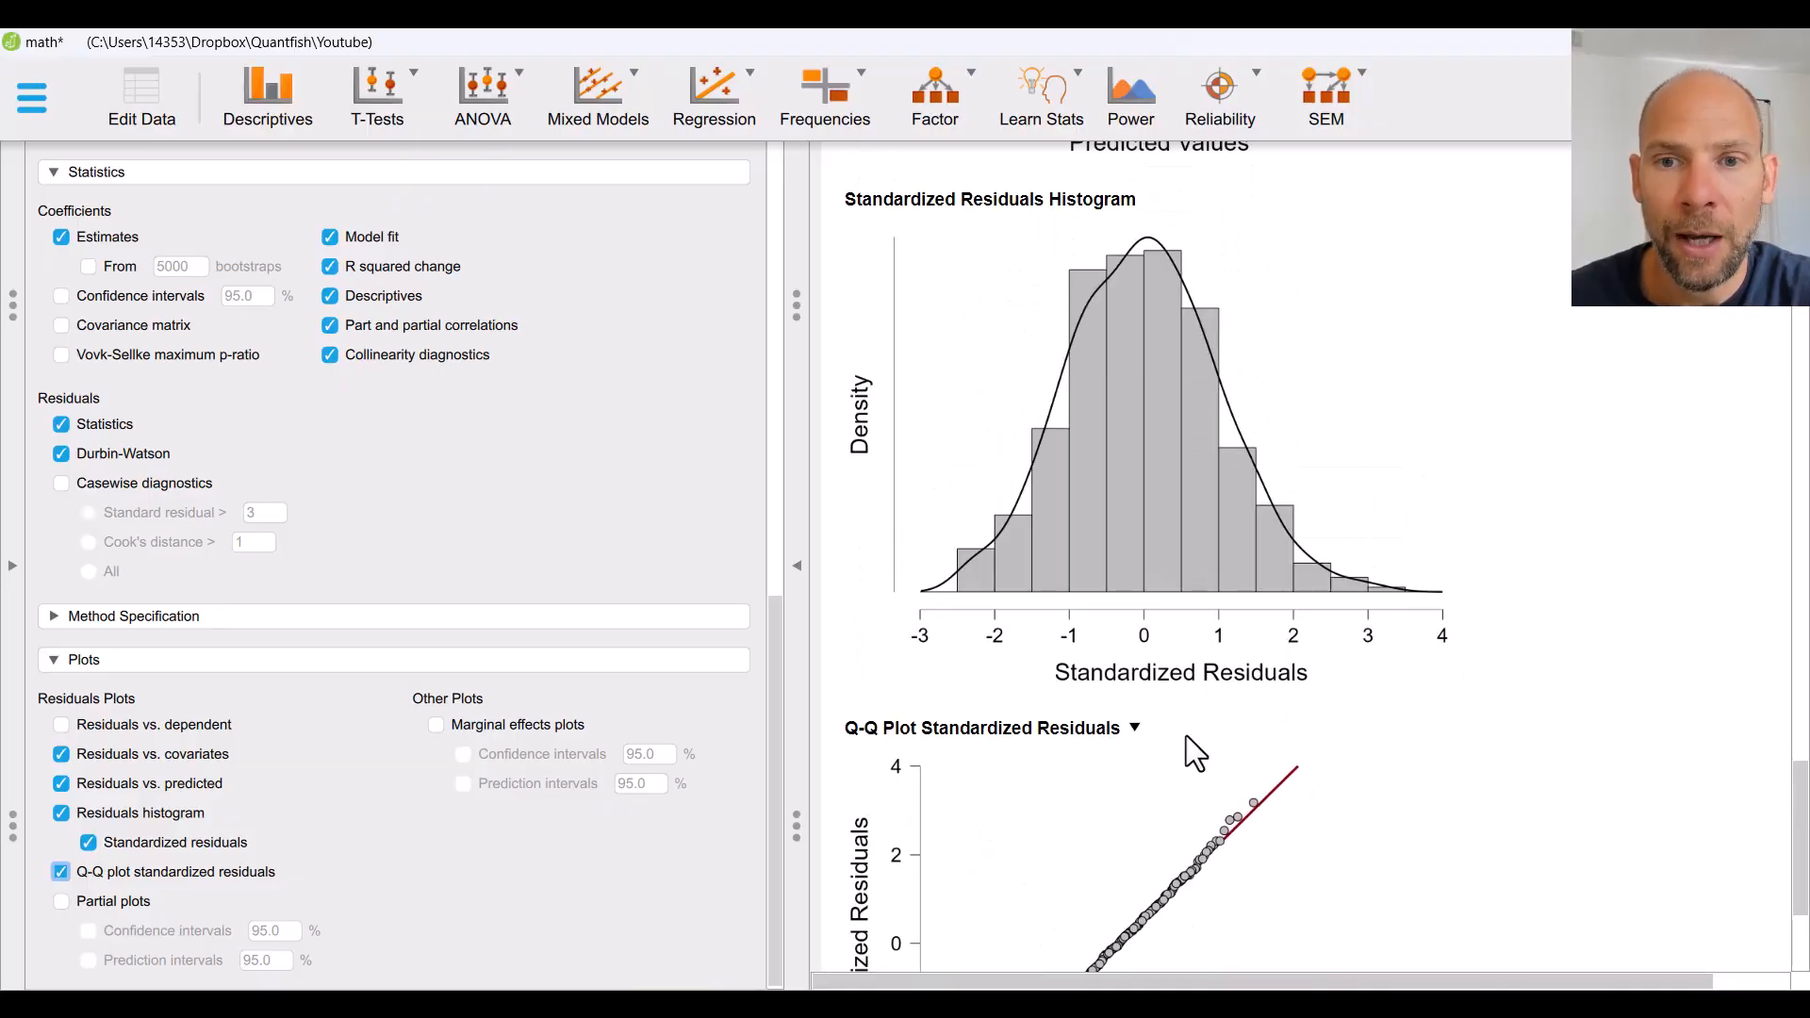
{"action": "scroll", "scroll_direction": "up", "scroll_amount": 3}
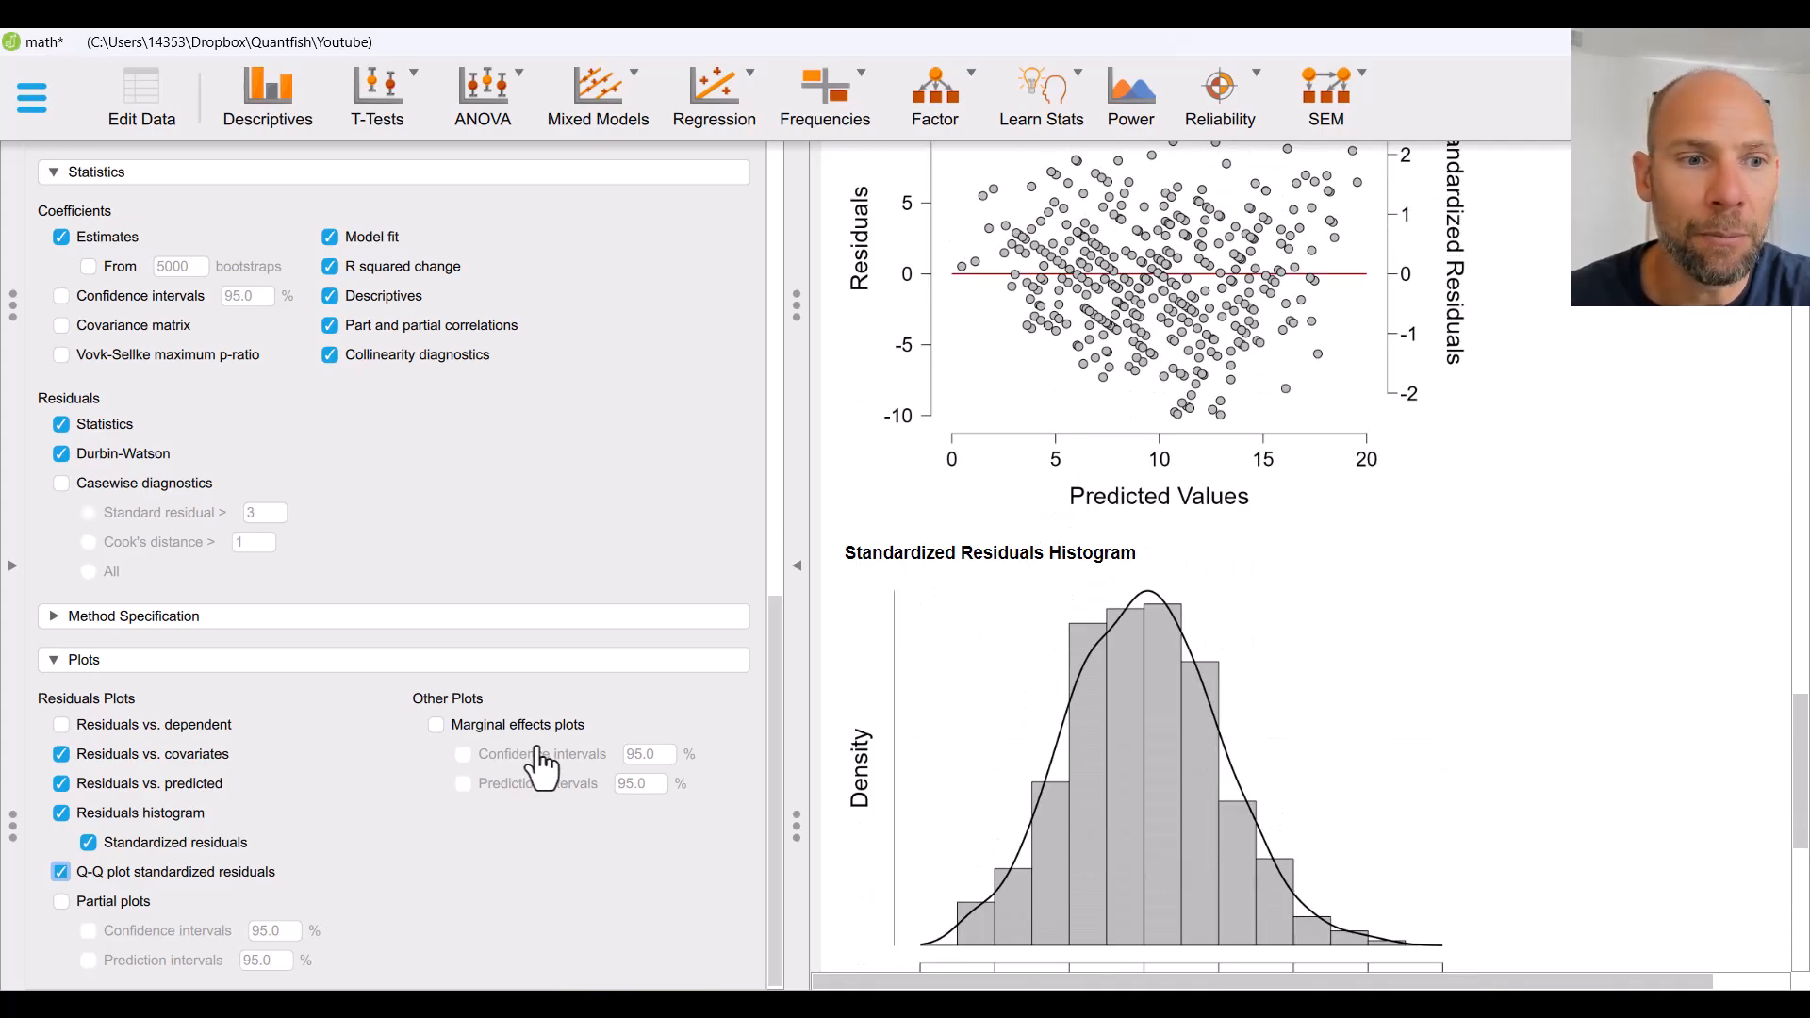
{"action": "mouse_move", "coordinate": [173, 629]}
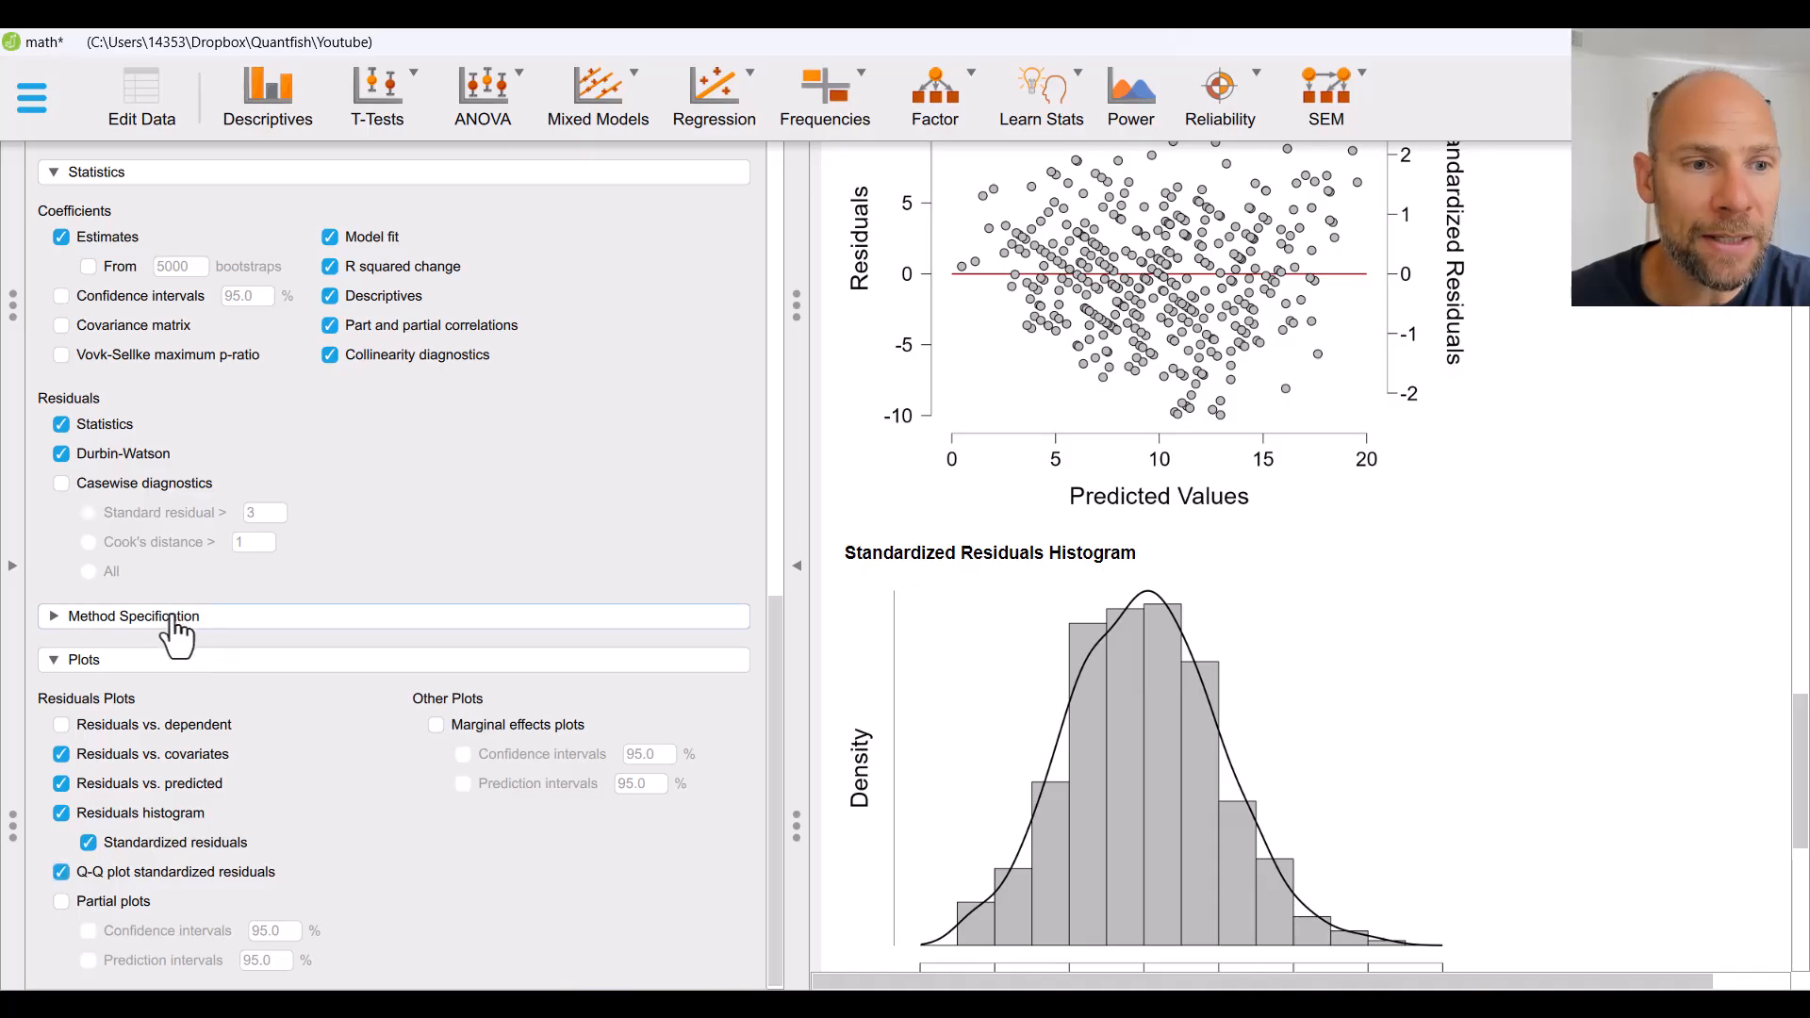
Step: Expand Method Specification to view the p-value stepping criteria (entry 0.05, removal 0.1)
{"action": "left_click", "coordinate": [134, 616]}
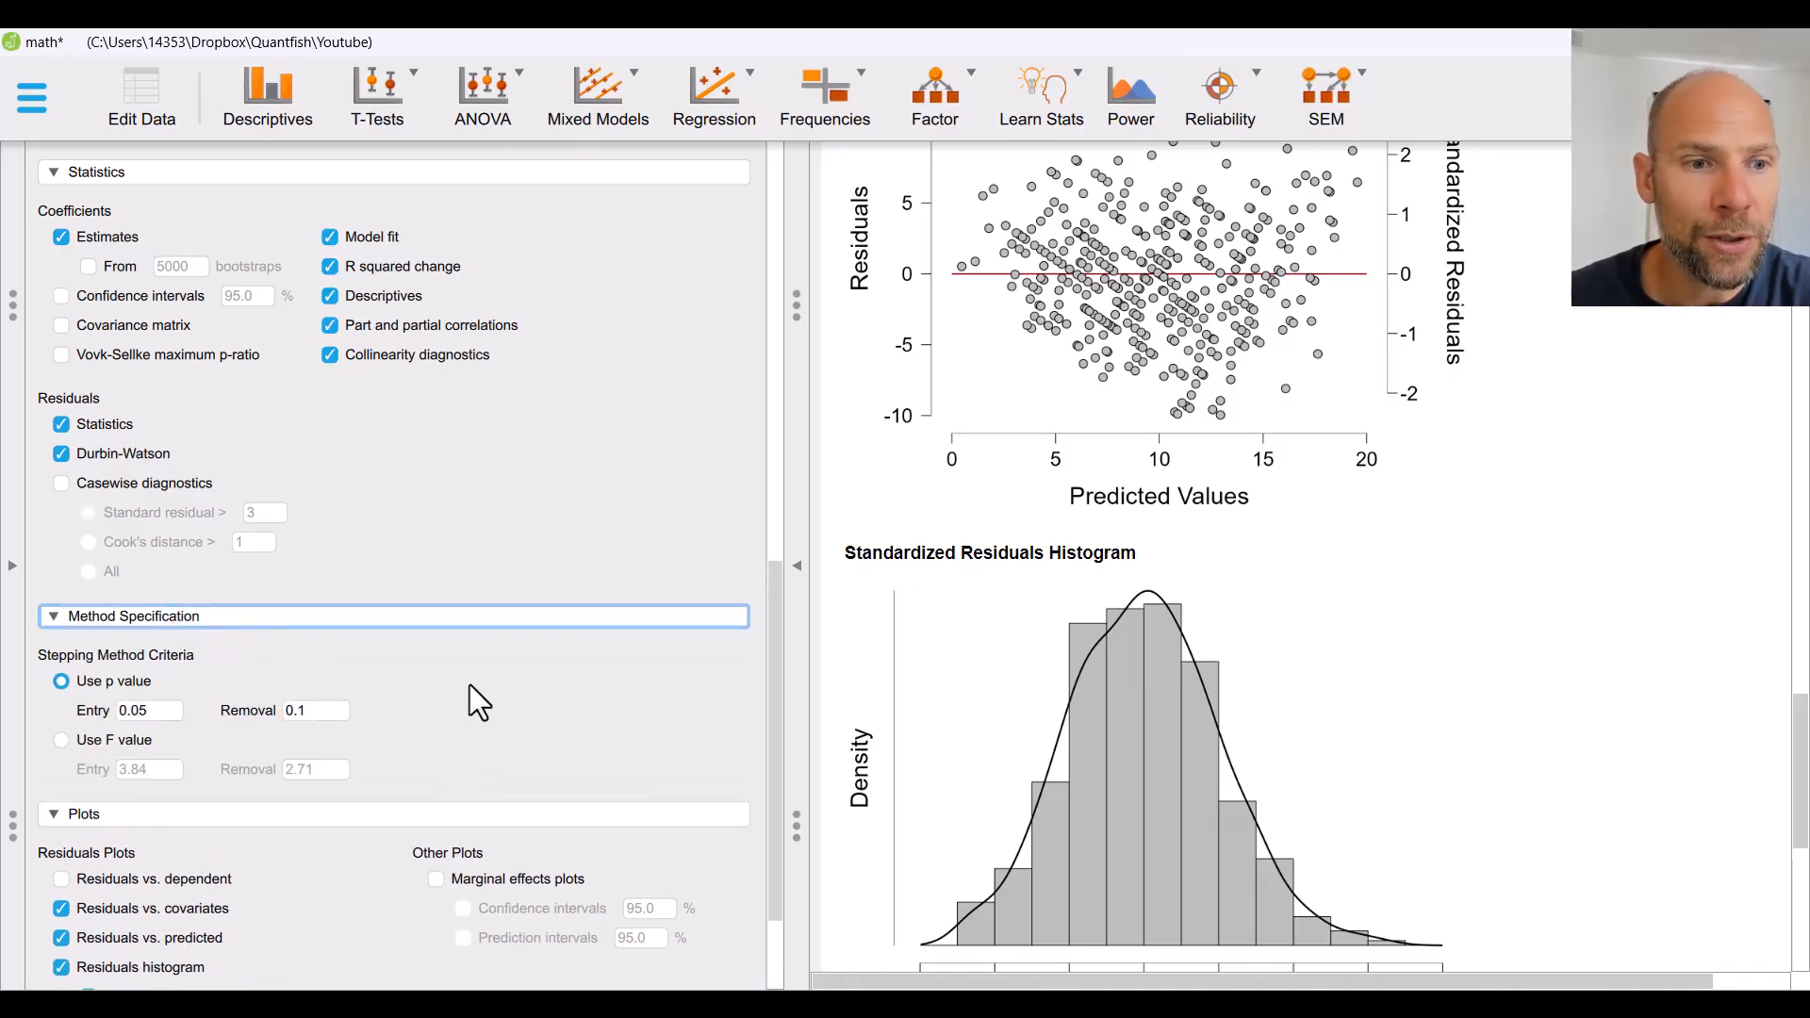
{"action": "mouse_move", "coordinate": [140, 659]}
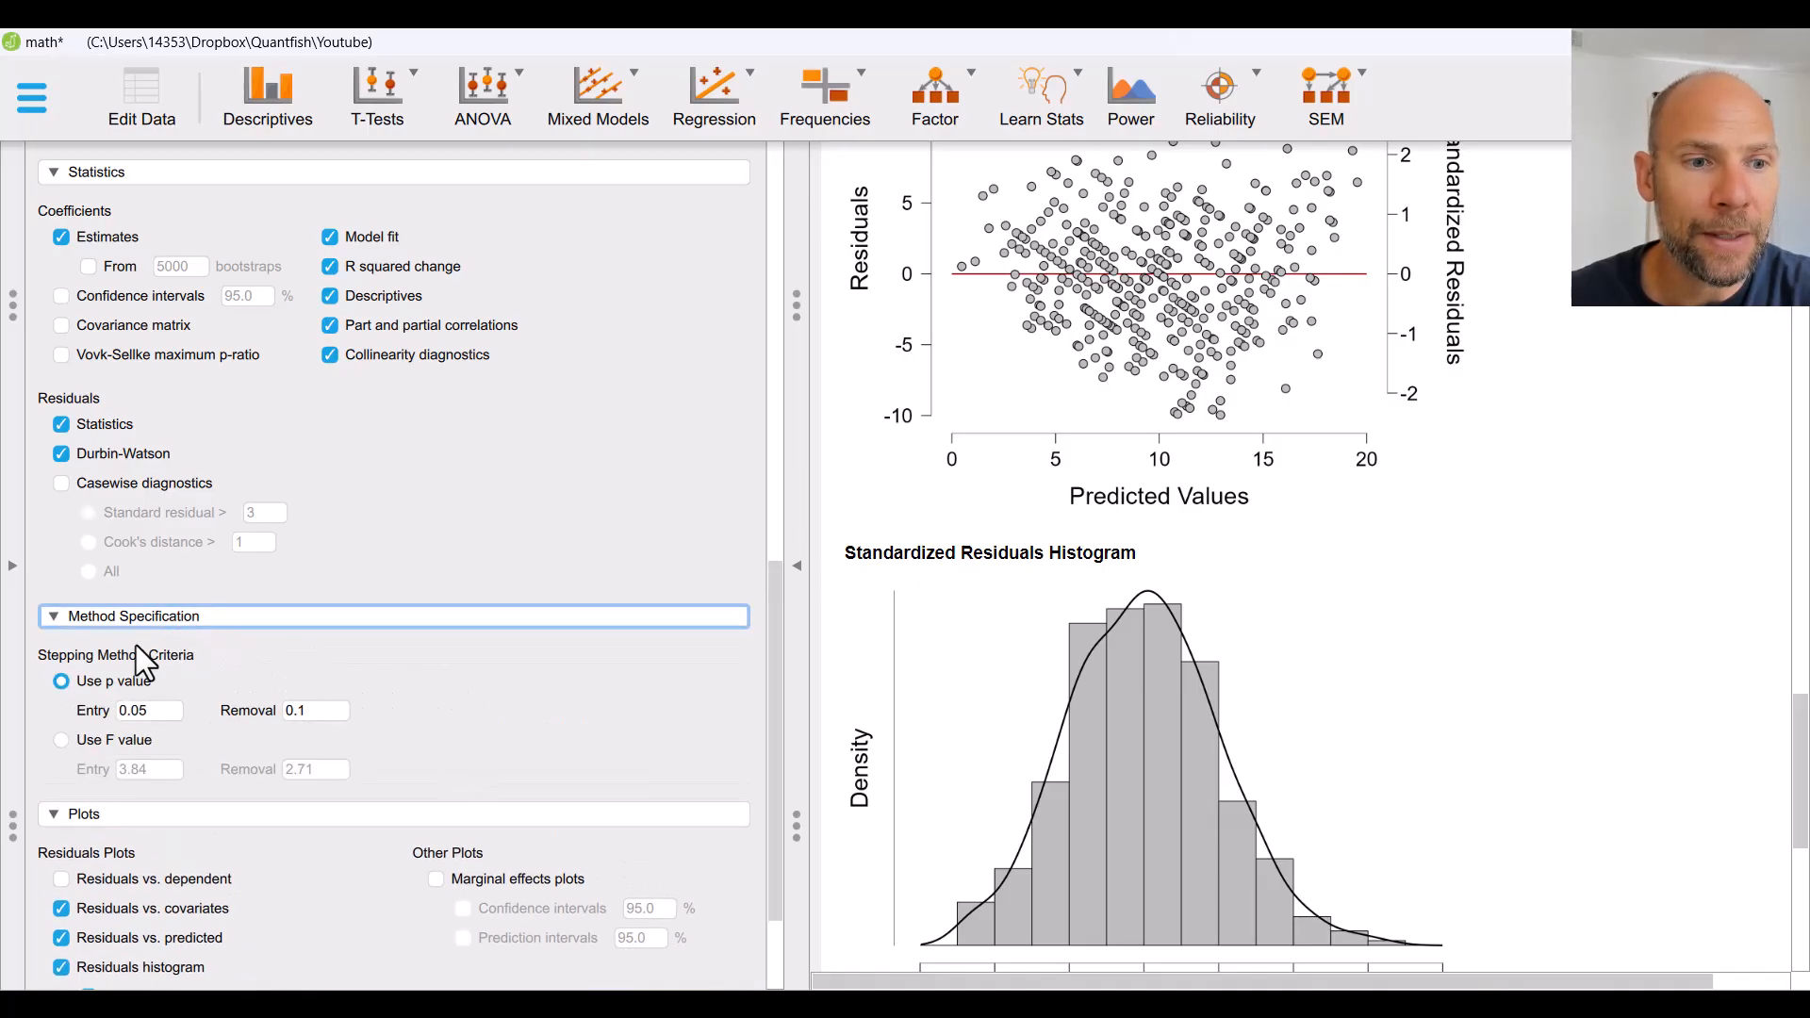
{"action": "mouse_move", "coordinate": [482, 701]}
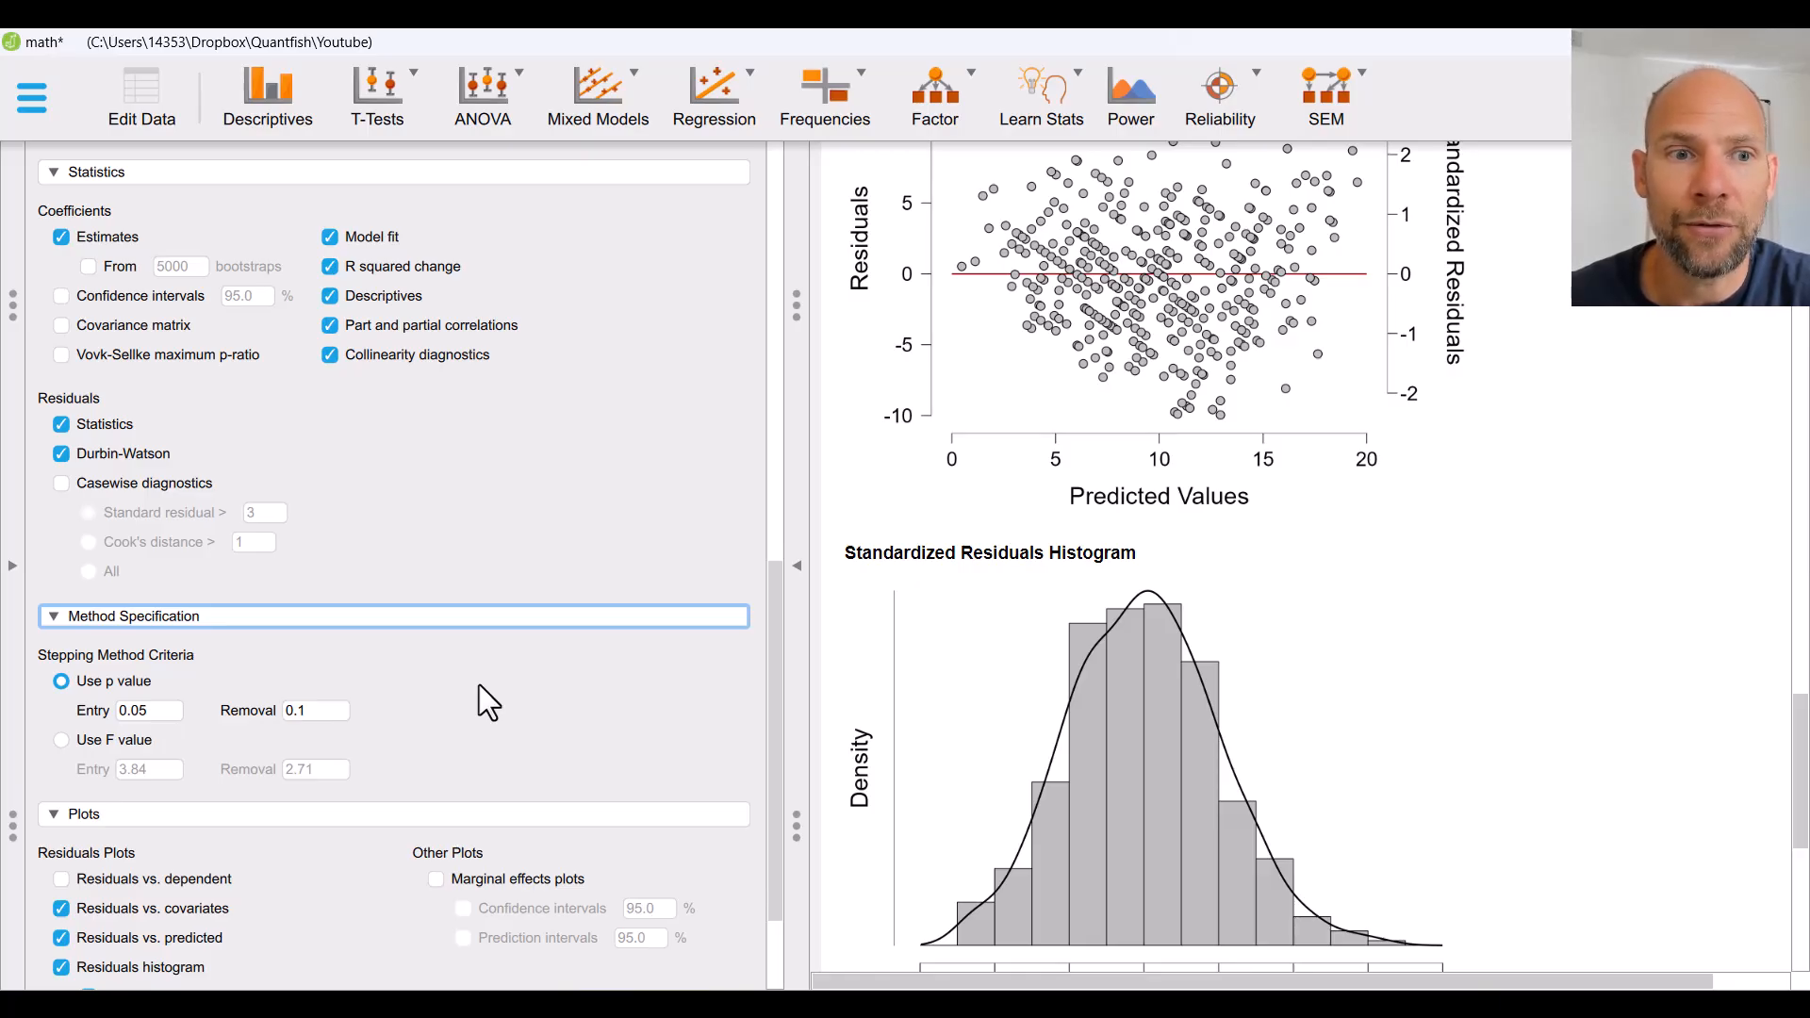
{"action": "mouse_move", "coordinate": [382, 669]}
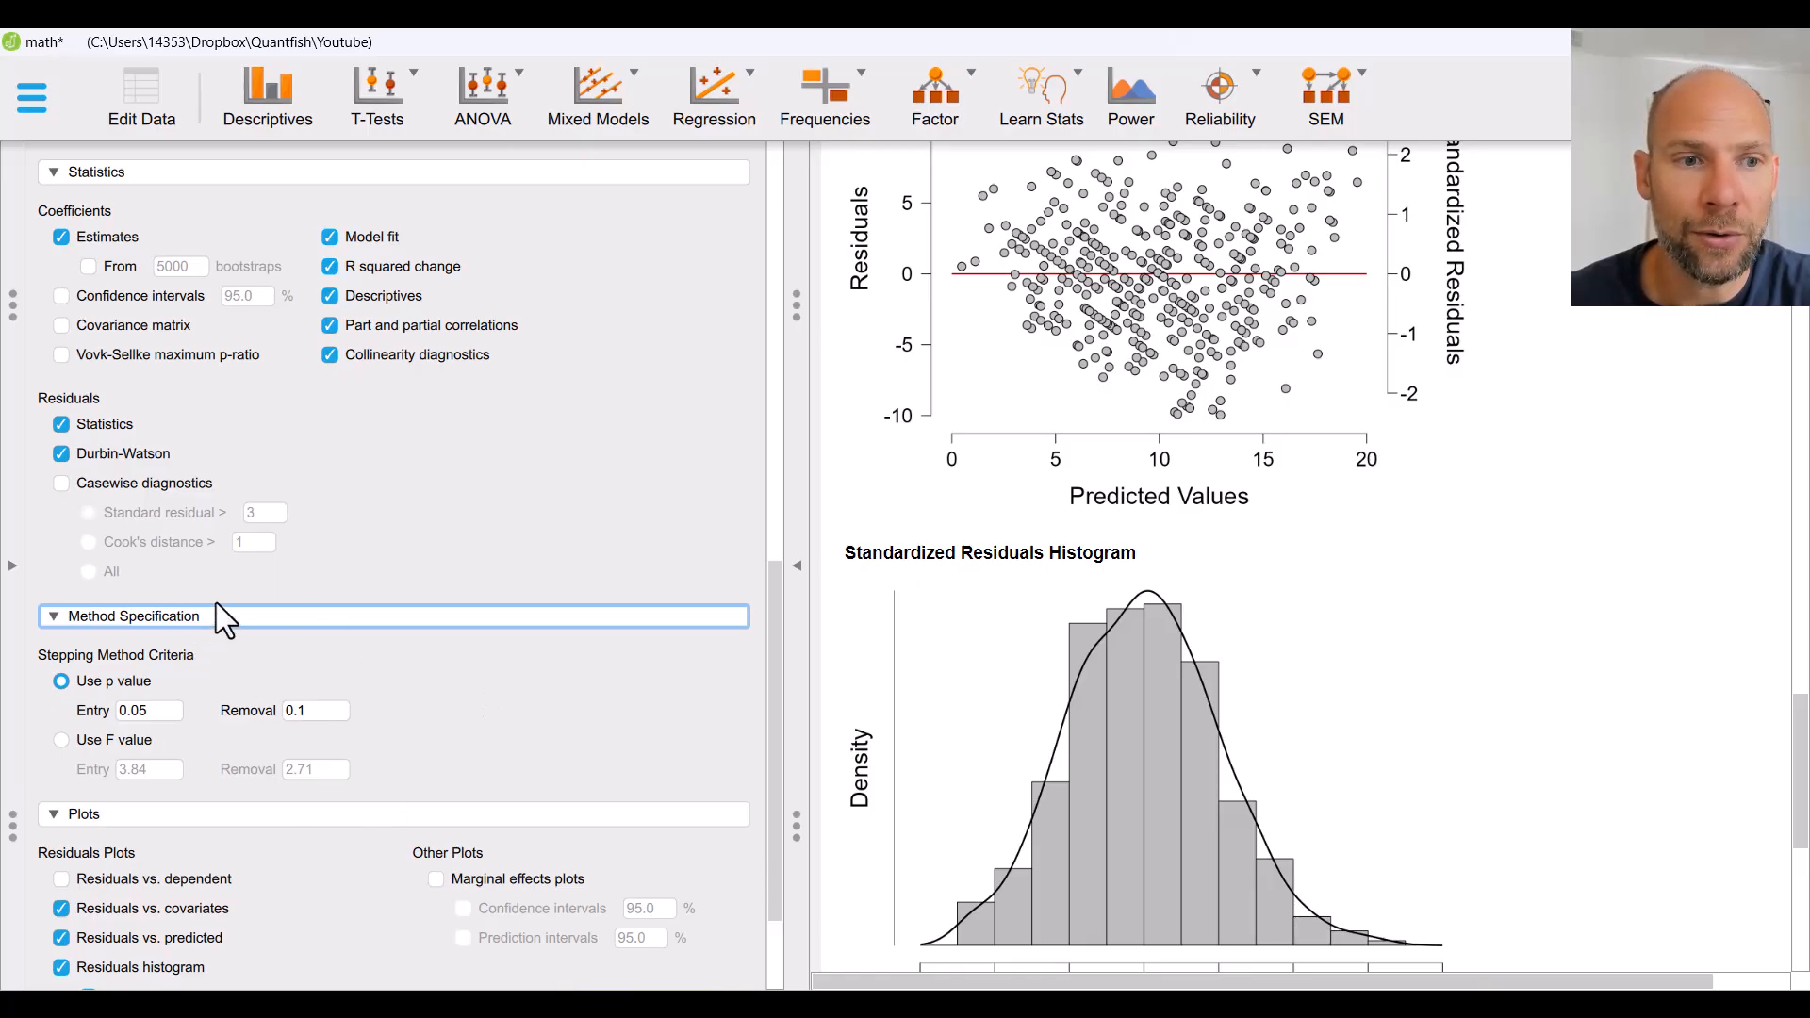
{"action": "mouse_move", "coordinate": [365, 741]}
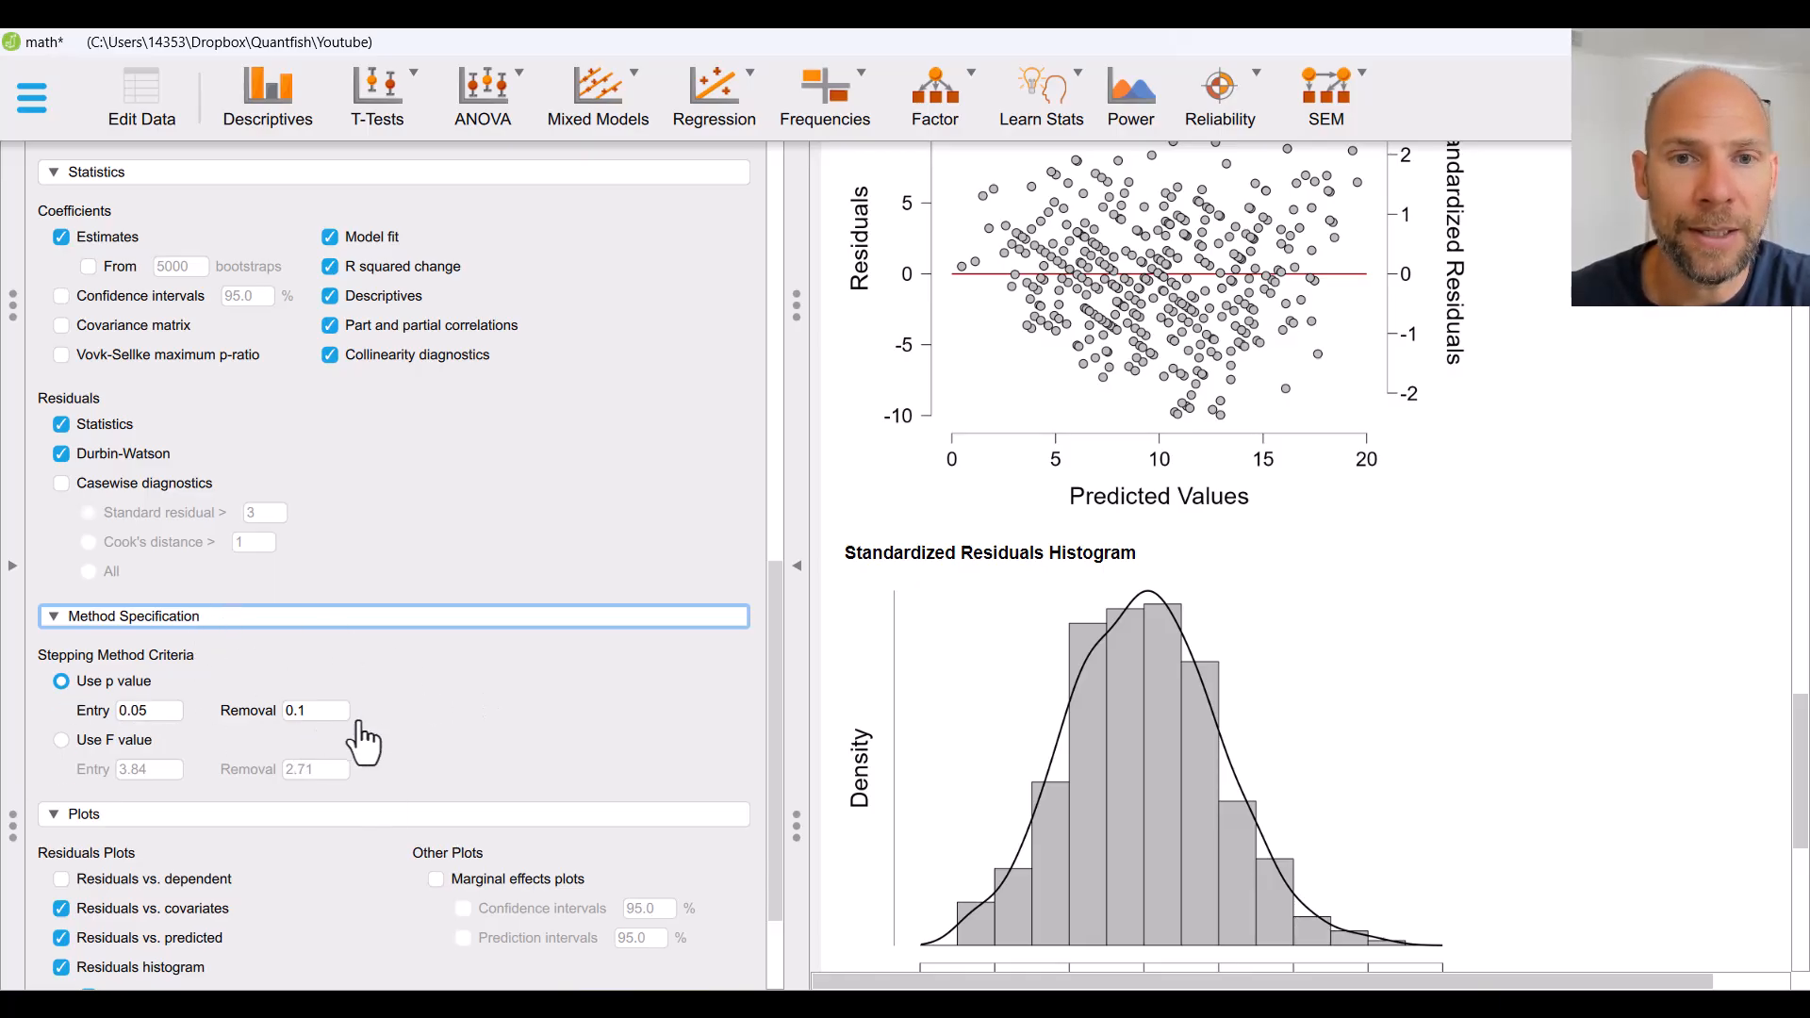
{"action": "mouse_move", "coordinate": [502, 724]}
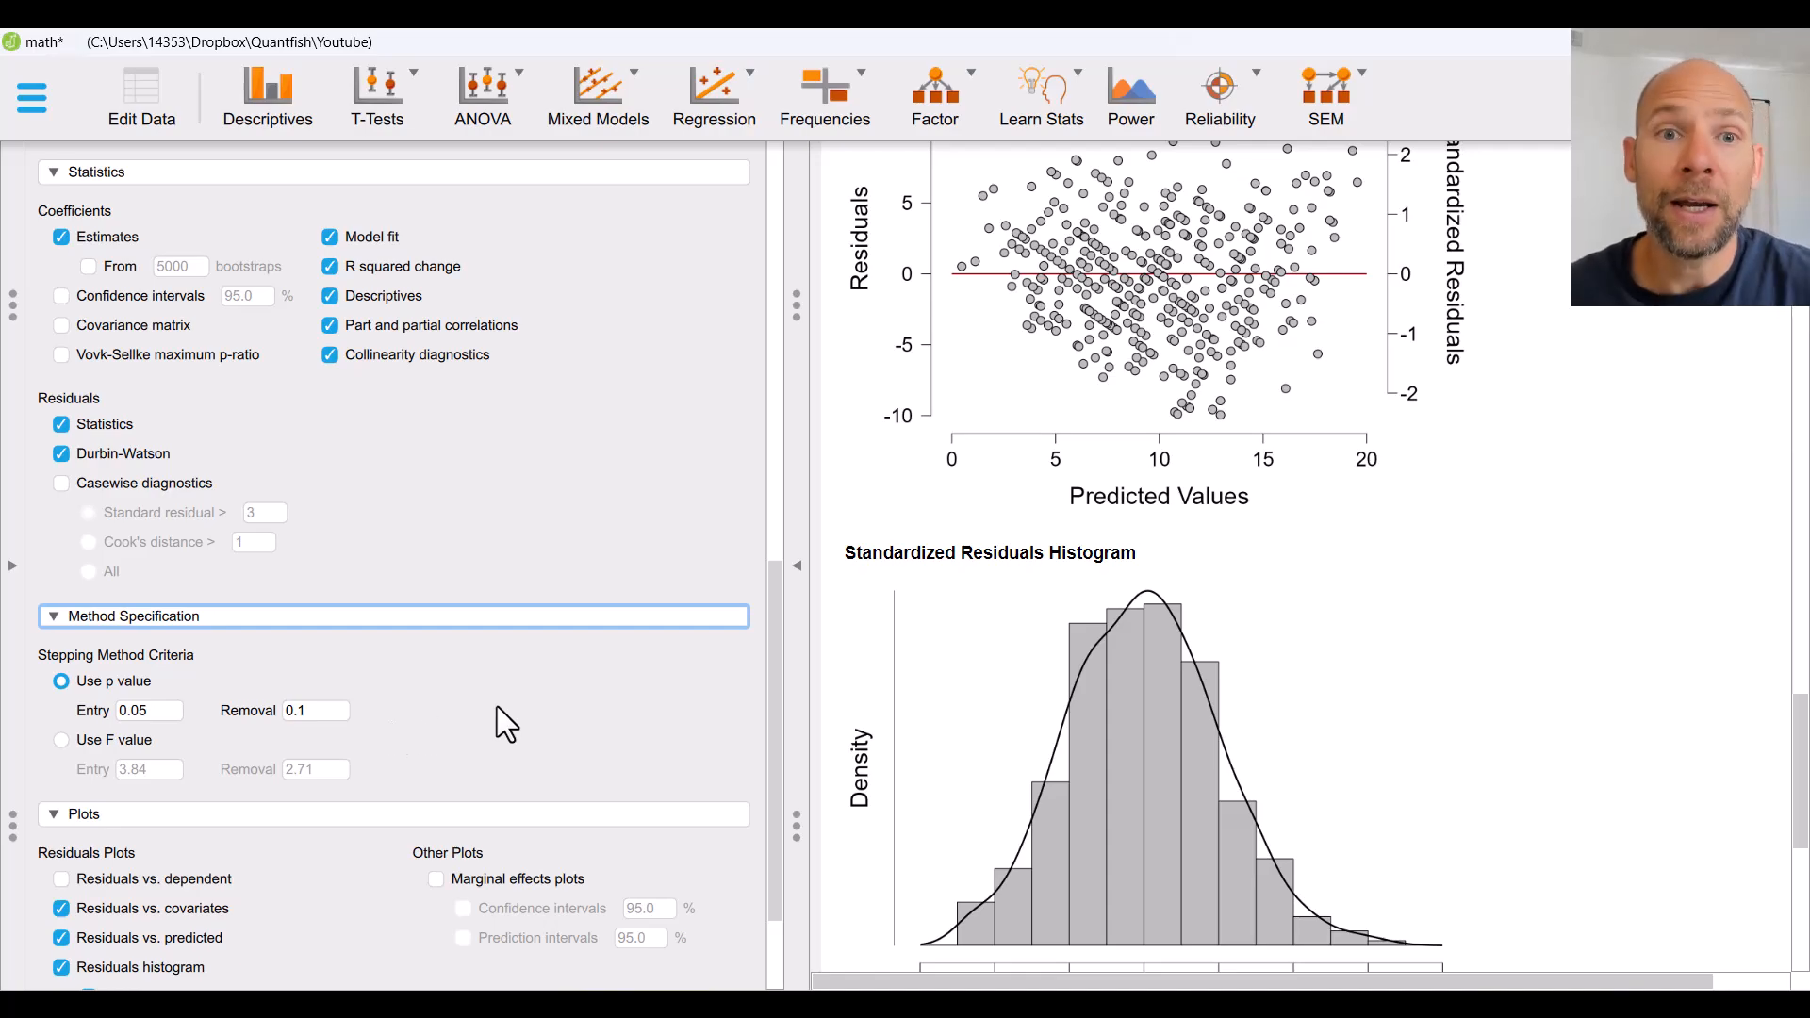